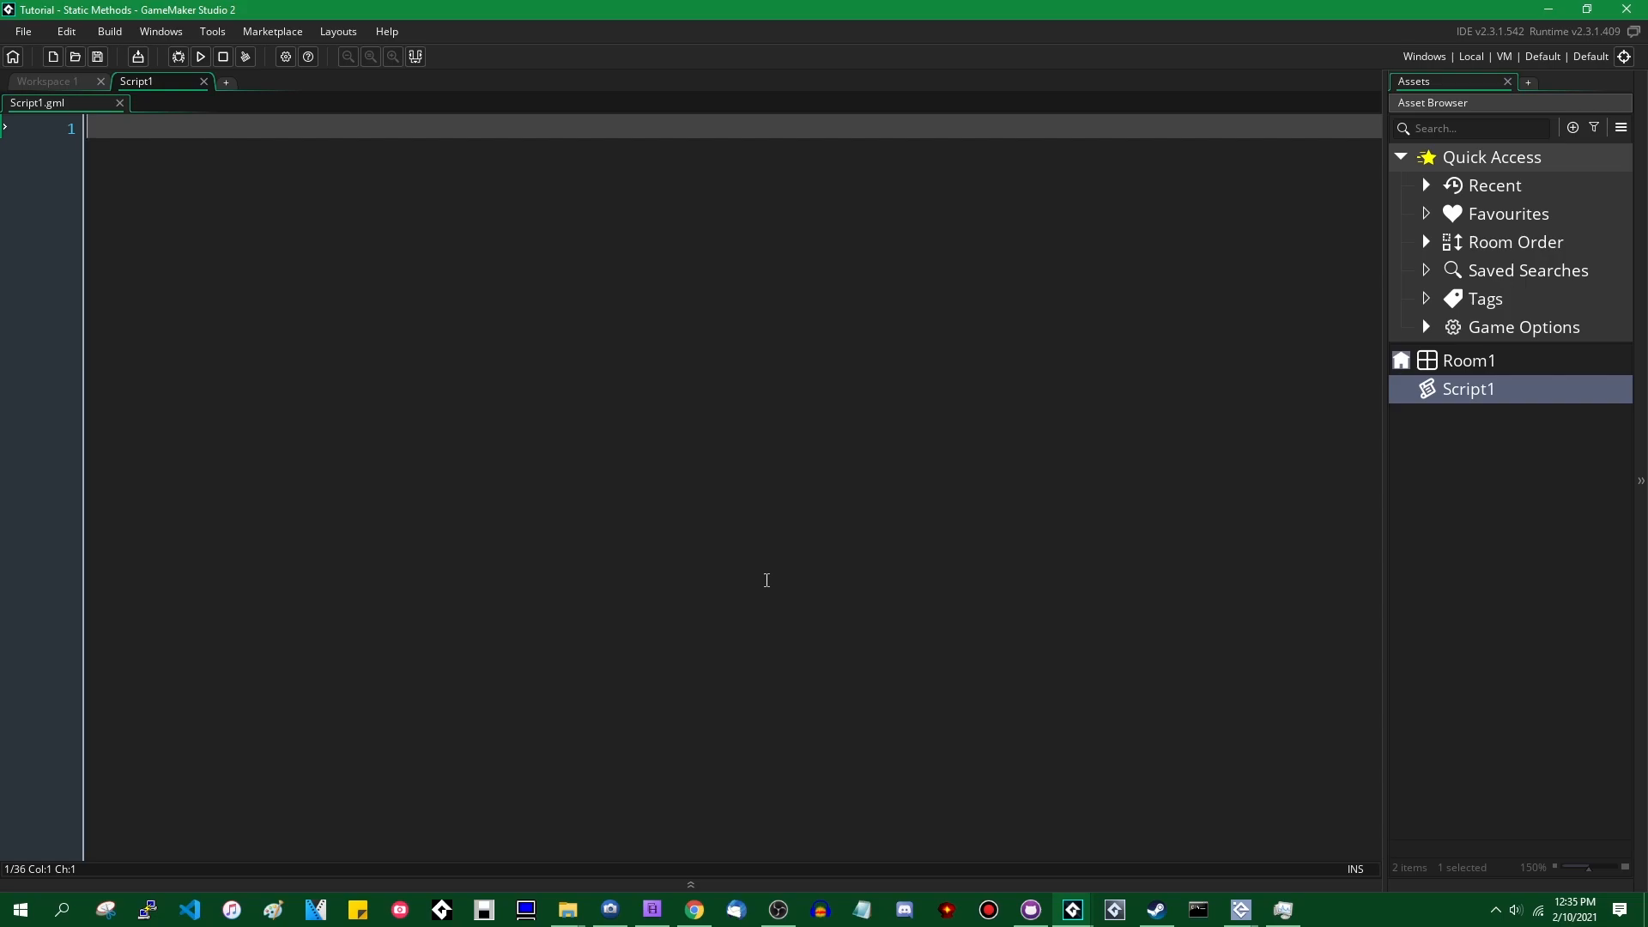
Step: Declare function Vector2(x, y) constructor and open its body
type("function Vec")
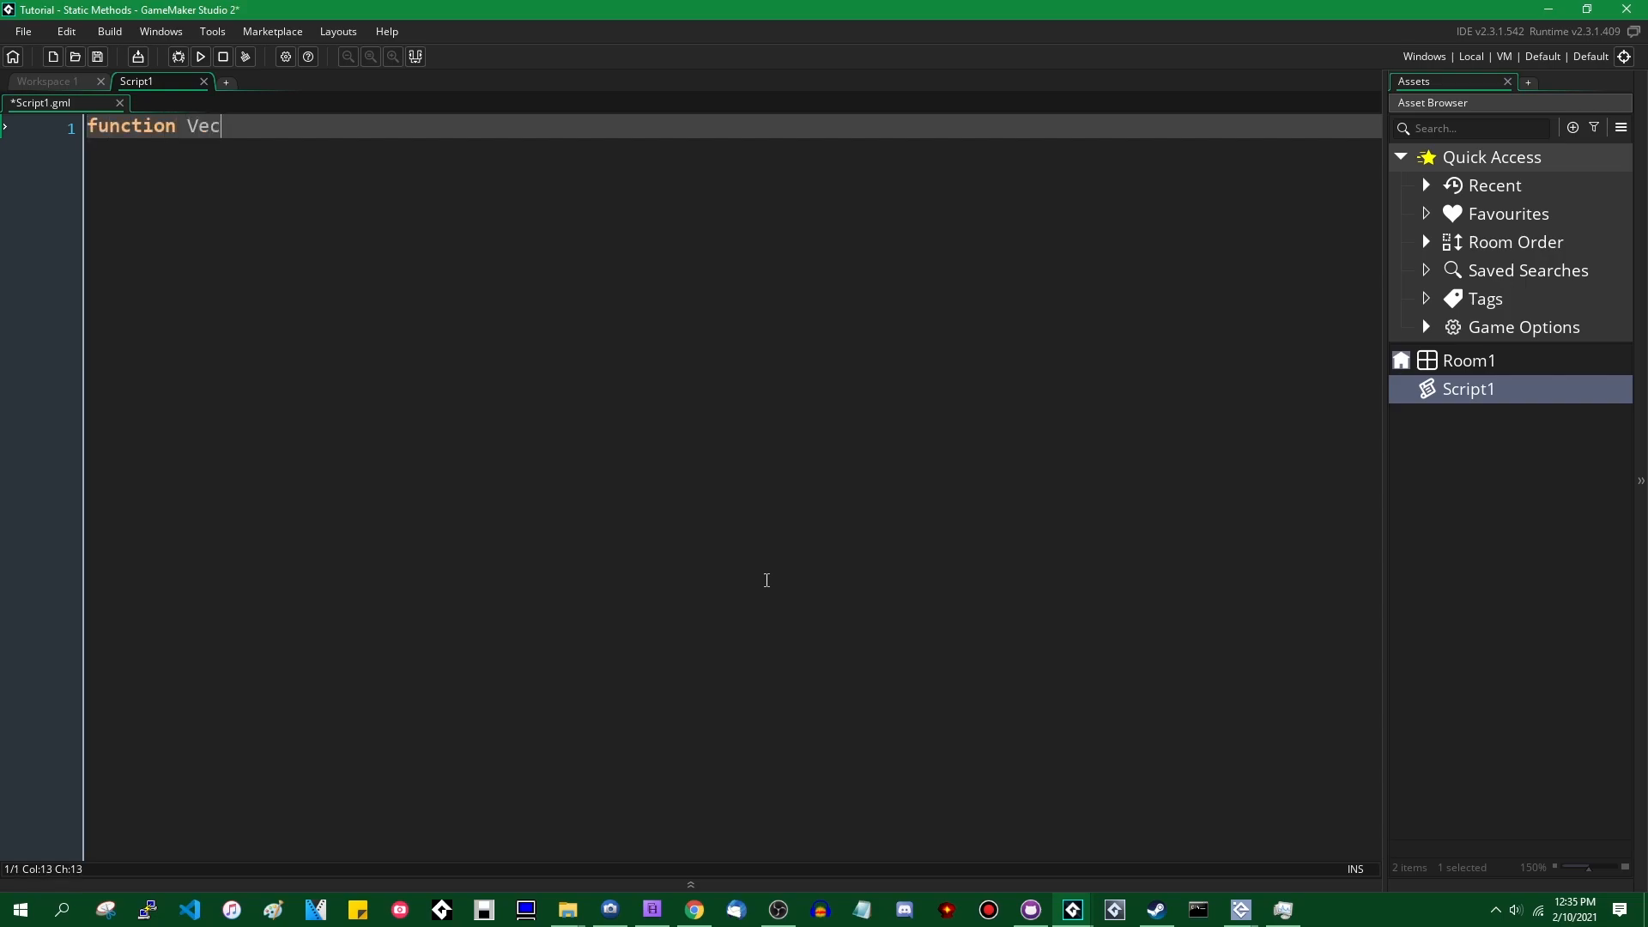
type("tor2(")
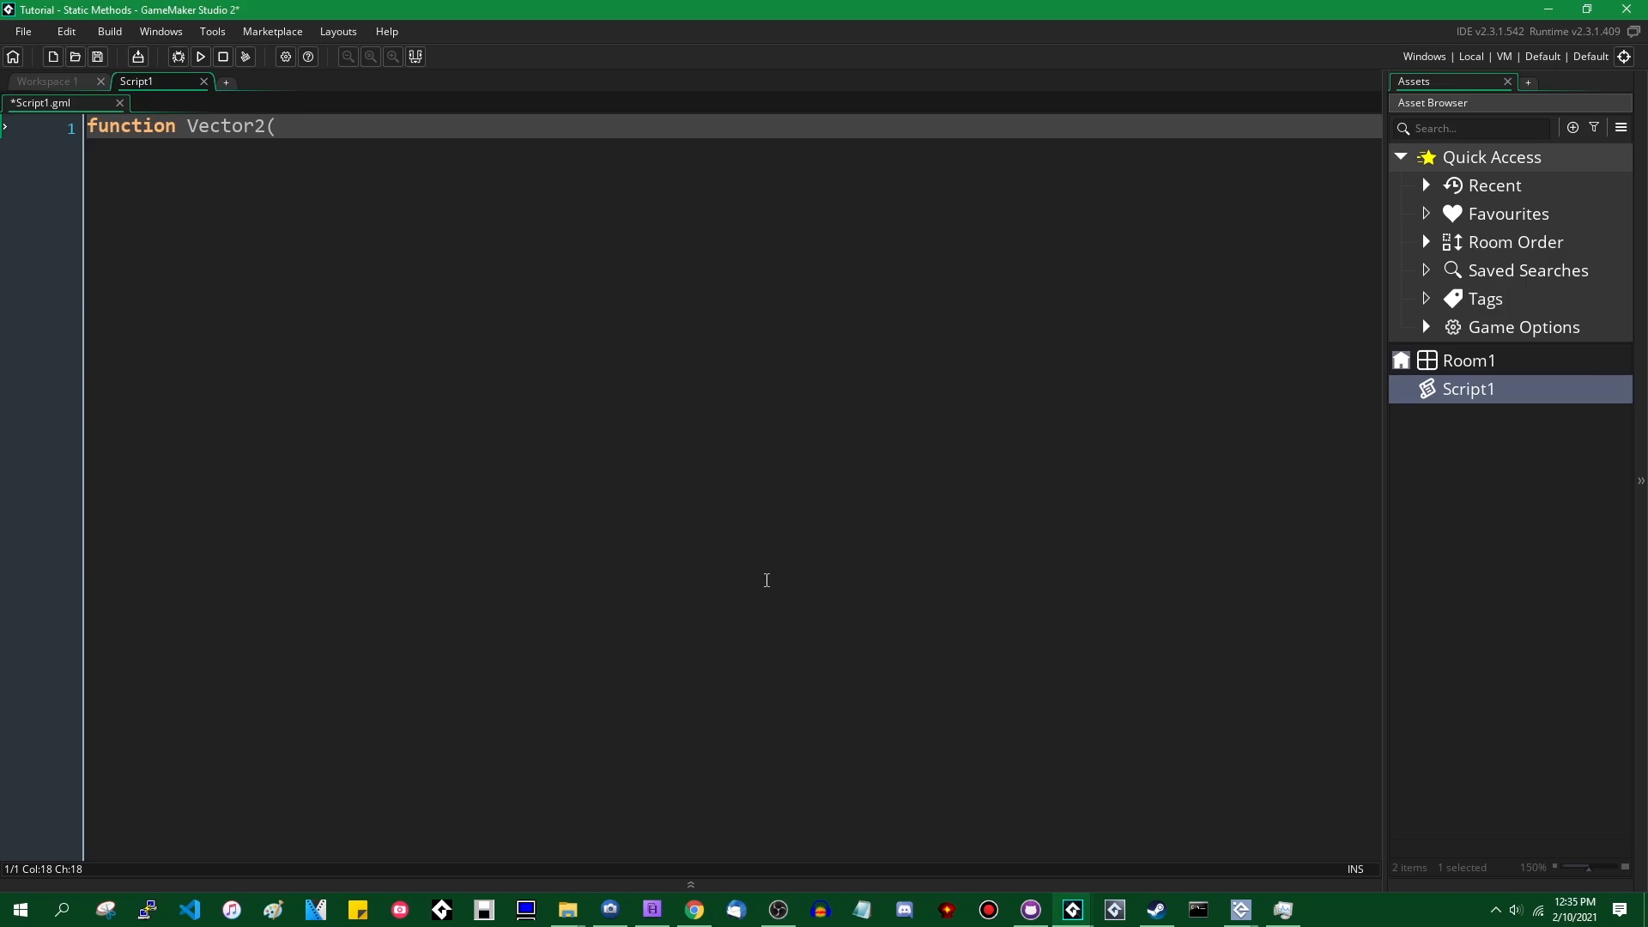
type("x, y) c")
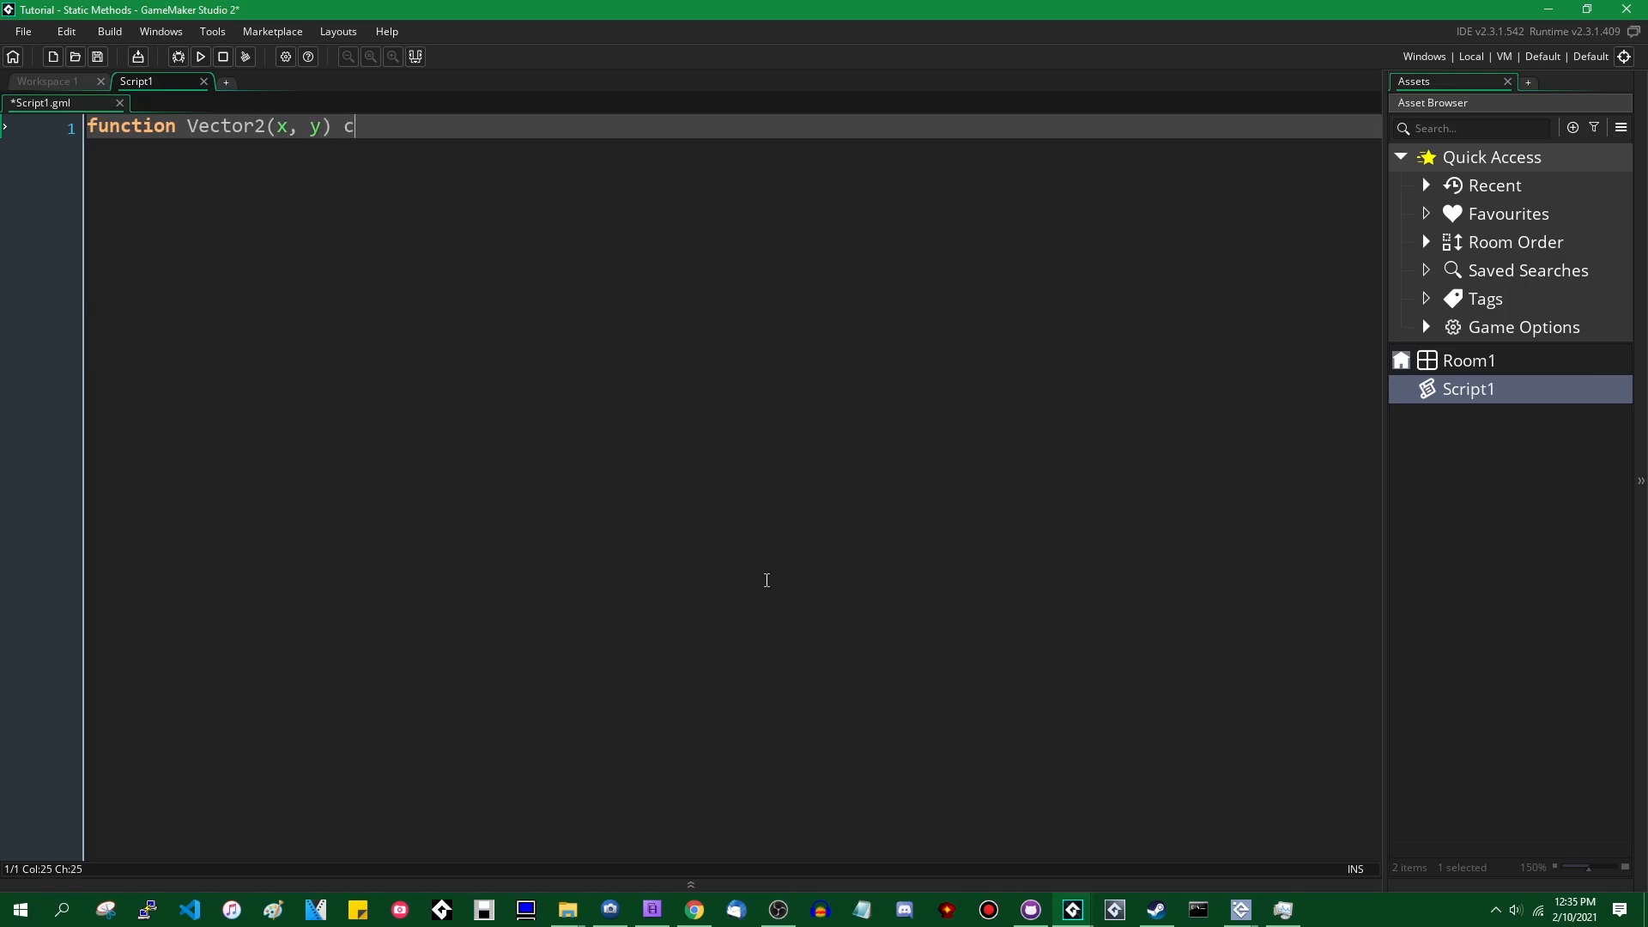
type("onstructor {")
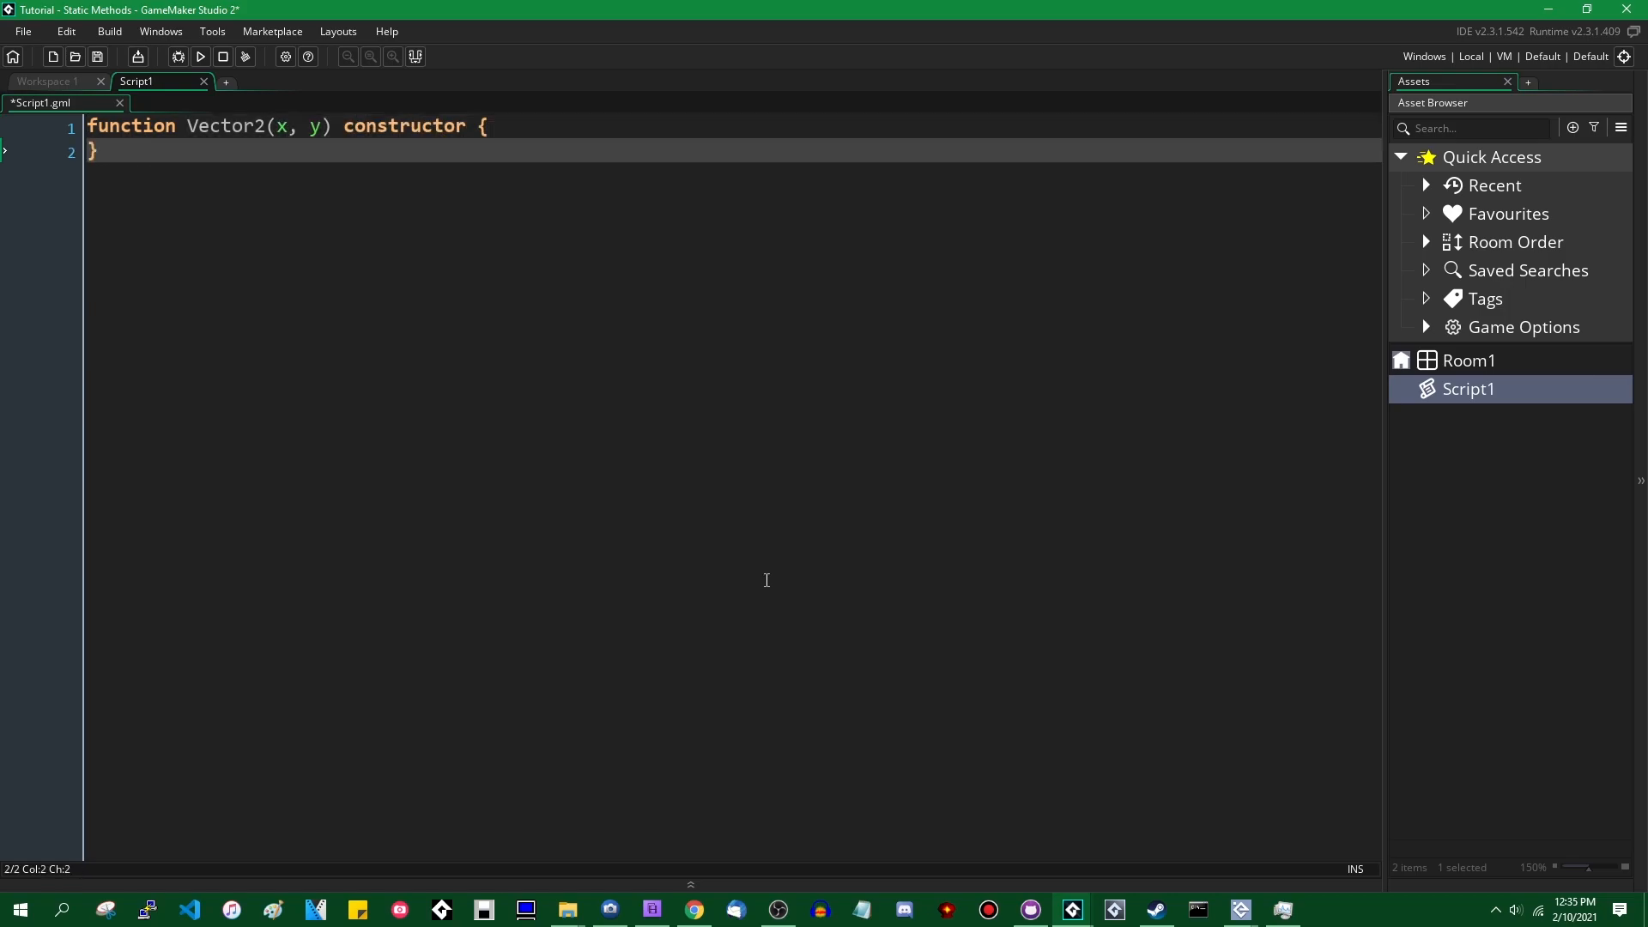
key("enter")
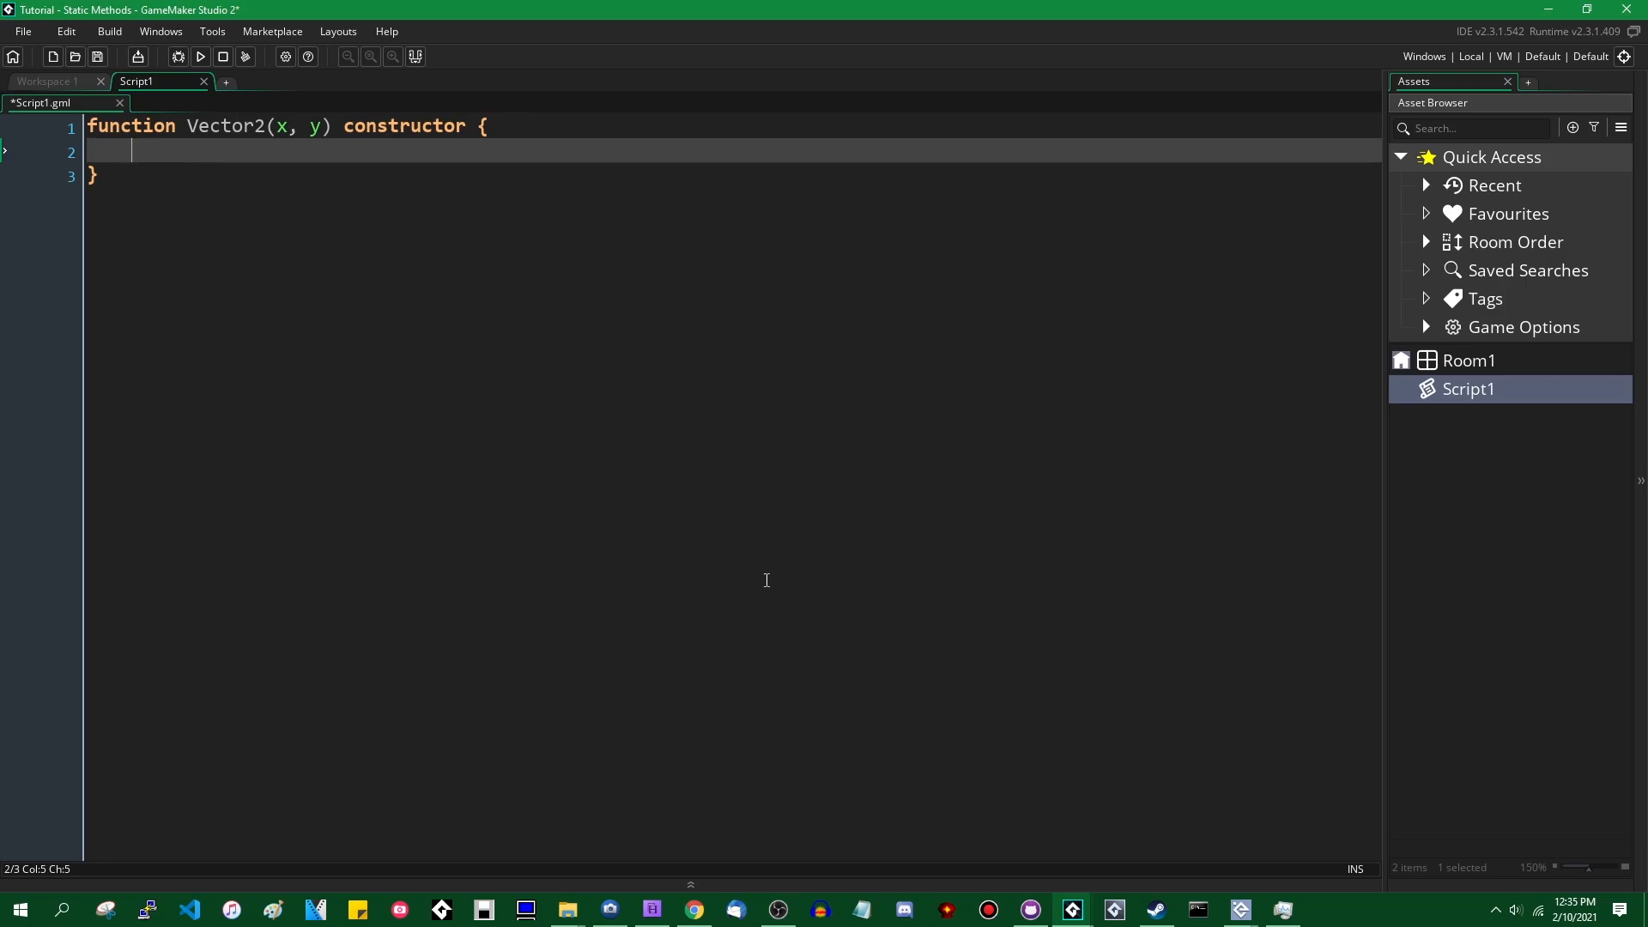
Step: Store the arguments as self.x = x; and self.y = y; inside the constructor
type("se")
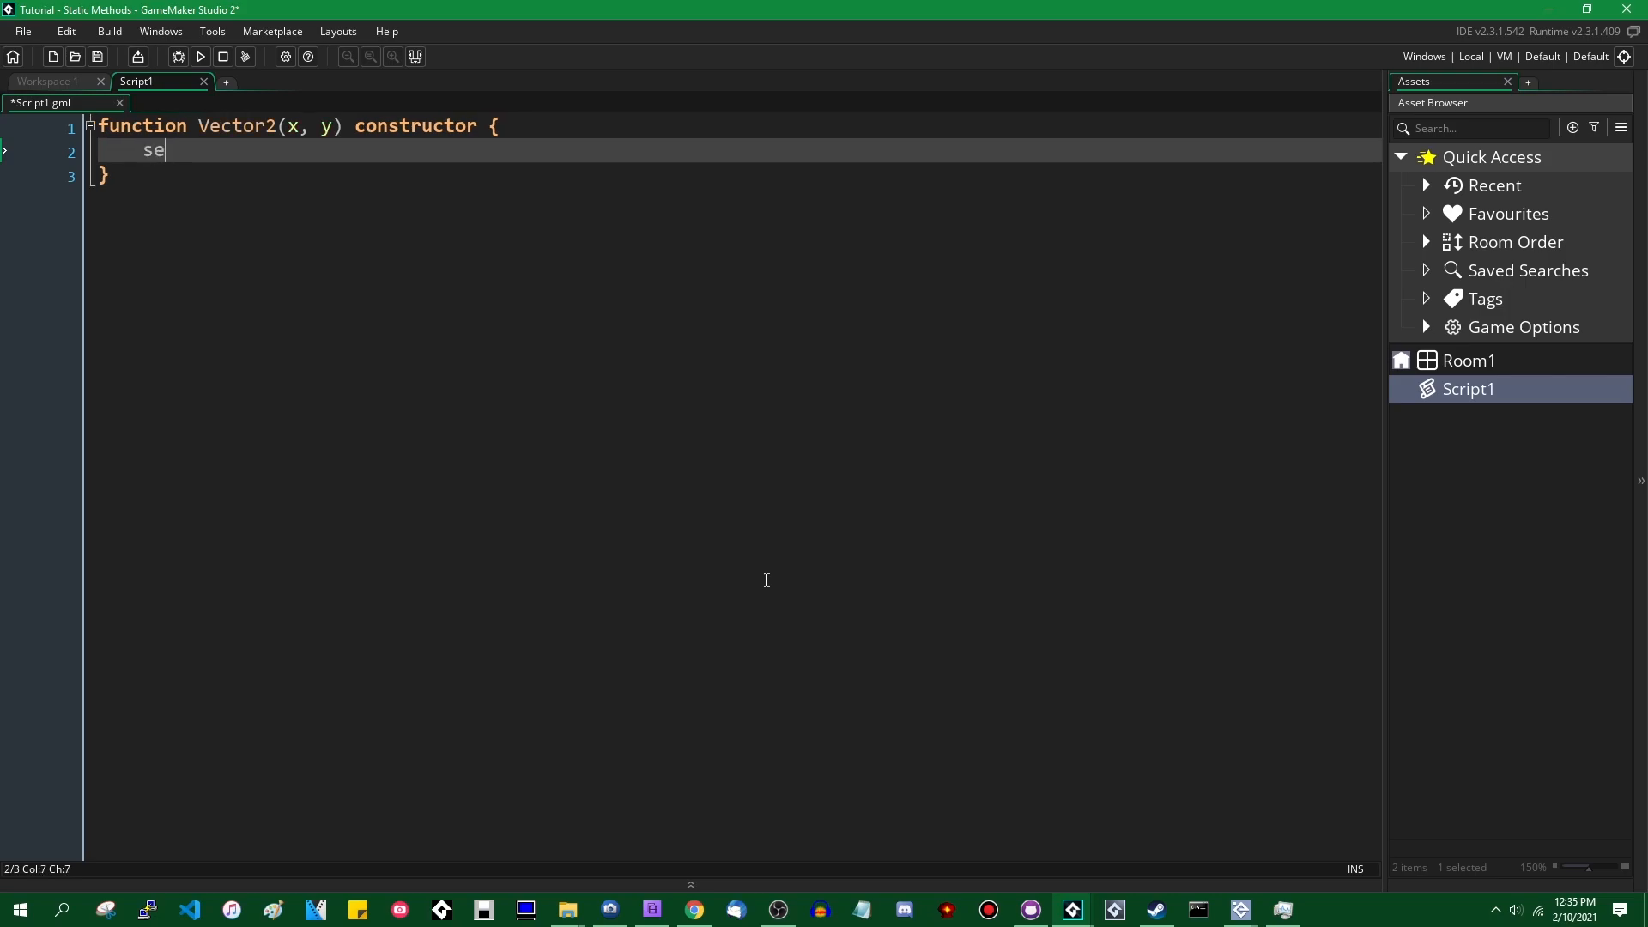
type("lf.x =")
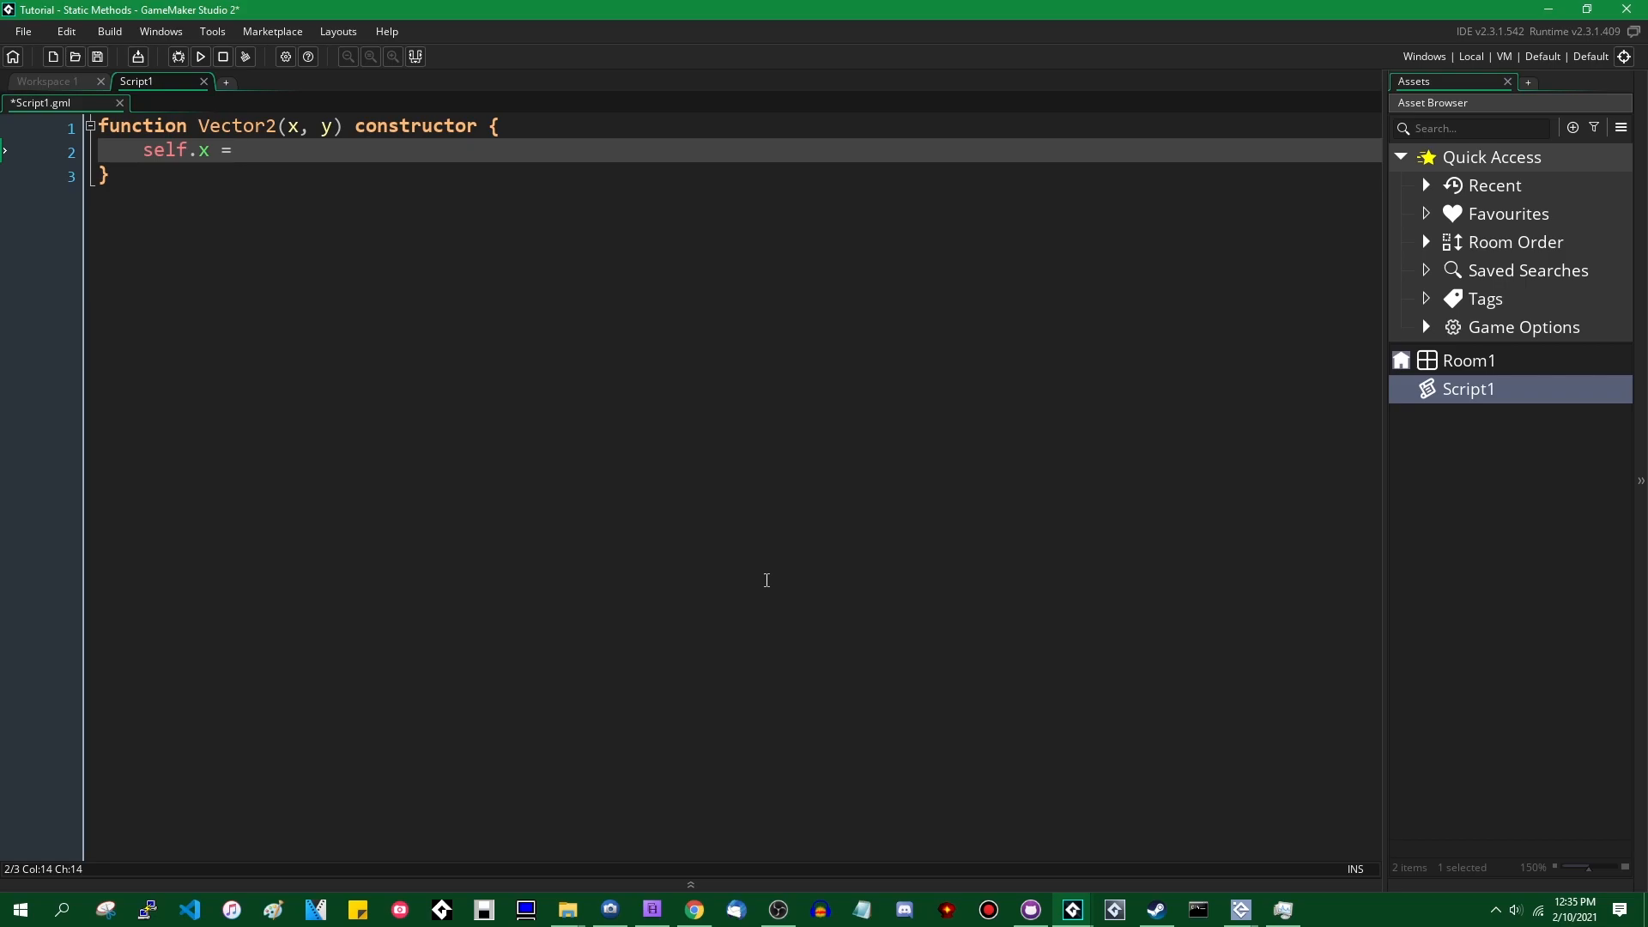
type("x;")
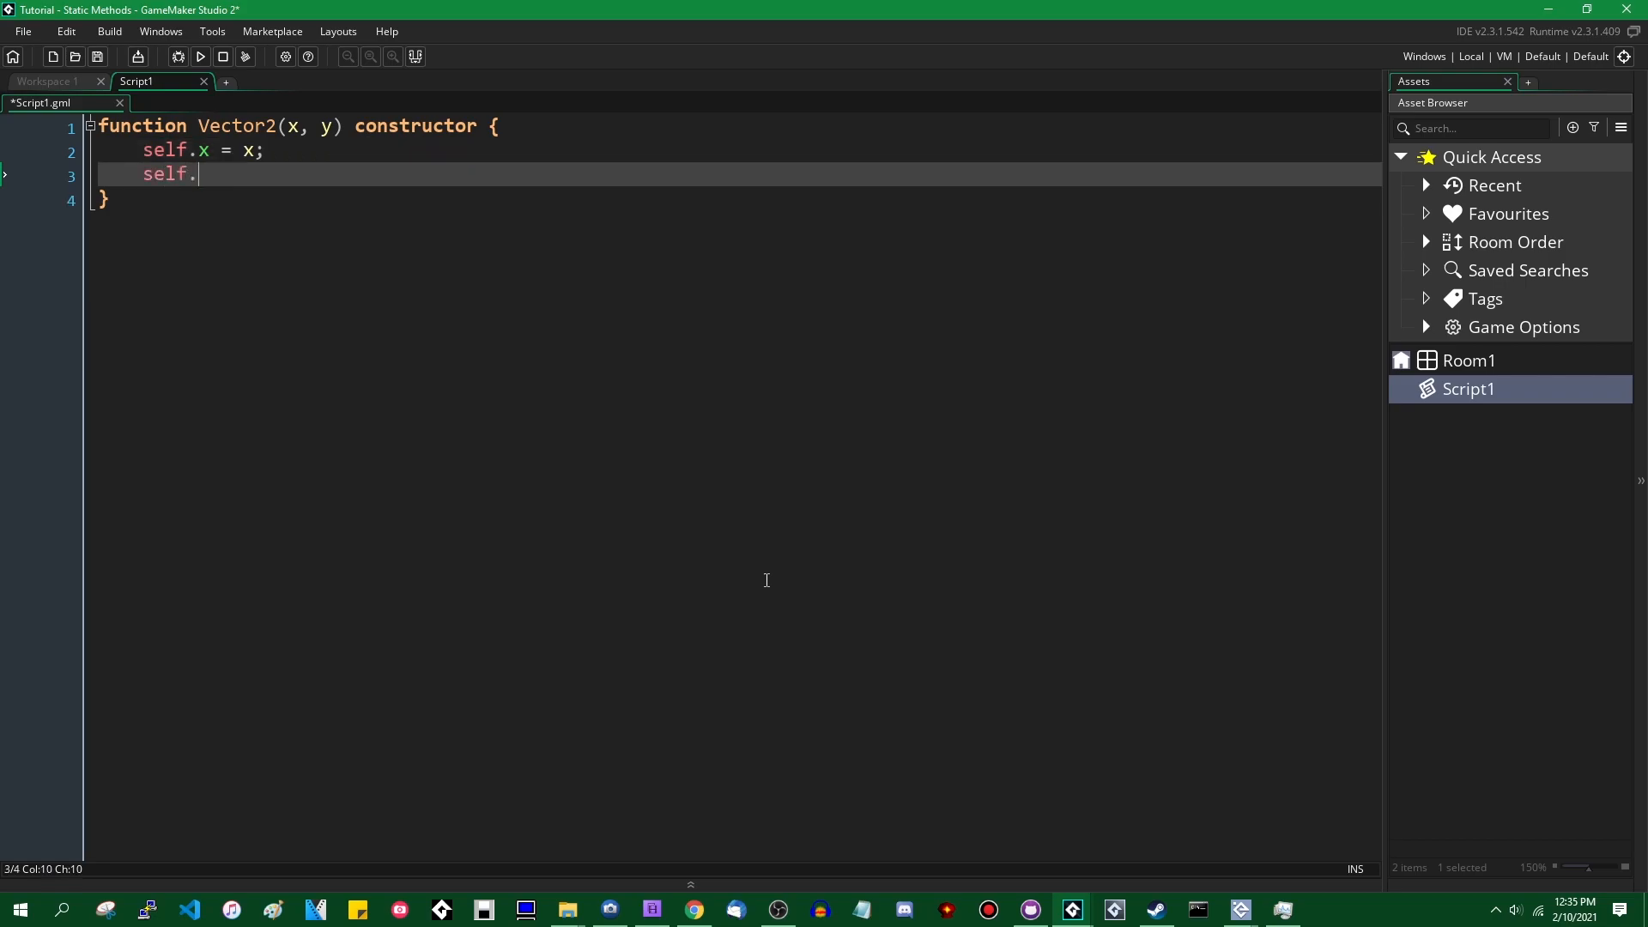
type("y = y;")
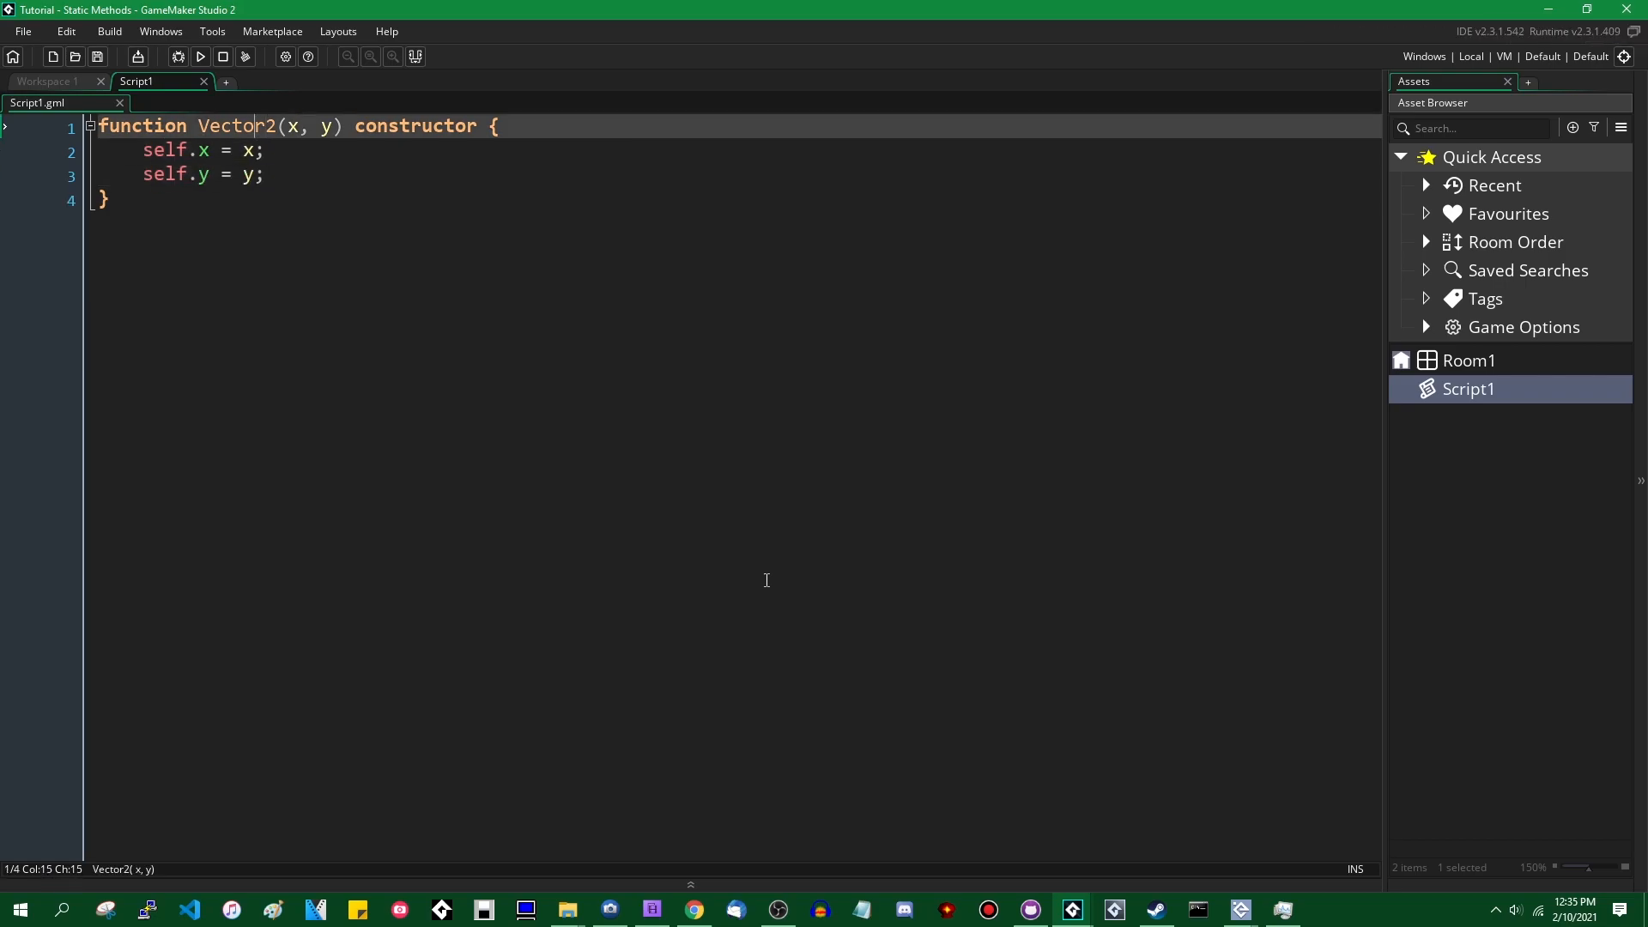
type("_")
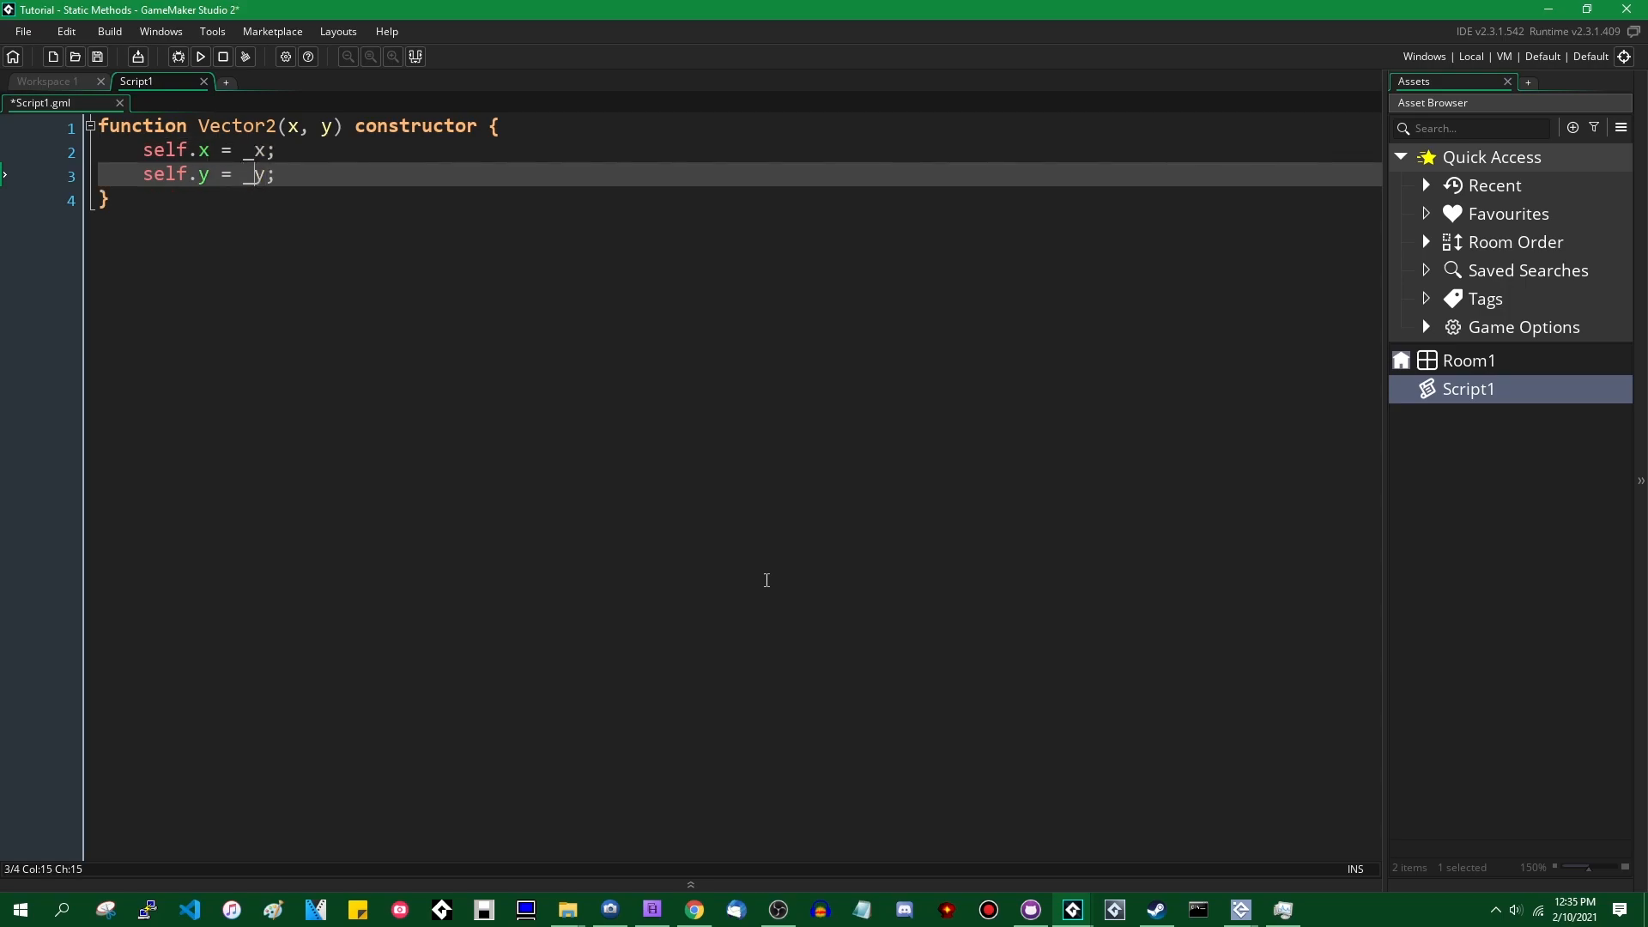
type("_")
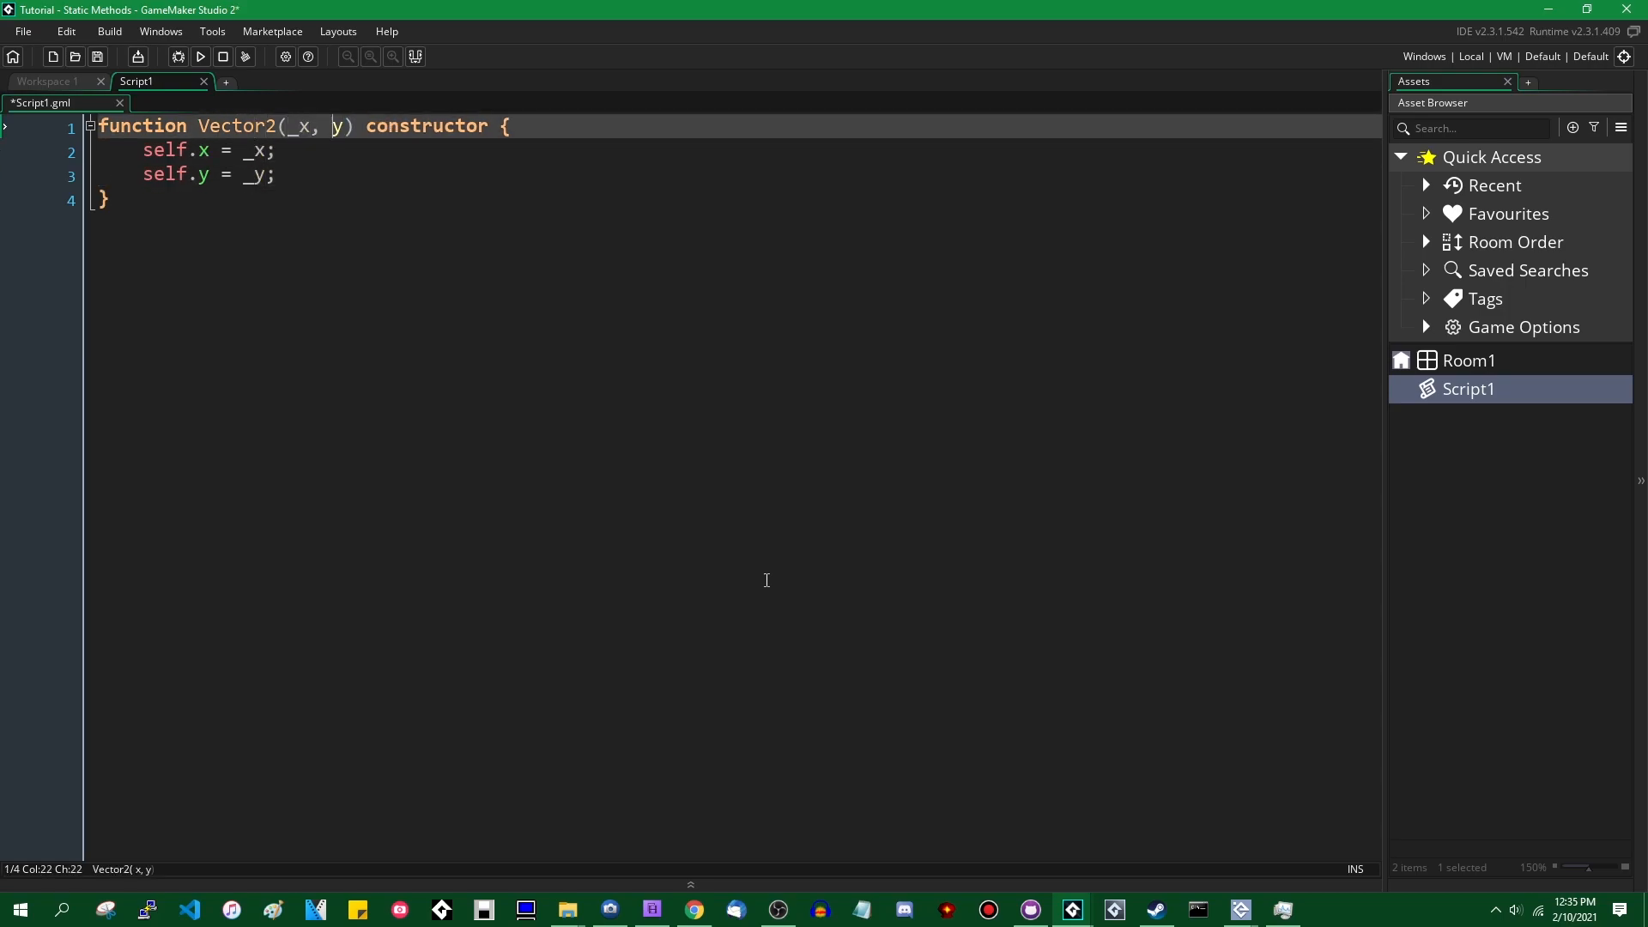
type("_")
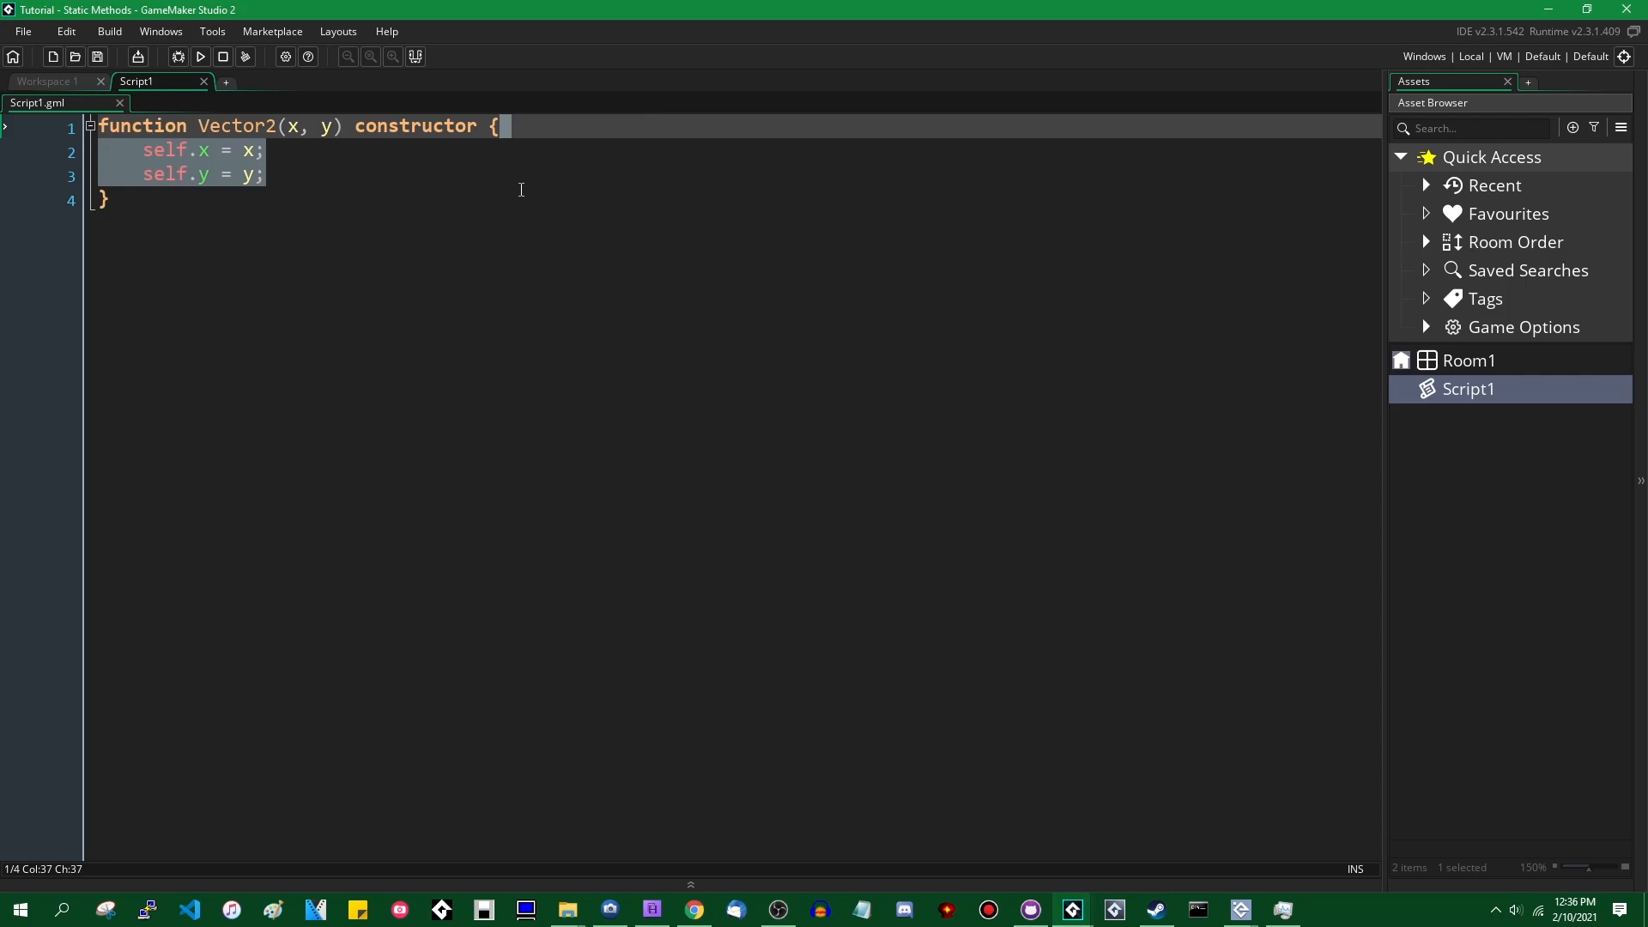
mouse_move(693, 126)
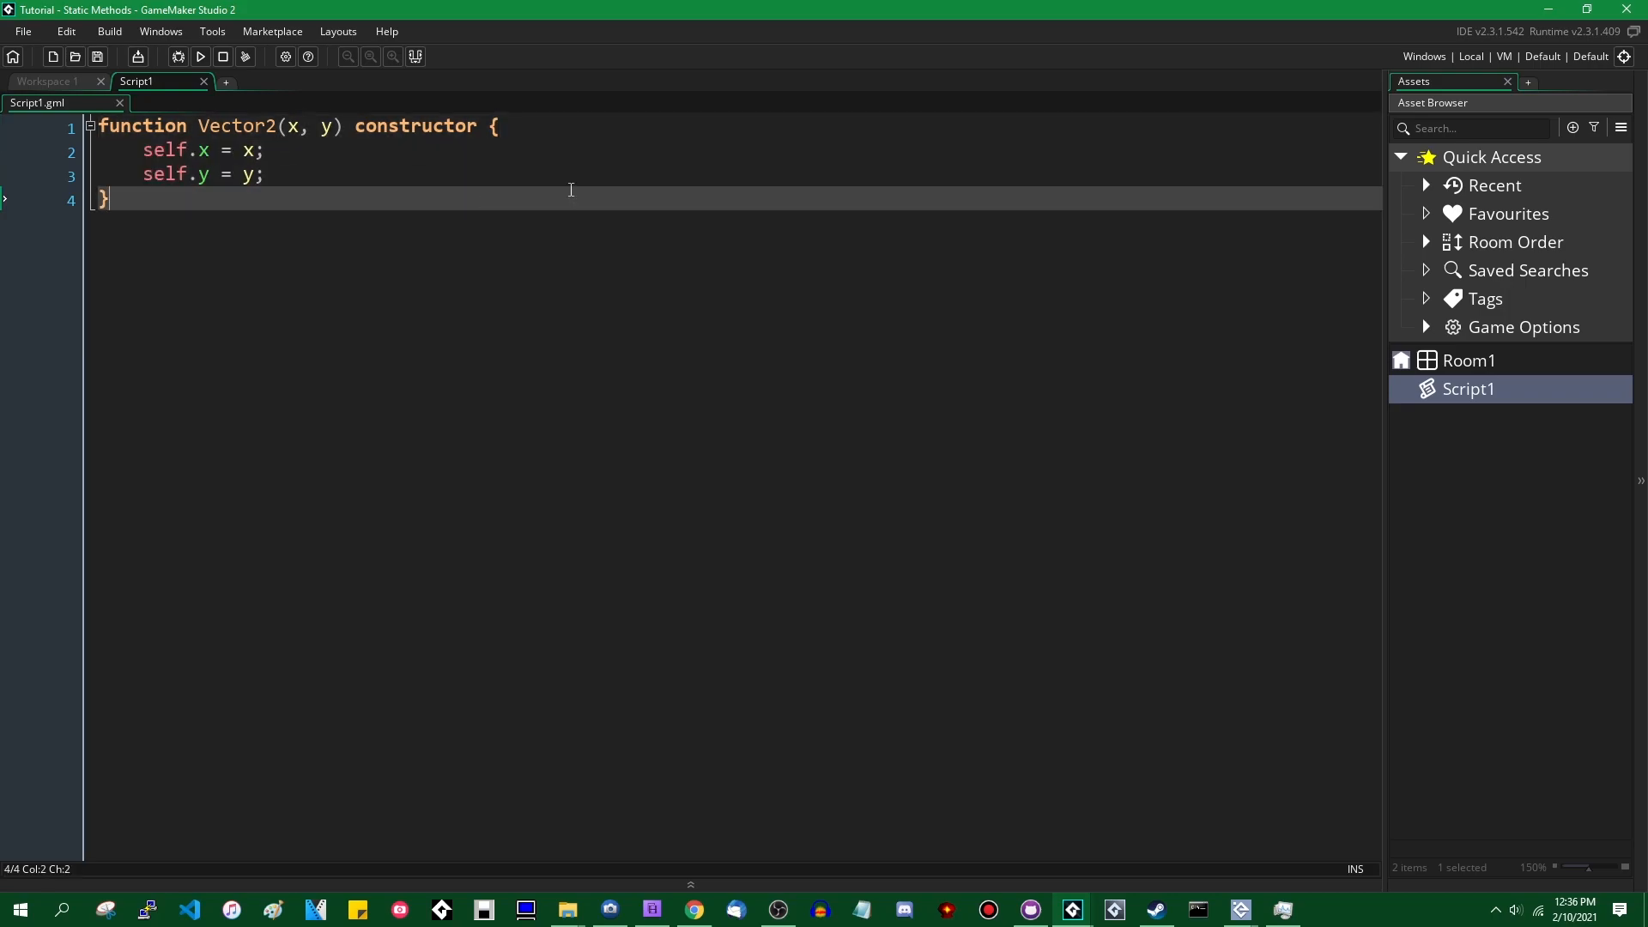
Step: Create var a = new Vector2(10, 5); below the constructor
key("Enter")
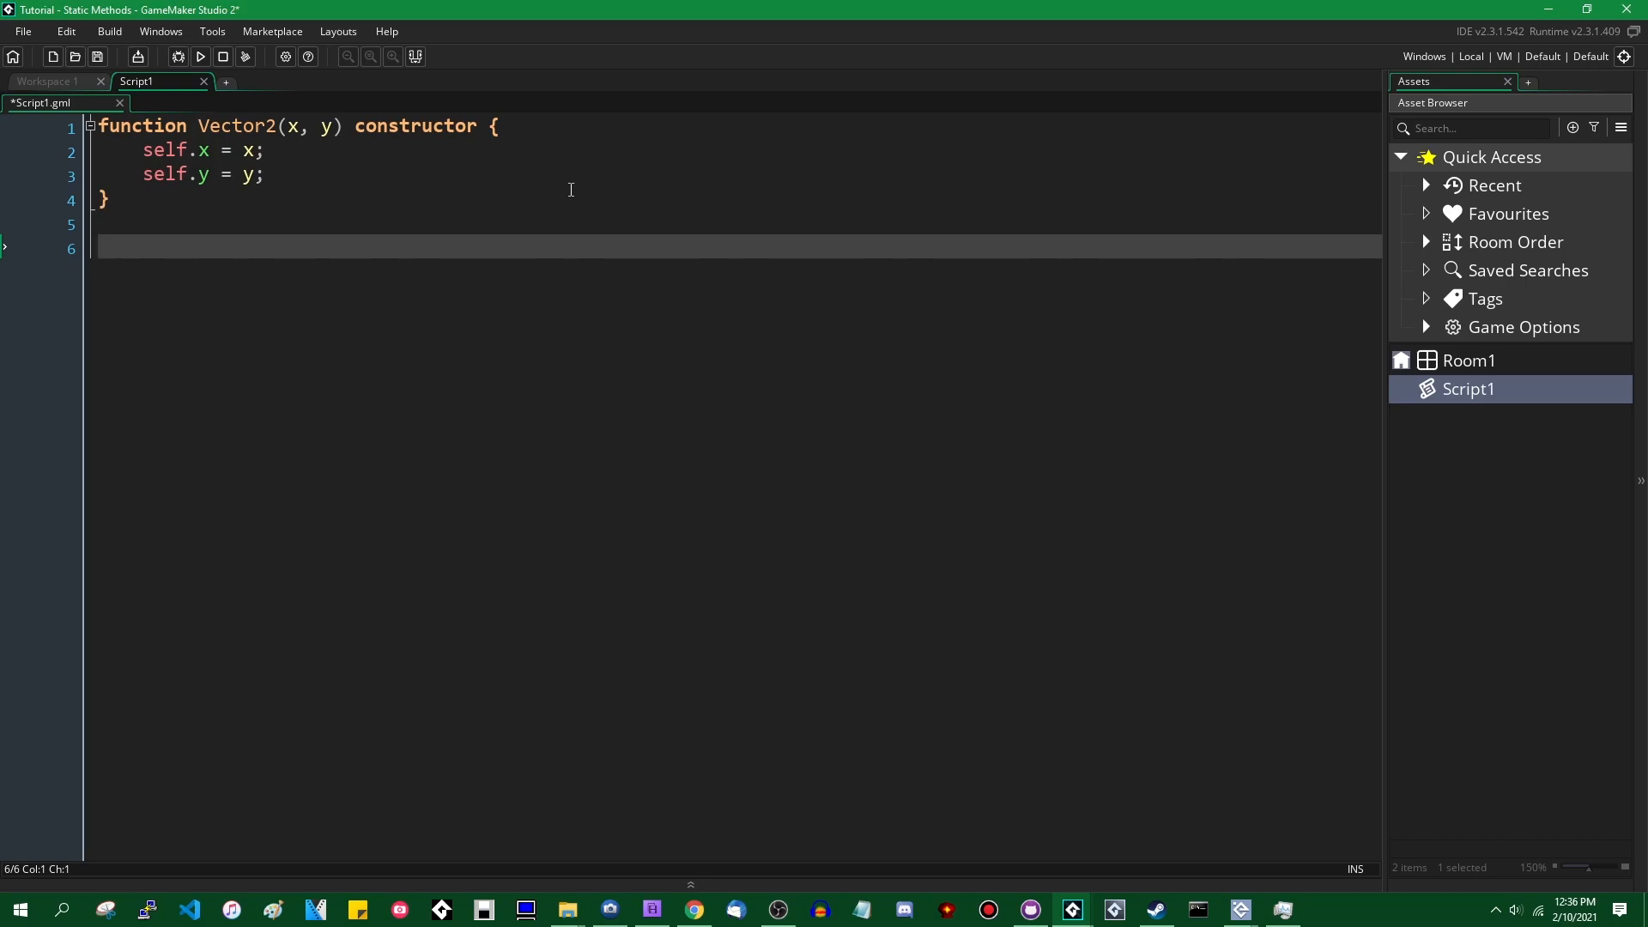
type("var a =")
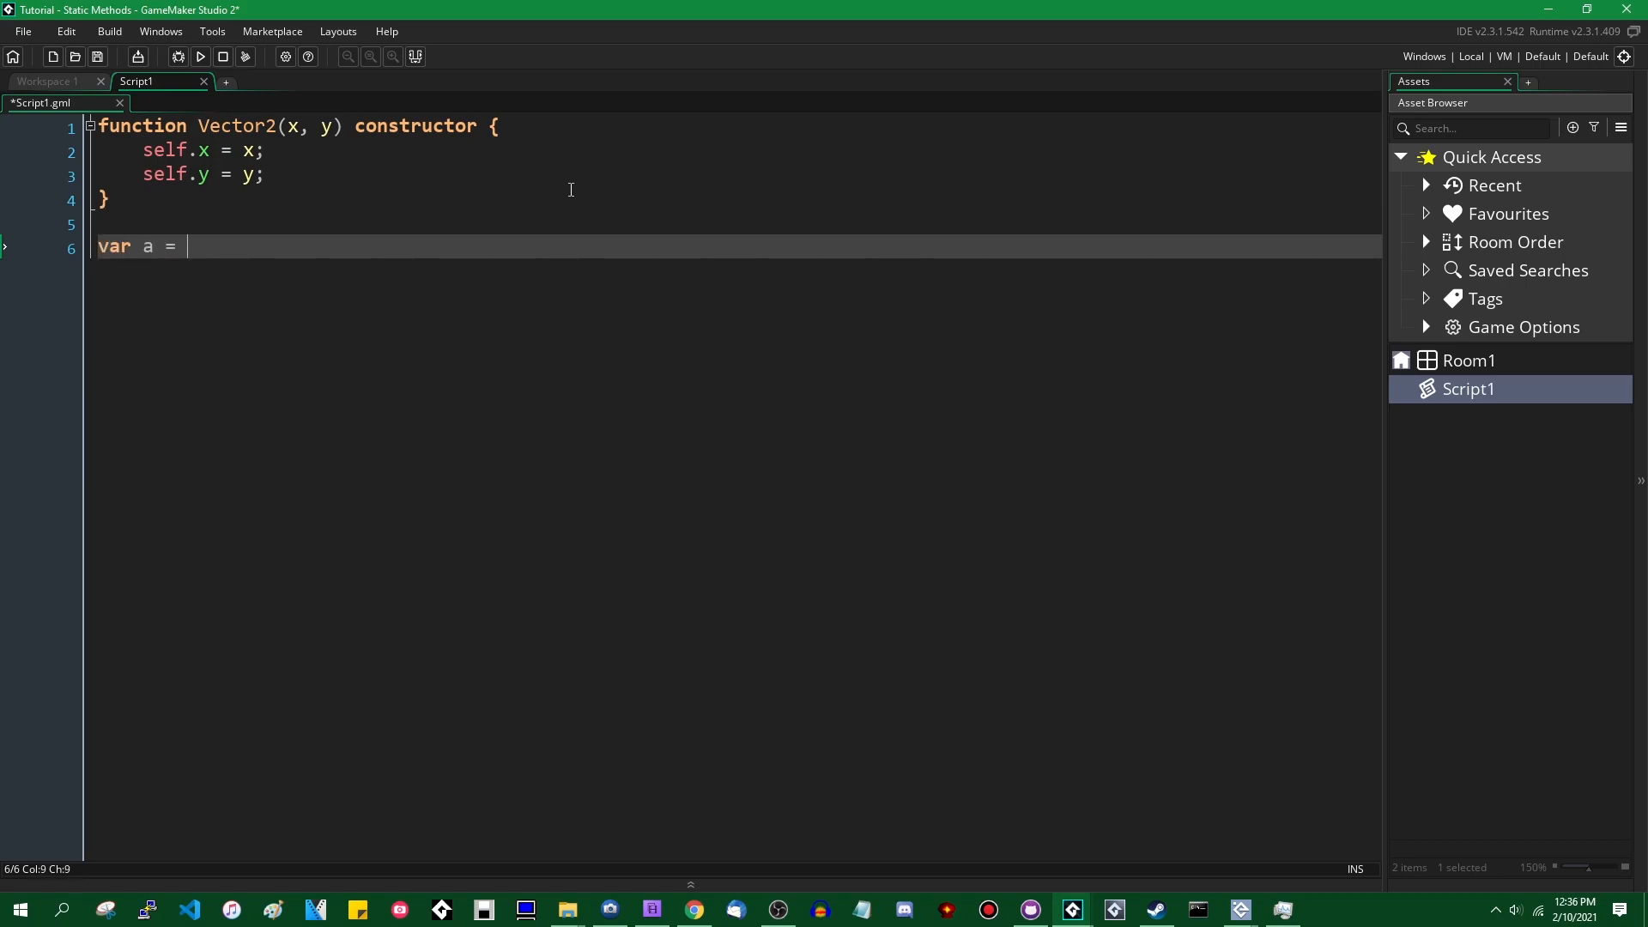
type("new")
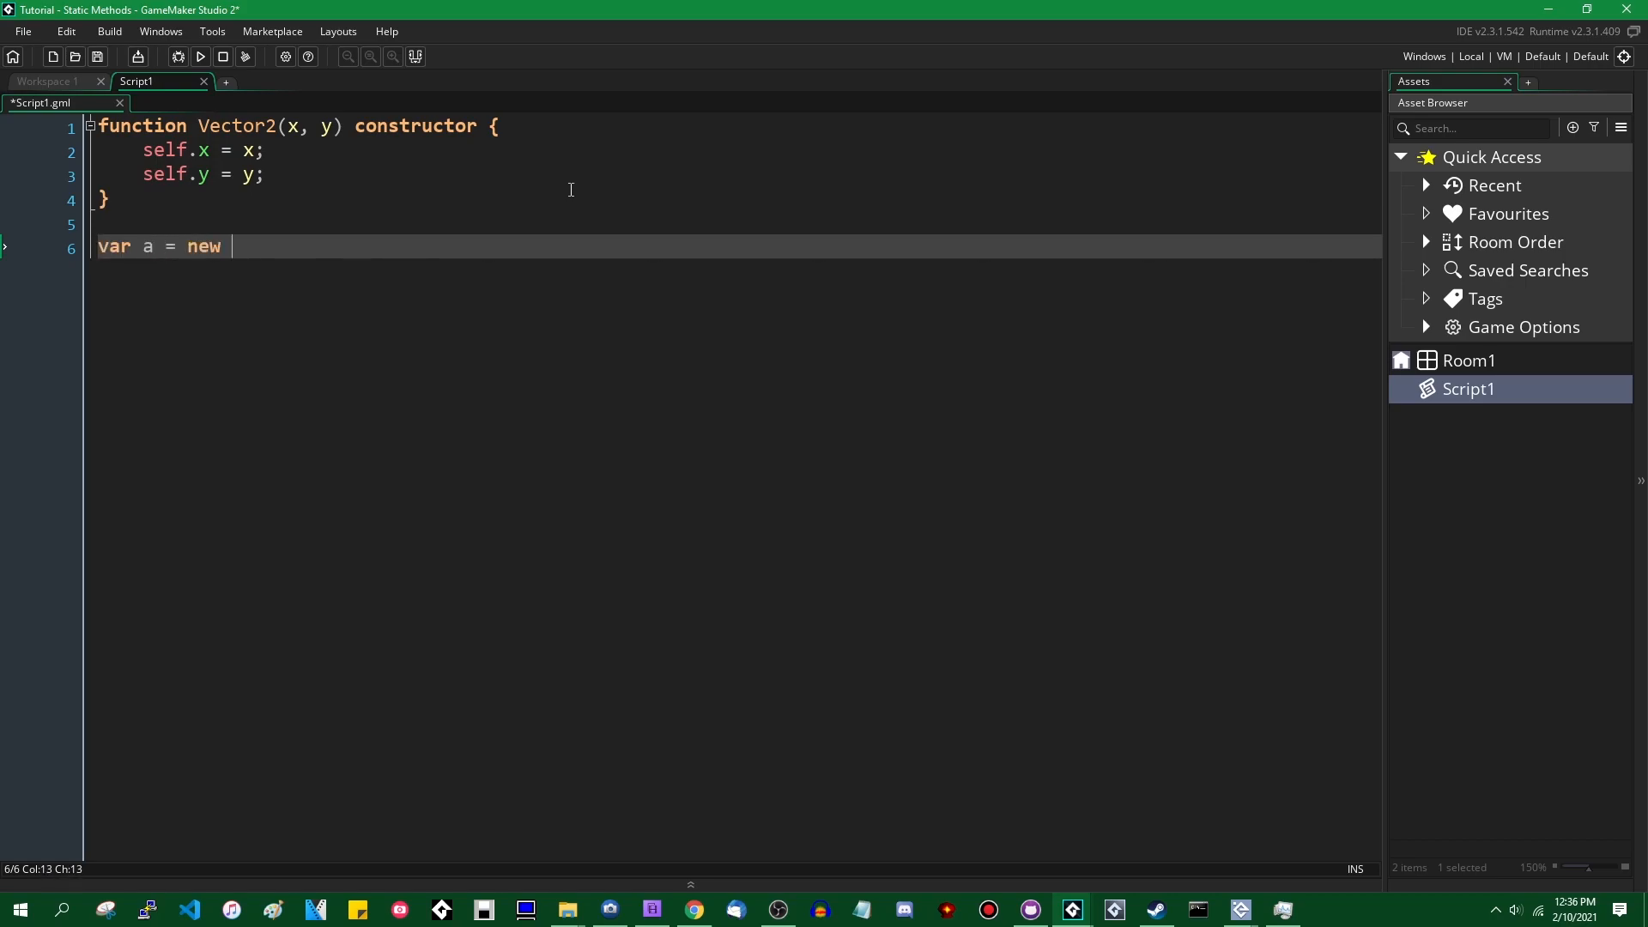
type("Vector2(")
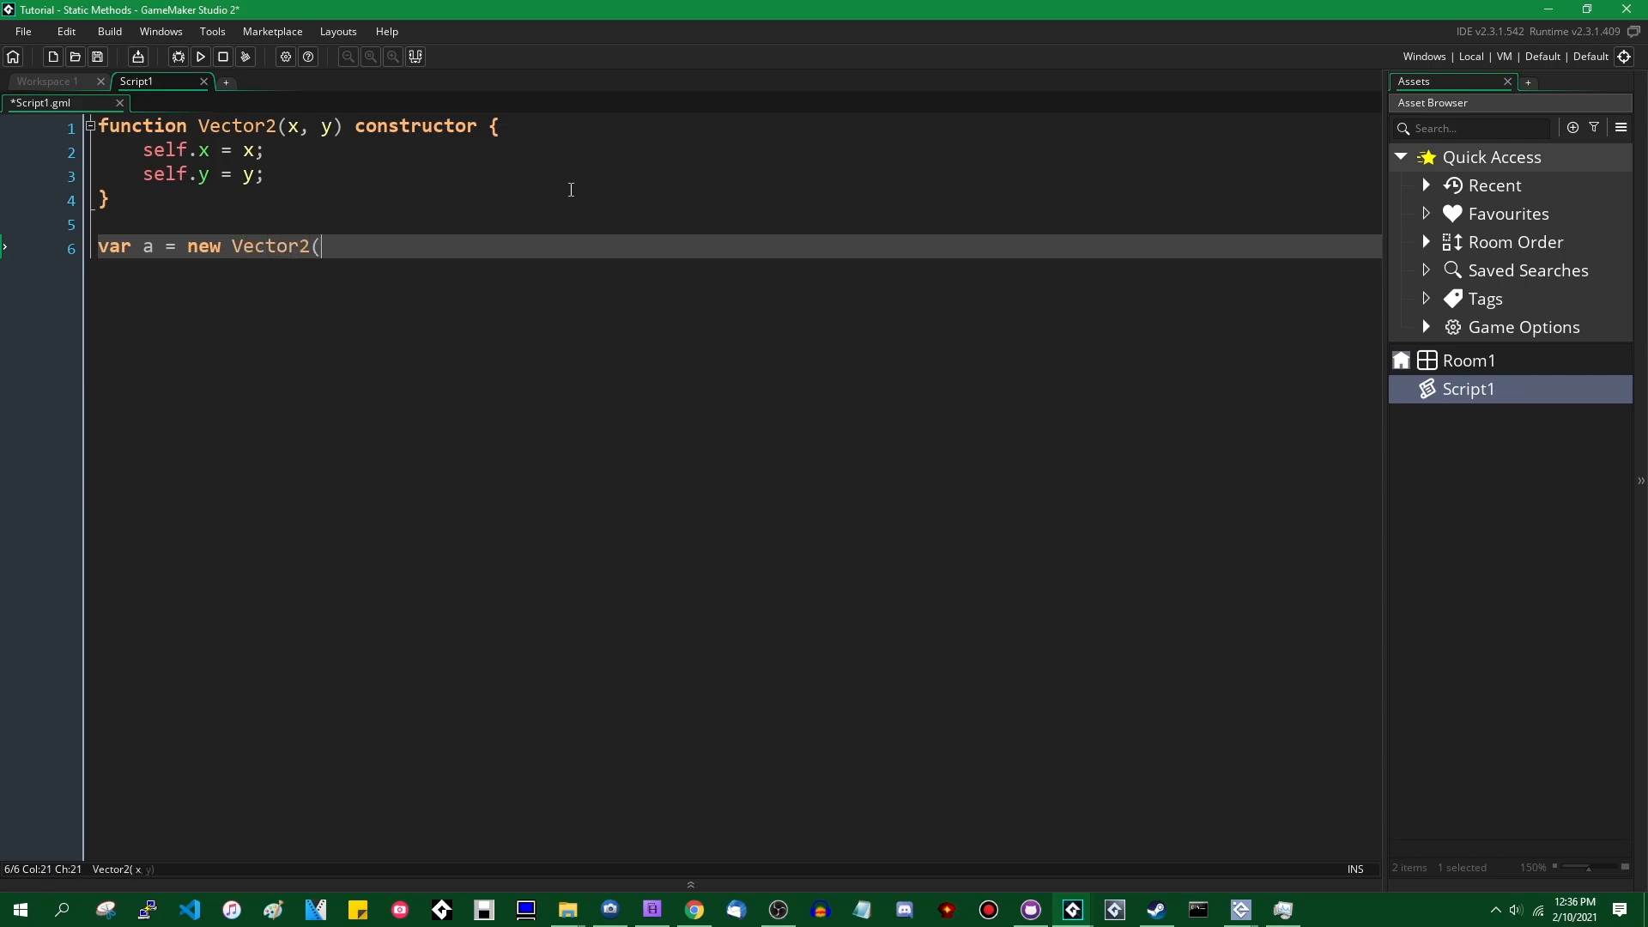
type("10, 5")
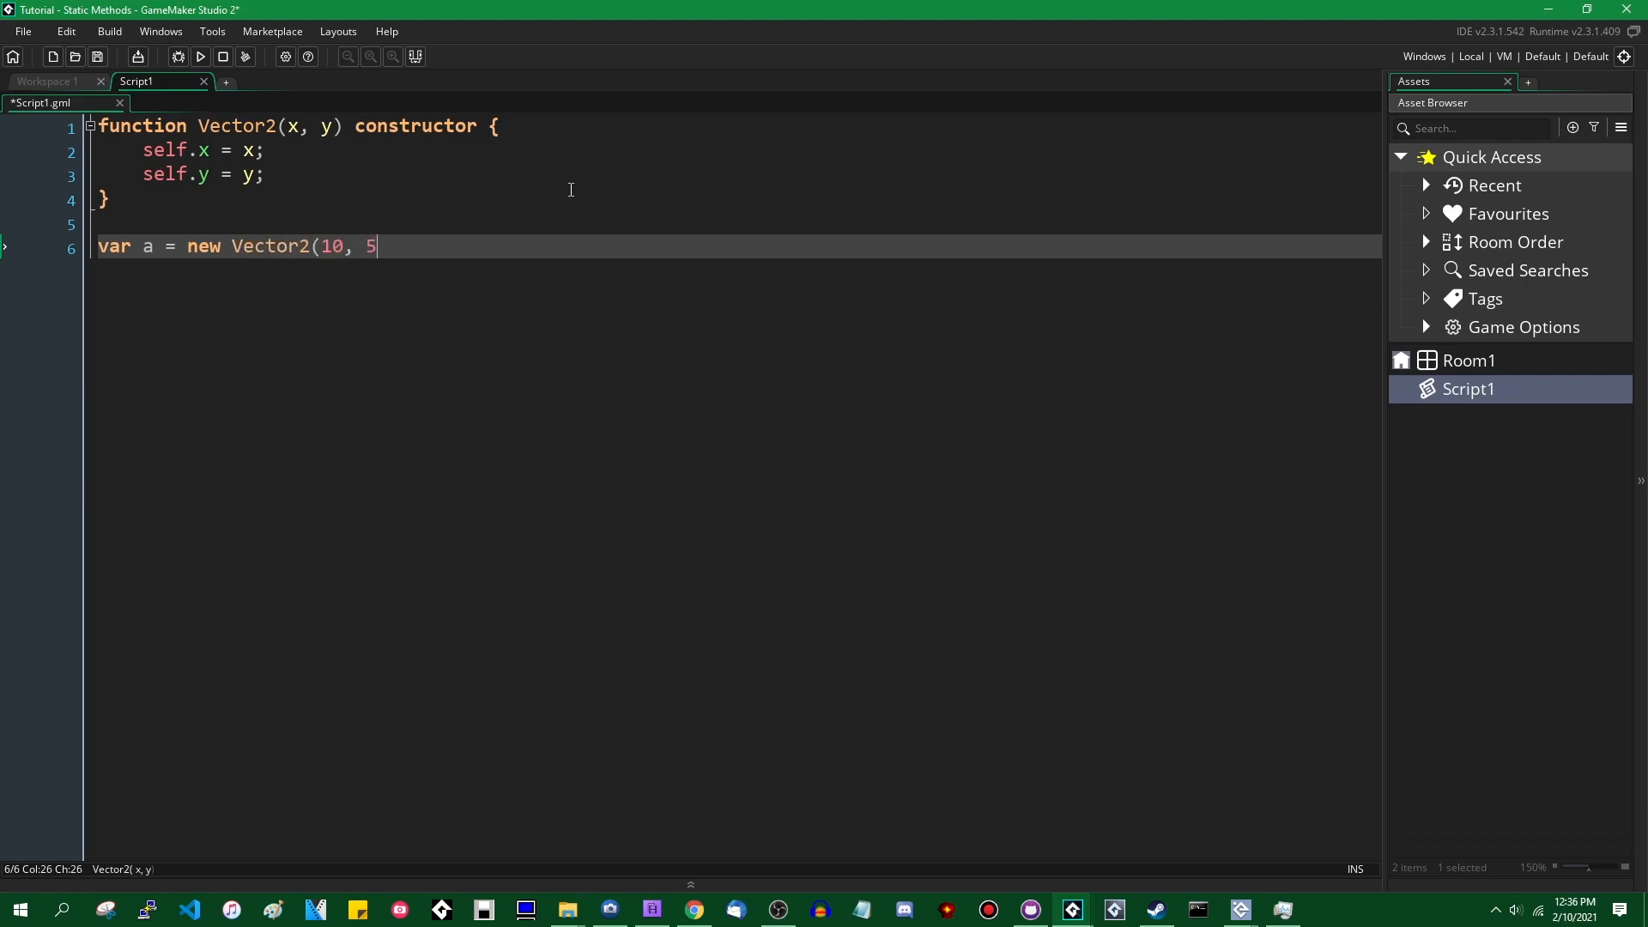
type(");")
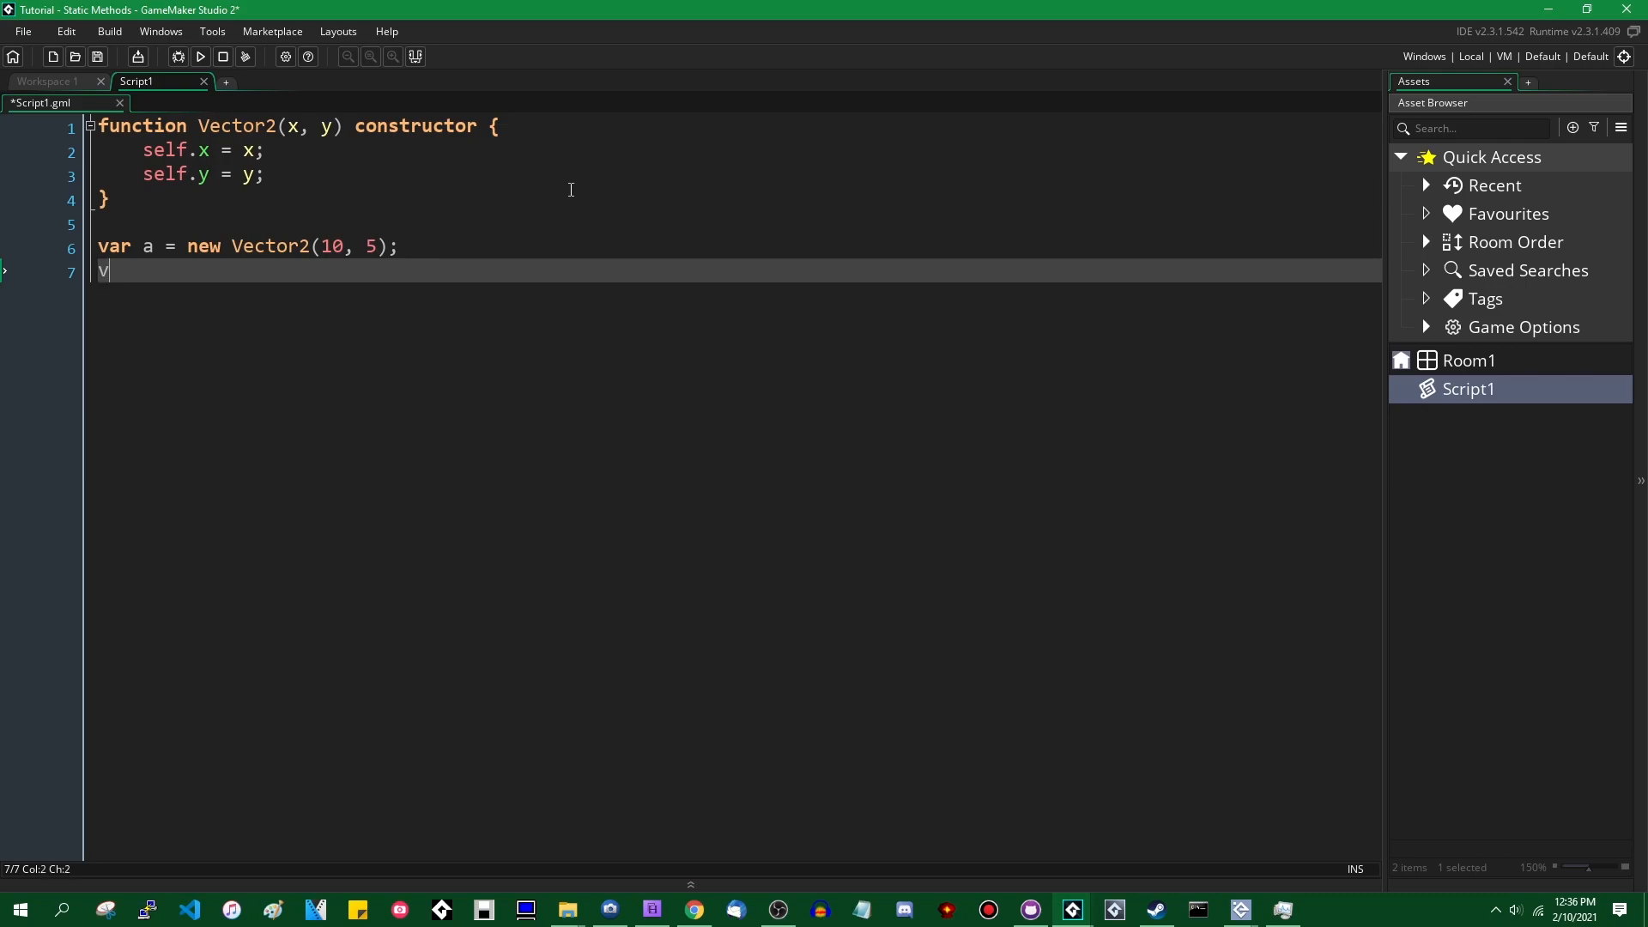
Step: Create var b = new Vector2(20, 10); and call show_message(a);
type("ar b =")
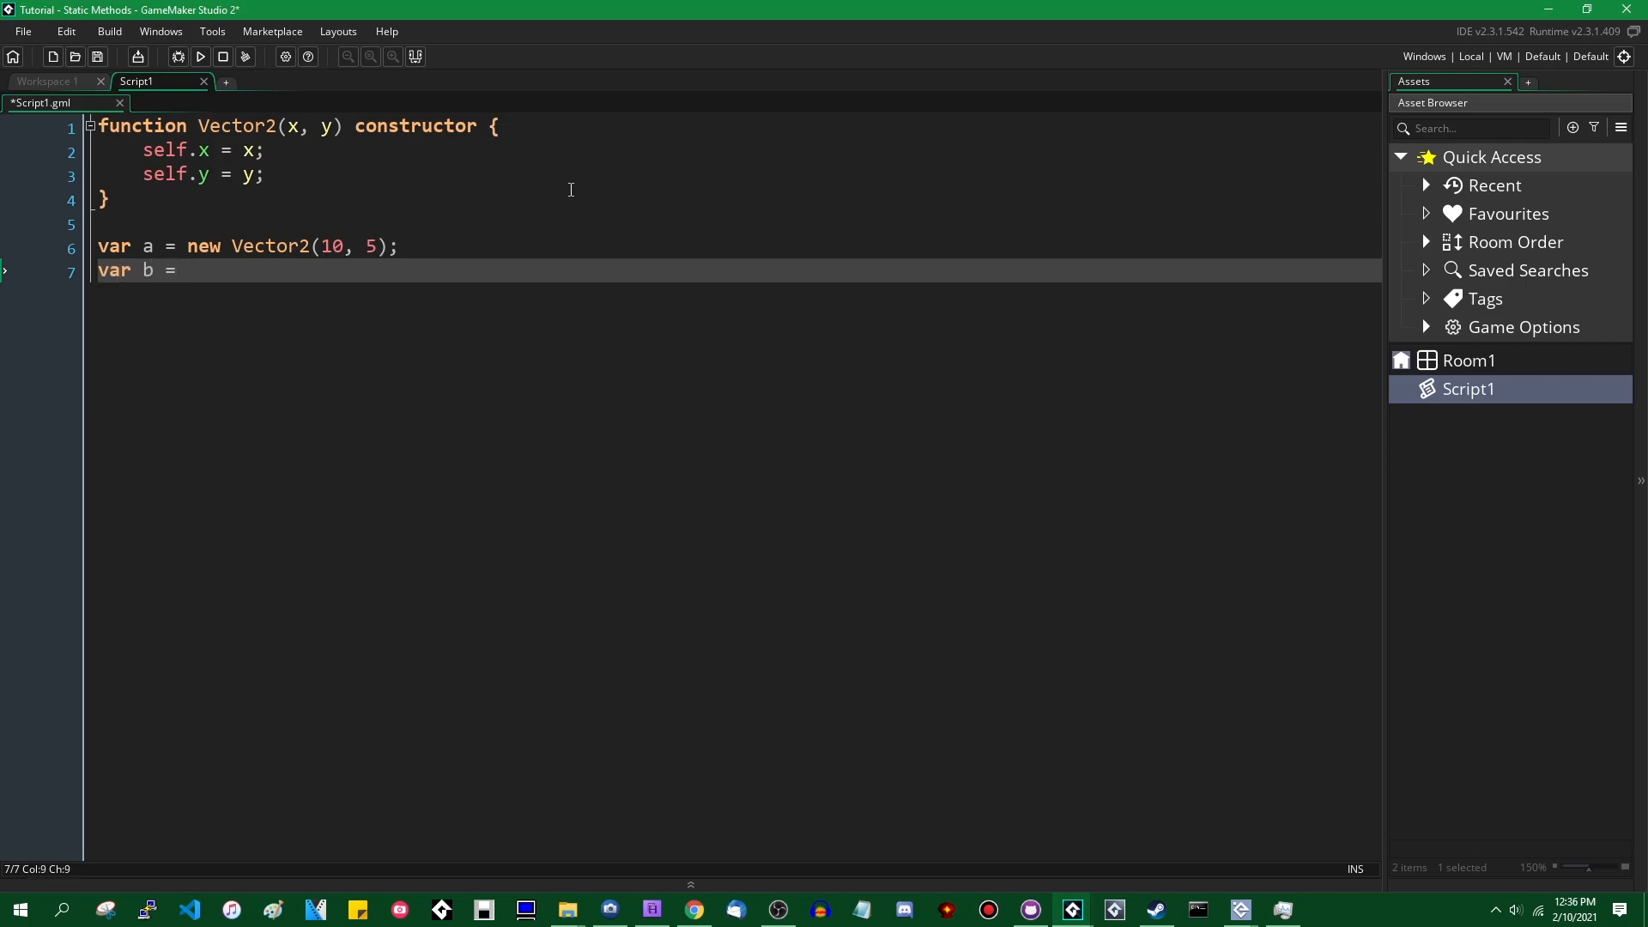
type("new Vector2")
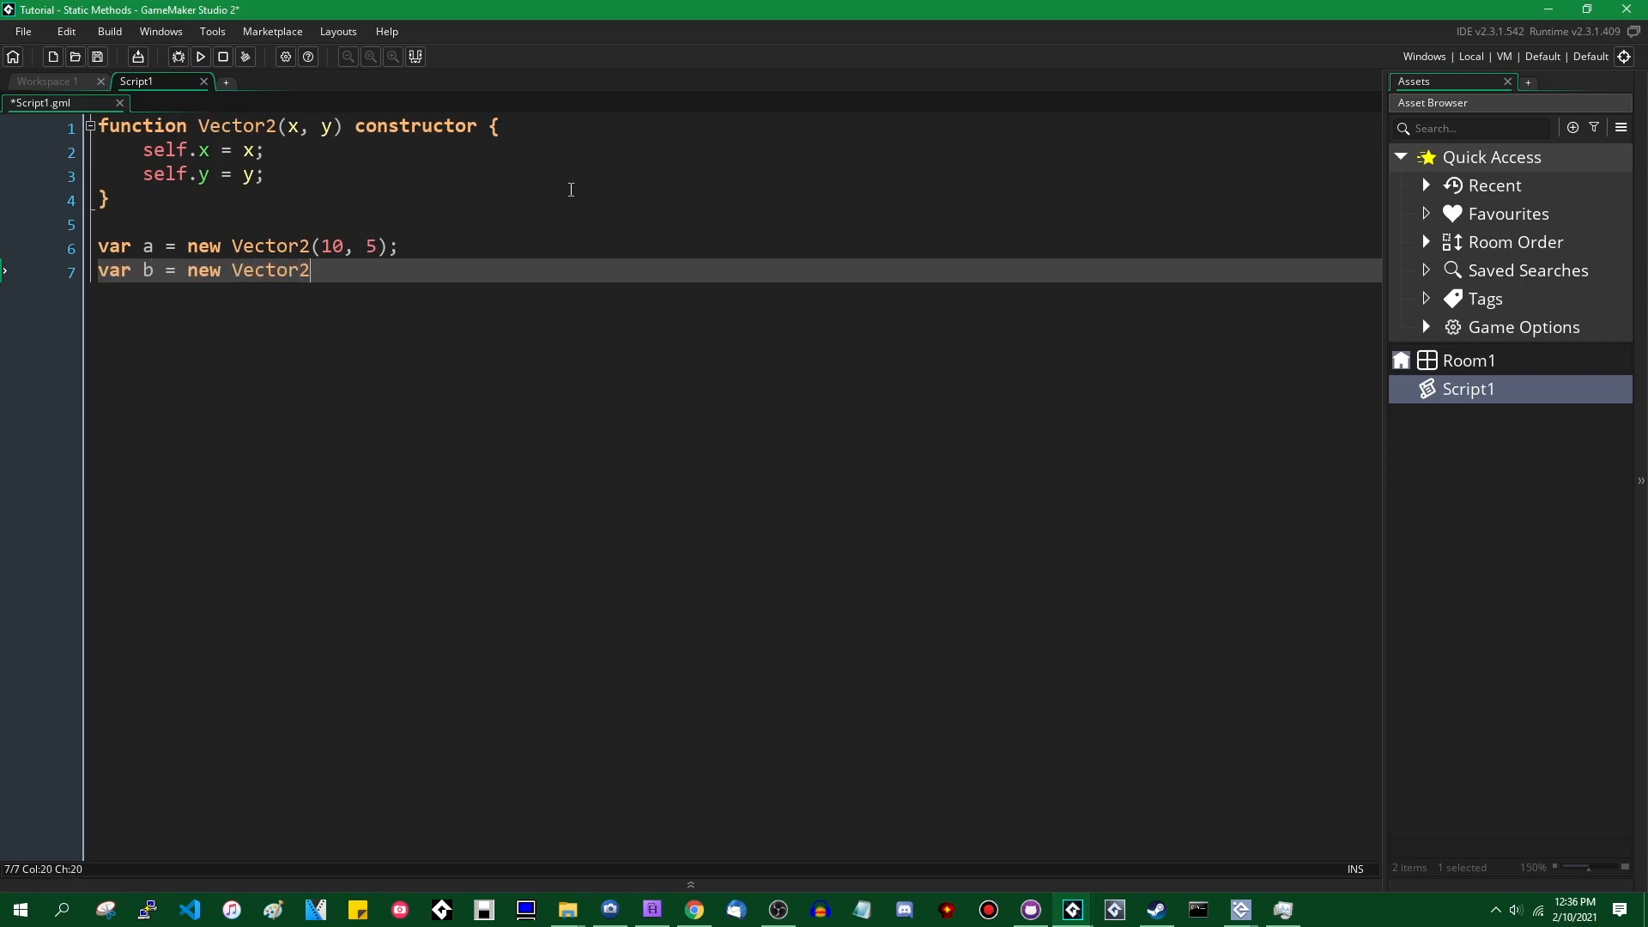
type("(")
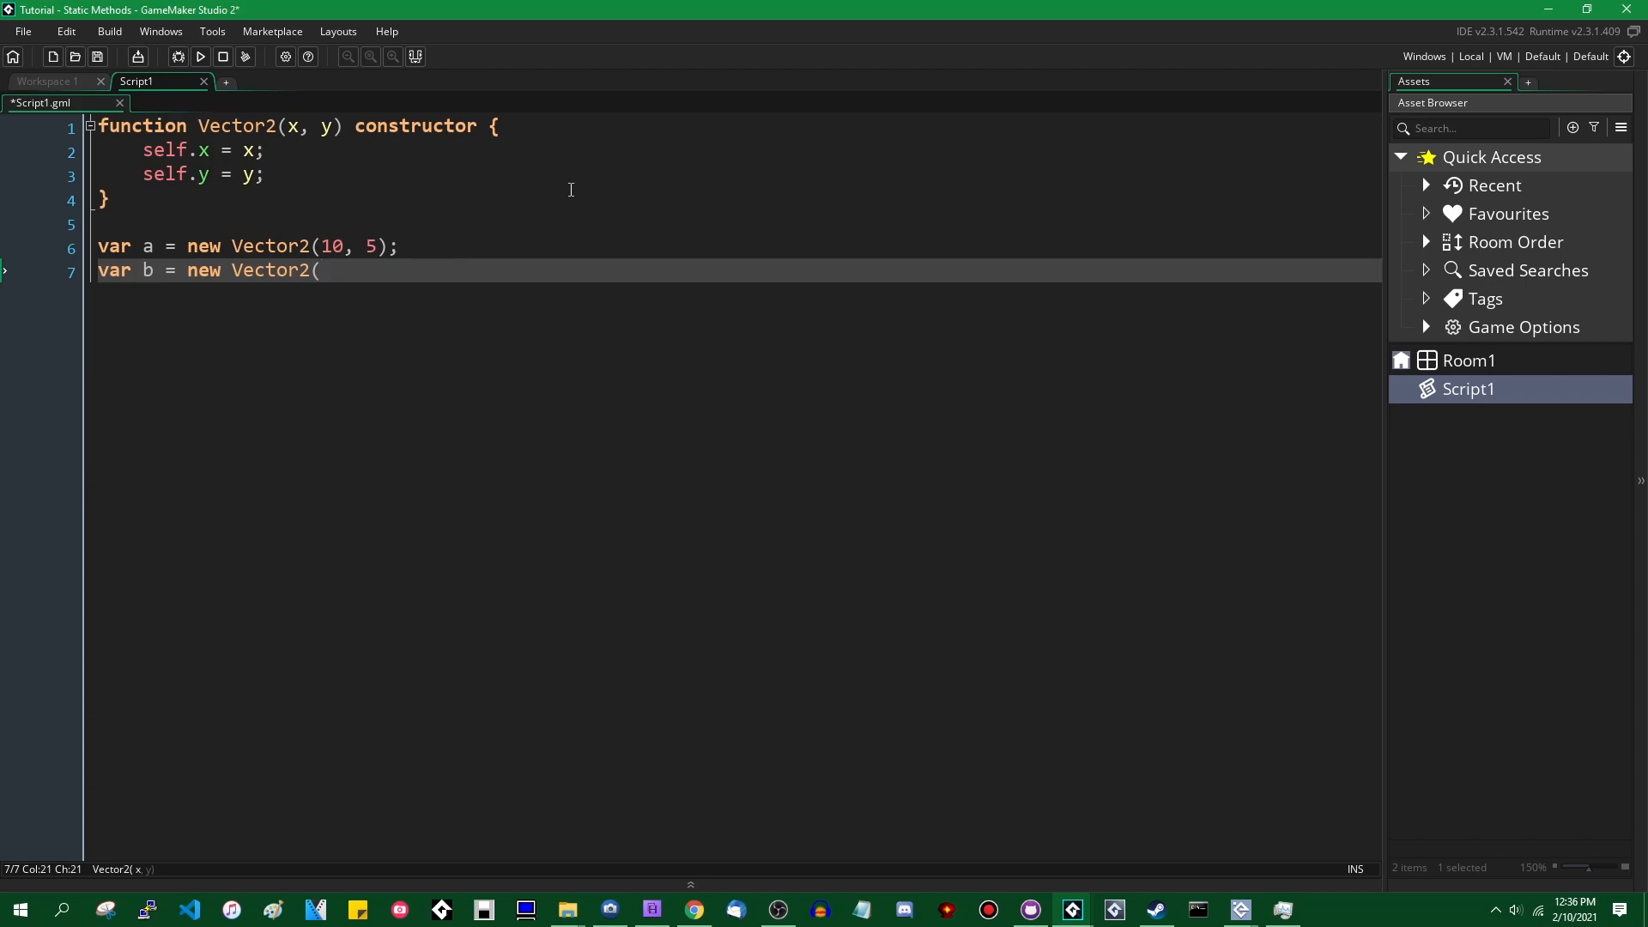
type("20")
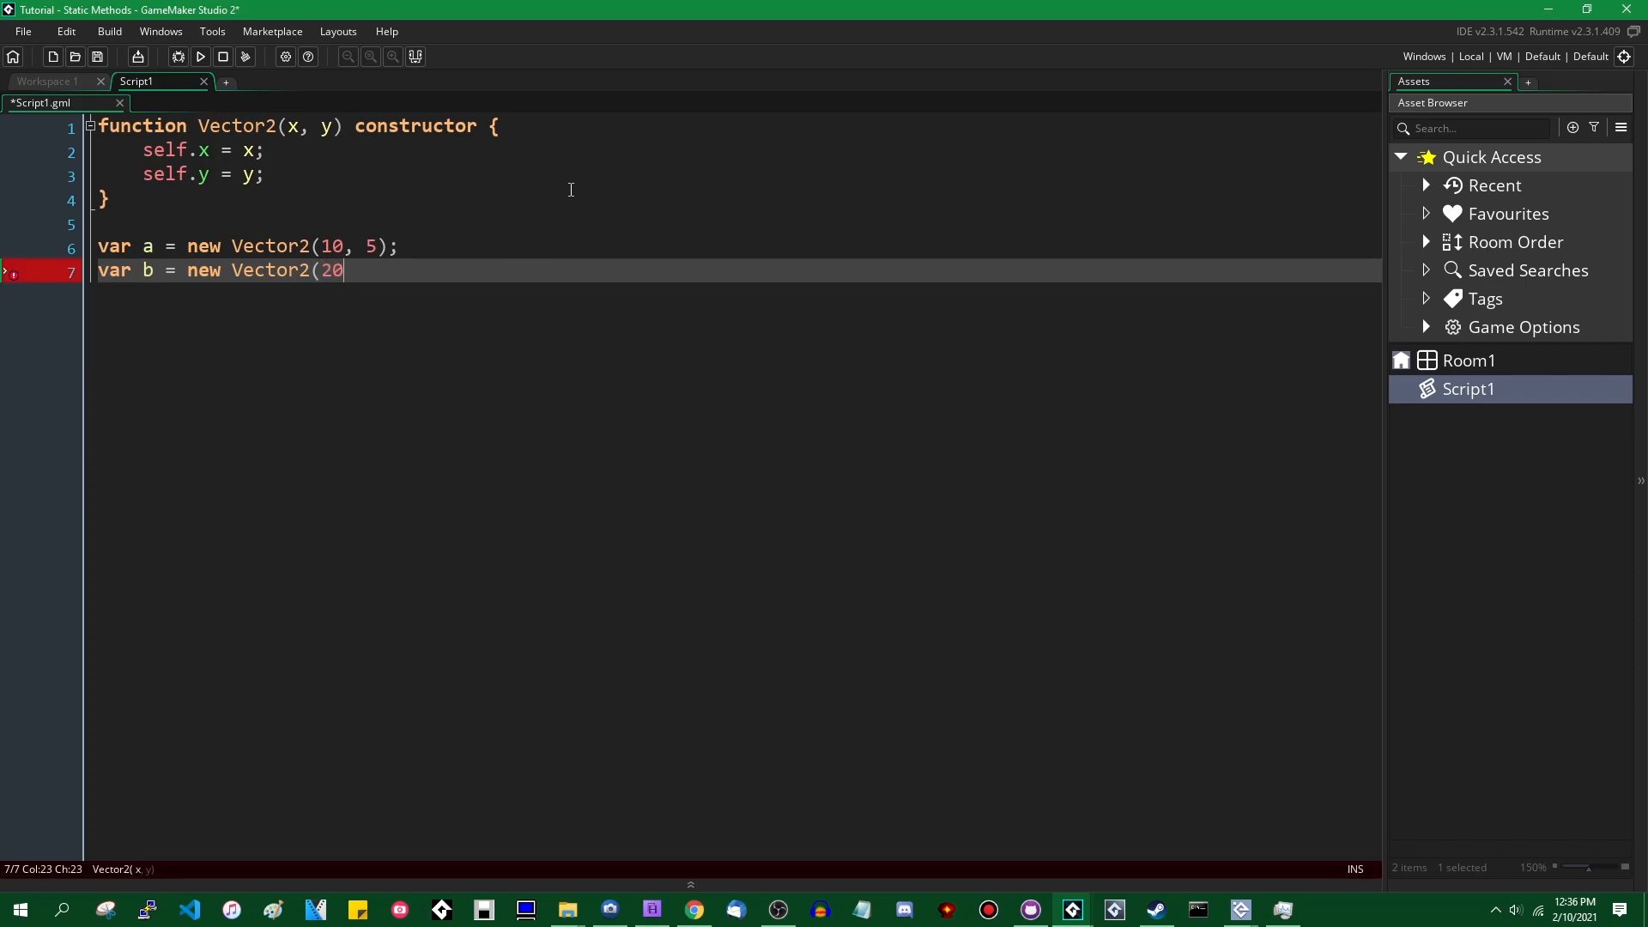
type(", 10);")
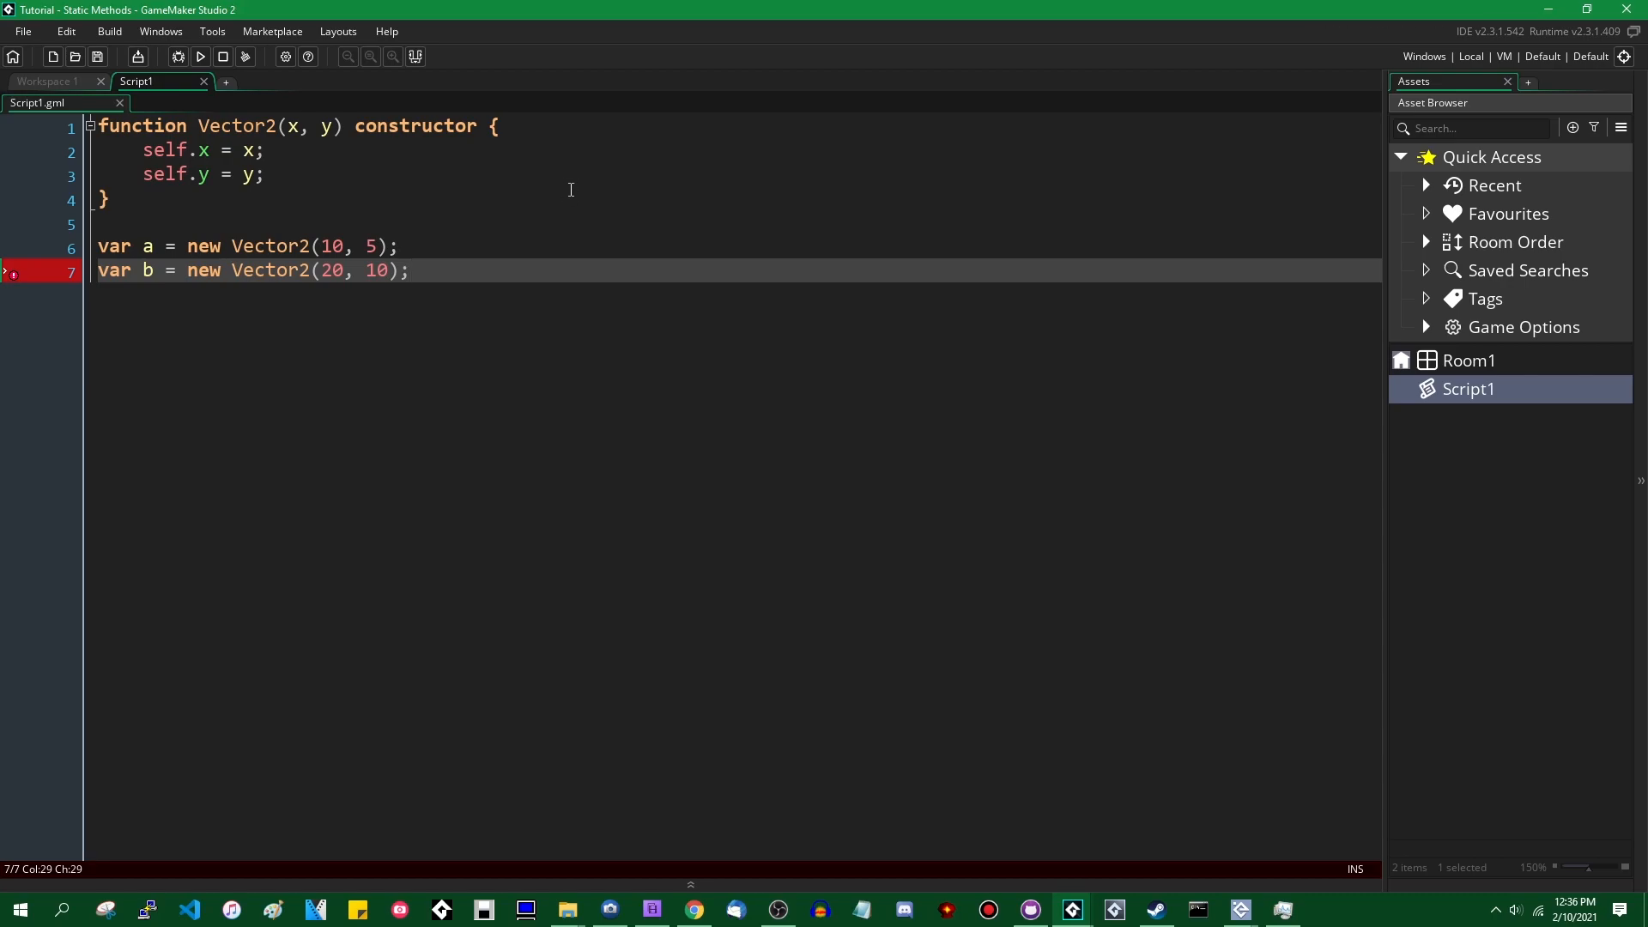
type("show_mes")
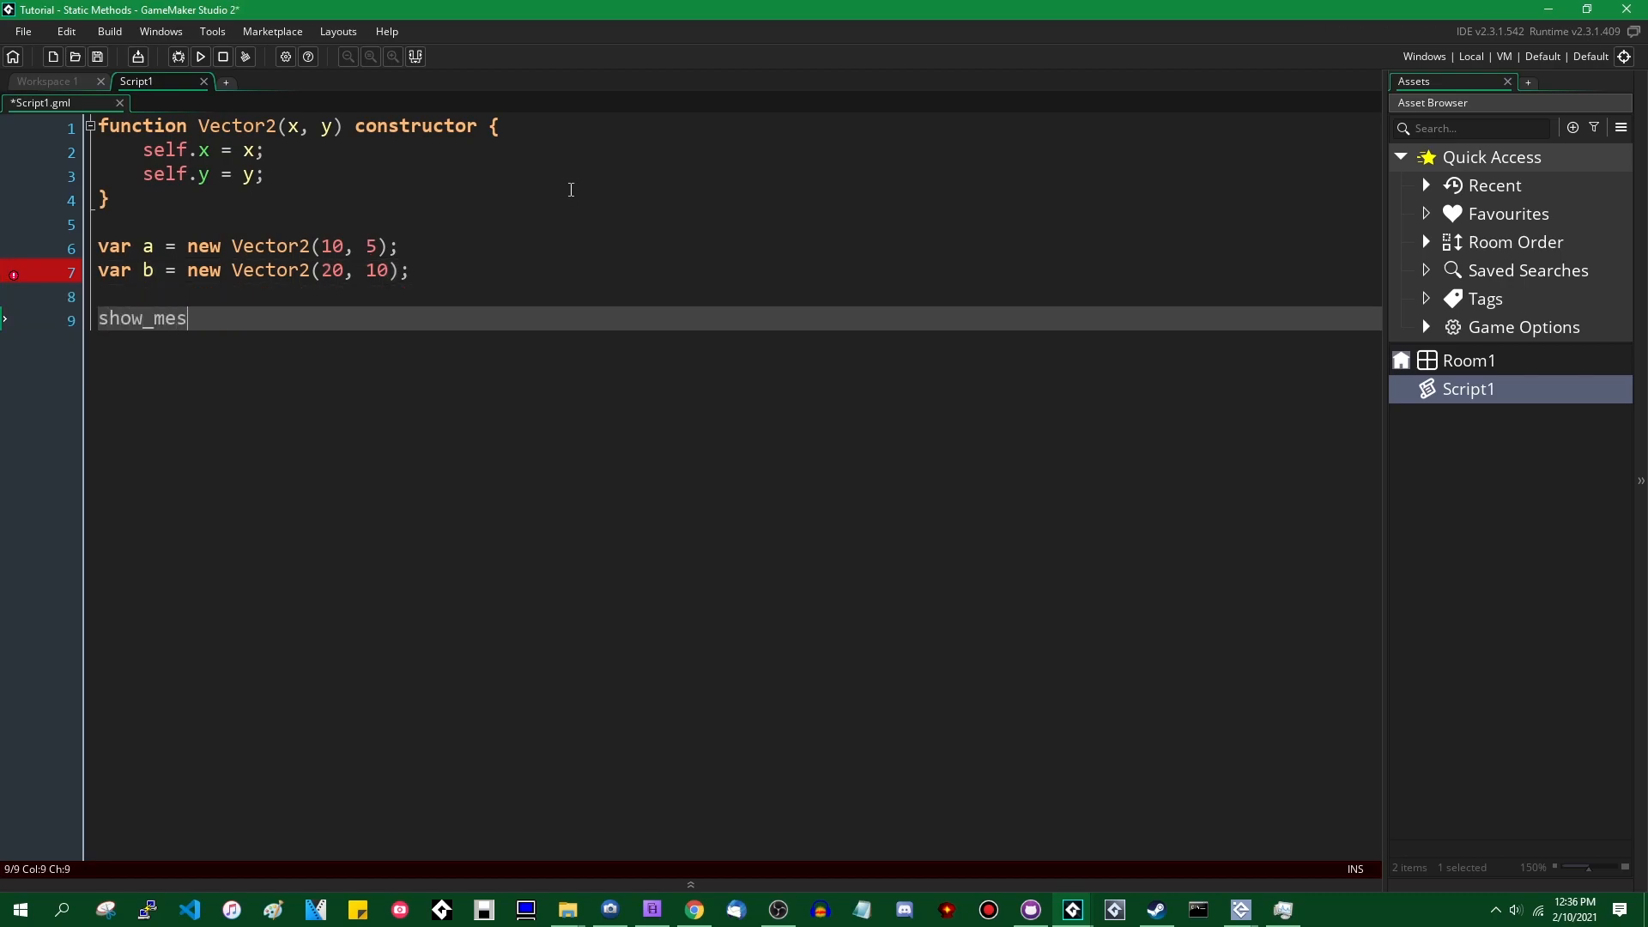
type("sage(a);")
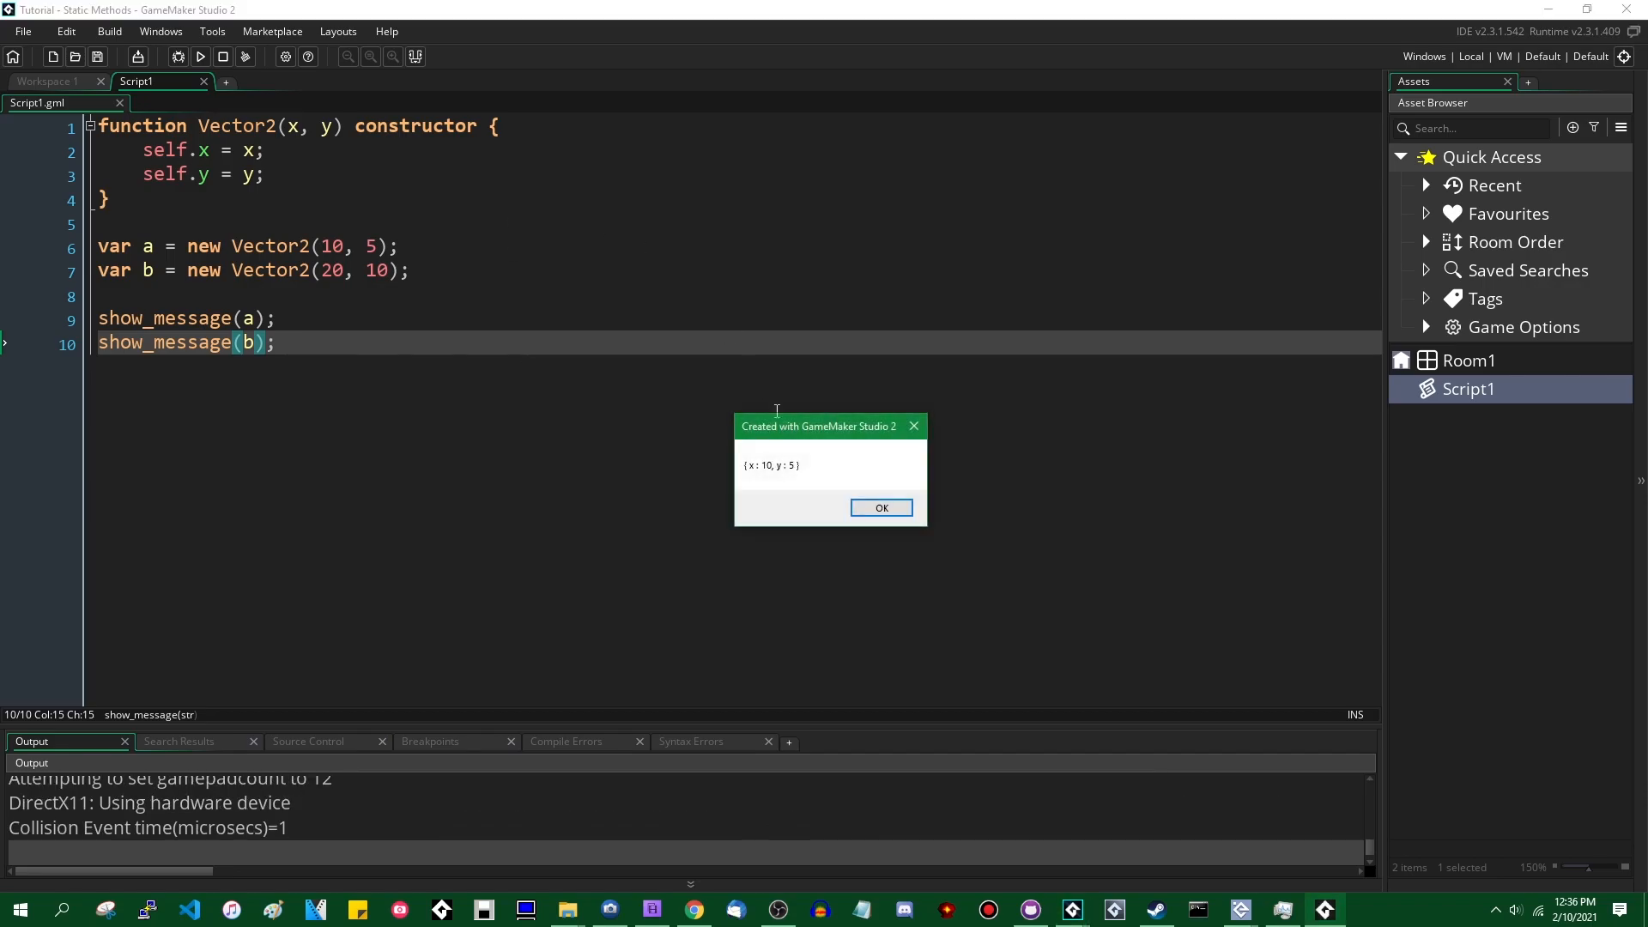
Step: Dismiss both vector messages and close the running game window
left_click_drag(819, 425, 410, 310)
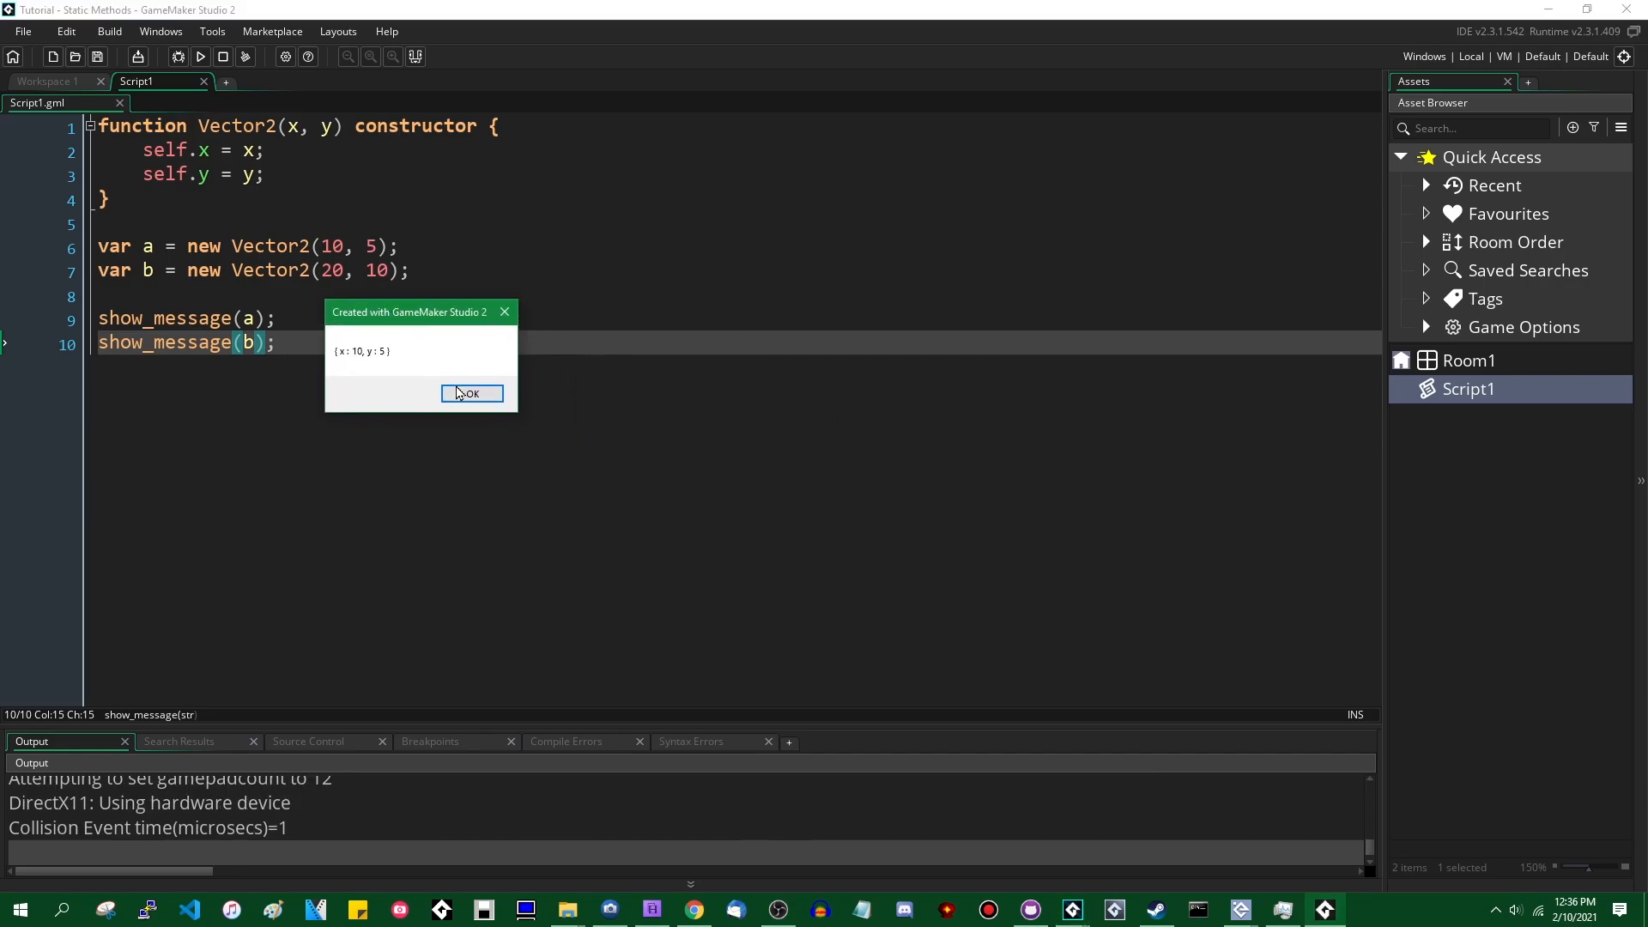
left_click(470, 391)
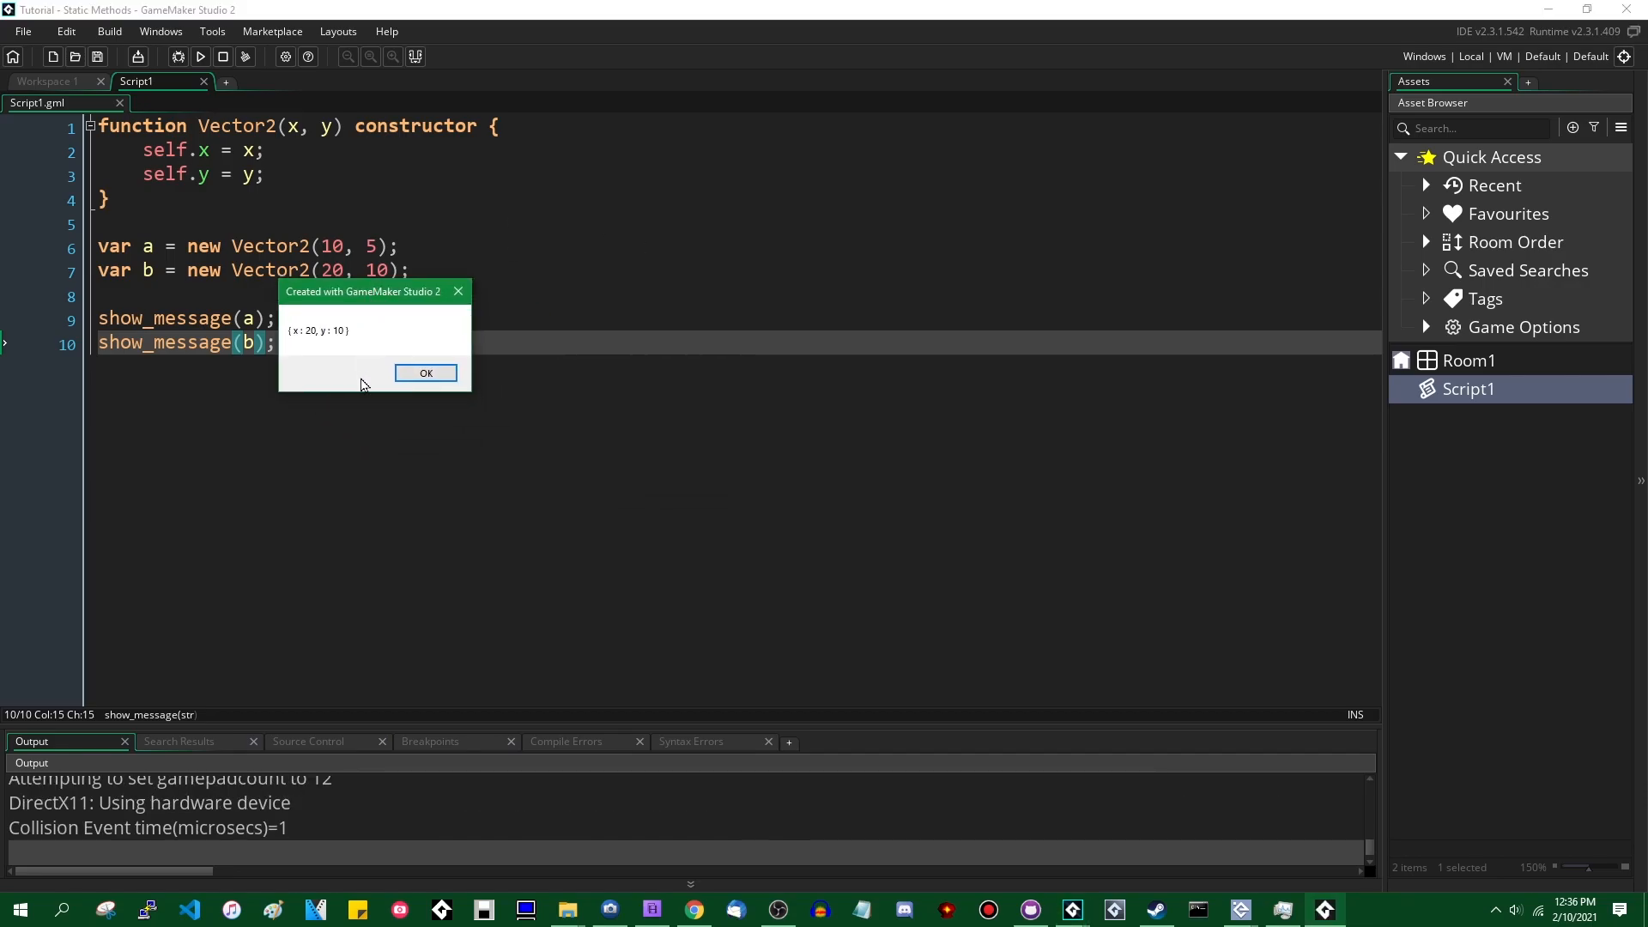
left_click(426, 372)
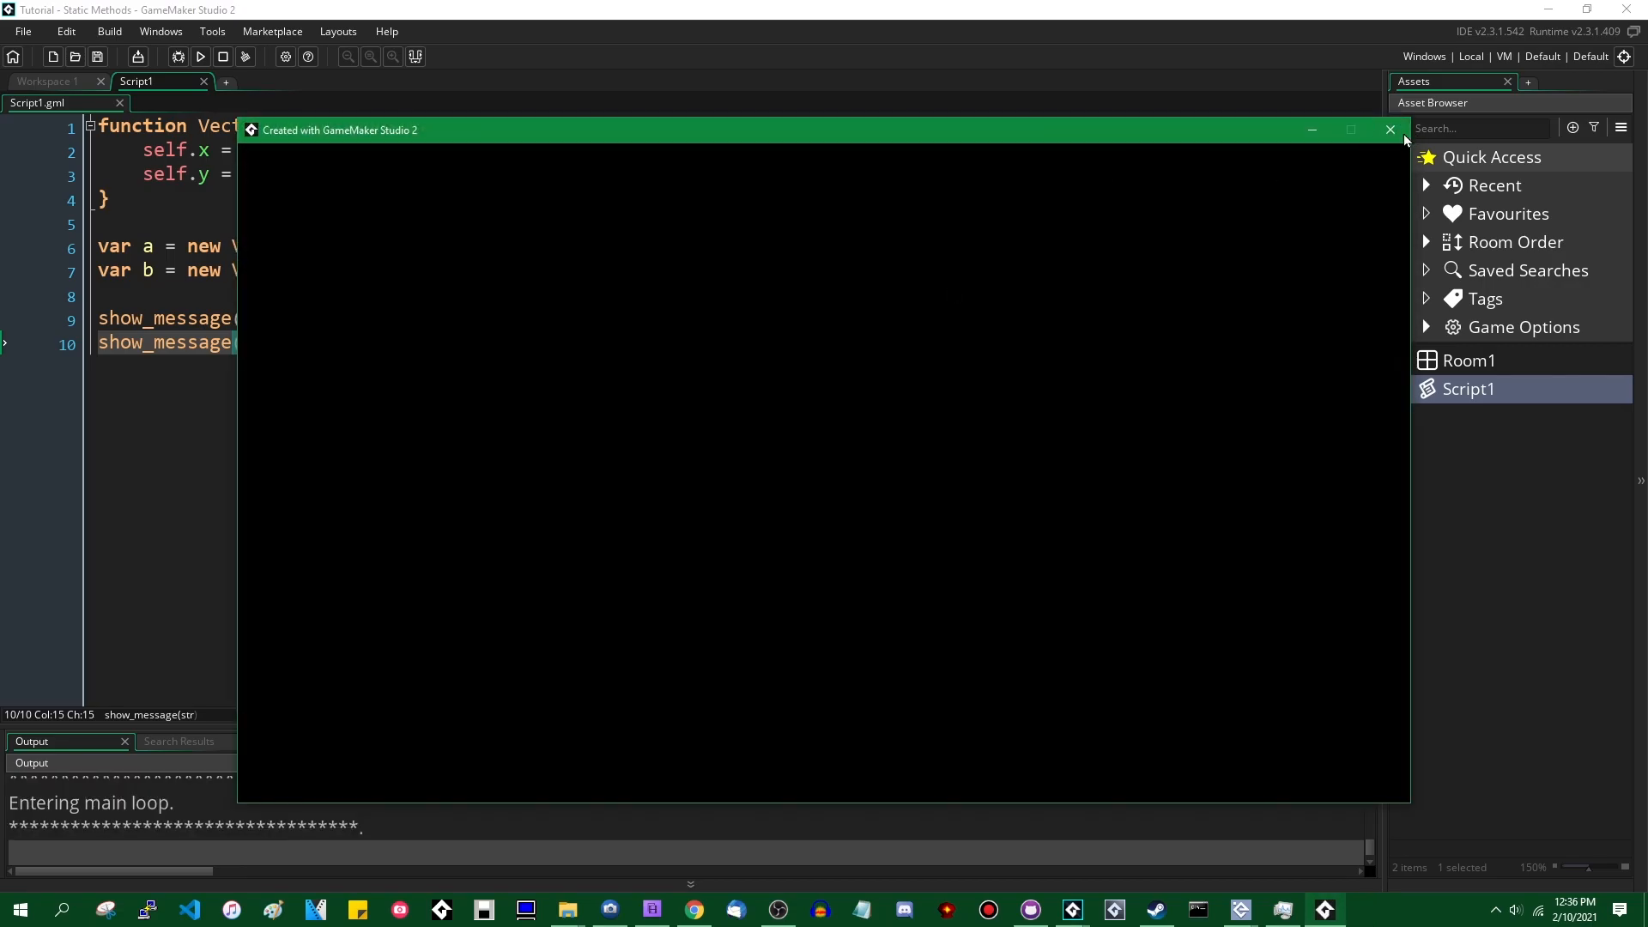
left_click(1388, 129)
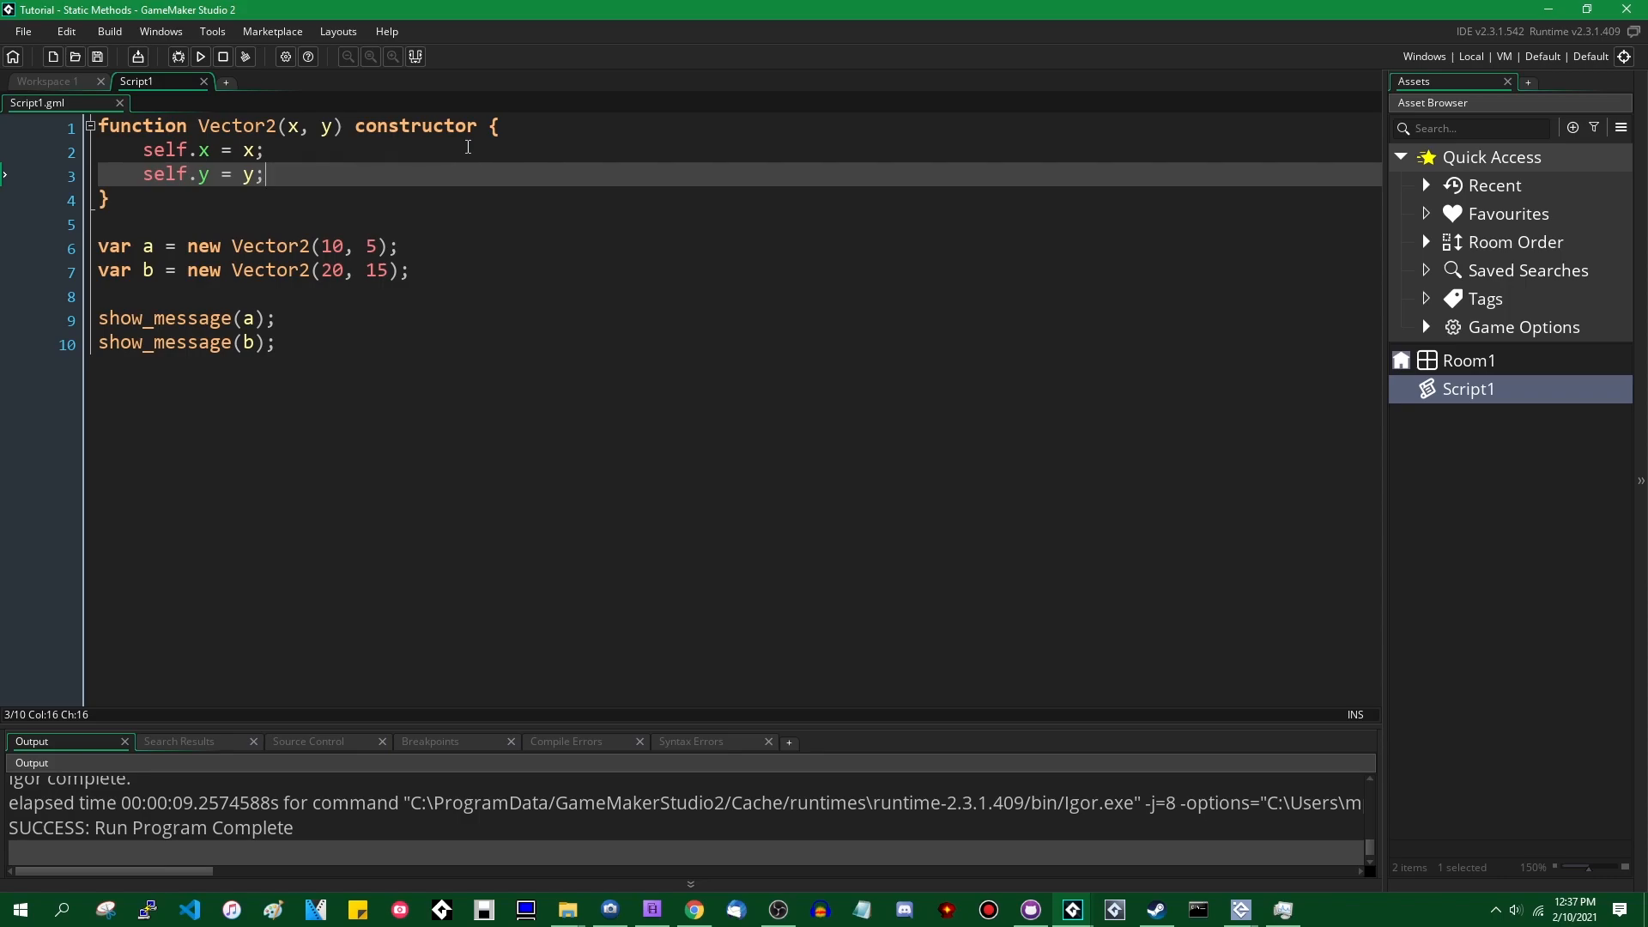
Step: Write self.add(vec) returning new Vector2(self.x + vec.x, self.y + vec.y)
type("self.add = function(v")
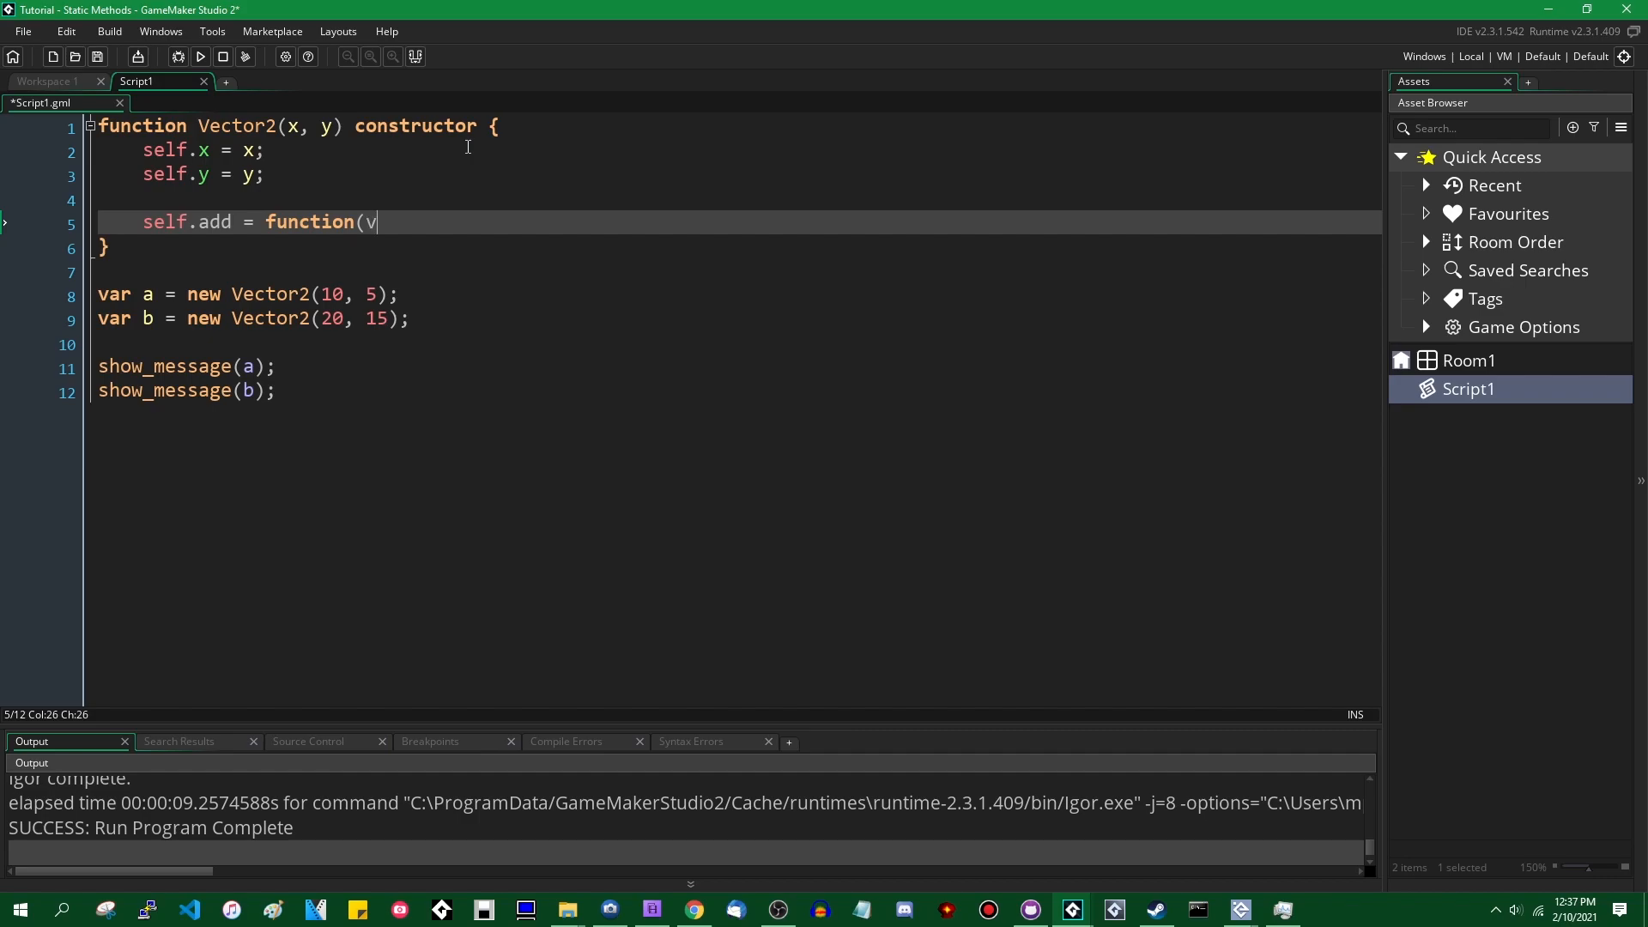
type("ec) {")
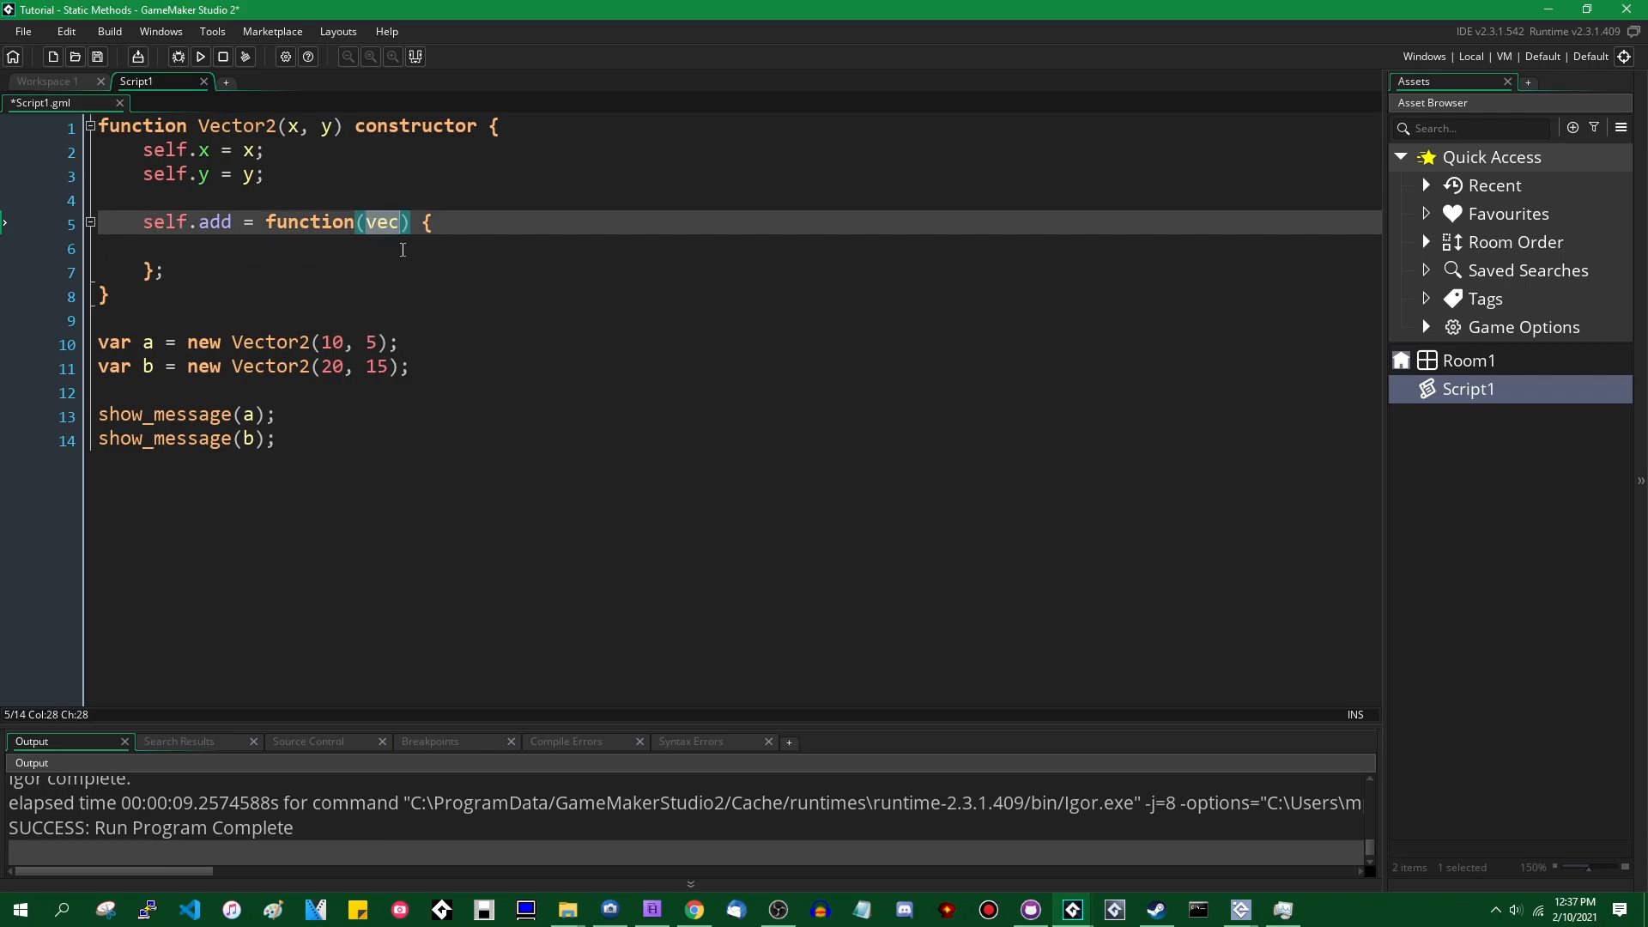
type("return")
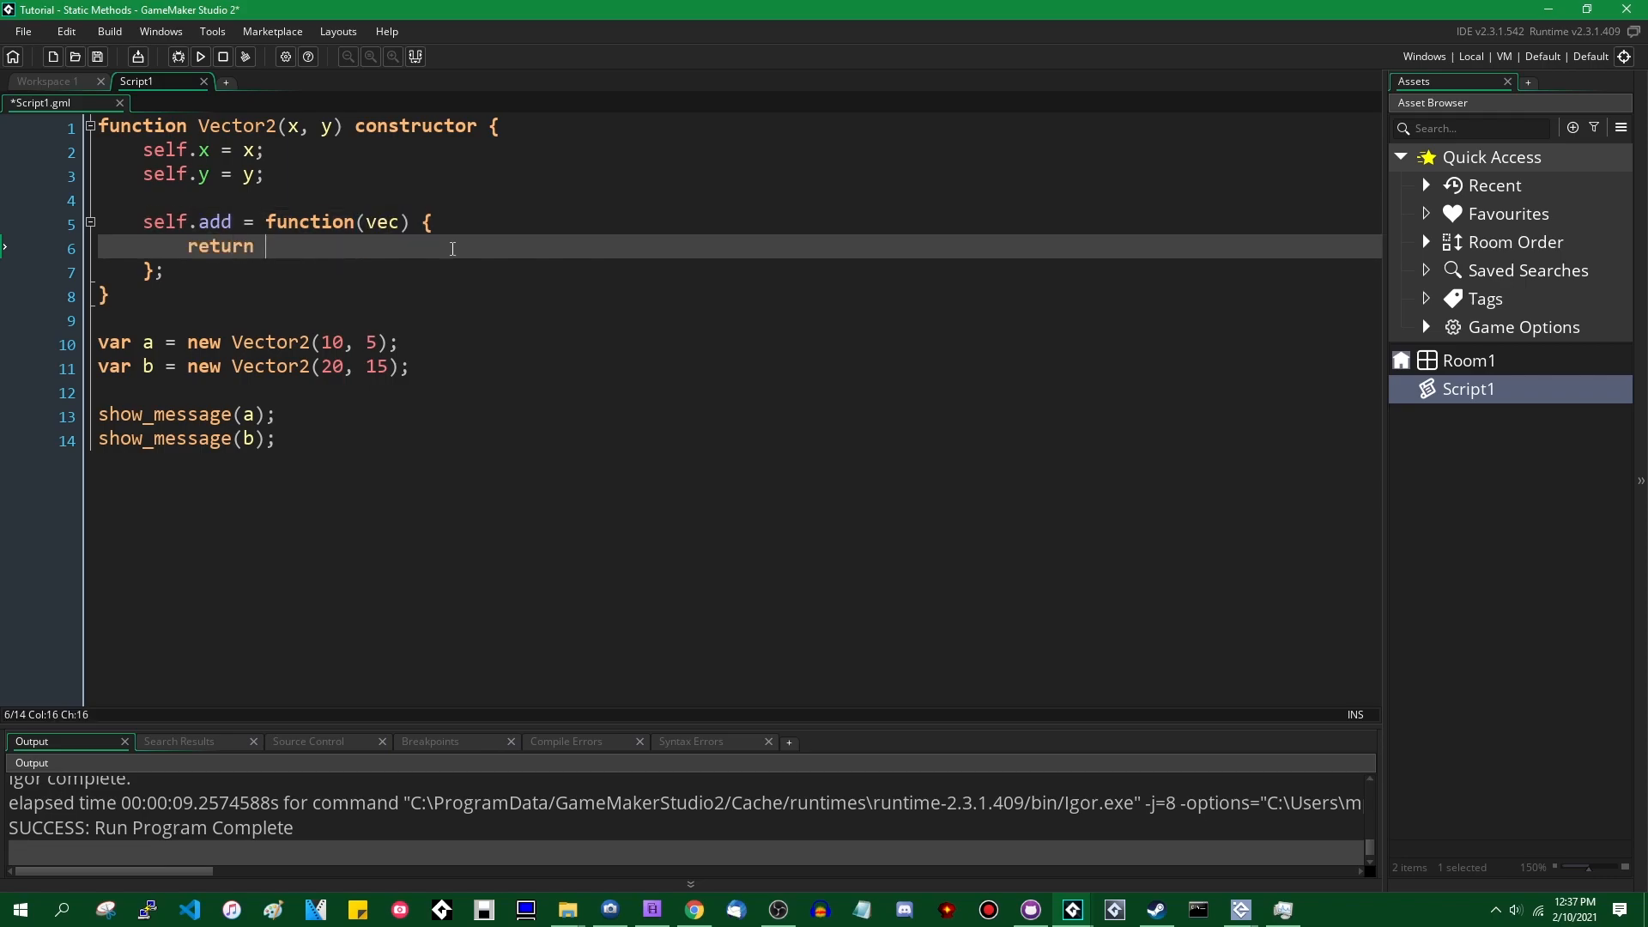
type("new V")
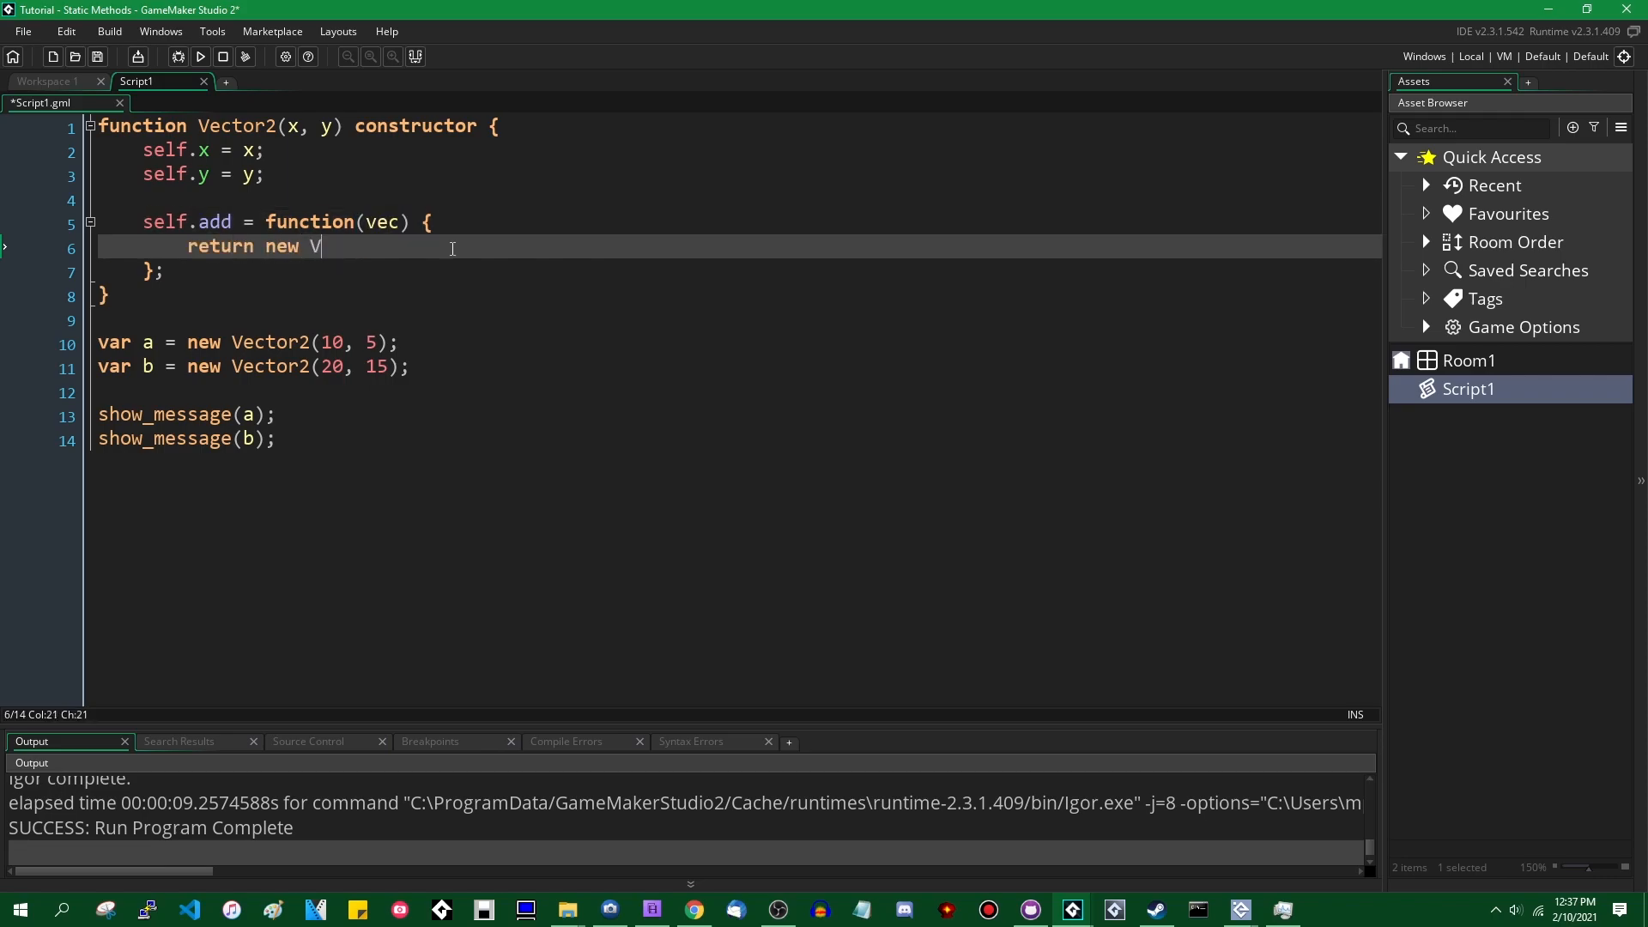
type("ector2(")
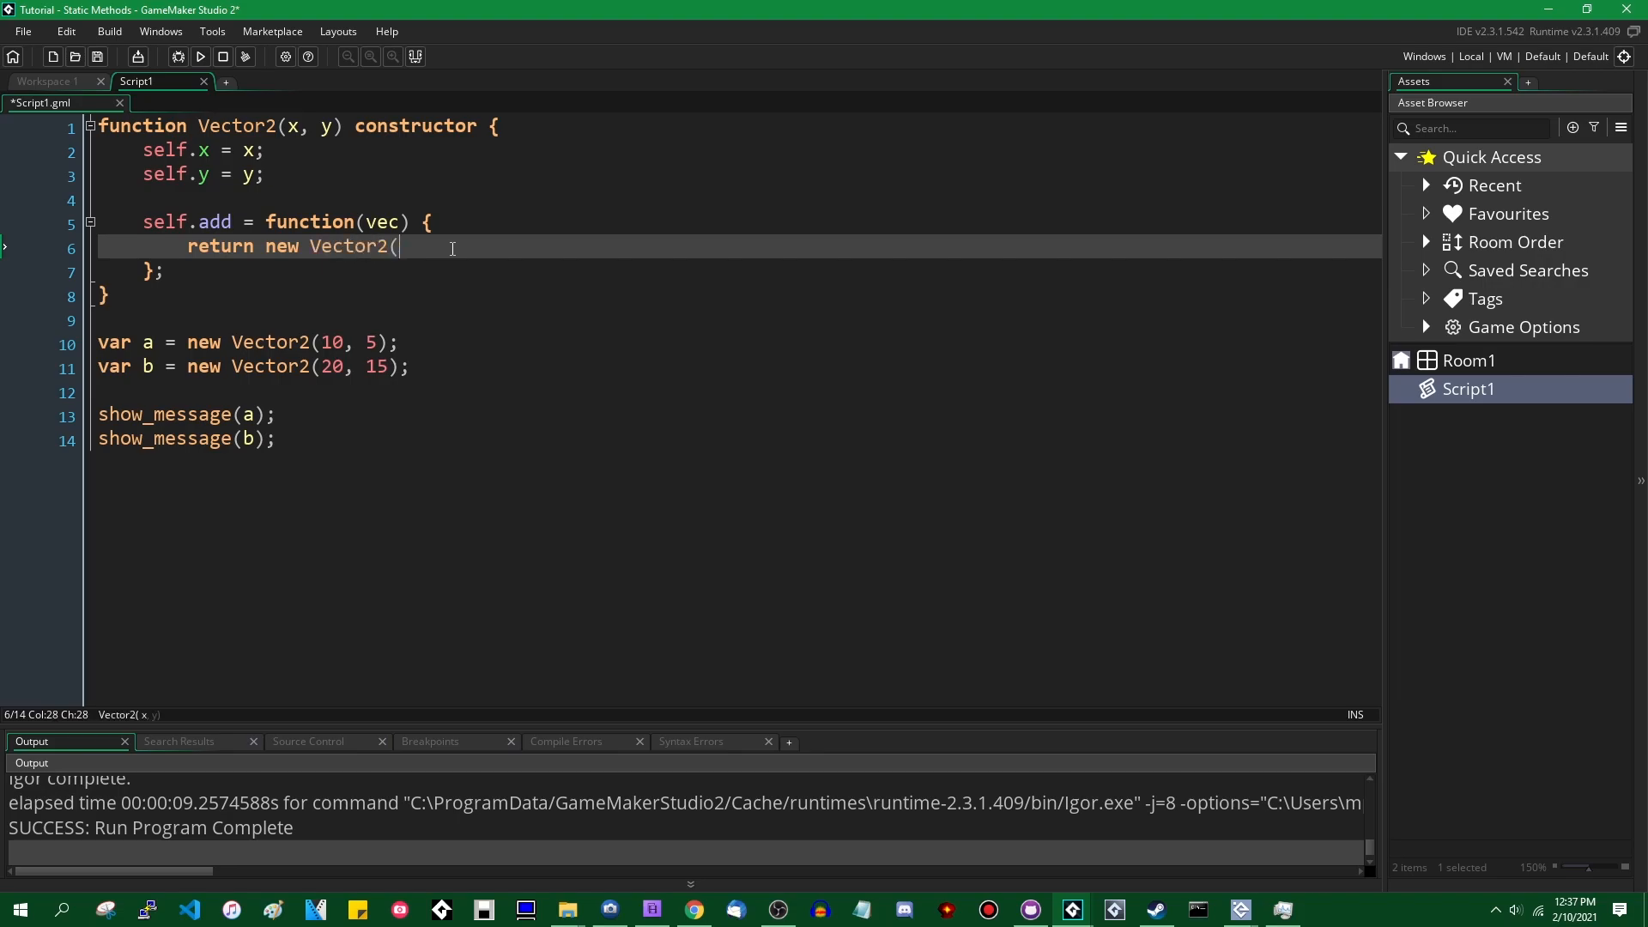
type("self.x")
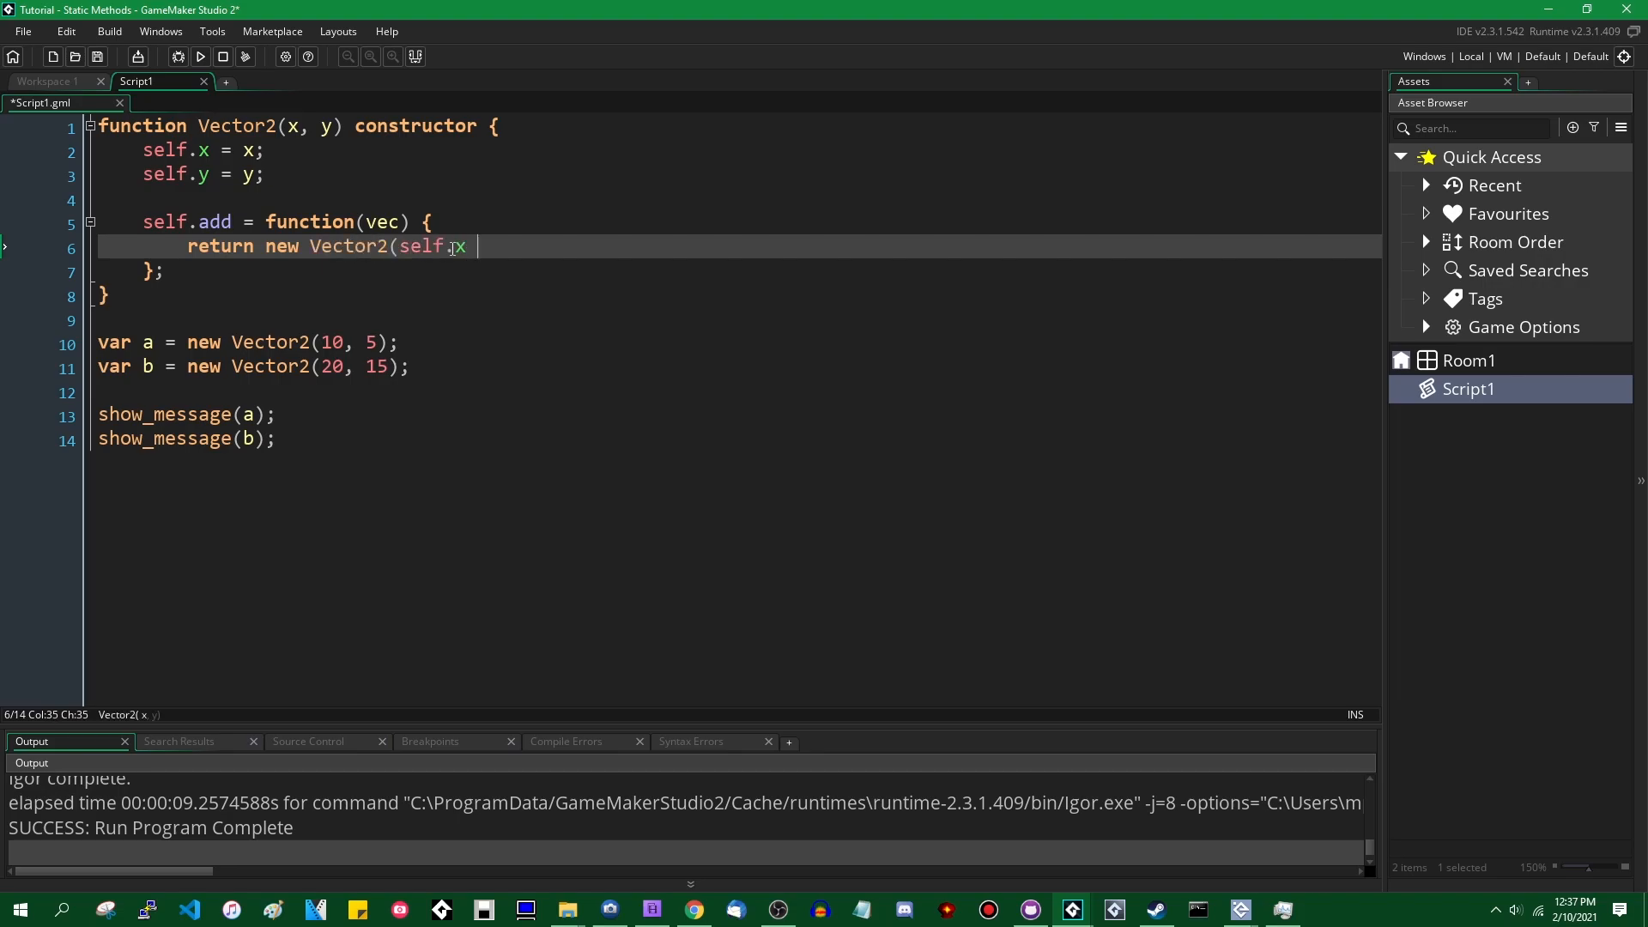
type("+ vec.x")
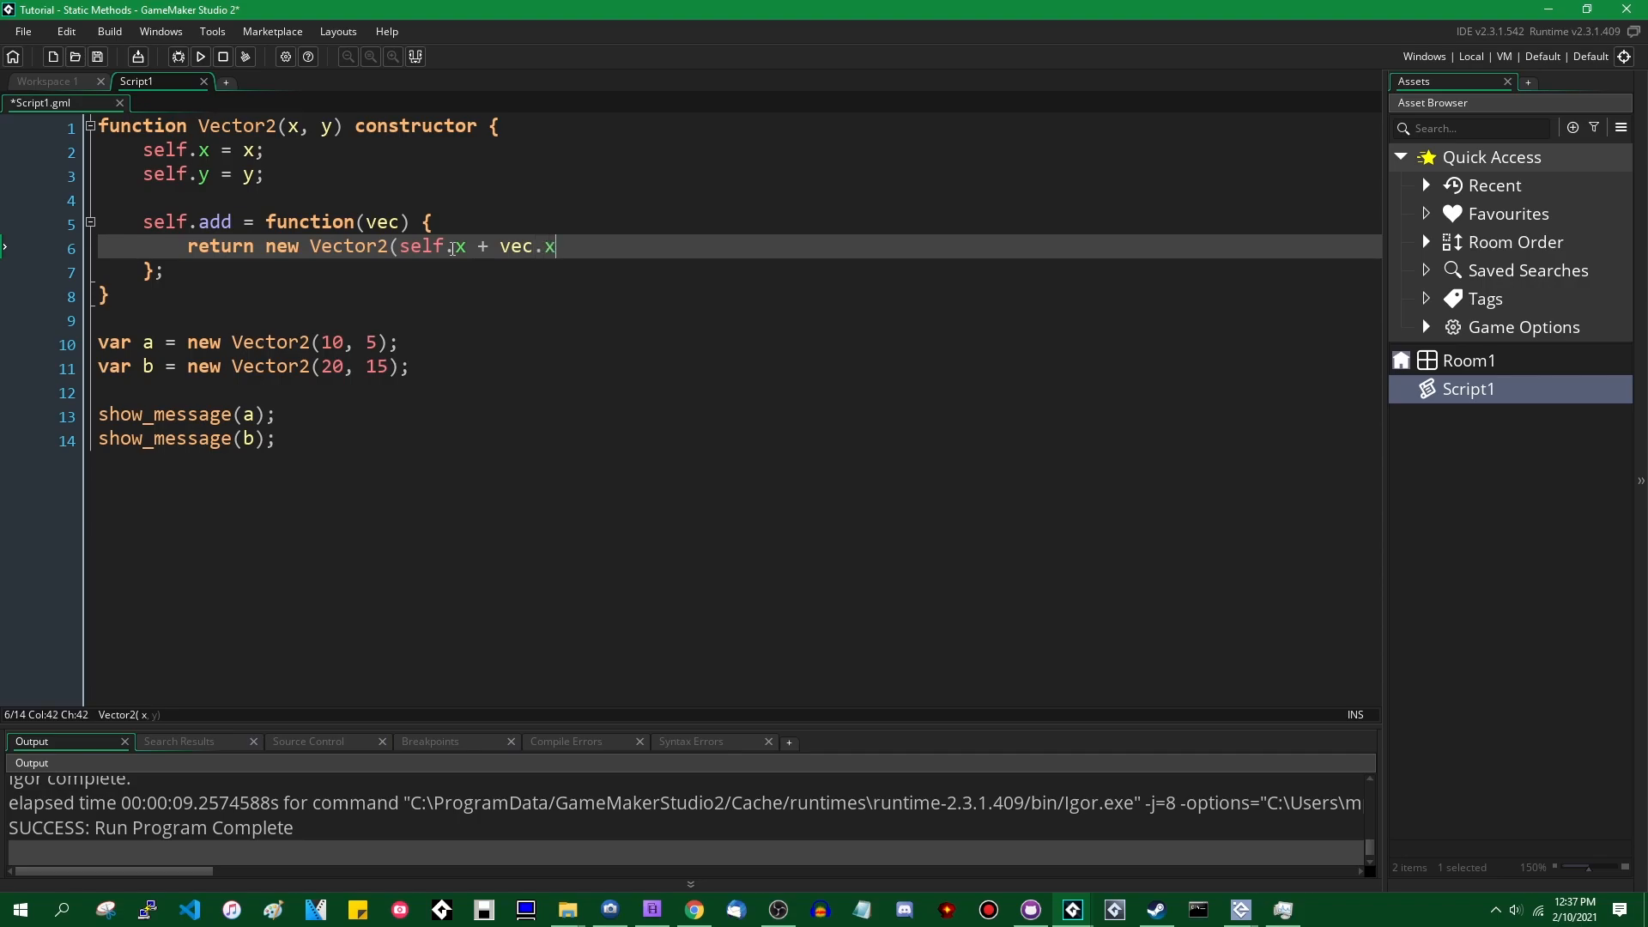
type(", self.y +")
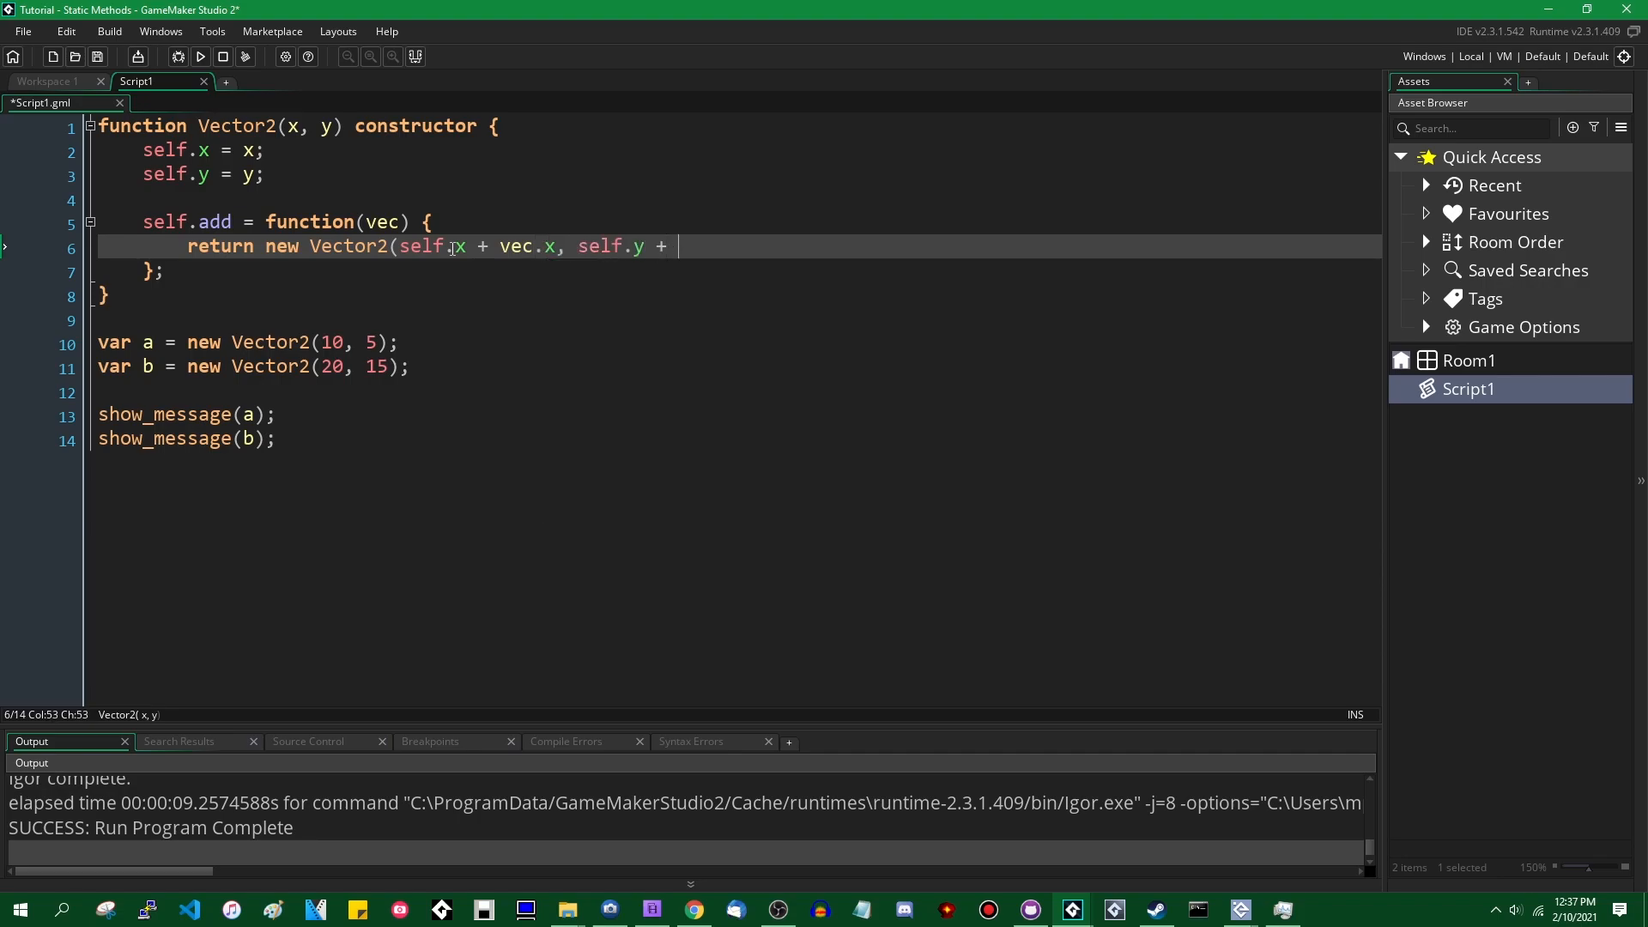
type("vec.y);")
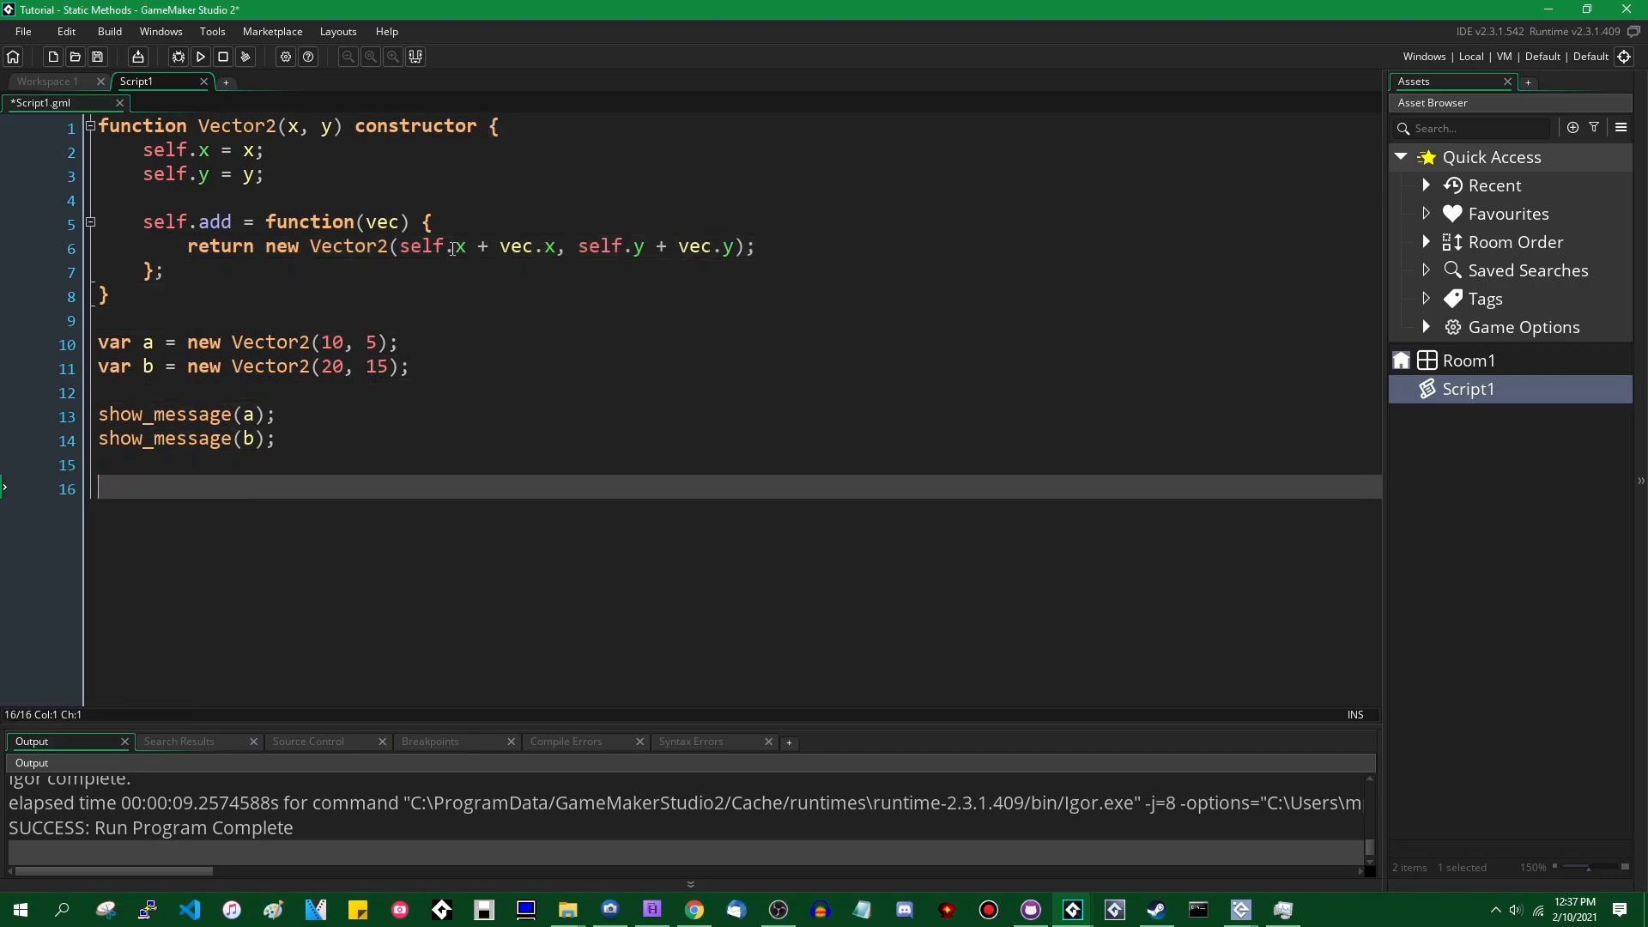
Step: Add the test line var c = a.add(b);
type("v")
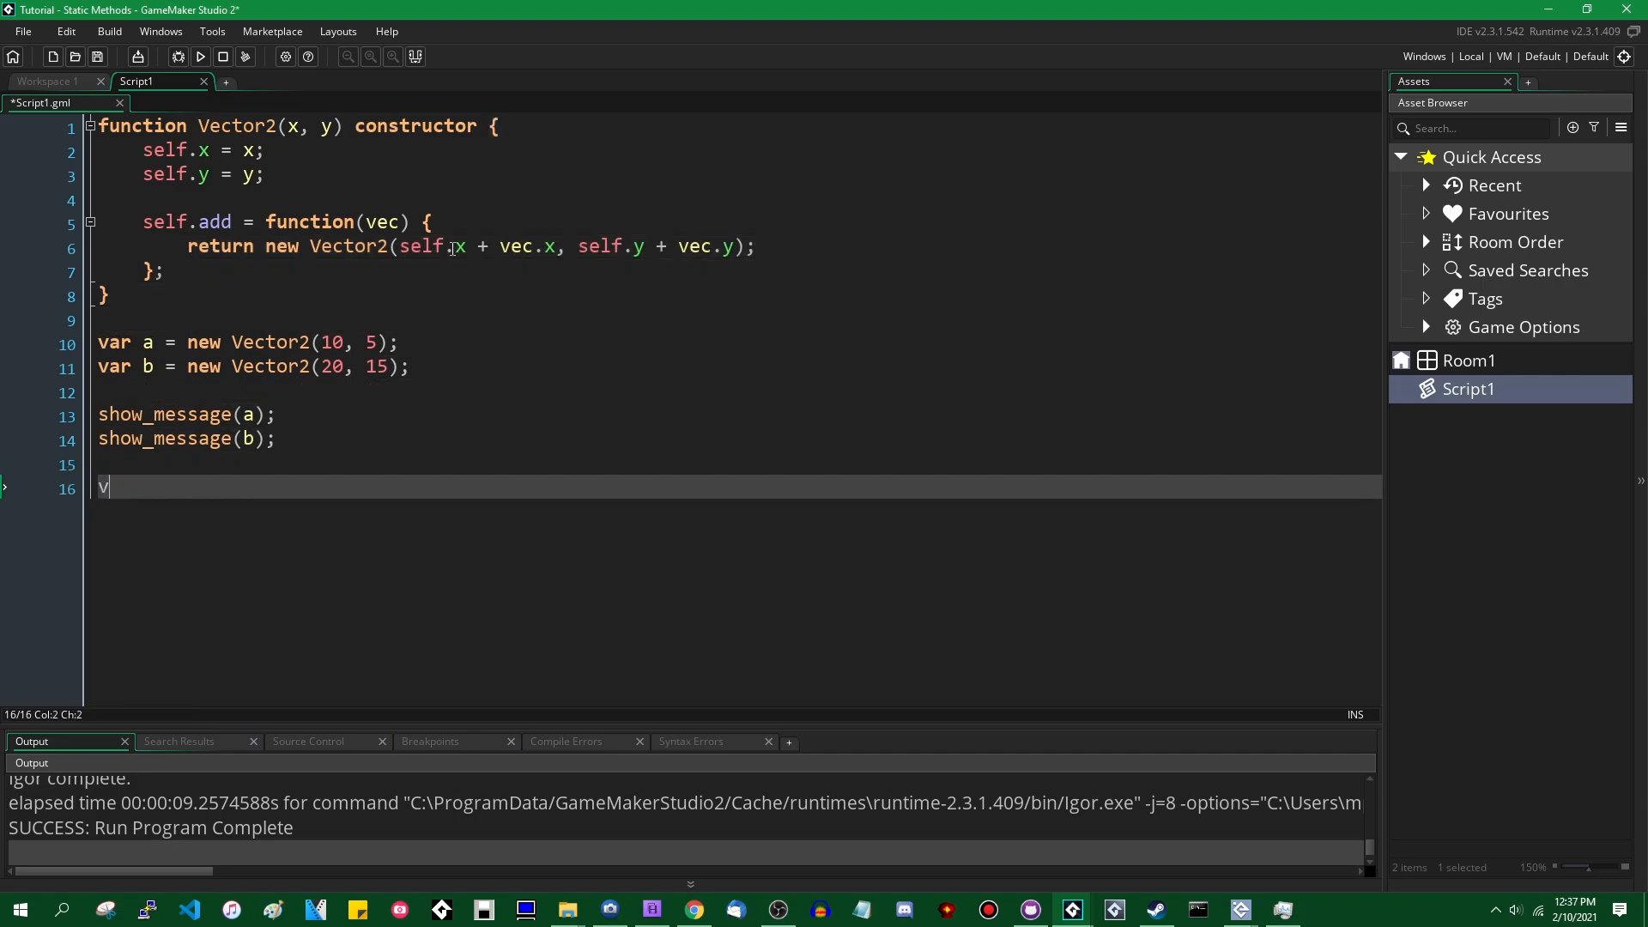
type("ar c = a.")
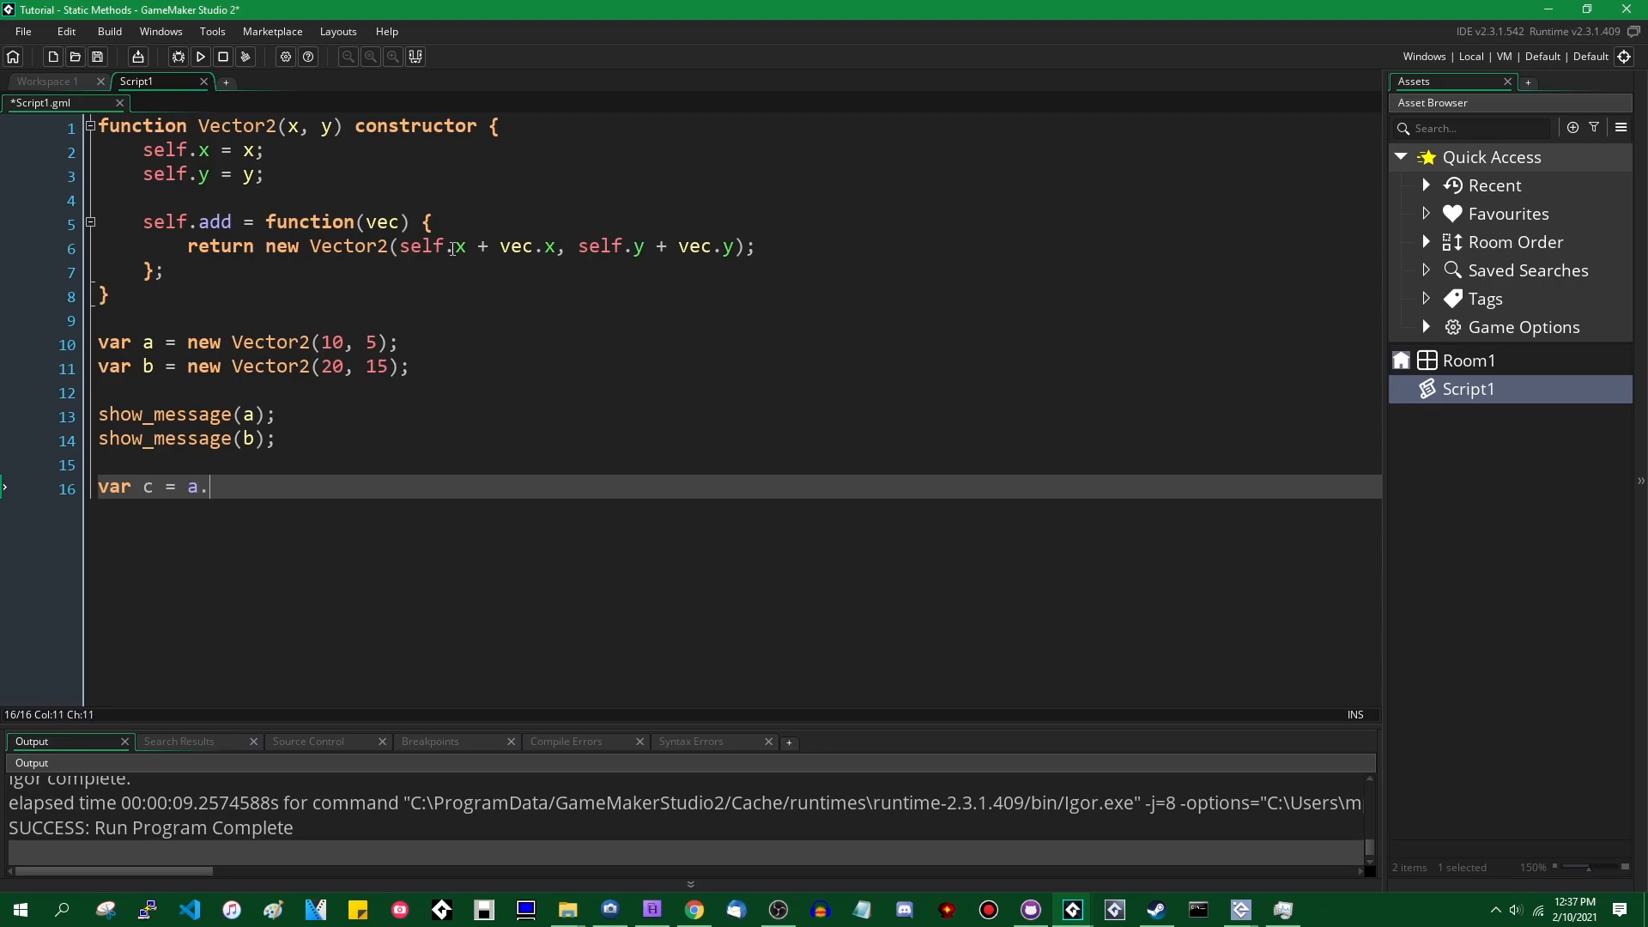
type("add(b);")
type("show_message(c);")
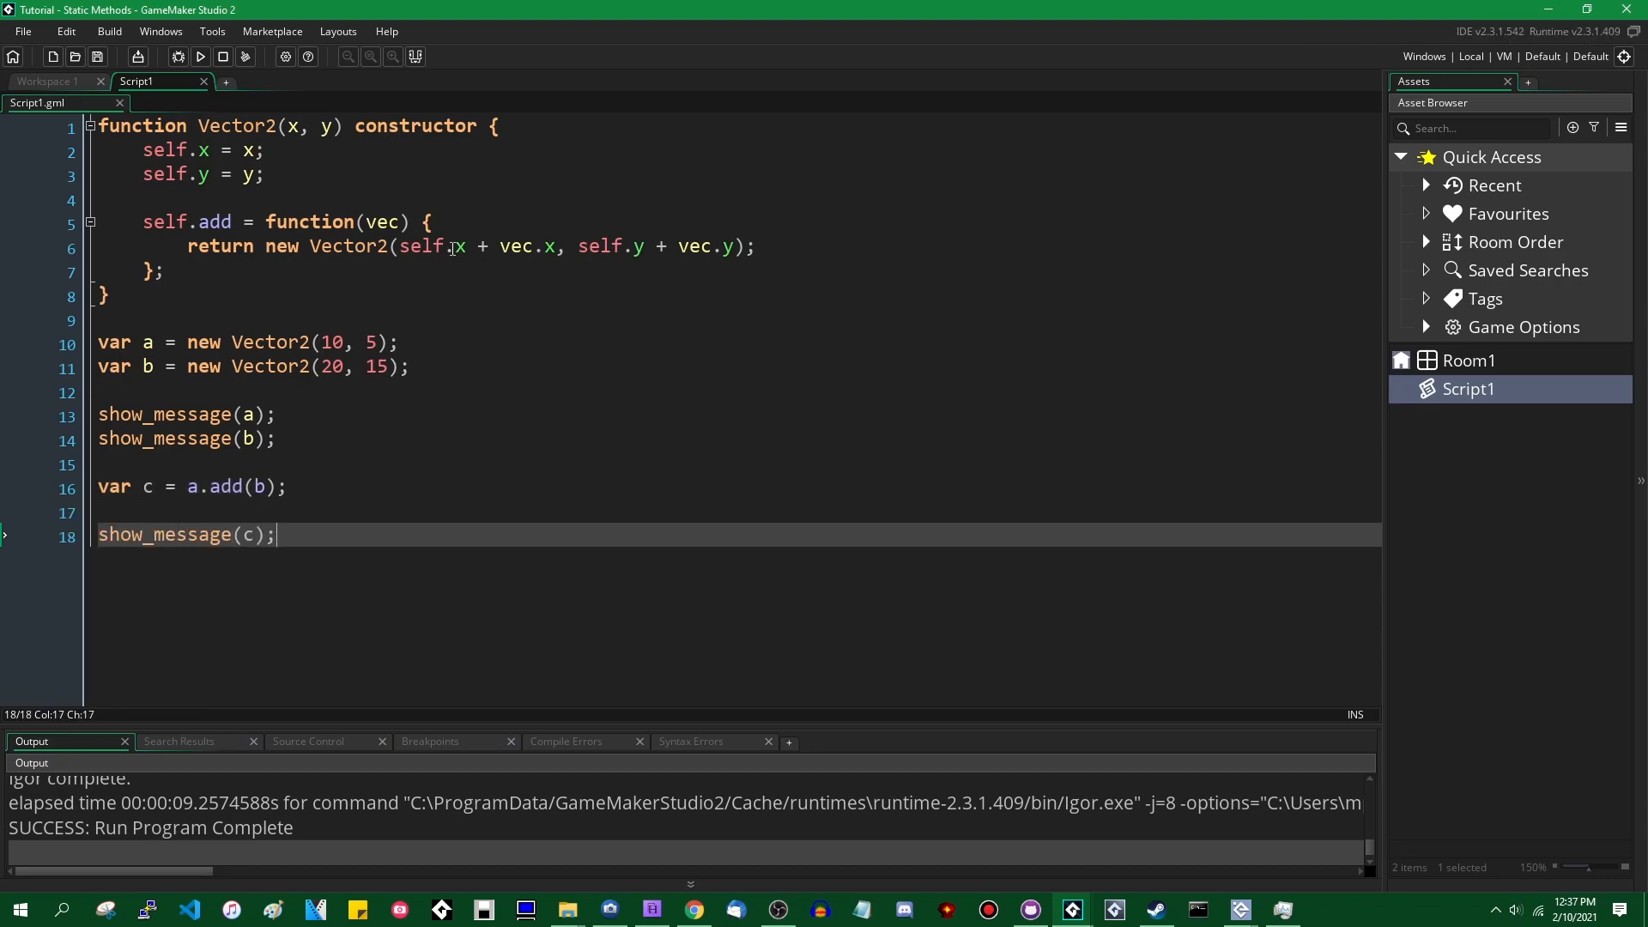
Step: Run the game and step through the messages showing a, b and the sum c
left_click(199, 57)
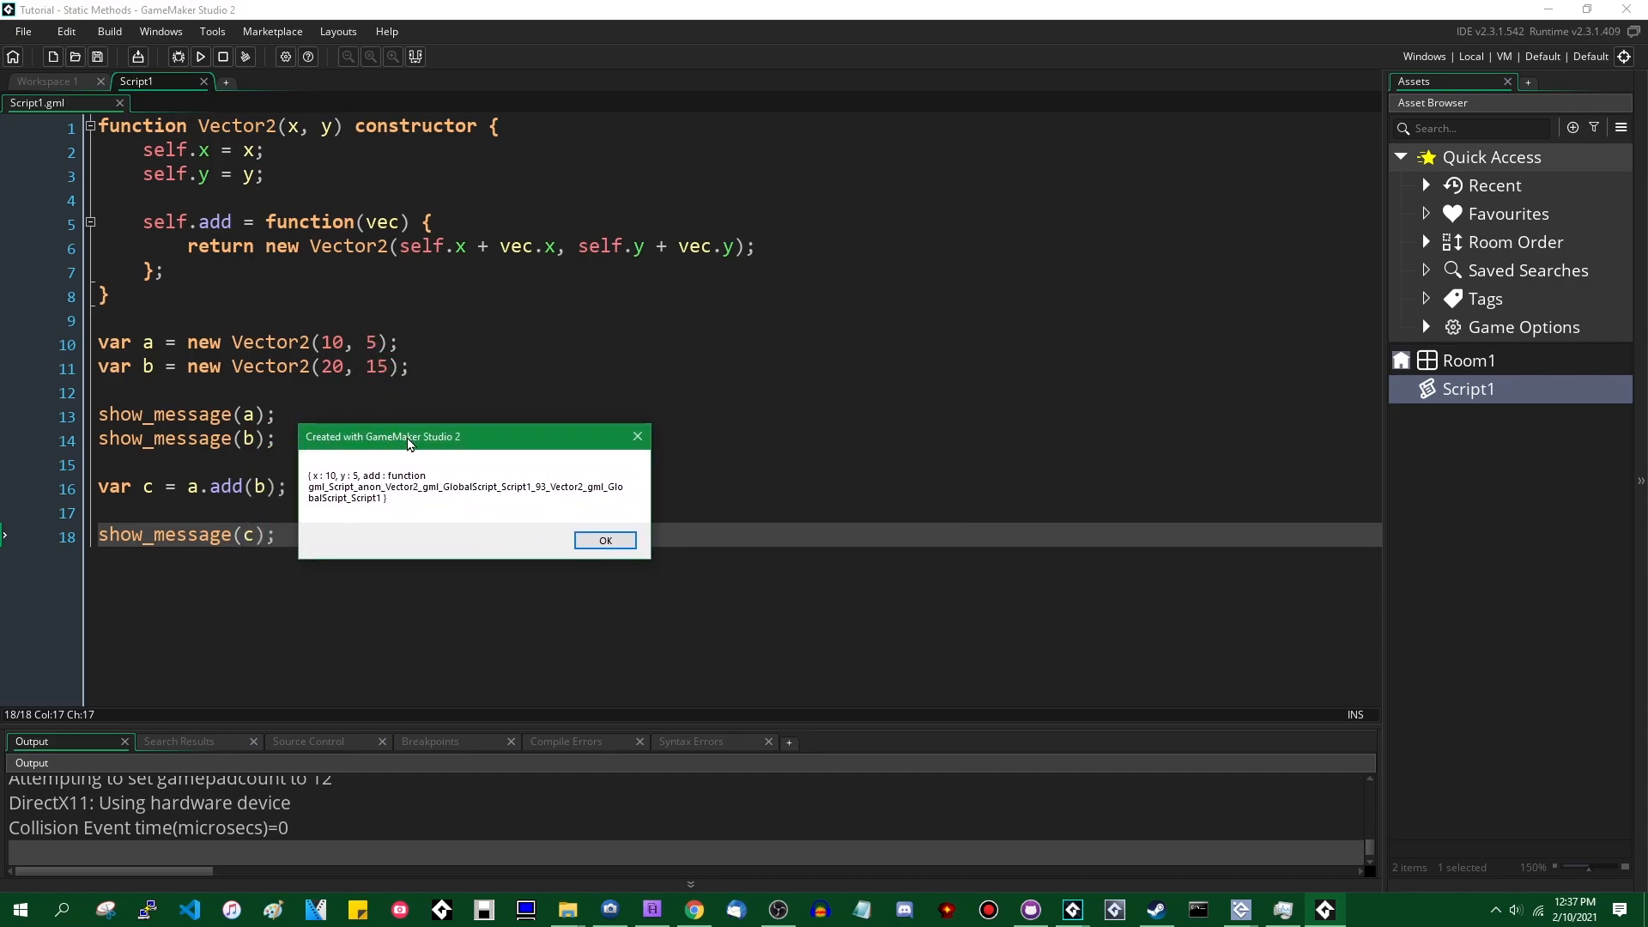
mouse_move(418, 497)
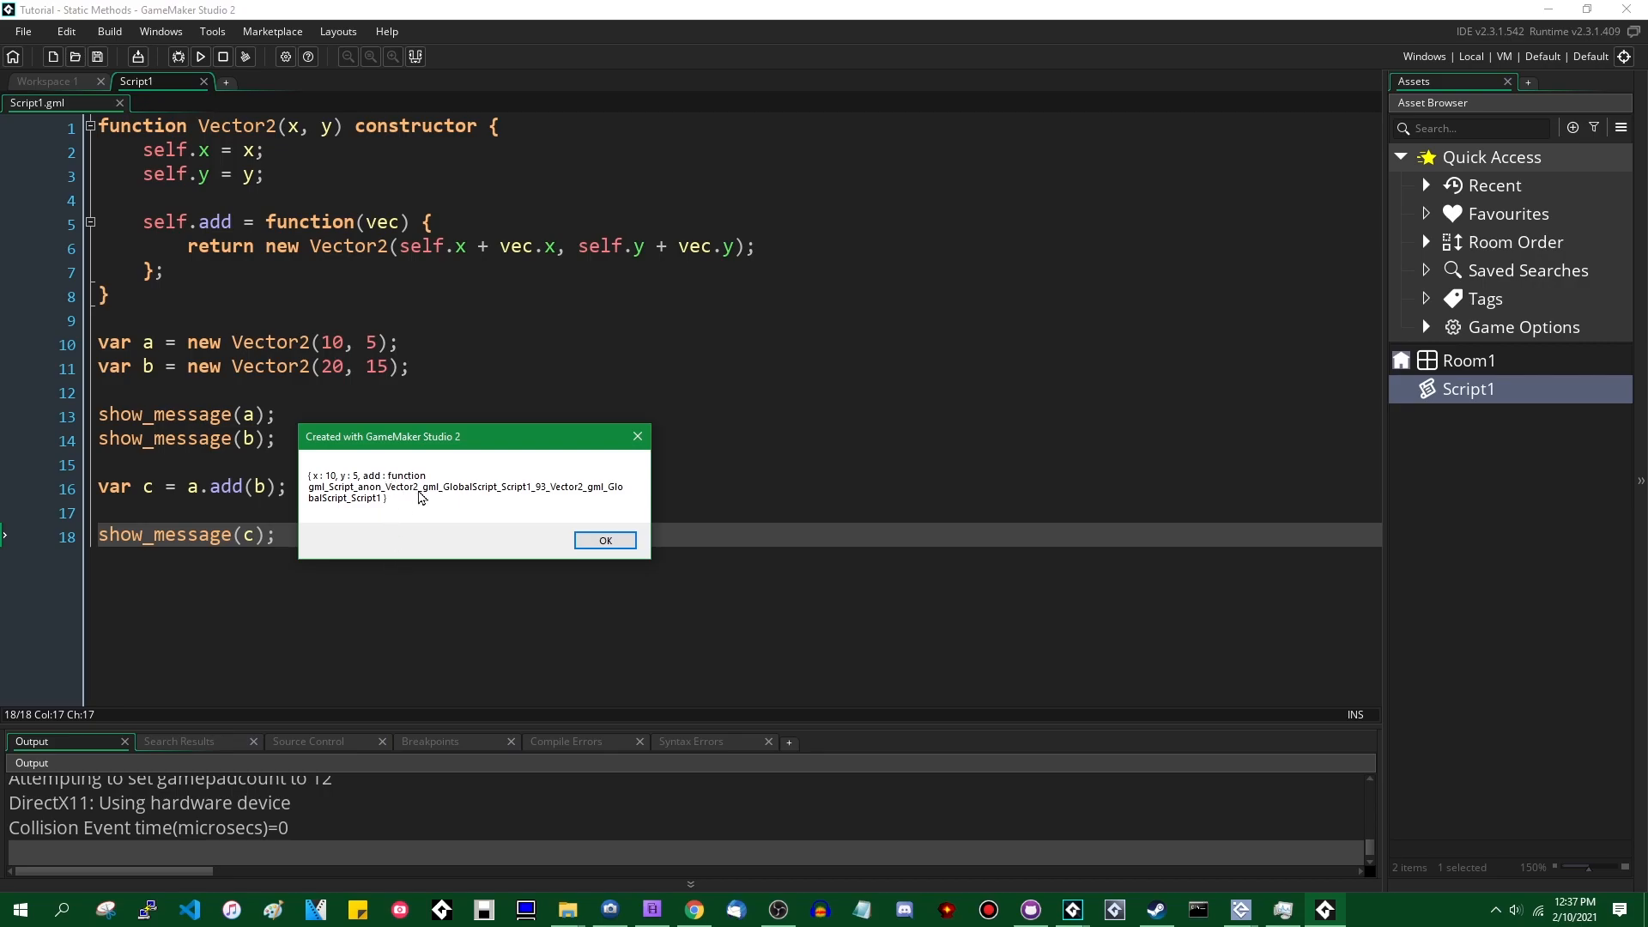
mouse_move(465, 494)
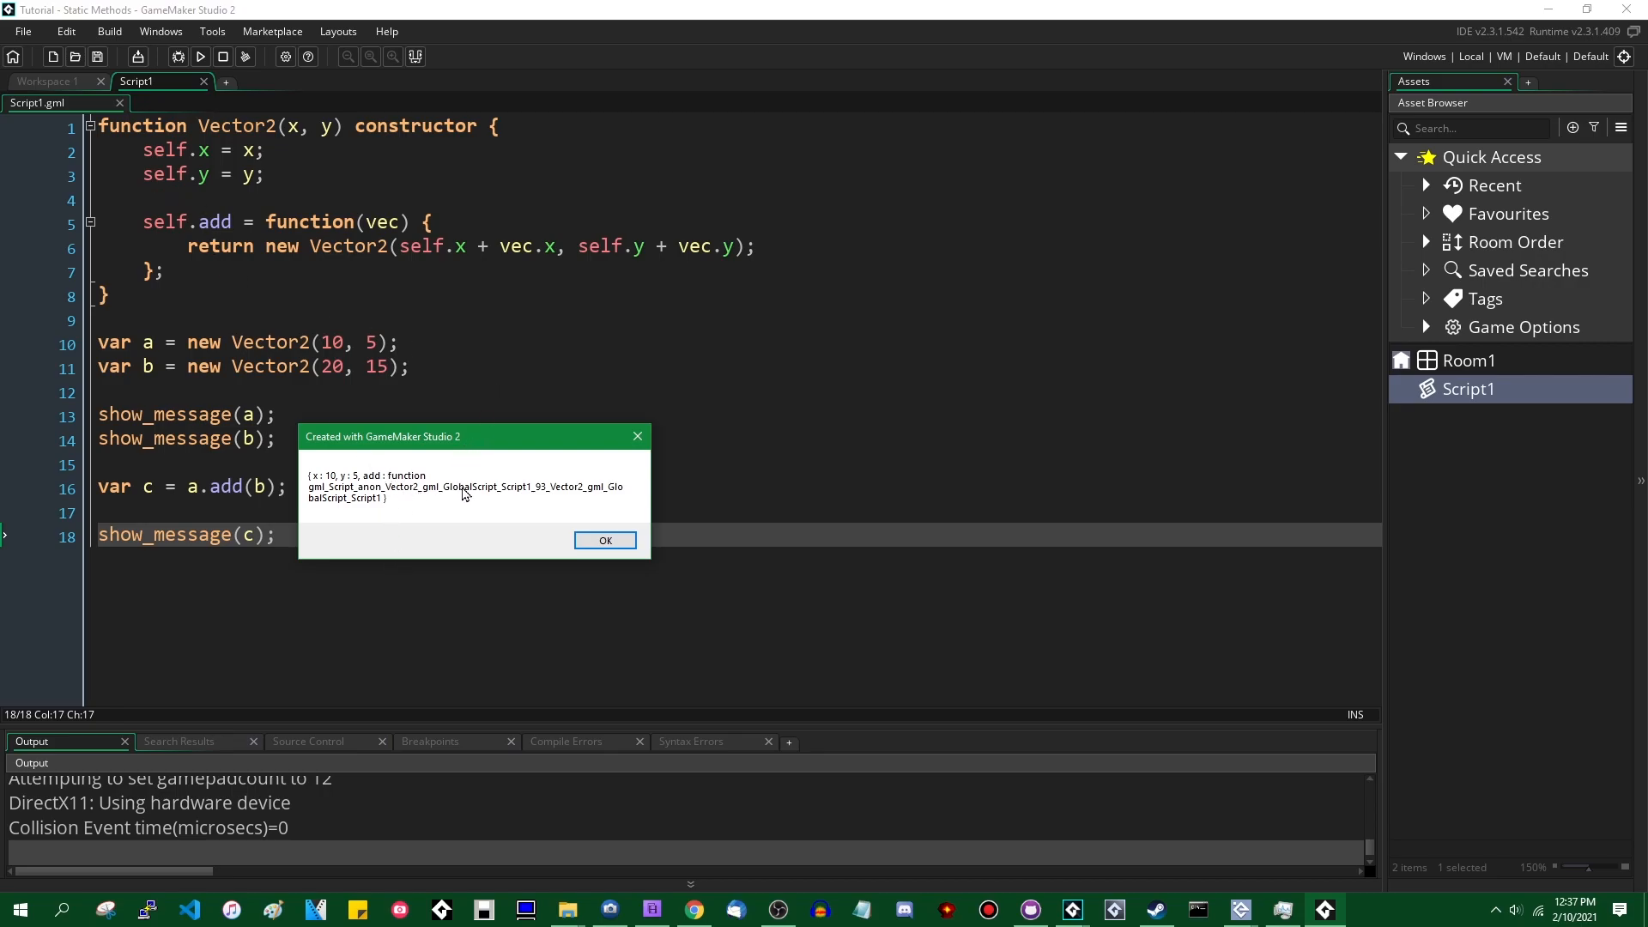
left_click(604, 539)
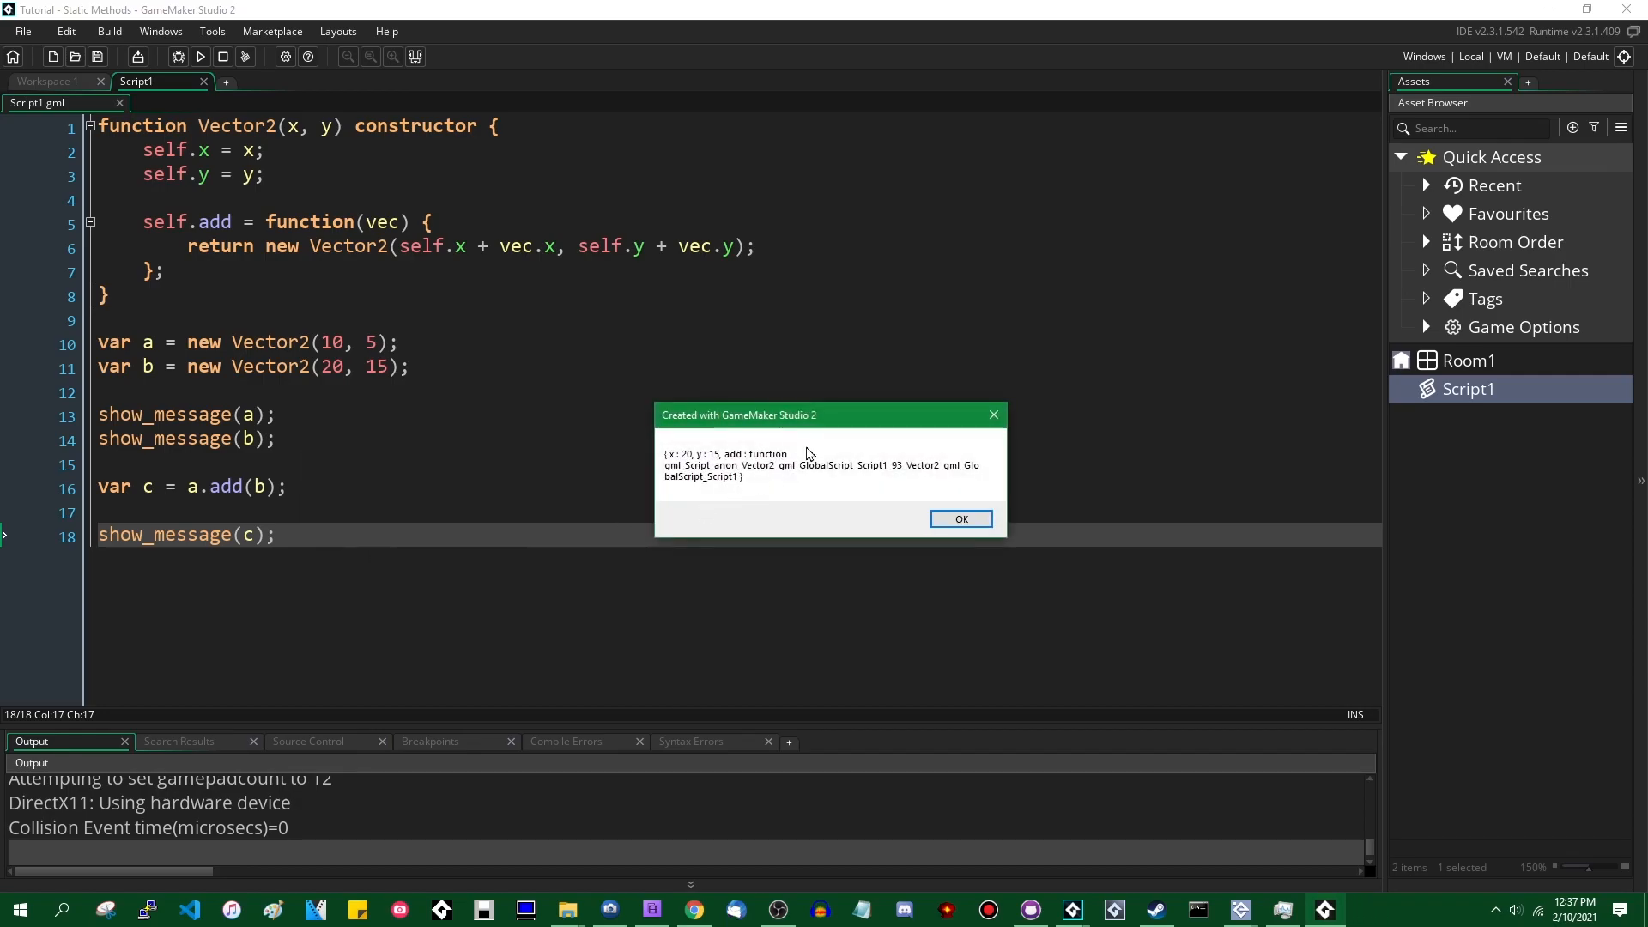
left_click_drag(828, 414, 508, 428)
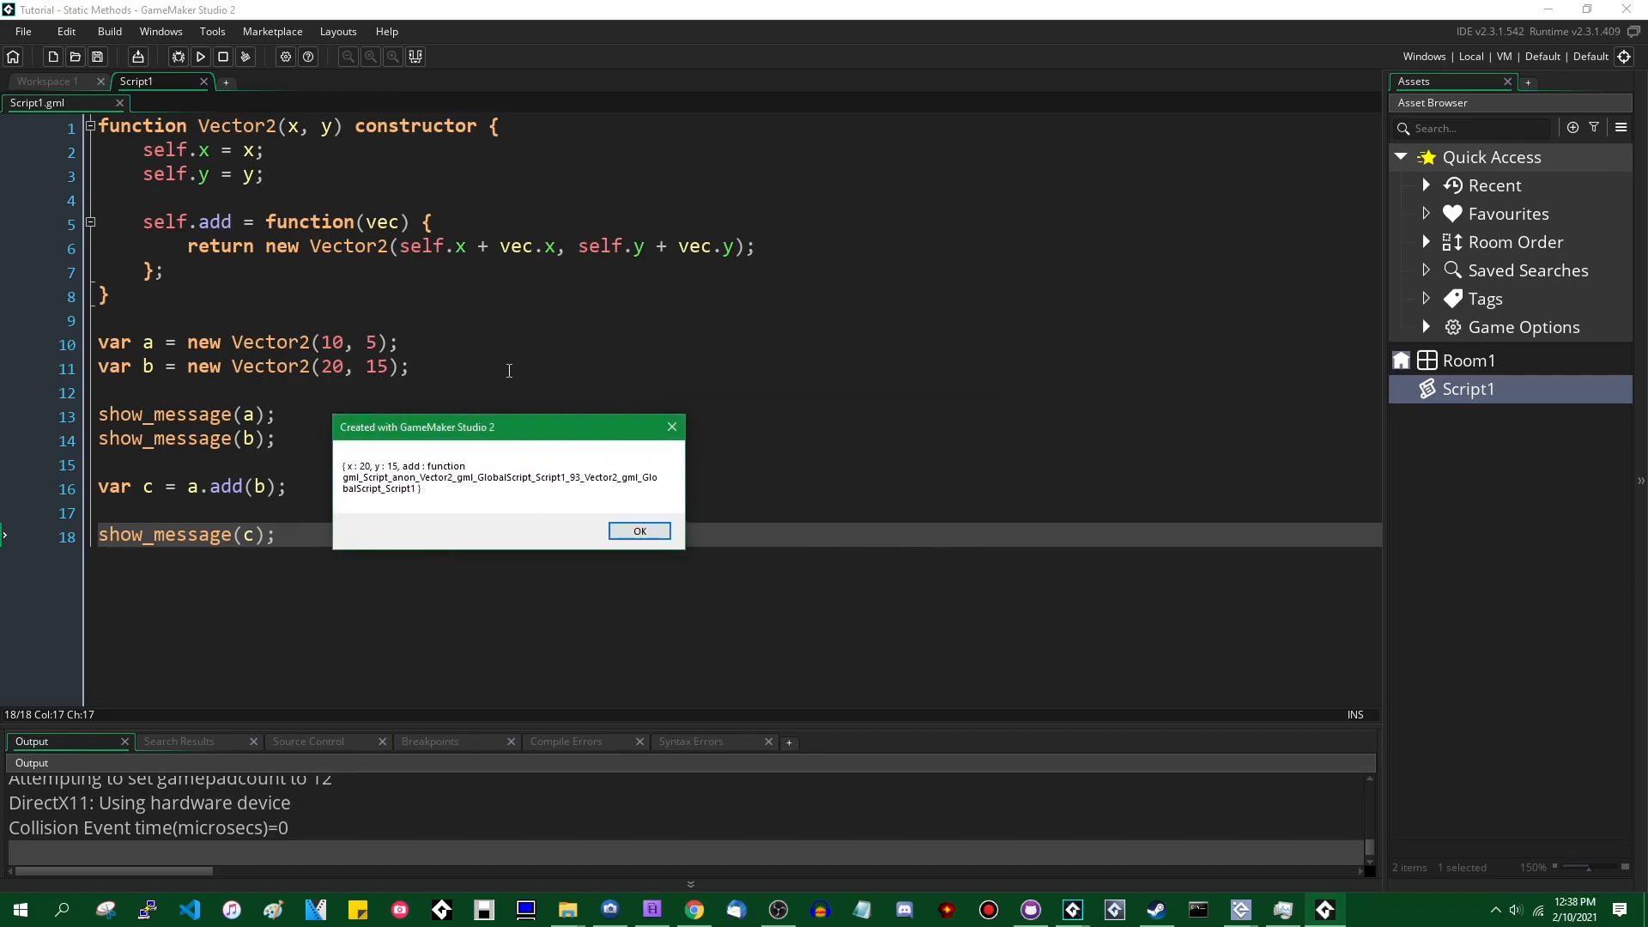
mouse_move(431, 479)
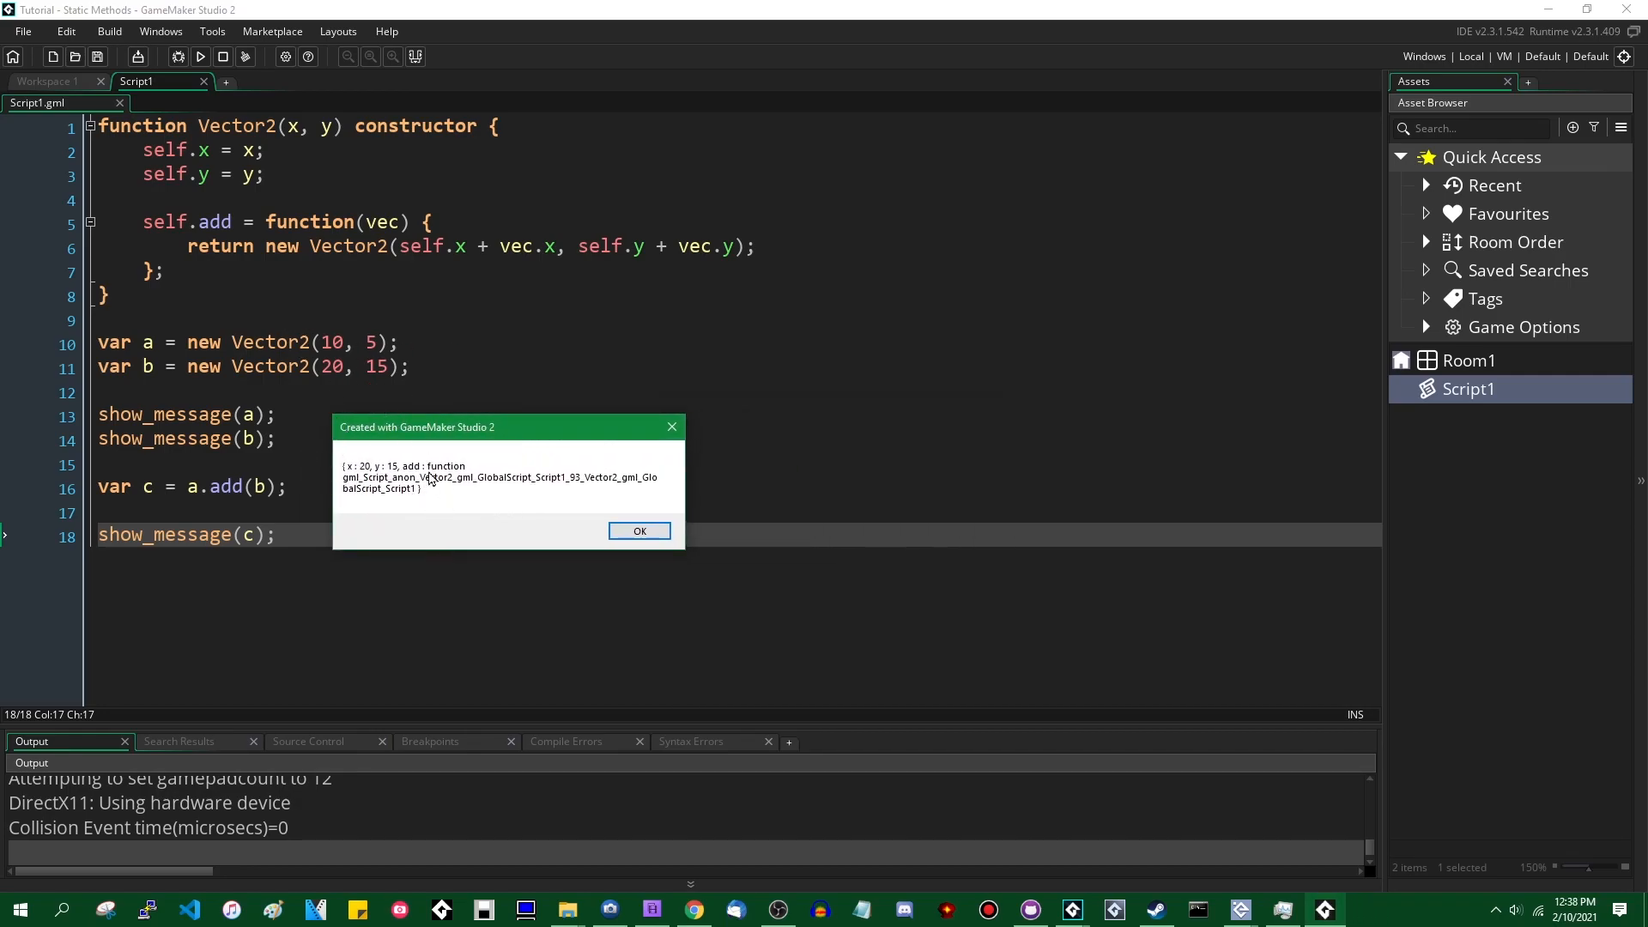
left_click(638, 530)
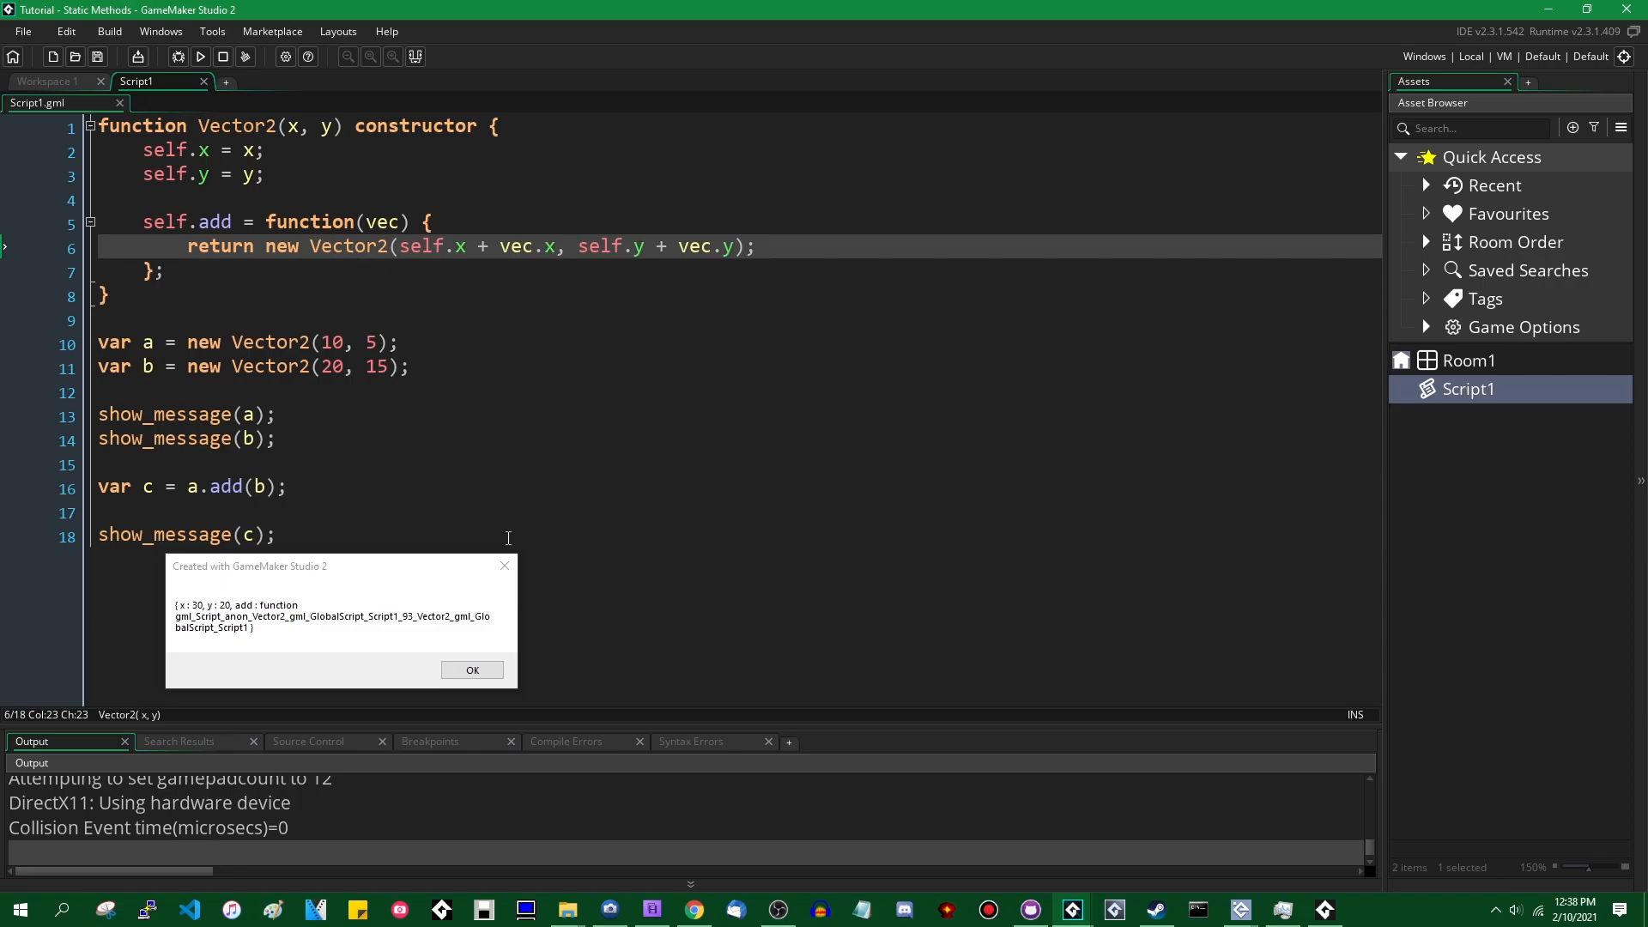
left_click(470, 670)
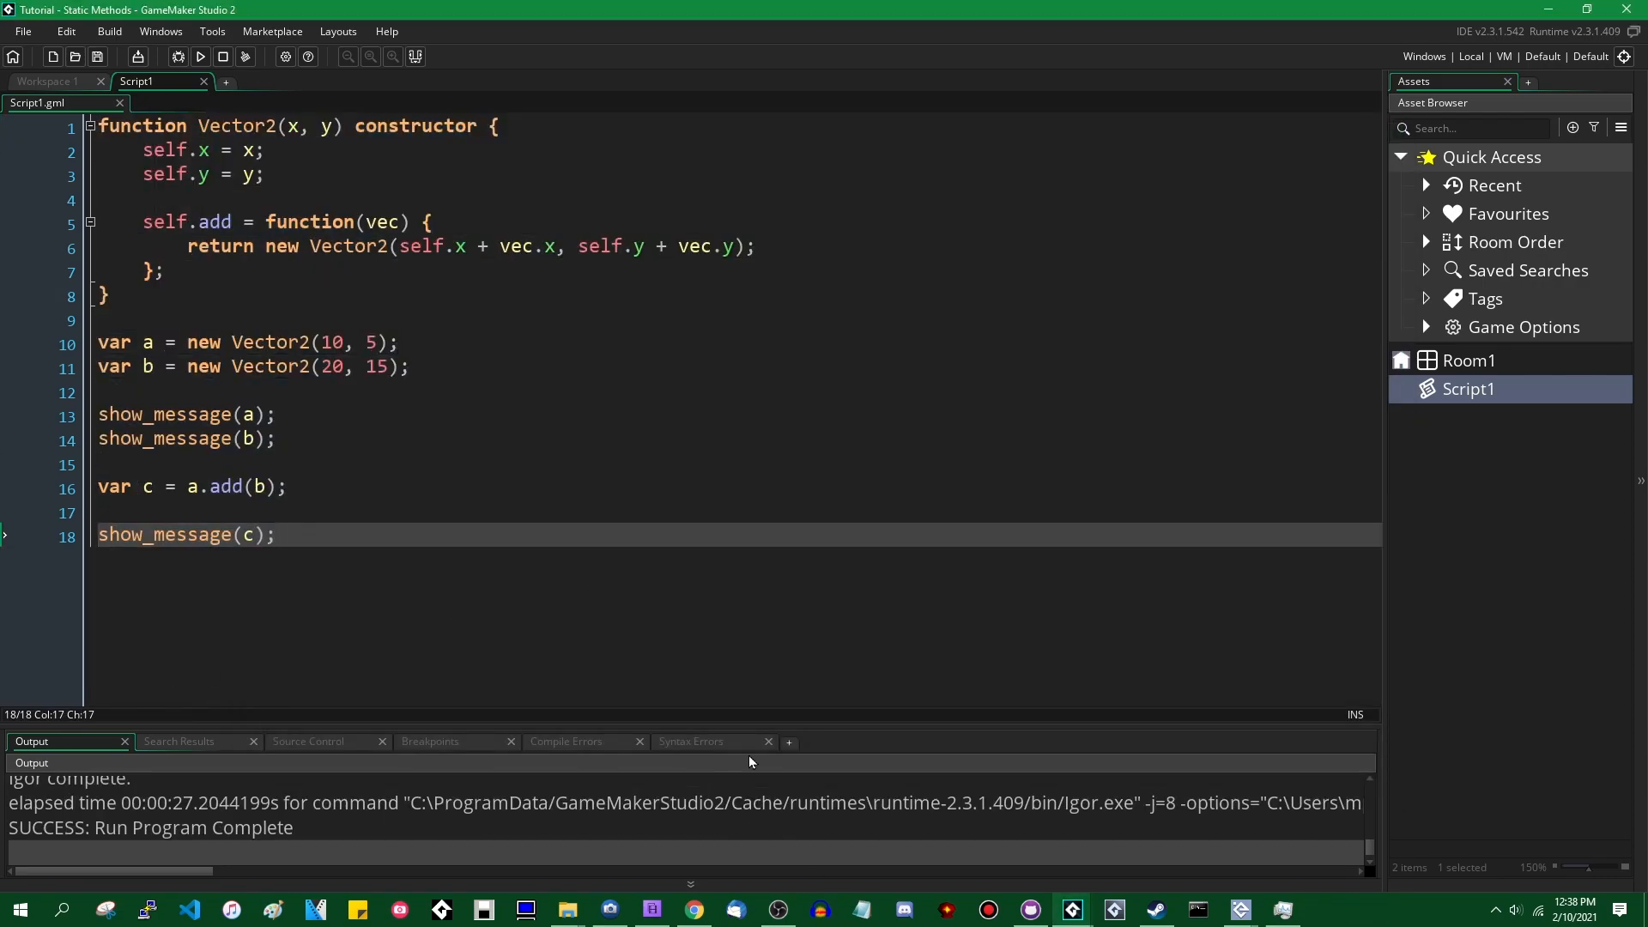
mouse_move(528, 351)
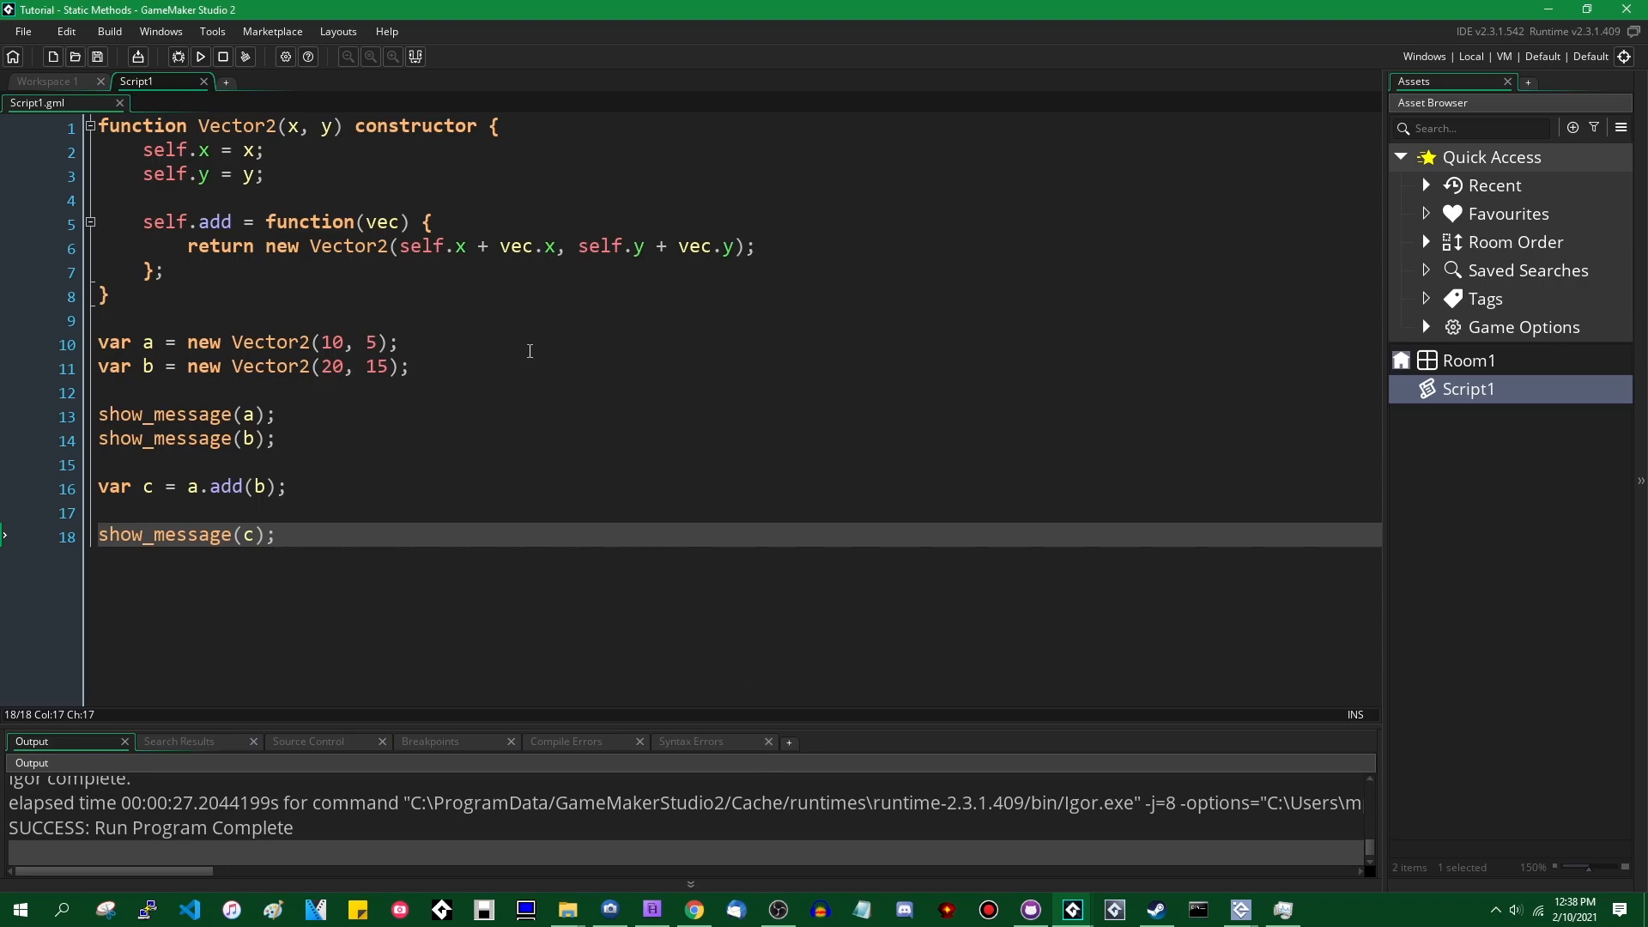
Step: Comment out the test code and create var list with ds_list_create on line 10
type("/*")
type("*/")
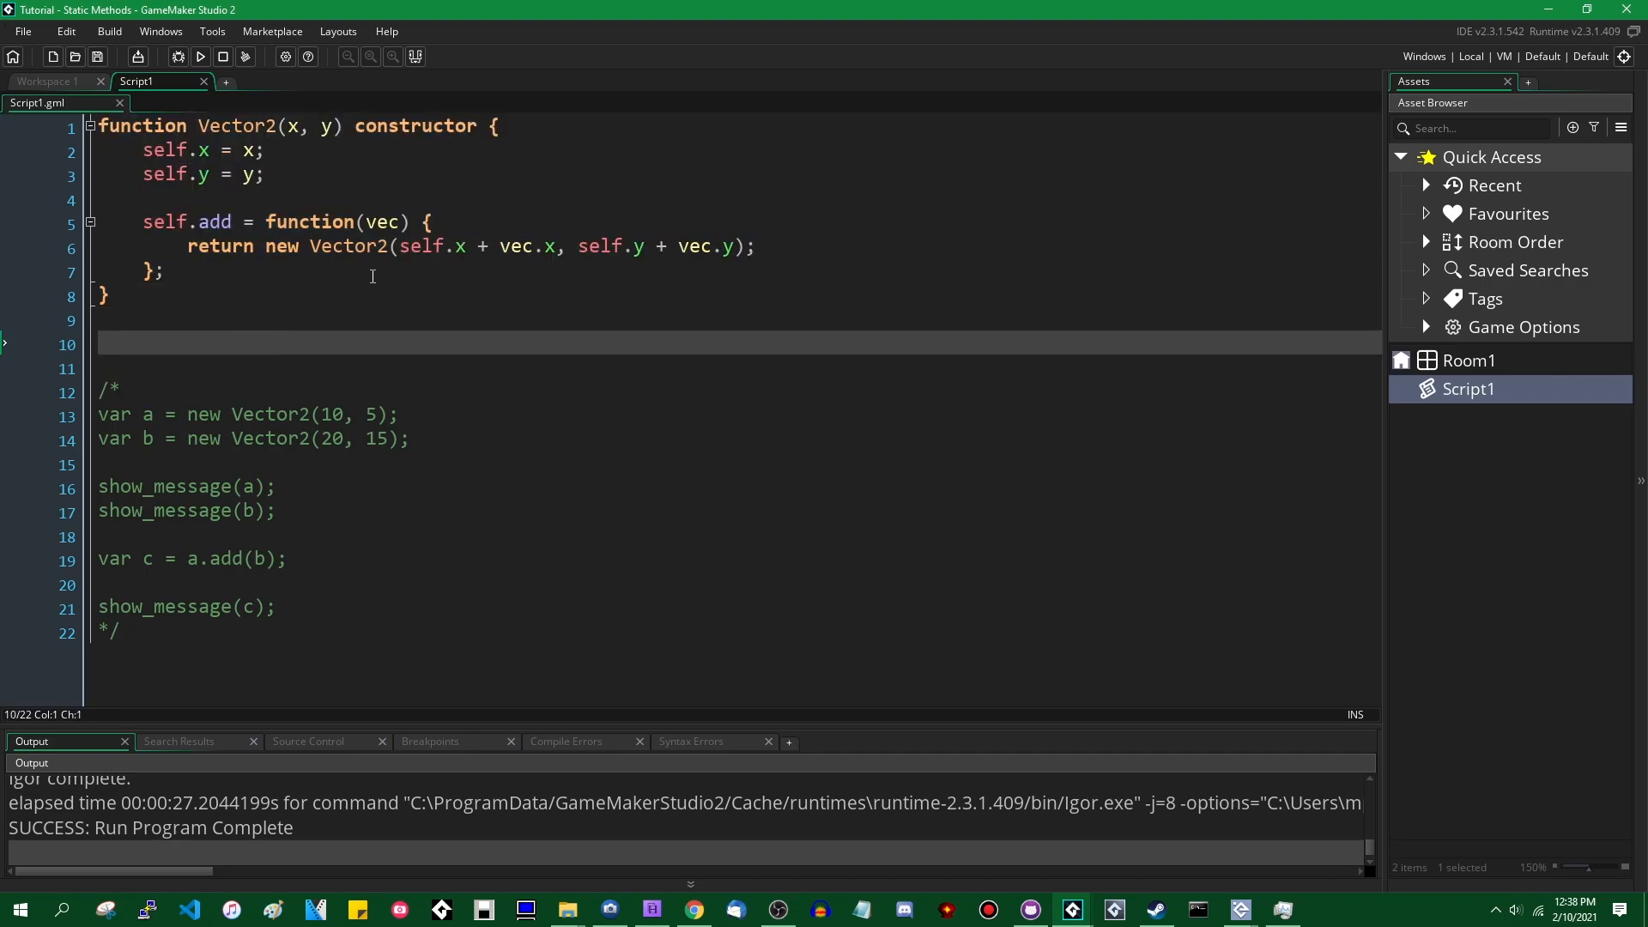
mouse_move(556, 307)
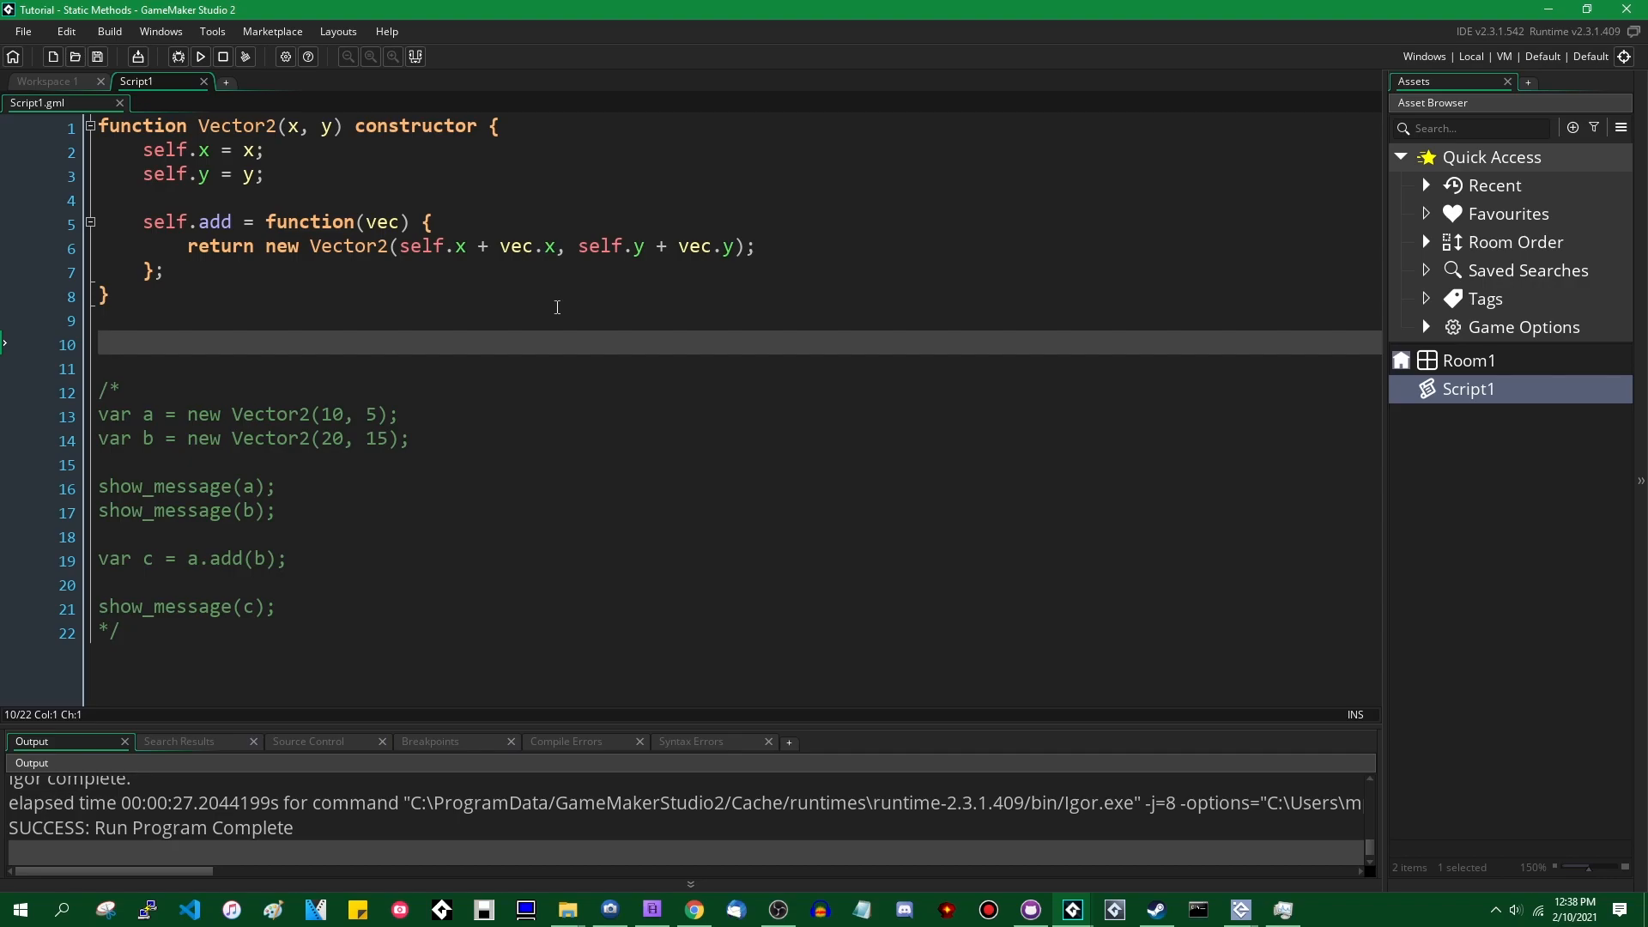
mouse_move(774, 402)
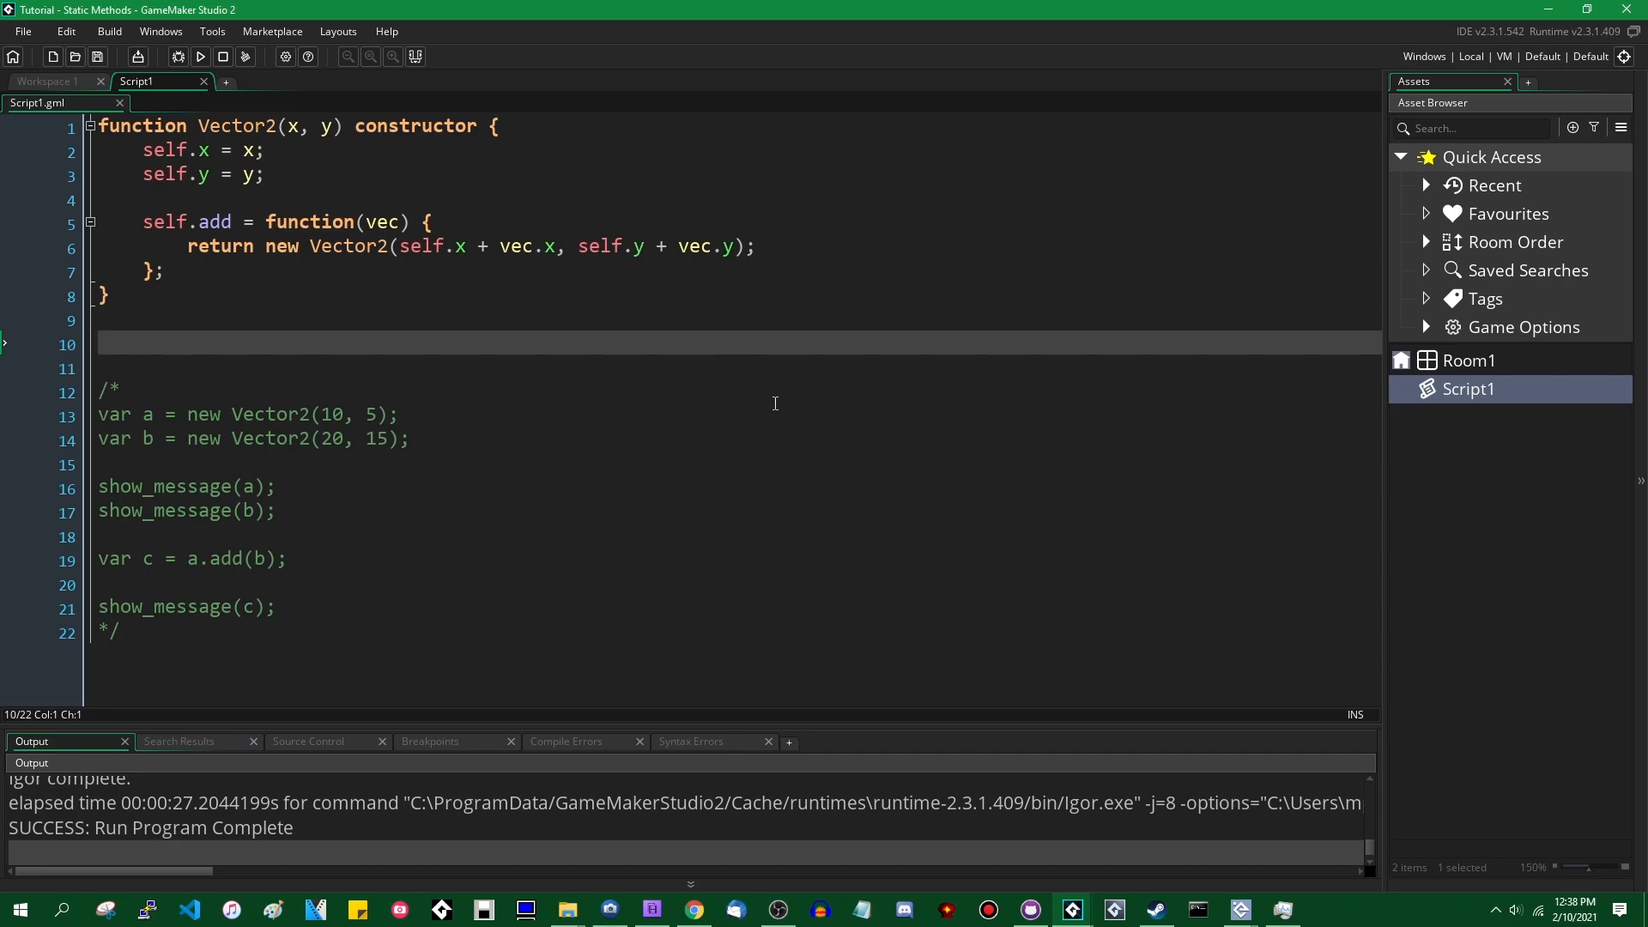
mouse_move(277, 350)
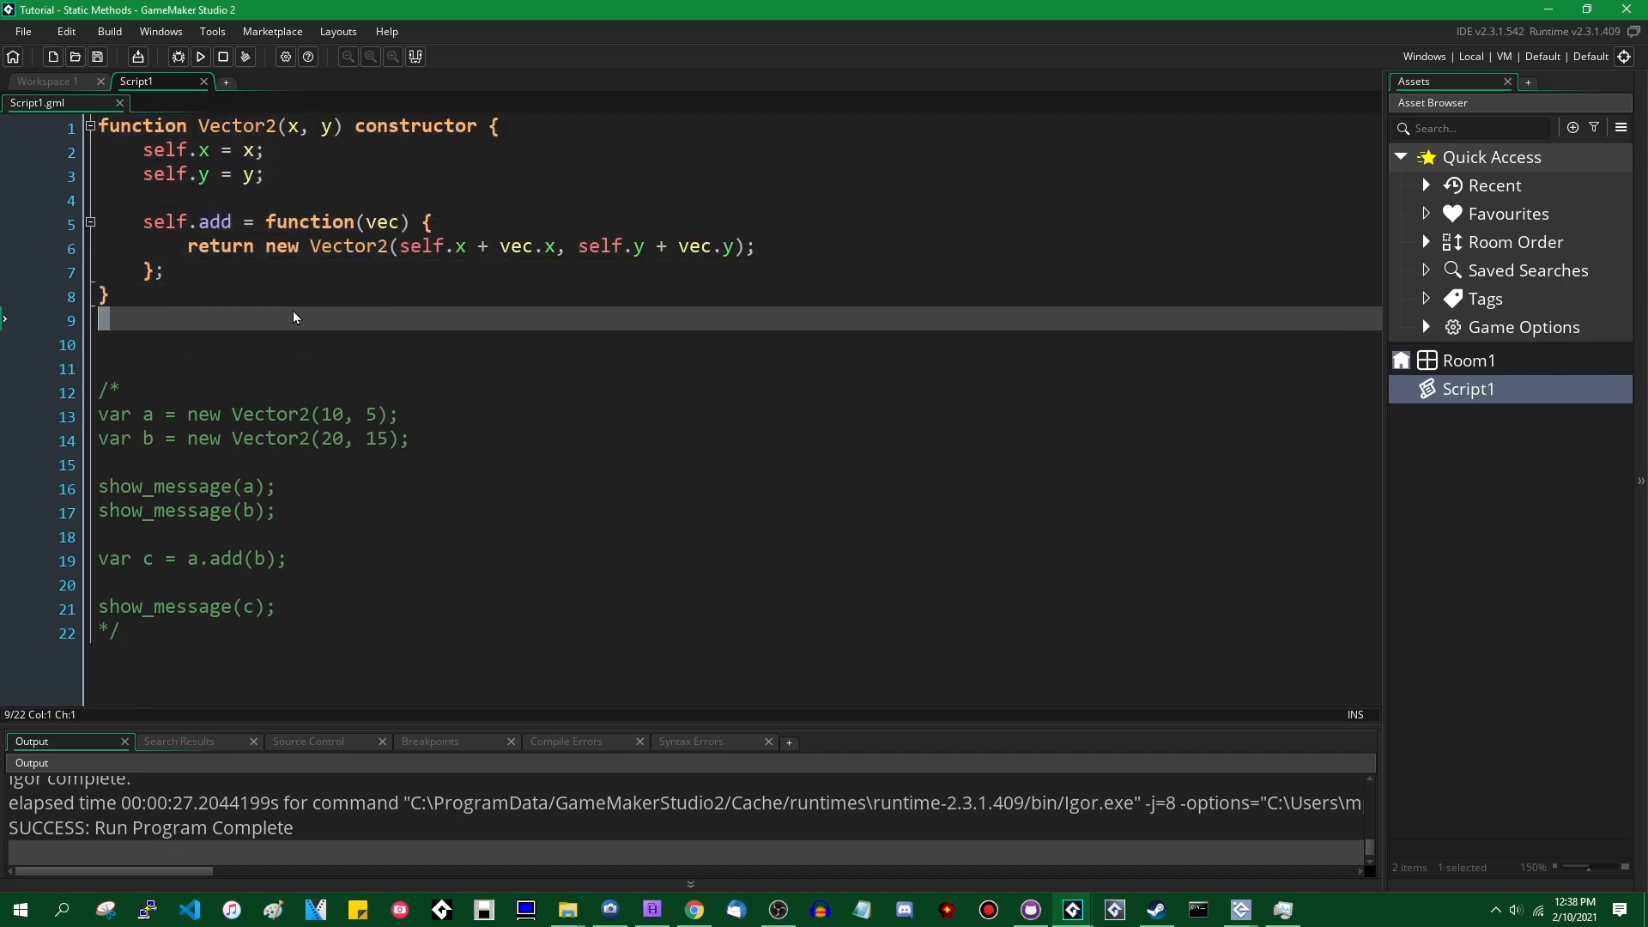
left_click(184, 345)
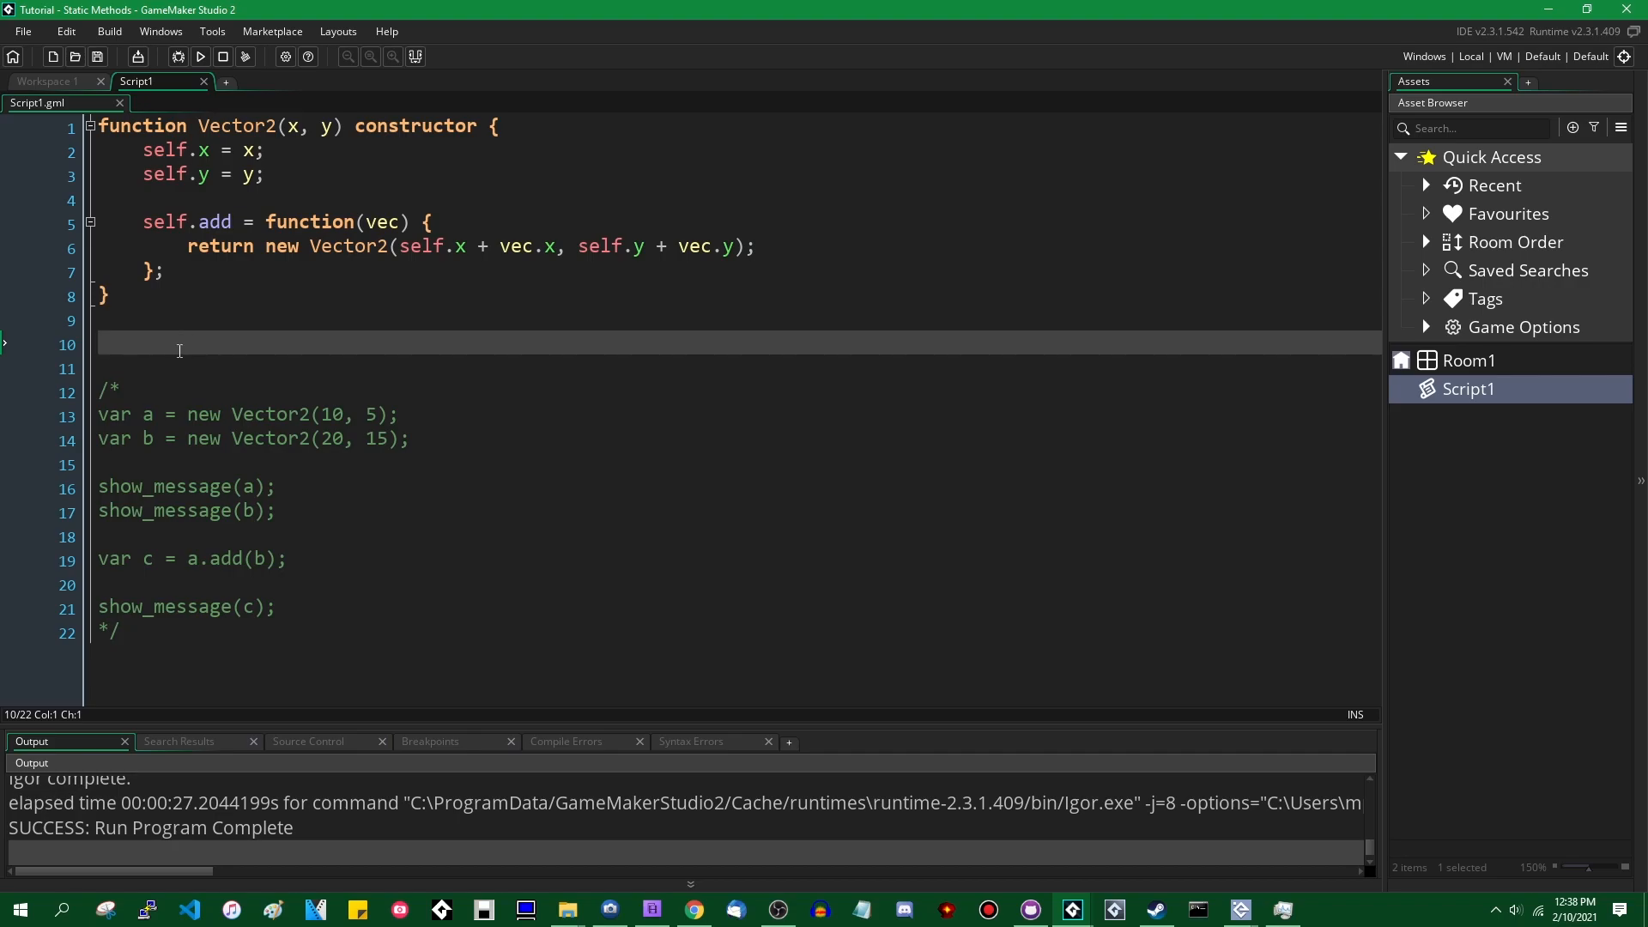
type("va")
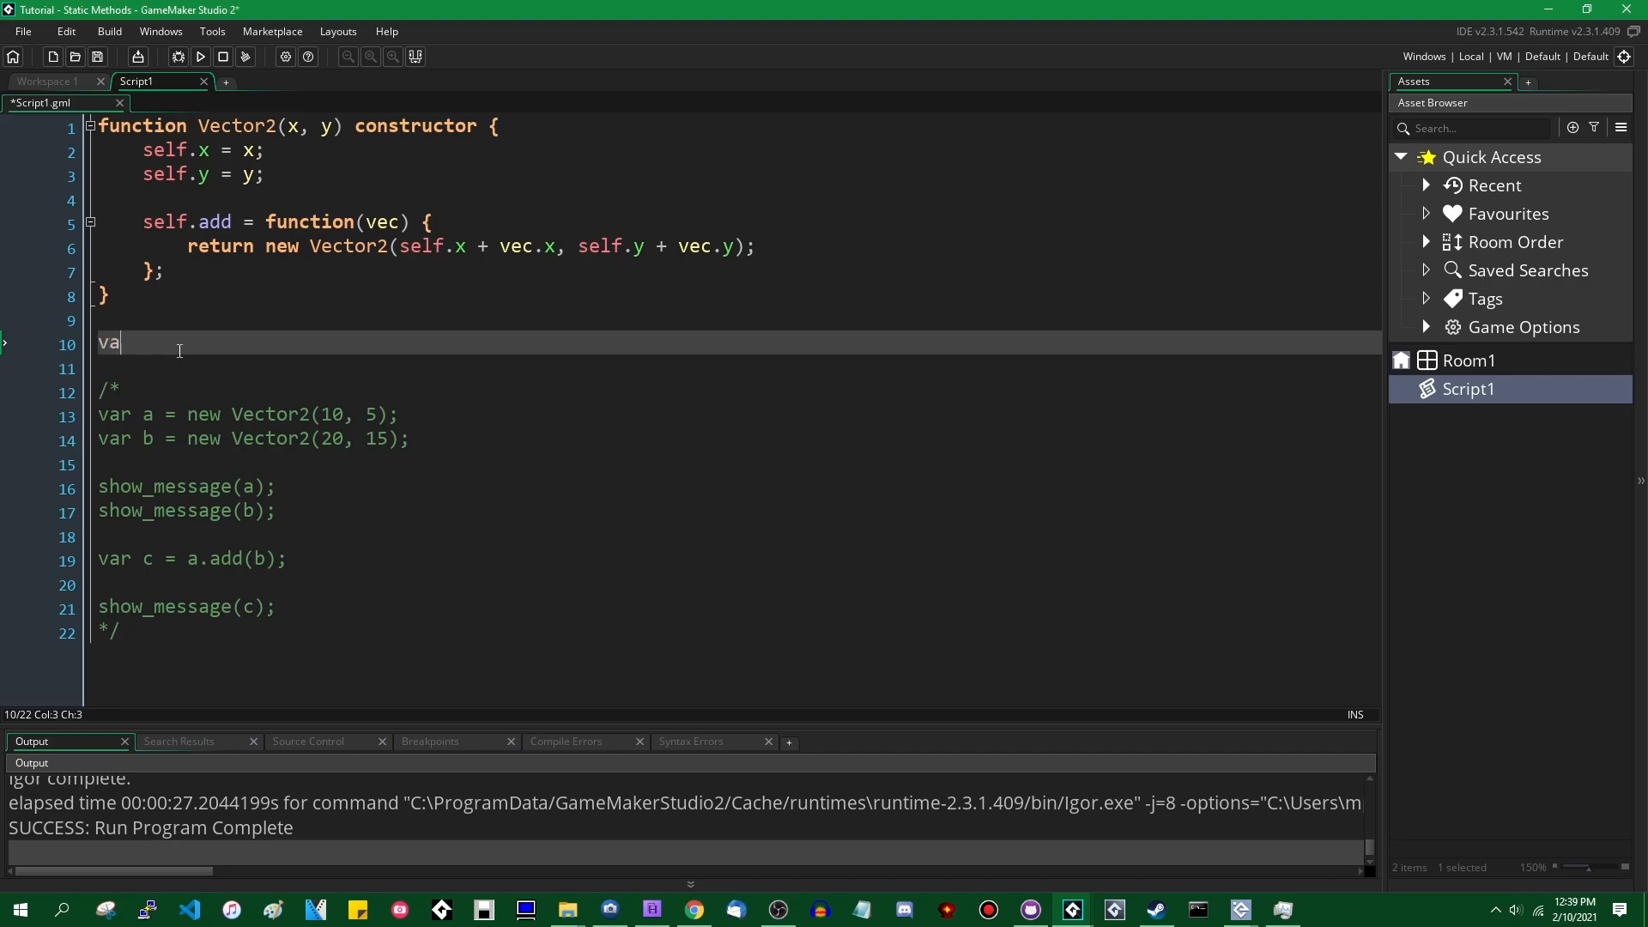
type("r list = ds_list_create();")
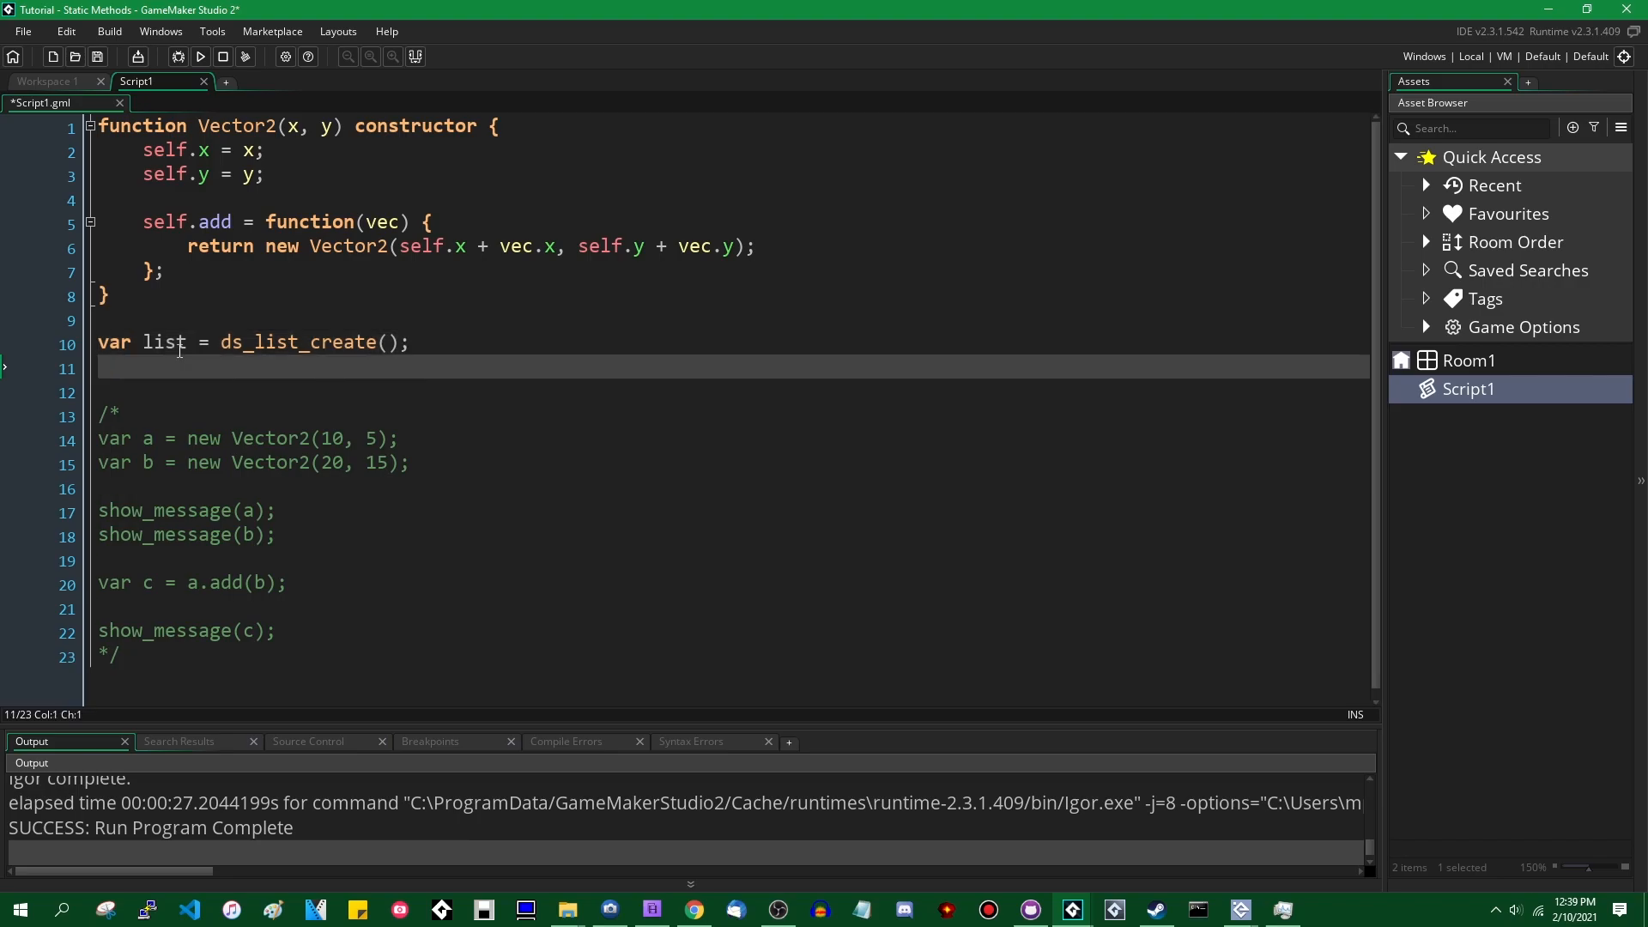
Step: Write a repeat (1000000) loop calling ds_list_add(list, new Vector2(...))
type("repeat")
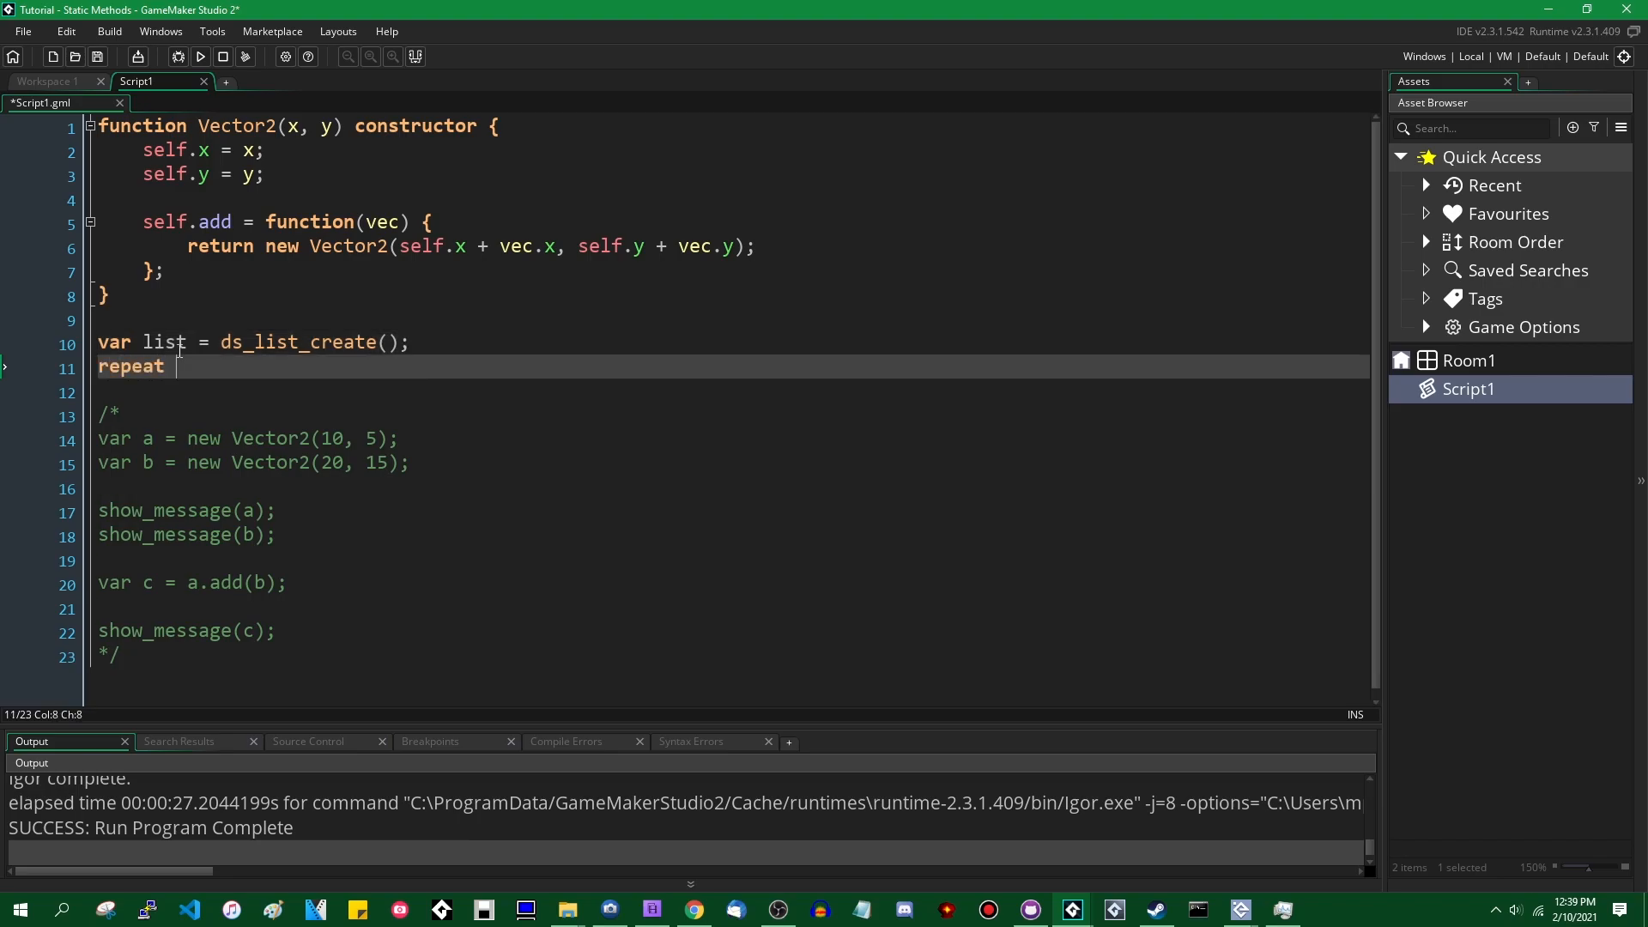
type("(100")
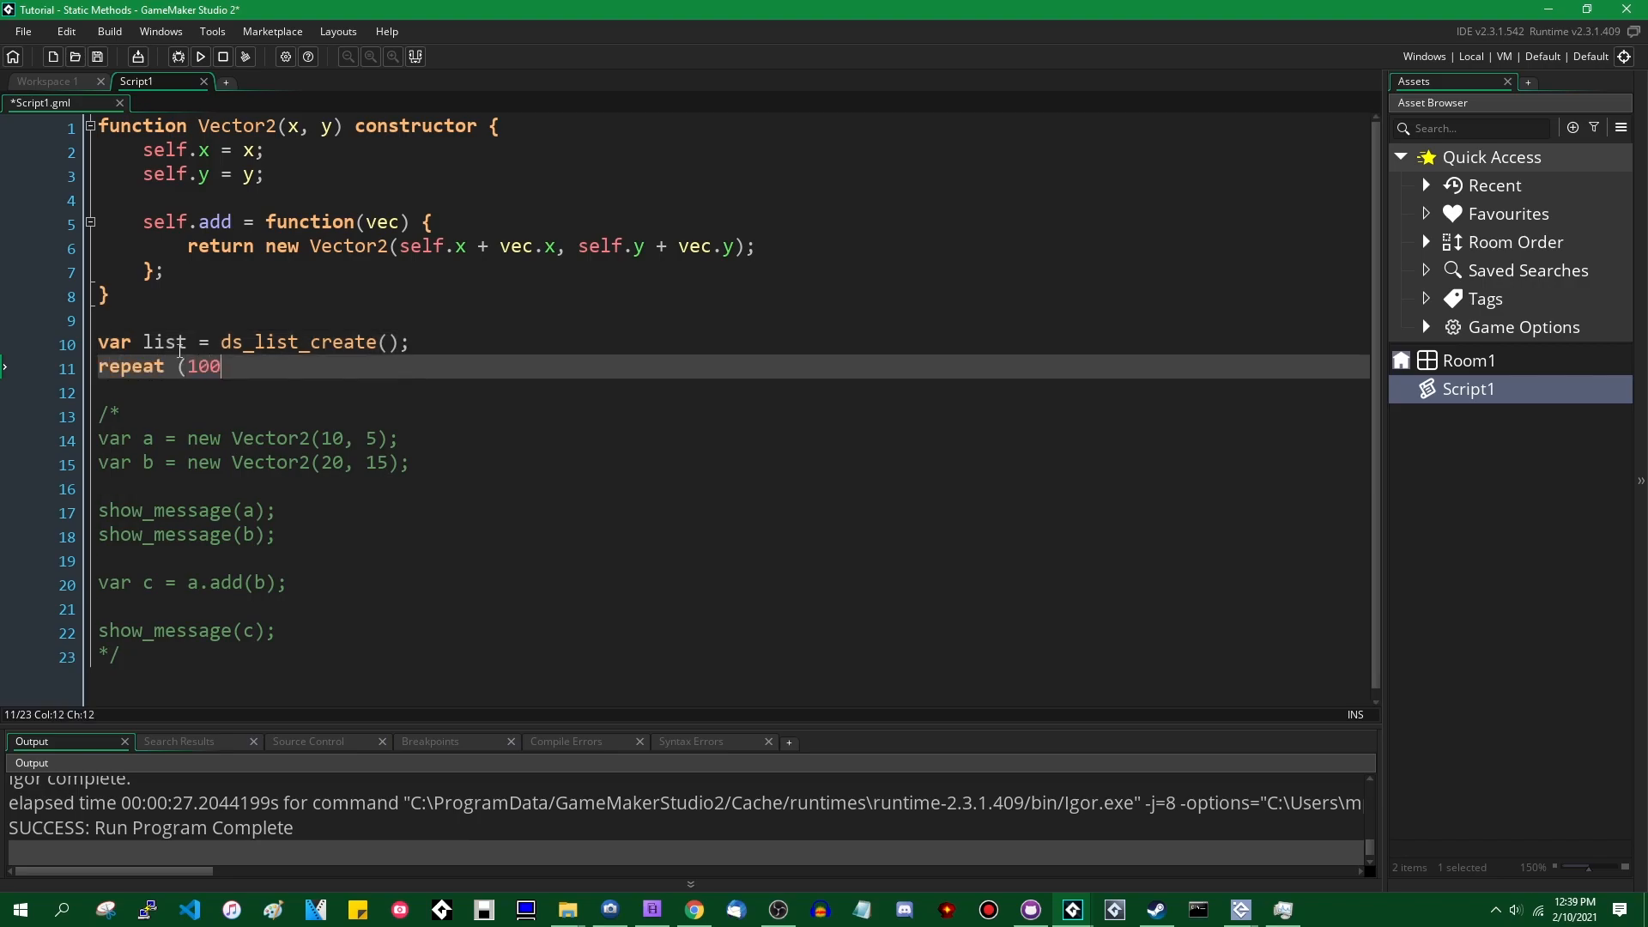
type("0000) {")
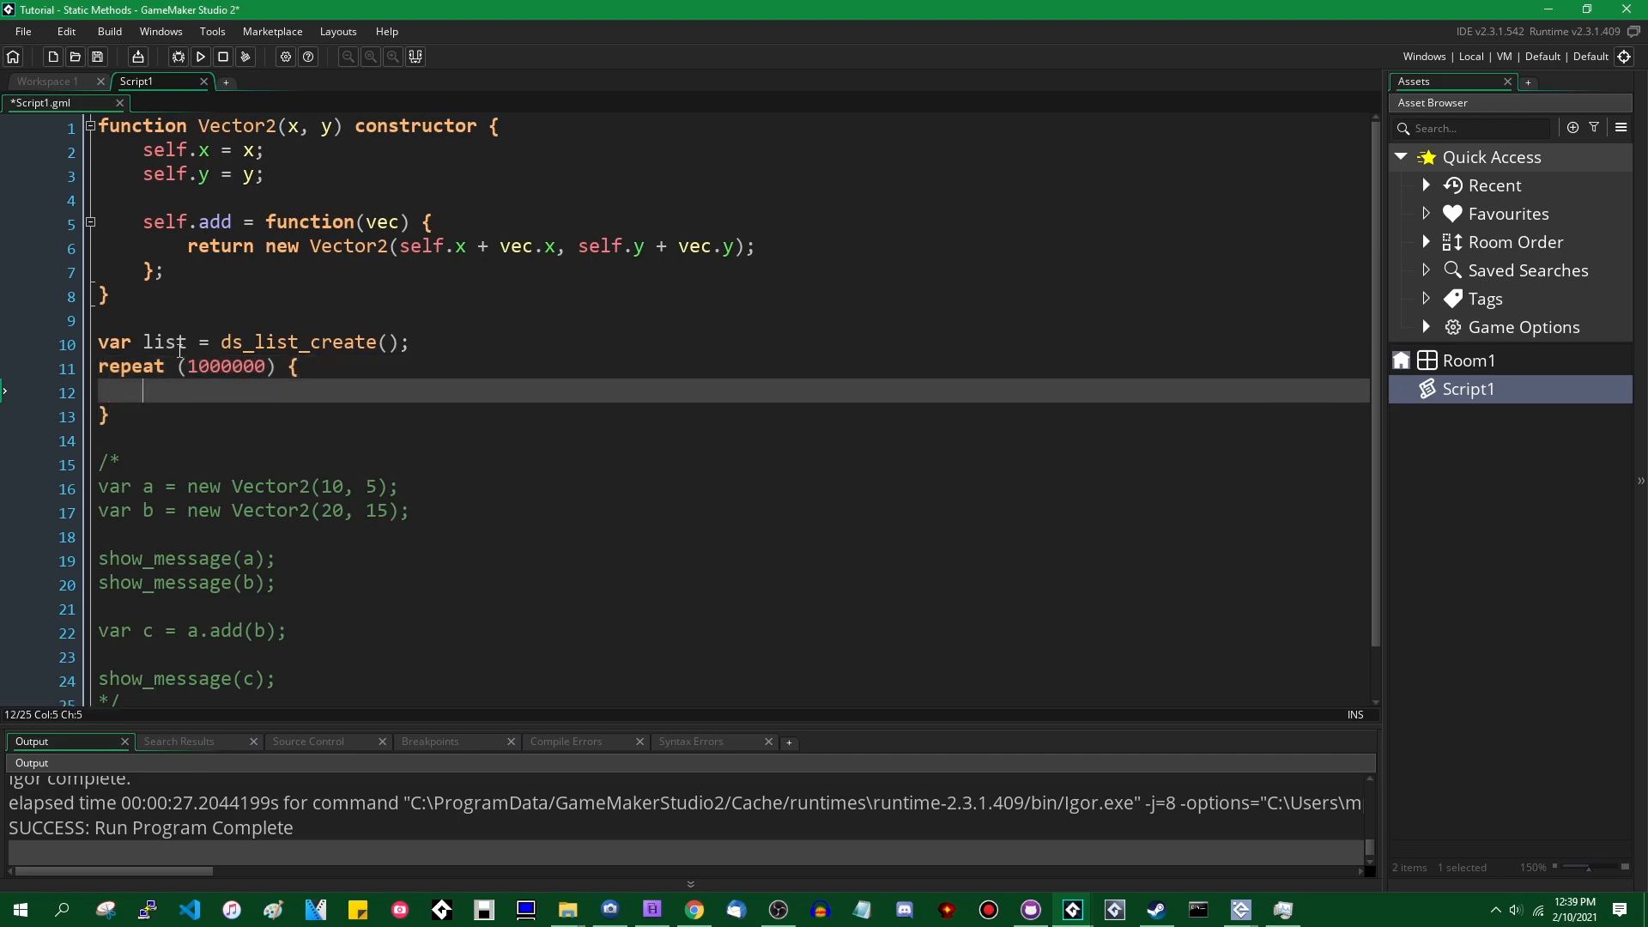
type("ds_list_add")
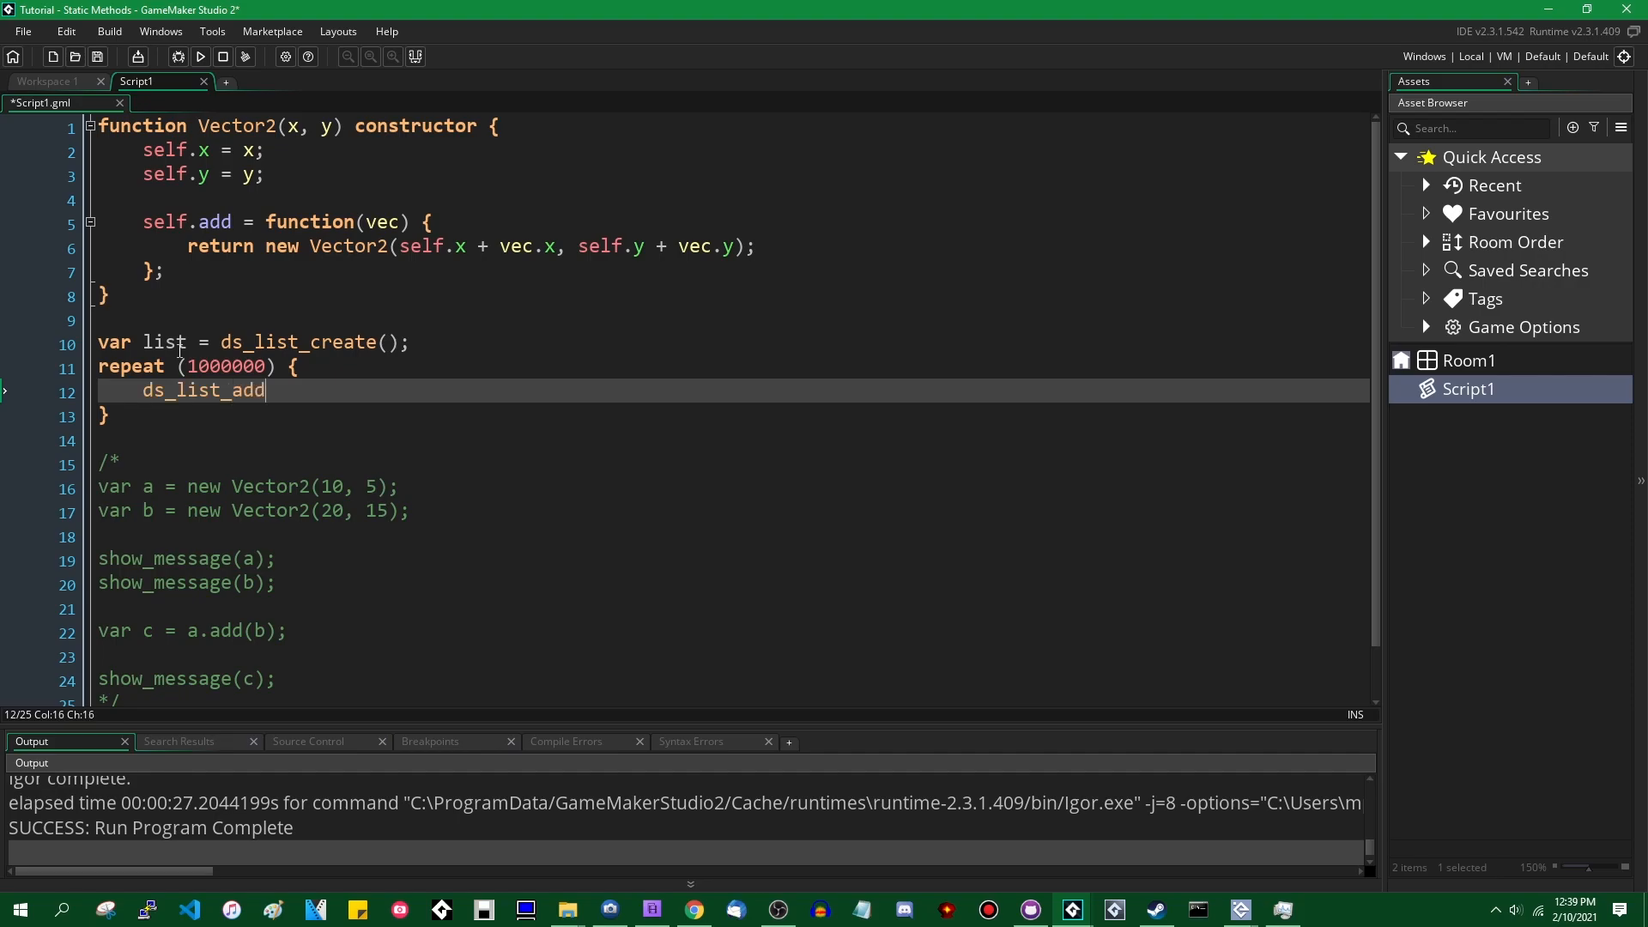
type("(list, new")
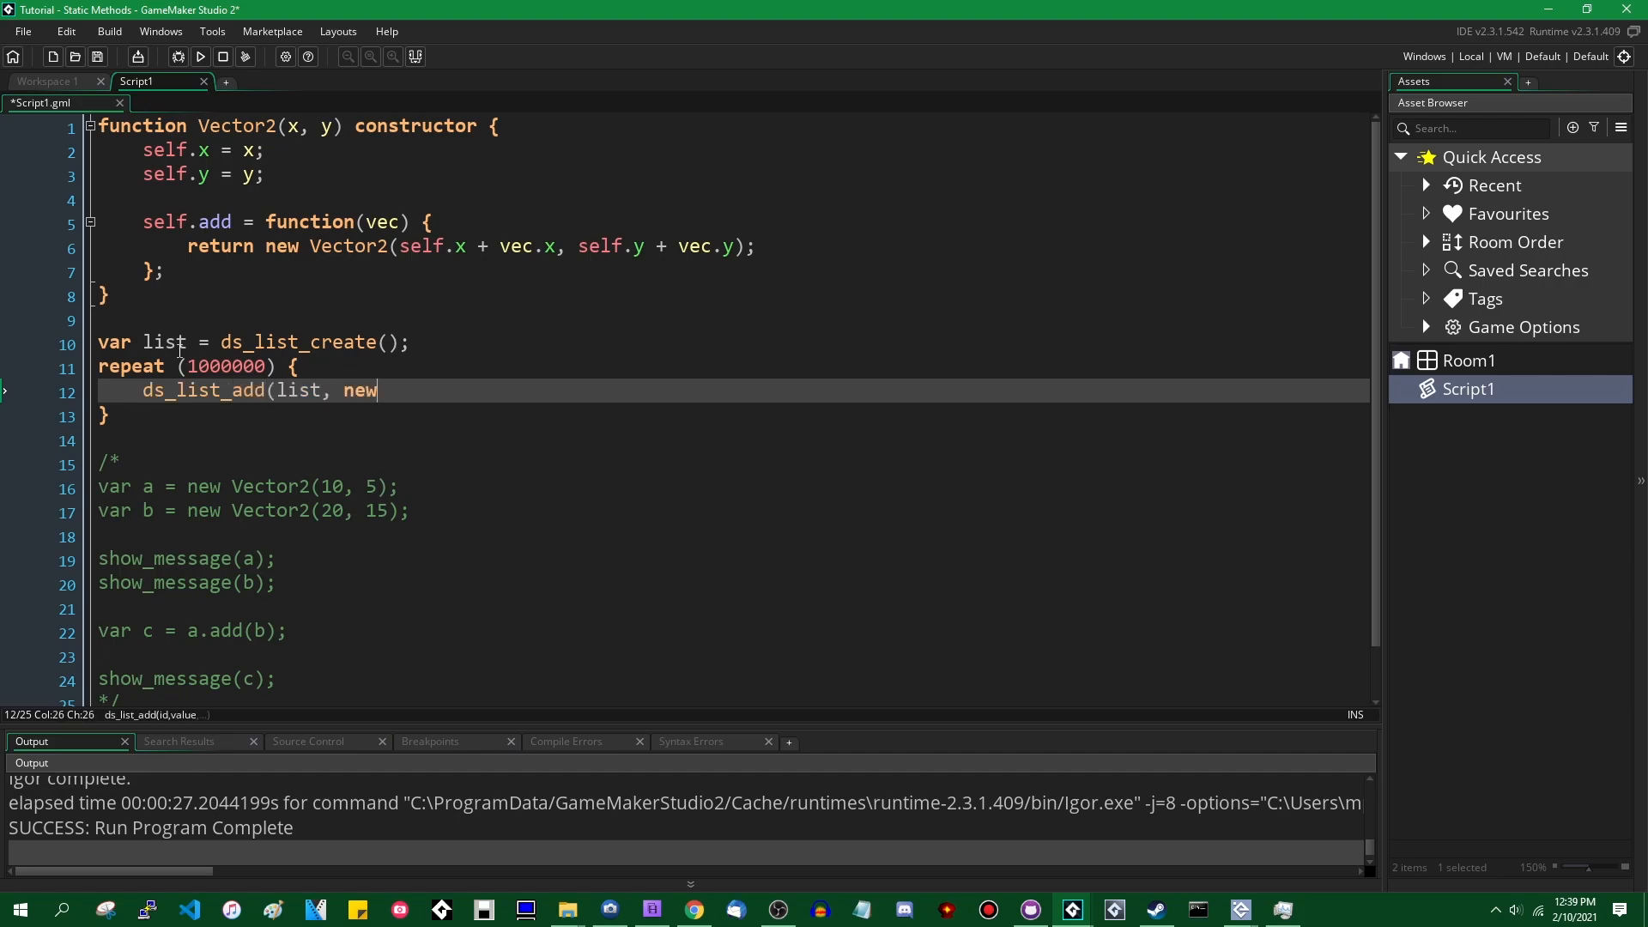
type("Vector2")
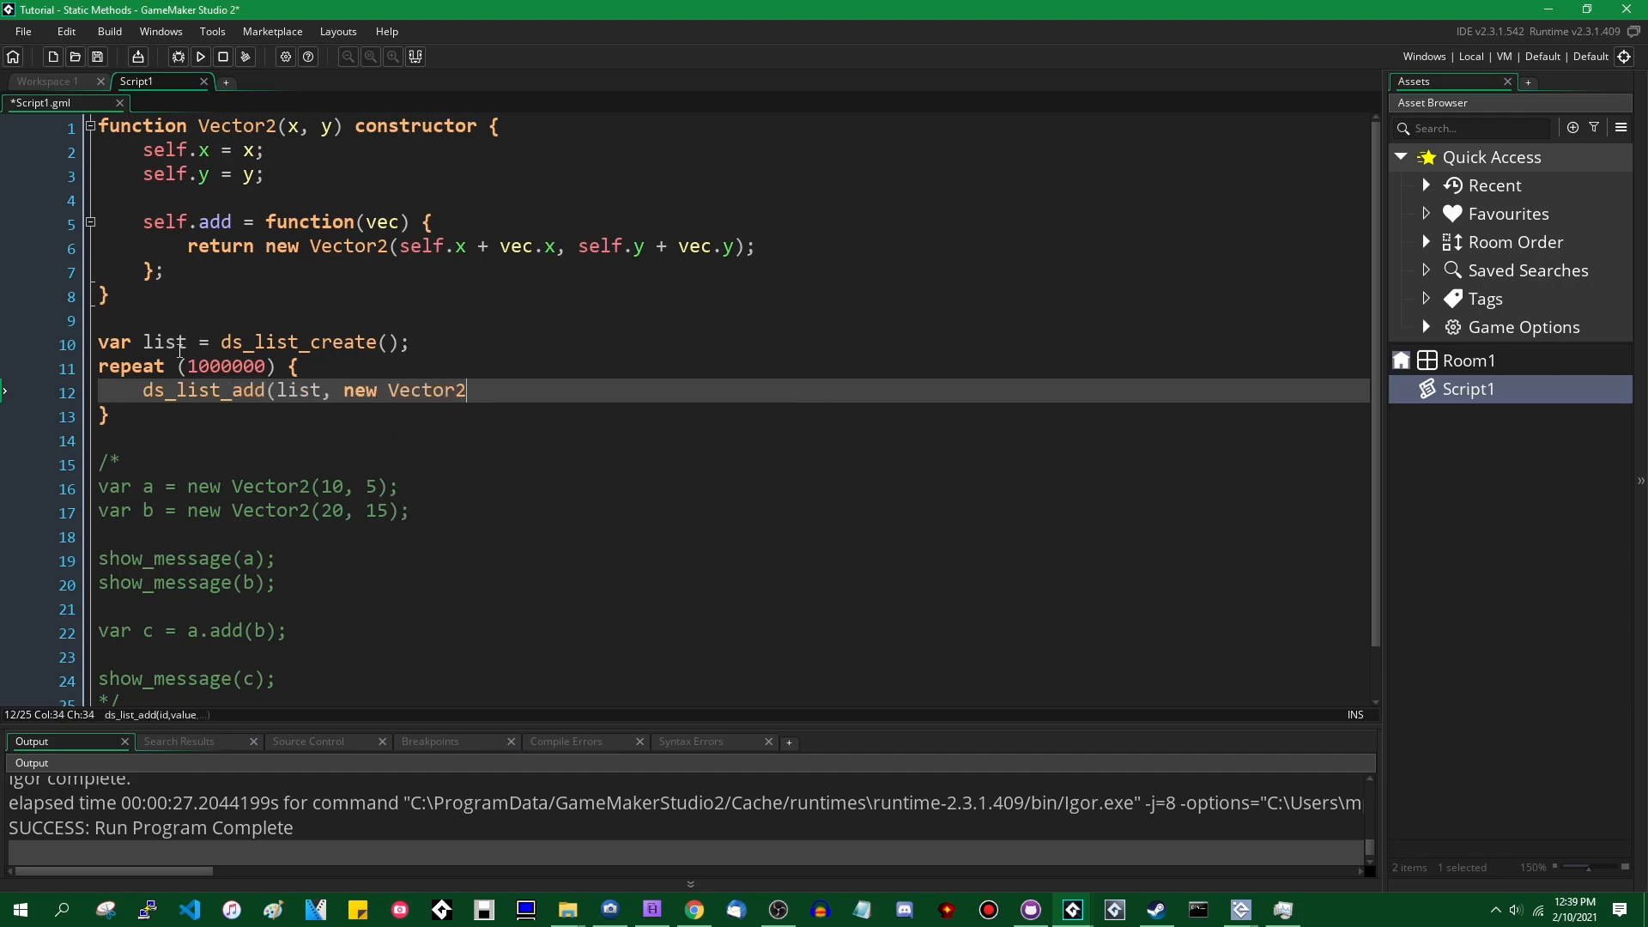
type("(")
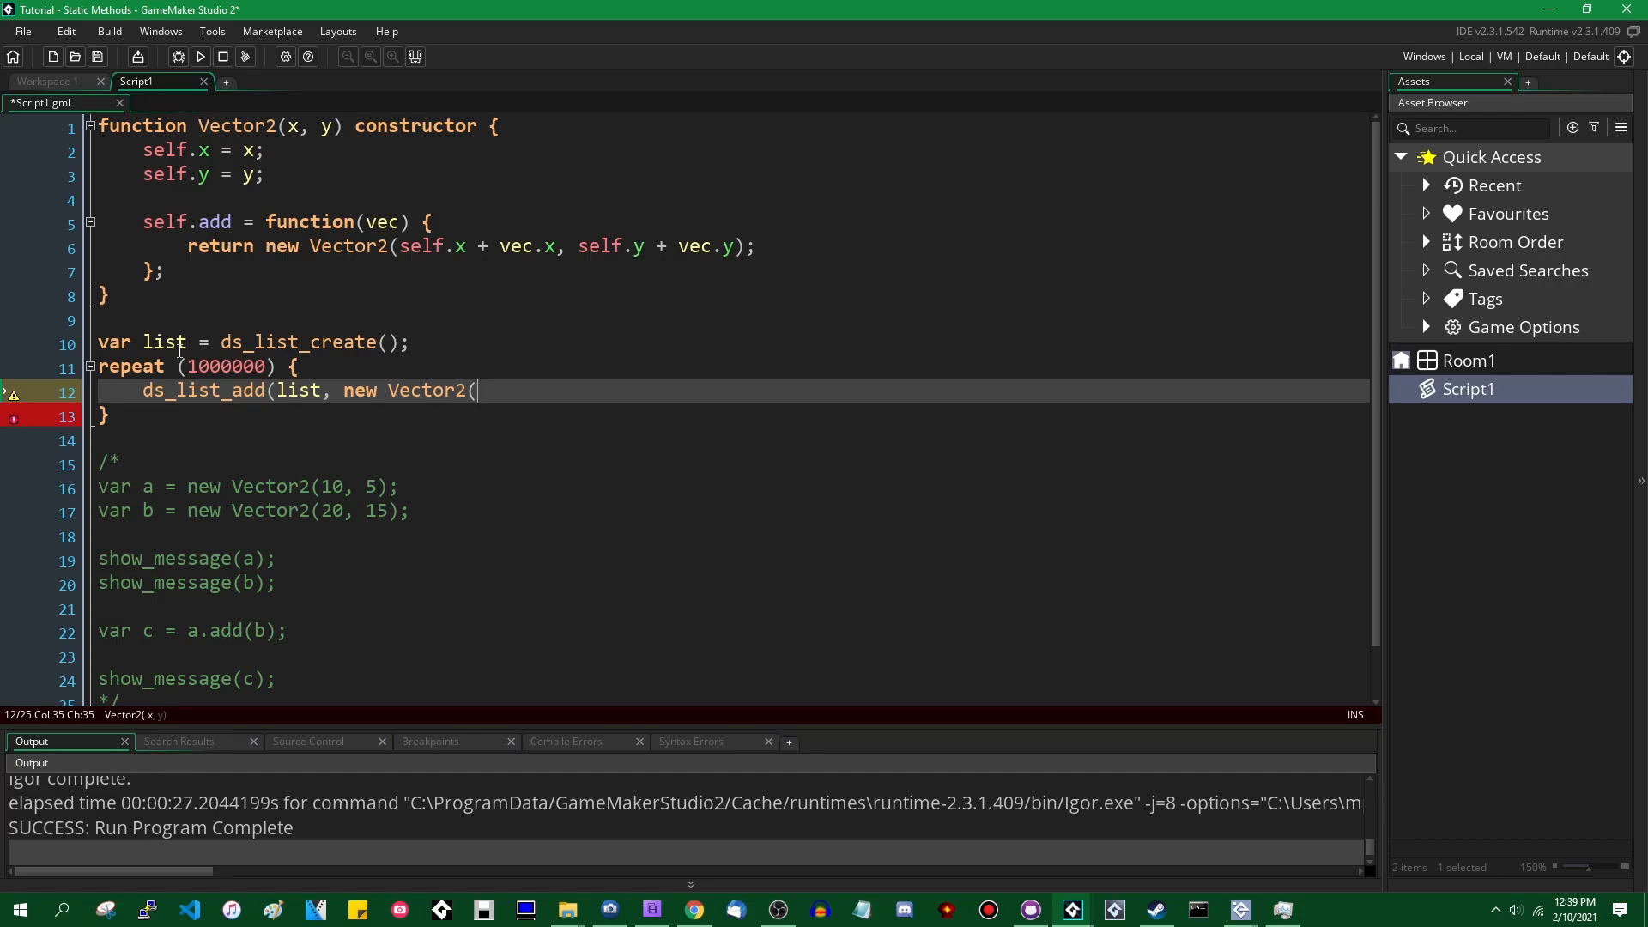
Step: Give each Vector2 random(10), random(10) coordinates and run the game
type("ranb")
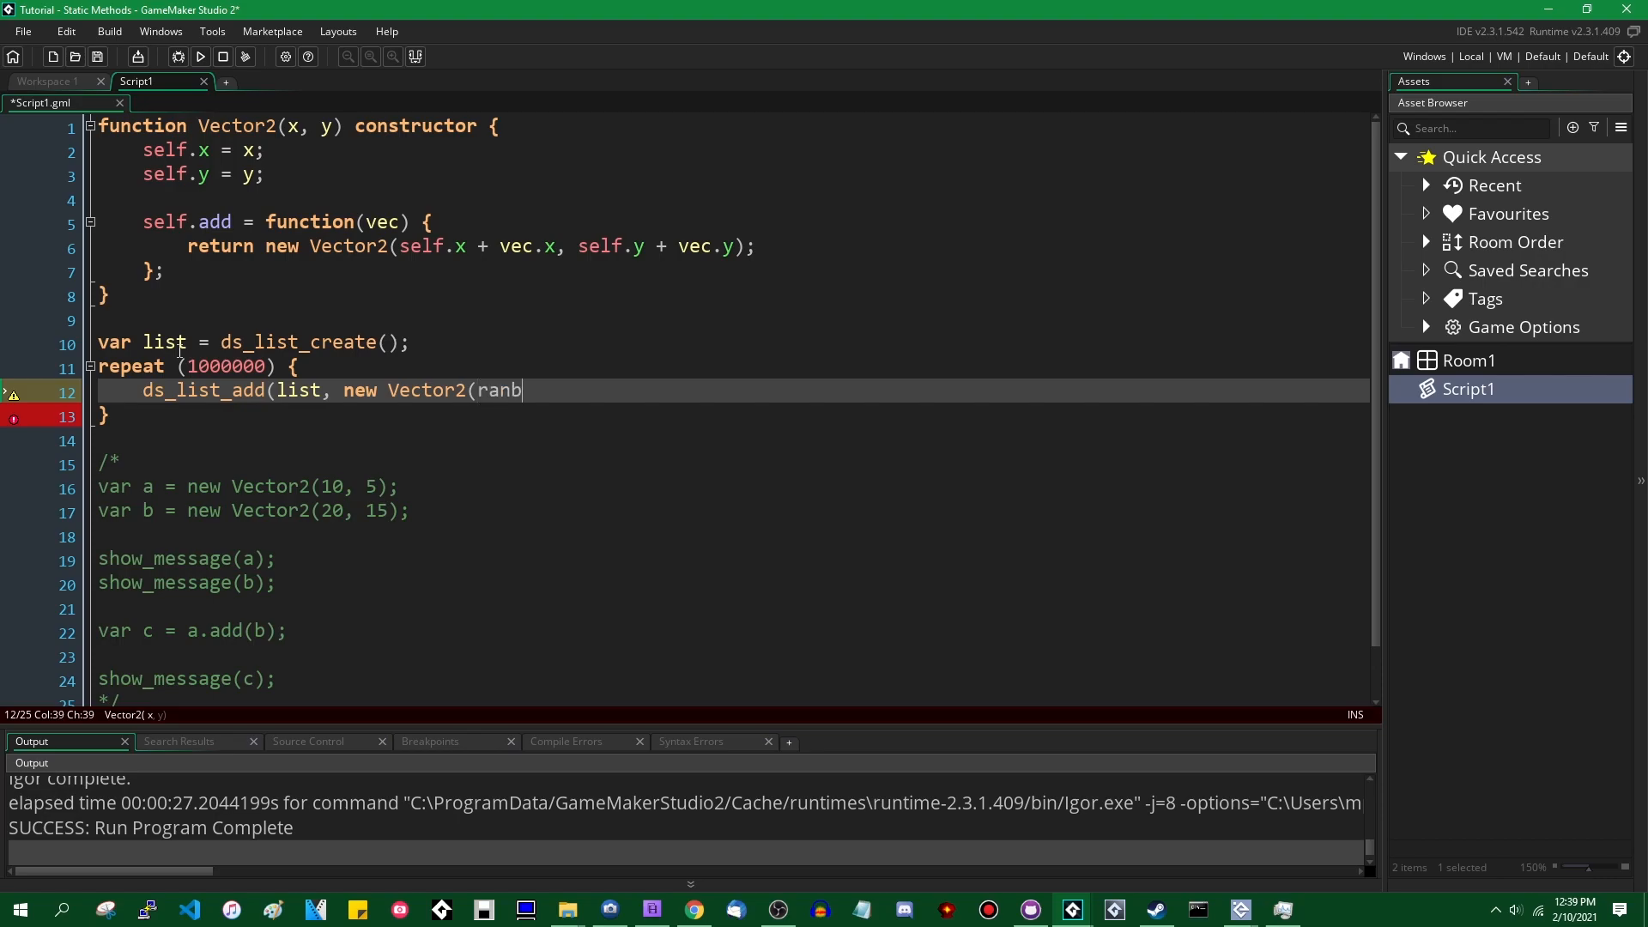
type("dom(0")
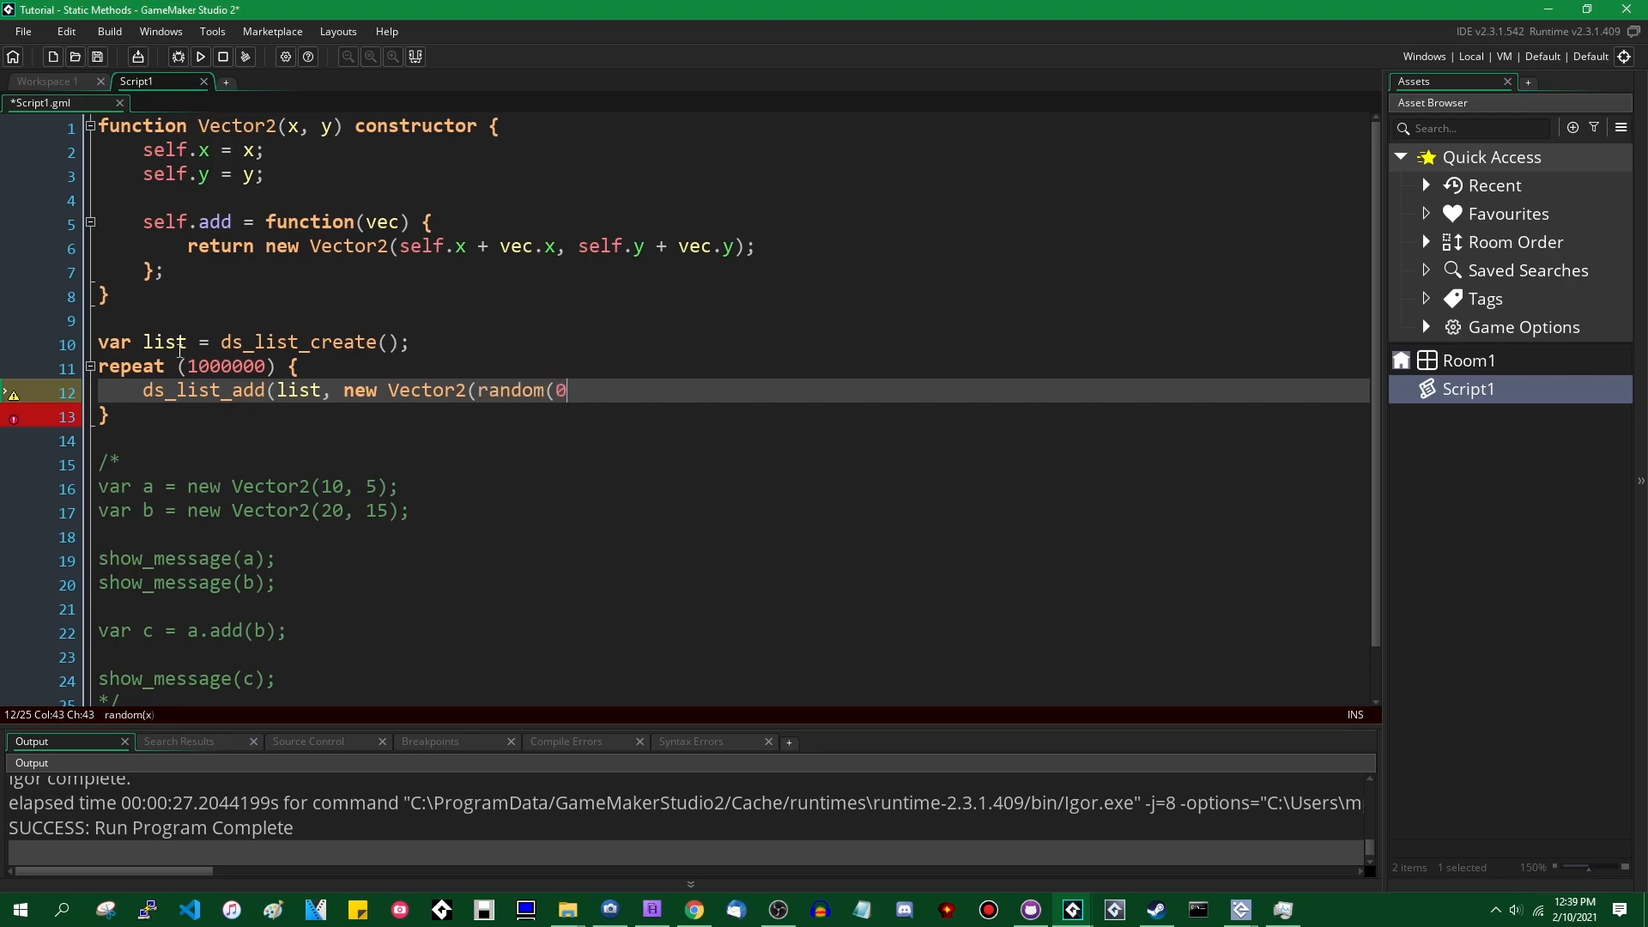
type("10),")
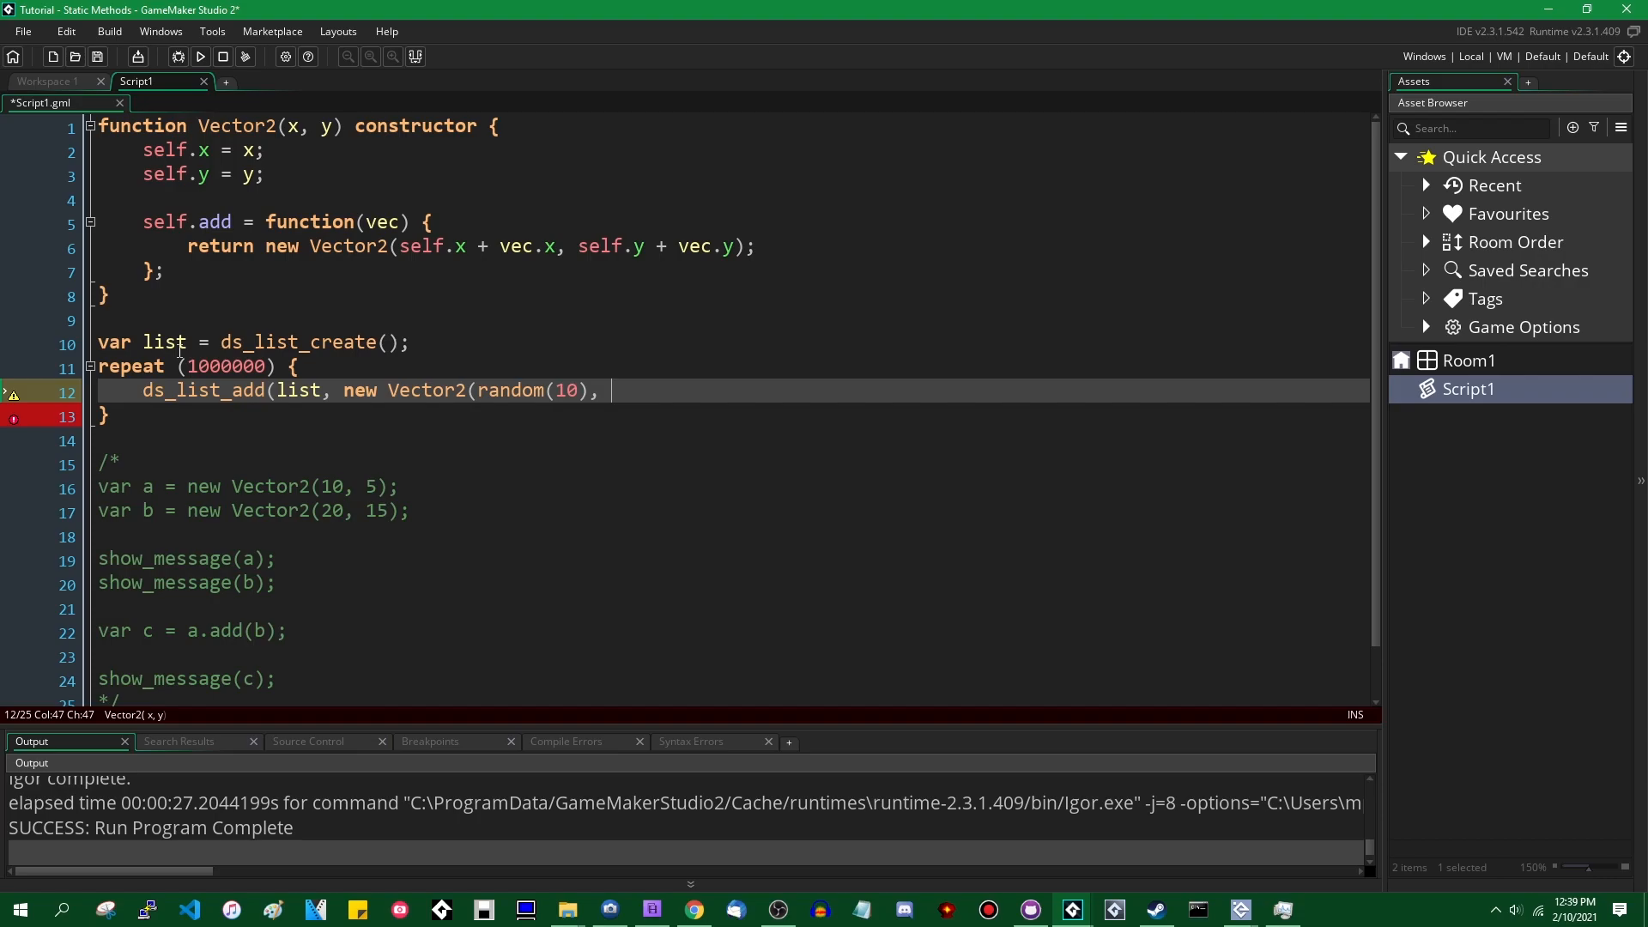
type("random(10)")
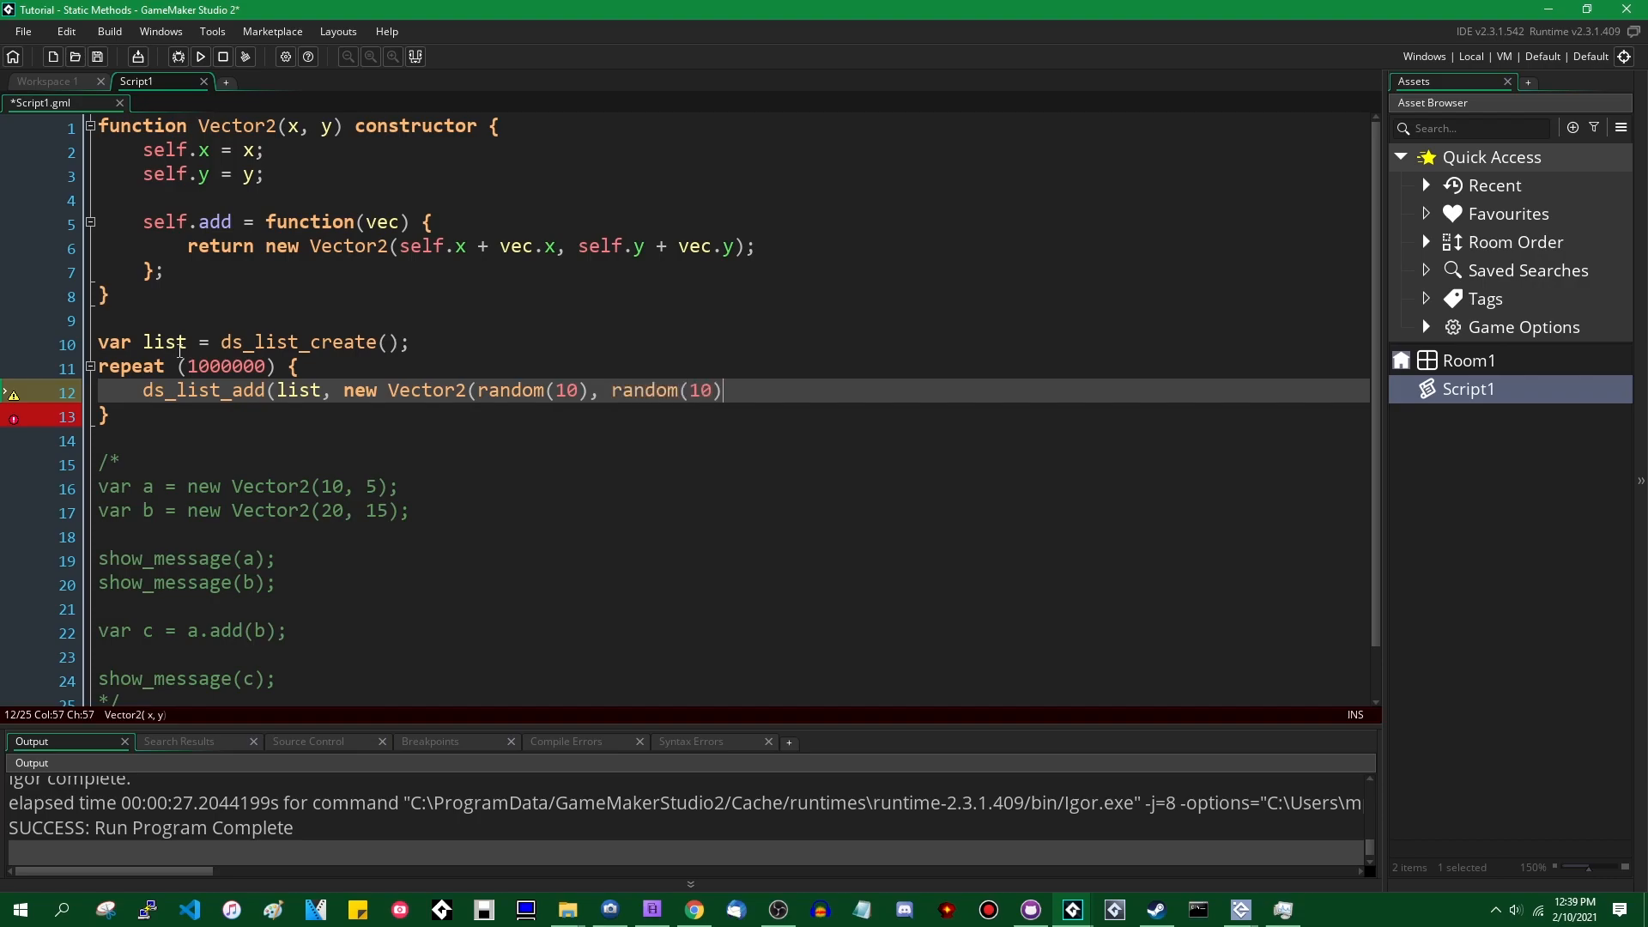
type(");")
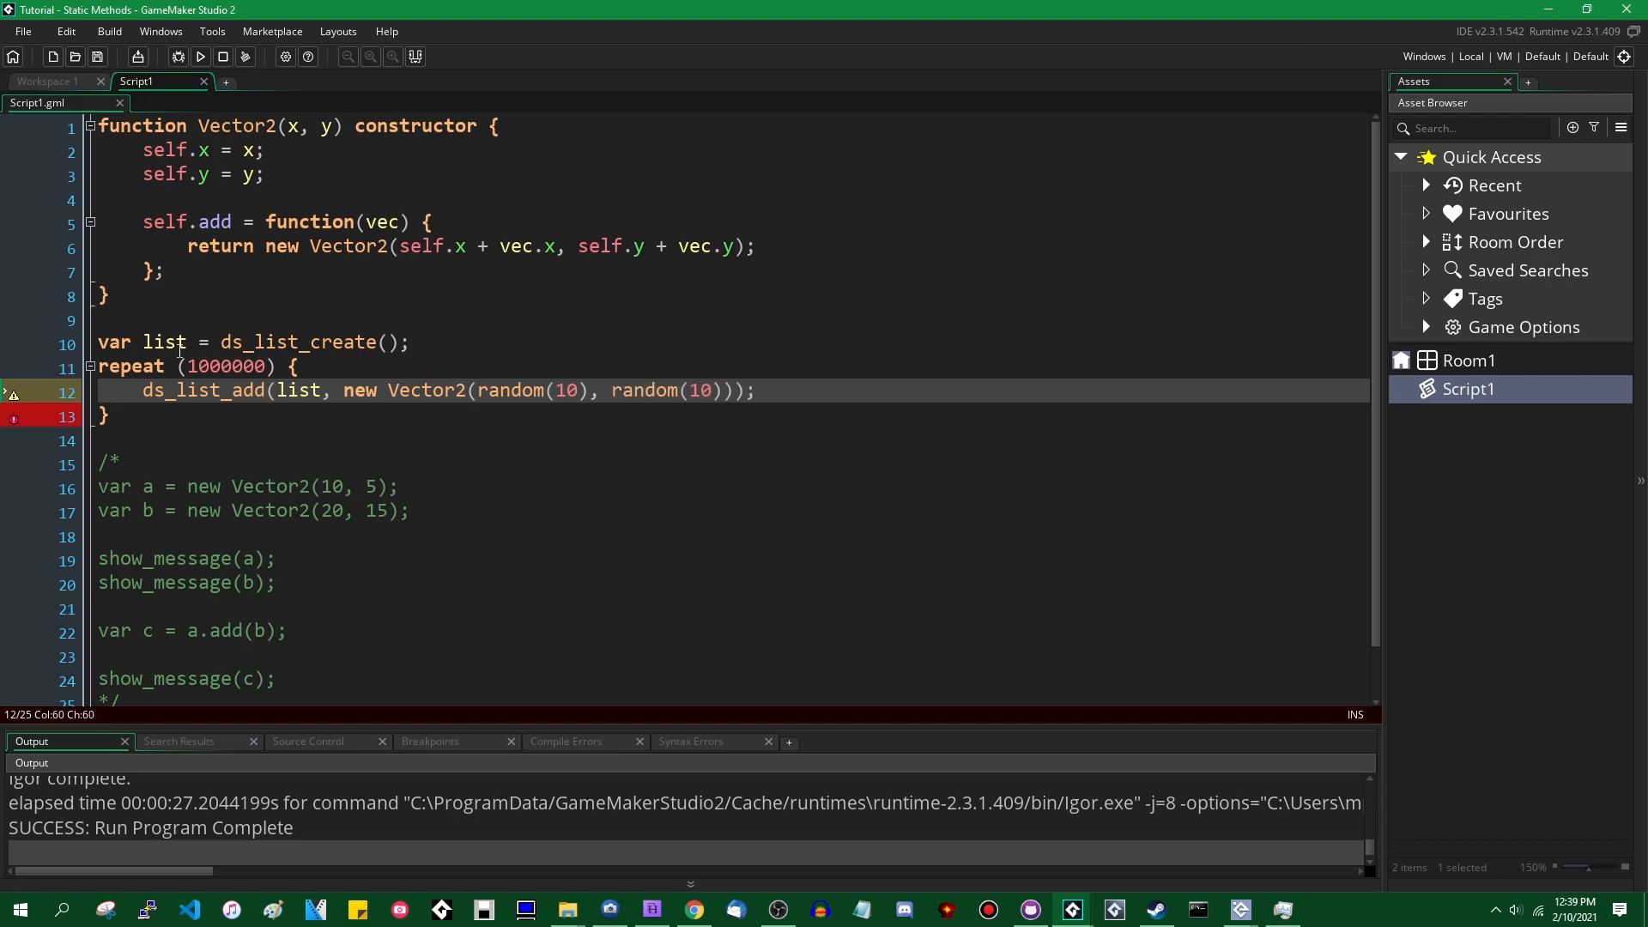
left_click(199, 57)
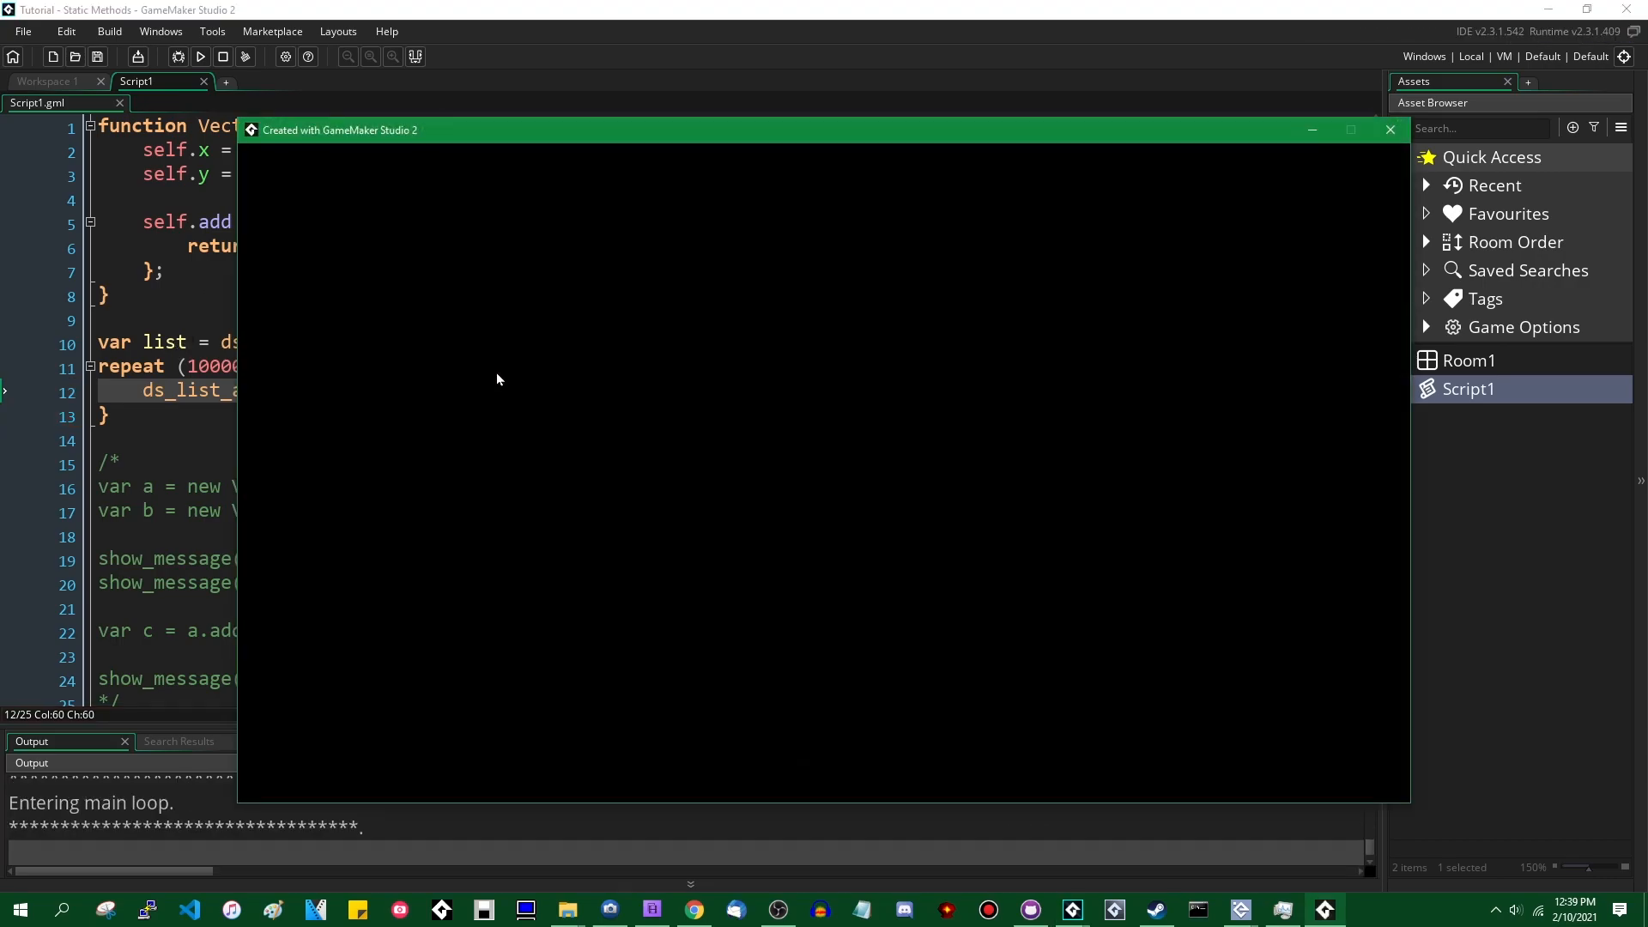
mouse_move(711, 345)
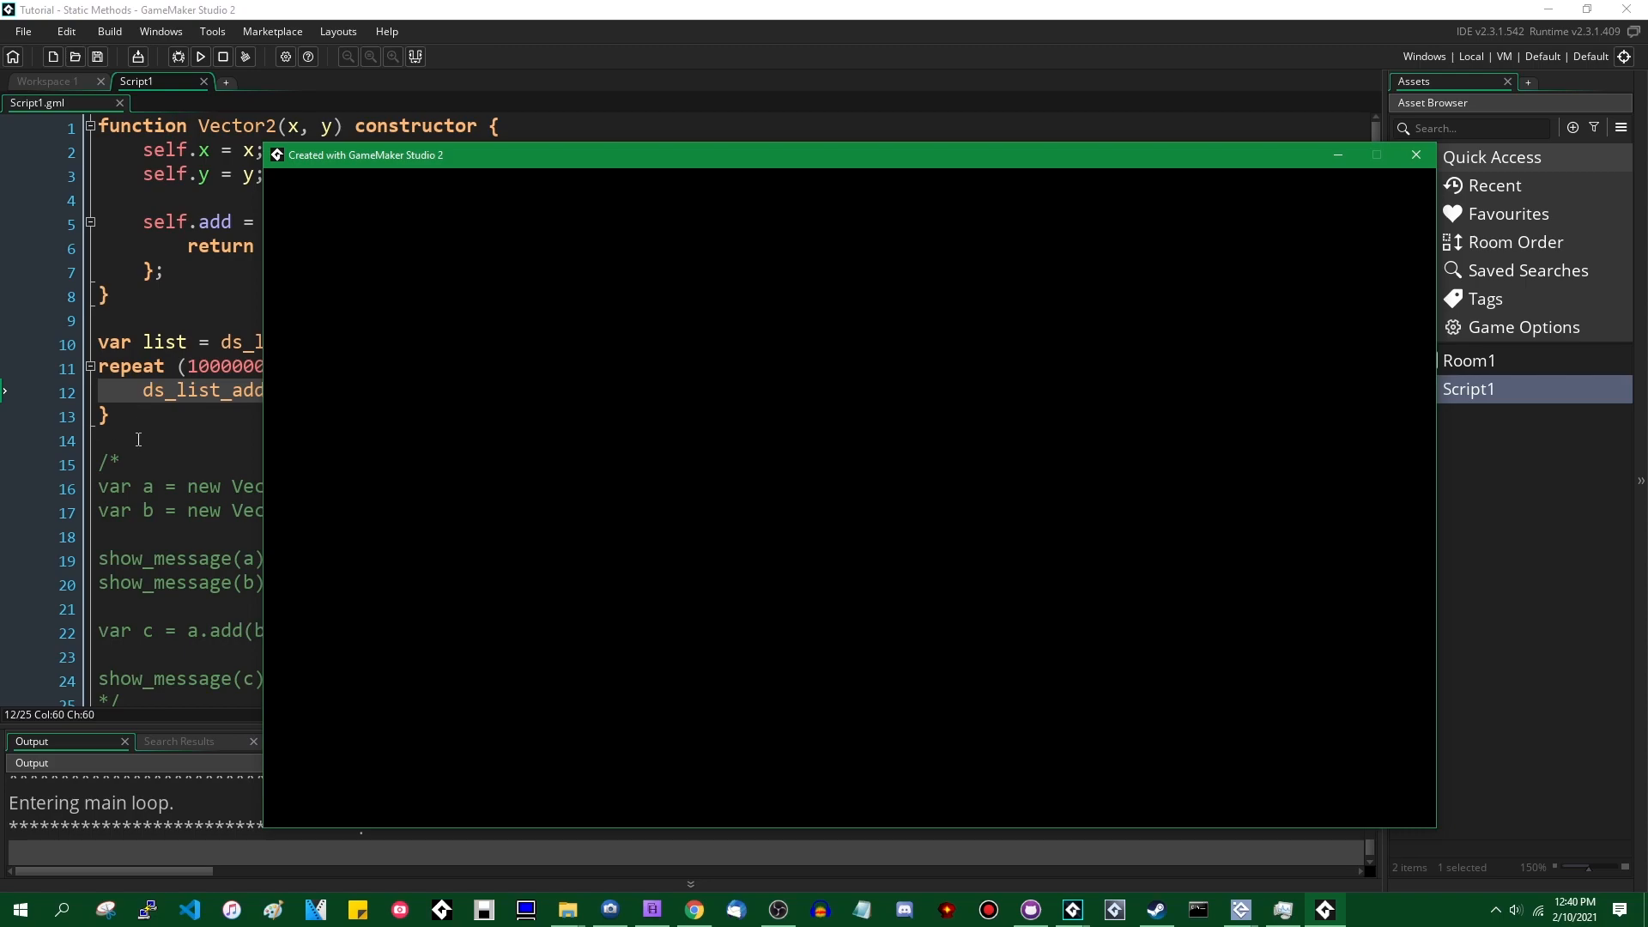
mouse_move(587, 167)
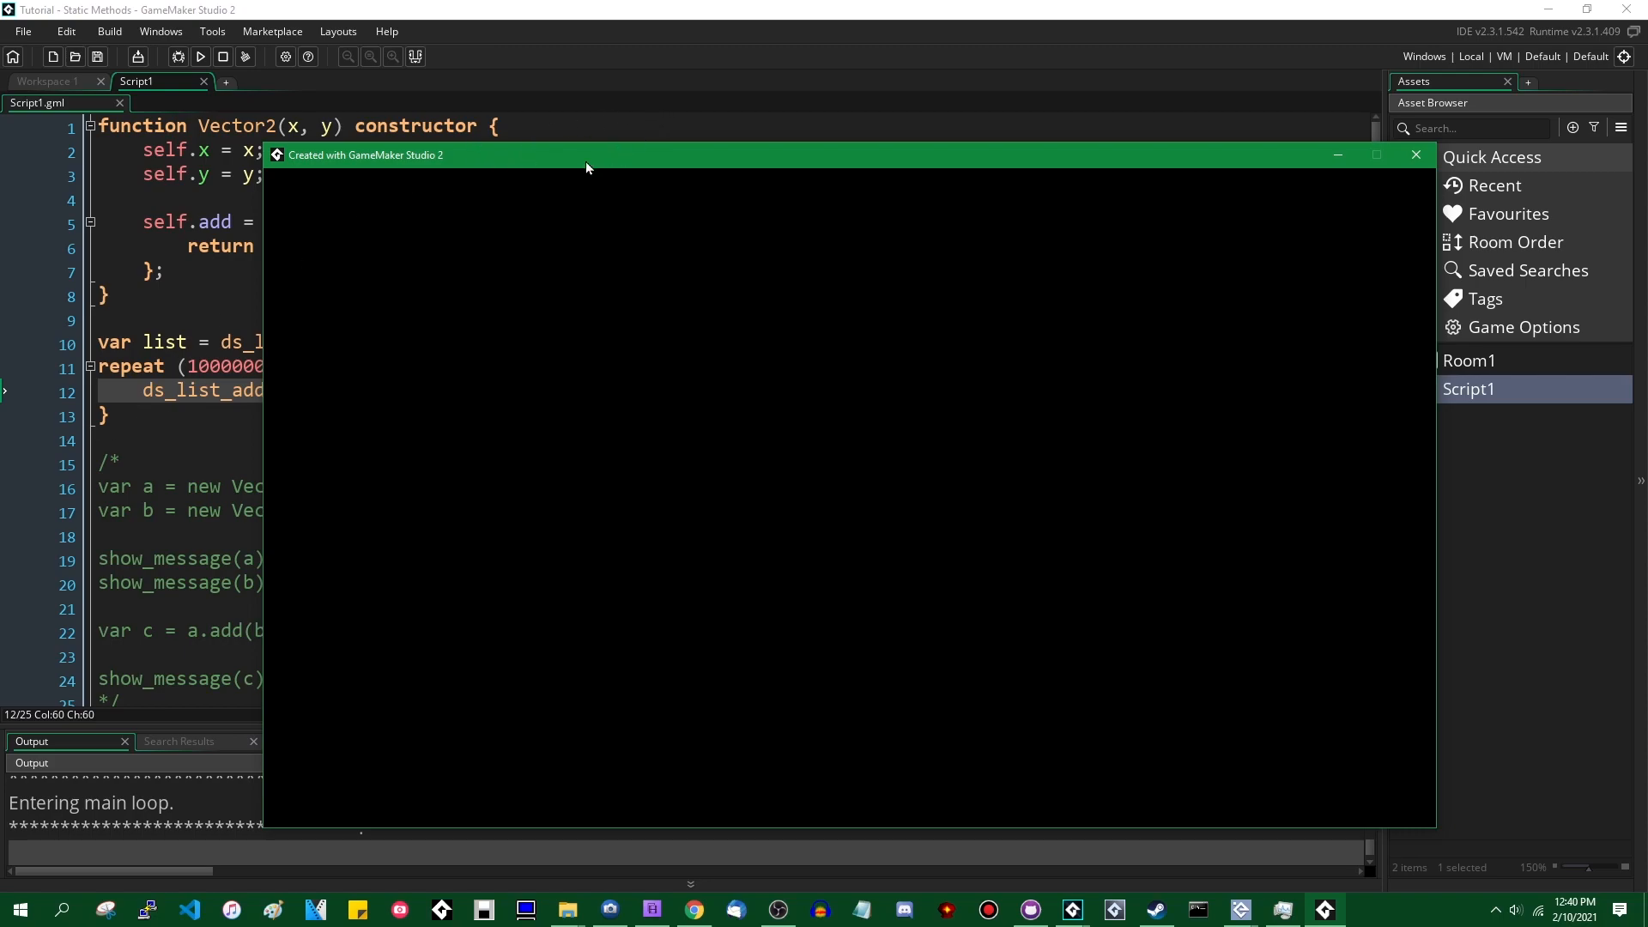
mouse_move(557, 264)
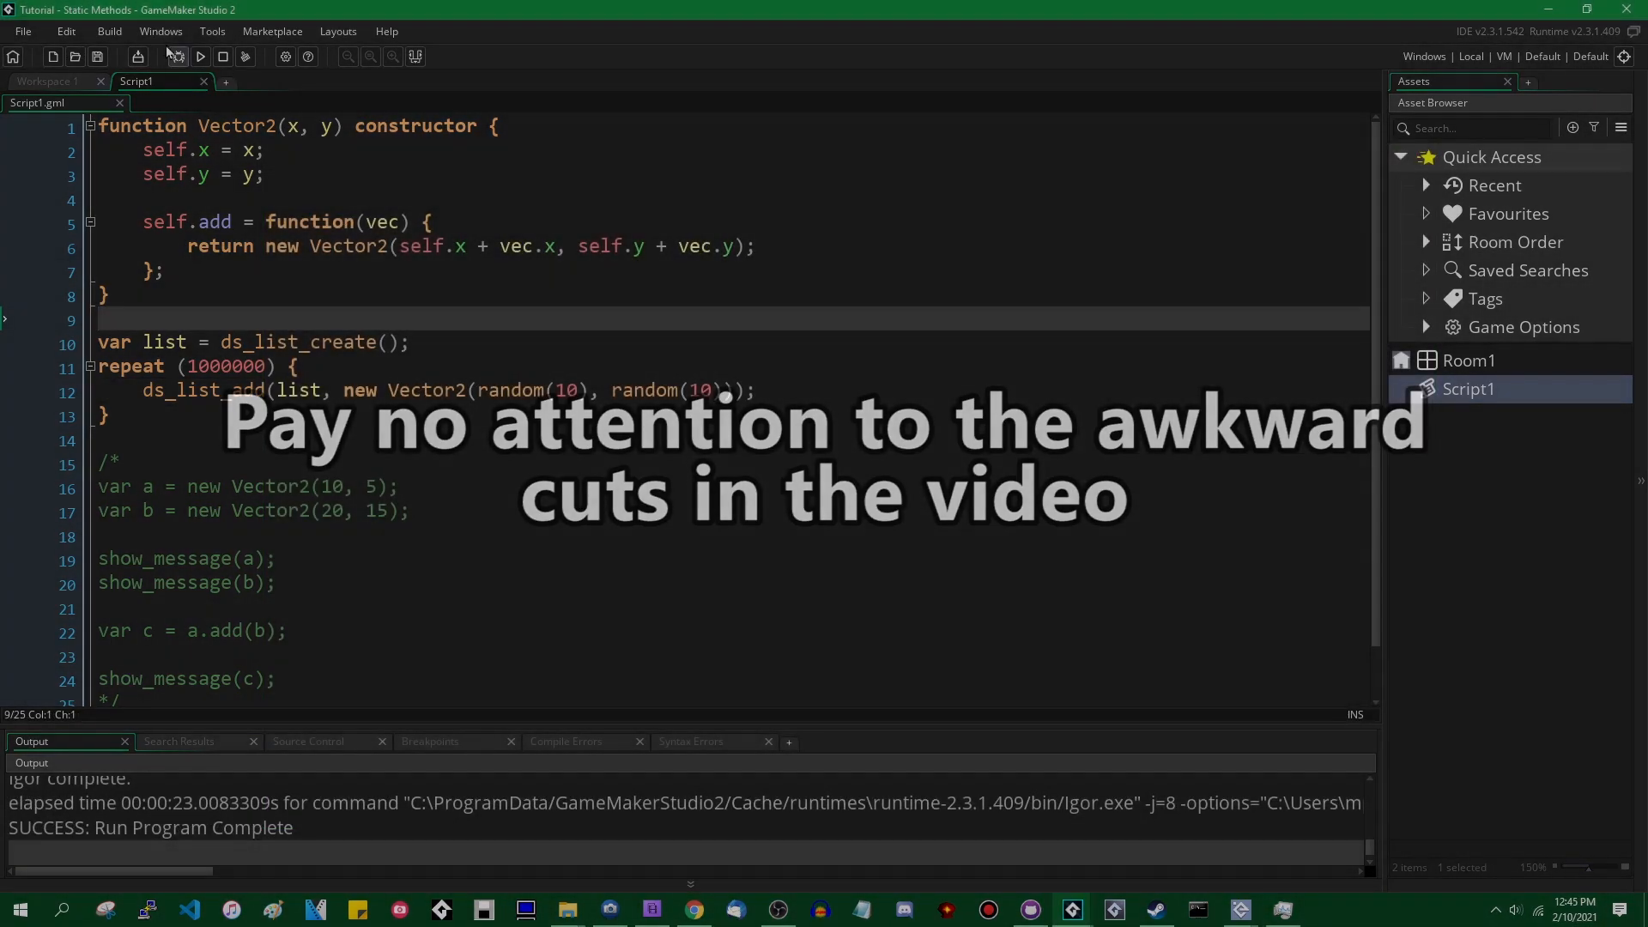
Step: Run under the debugger, close the Buffers view to enlarge the memory graph, and bring up Task Manager
left_click(199, 57)
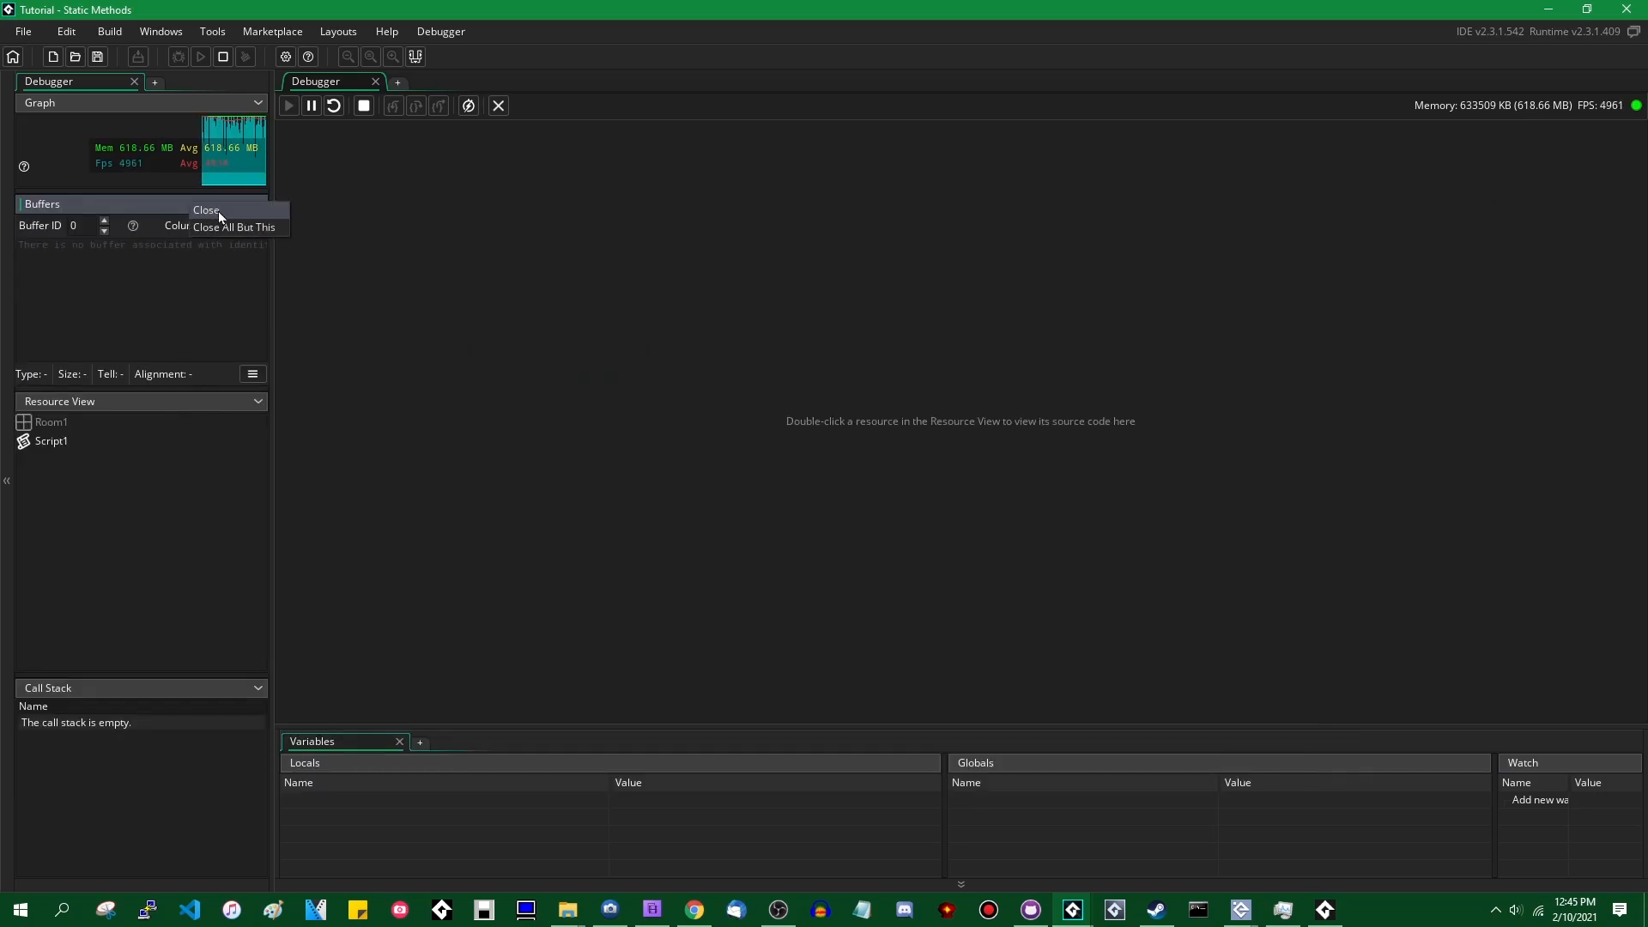
left_click(206, 210)
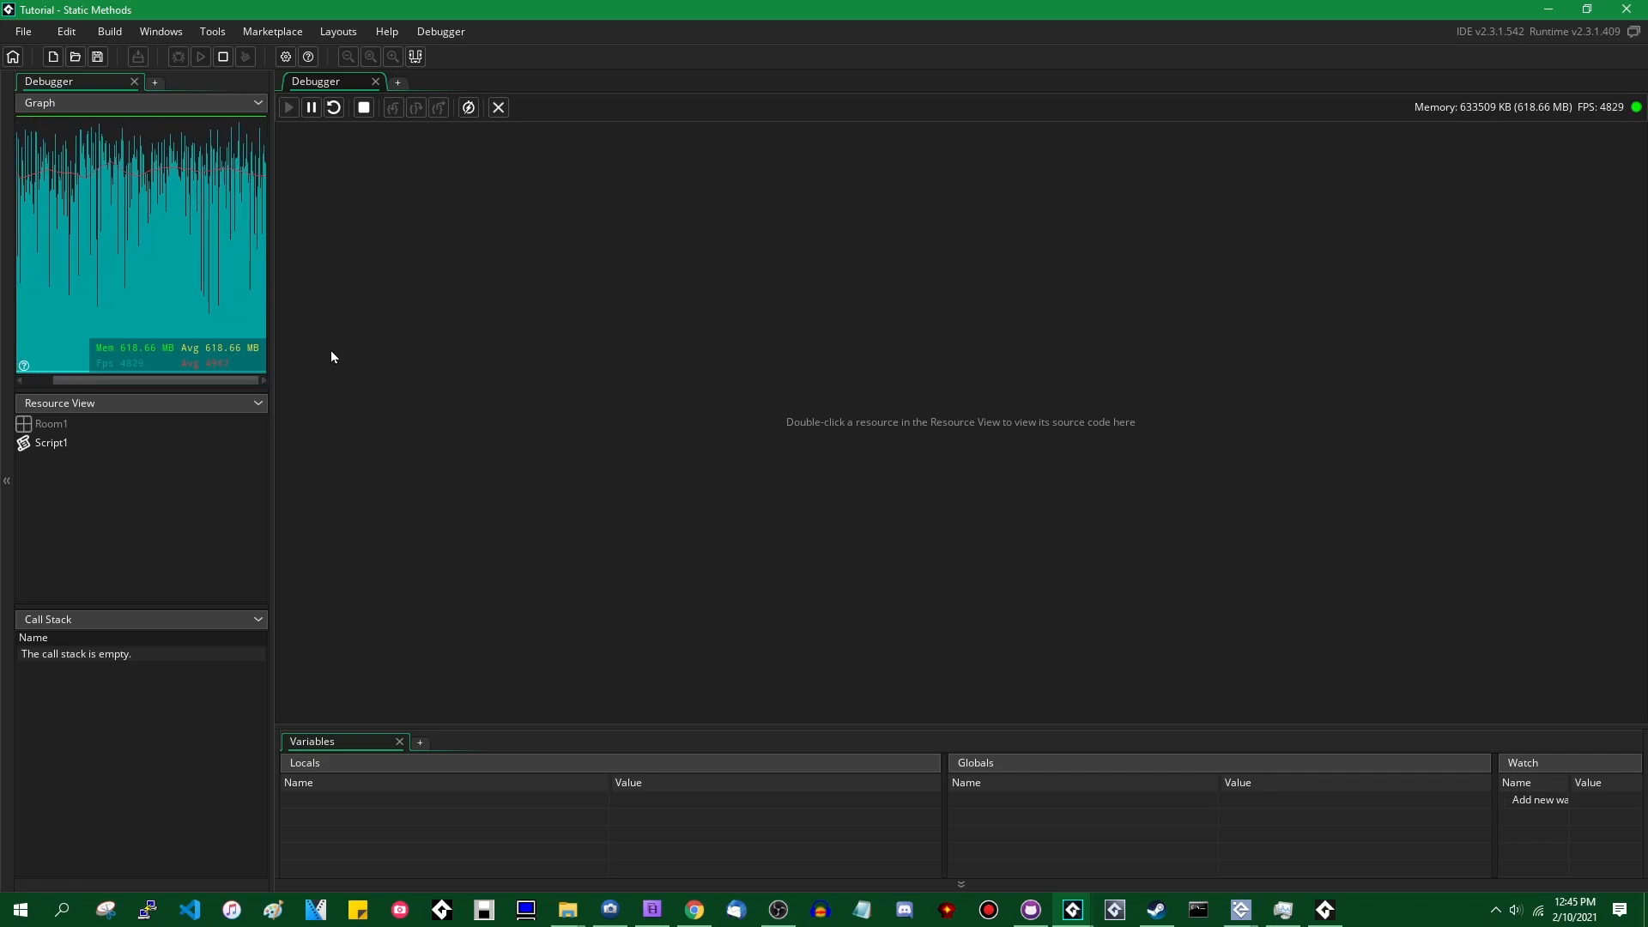
mouse_move(402, 364)
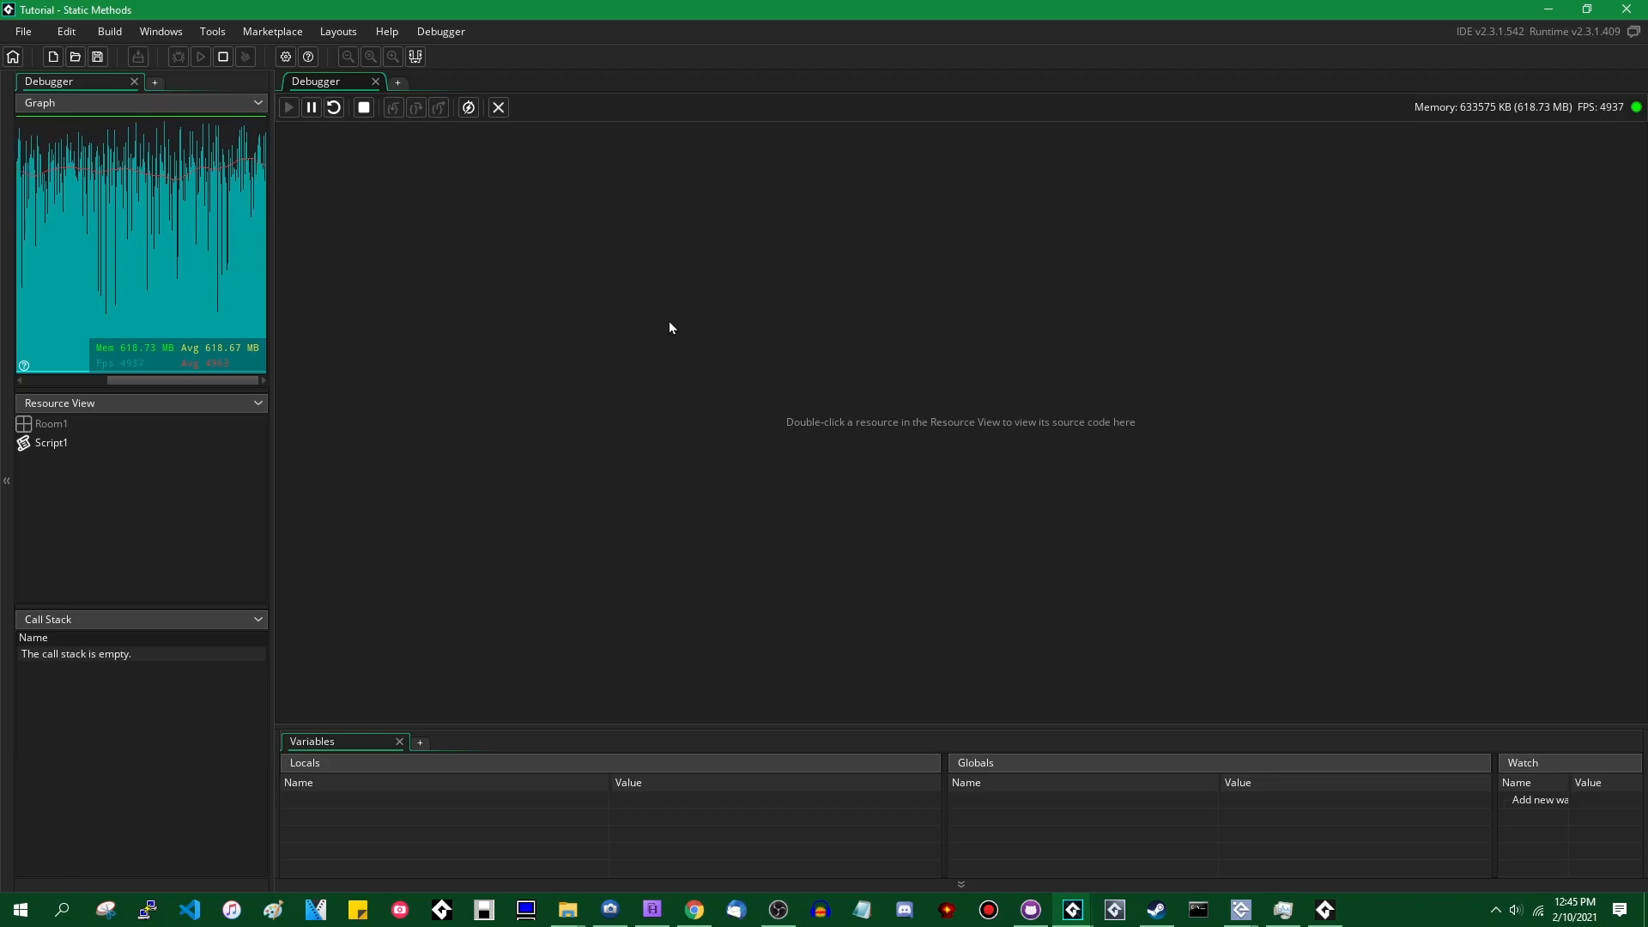
left_click(1281, 910)
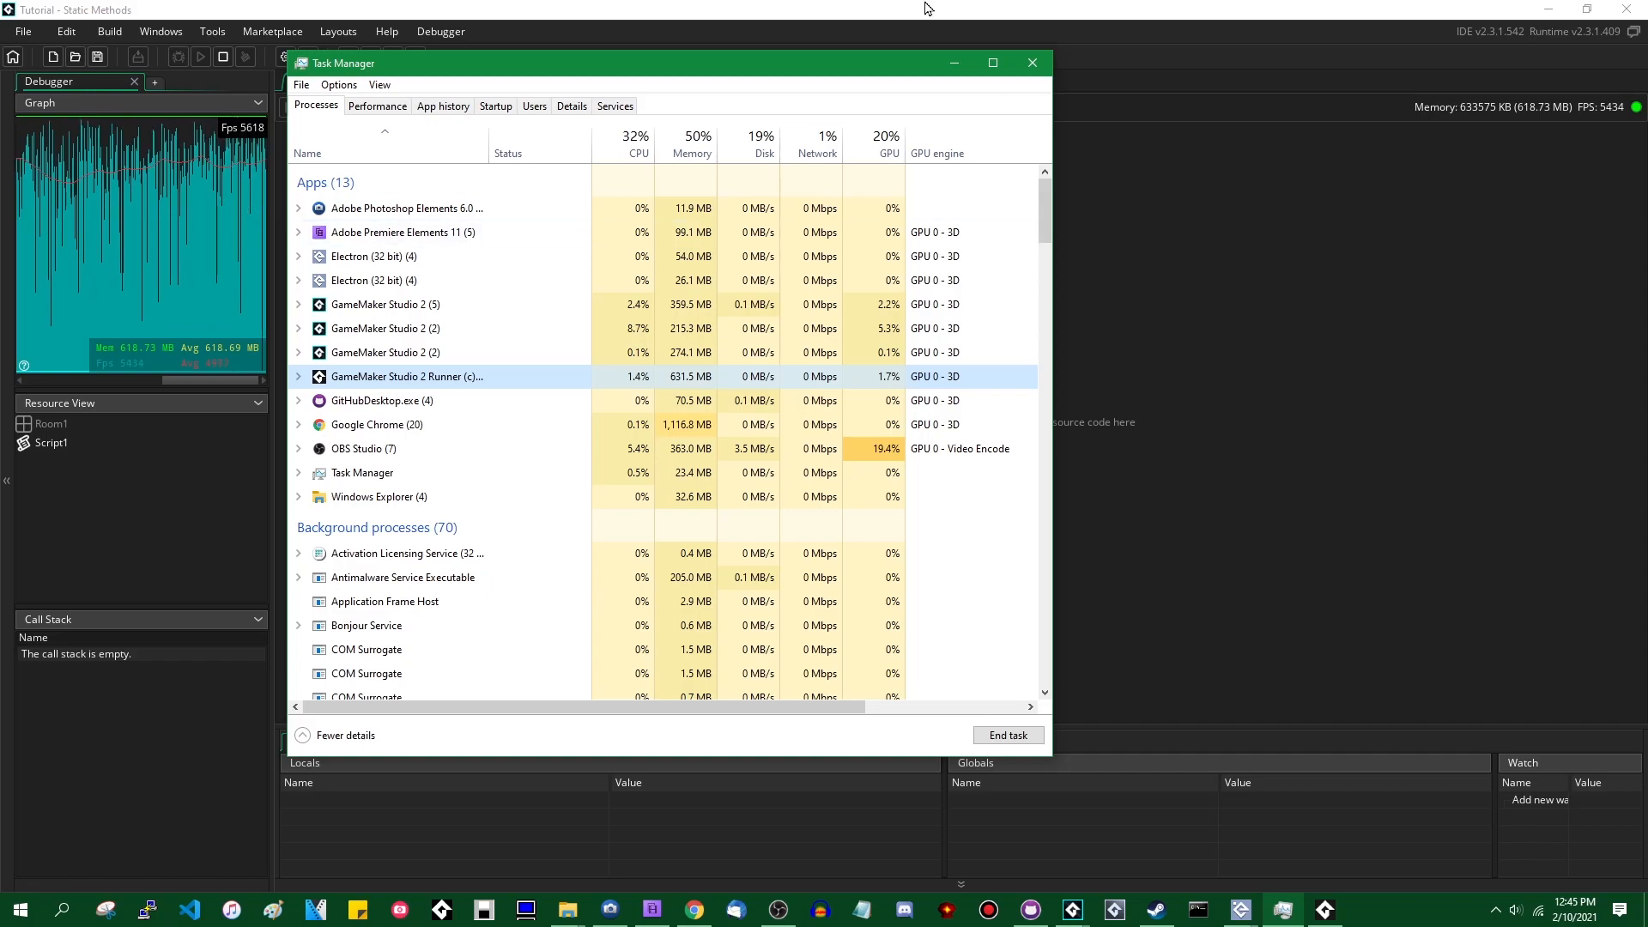
Step: End the GameMaker Studio 2 Runner task and minimize Task Manager back to the script
left_click(1032, 64)
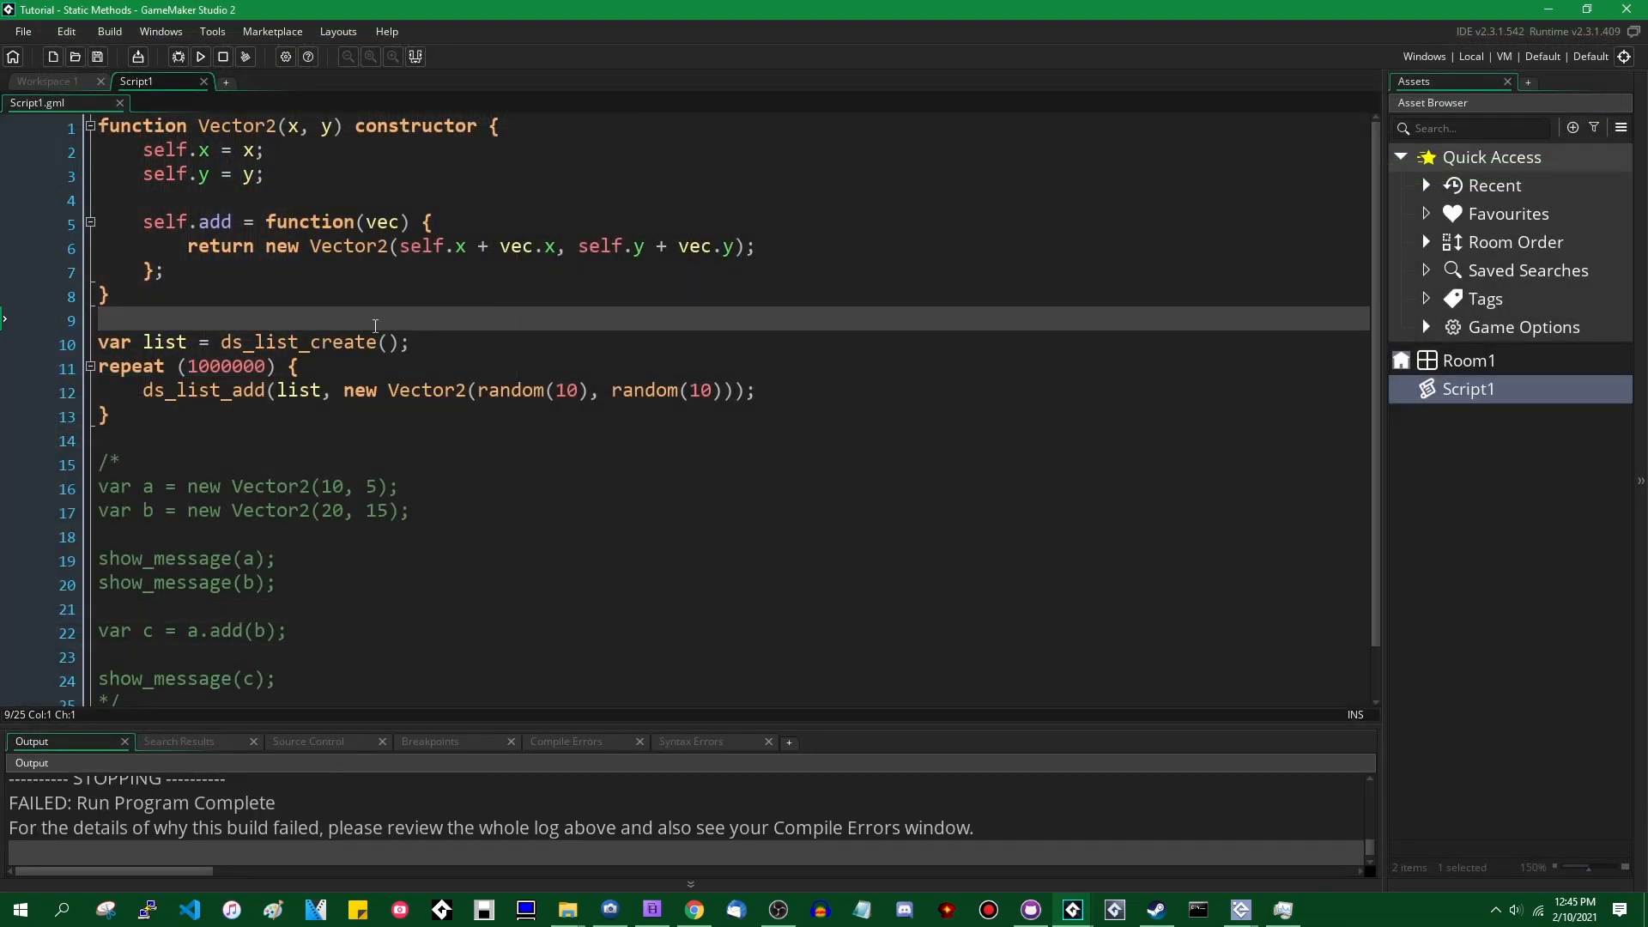
left_click_drag(95, 321, 109, 415)
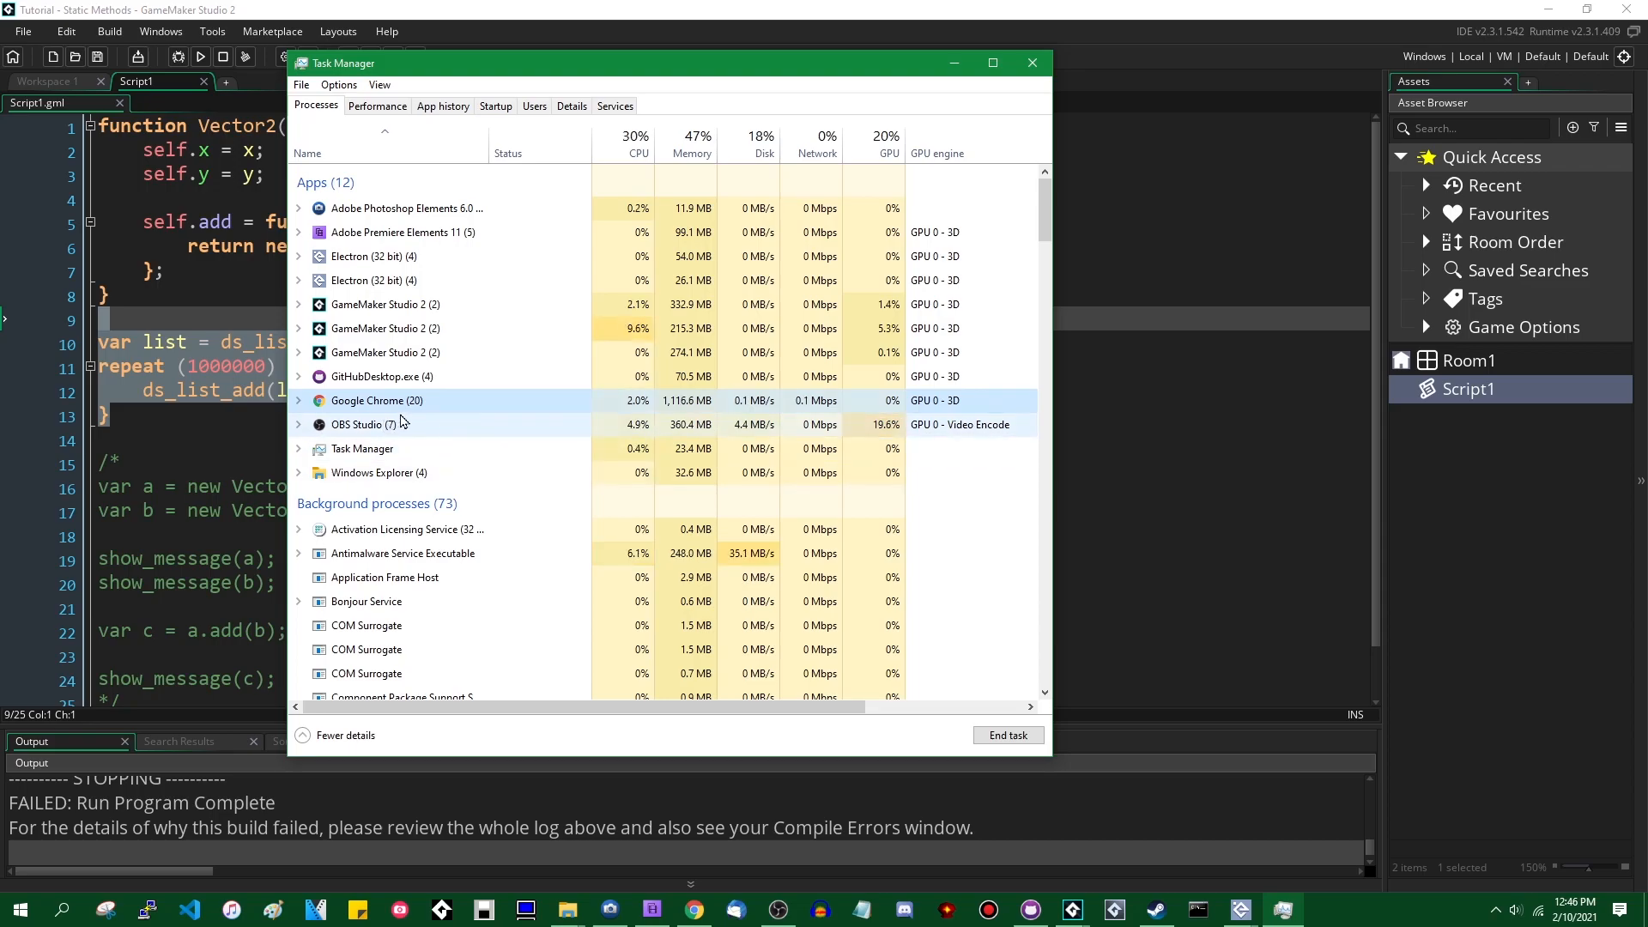
mouse_move(391, 376)
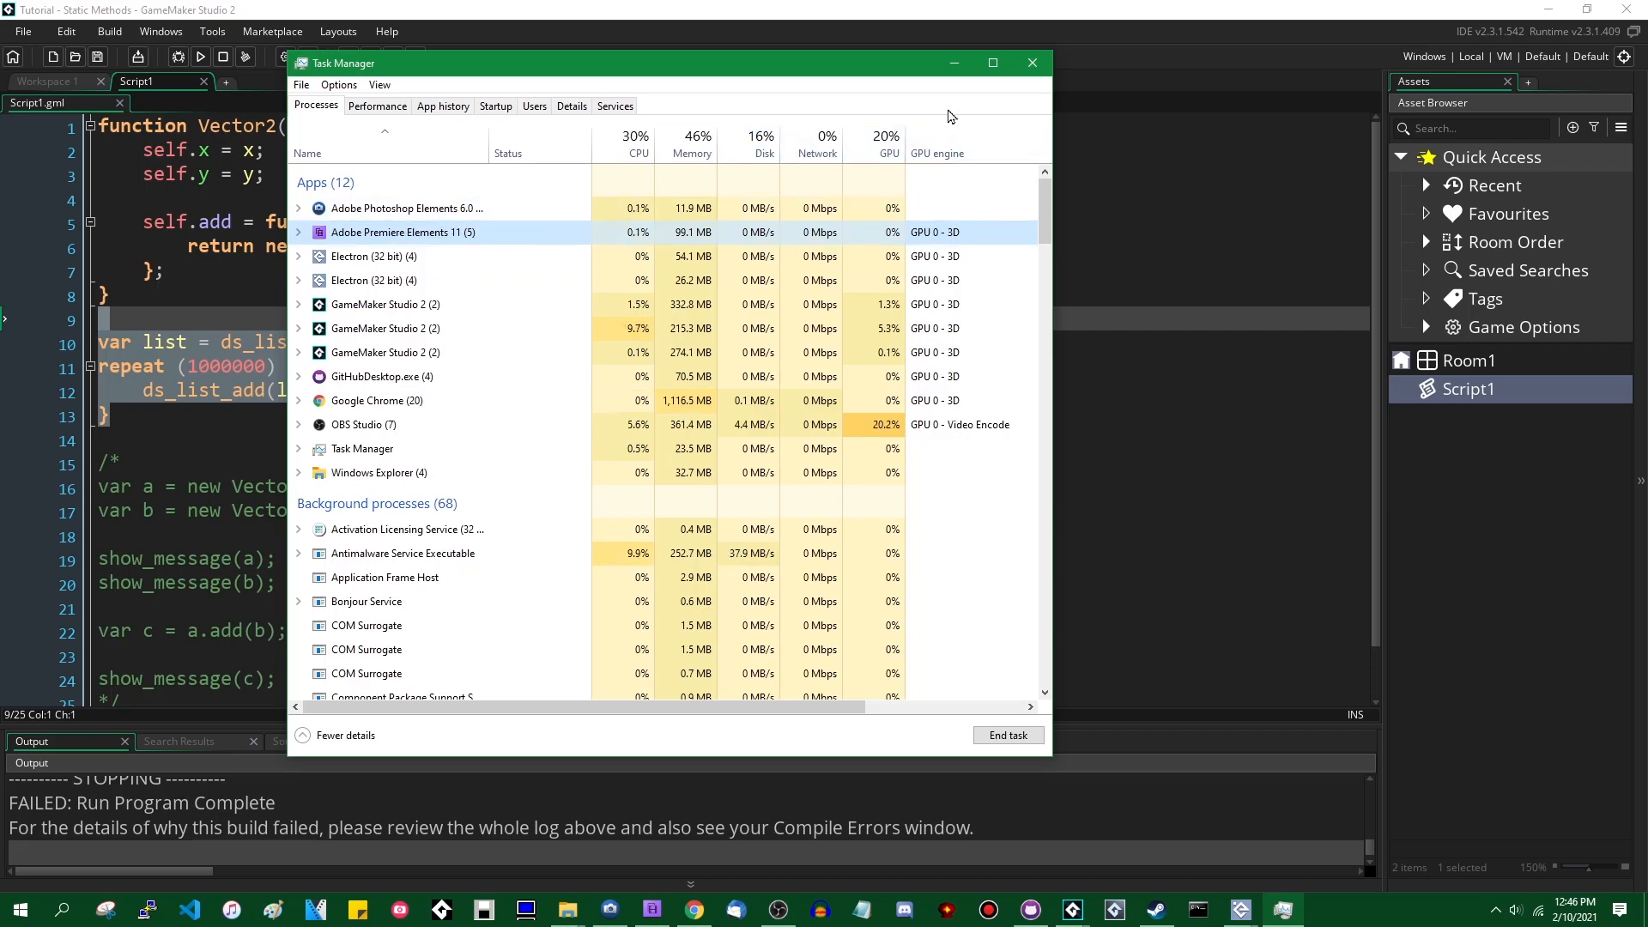
left_click(1029, 62)
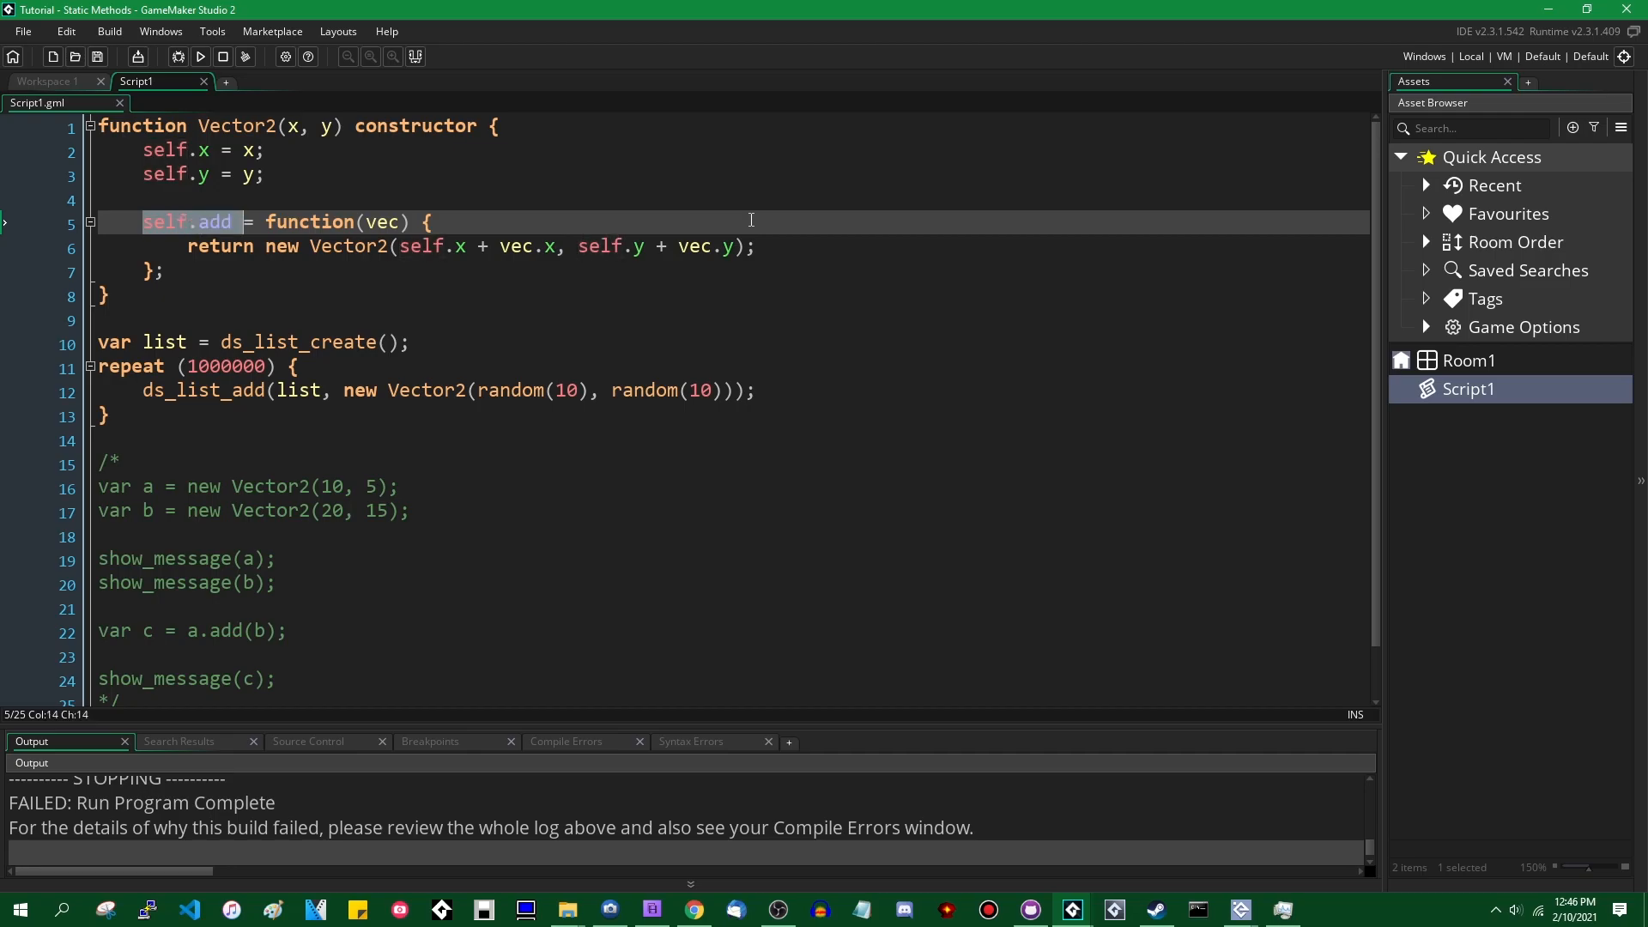
key("Backspace")
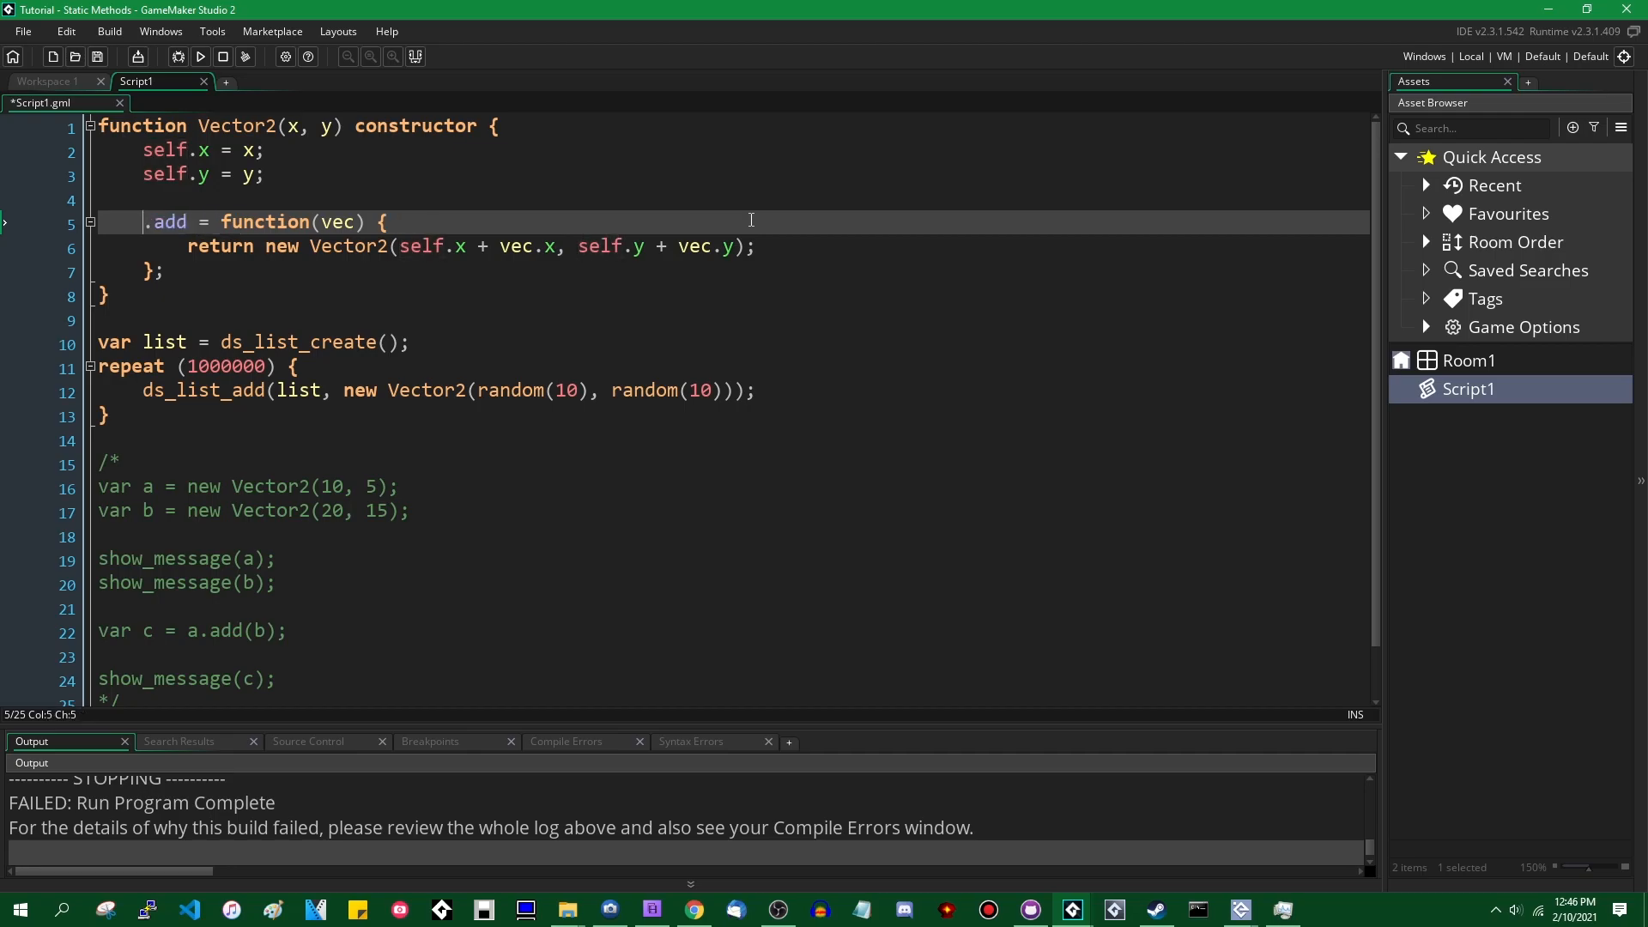
key("Backspace")
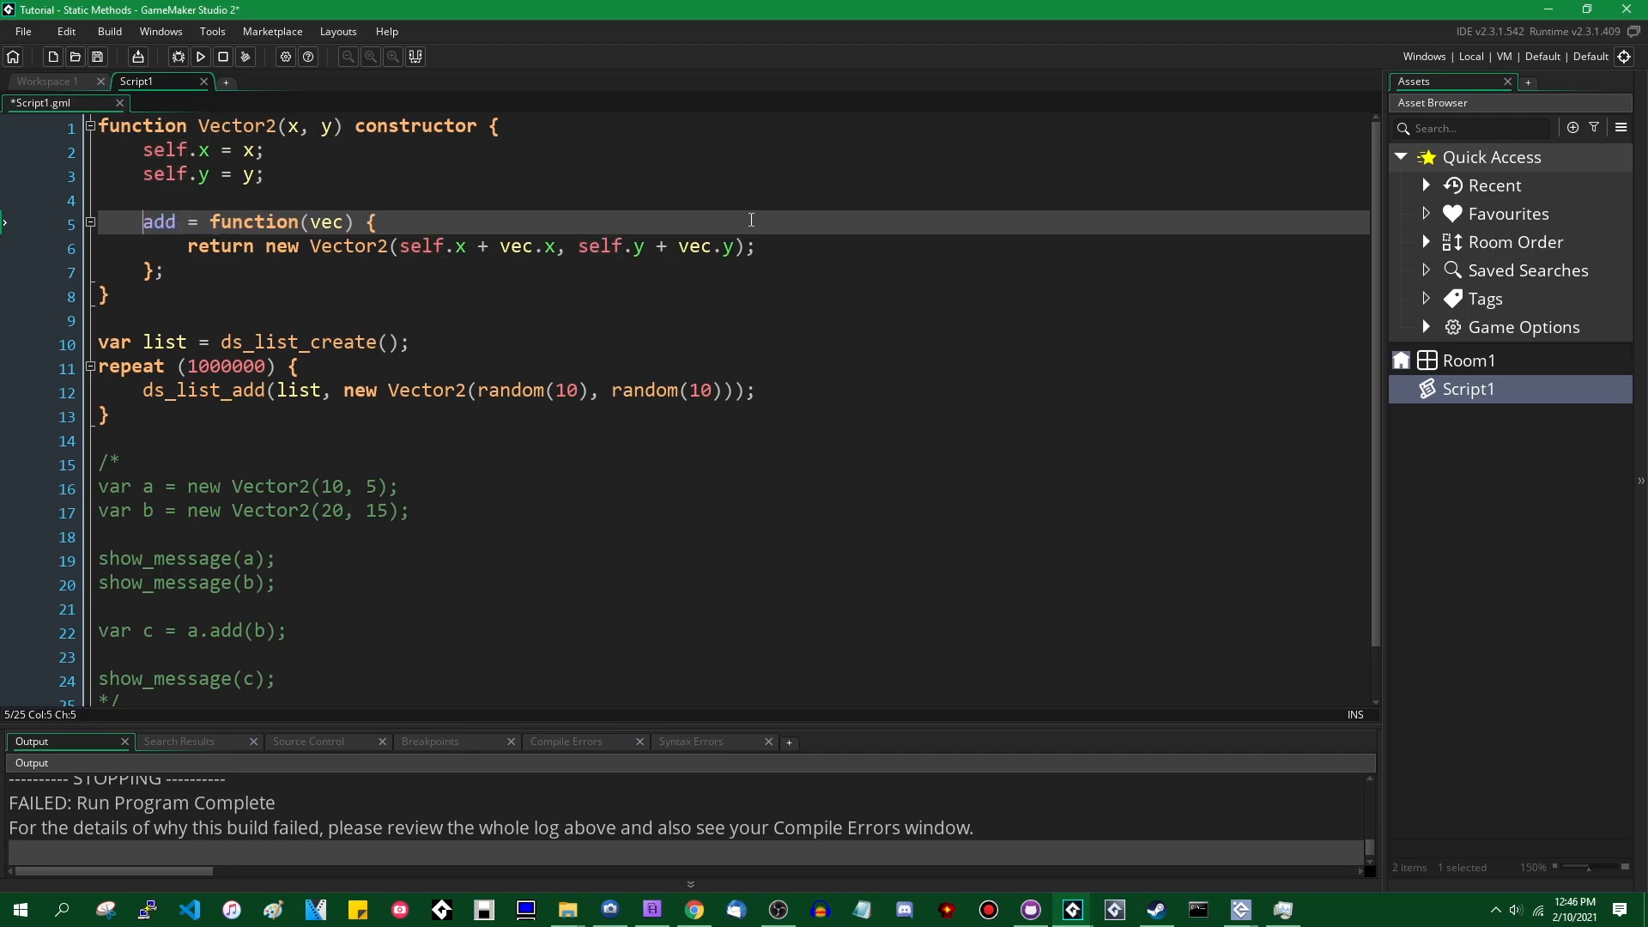
type("static")
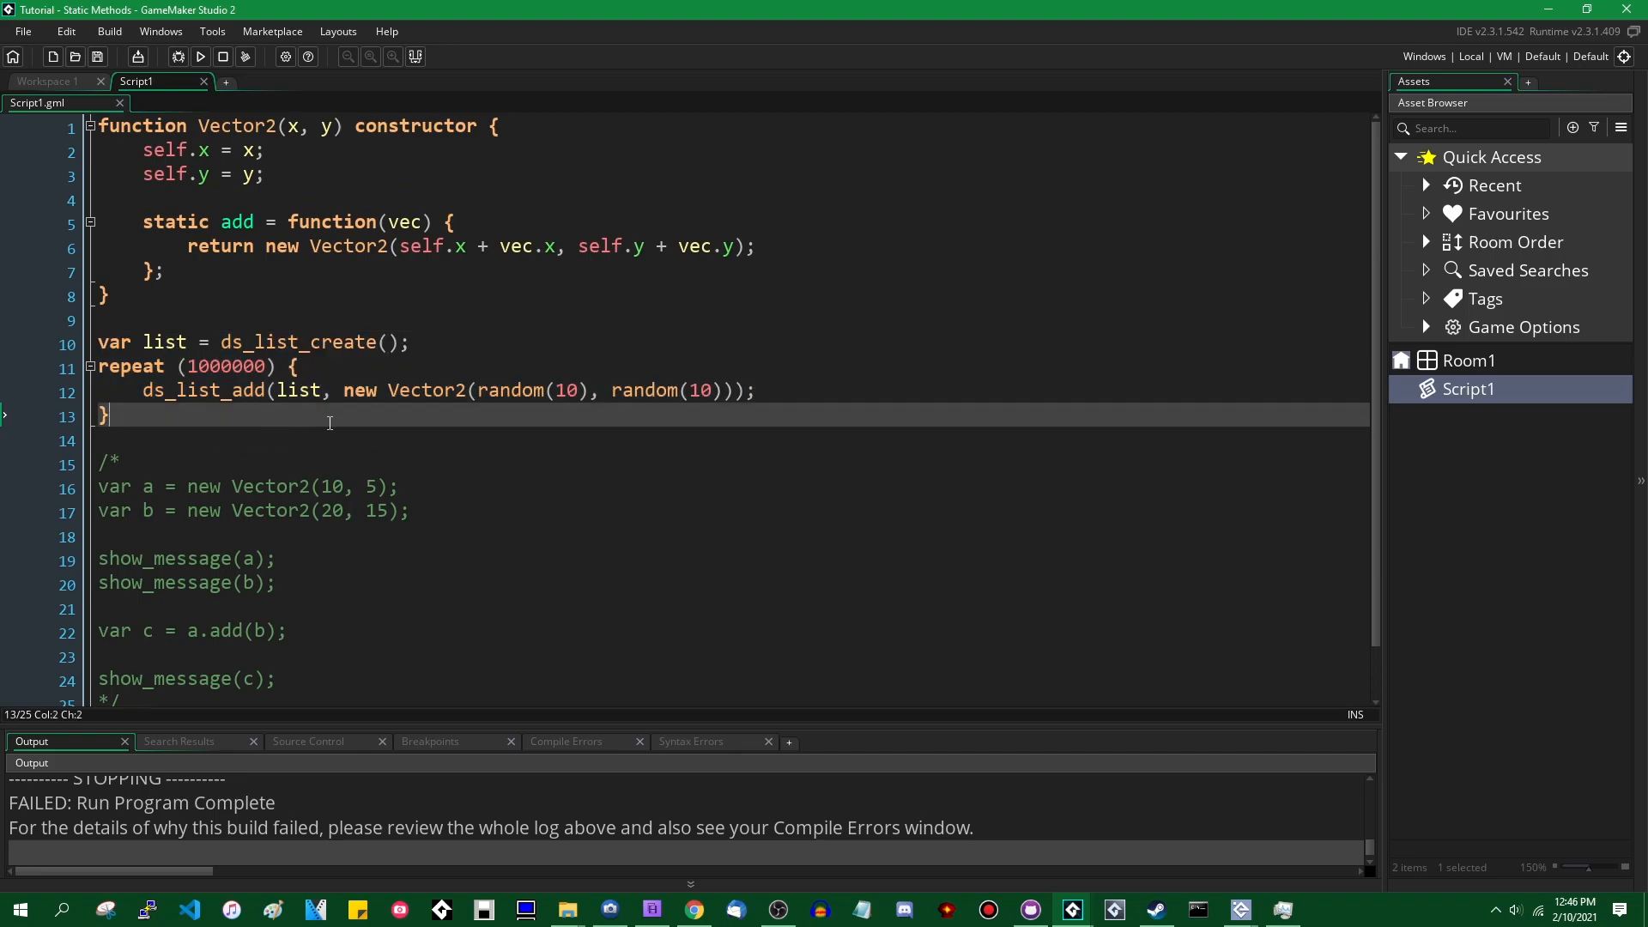
mouse_move(16, 283)
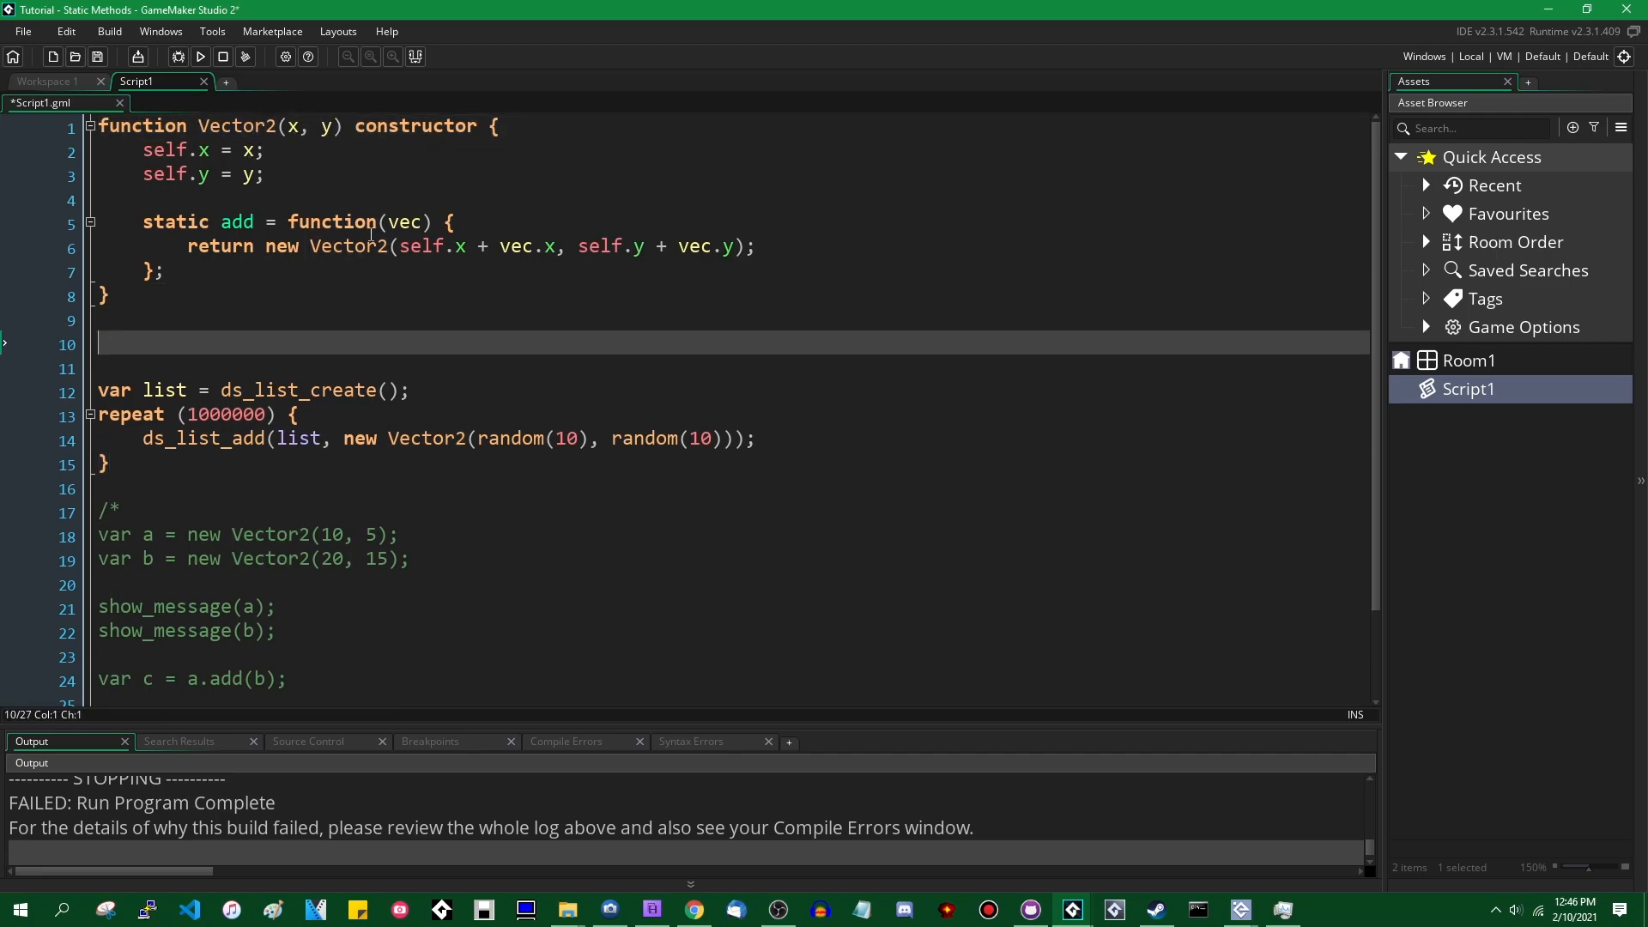
type("Vector2")
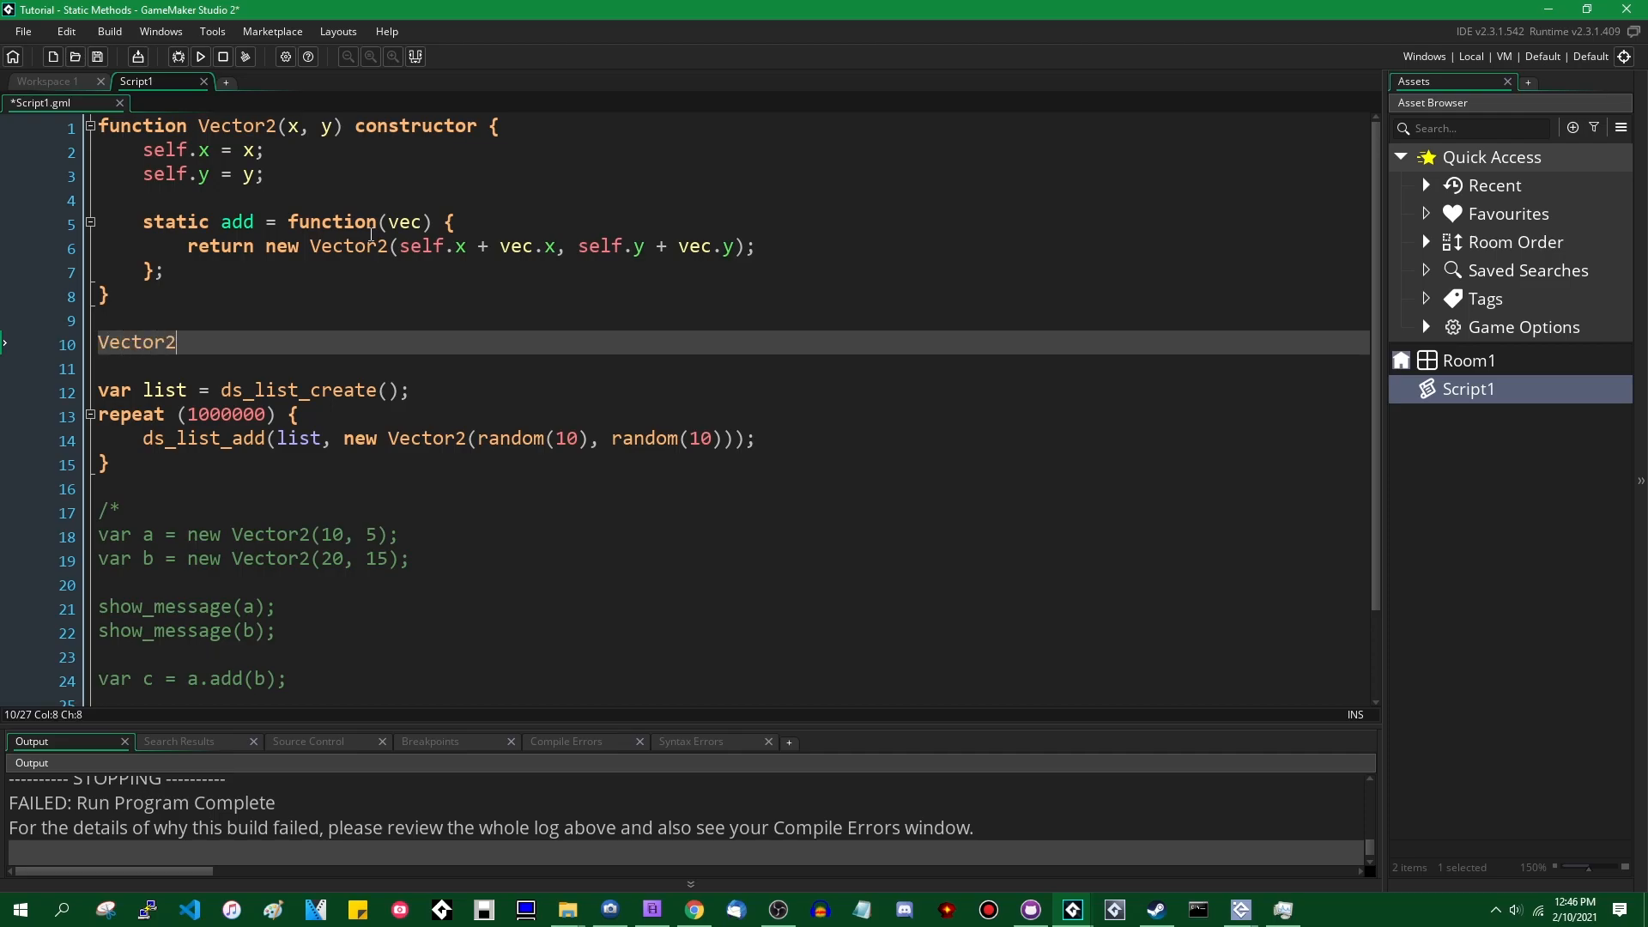
type(".add")
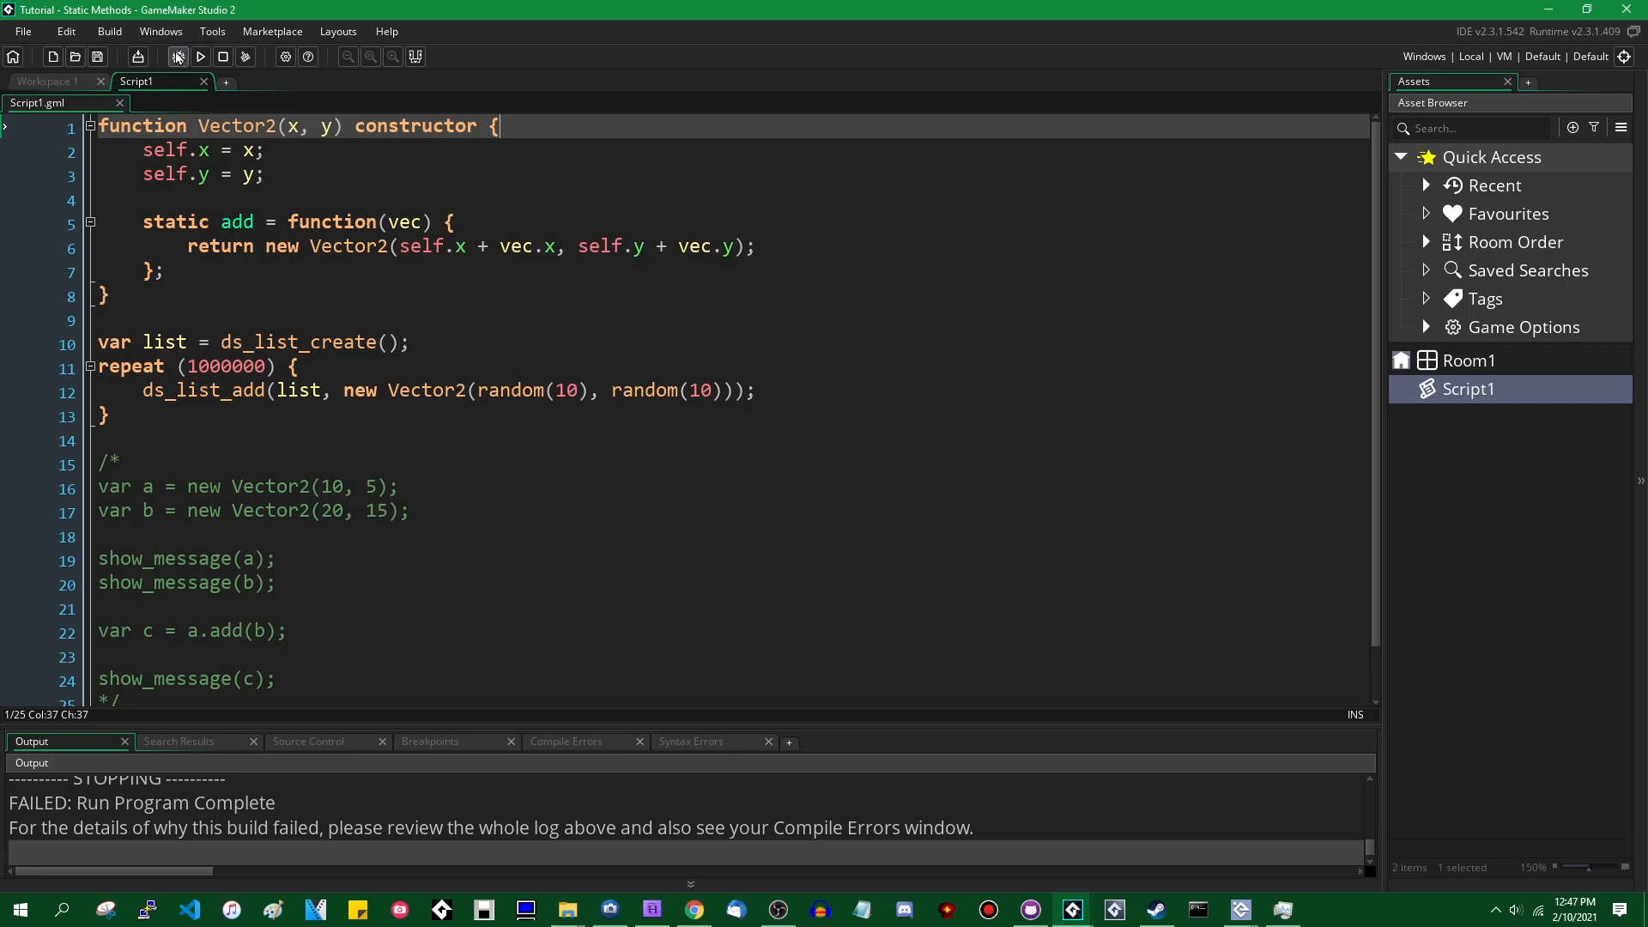
Step: Run the project from the toolbar and then stop it
left_click(199, 57)
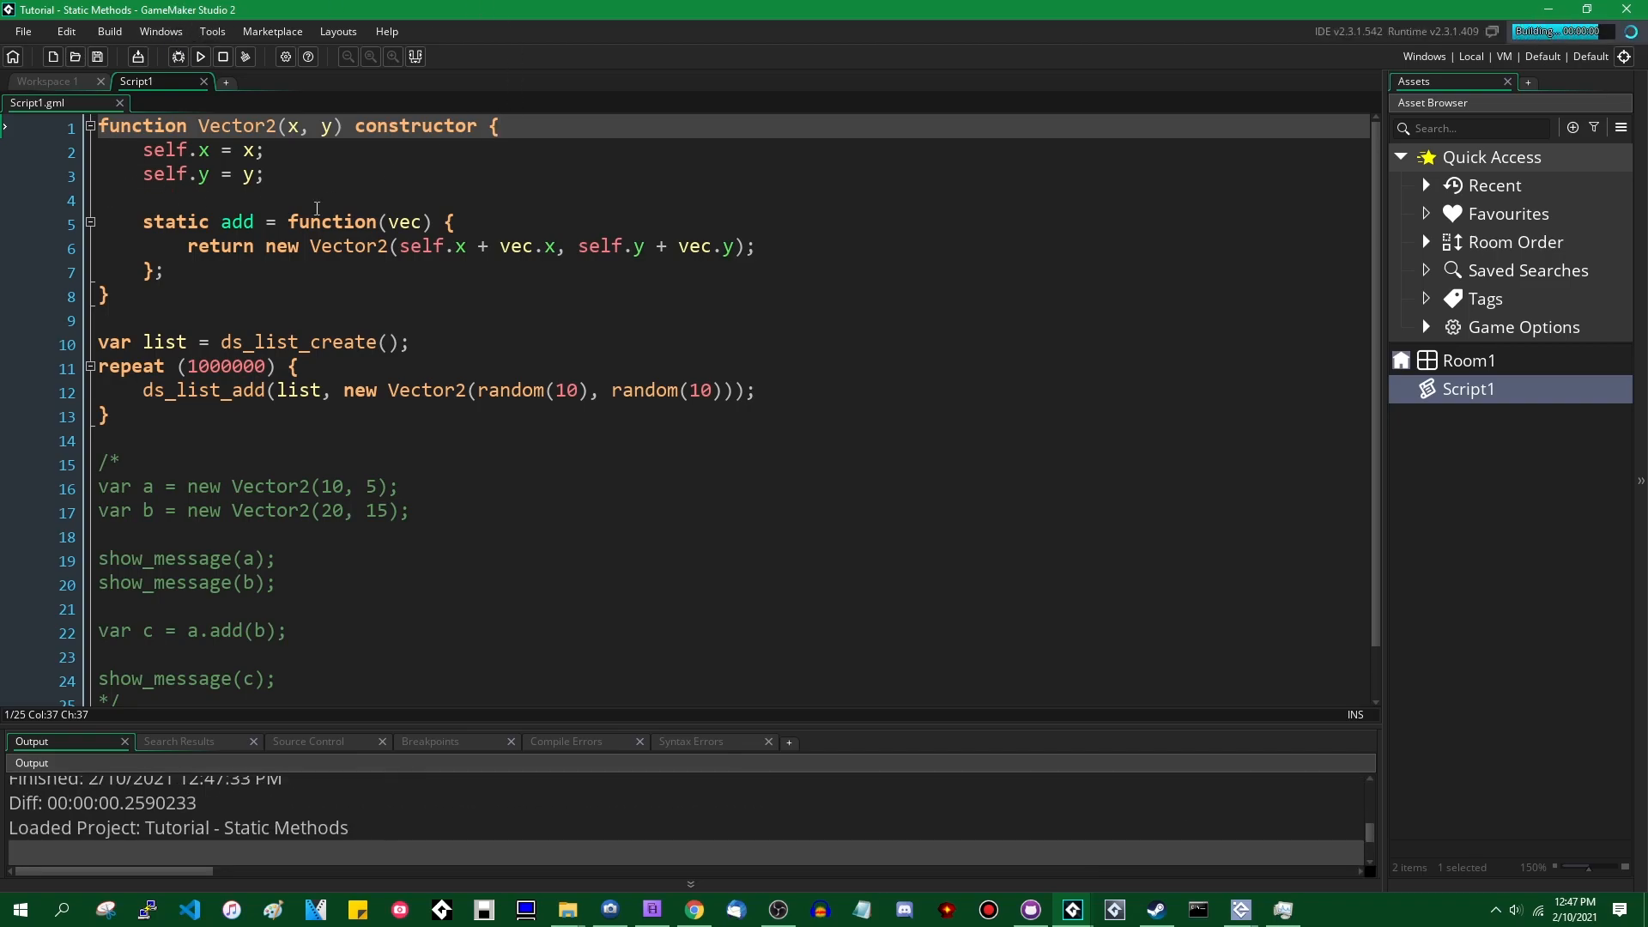
left_click(245, 57)
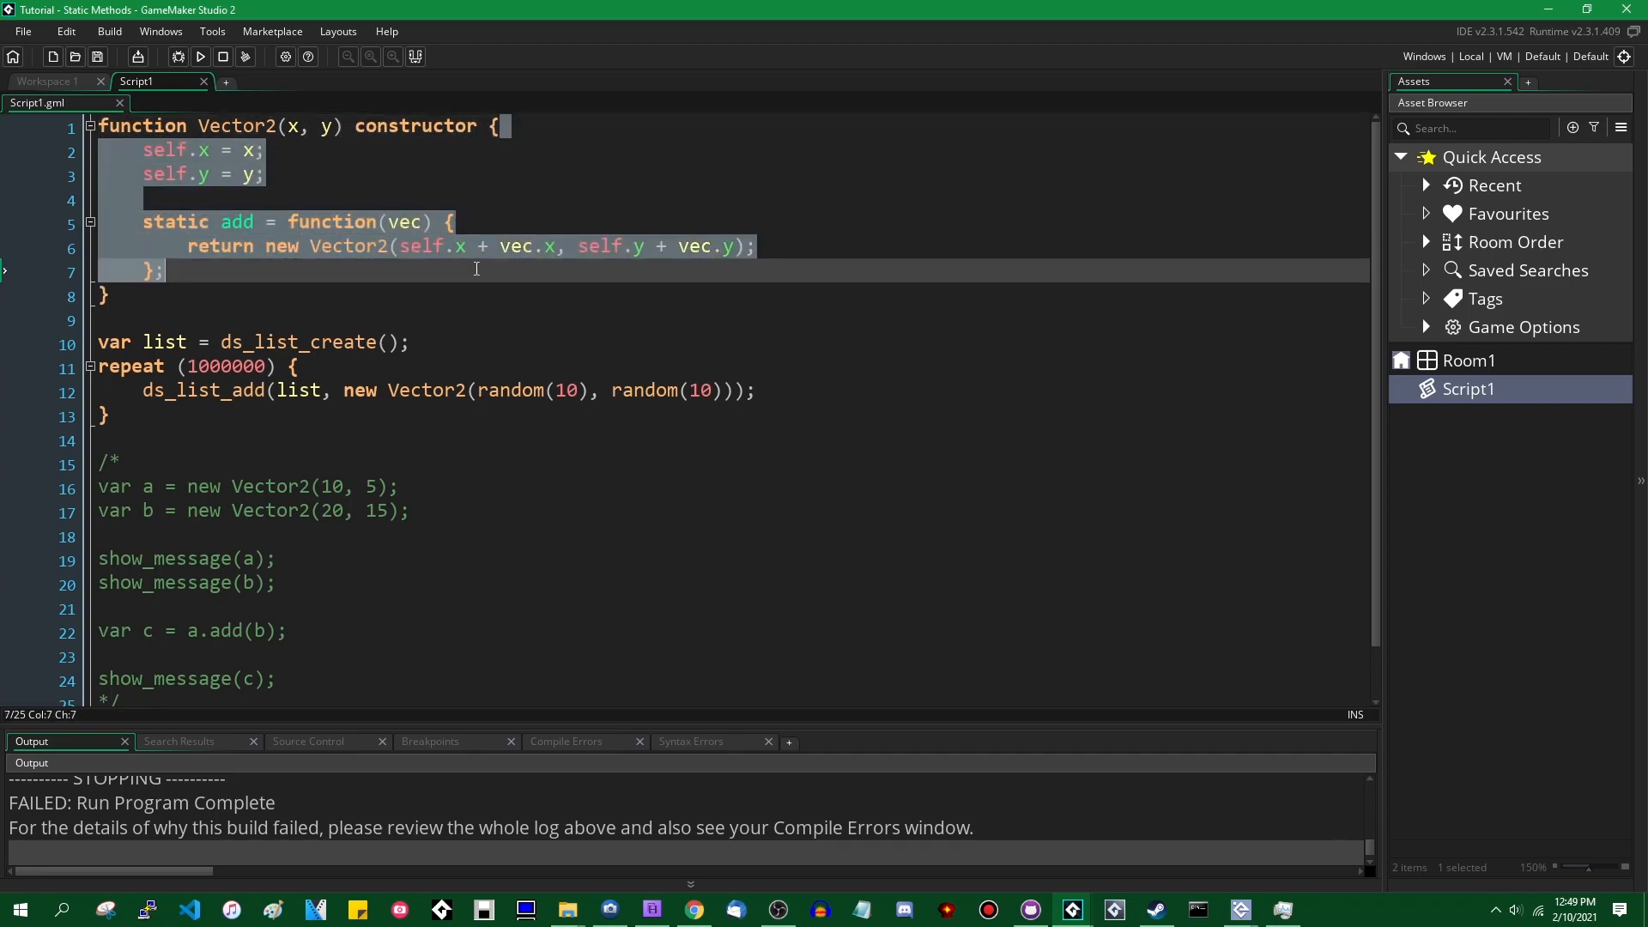
Step: Wrap the ds_list loop in /* */ and uncomment the a, b and add test lines
left_click(459, 304)
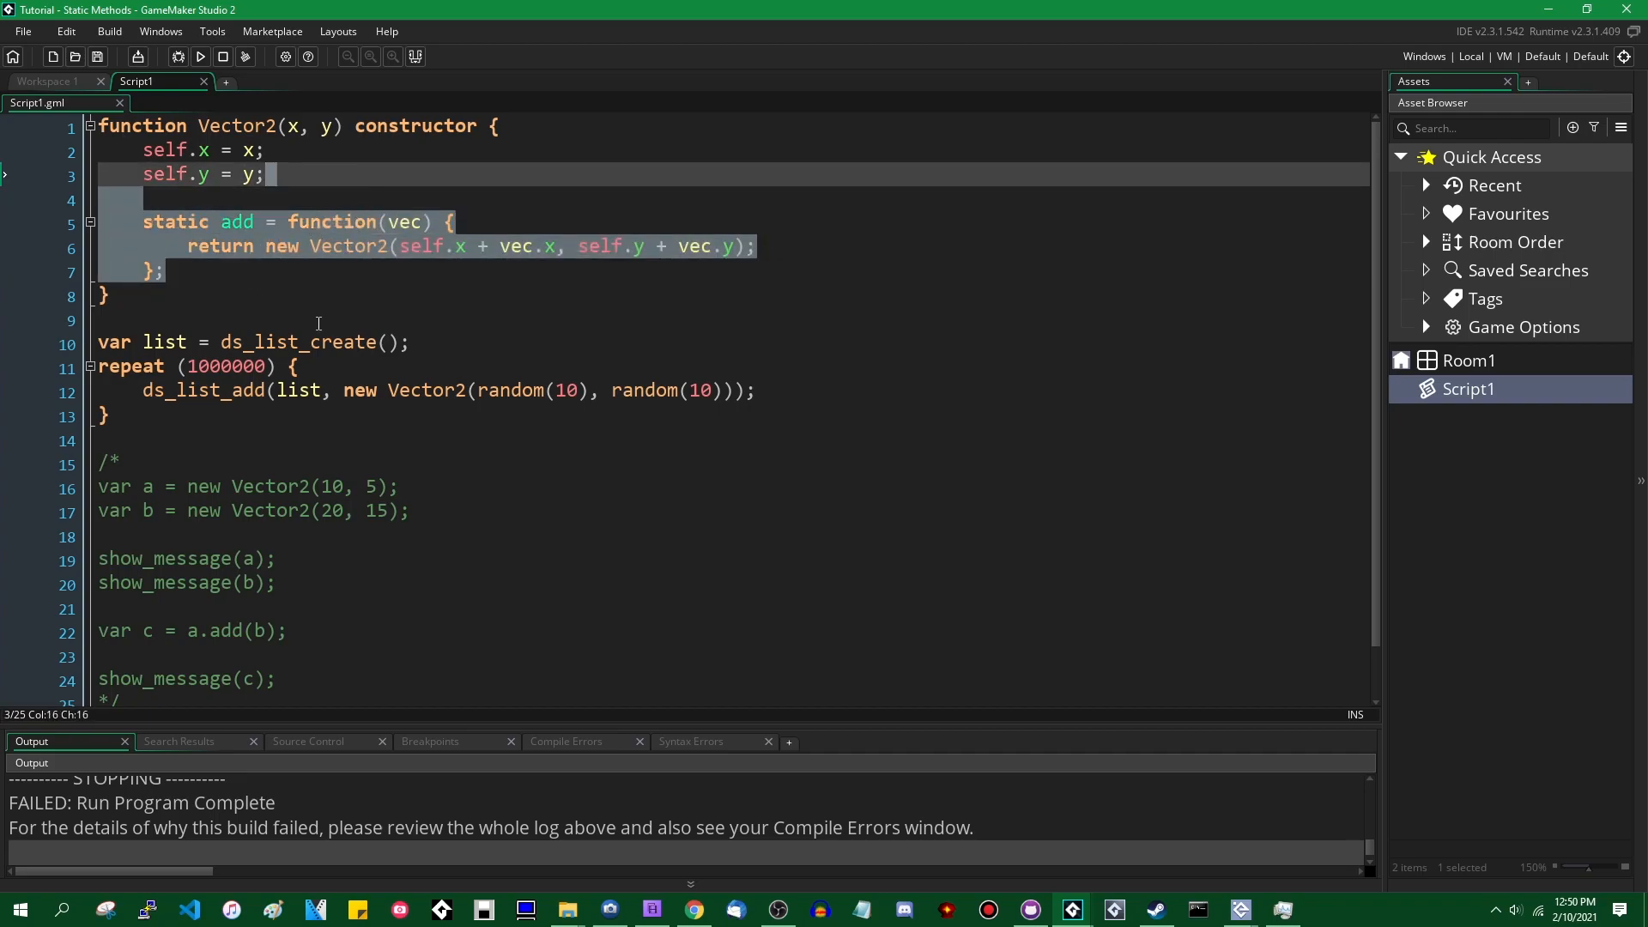
mouse_move(491, 400)
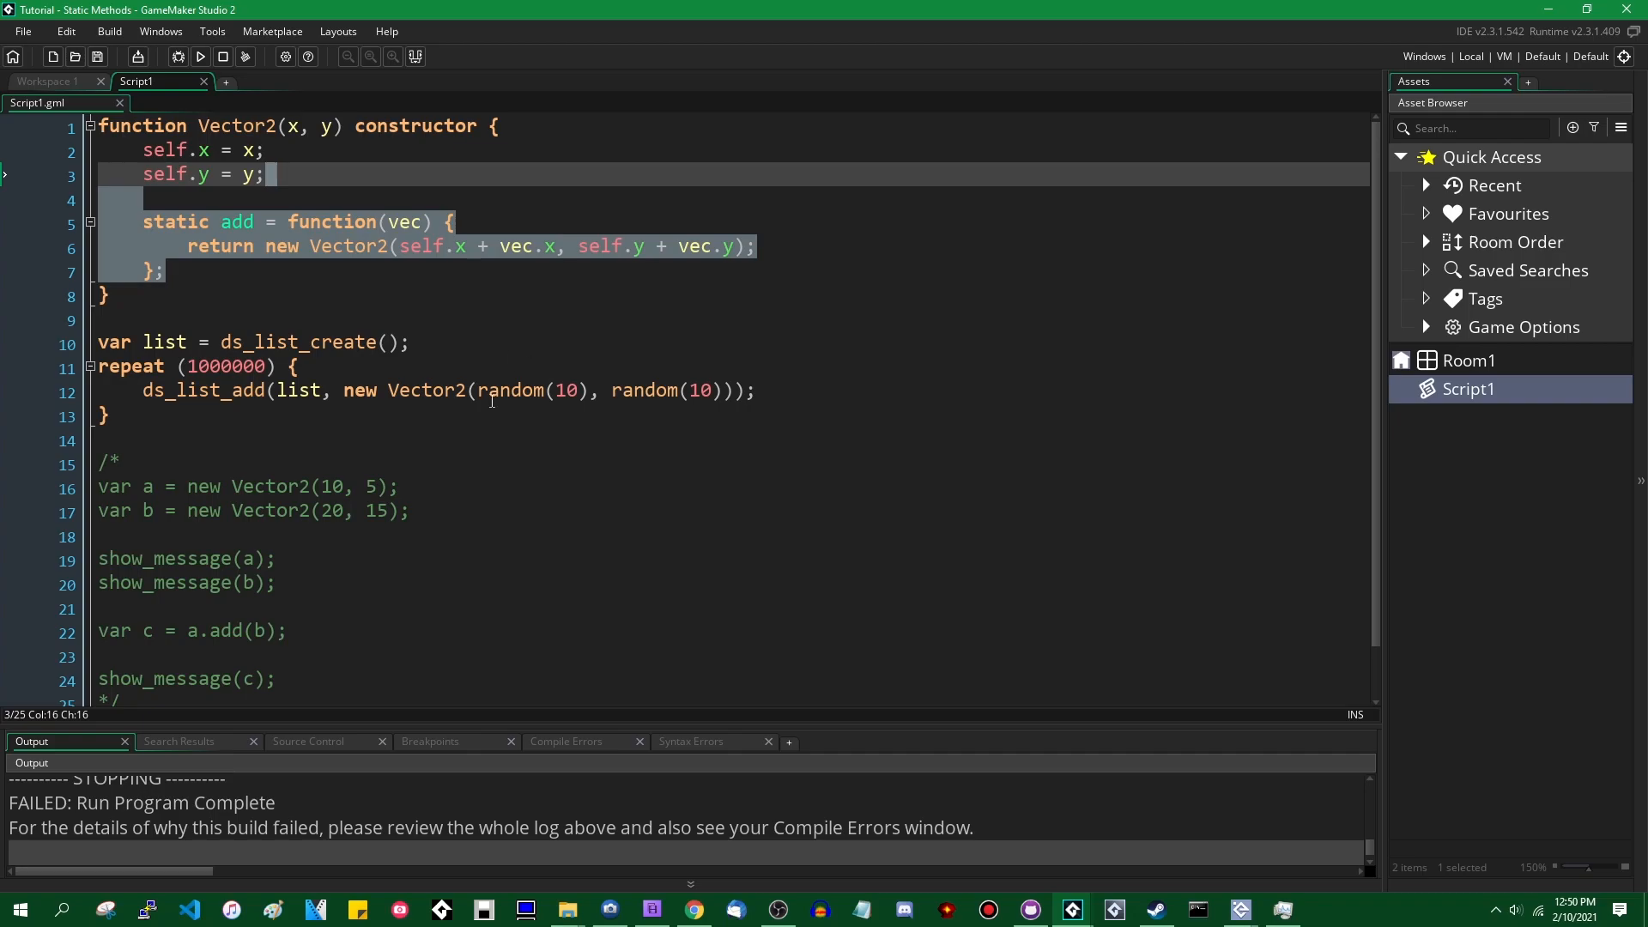
mouse_move(526, 416)
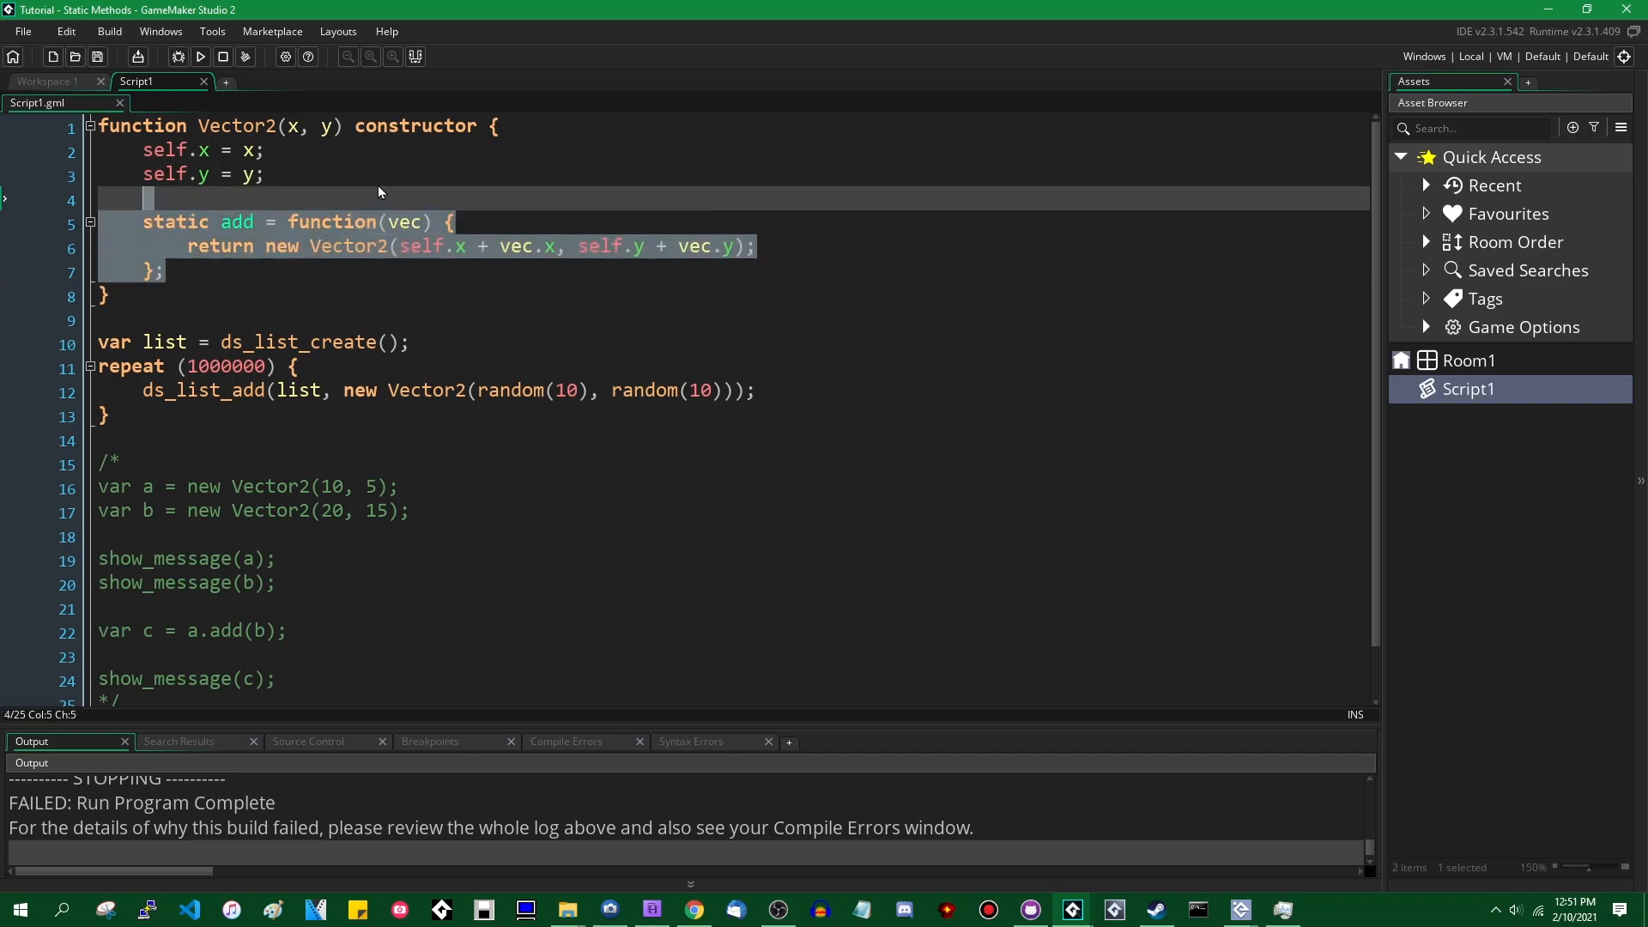
left_click(479, 295)
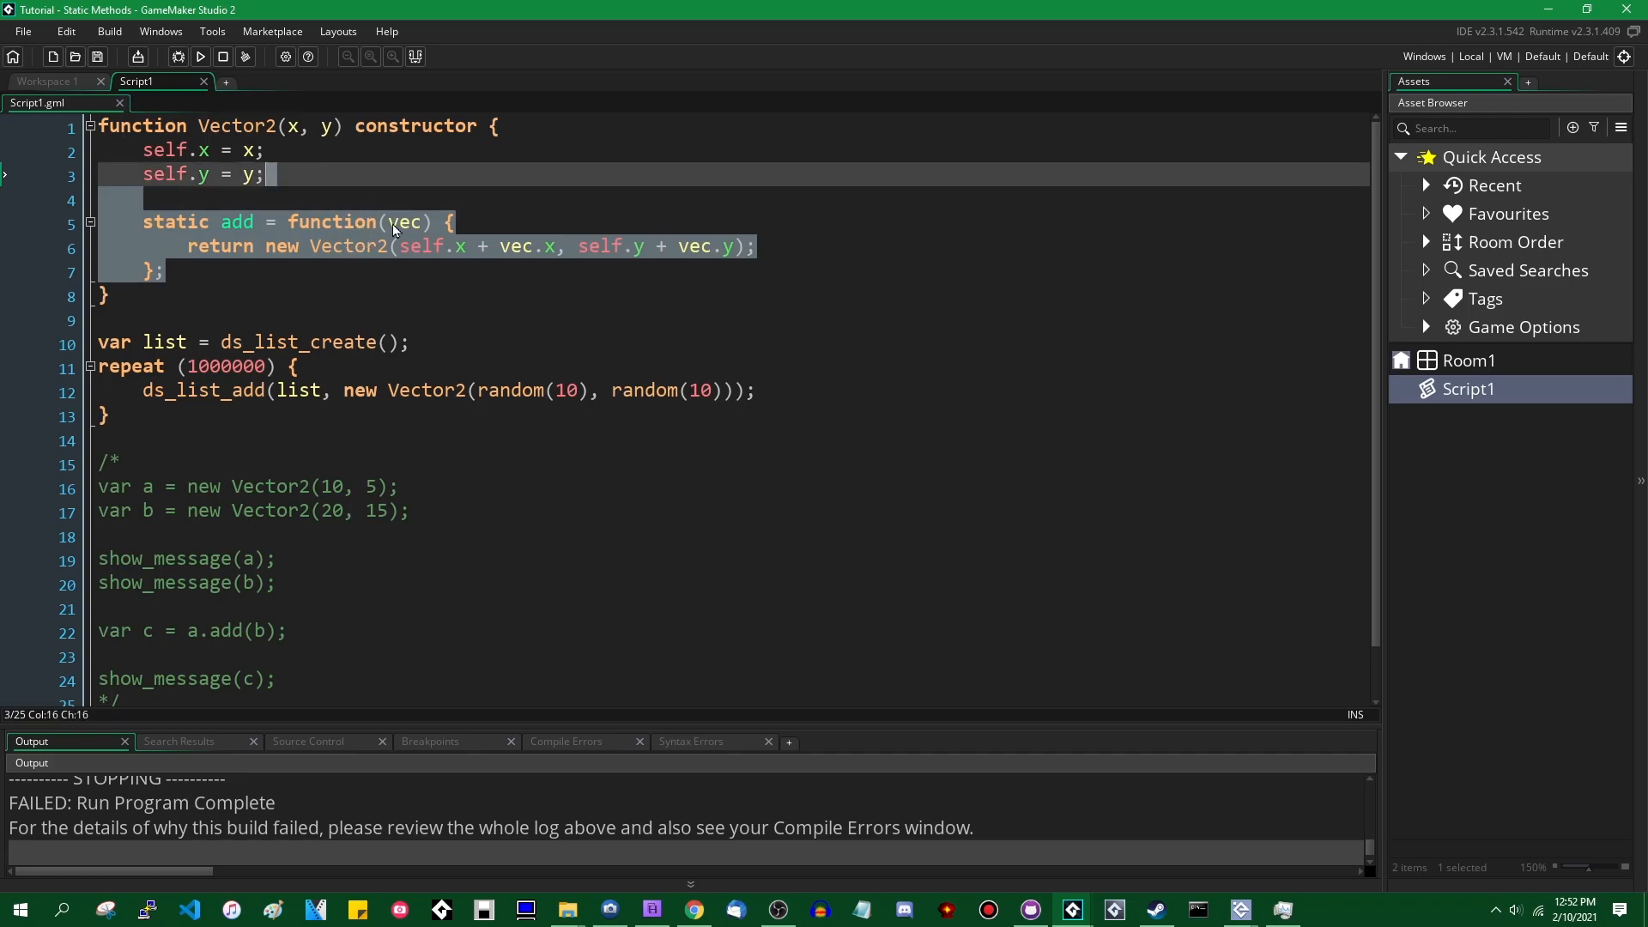
scroll("down", 3)
type("/*")
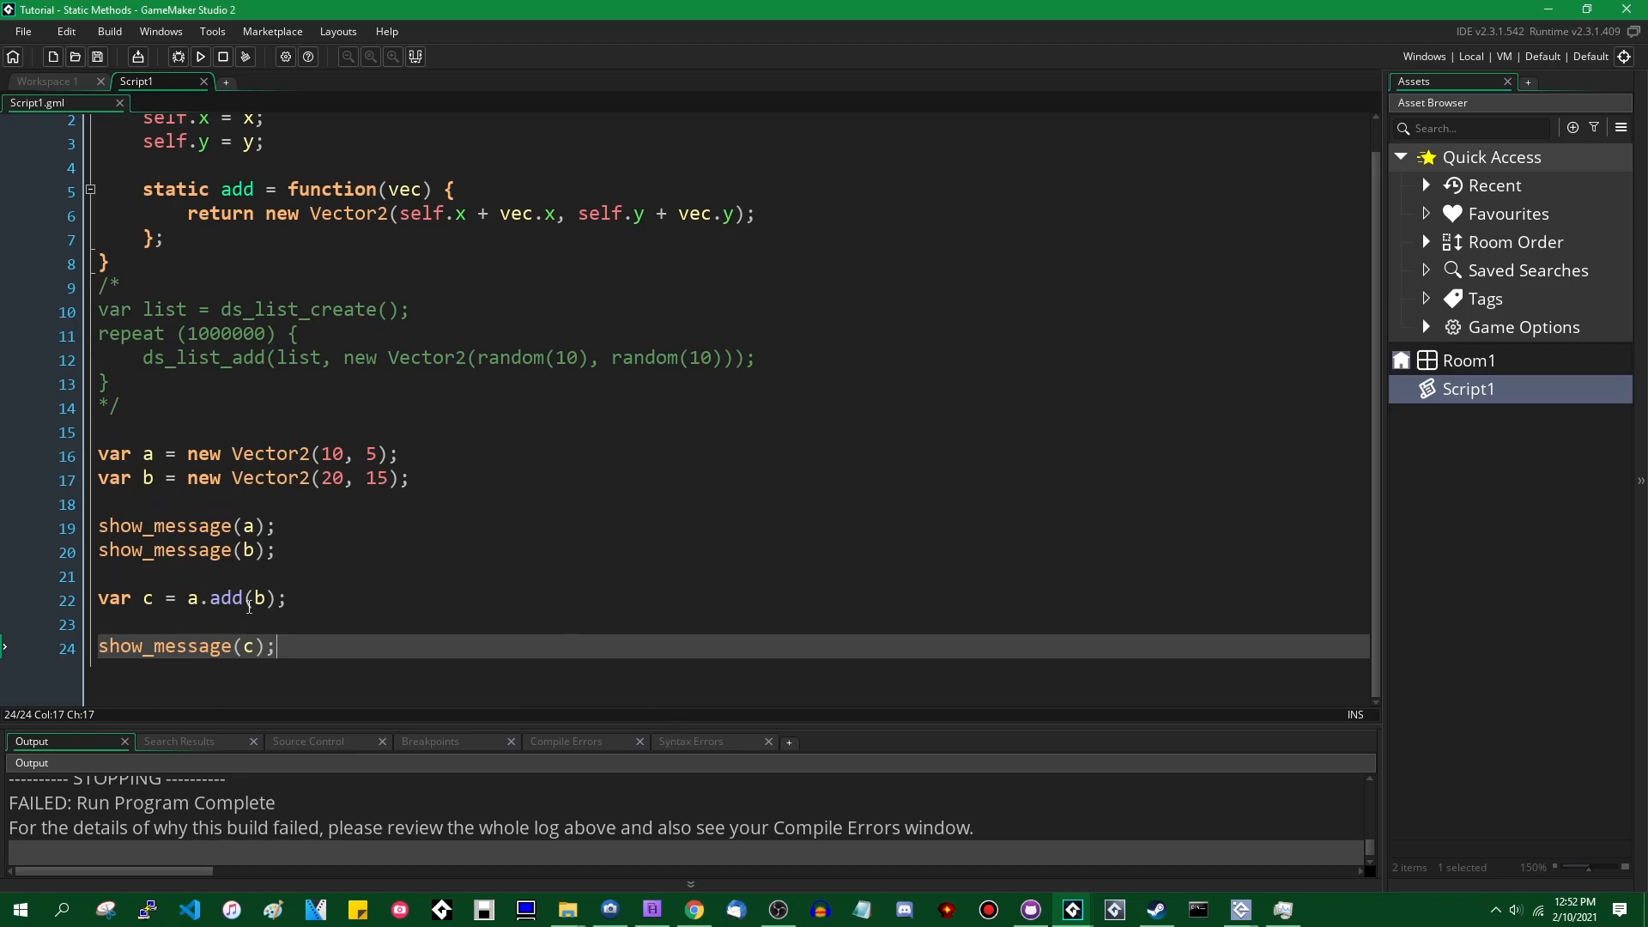
left_click(390, 597)
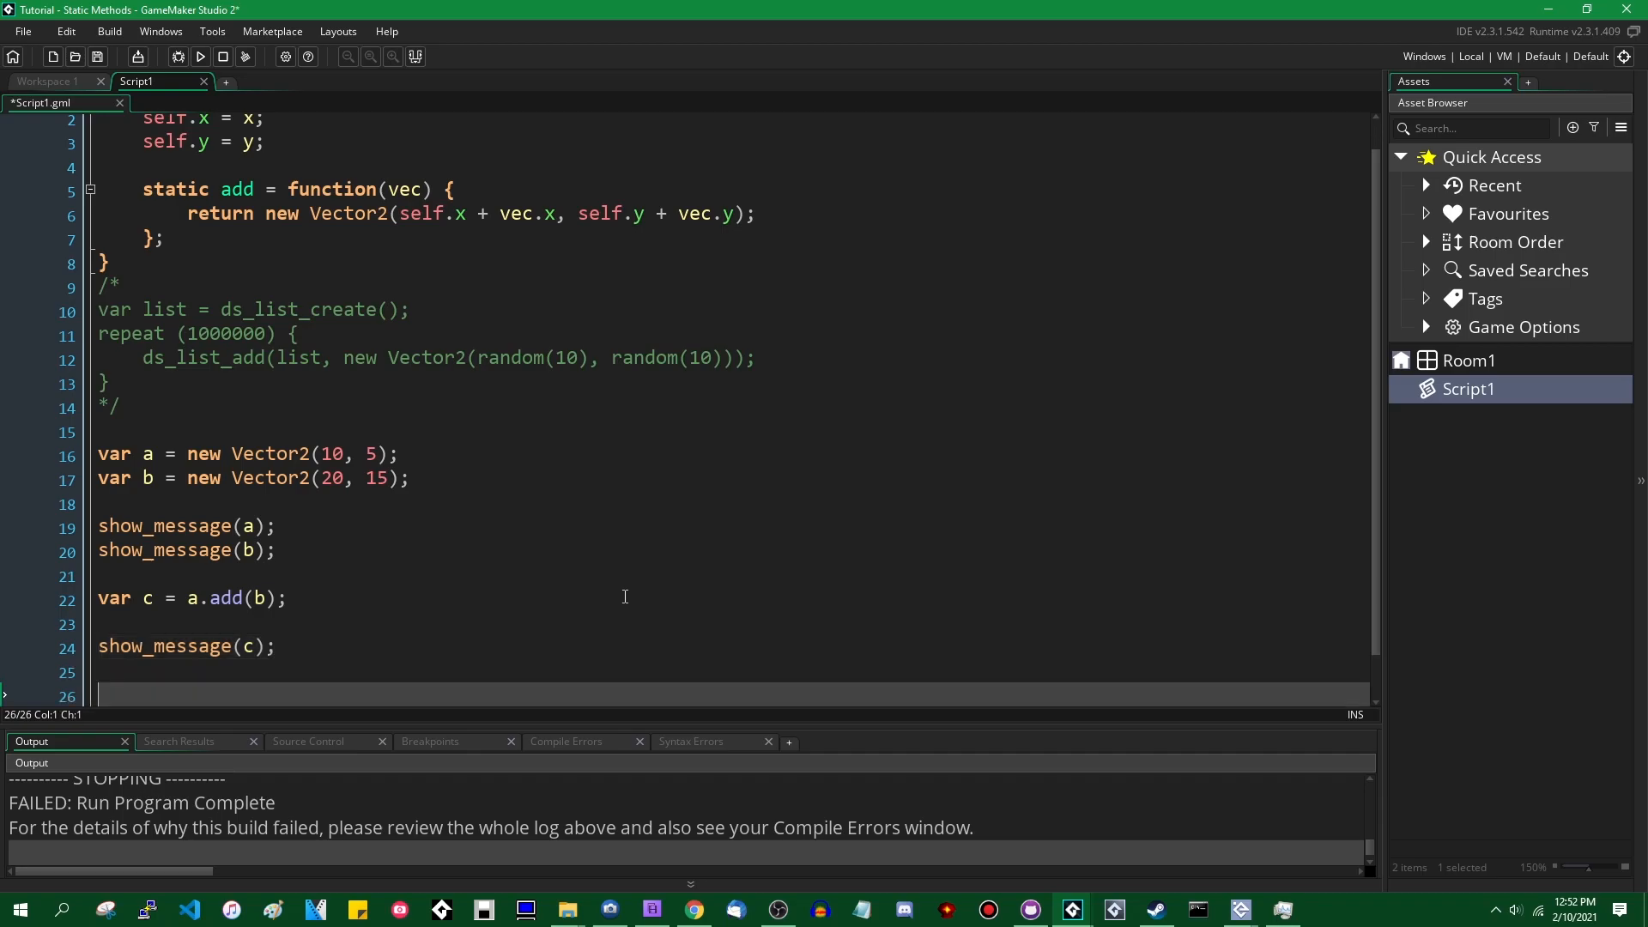
Step: Add var d adding b and c with the add method
type("var d =")
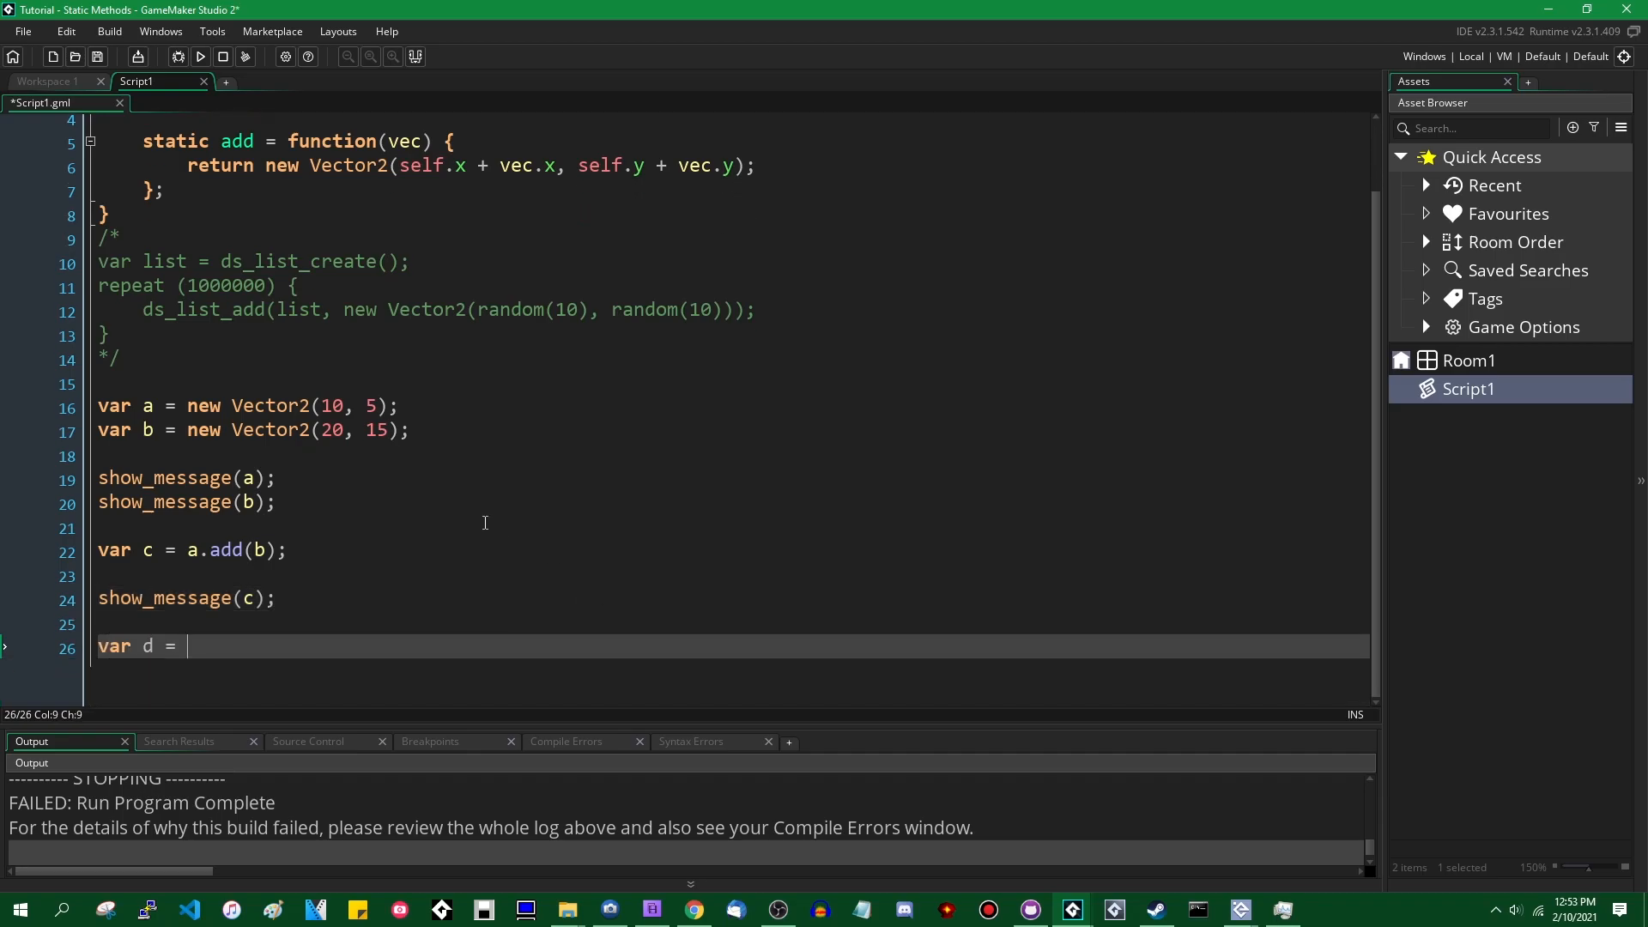
type("b.d")
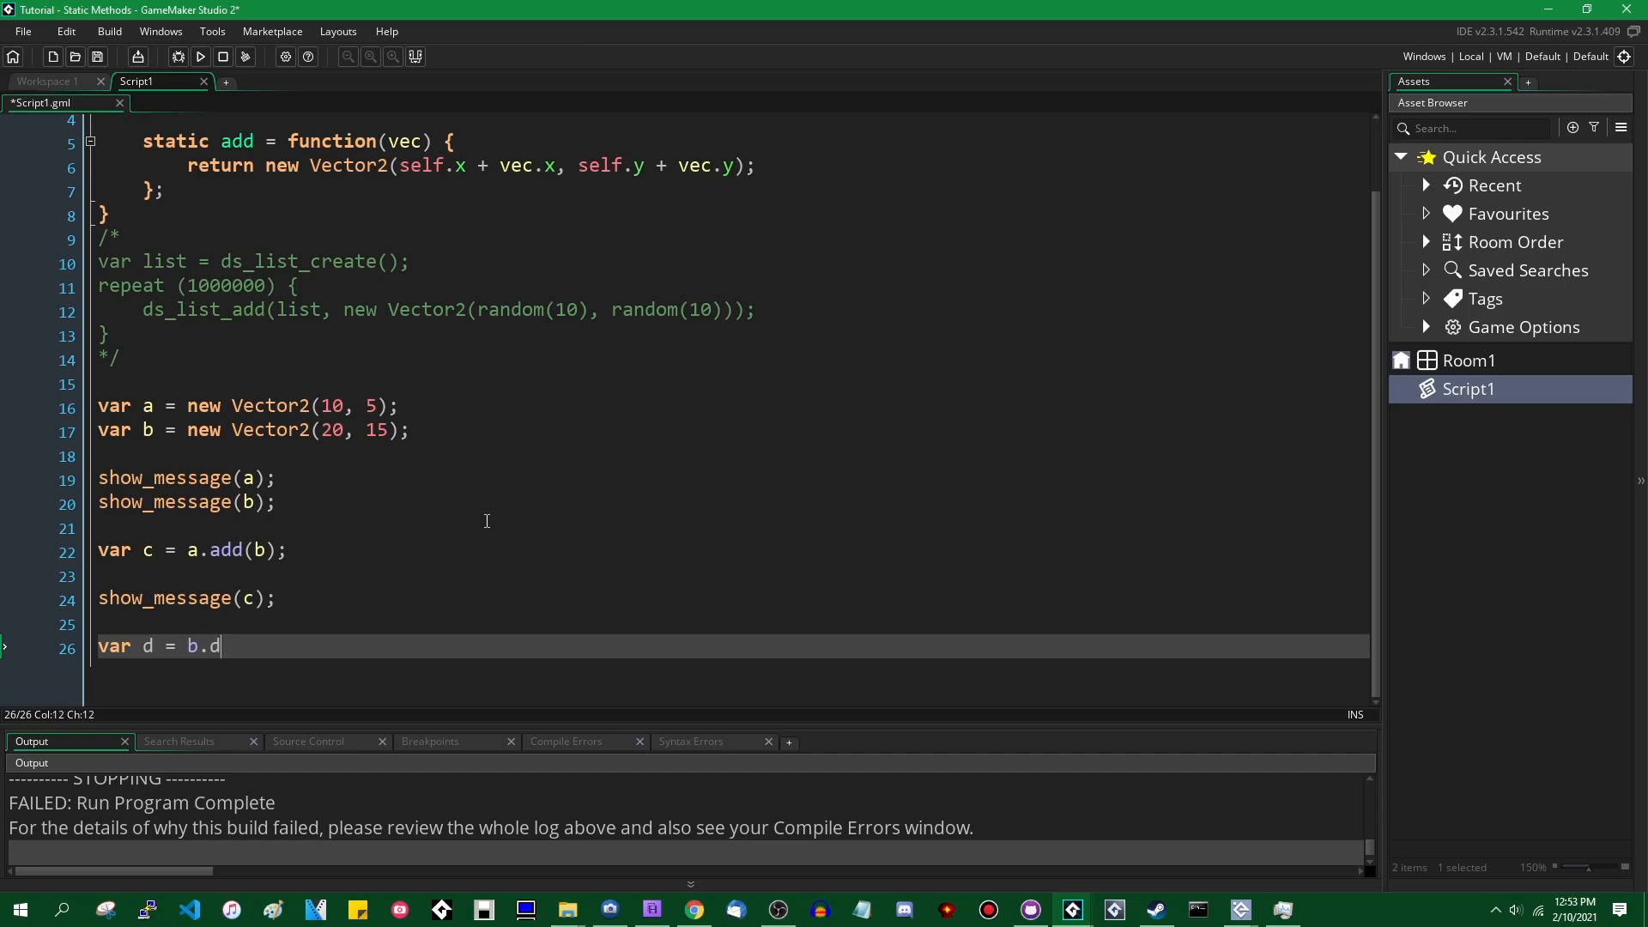
type("dd(")
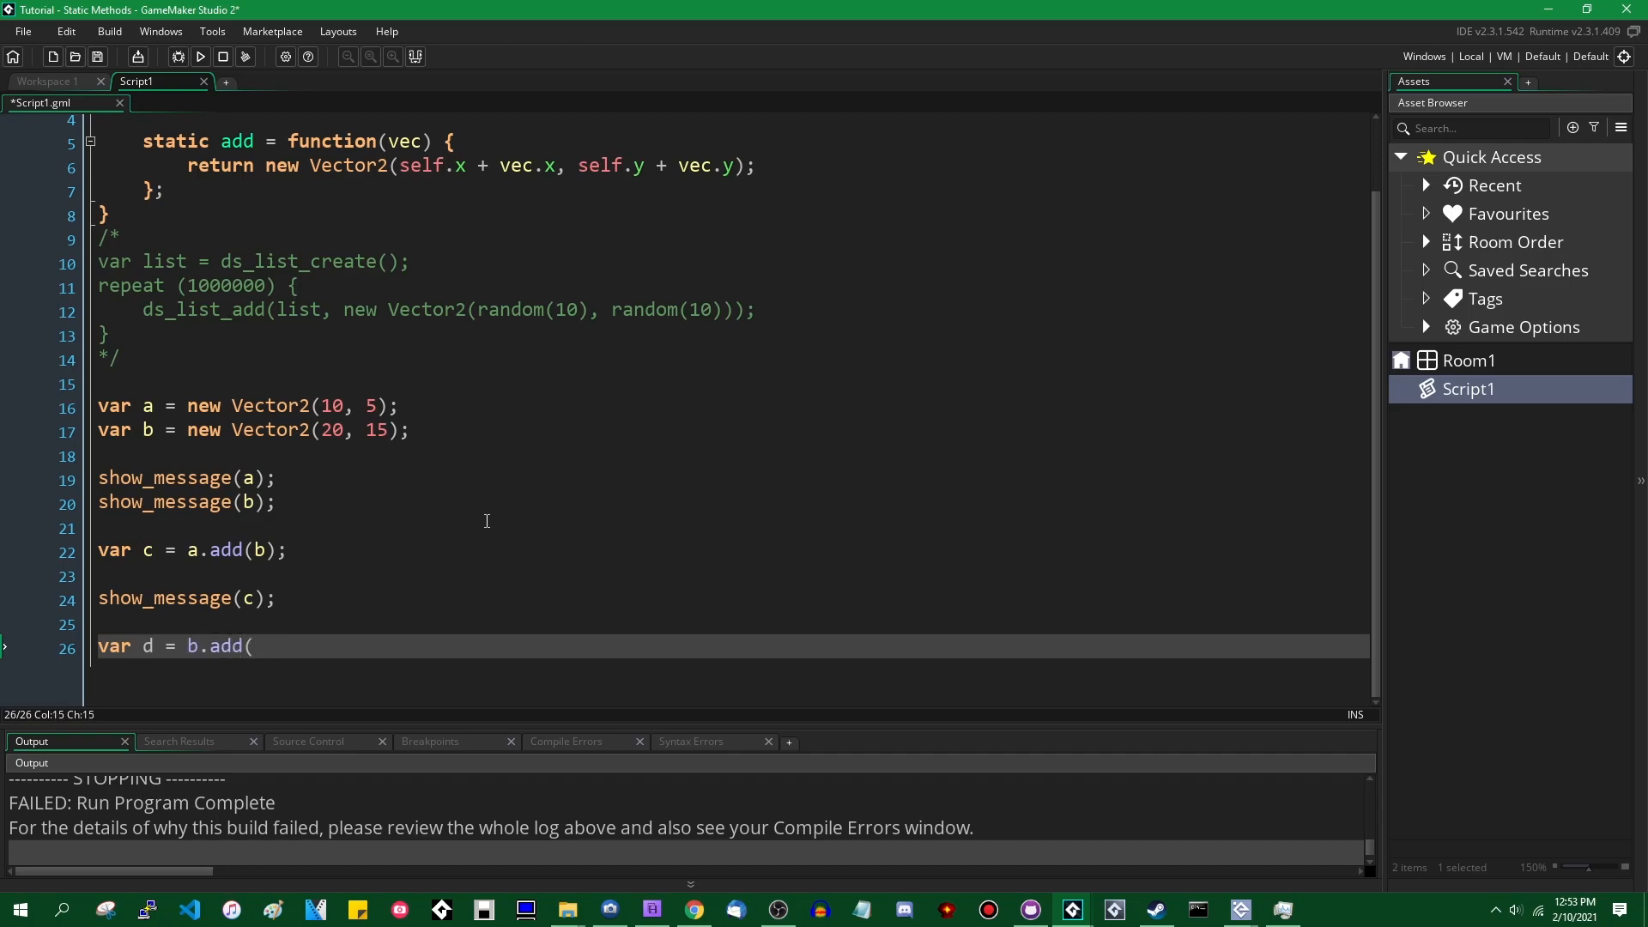
type("c)")
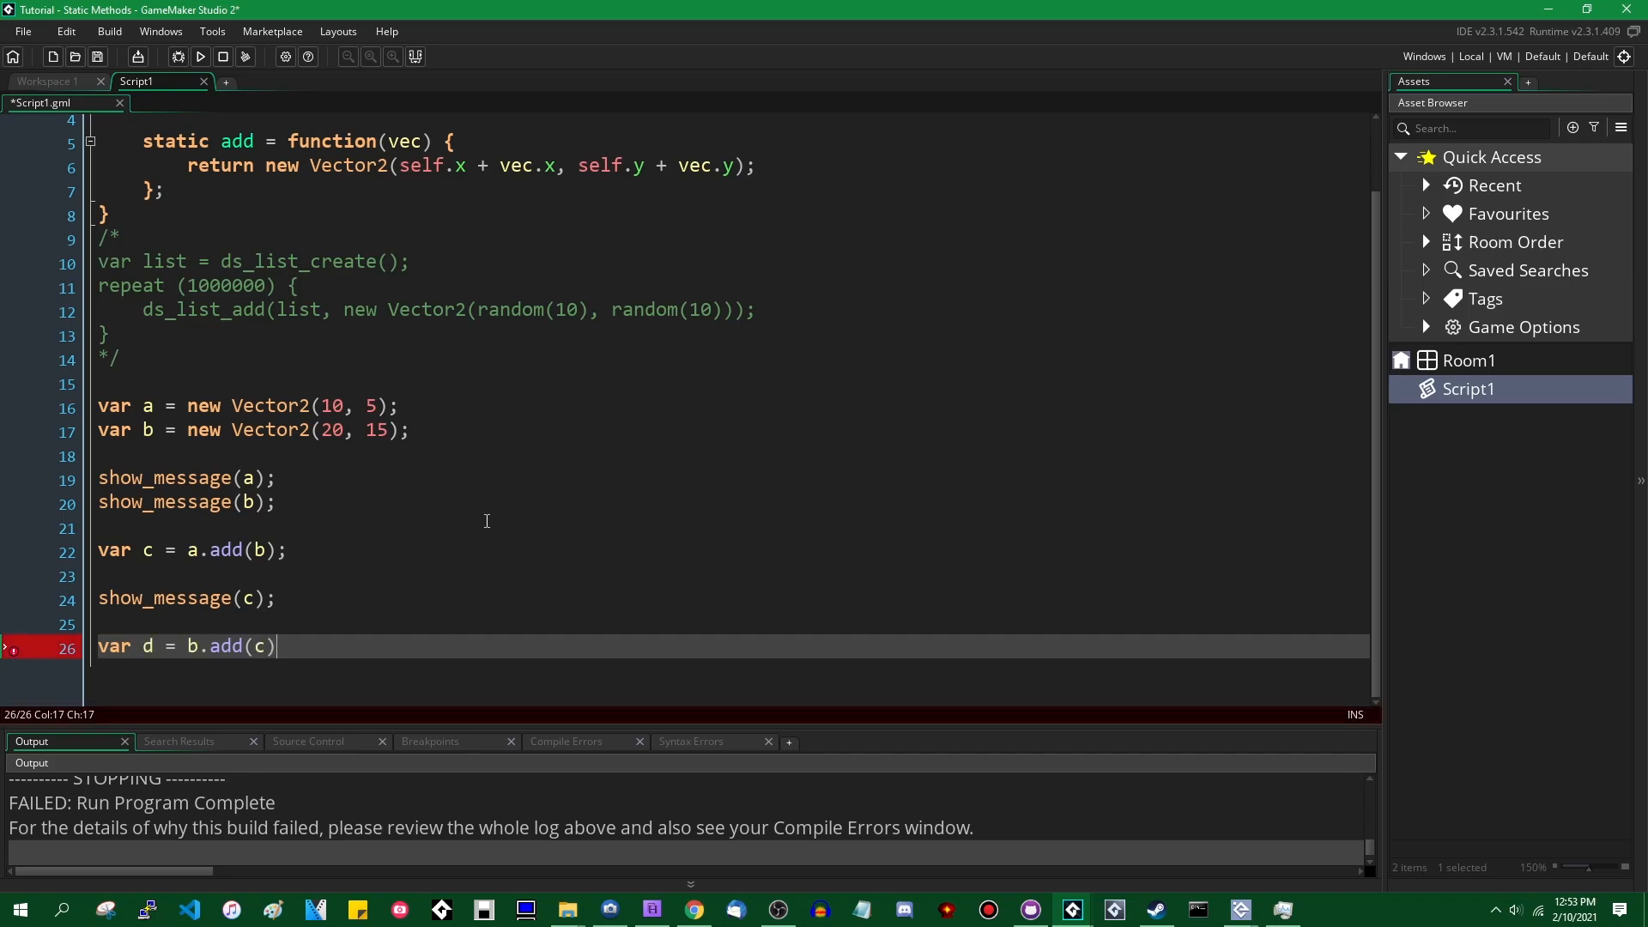
type(";")
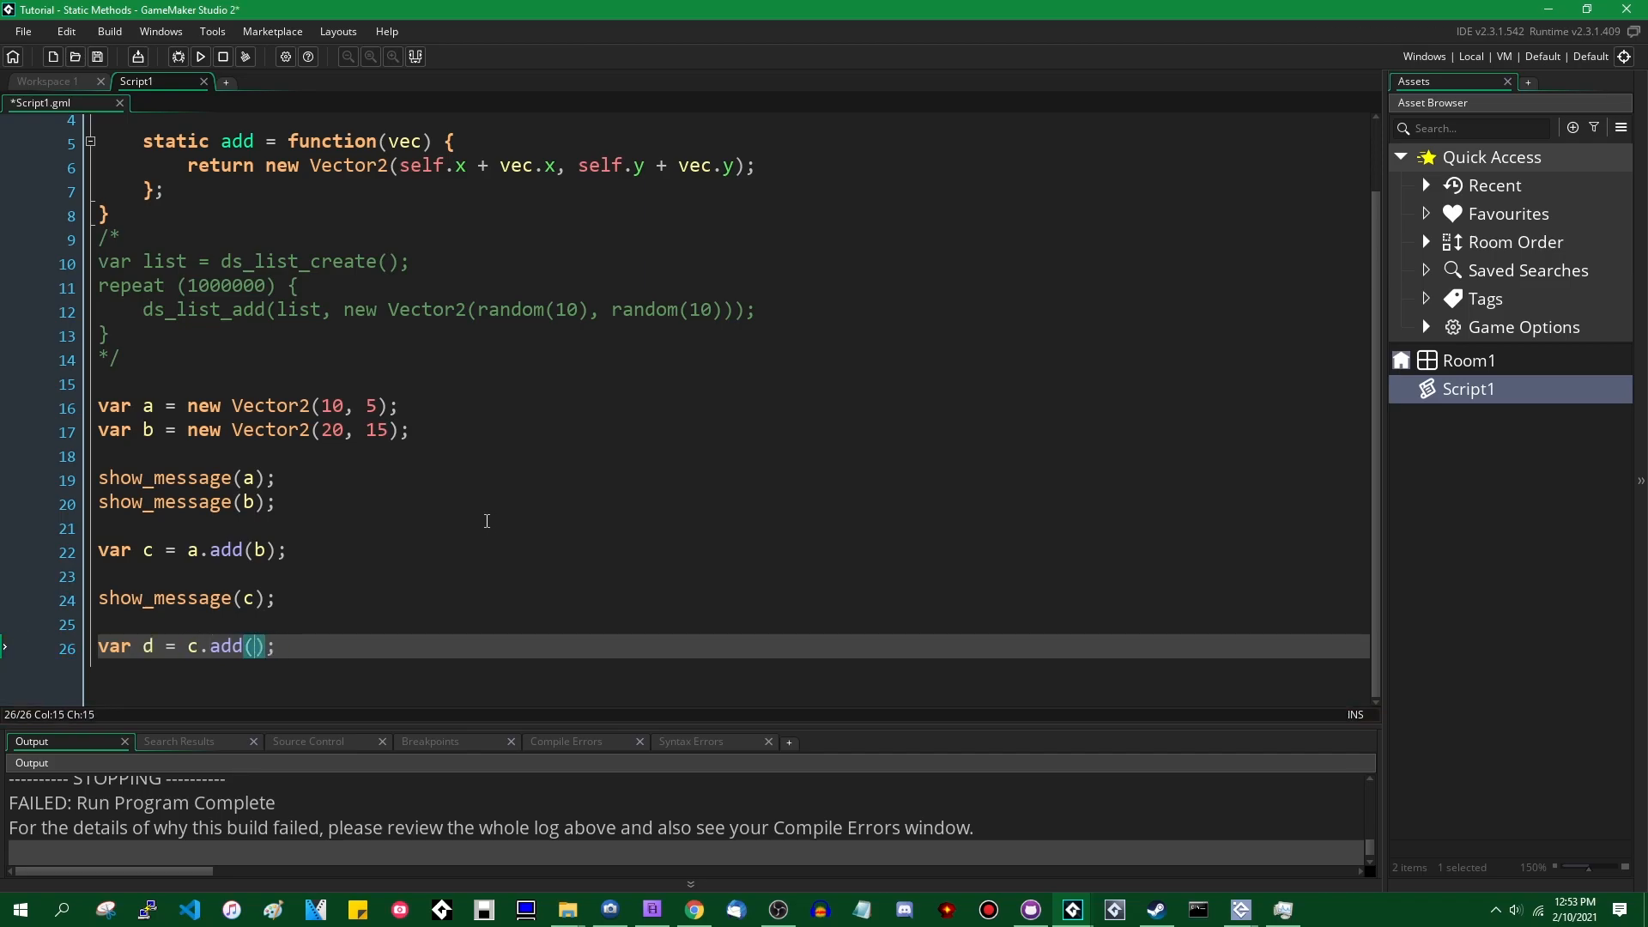
Step: Close the comment after show_message(b) and add show_message(d);
type("b")
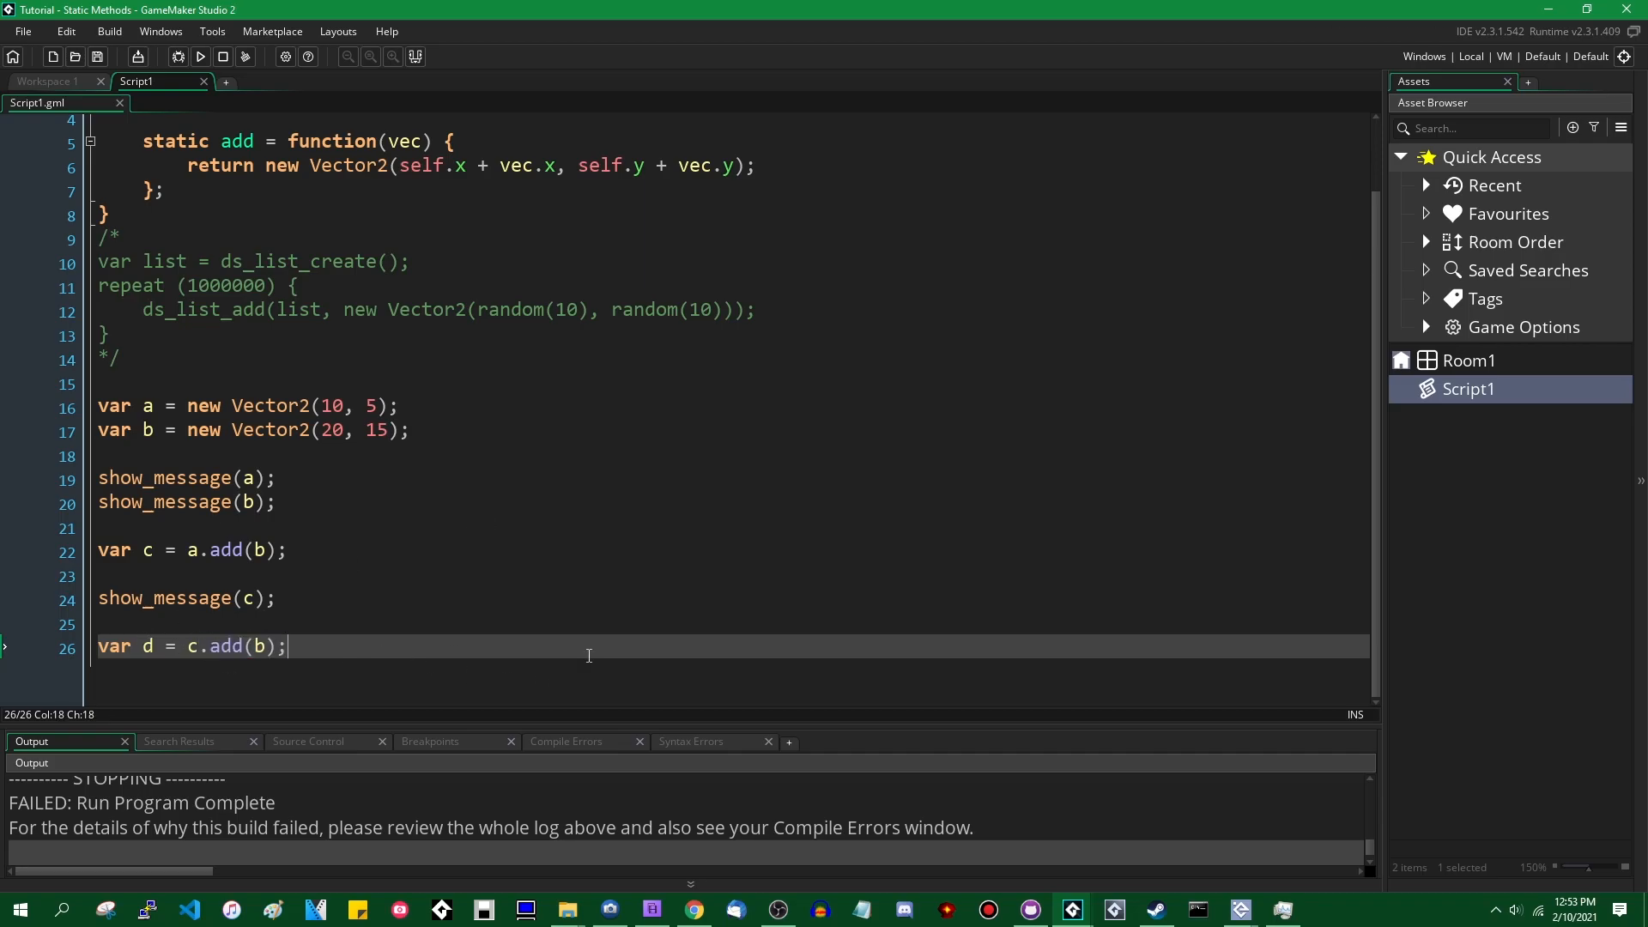
type("show_message(d")
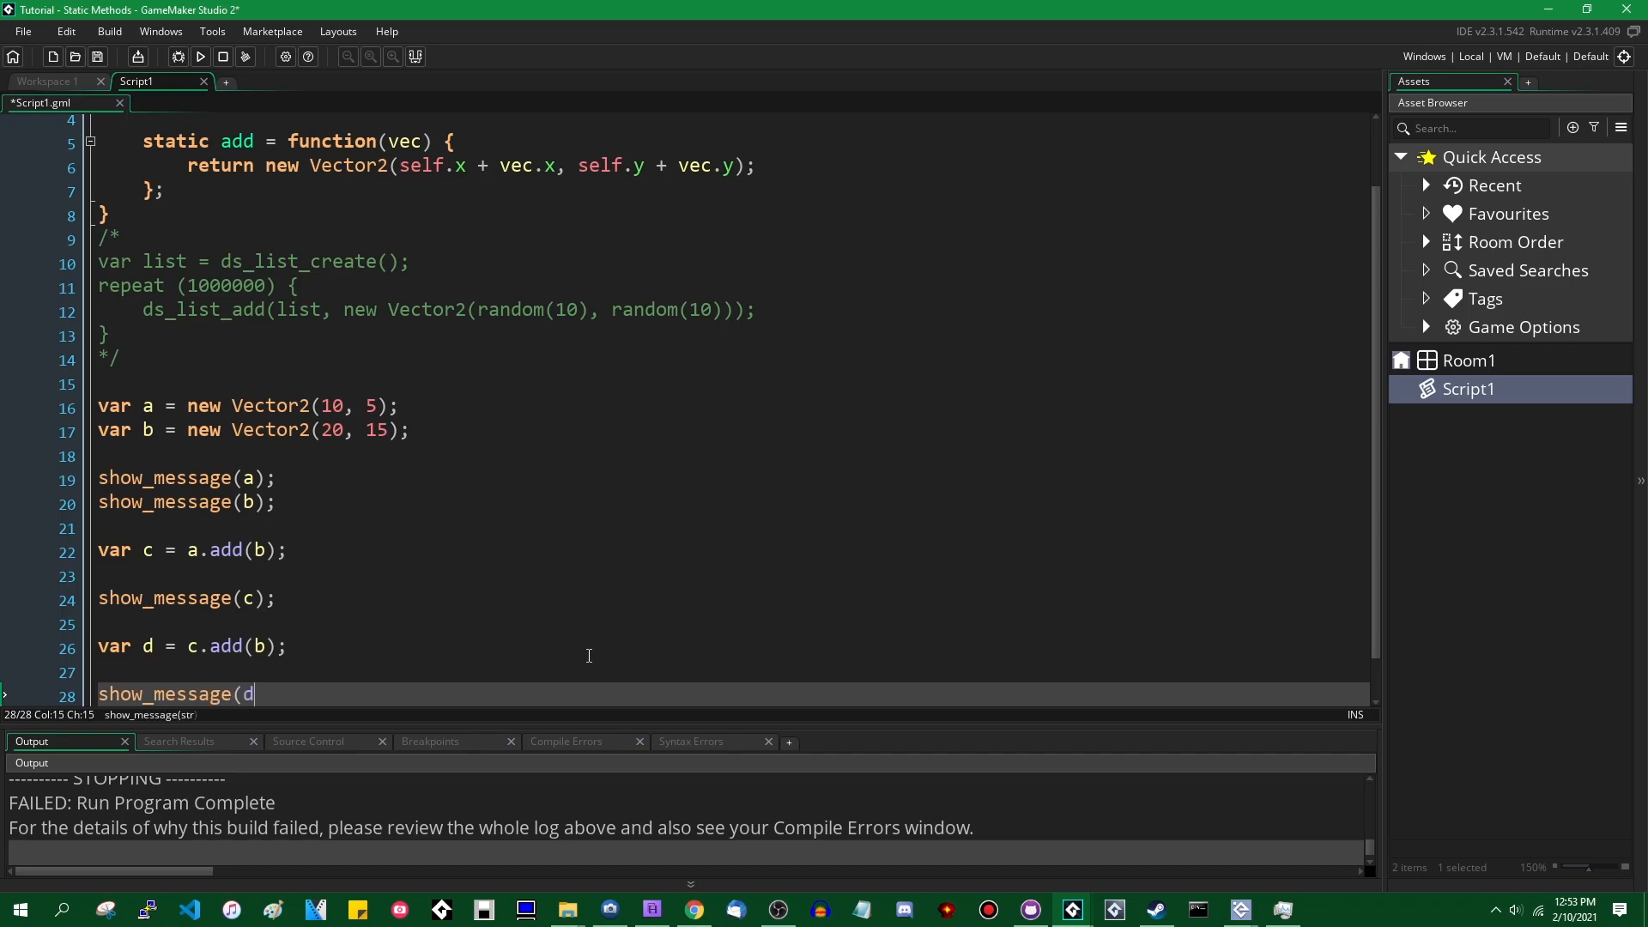
type(");")
left_click(729, 527)
type("*/")
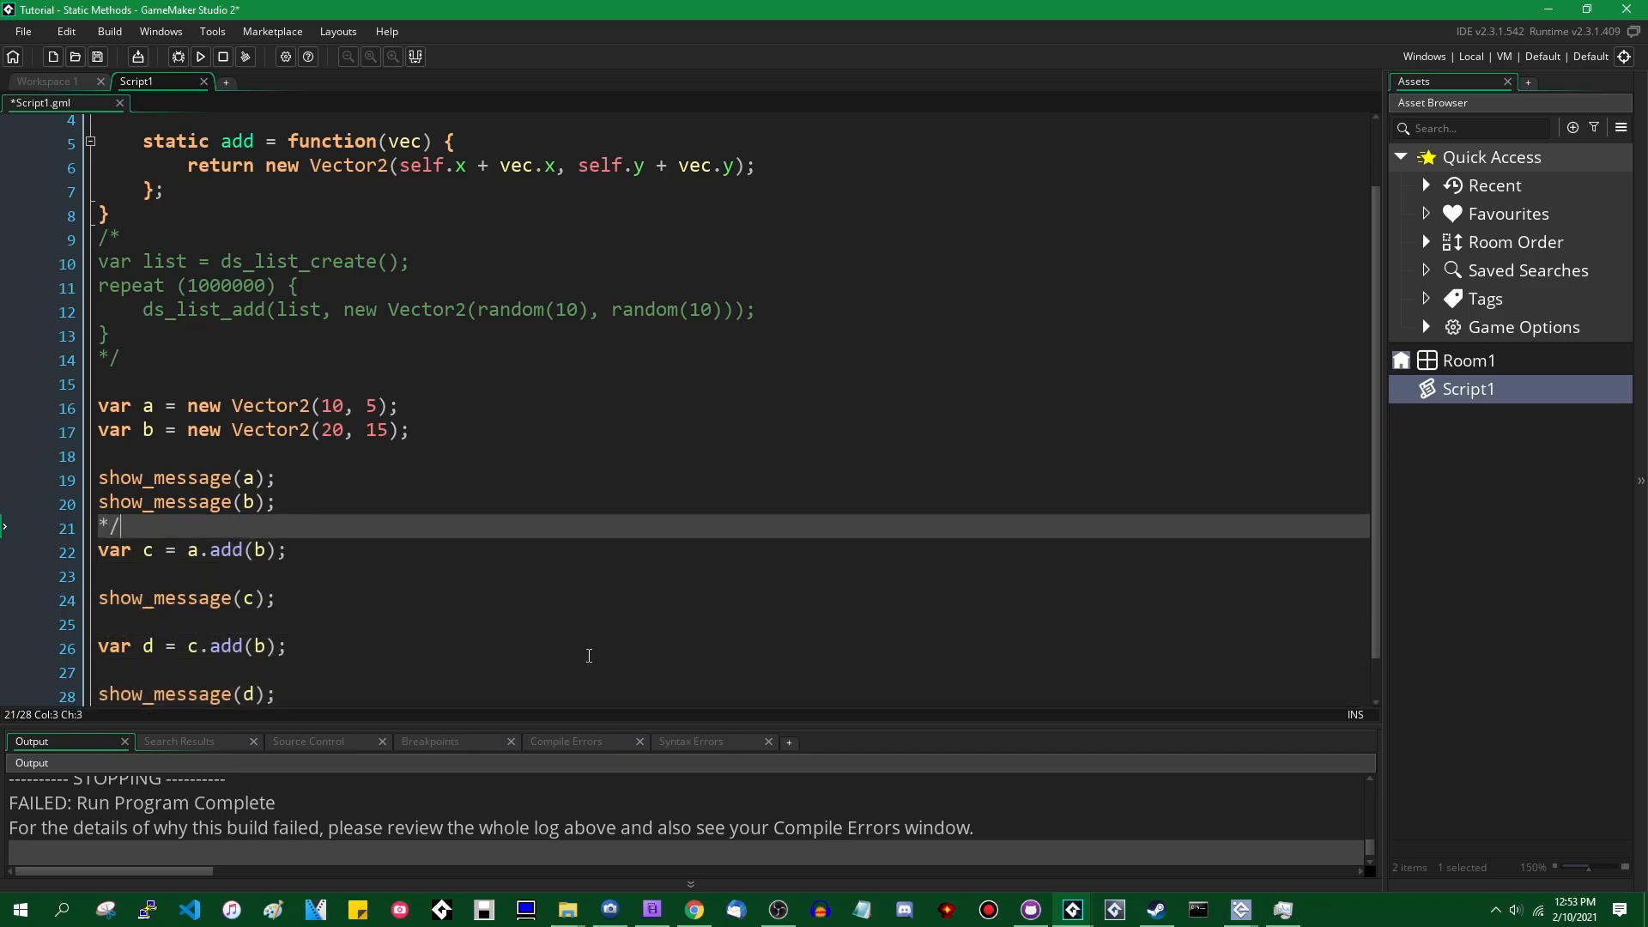
left_click(199, 57)
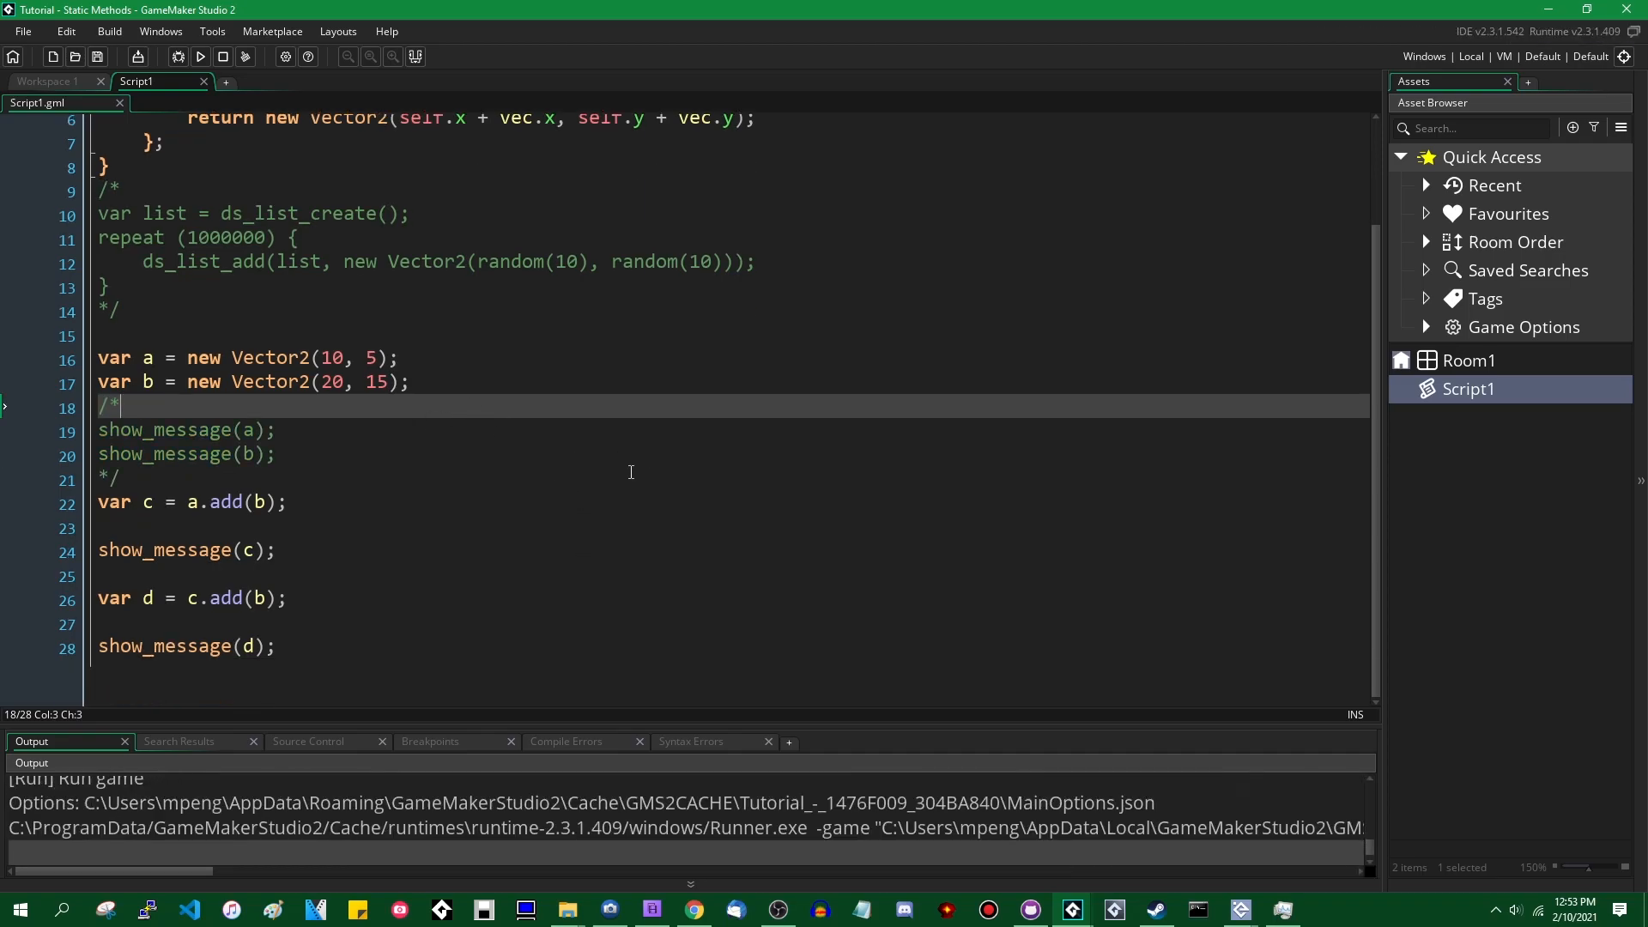
Step: Run the script, read the c result x:30, y:20 and d result x:50, y:35, then close the game
left_click(199, 56)
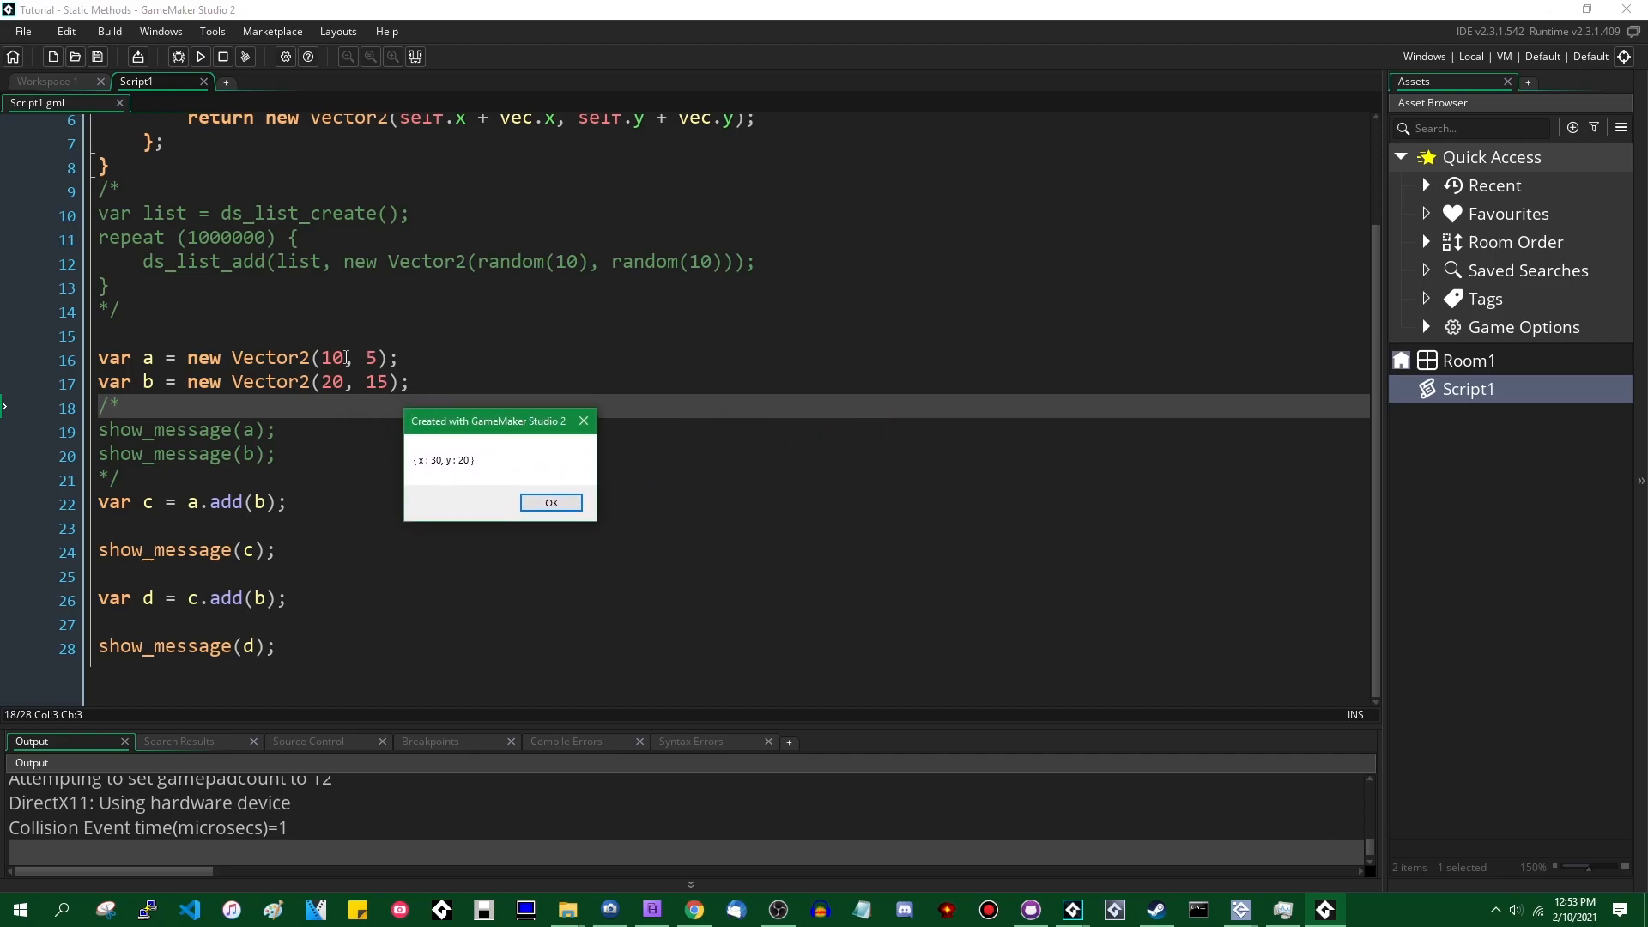
mouse_move(408, 429)
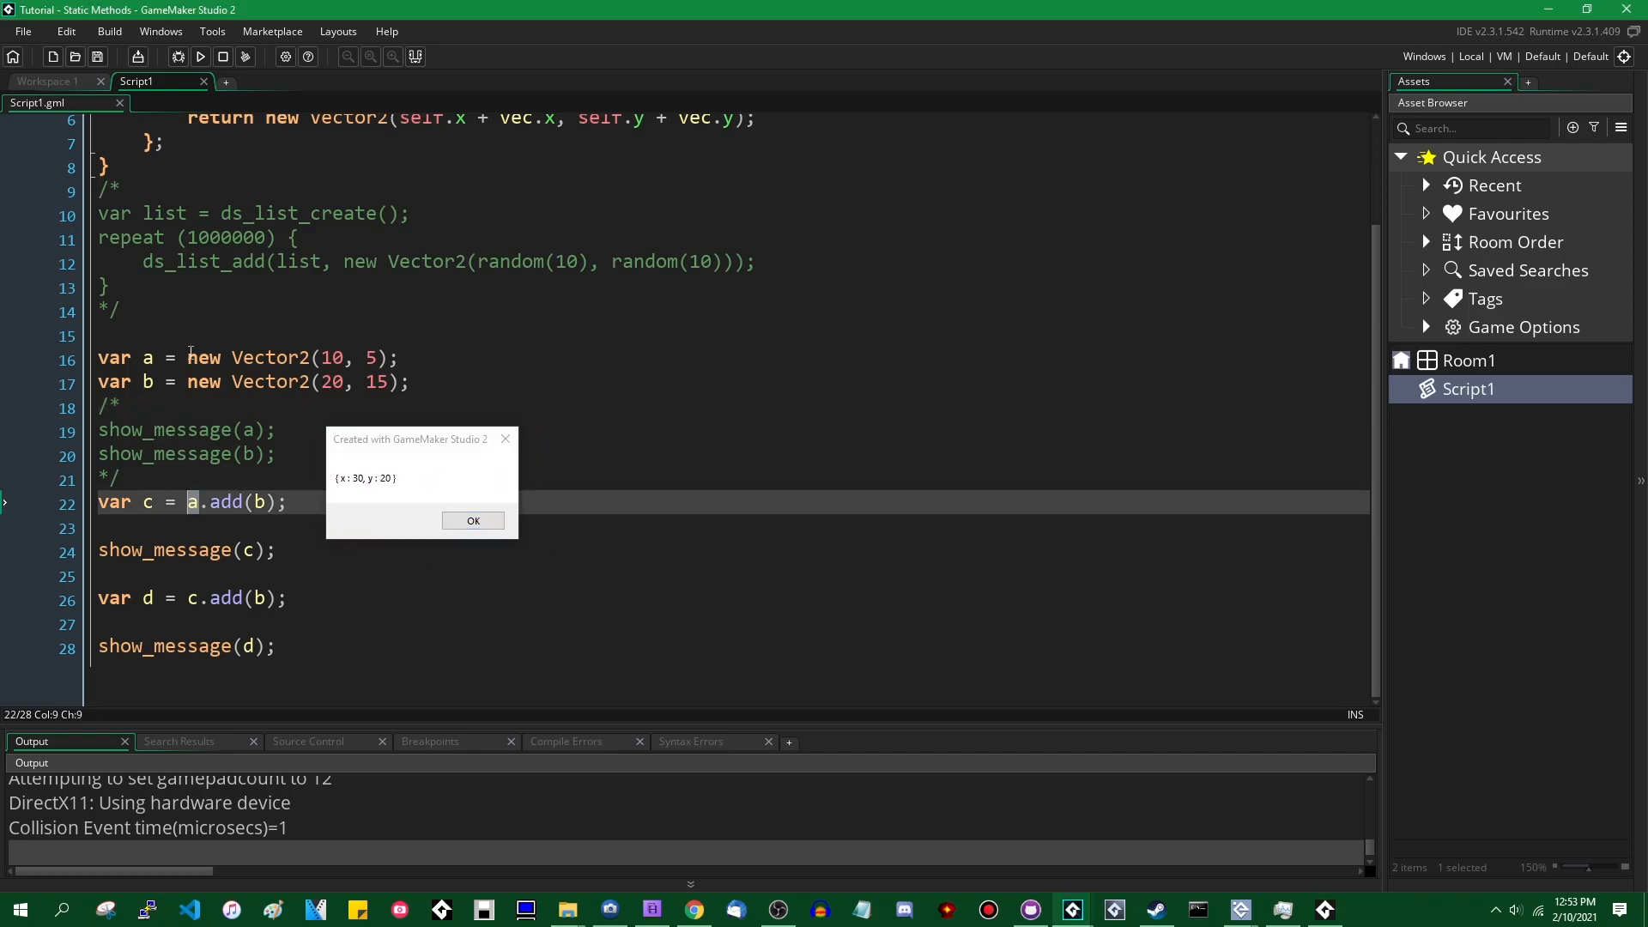
left_click(473, 520)
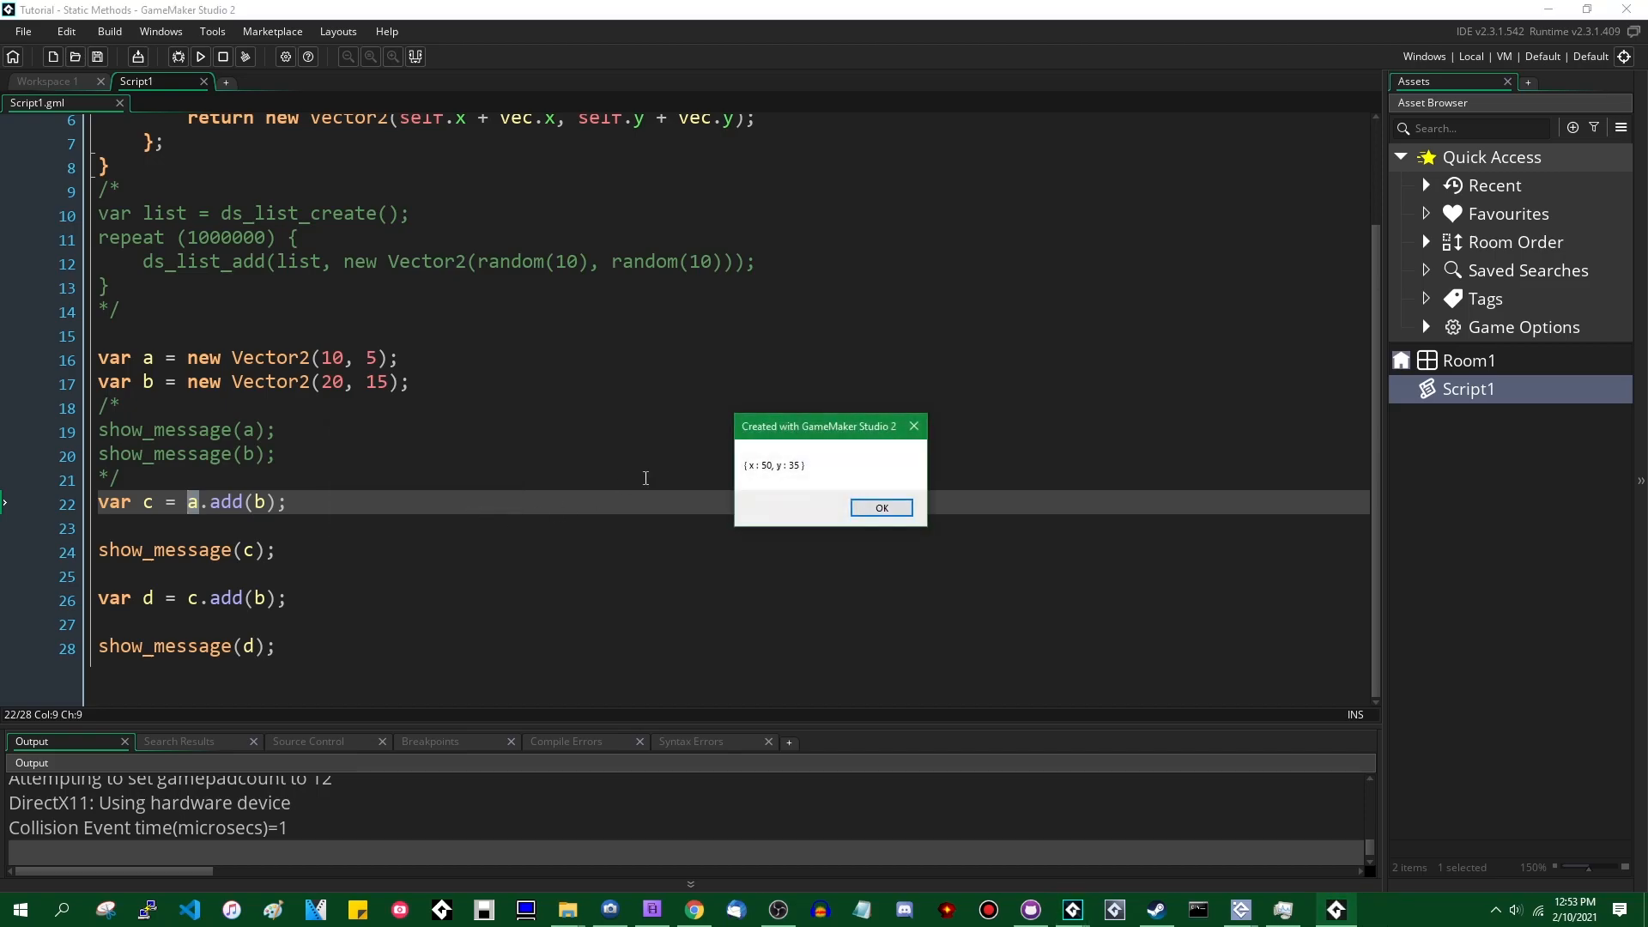
left_click_drag(819, 426, 444, 426)
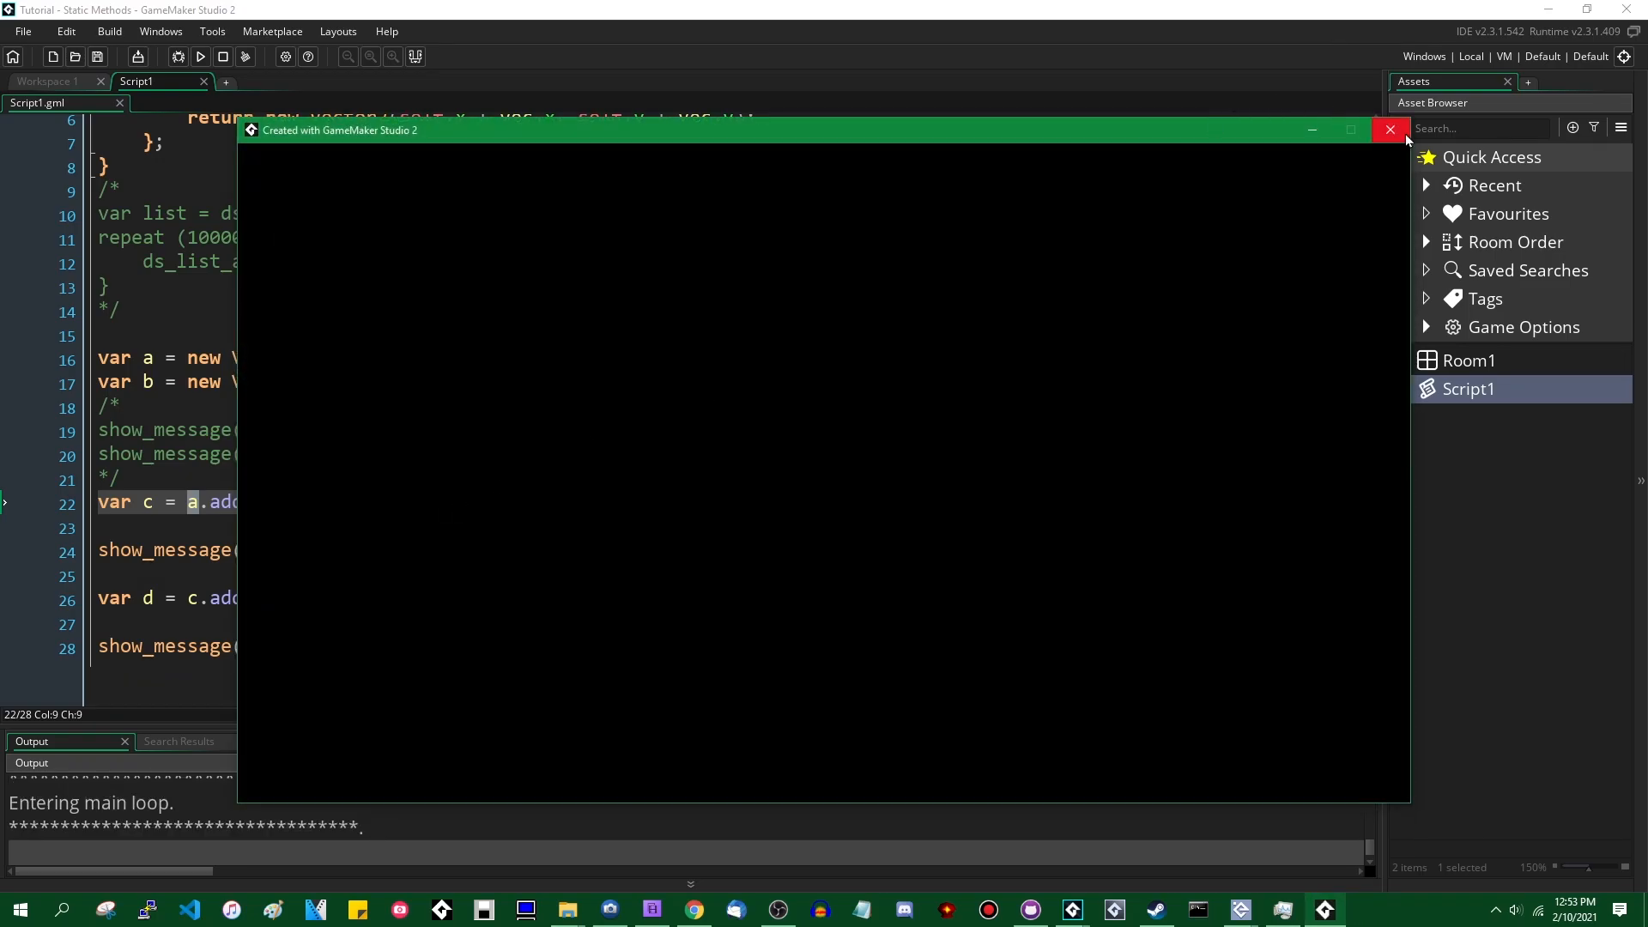
left_click(1389, 128)
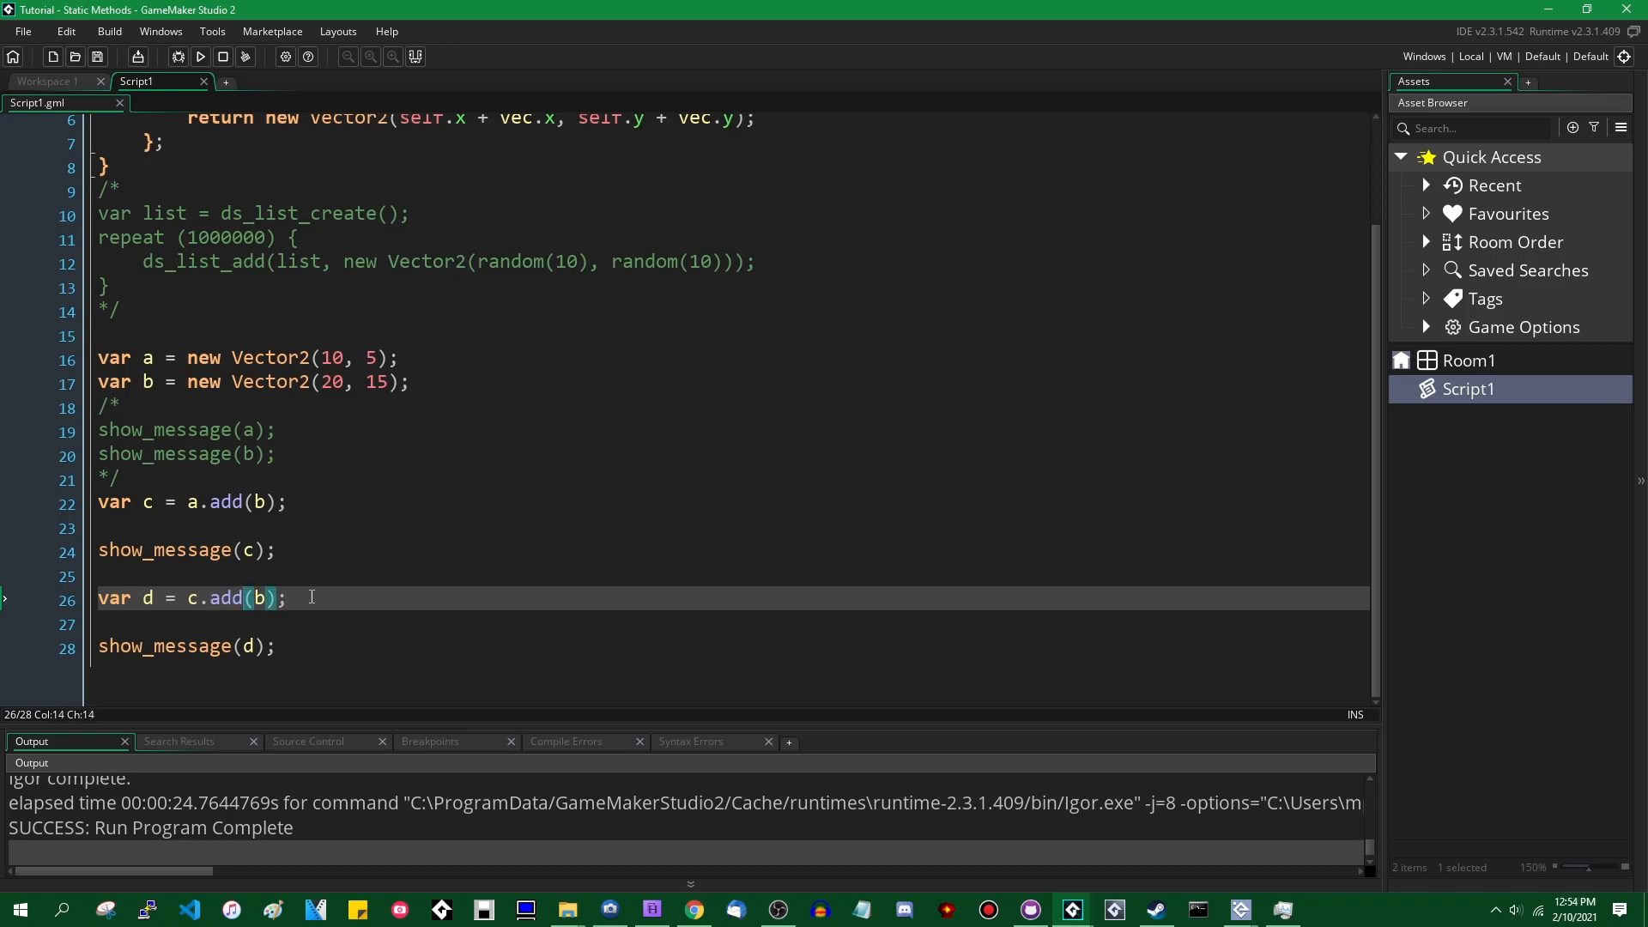
mouse_move(376, 601)
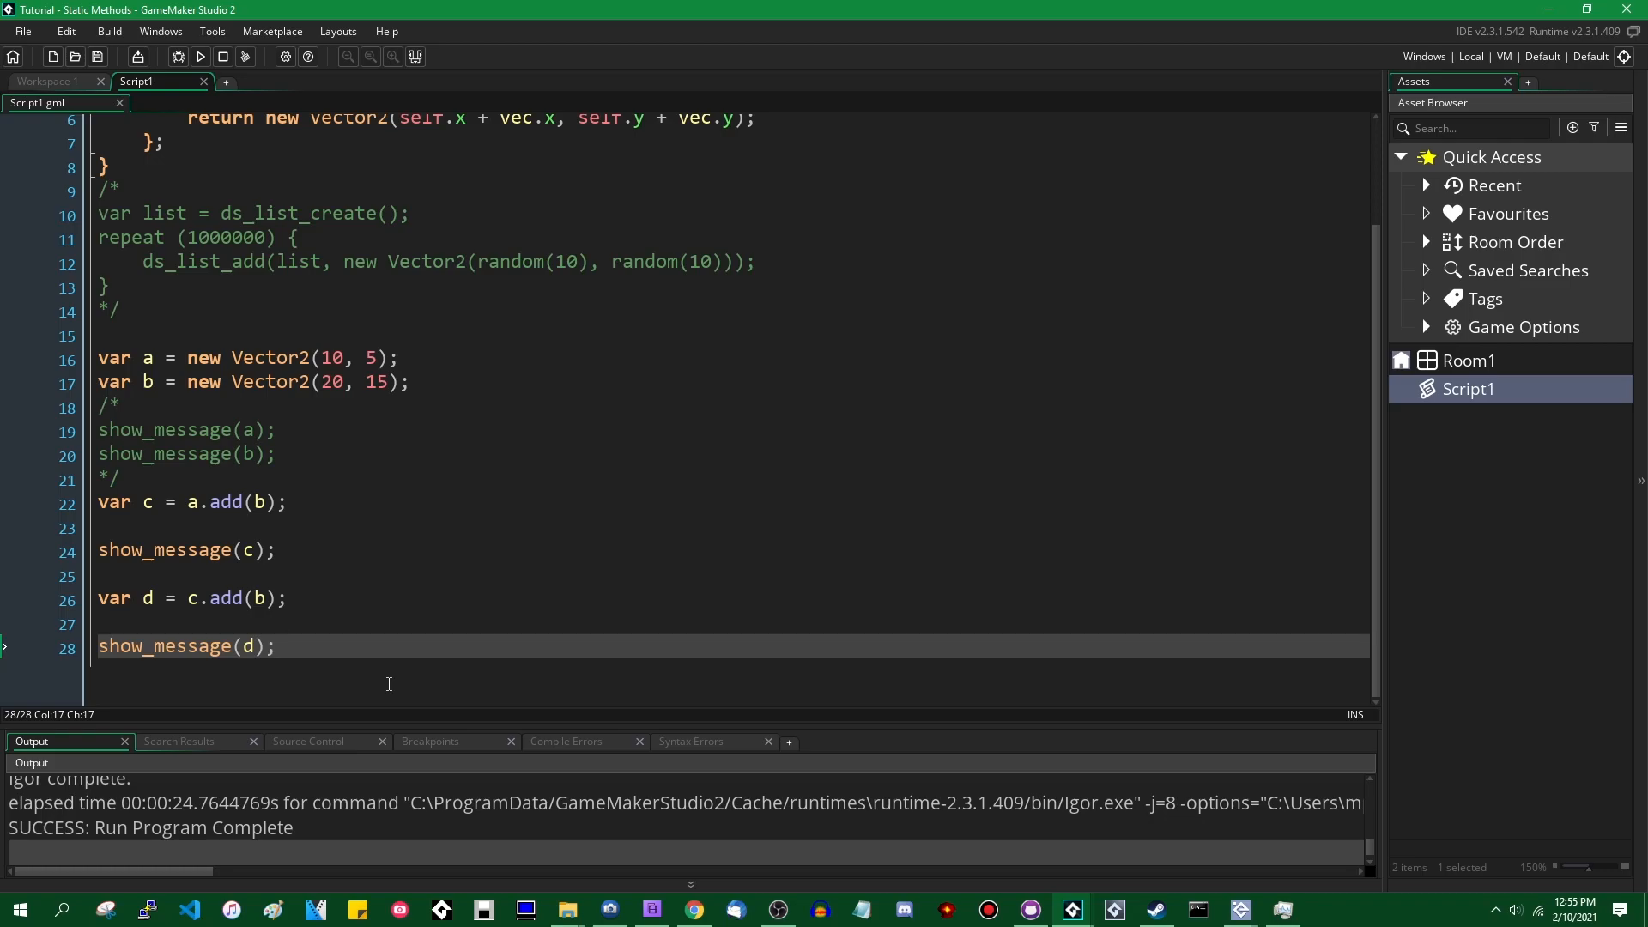
Step: Override a.add with method(a, function(vec)) returning new Vector2(-infinity, -infinity)
type("a.")
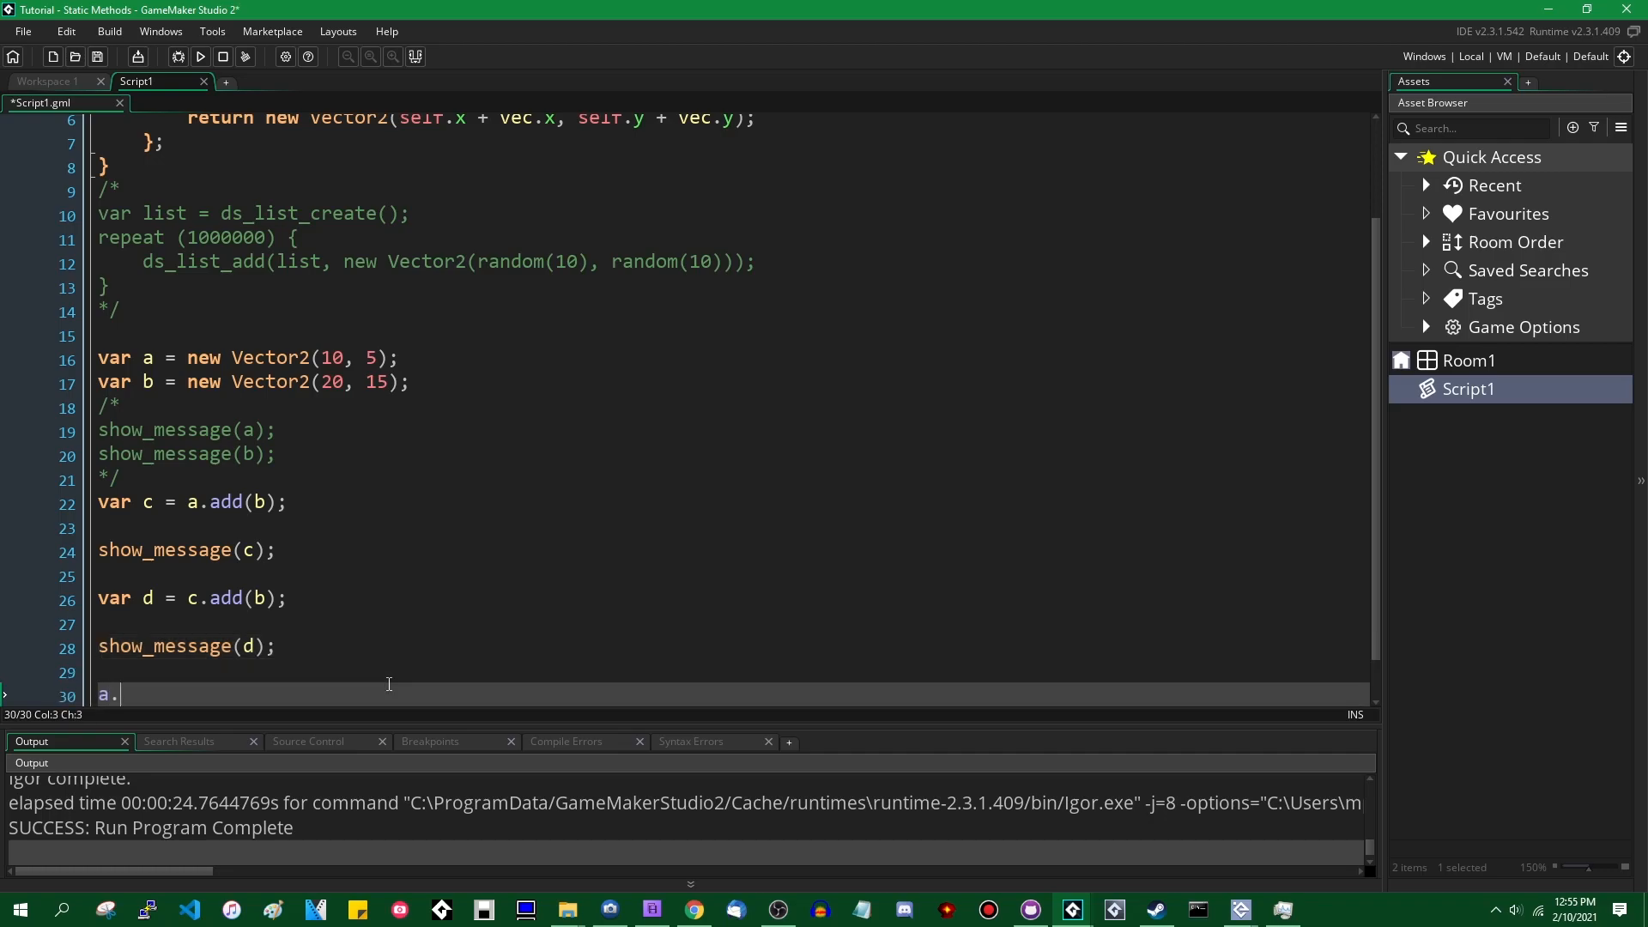
type("add =")
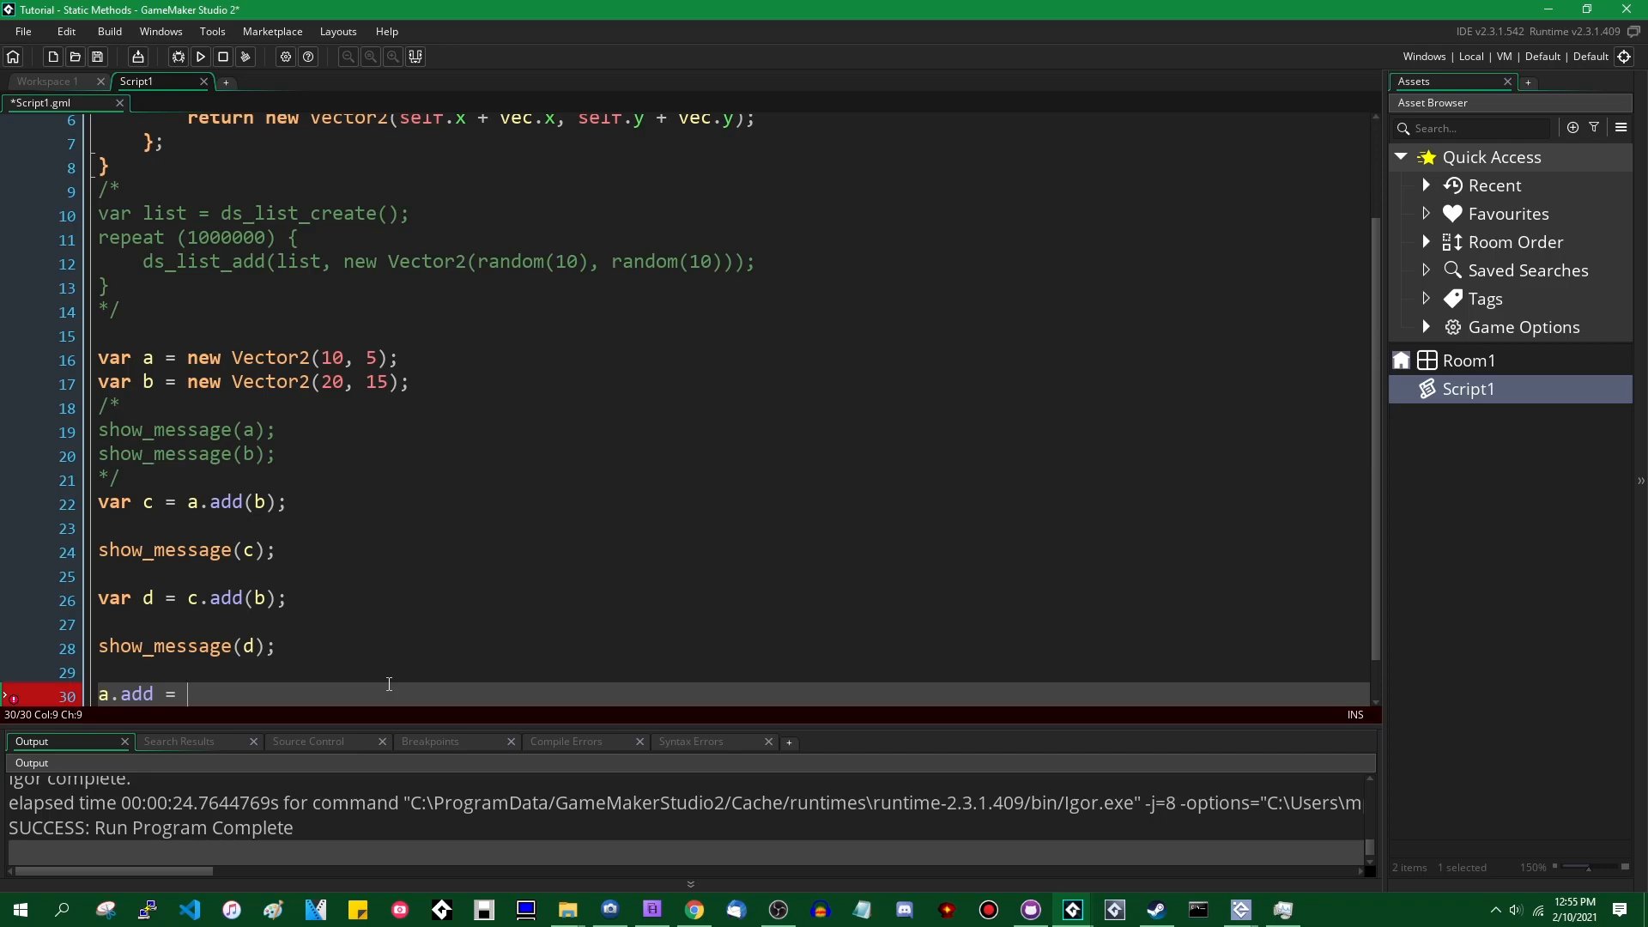
type("function")
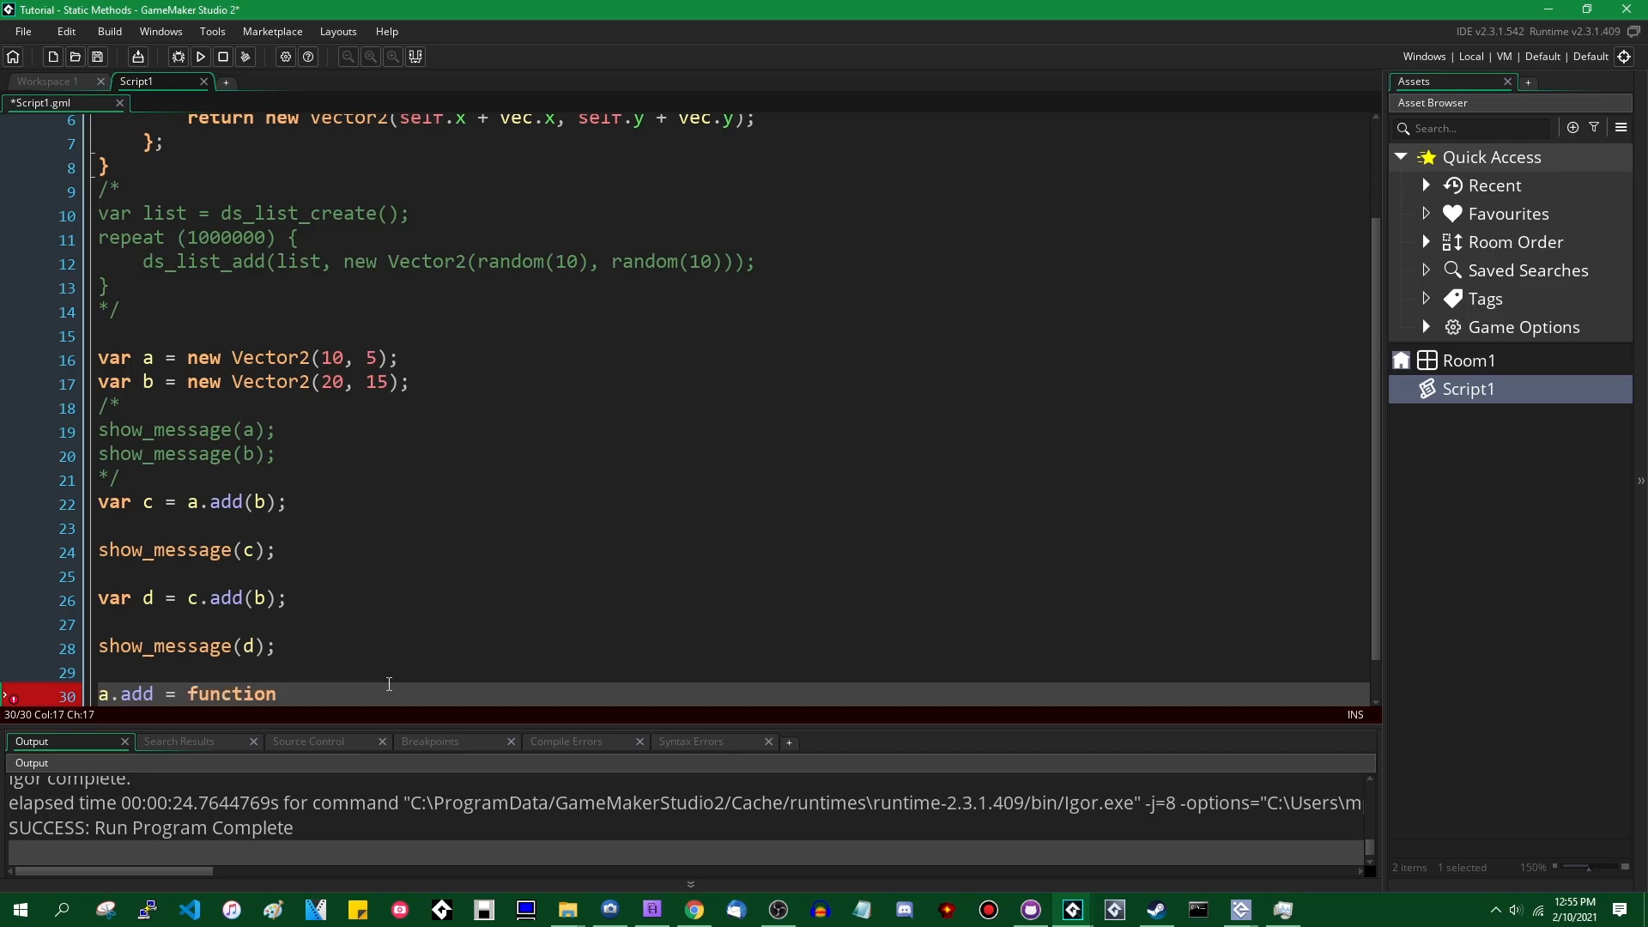
type("(vec) {")
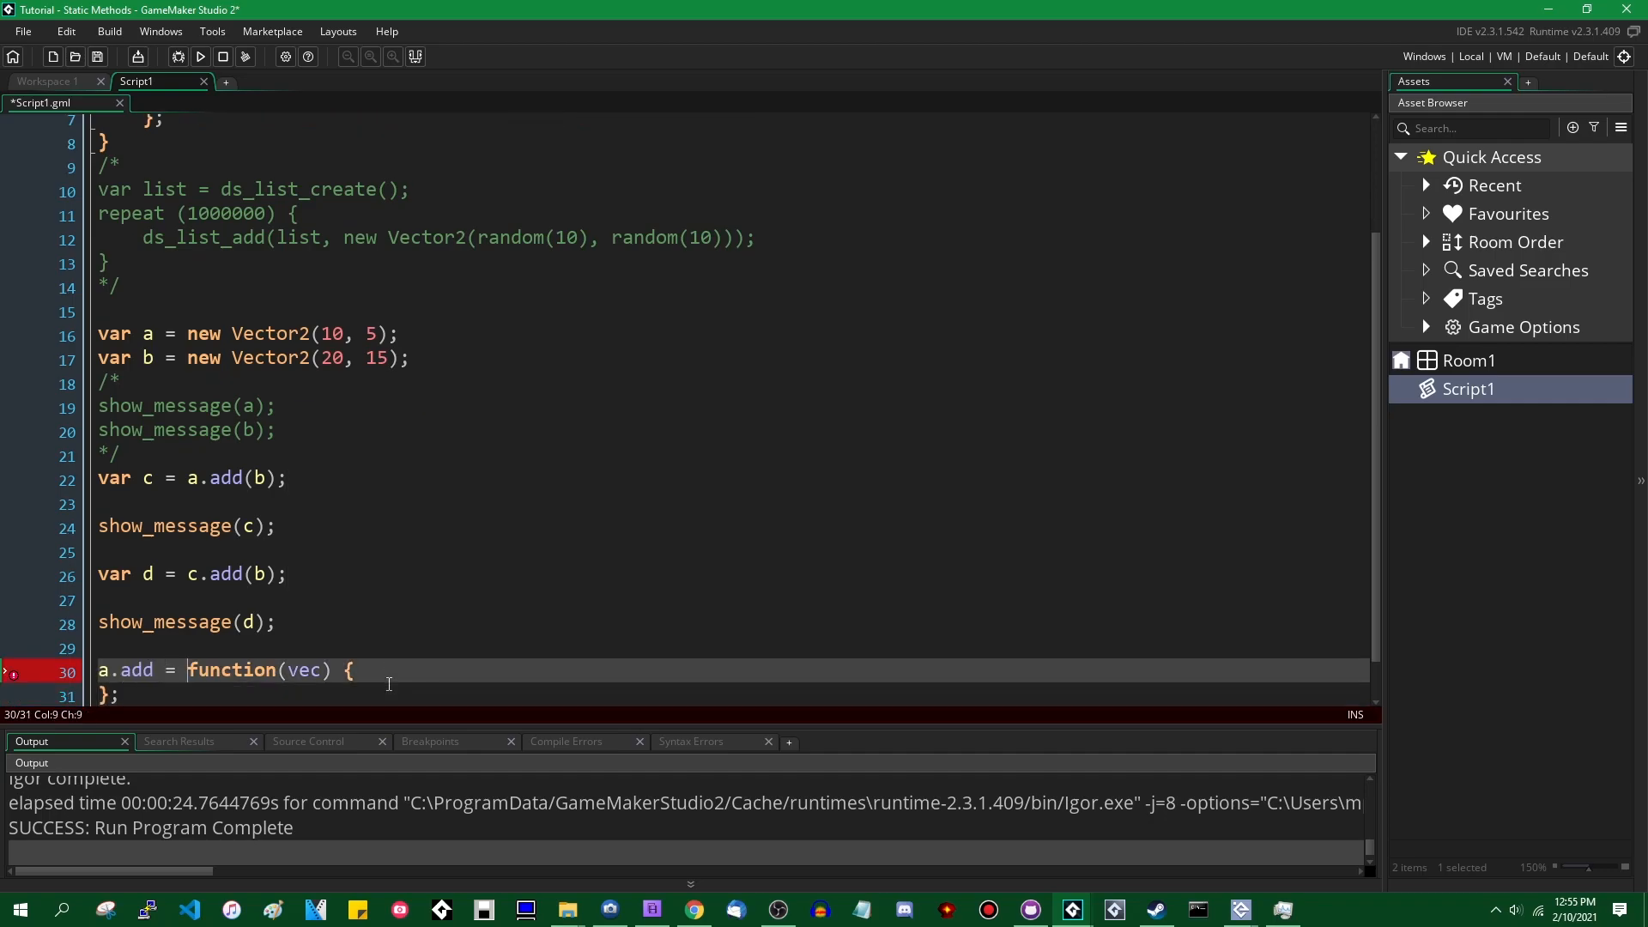
type("method(*a")
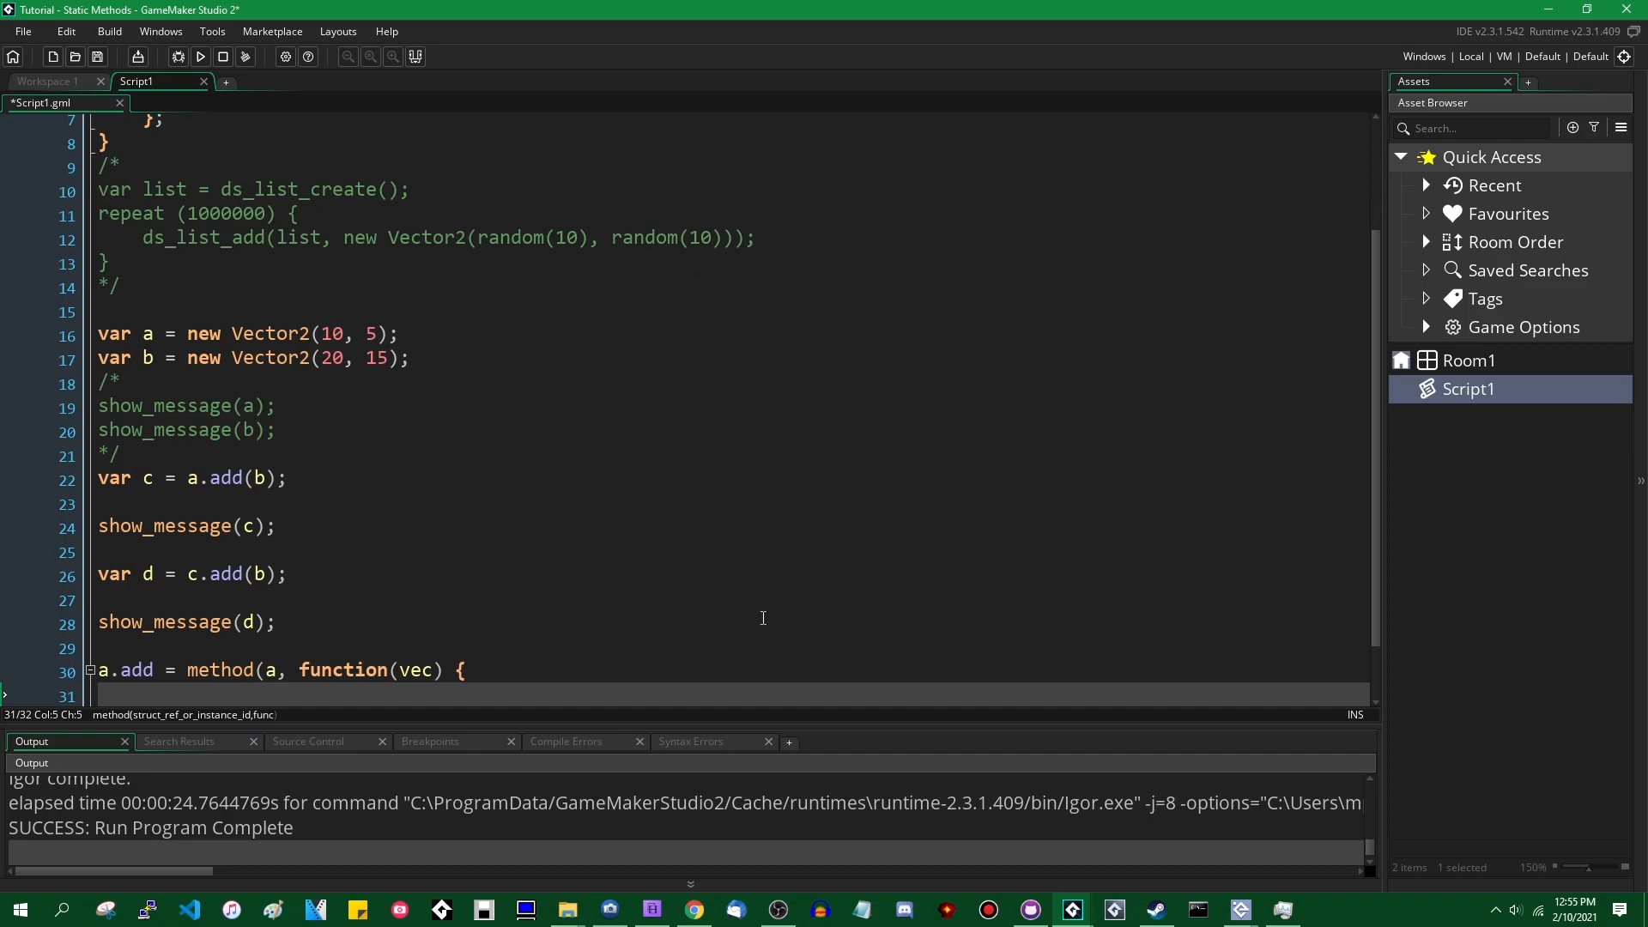
type("return")
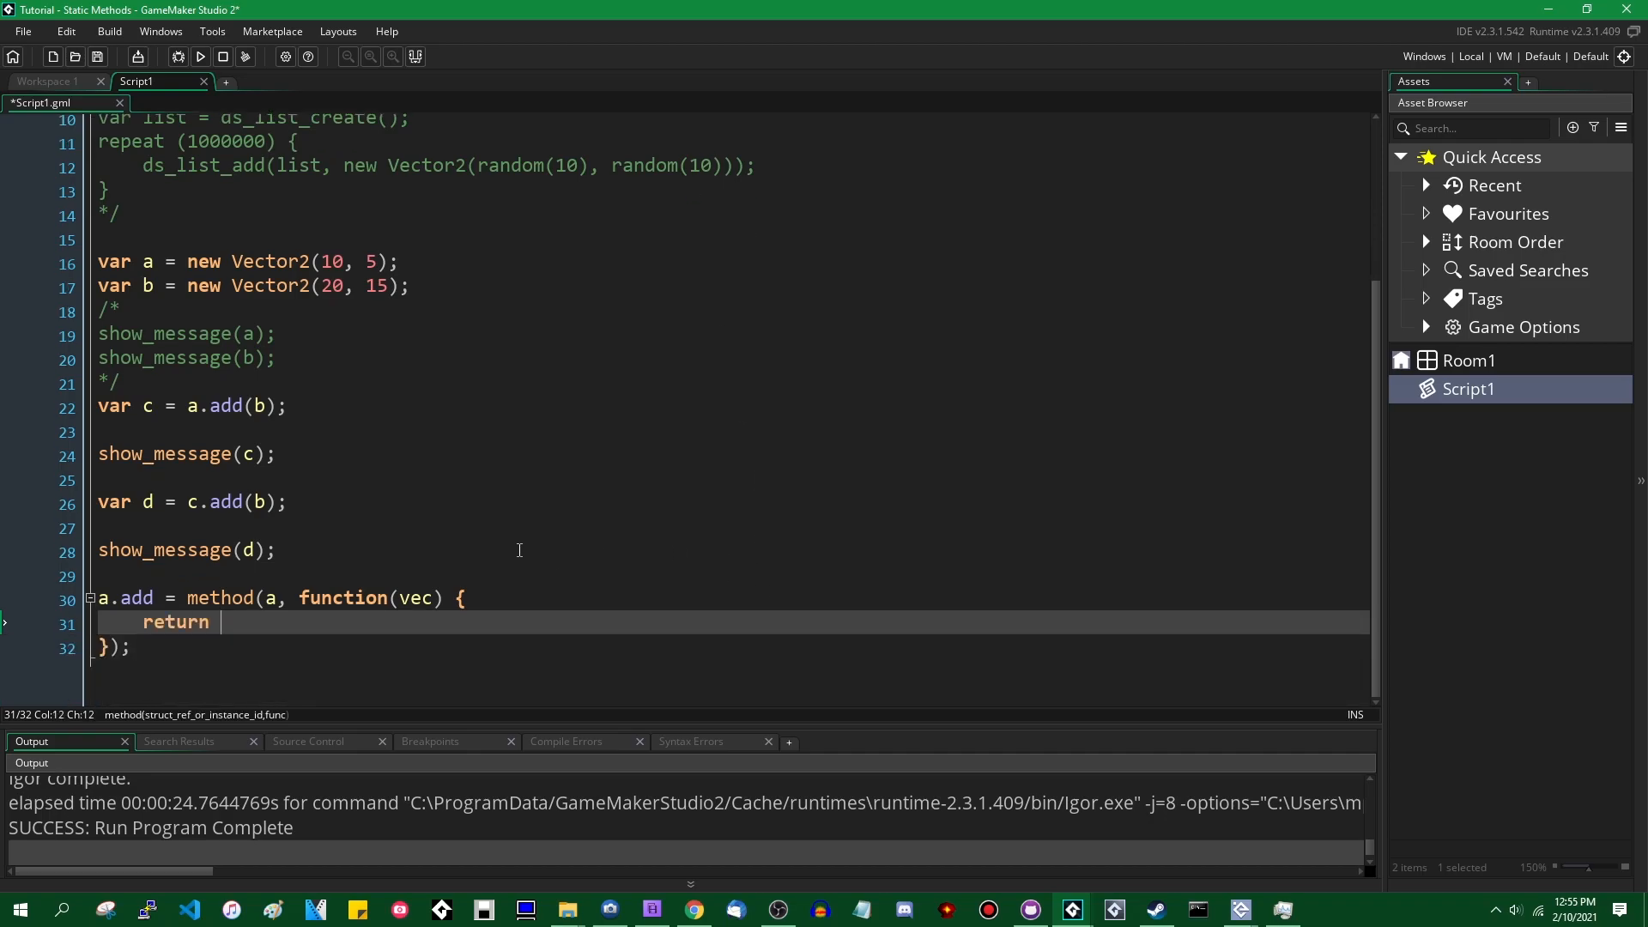
mouse_move(514, 544)
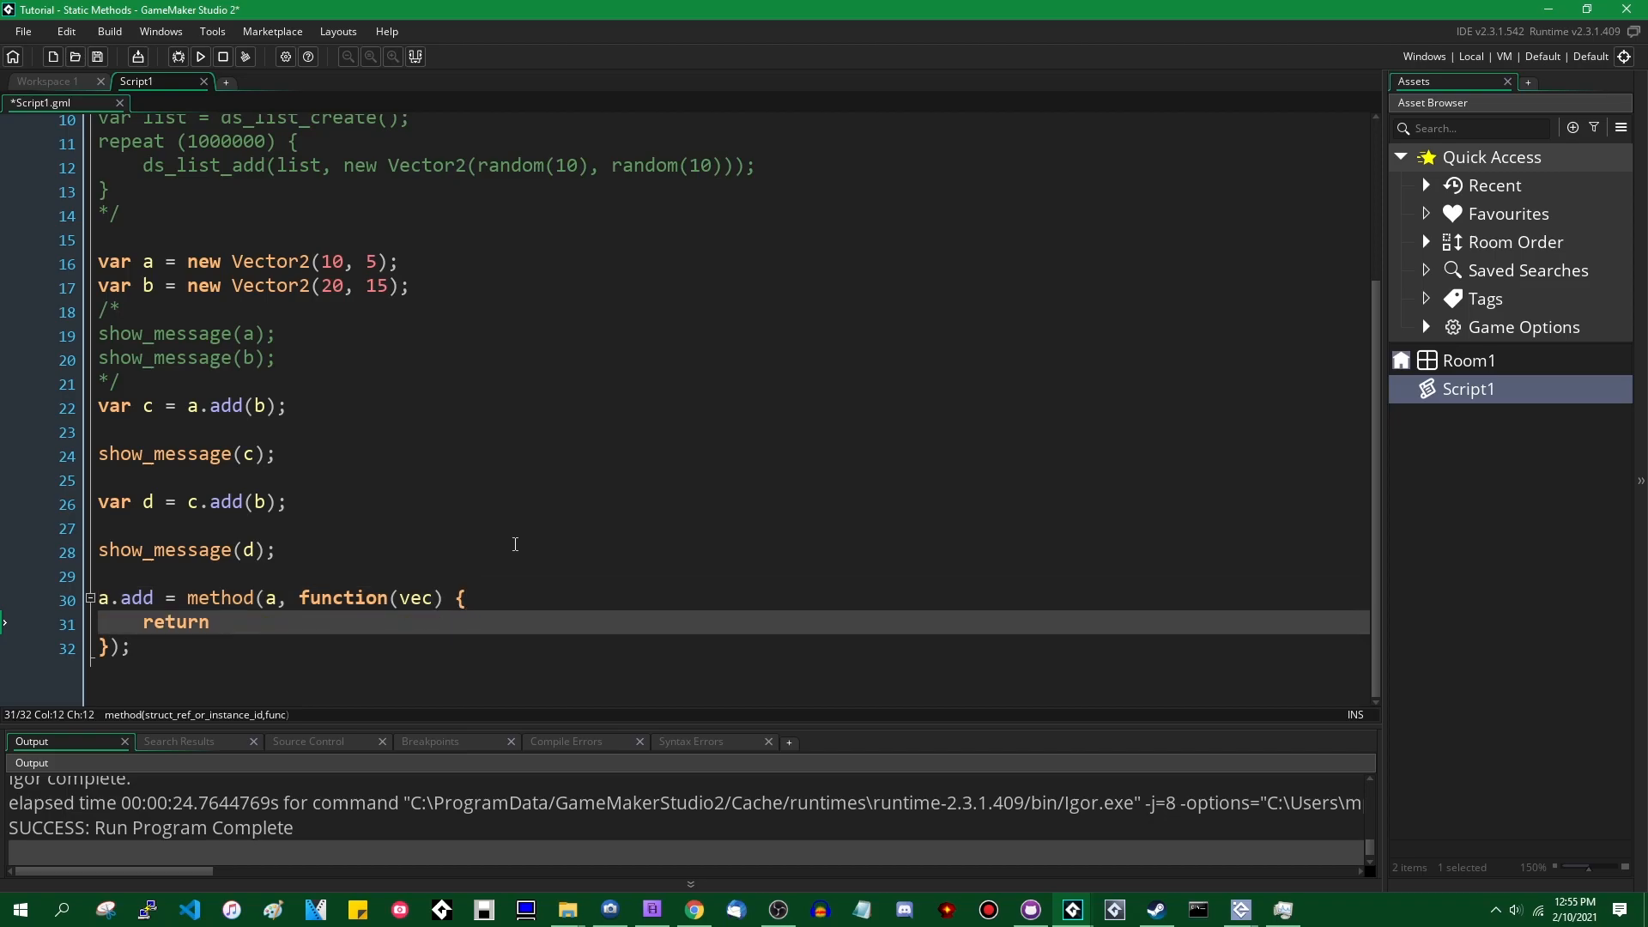
type("new Vecto")
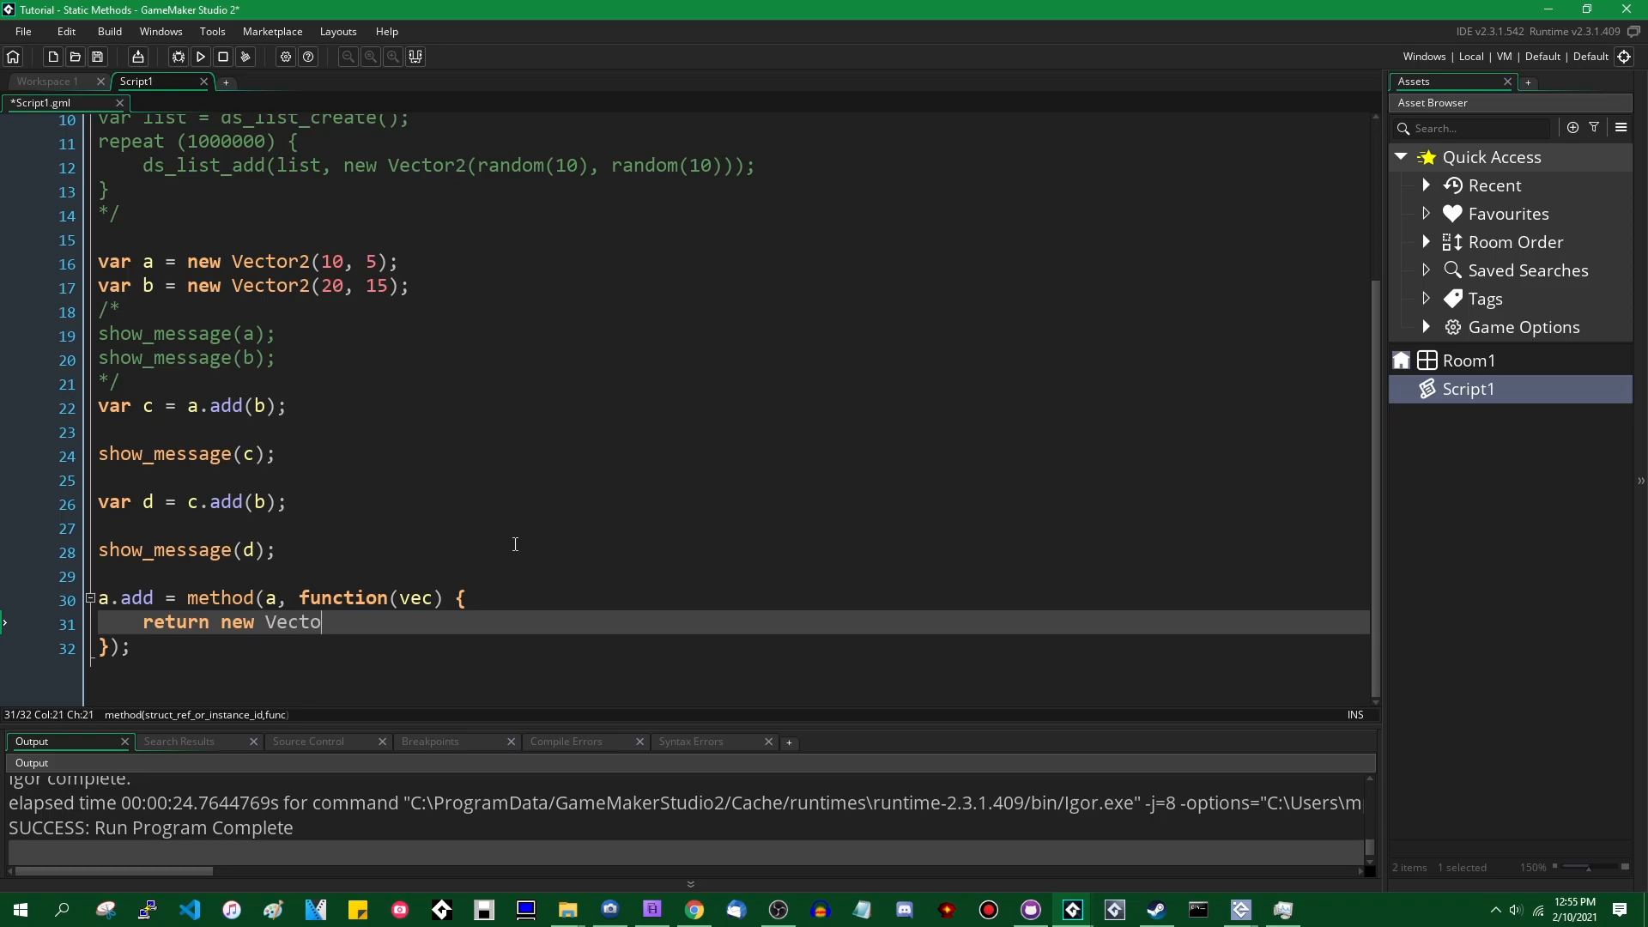
type("r(-")
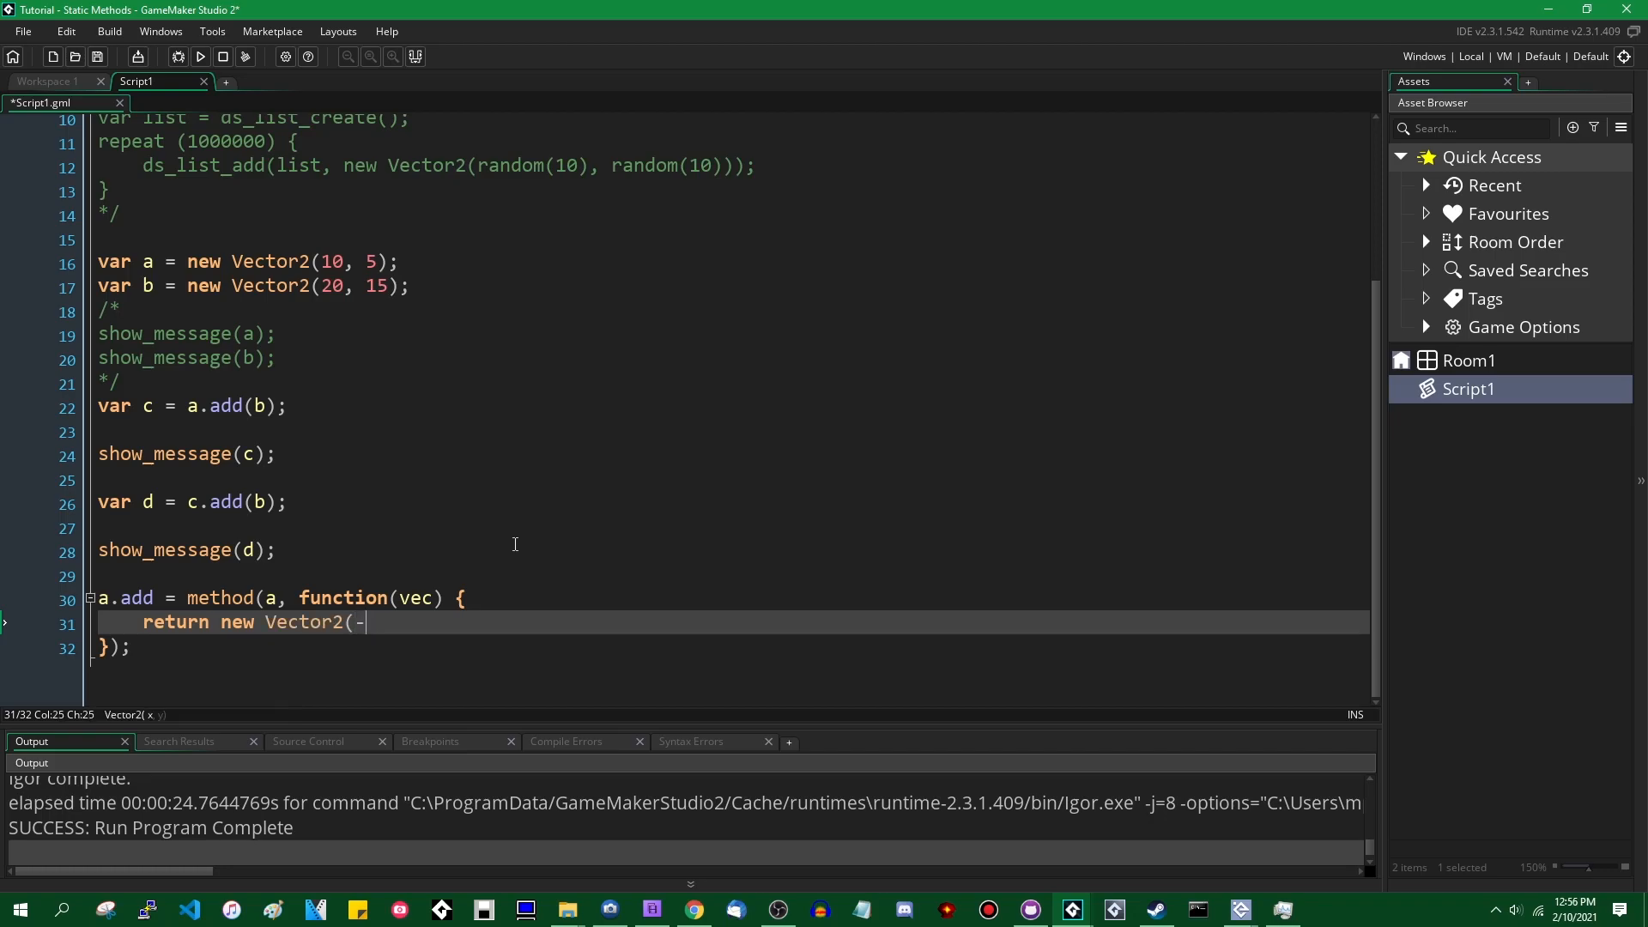
type("infinity, -iu")
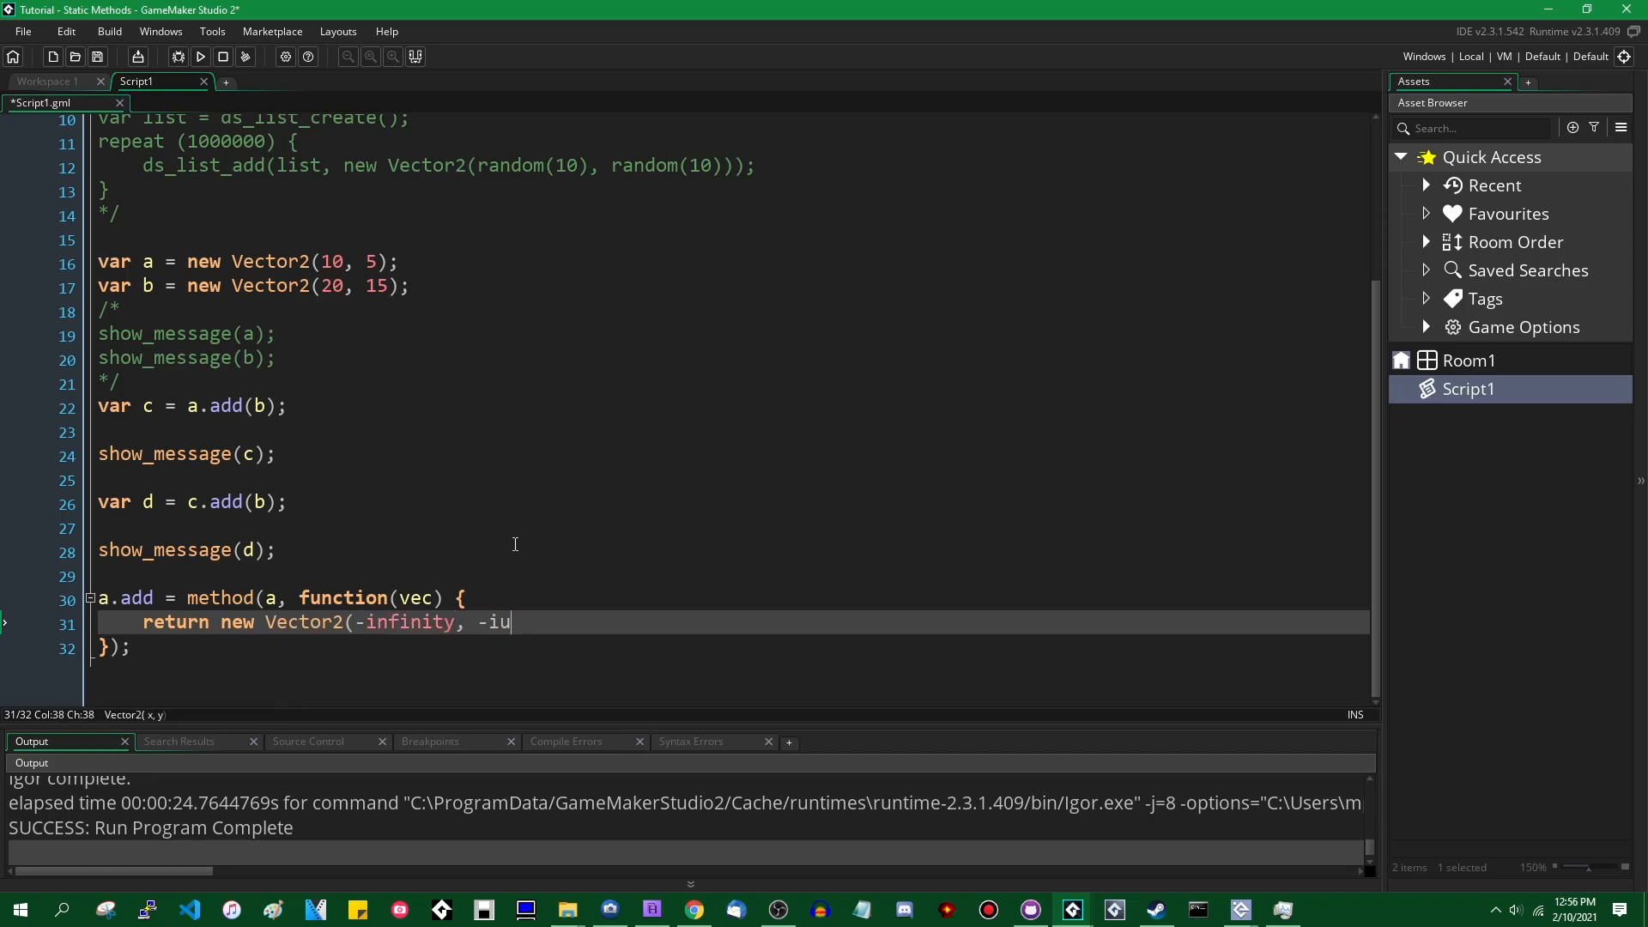
type("nfinity);")
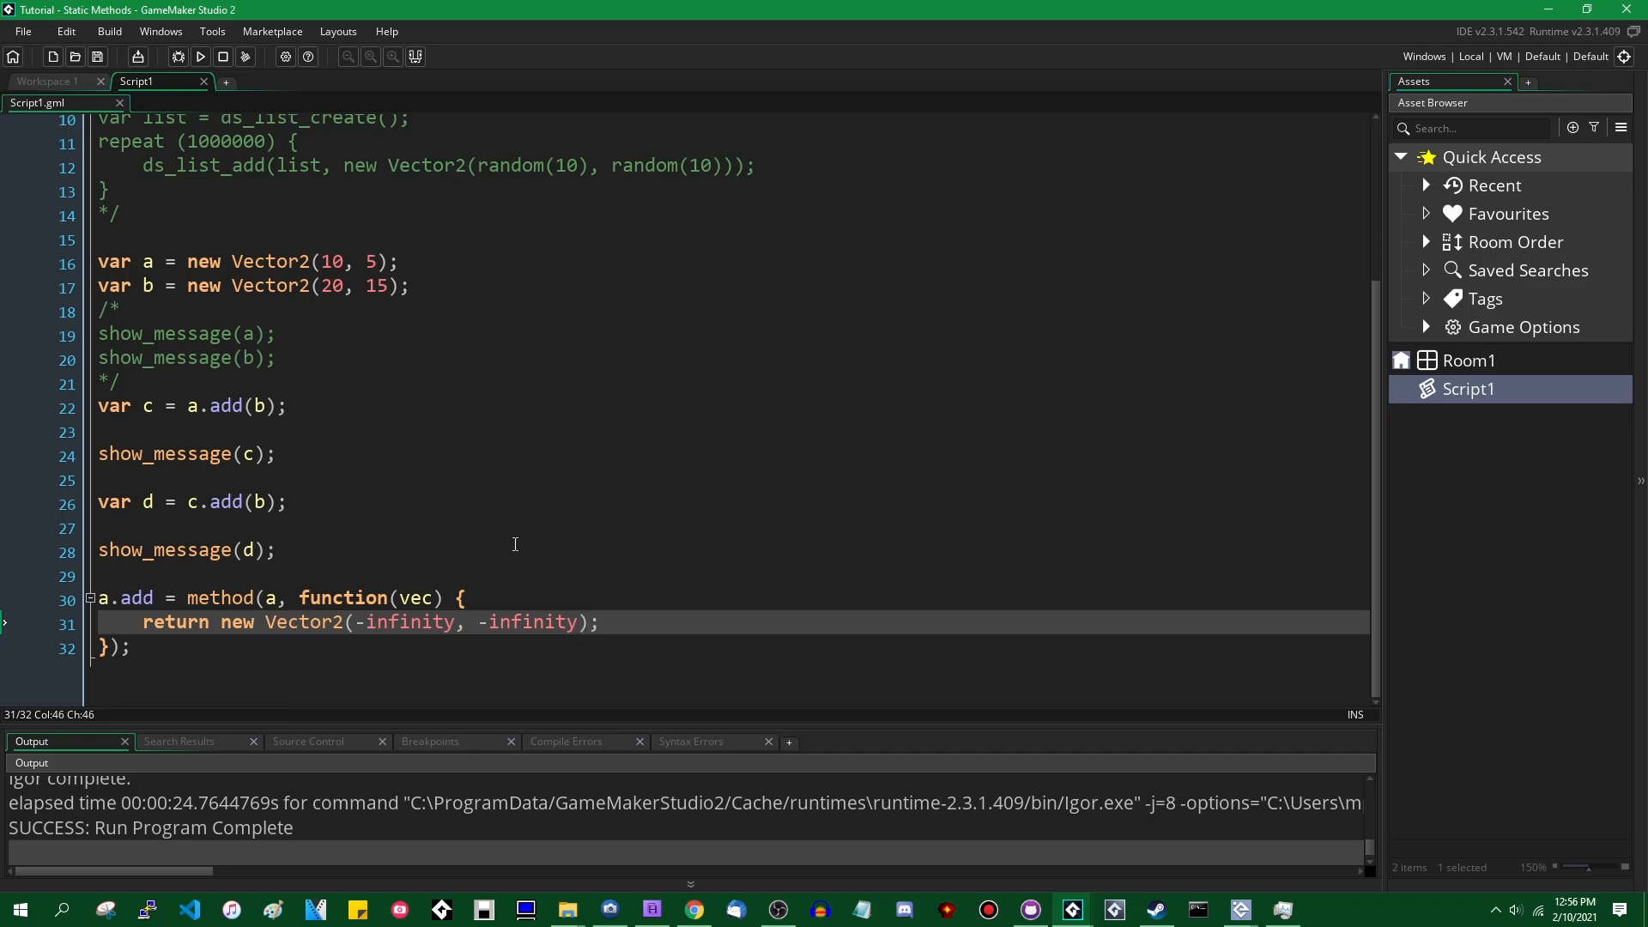
Step: Store a.add(c) in var d and begin a show_message(d) call for it
key("Enter")
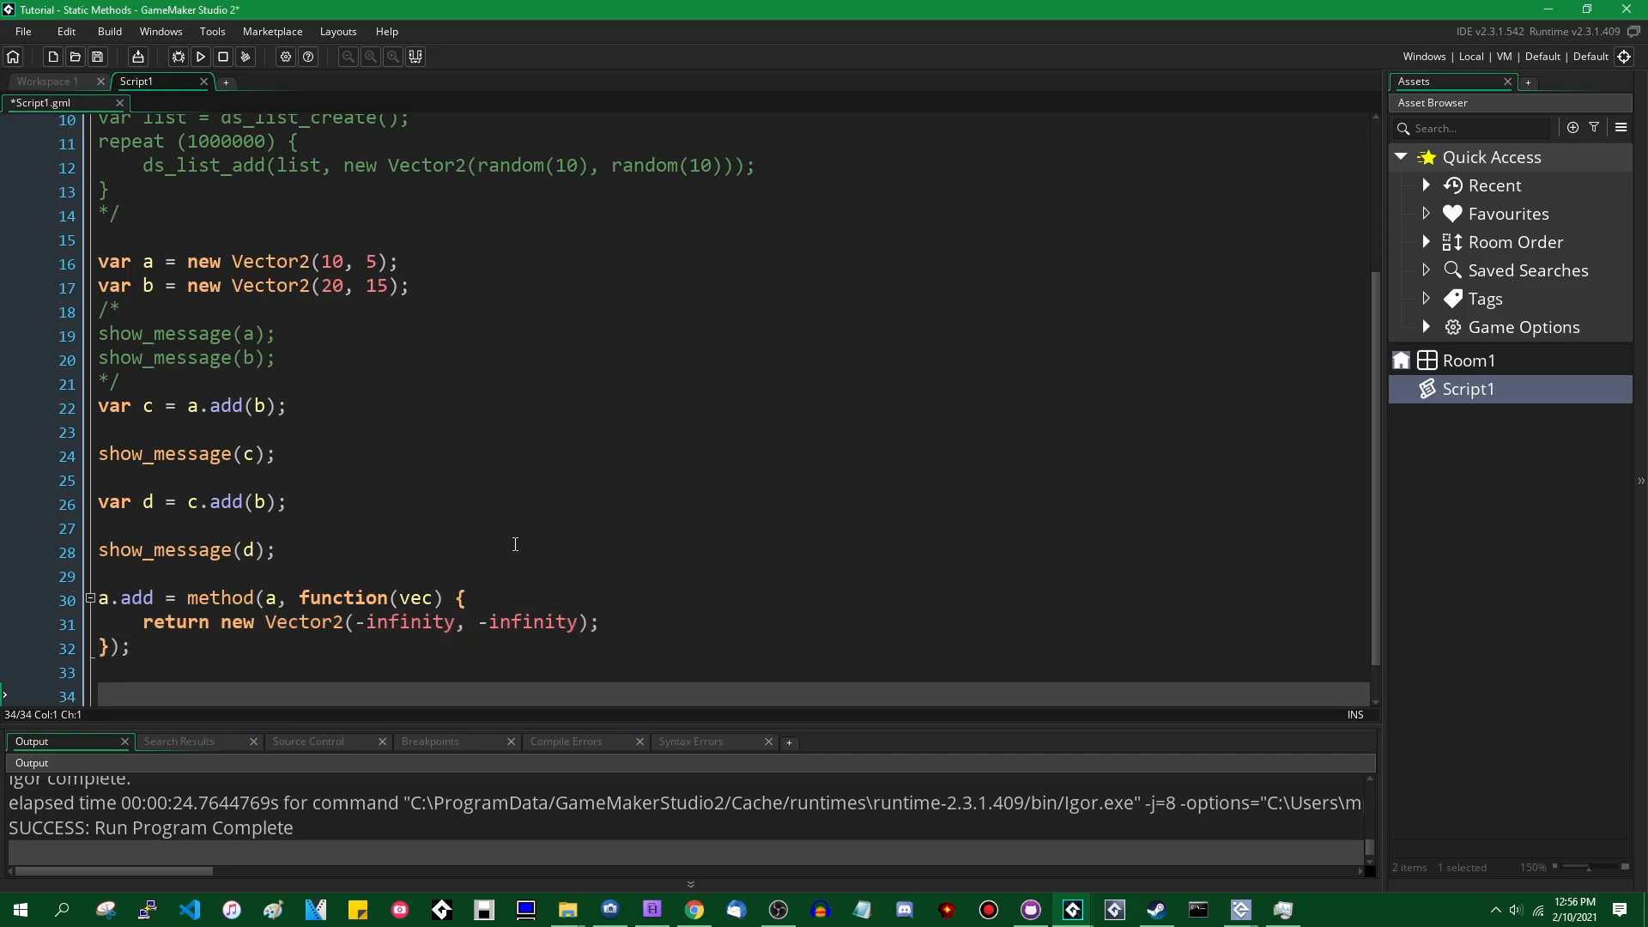
type("var d = a")
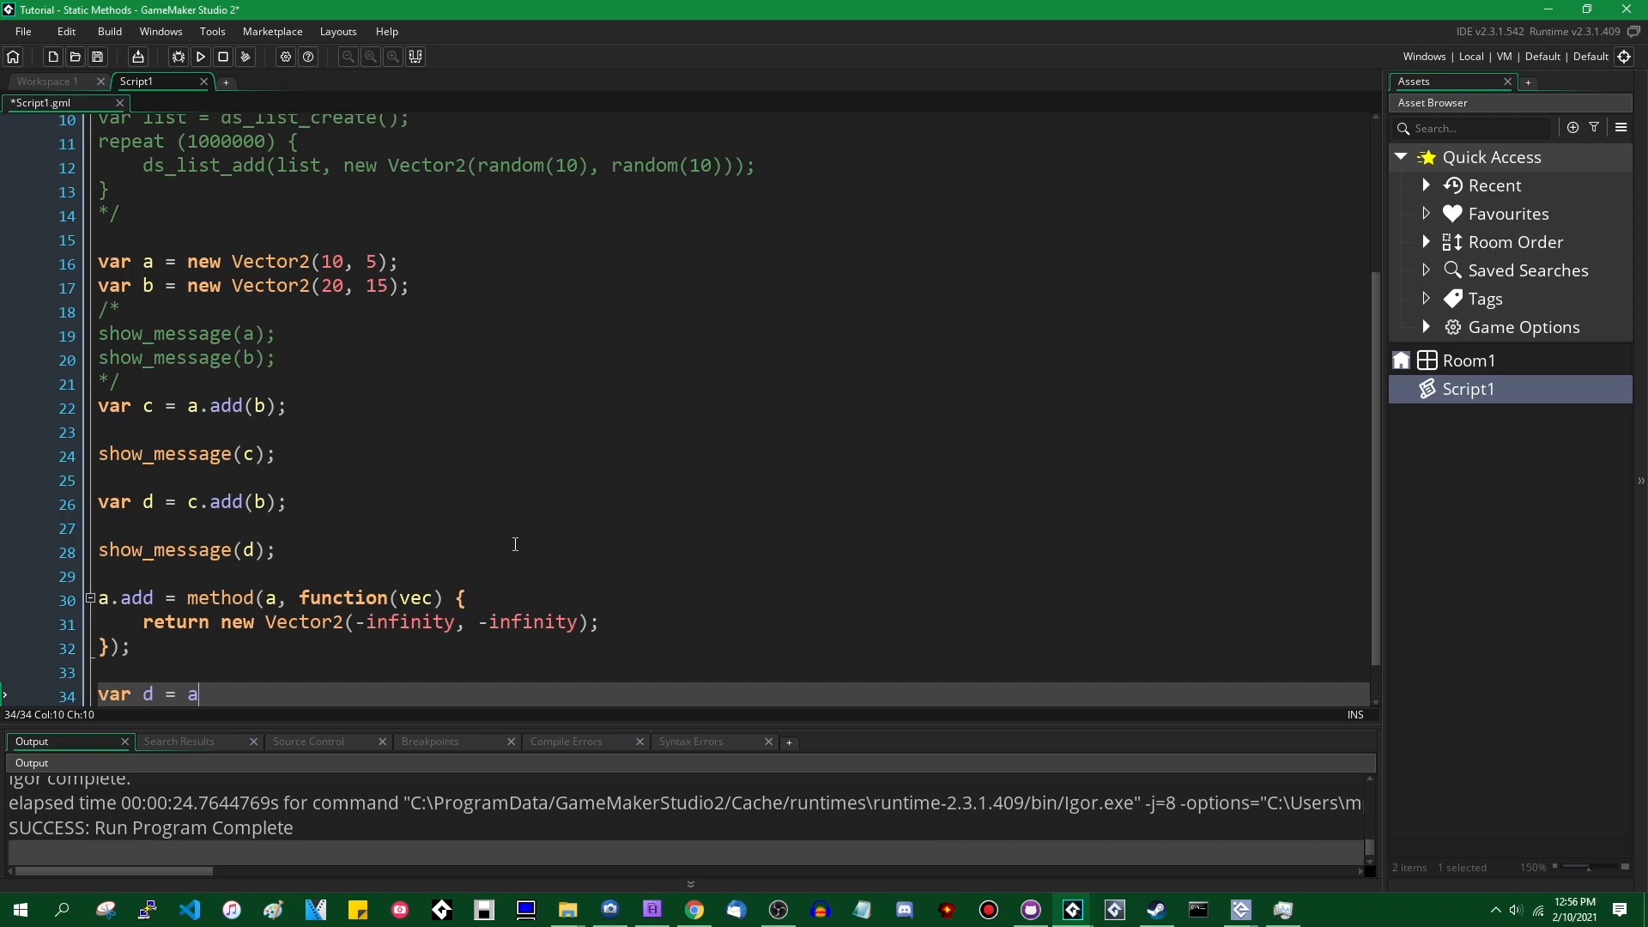
type(".add(c);")
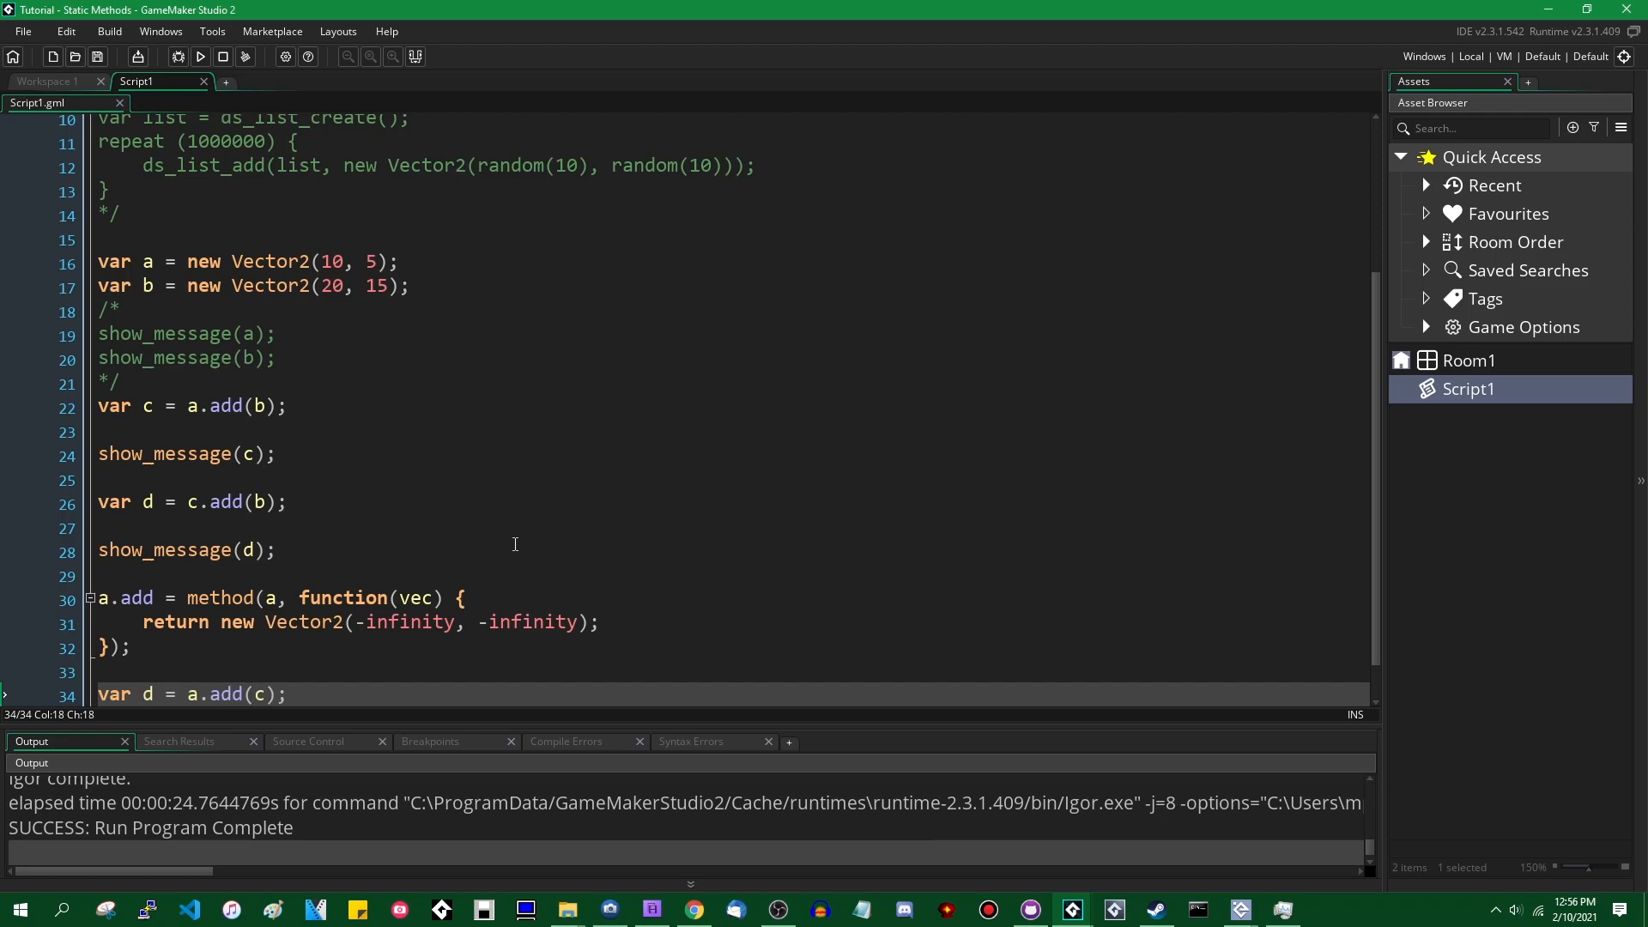
type("show_messa")
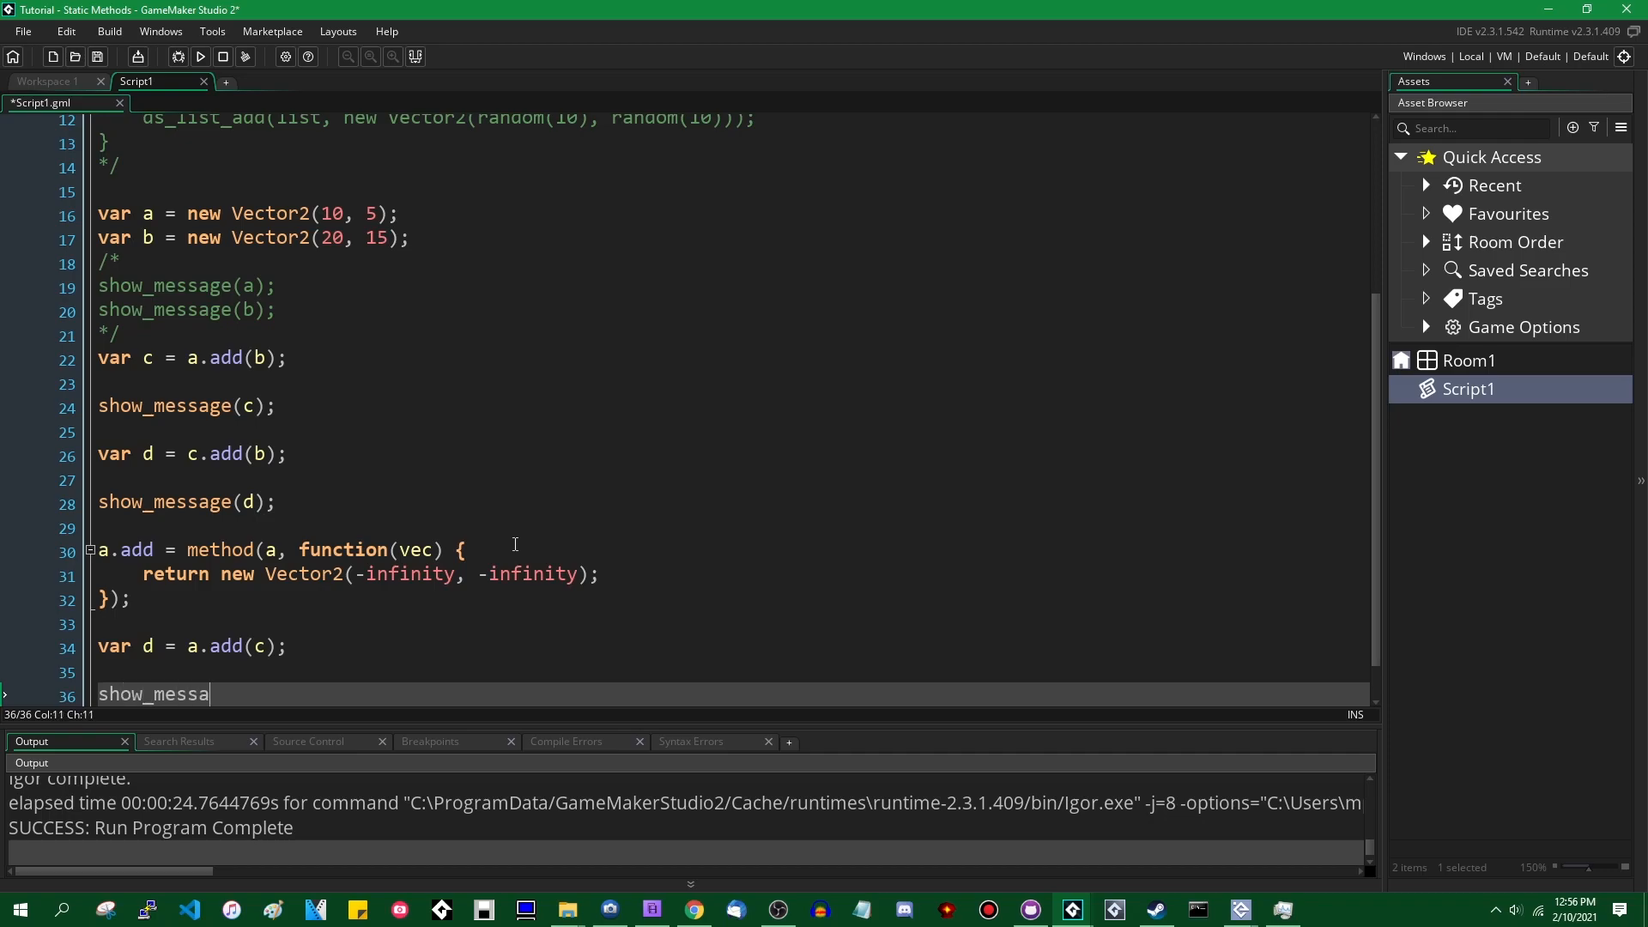
type("ge(d0:")
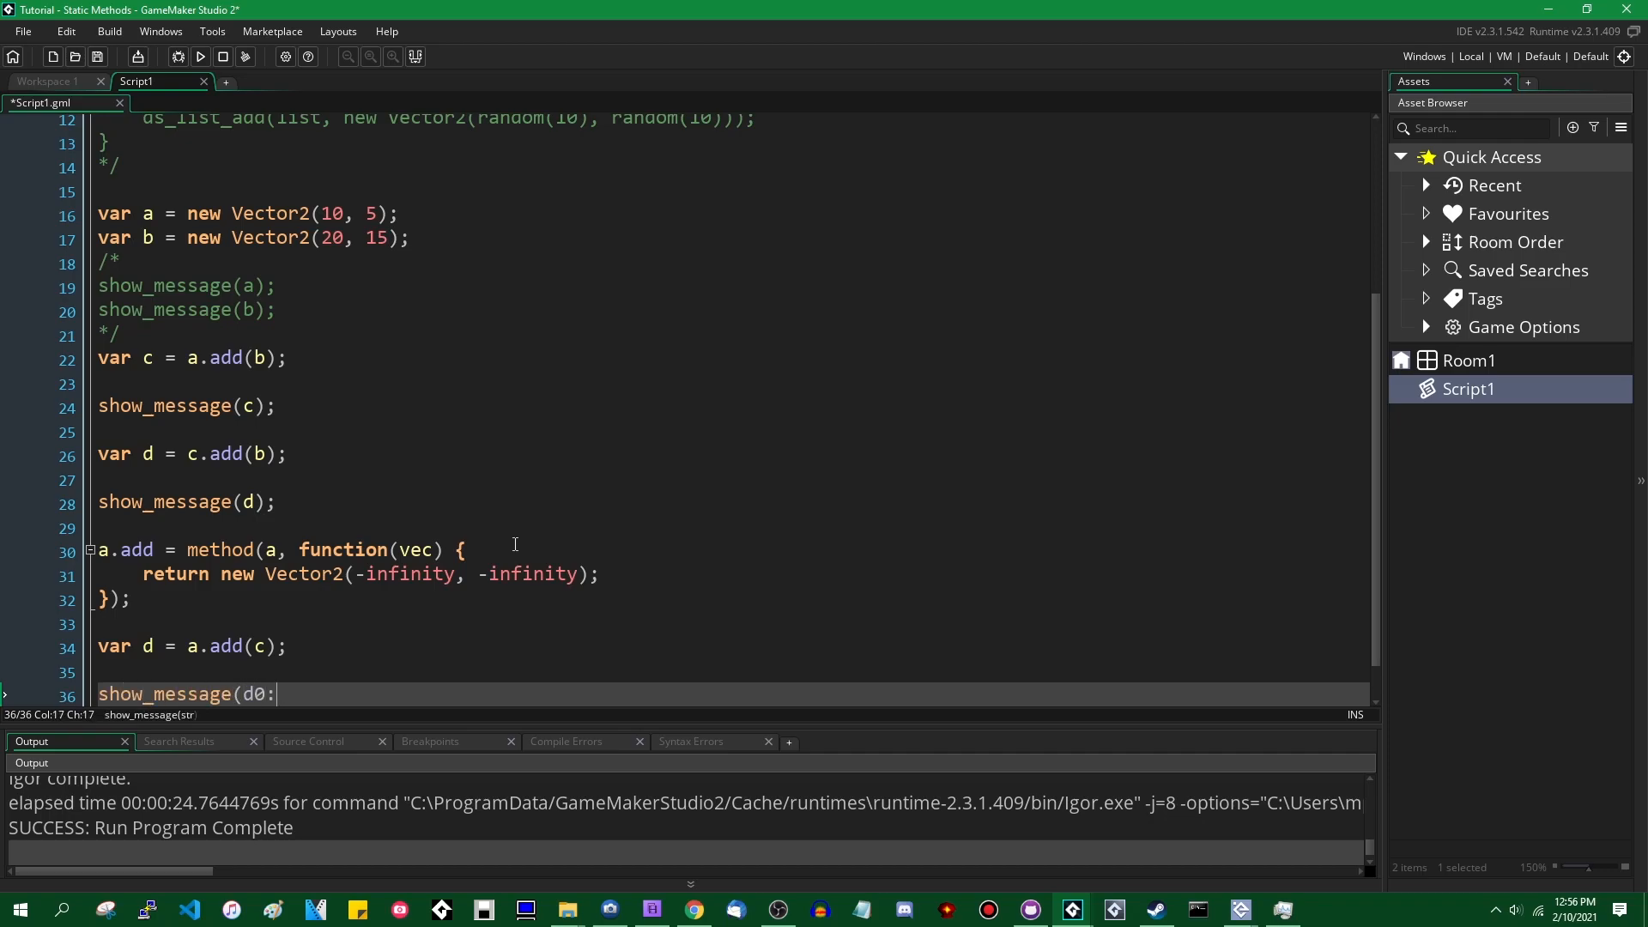
Step: Run and dismiss the results: x 30 y 20, x 50 y 35, then -inf, -inf from the override
left_click(177, 57)
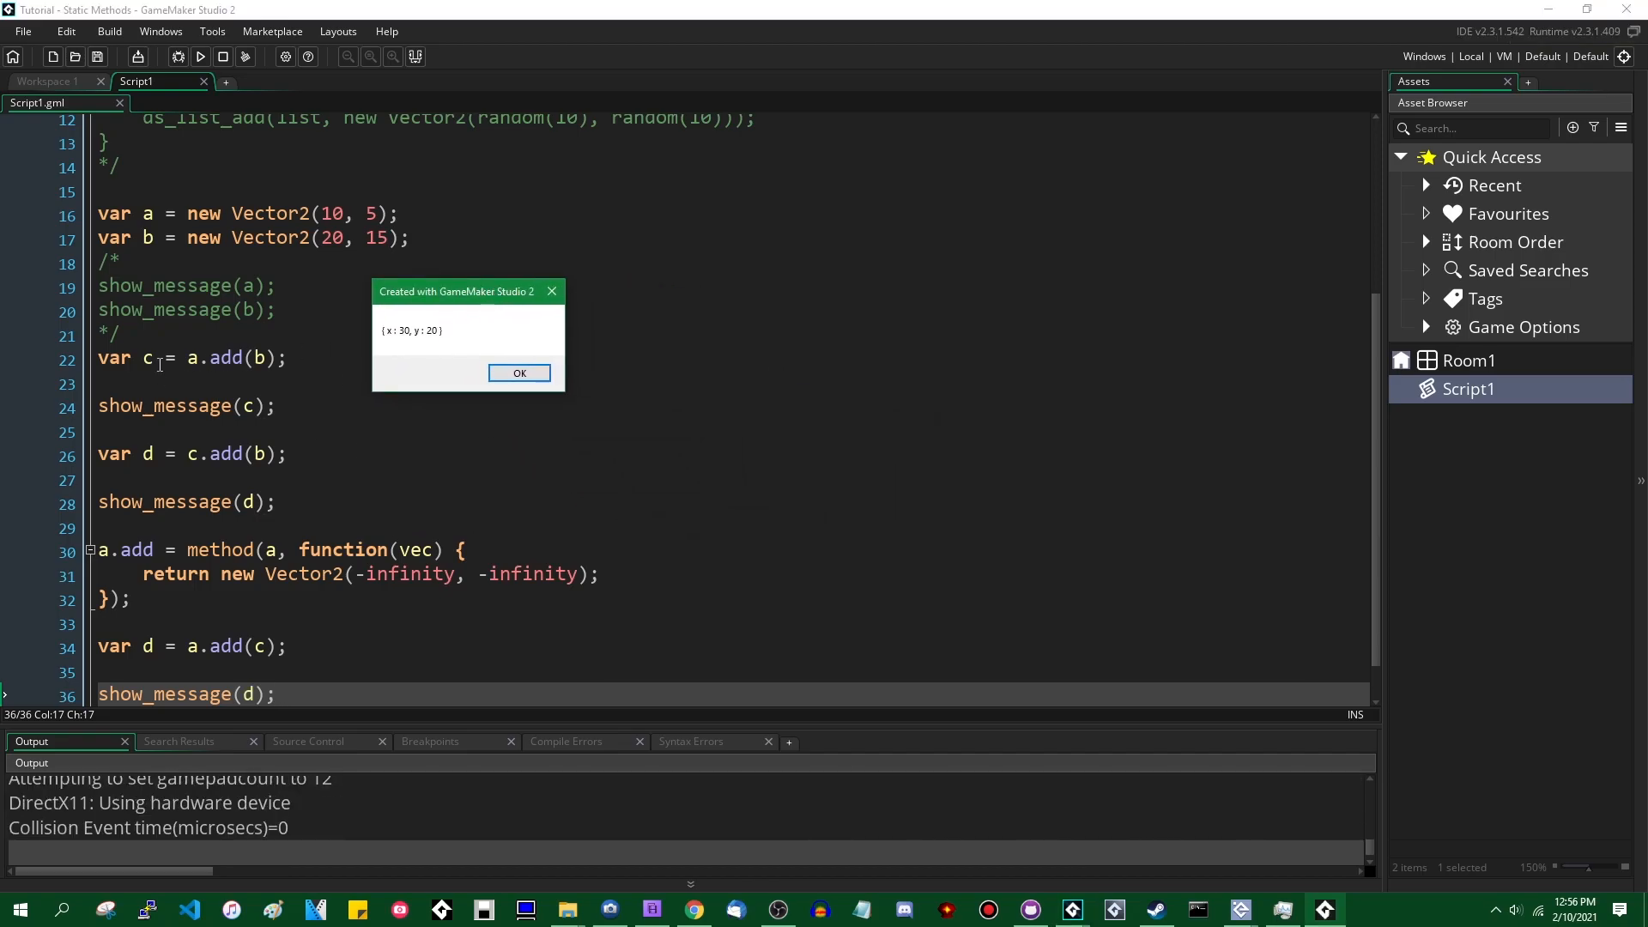
left_click(518, 373)
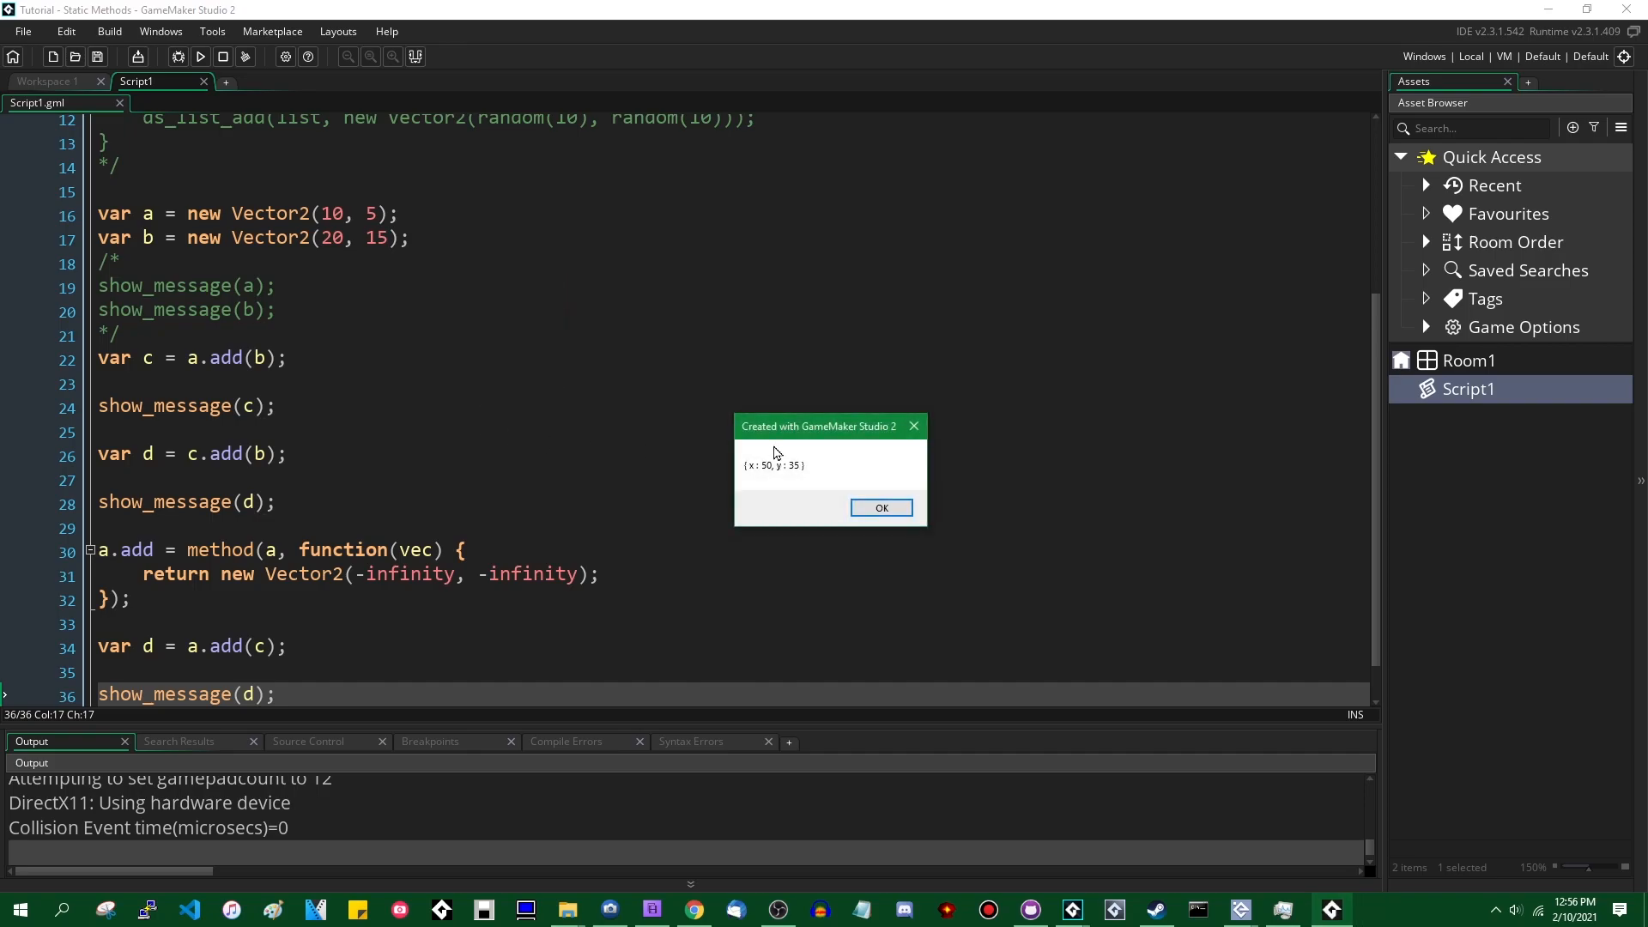
left_click(880, 508)
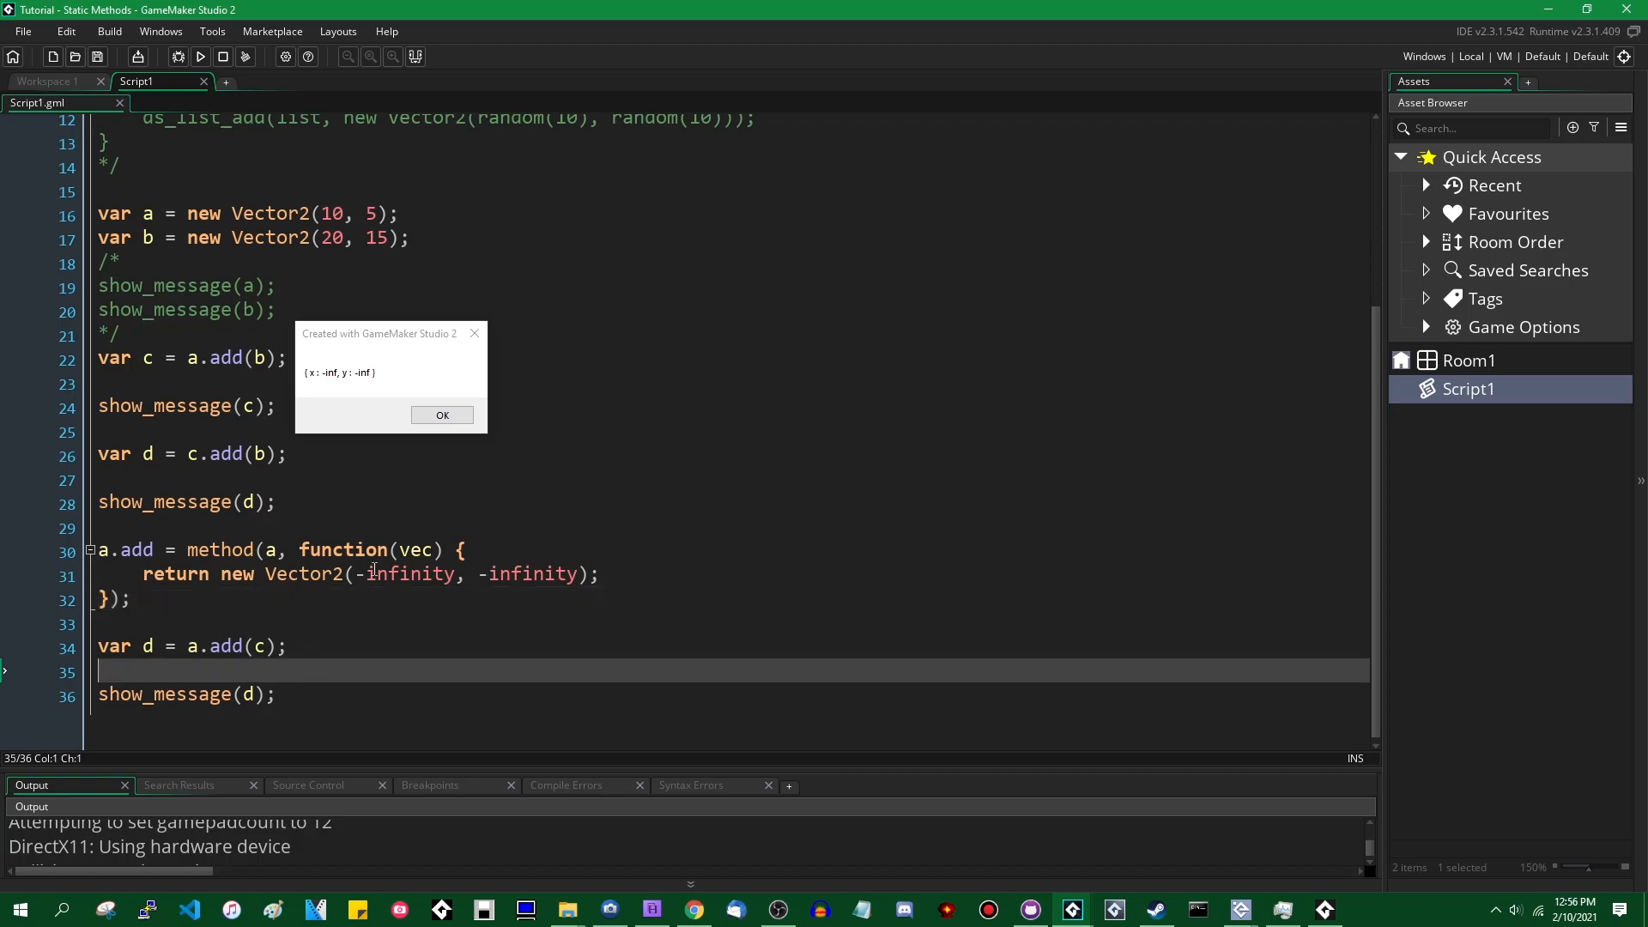
left_click(441, 413)
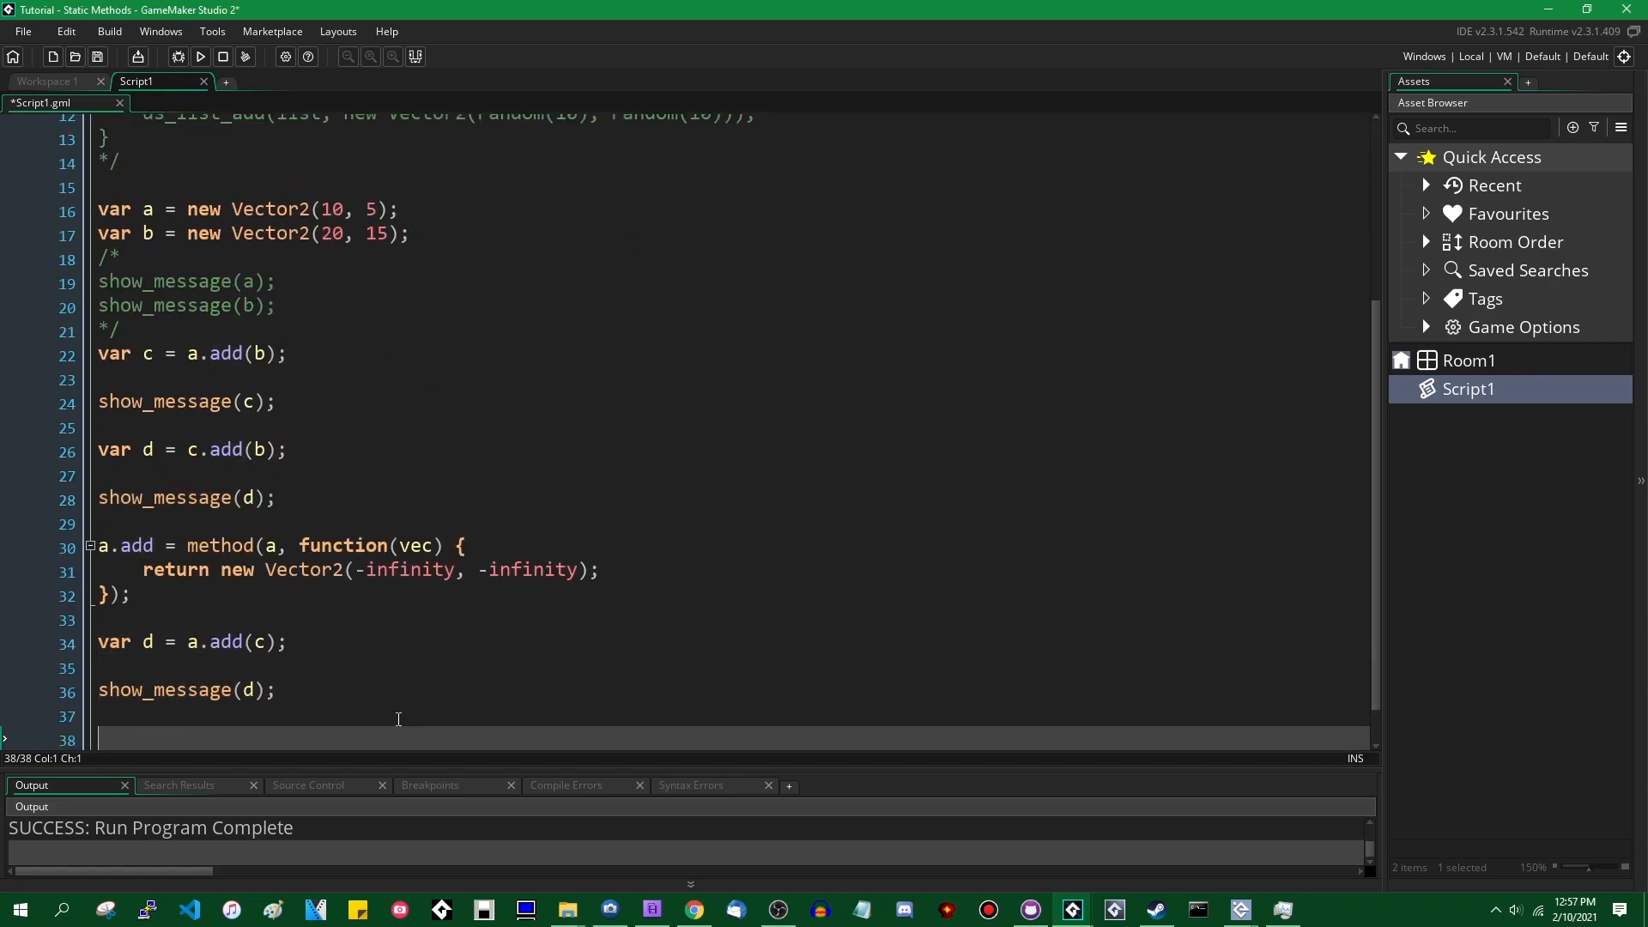
Step: Write var e = c.add(b); and show_message(e); then select add in the a.add override
type("var e =")
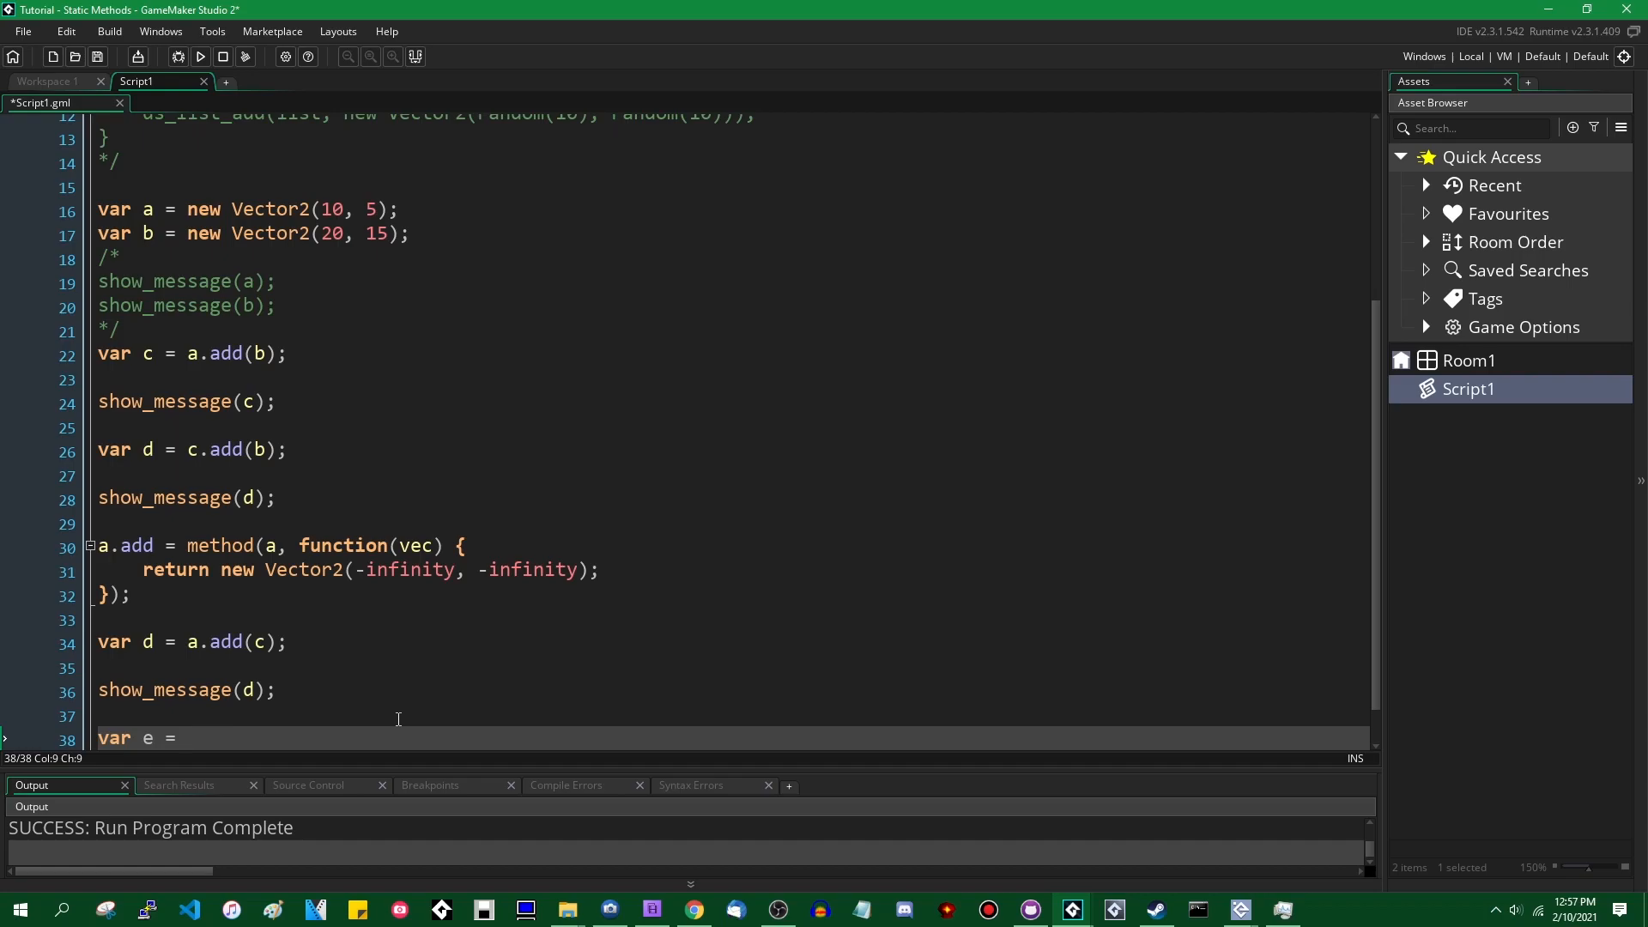
type("c.add(b")
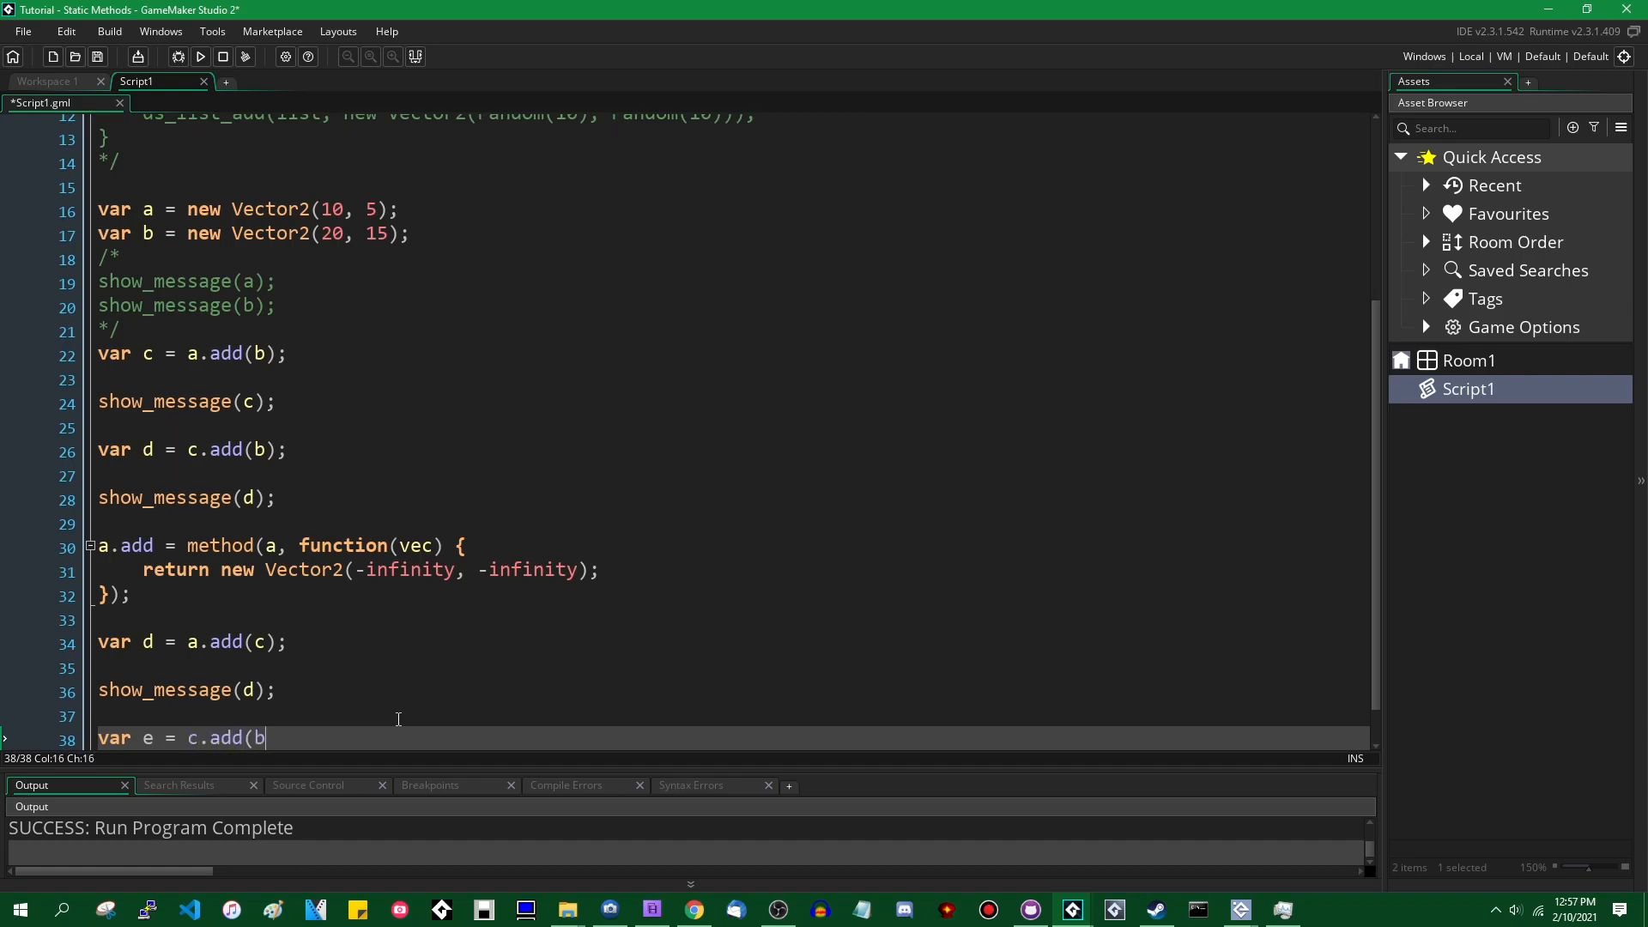
type(");")
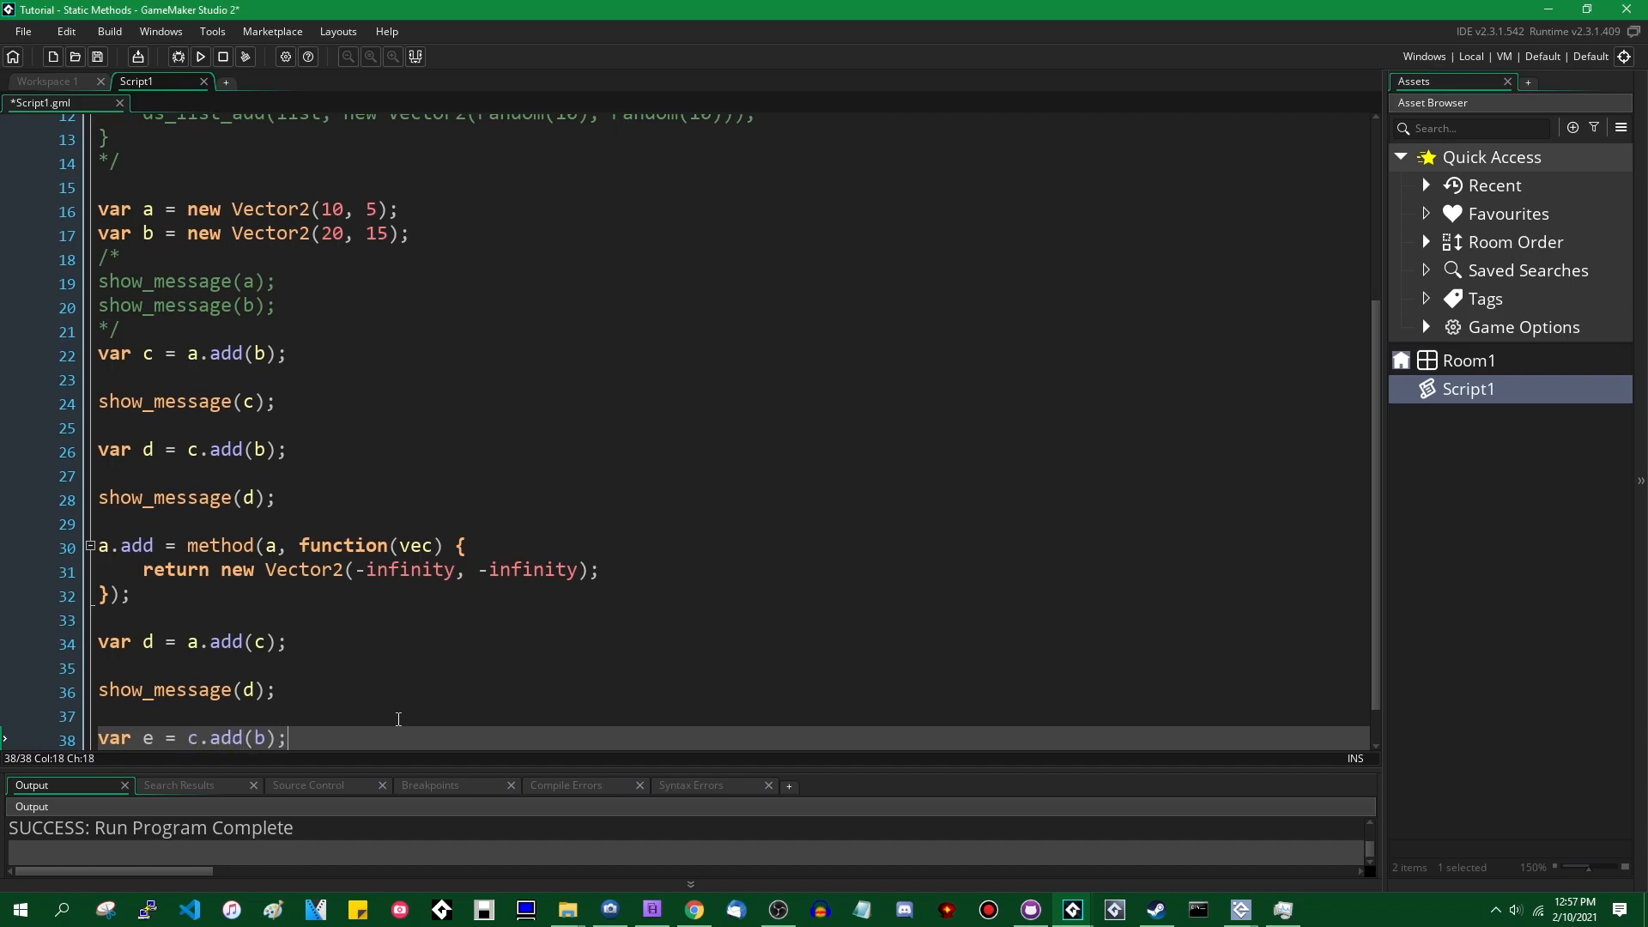
type("show_message(")
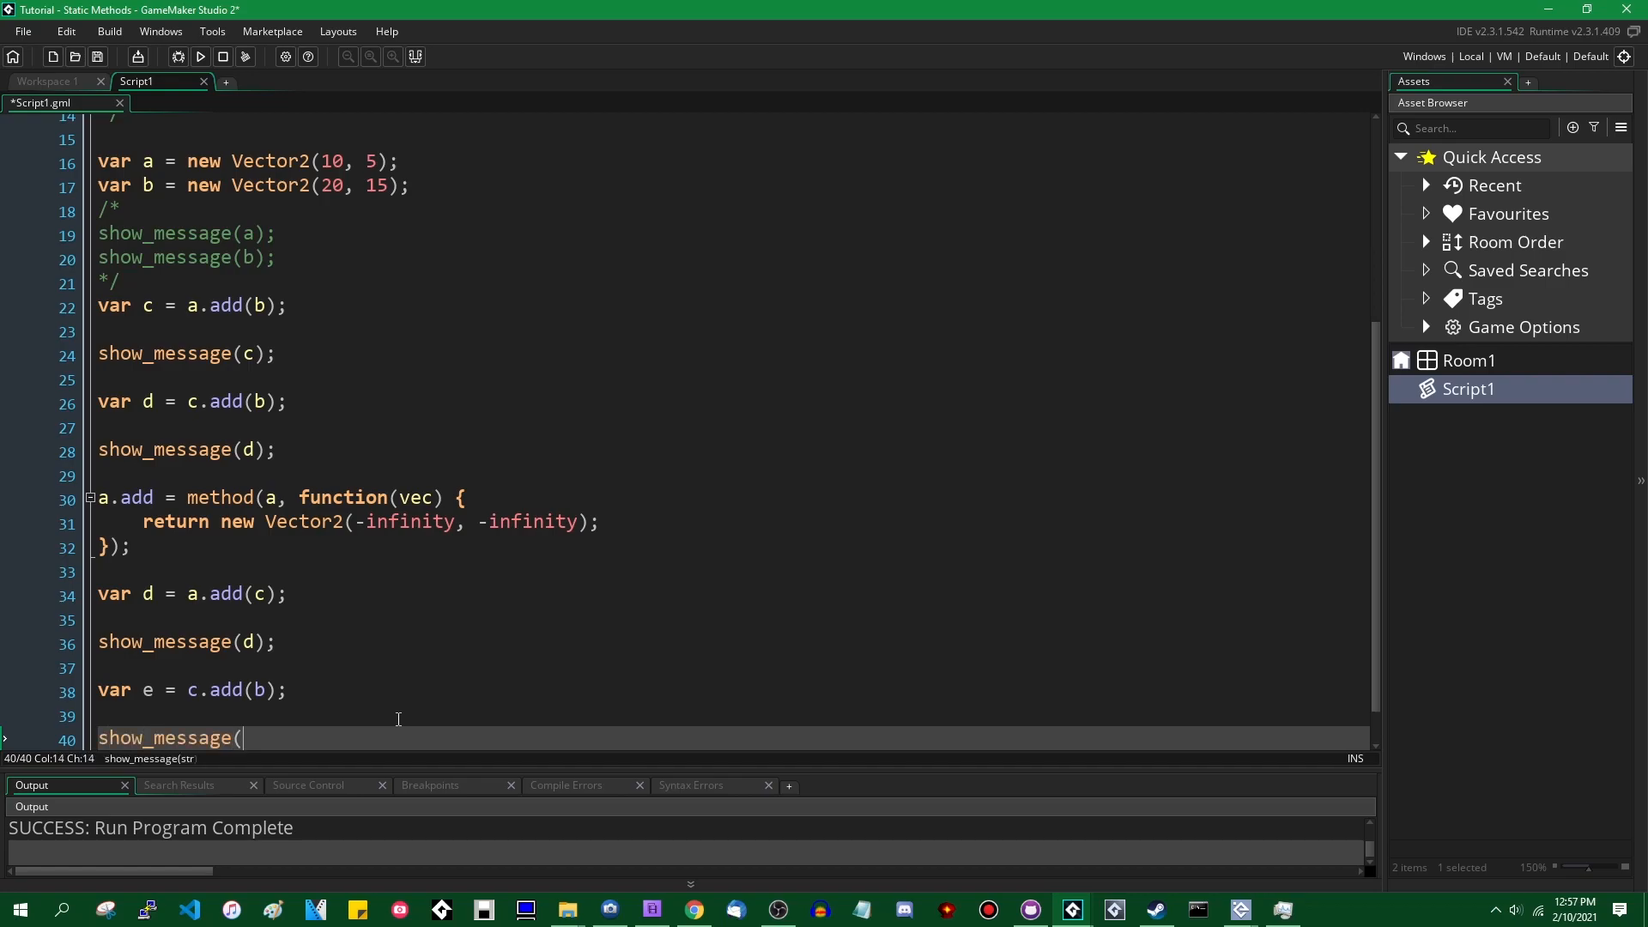
type("e);")
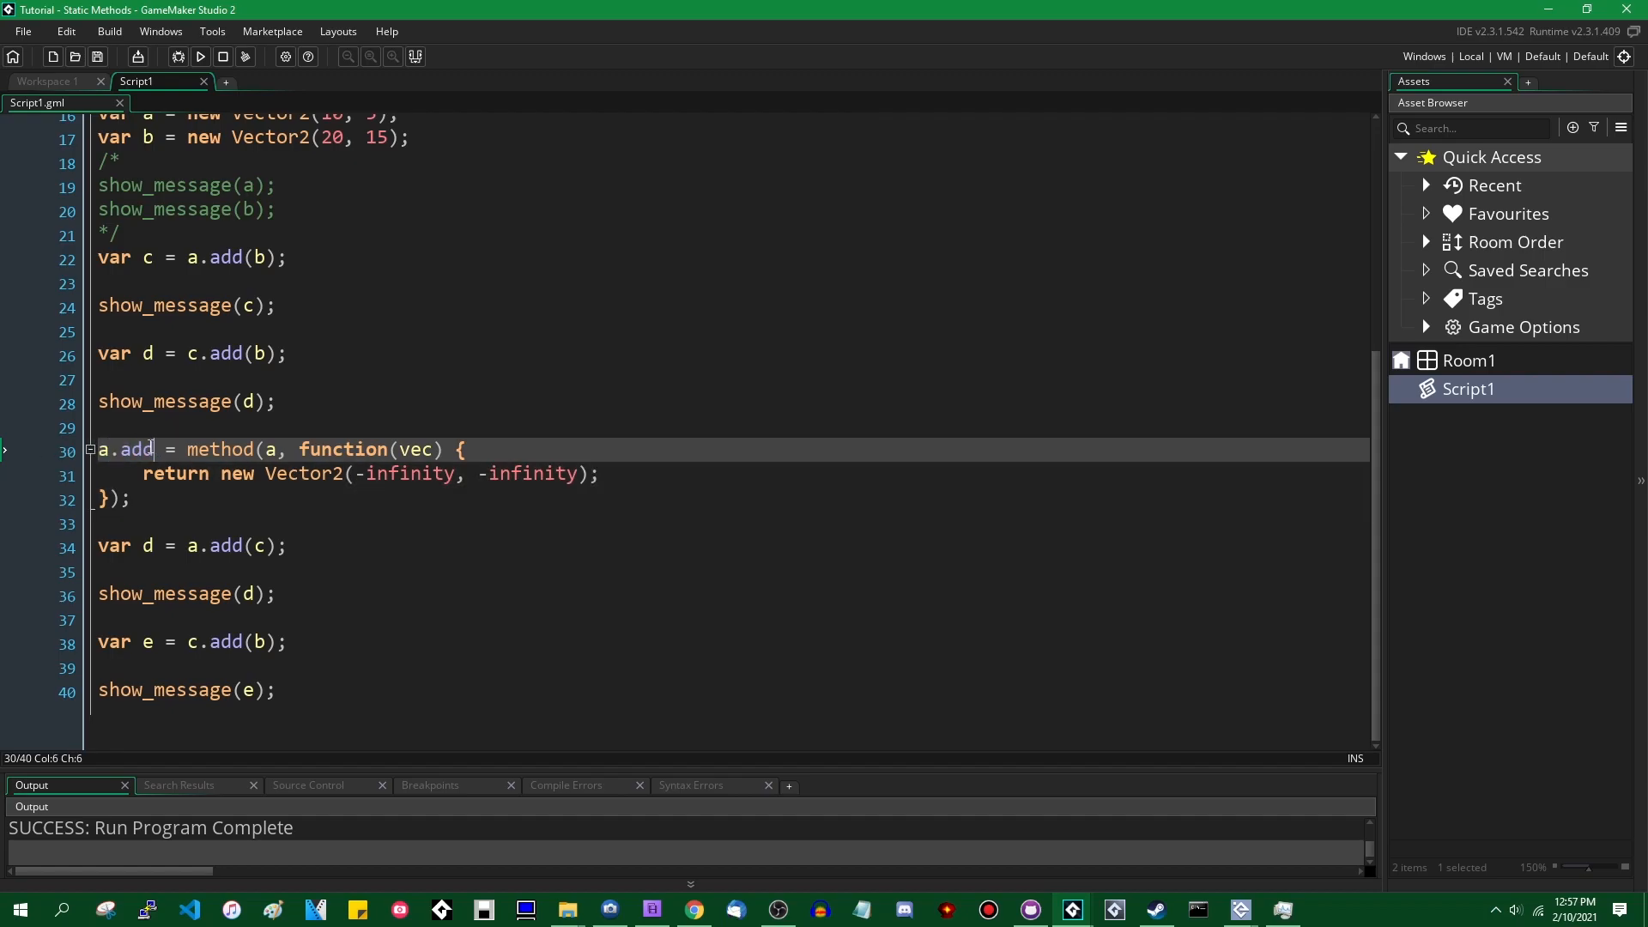
double_click(134, 448)
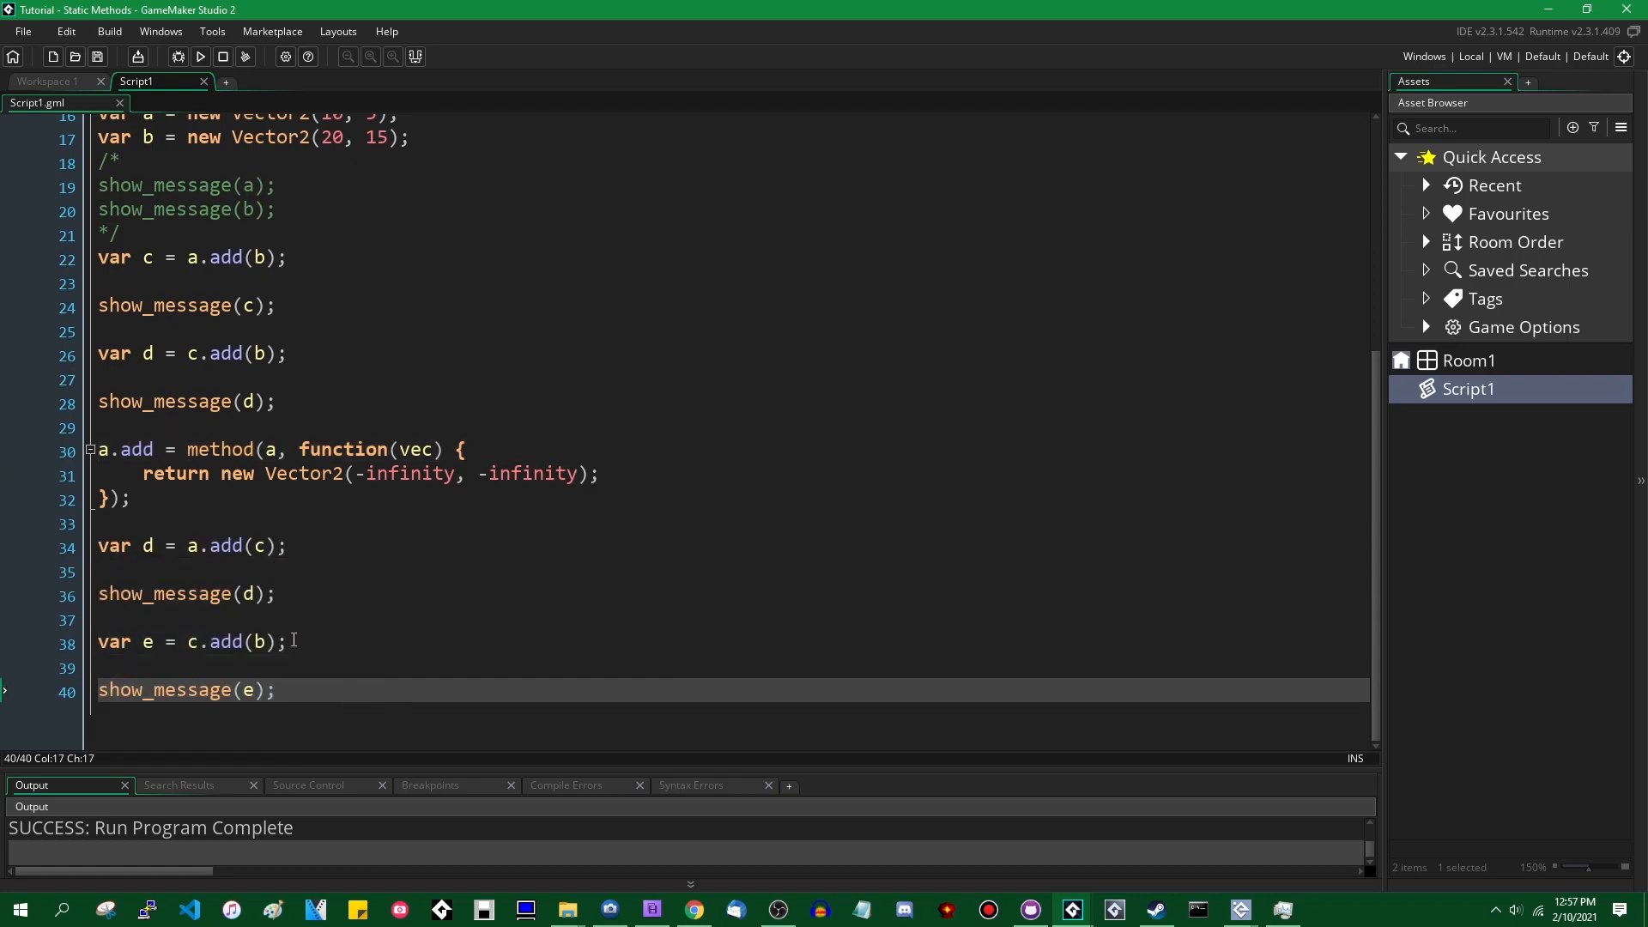
Step: Run, dismiss x 30 y 20 and -inf, then compare the x 50, y 35 message against the c.add(b) line
left_click(199, 56)
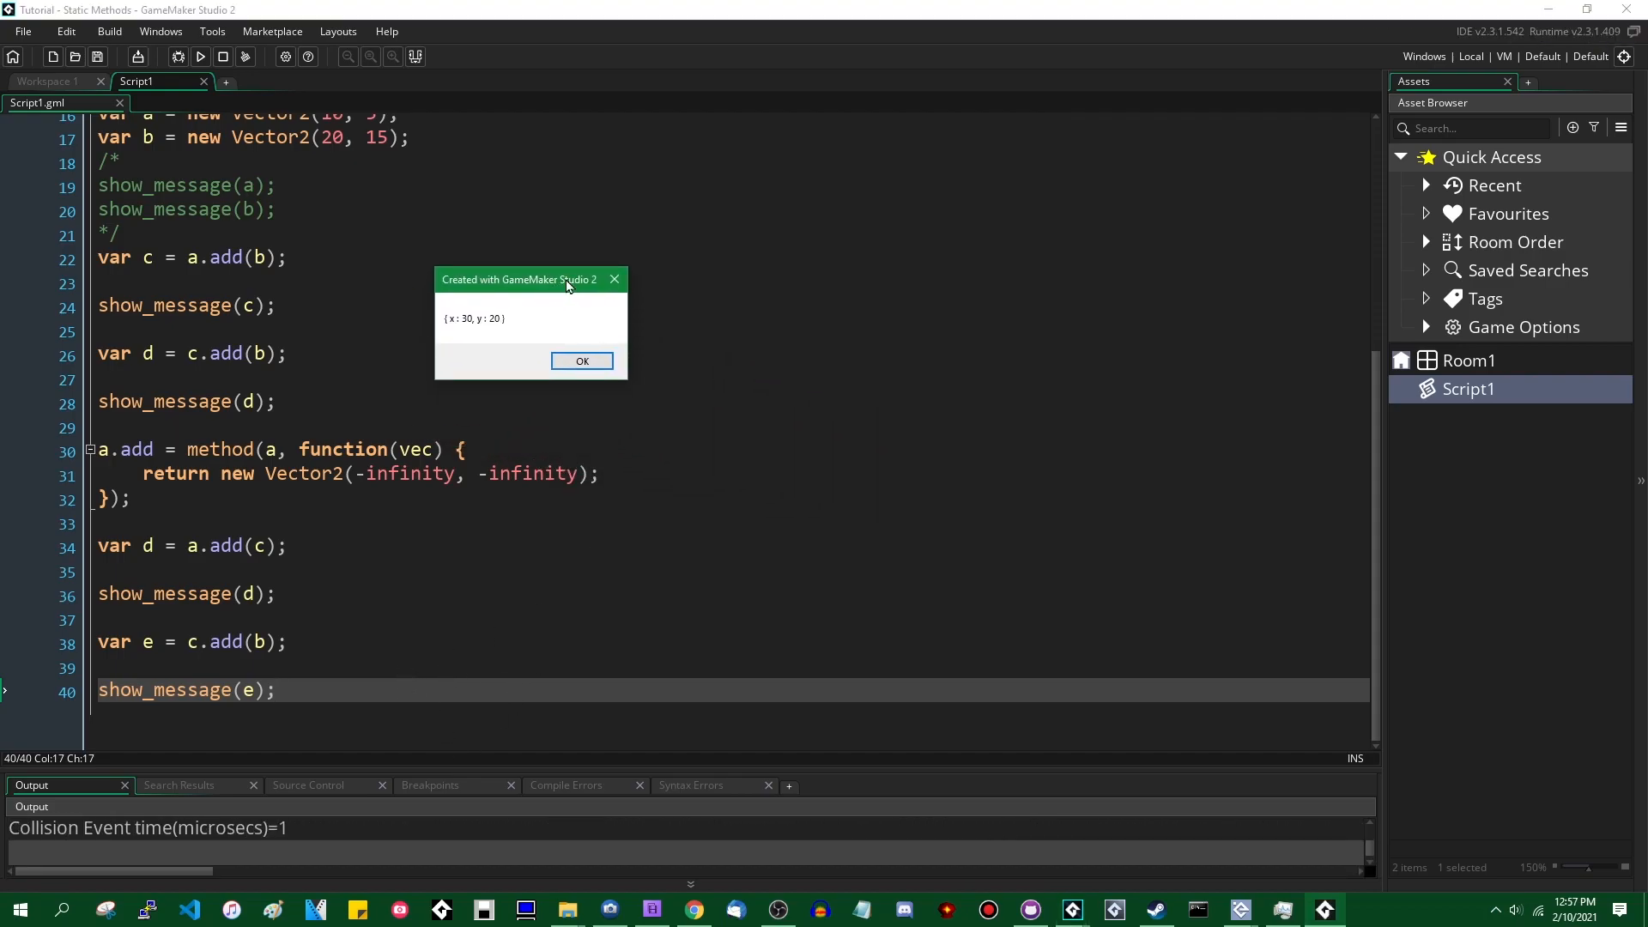
left_click(582, 360)
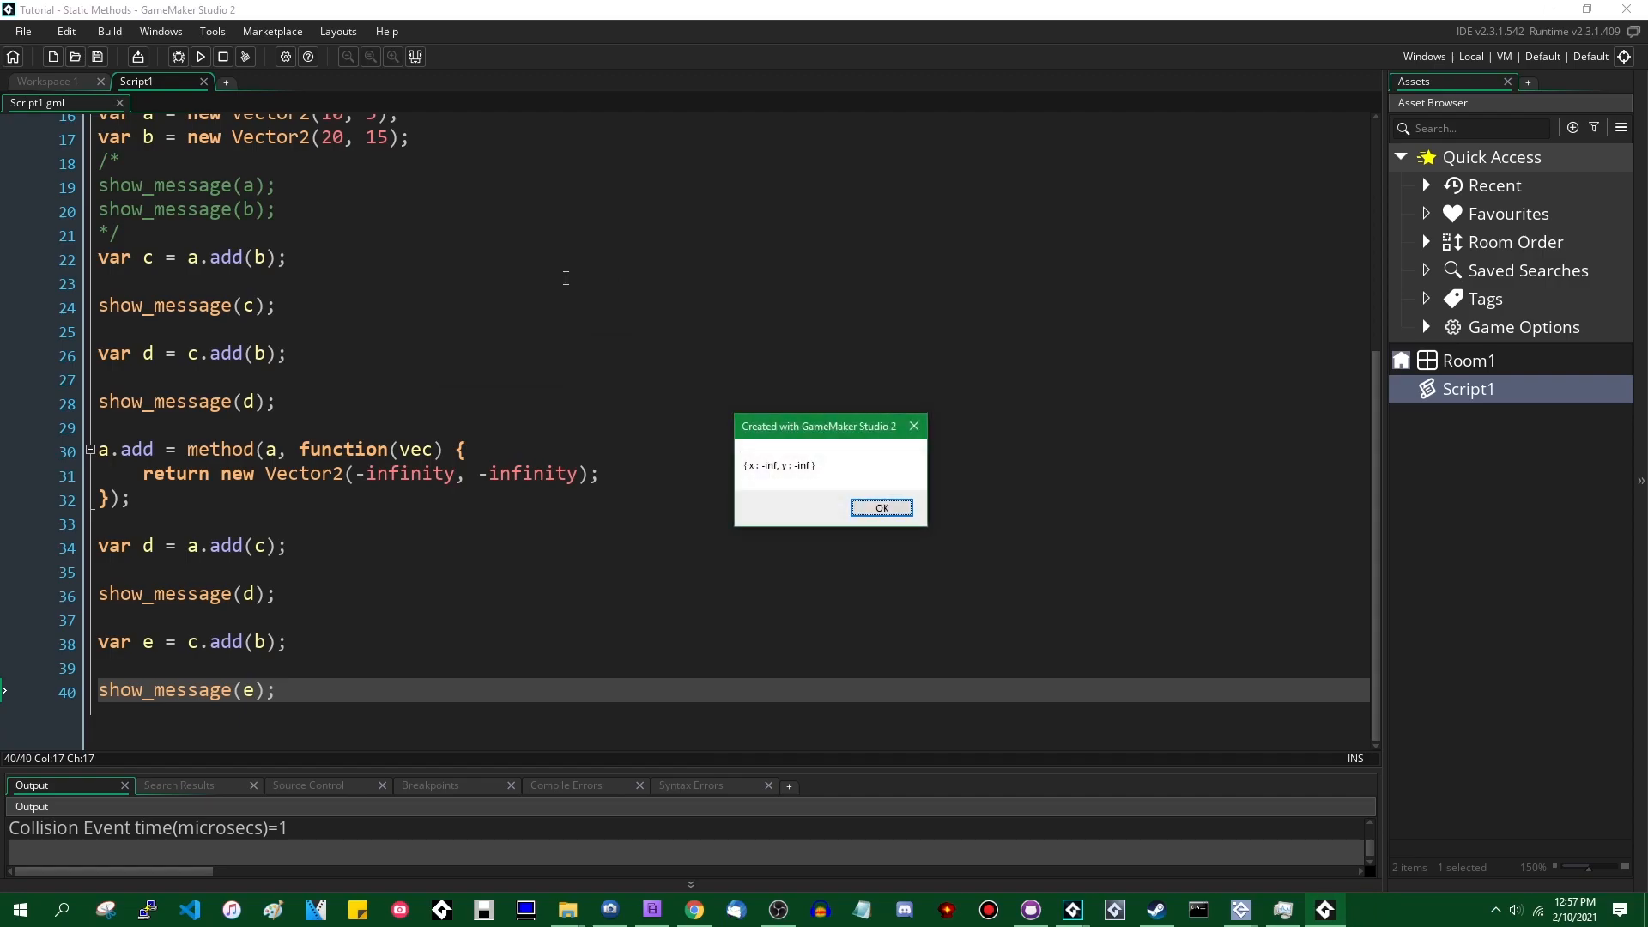
left_click(881, 508)
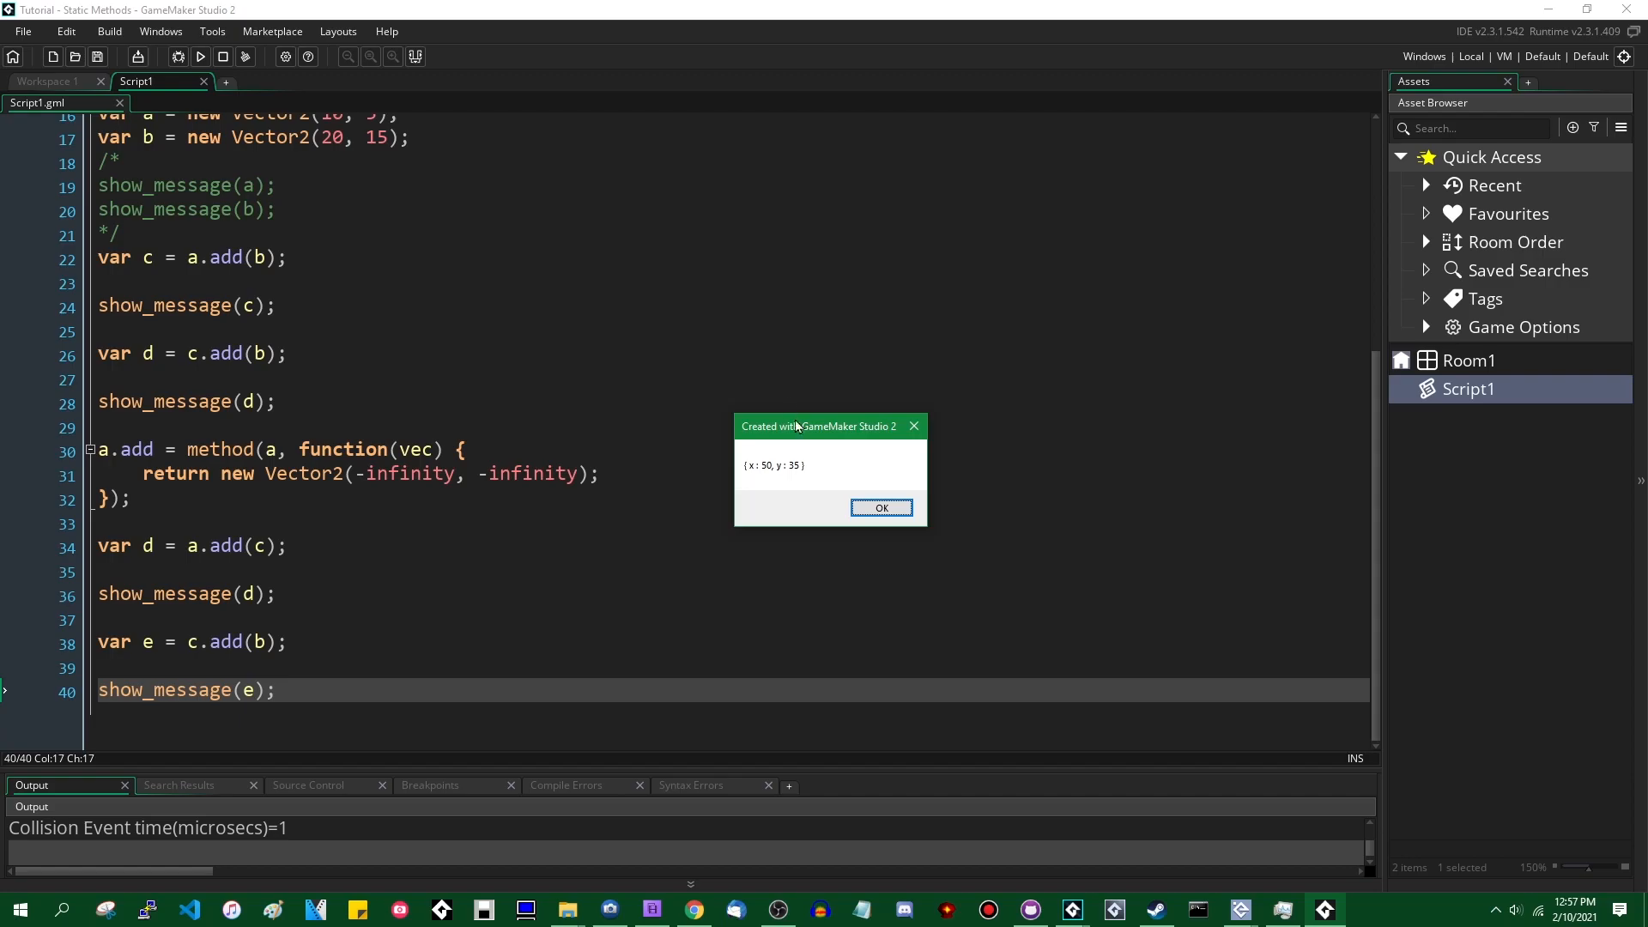
left_click_drag(821, 425, 221, 503)
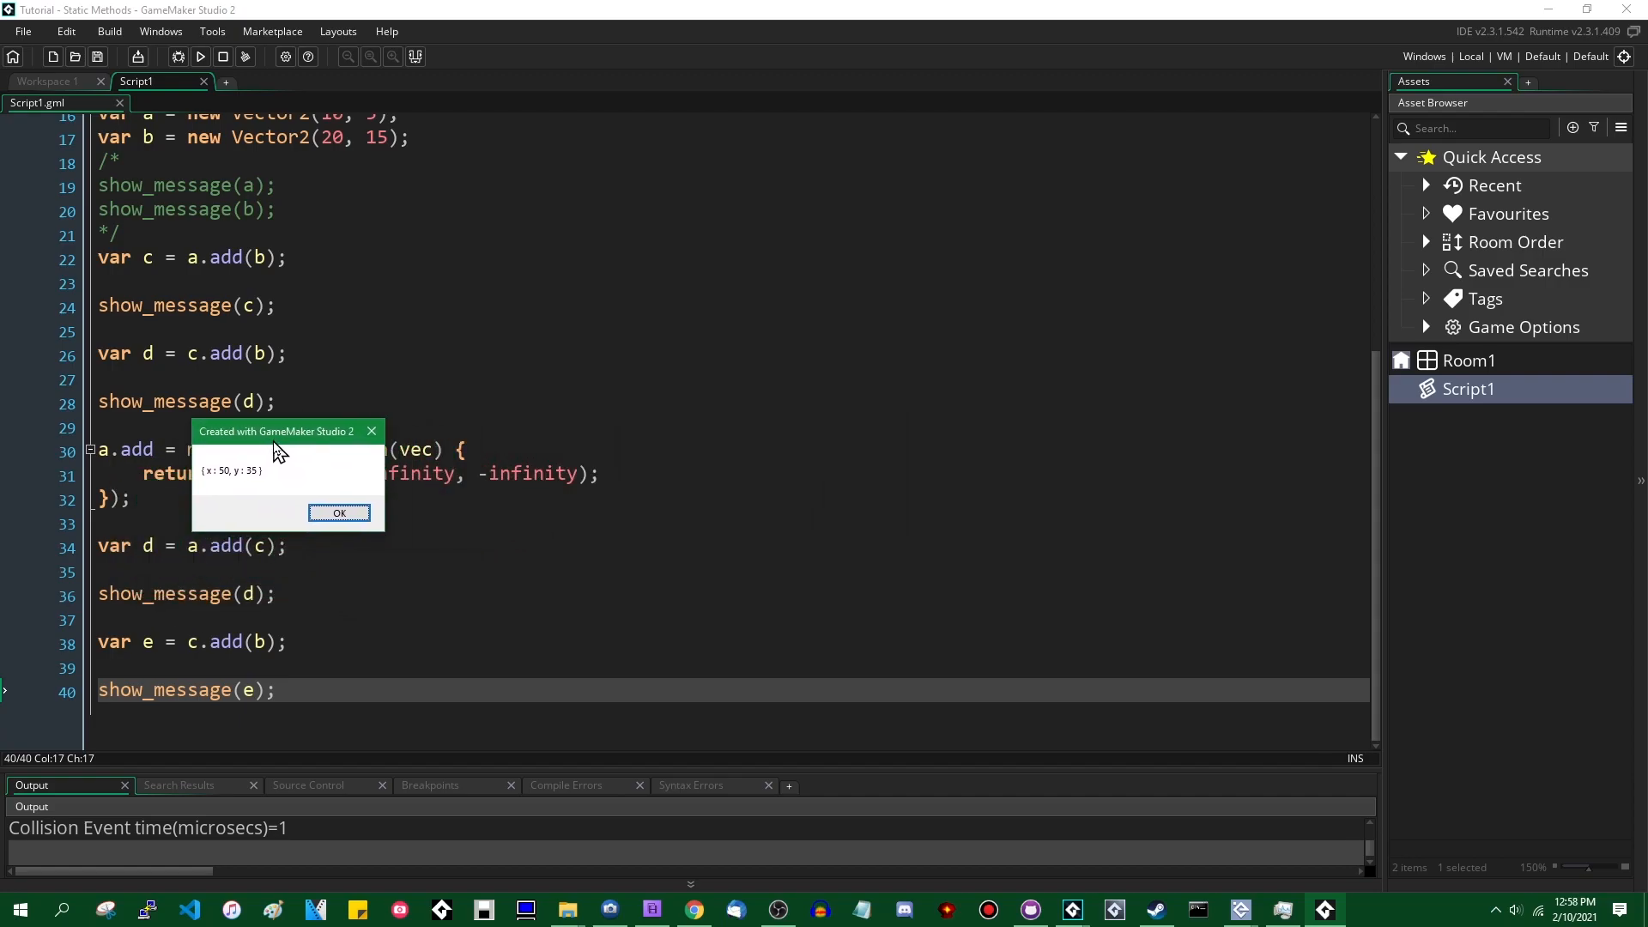
left_click_drag(277, 431, 266, 429)
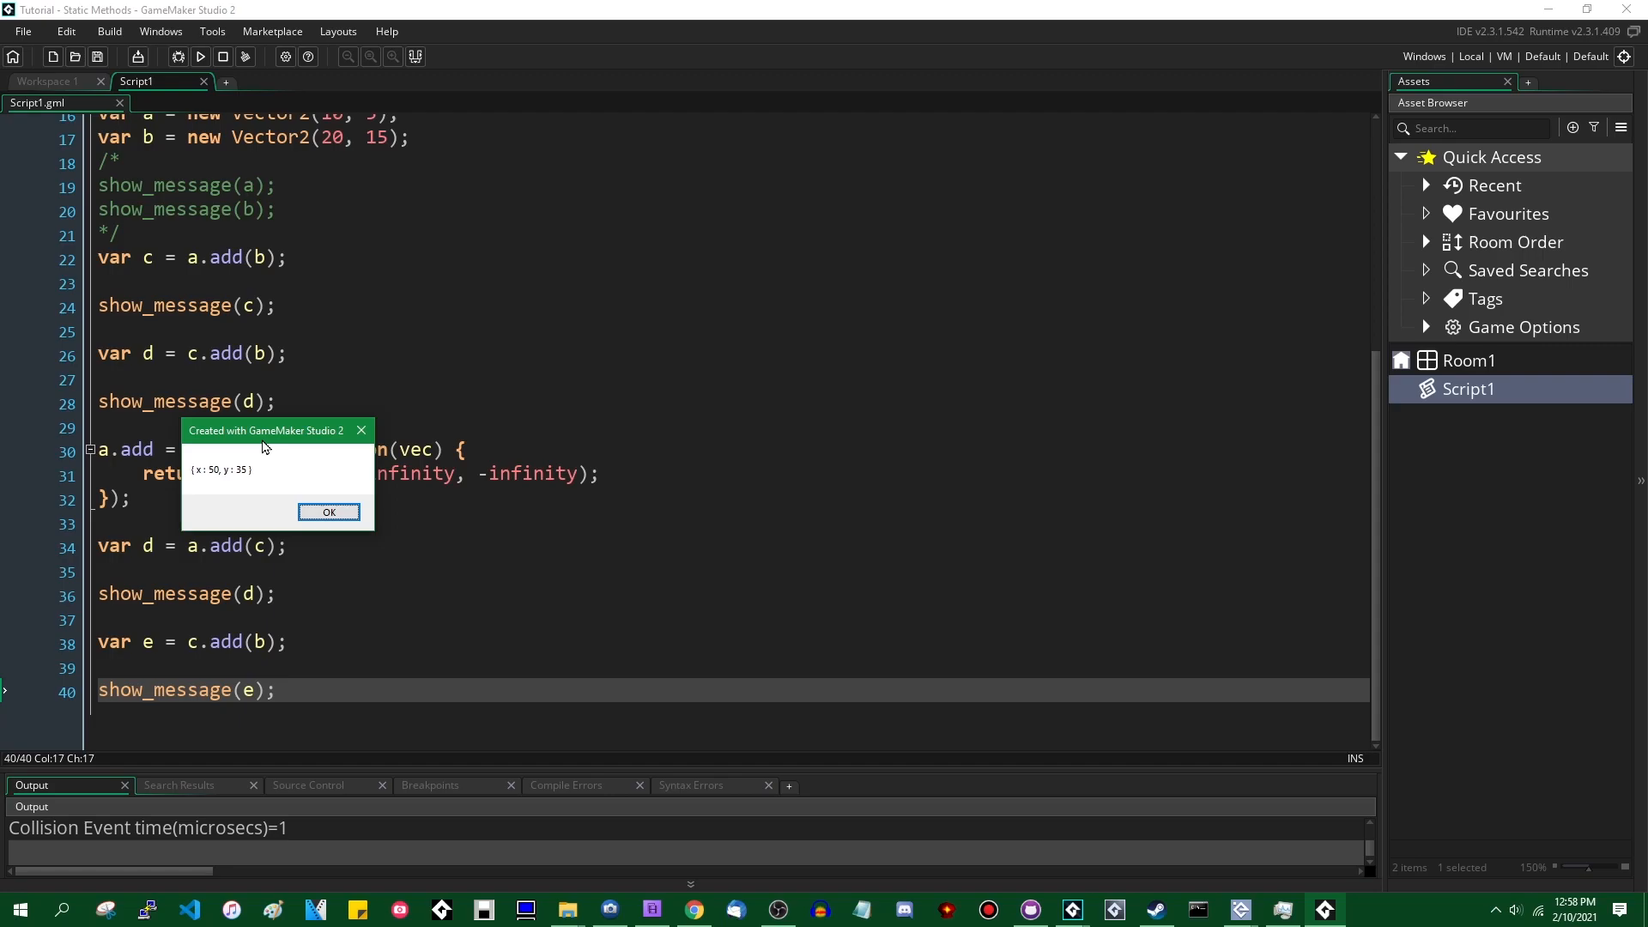
mouse_move(280, 461)
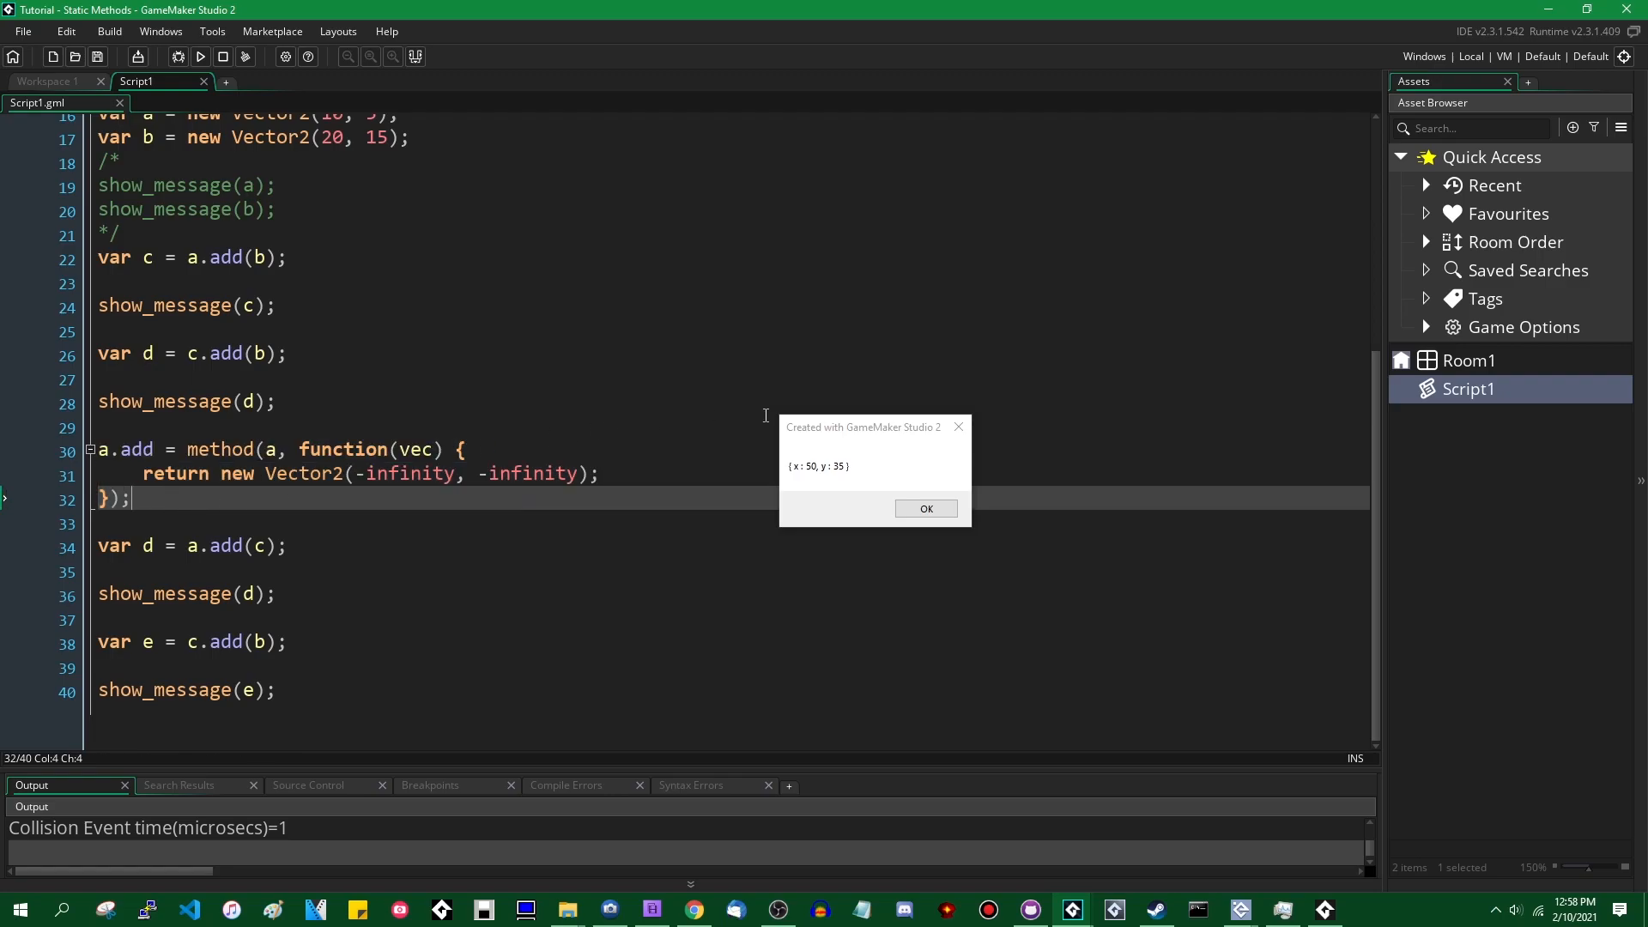
left_click_drag(862, 427, 434, 496)
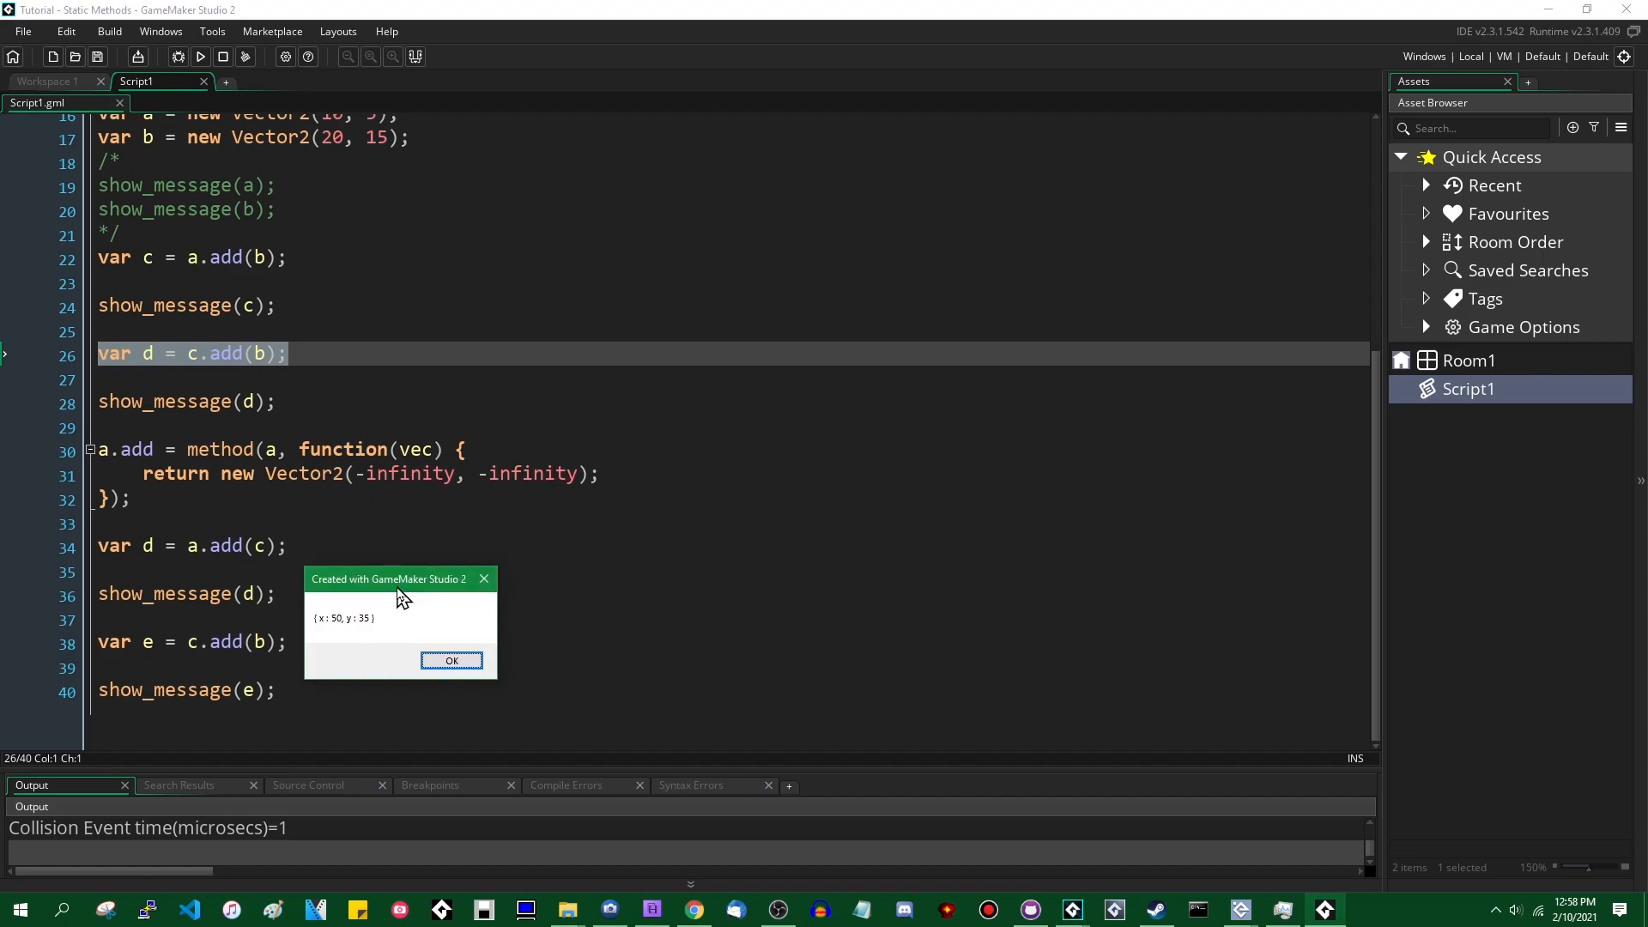
left_click(451, 659)
type("//")
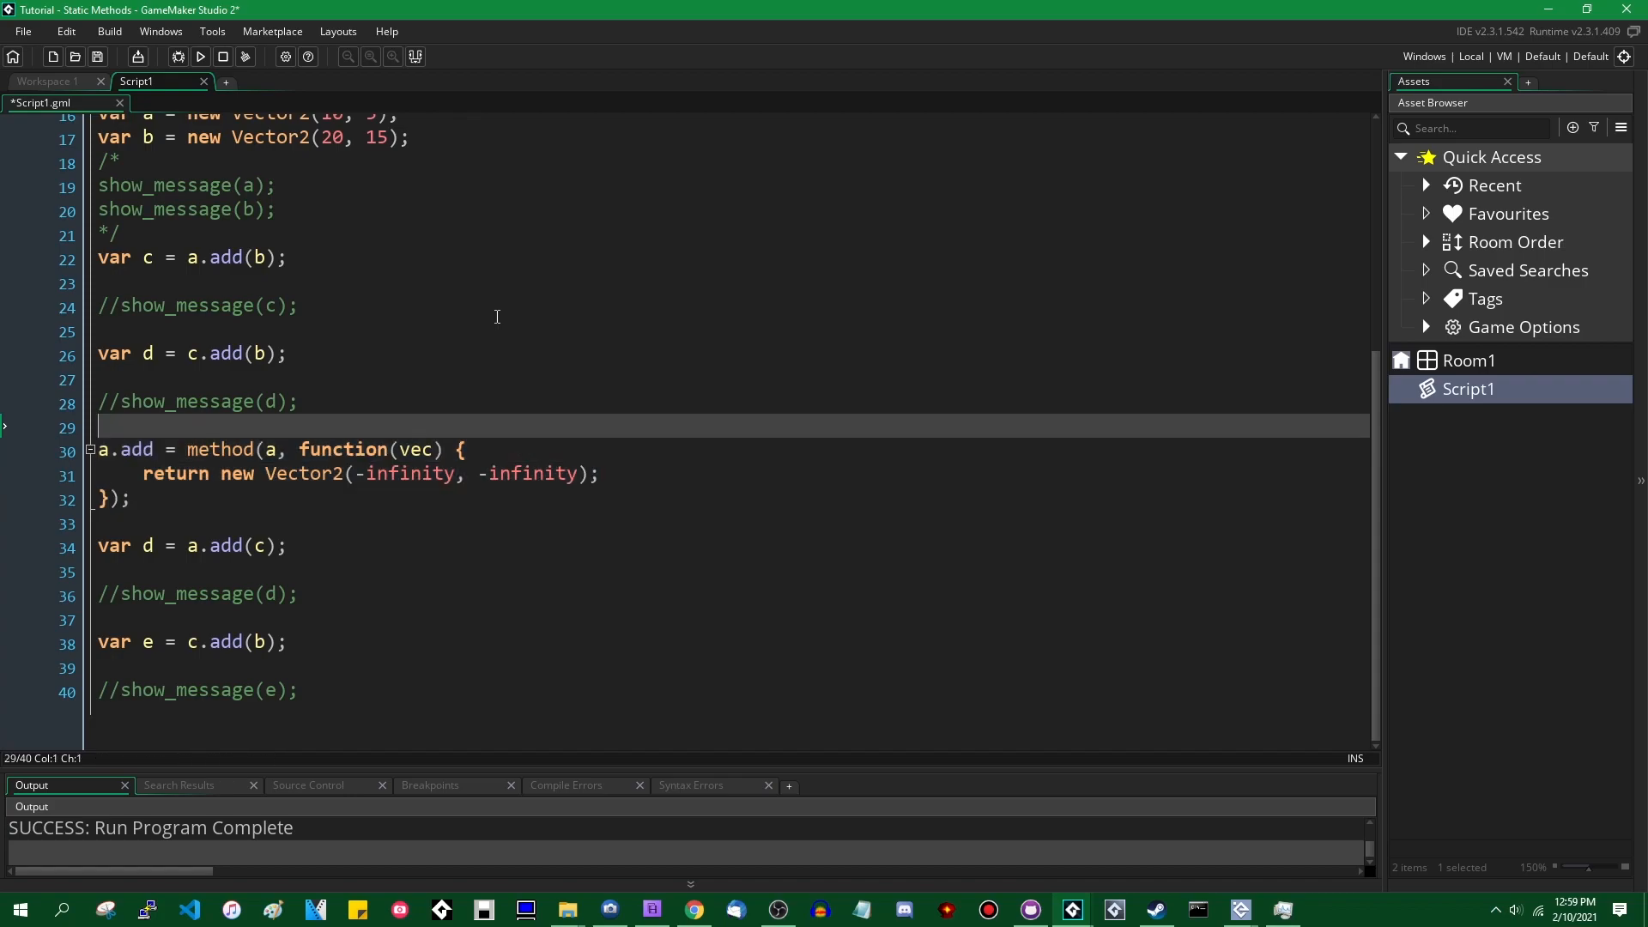
Step: Add show_message(a); so vector a is printed around the add override
type("show_message")
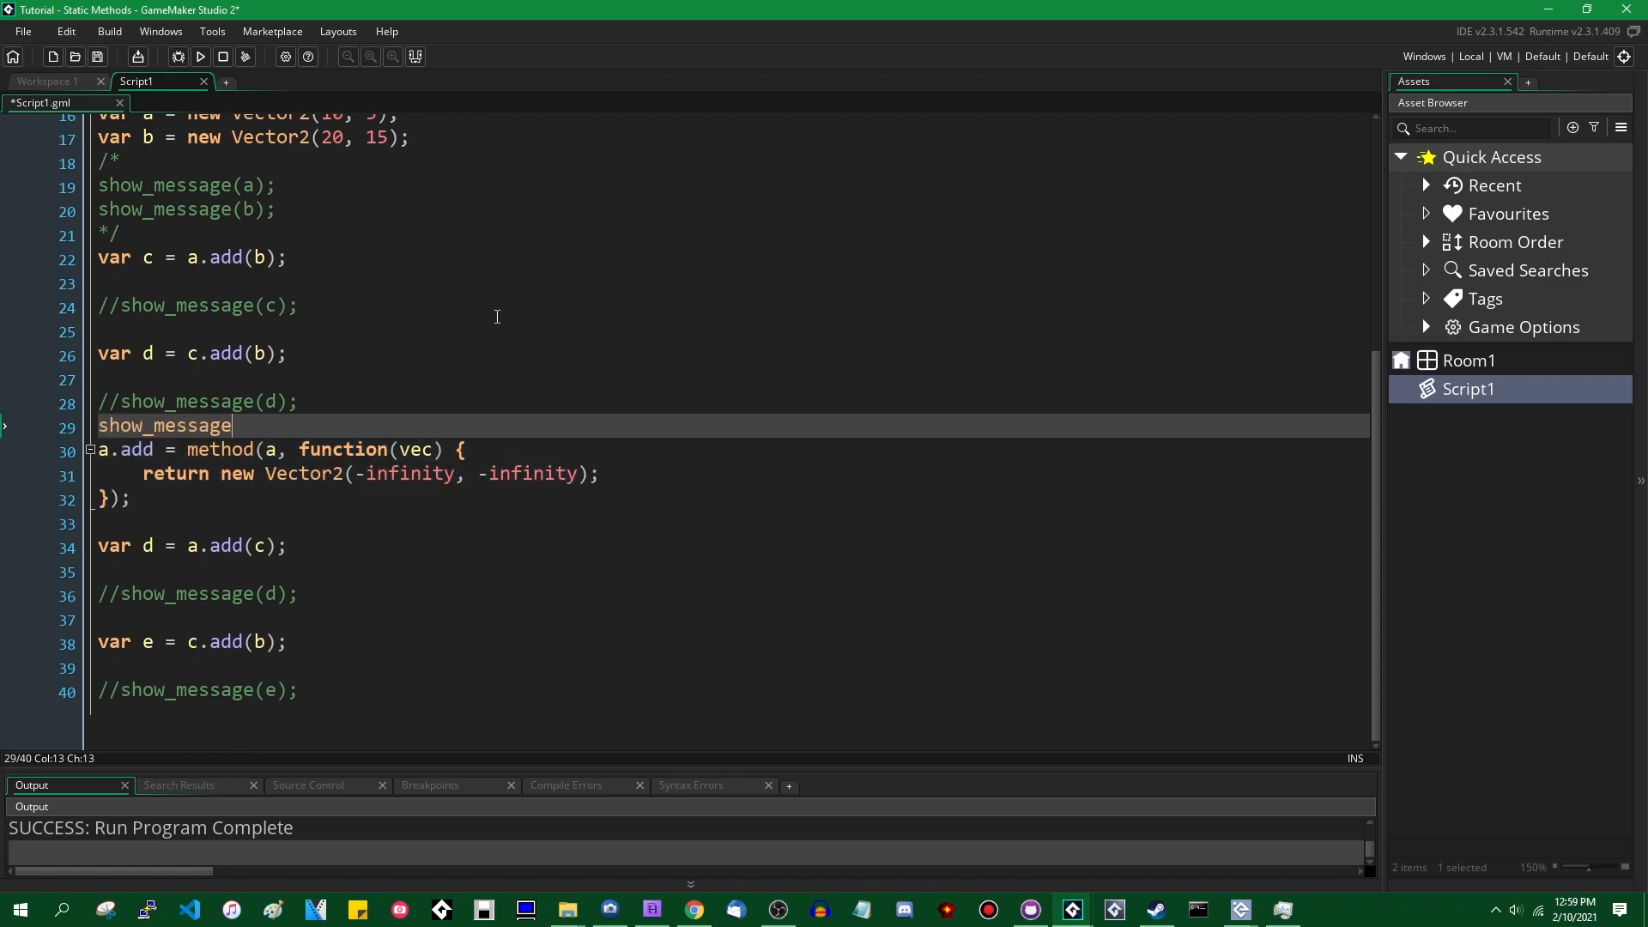
type("(a);")
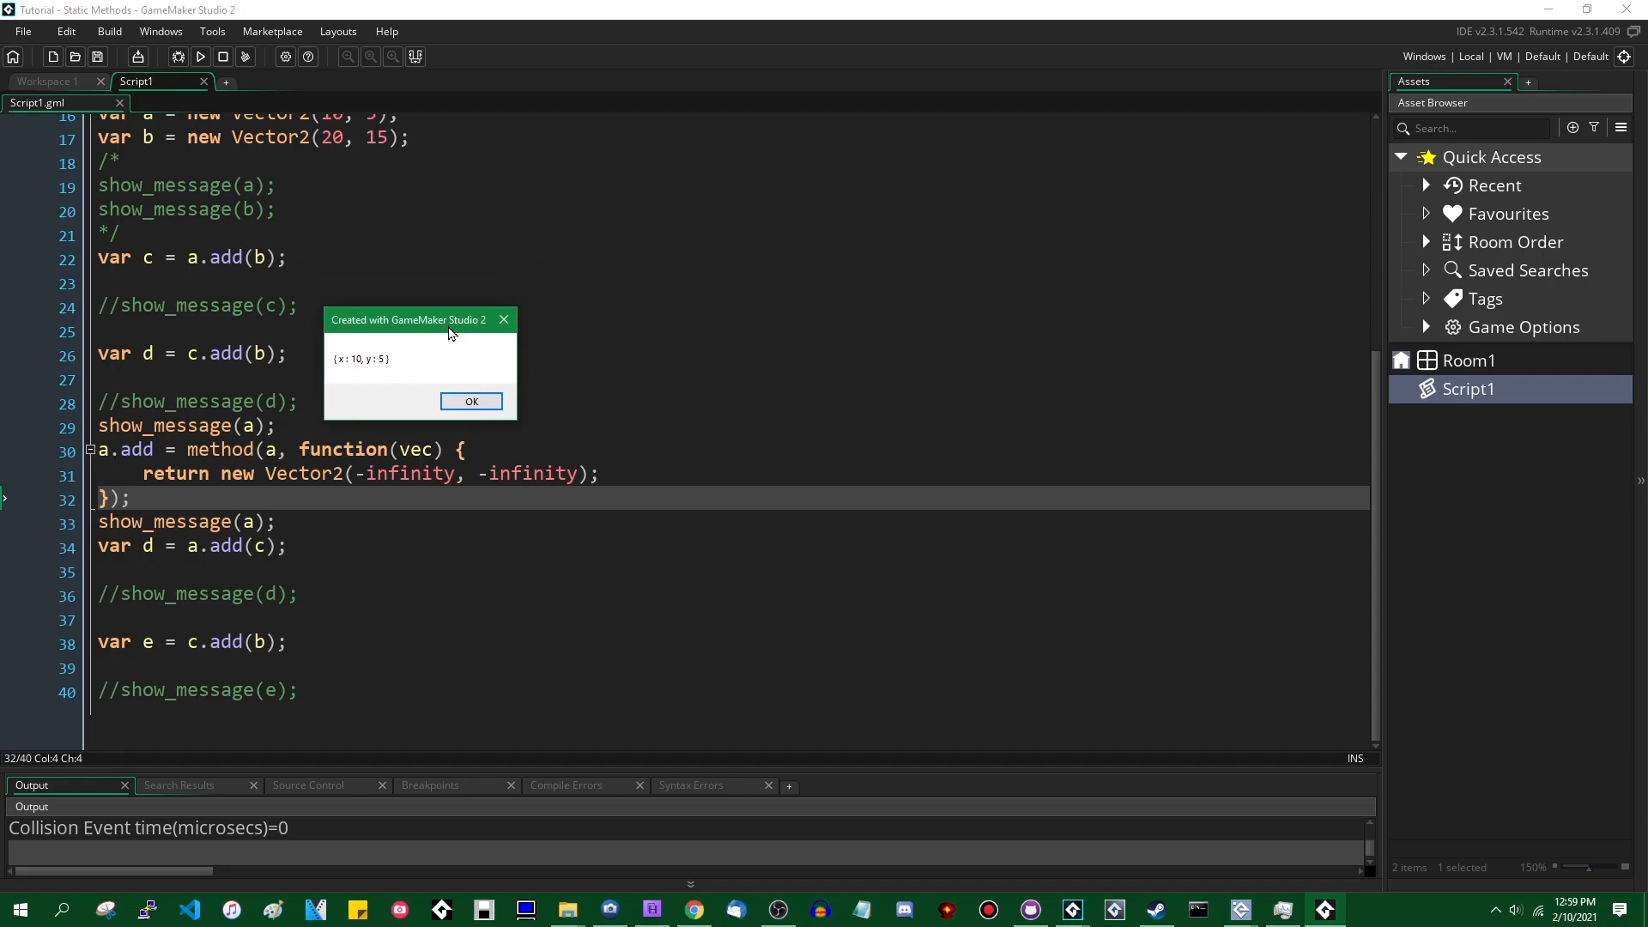
mouse_move(356, 376)
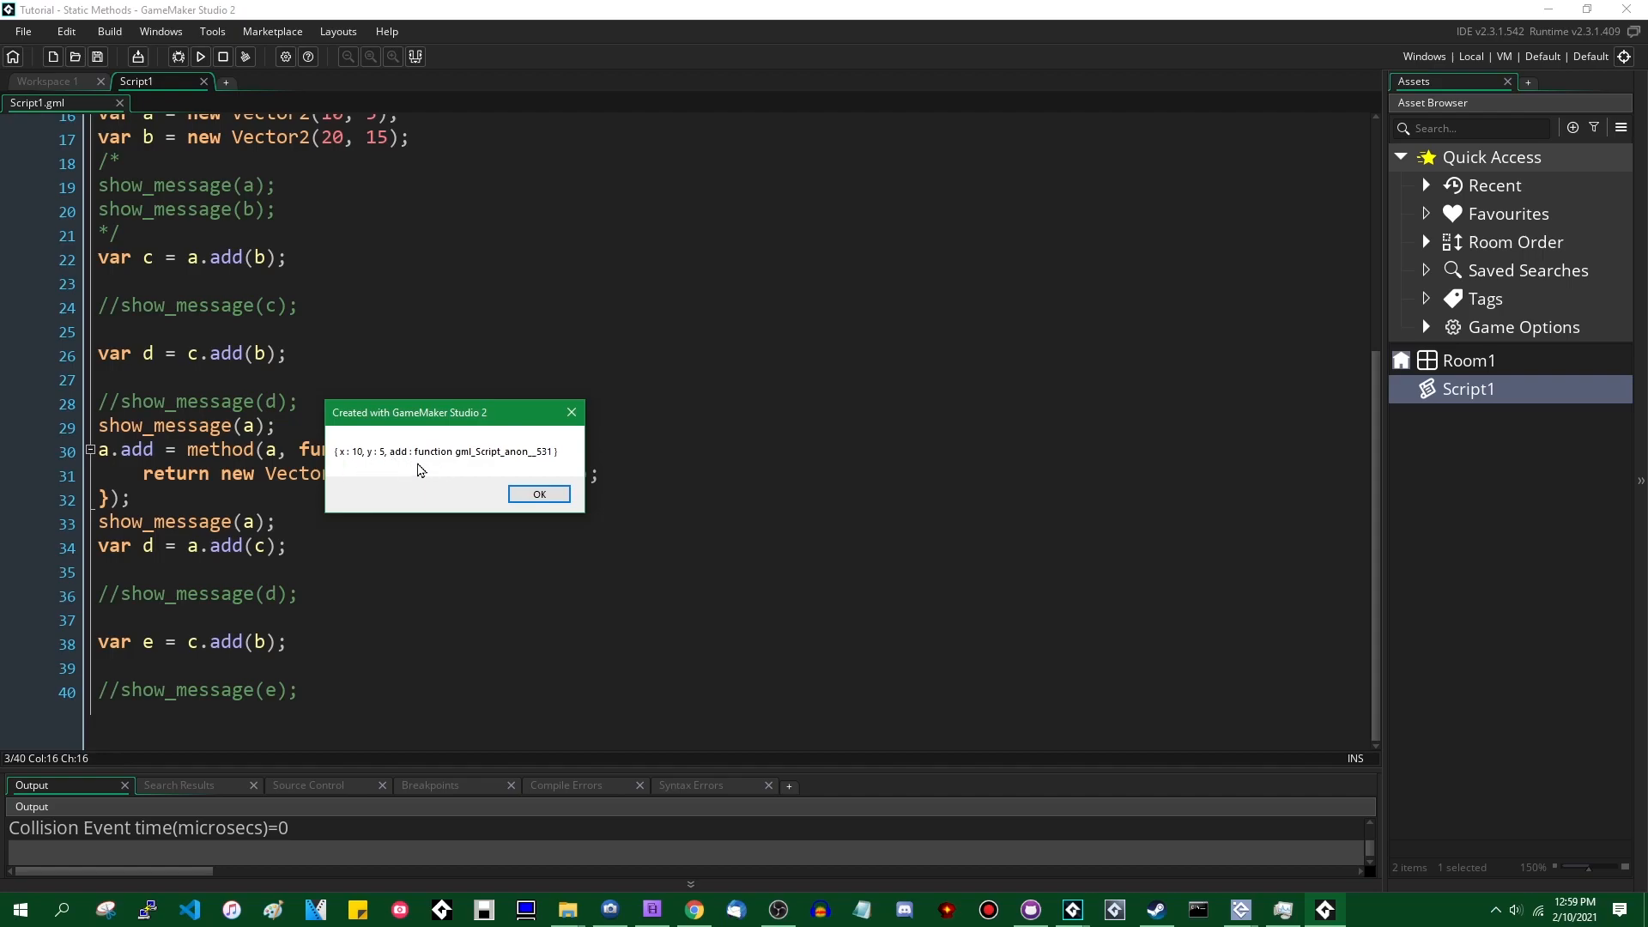
mouse_move(479, 479)
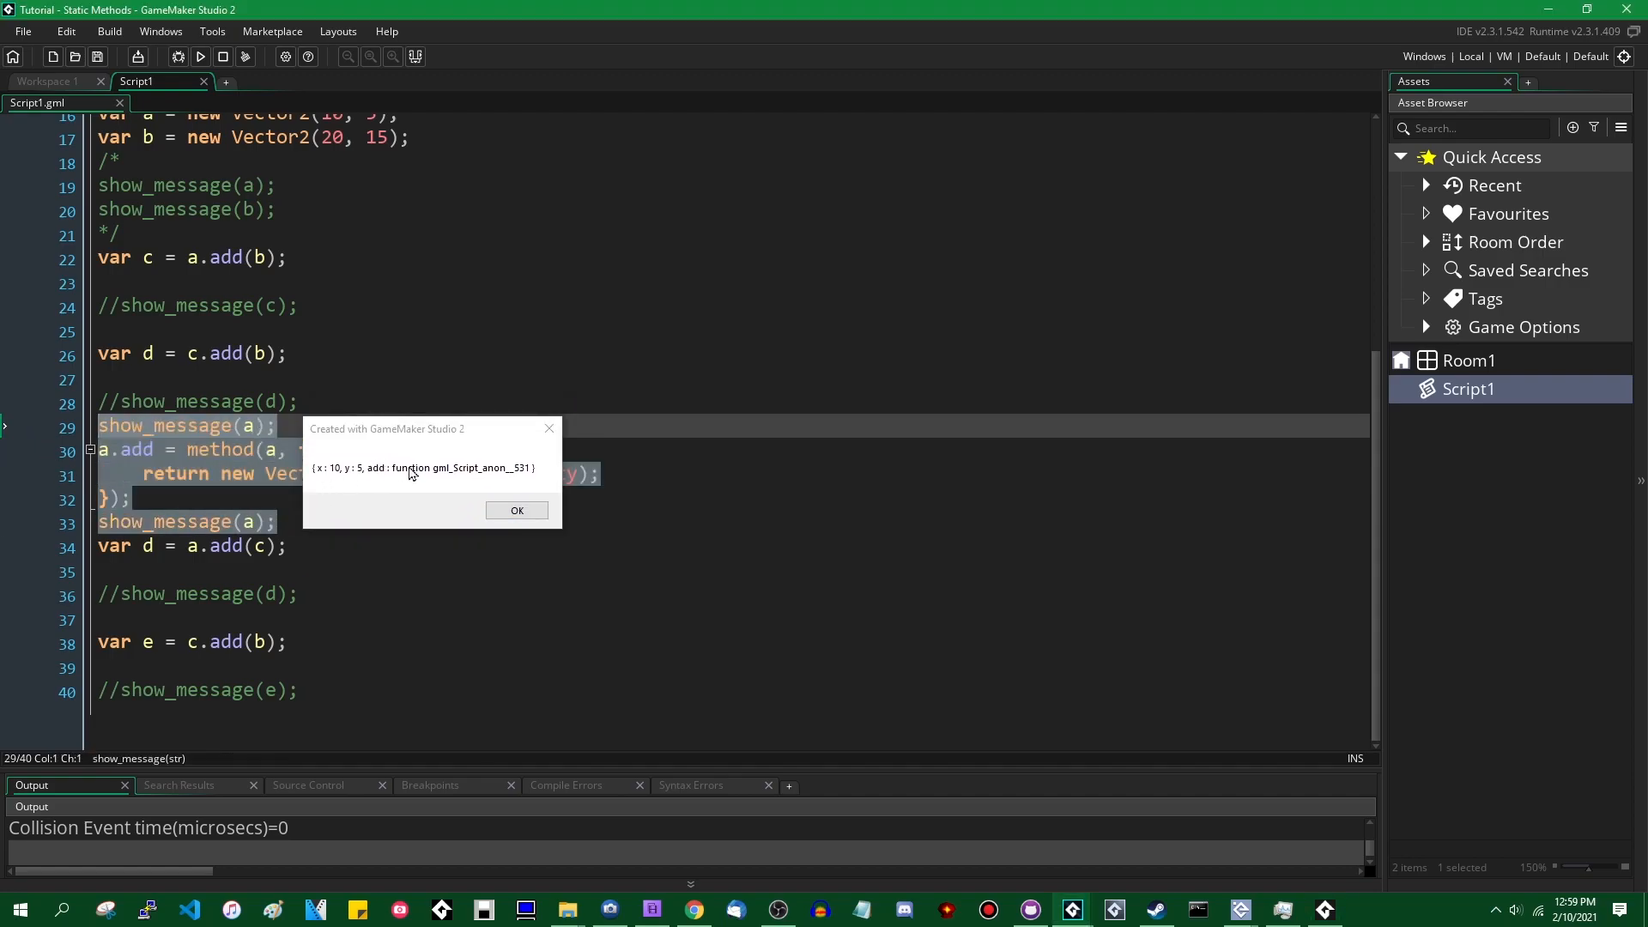
Step: Dismiss the message showing a with its own add, then stop the running game
left_click(516, 510)
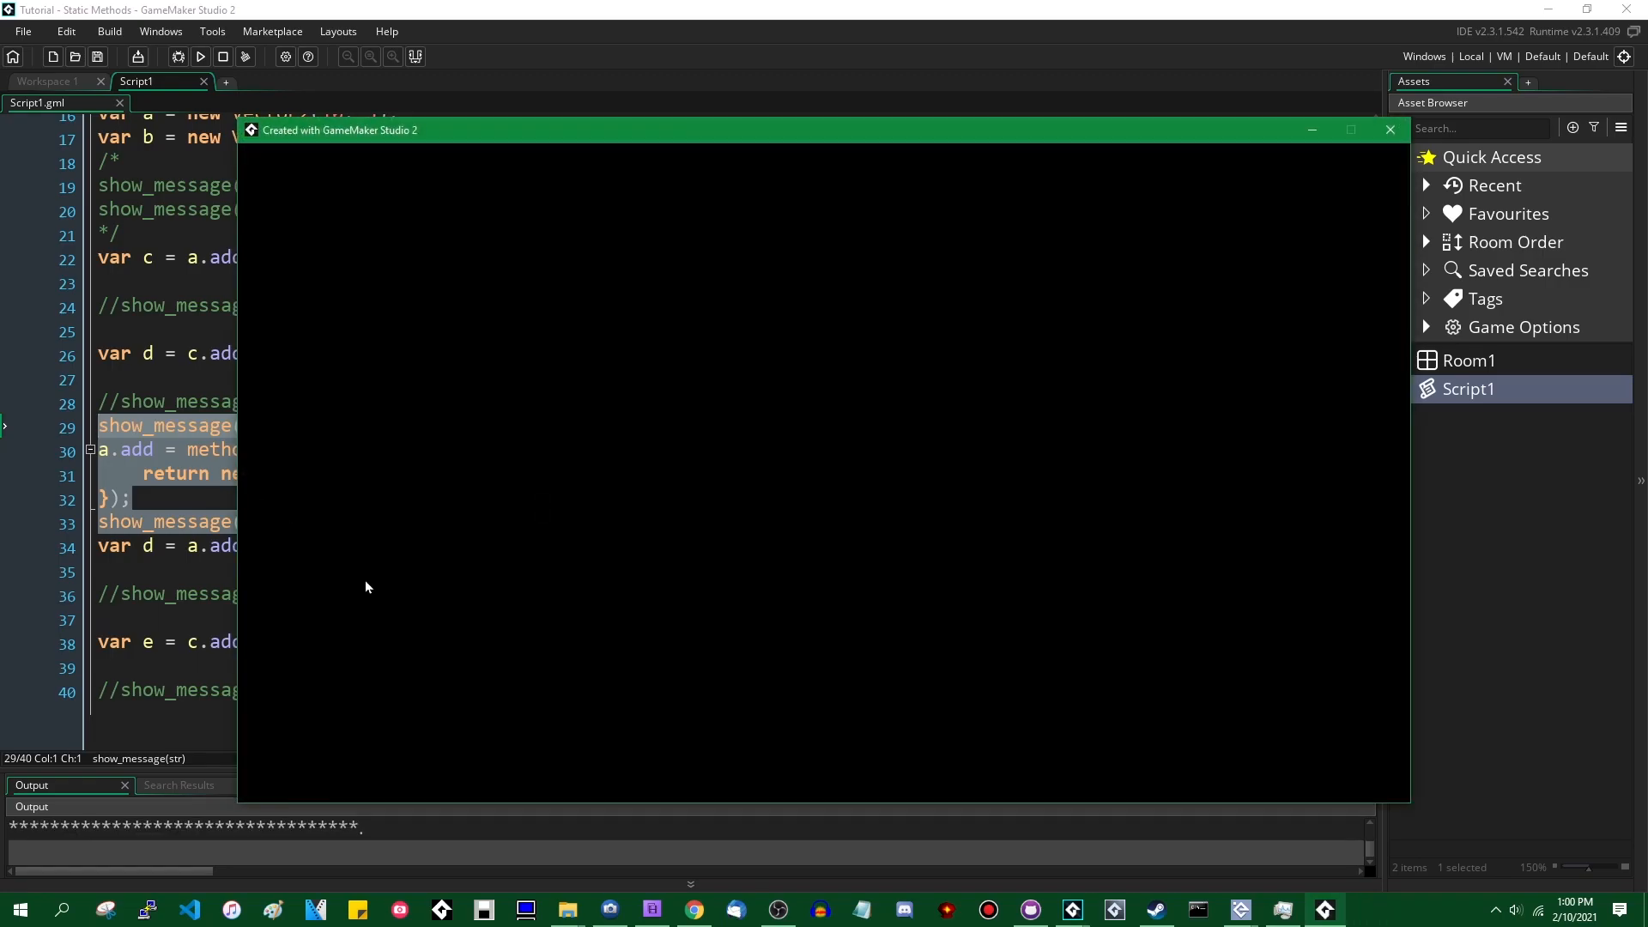
left_click(1388, 128)
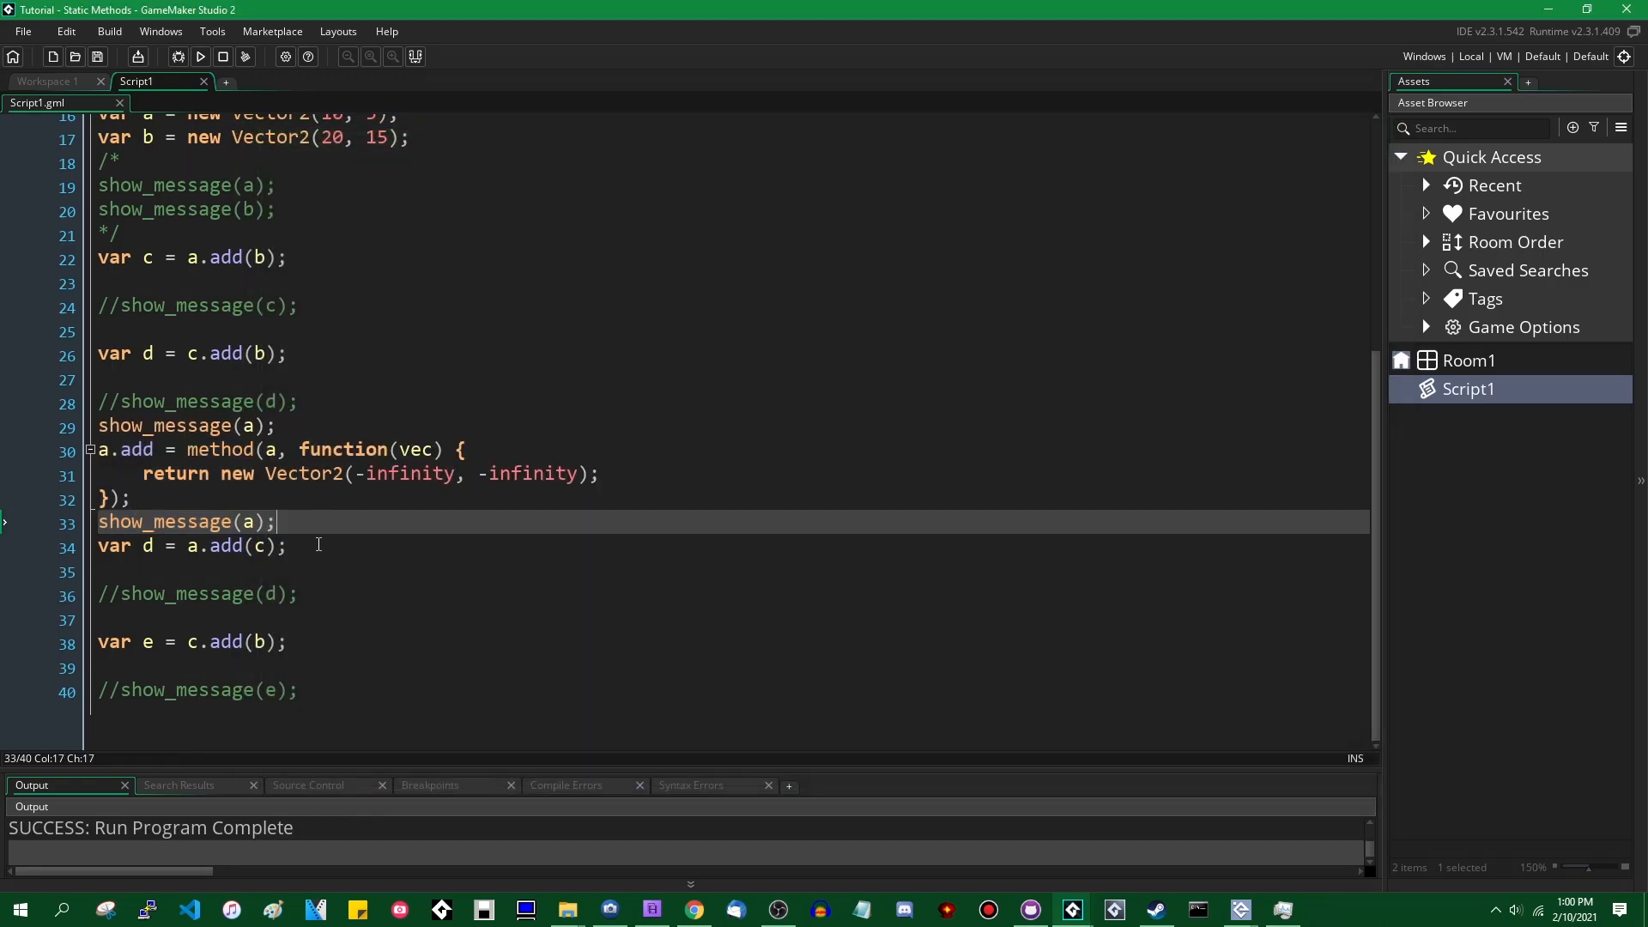
mouse_move(247, 521)
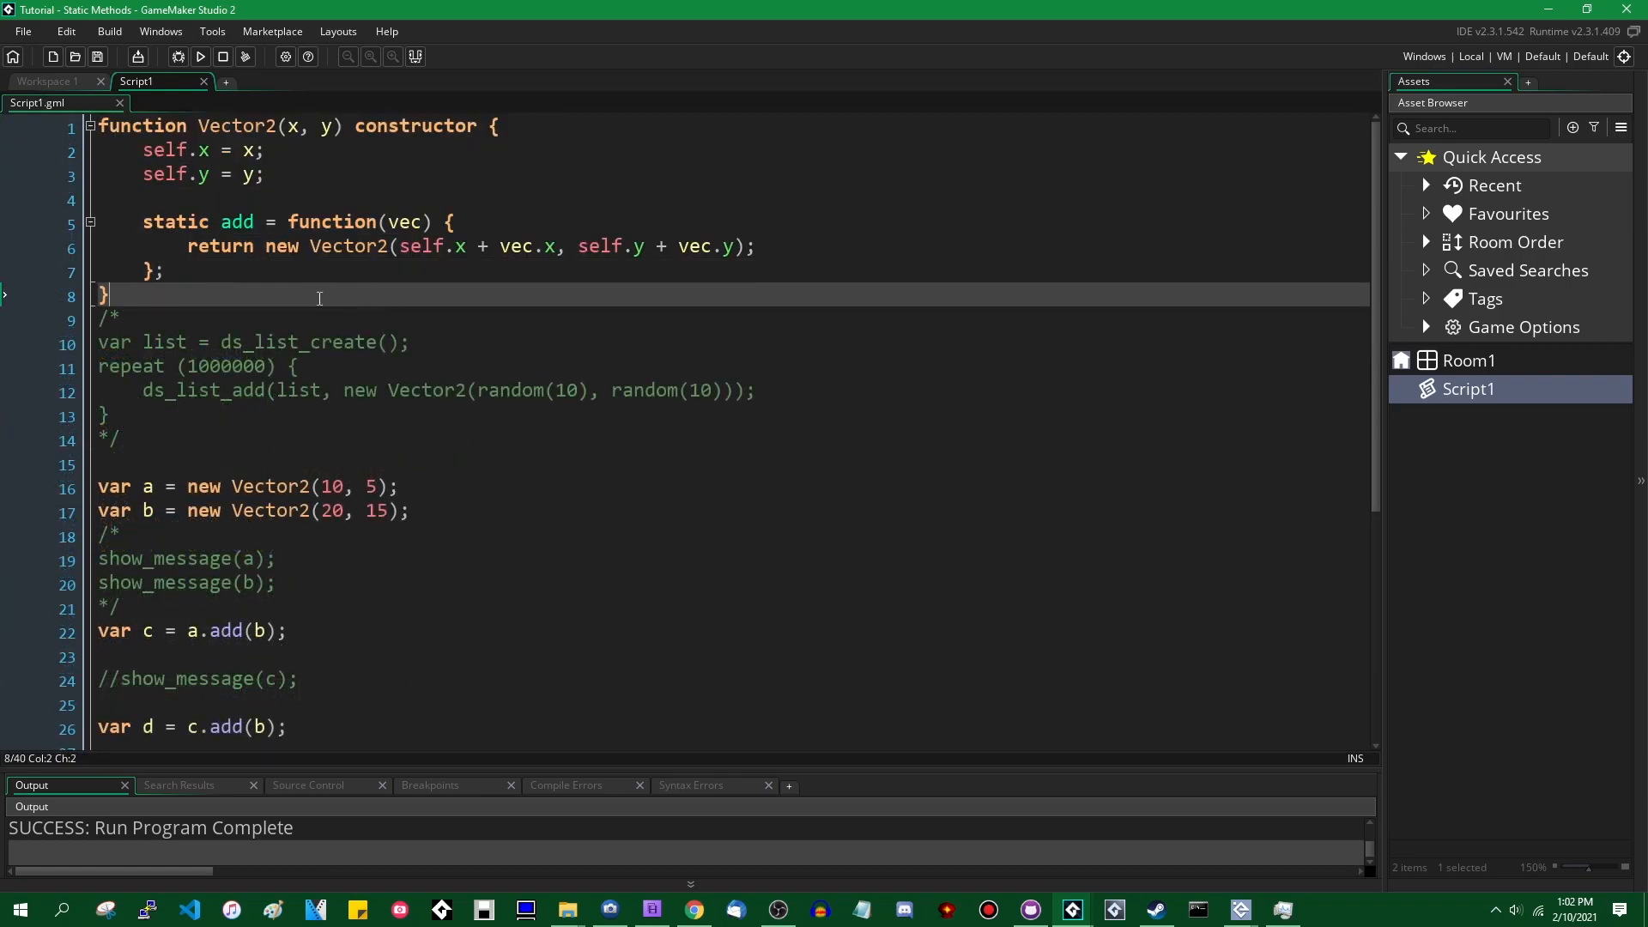
Step: Declare function Vector3(x, y, z) : Vector2(x, y) constructor with self.z = z
type("function")
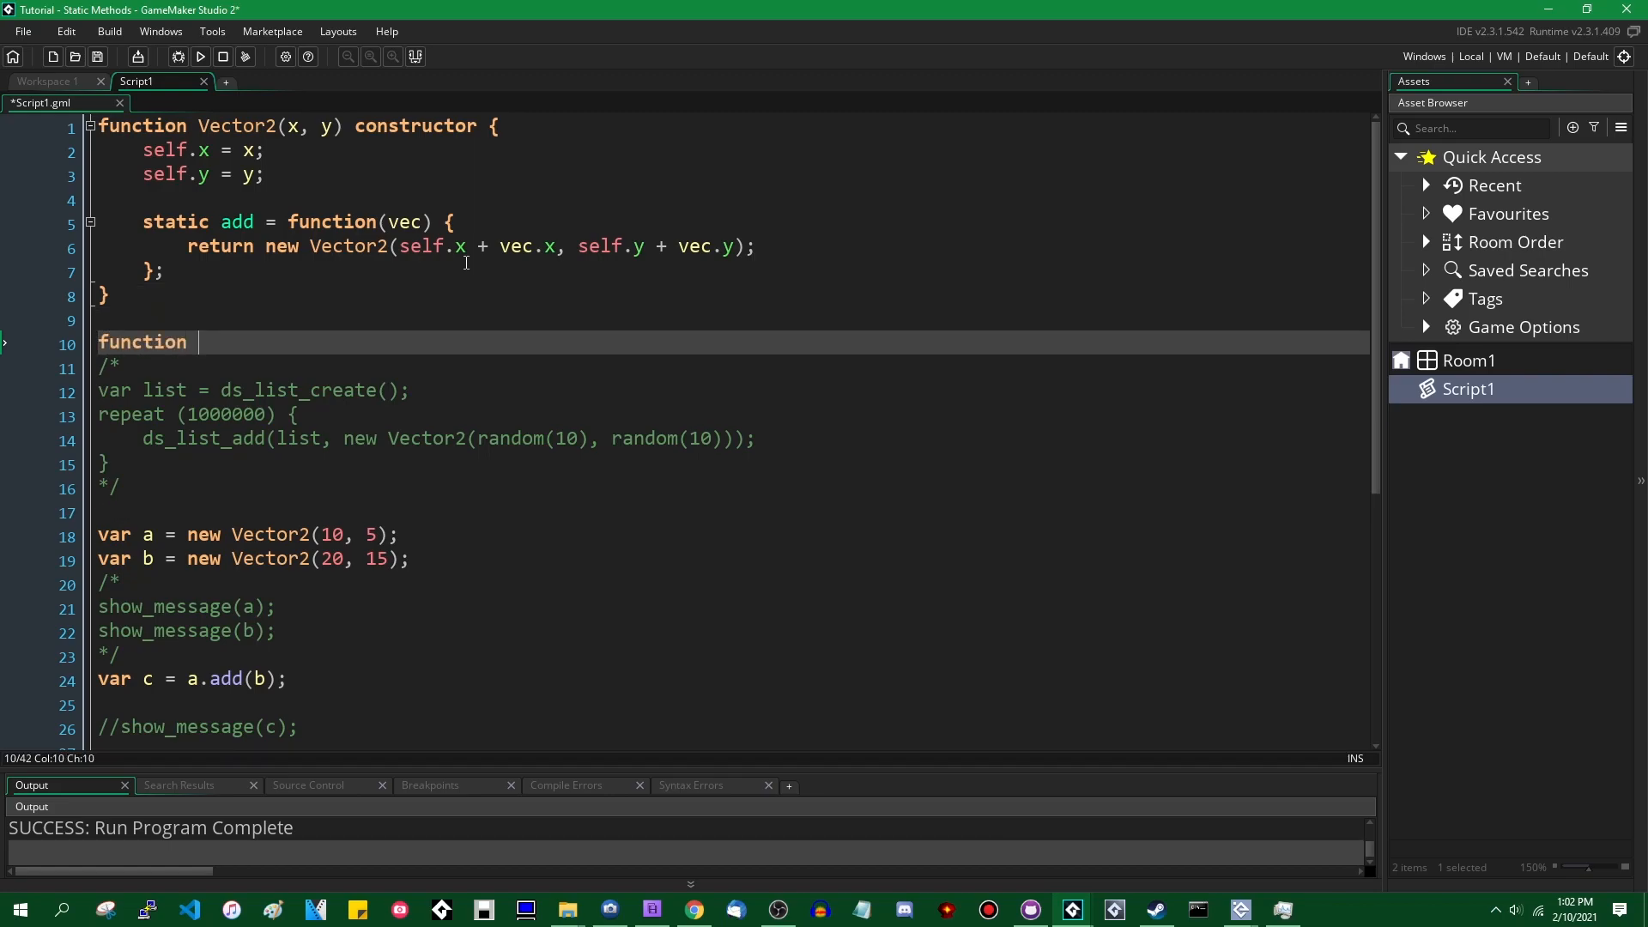
type("Vector3")
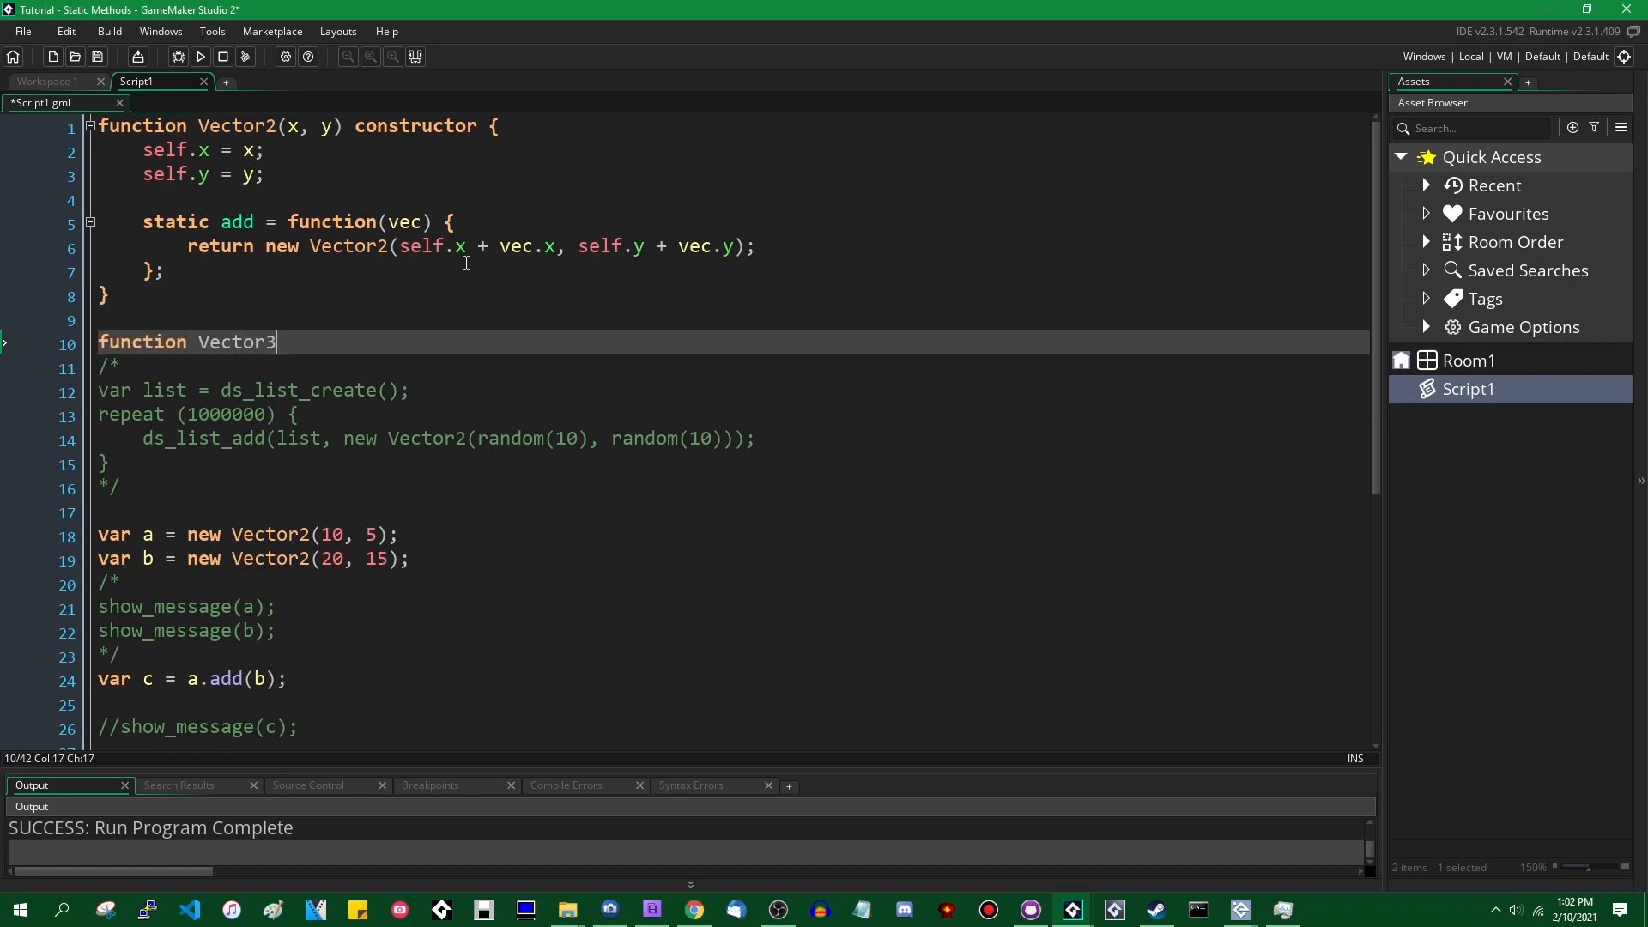
type("(x")
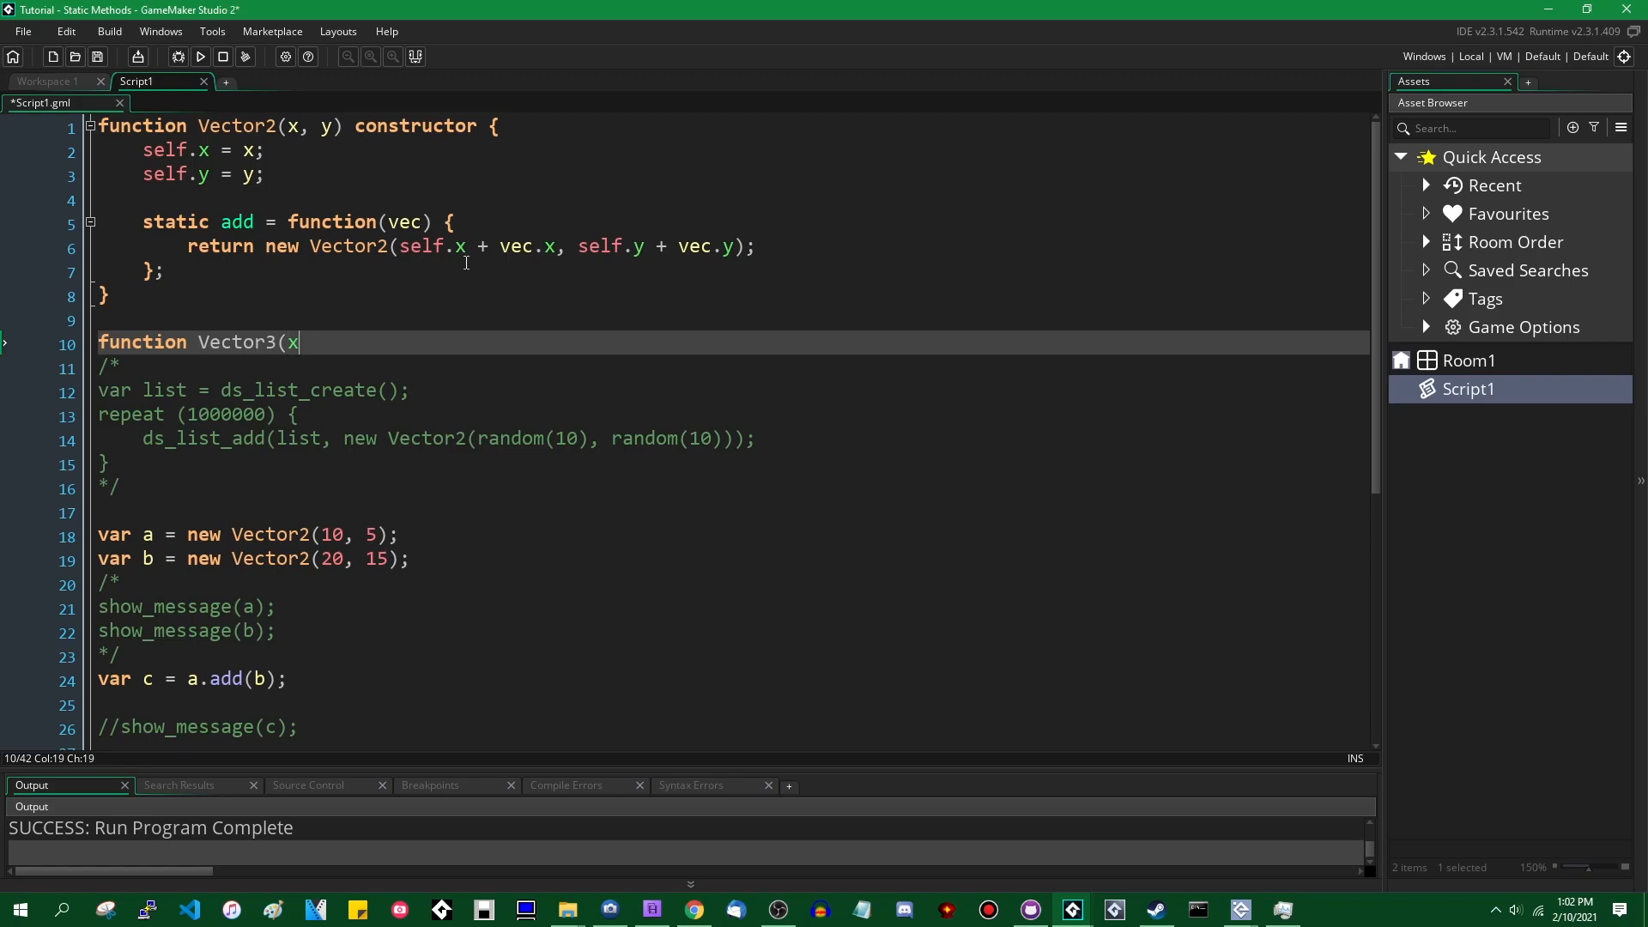
type(", y, z) :")
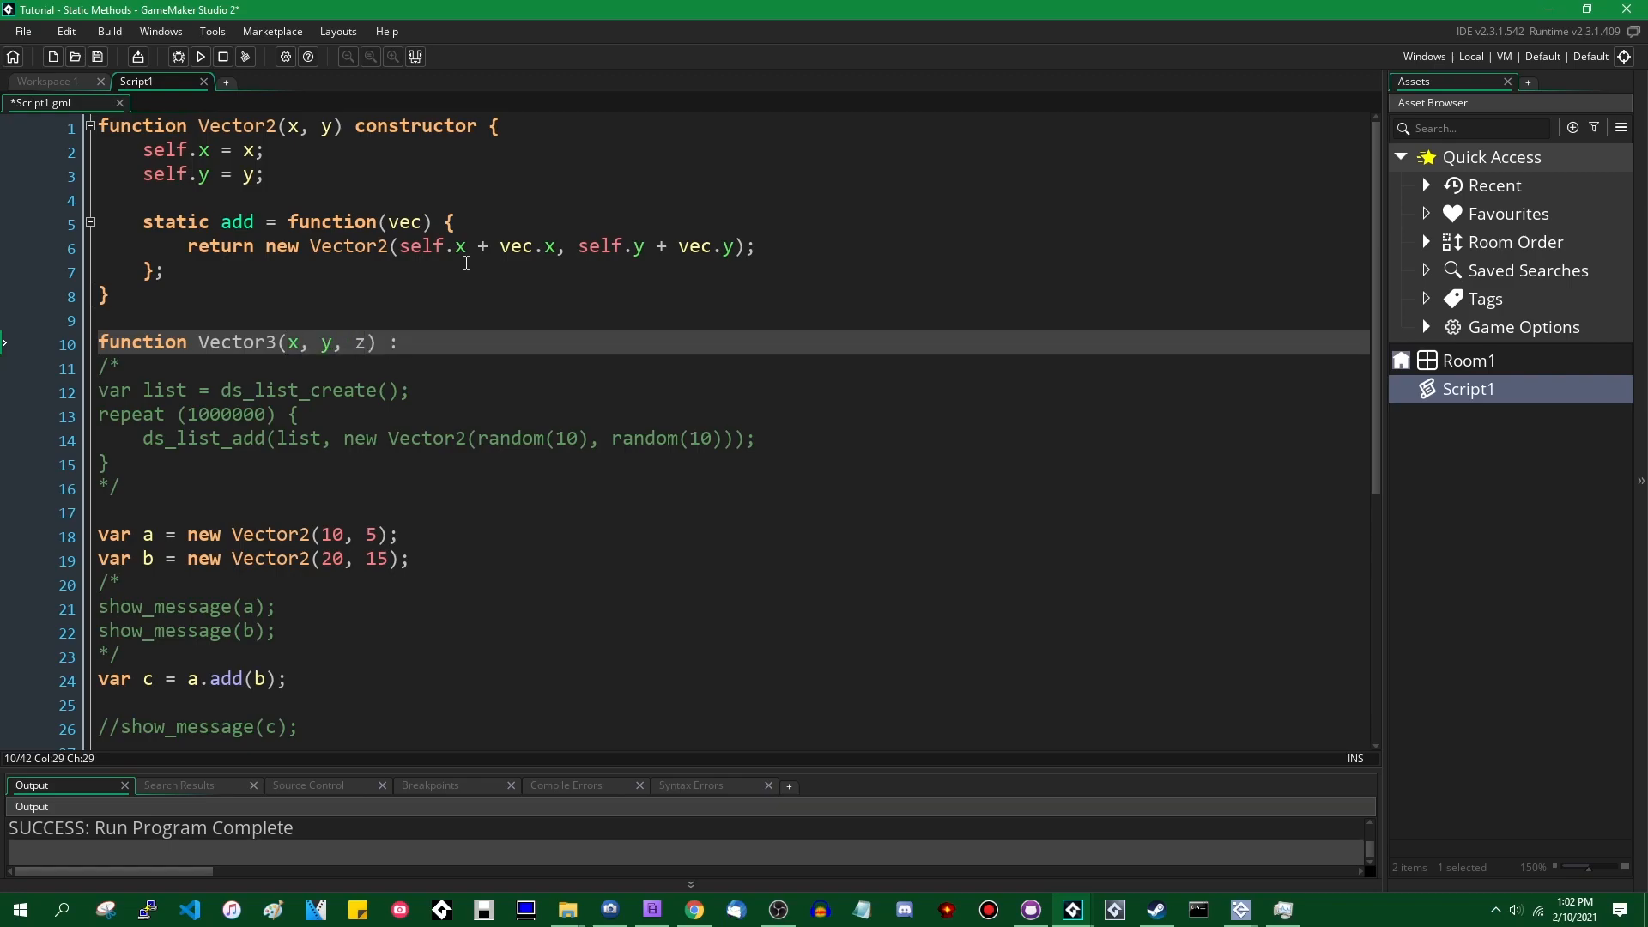
type("Vector2(")
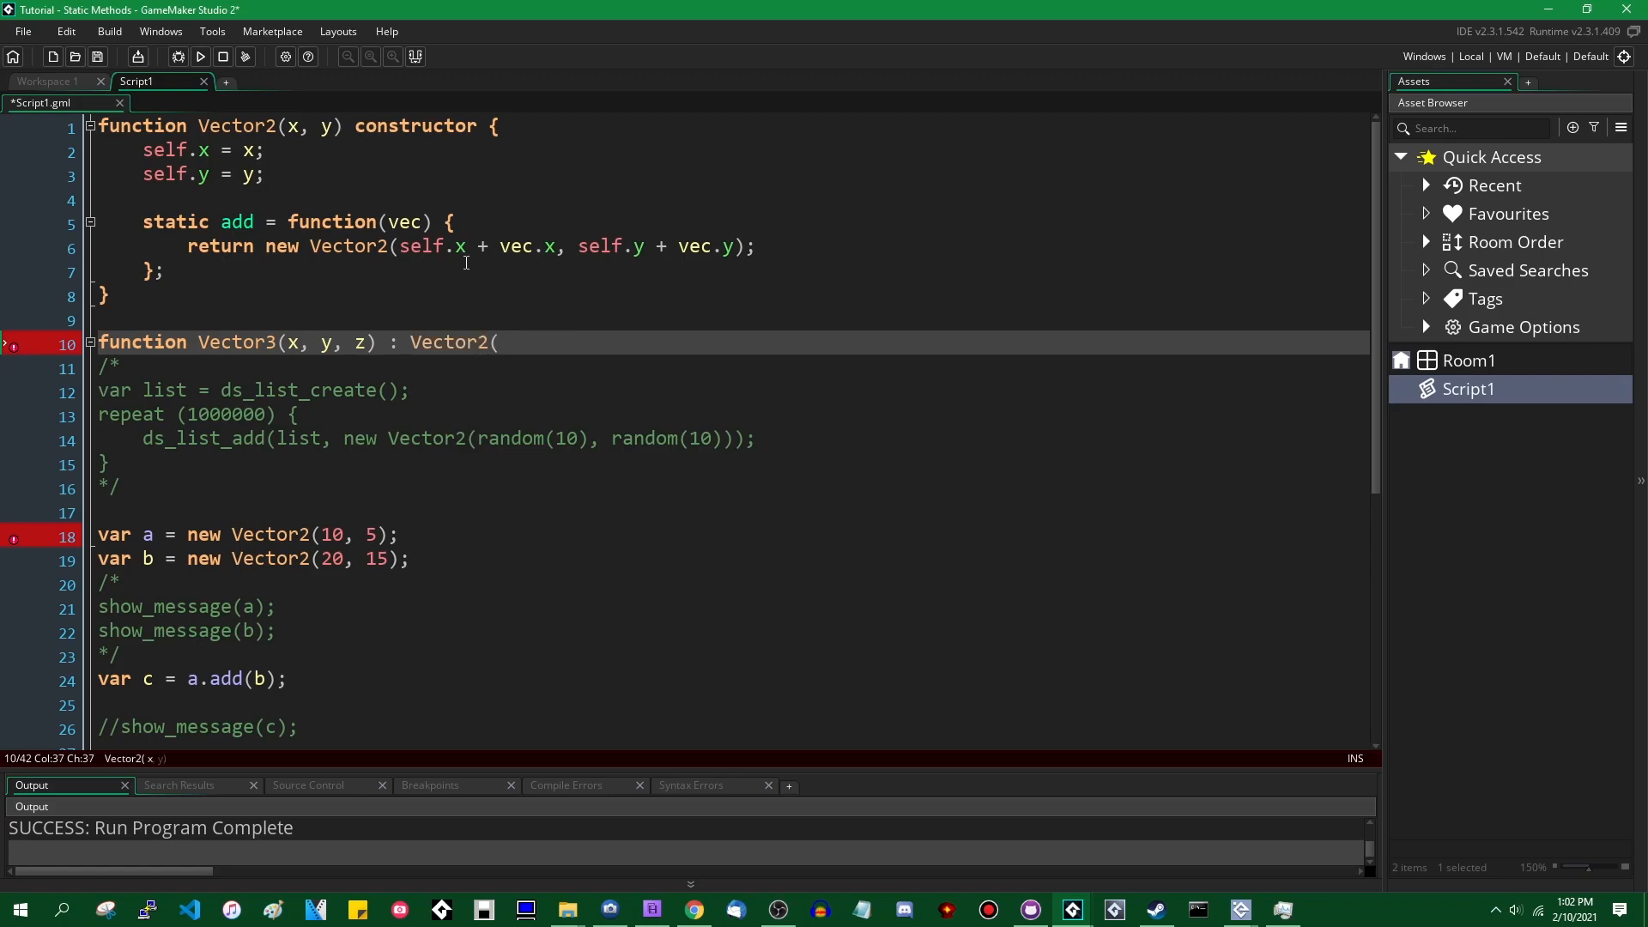
type("x, y) constructor {")
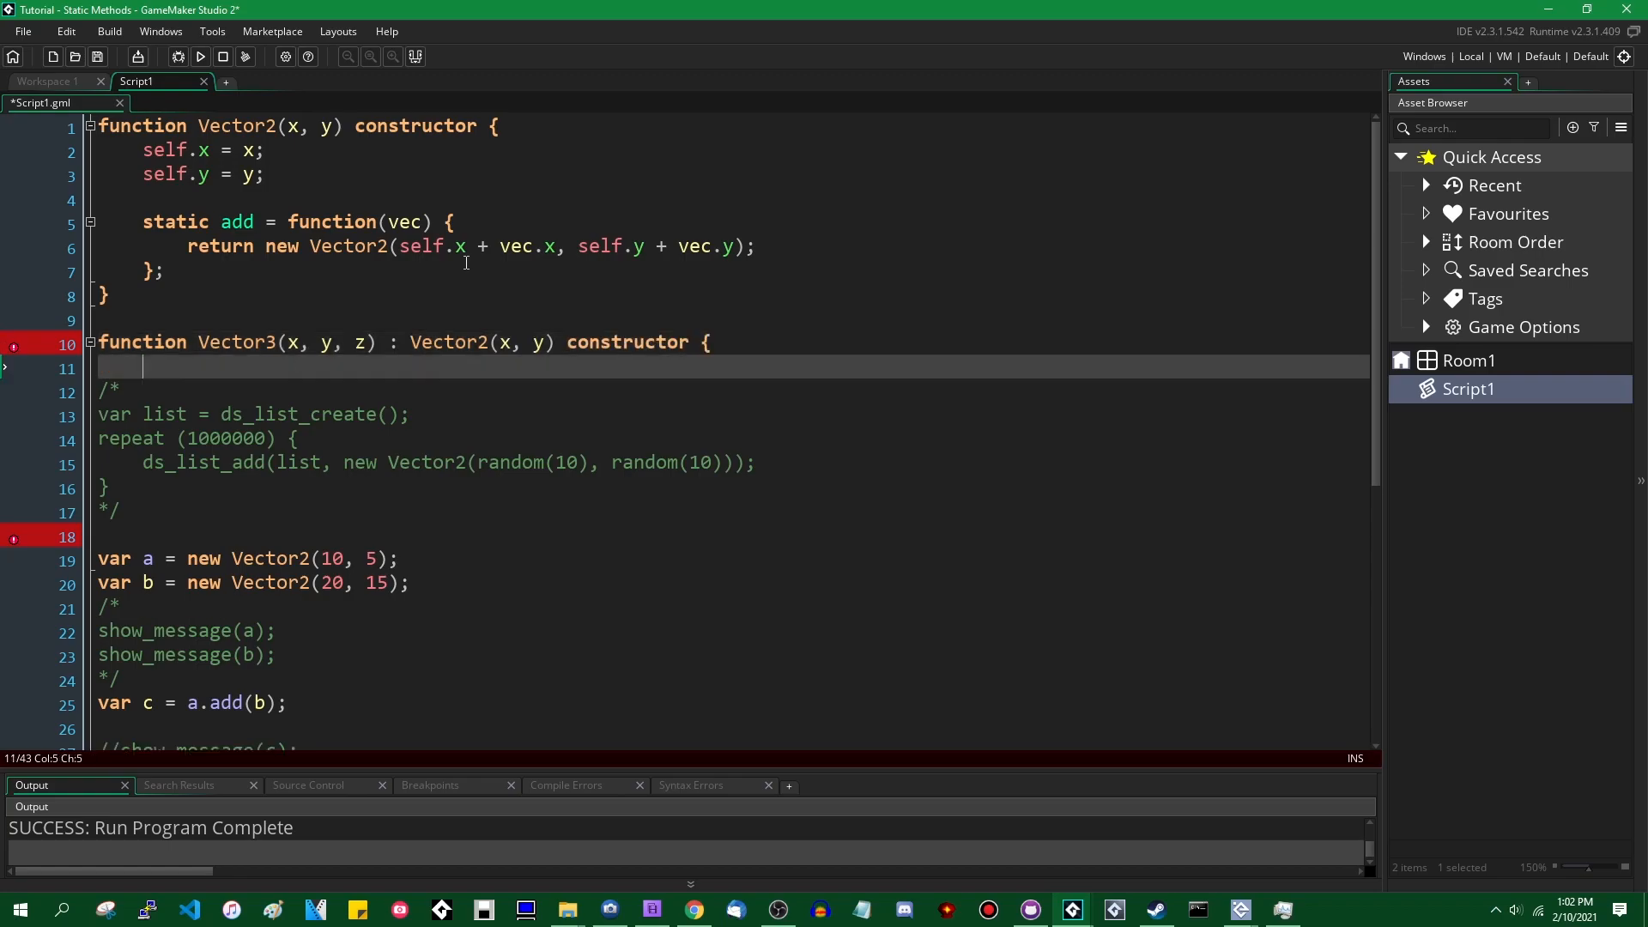
type("self.z = z;")
type("stati")
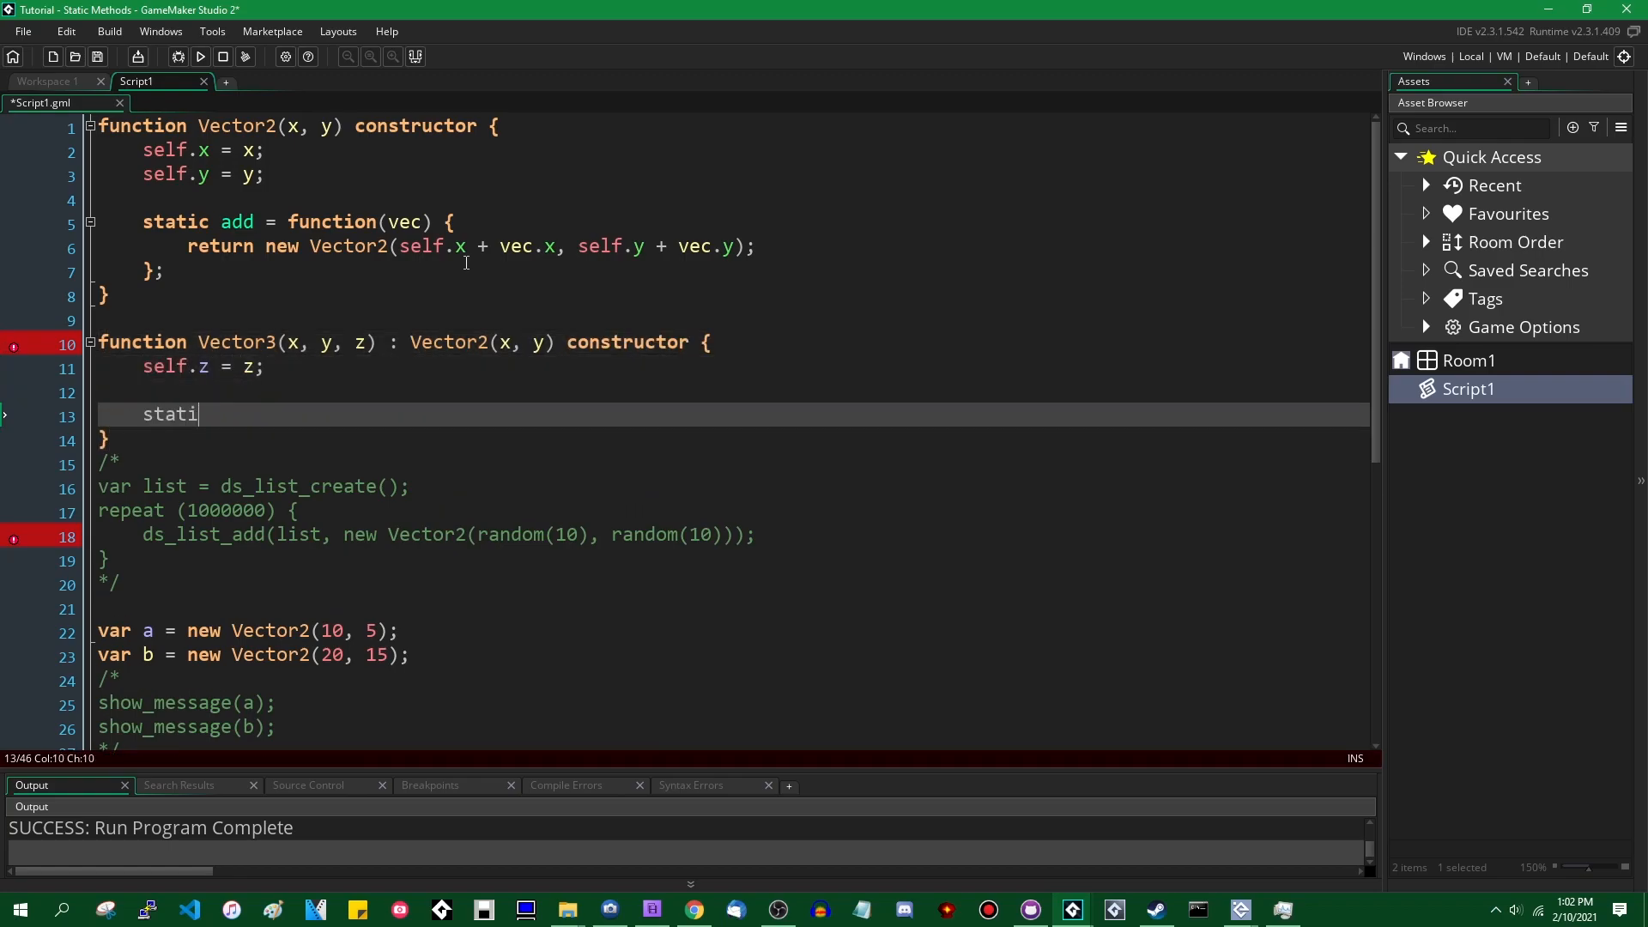
Step: Give Vector3 a static add = function(vec) whose body shows the "aaaaaaaaaaaaaaaaaaa!" message
type("c add = function(")
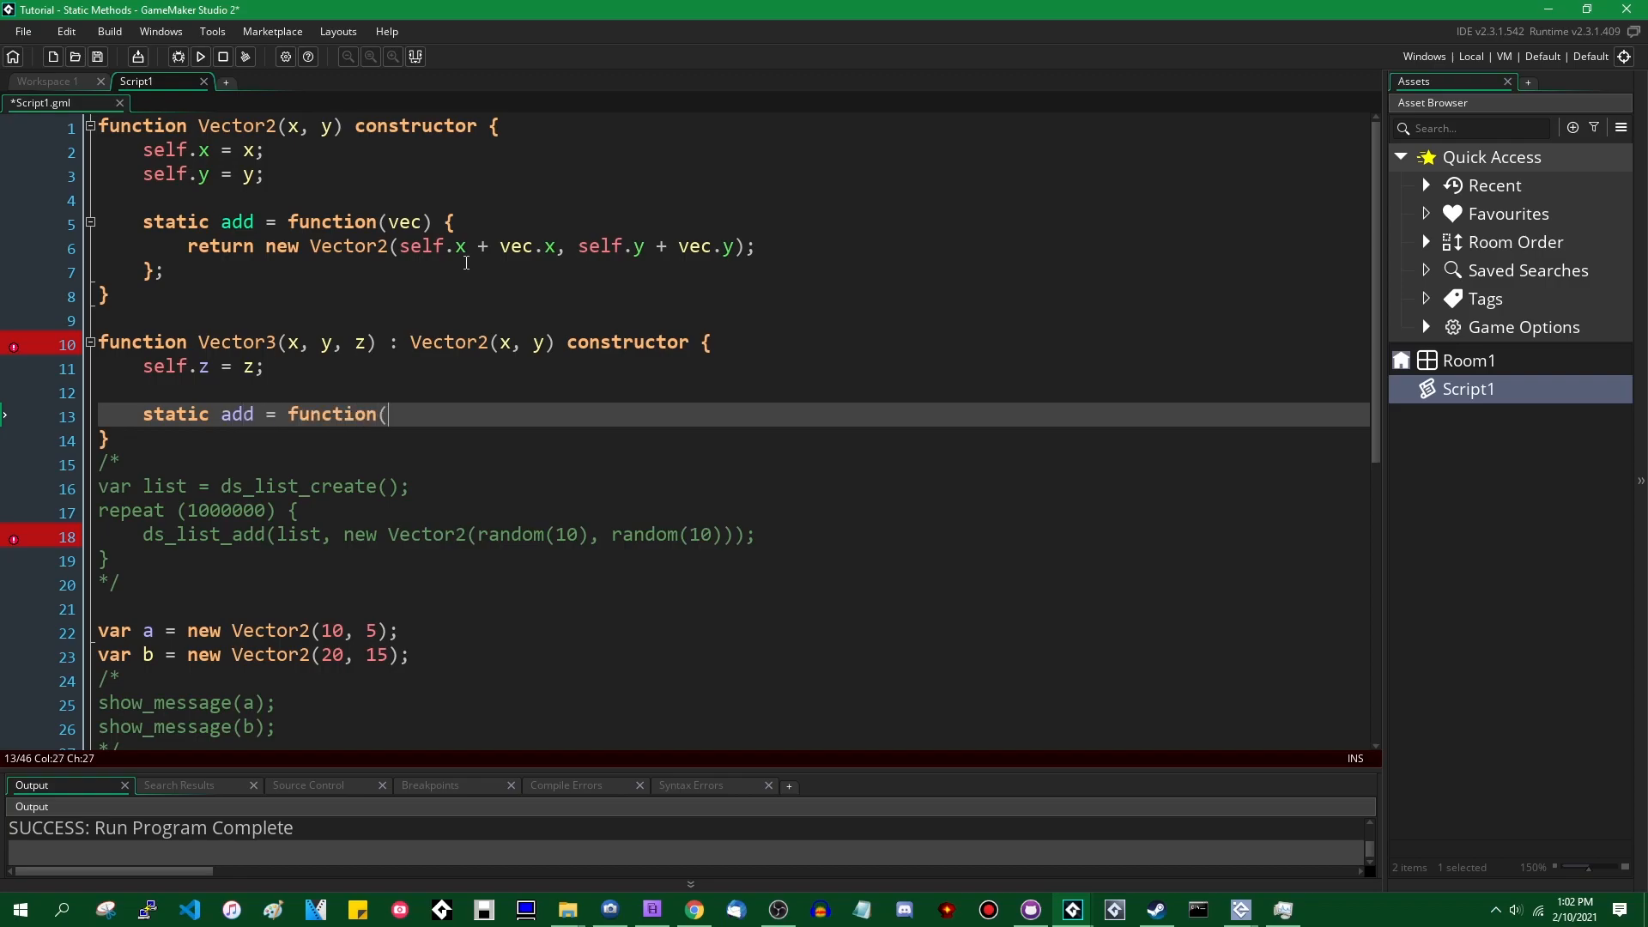
type("vec) {")
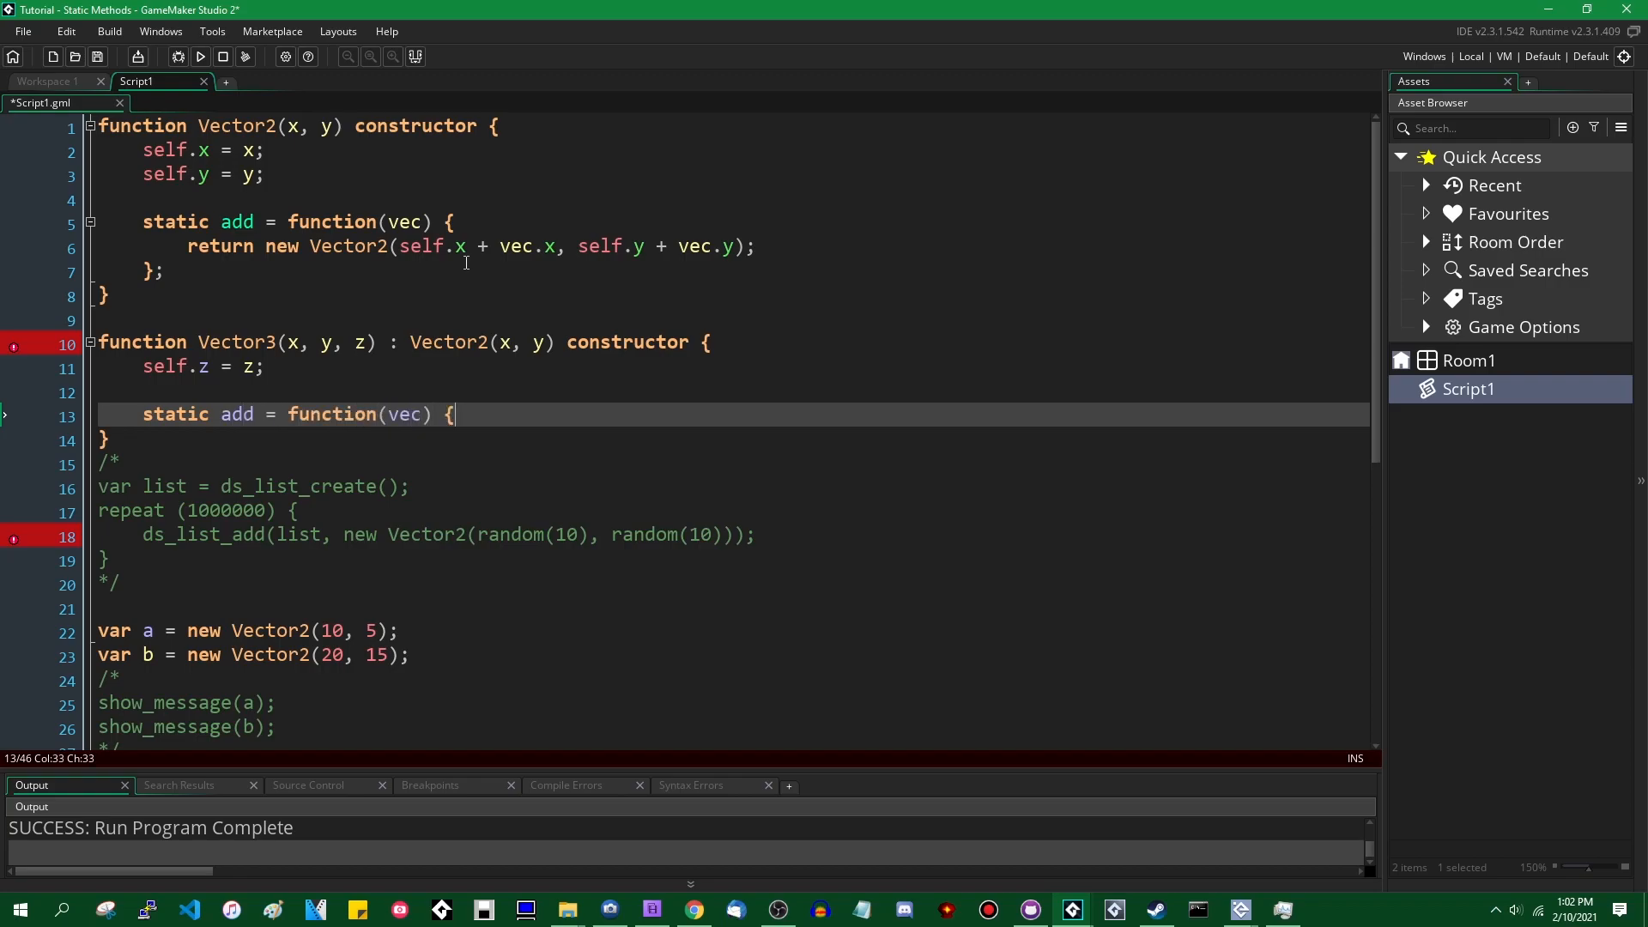
key("enter")
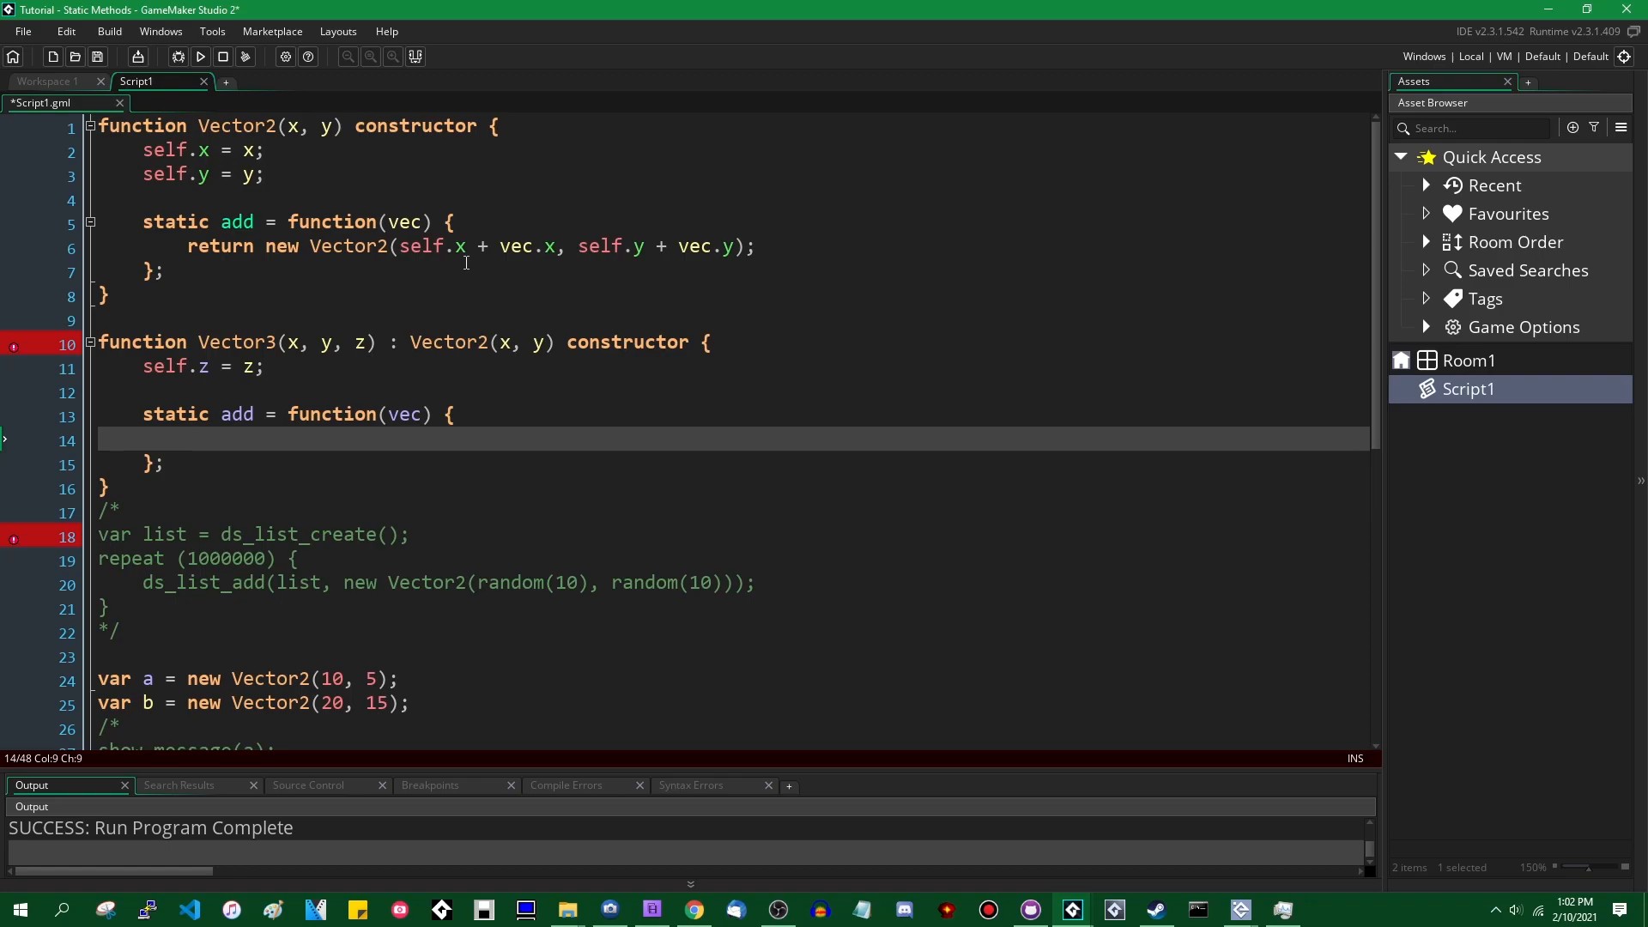
type("show)")
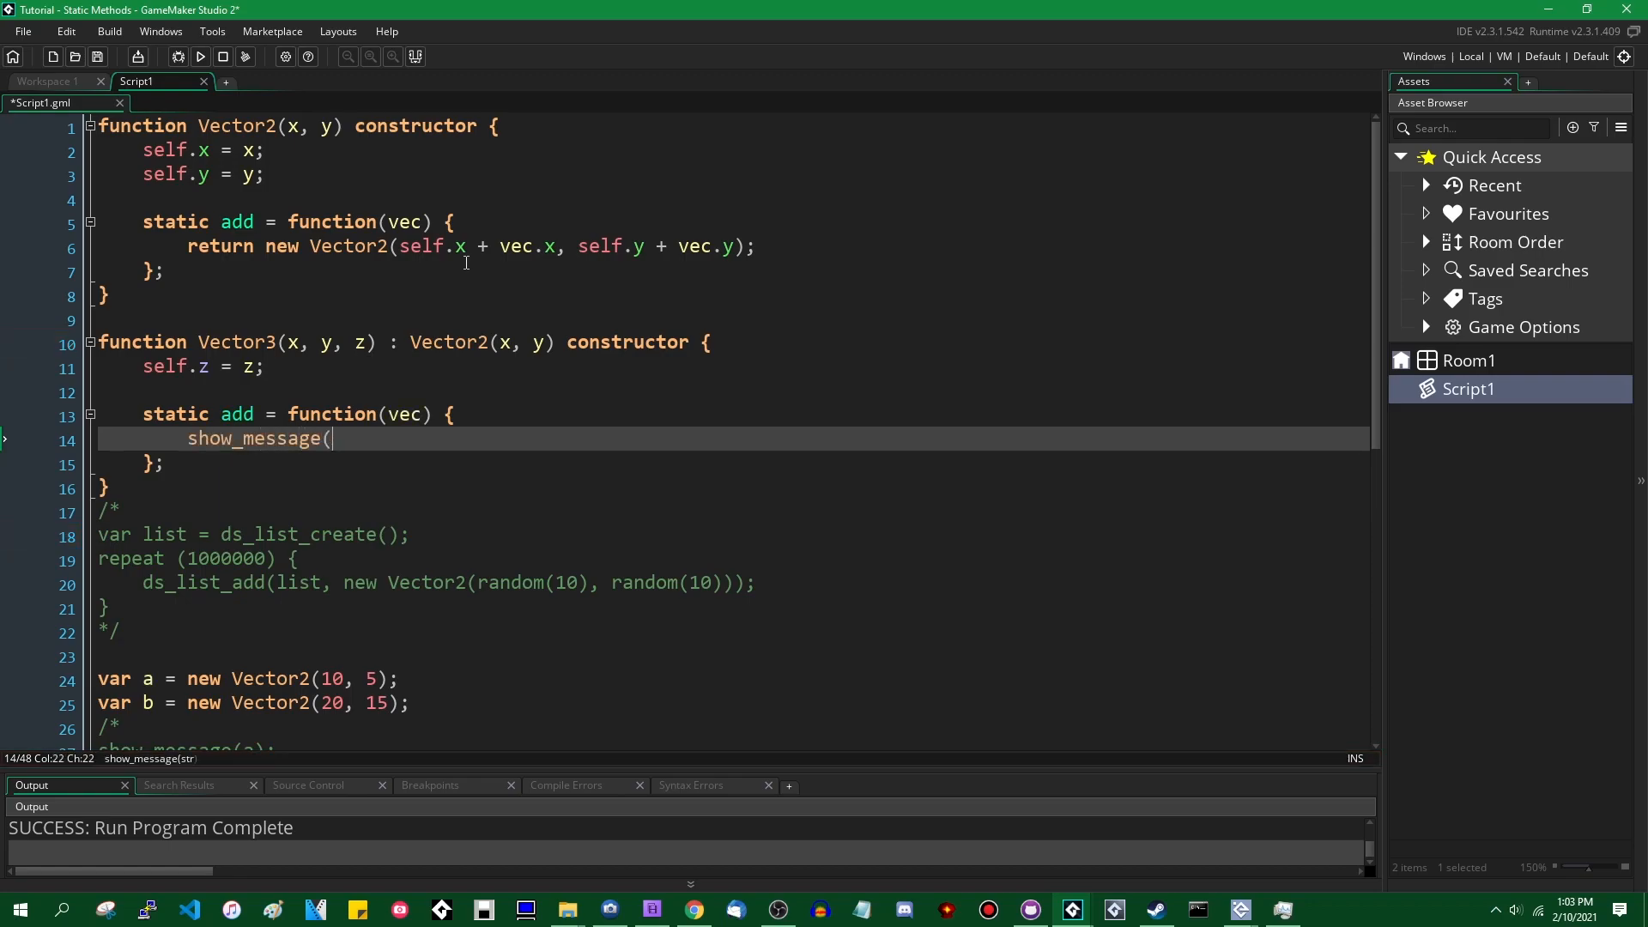
type("\"aaaaaaaaaaaaaaaaaaa!\"")
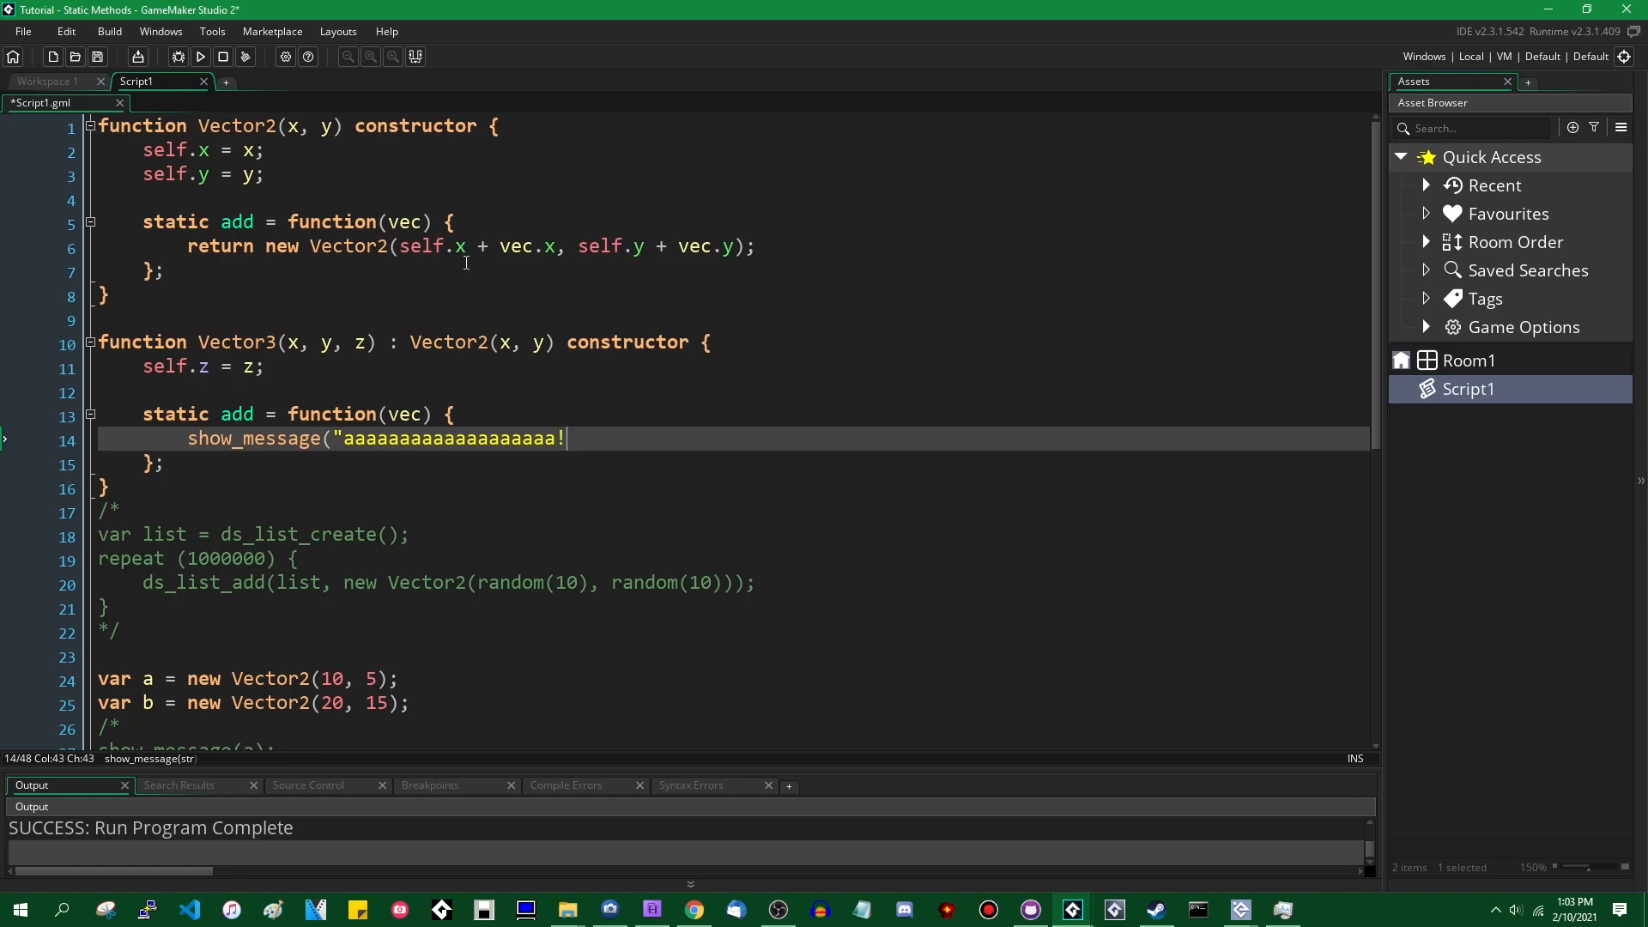
type("\");")
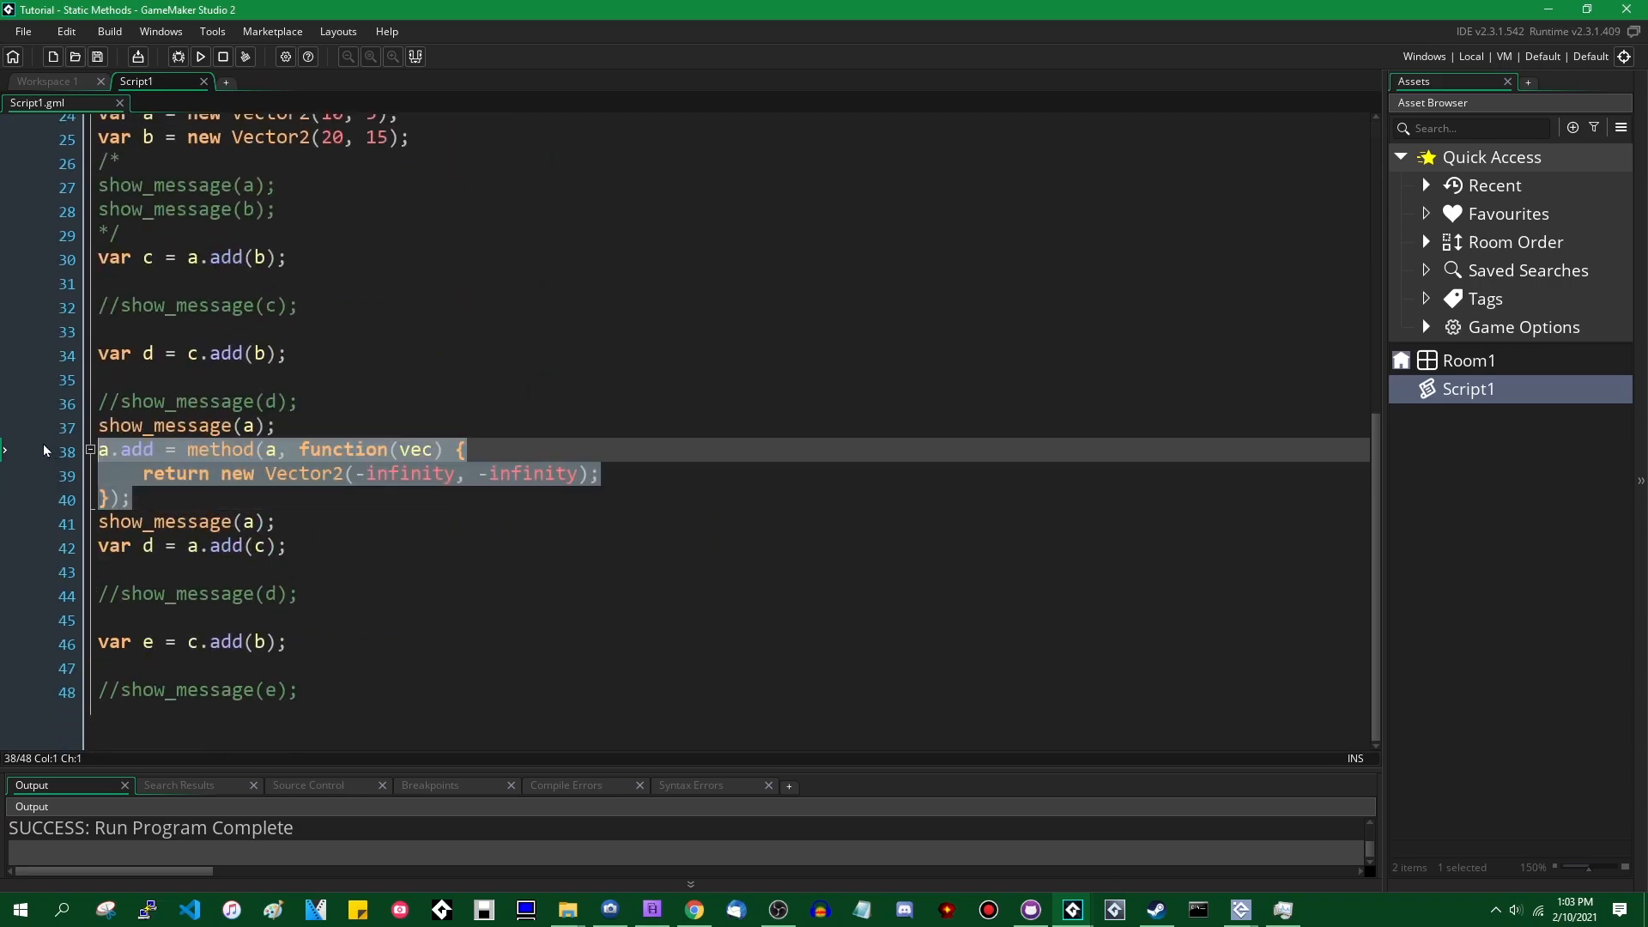
left_click(145, 498)
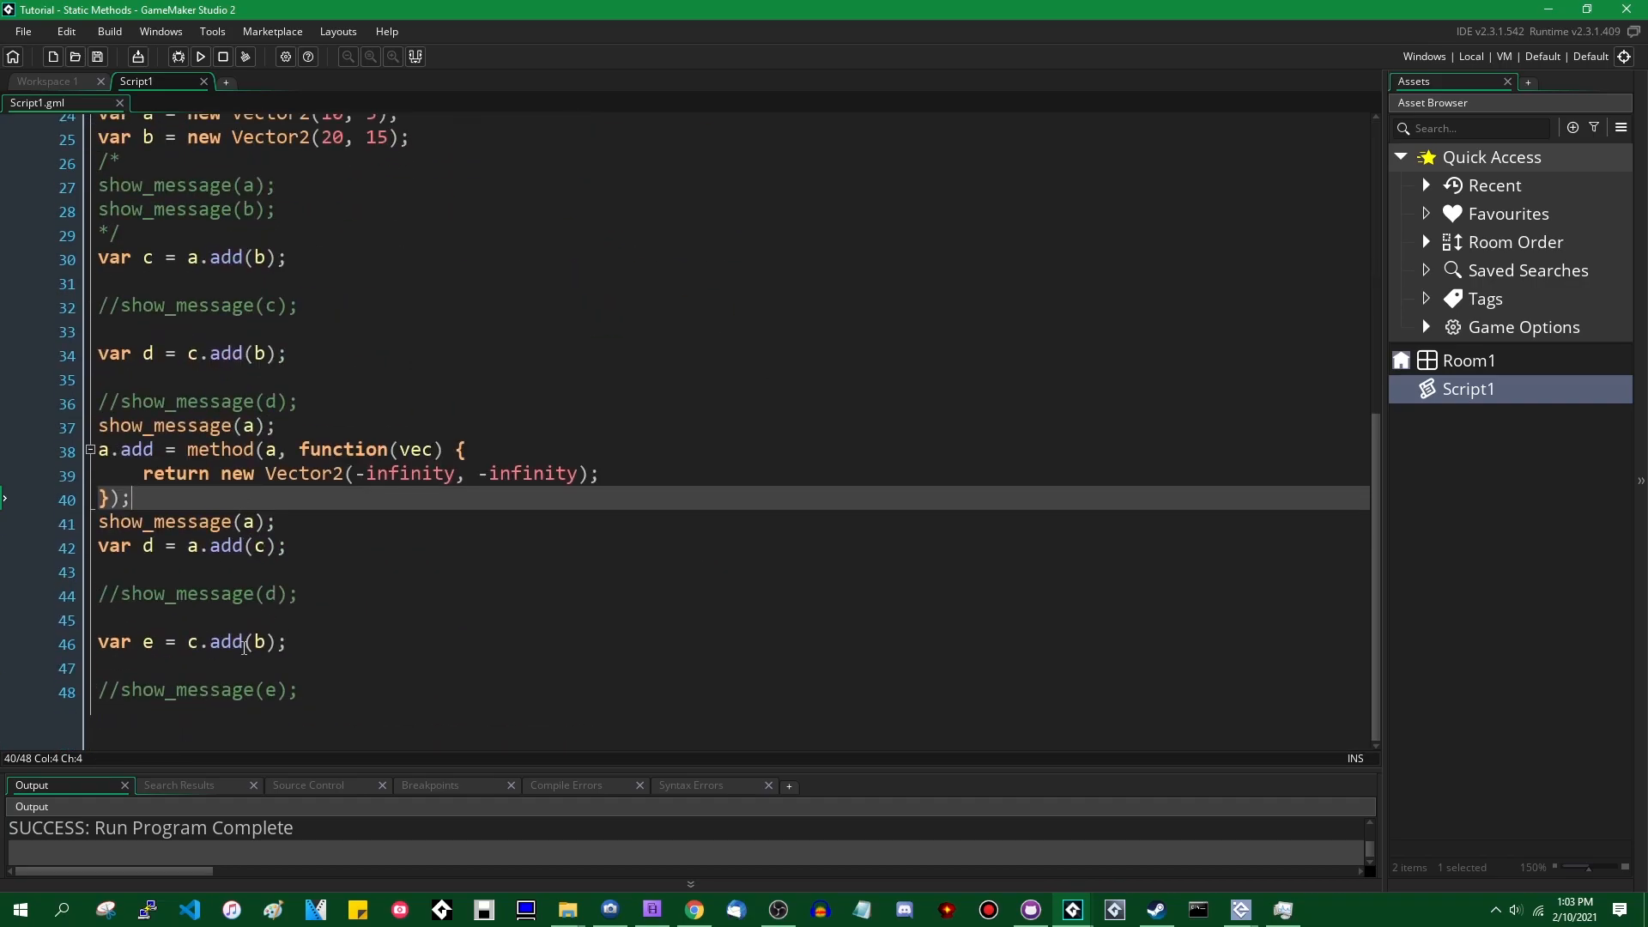
Step: Close the comment with */, create var f = new Vector3(2, 2, 2); and call f.add(a);
type("*/")
left_click(729, 426)
type("/*")
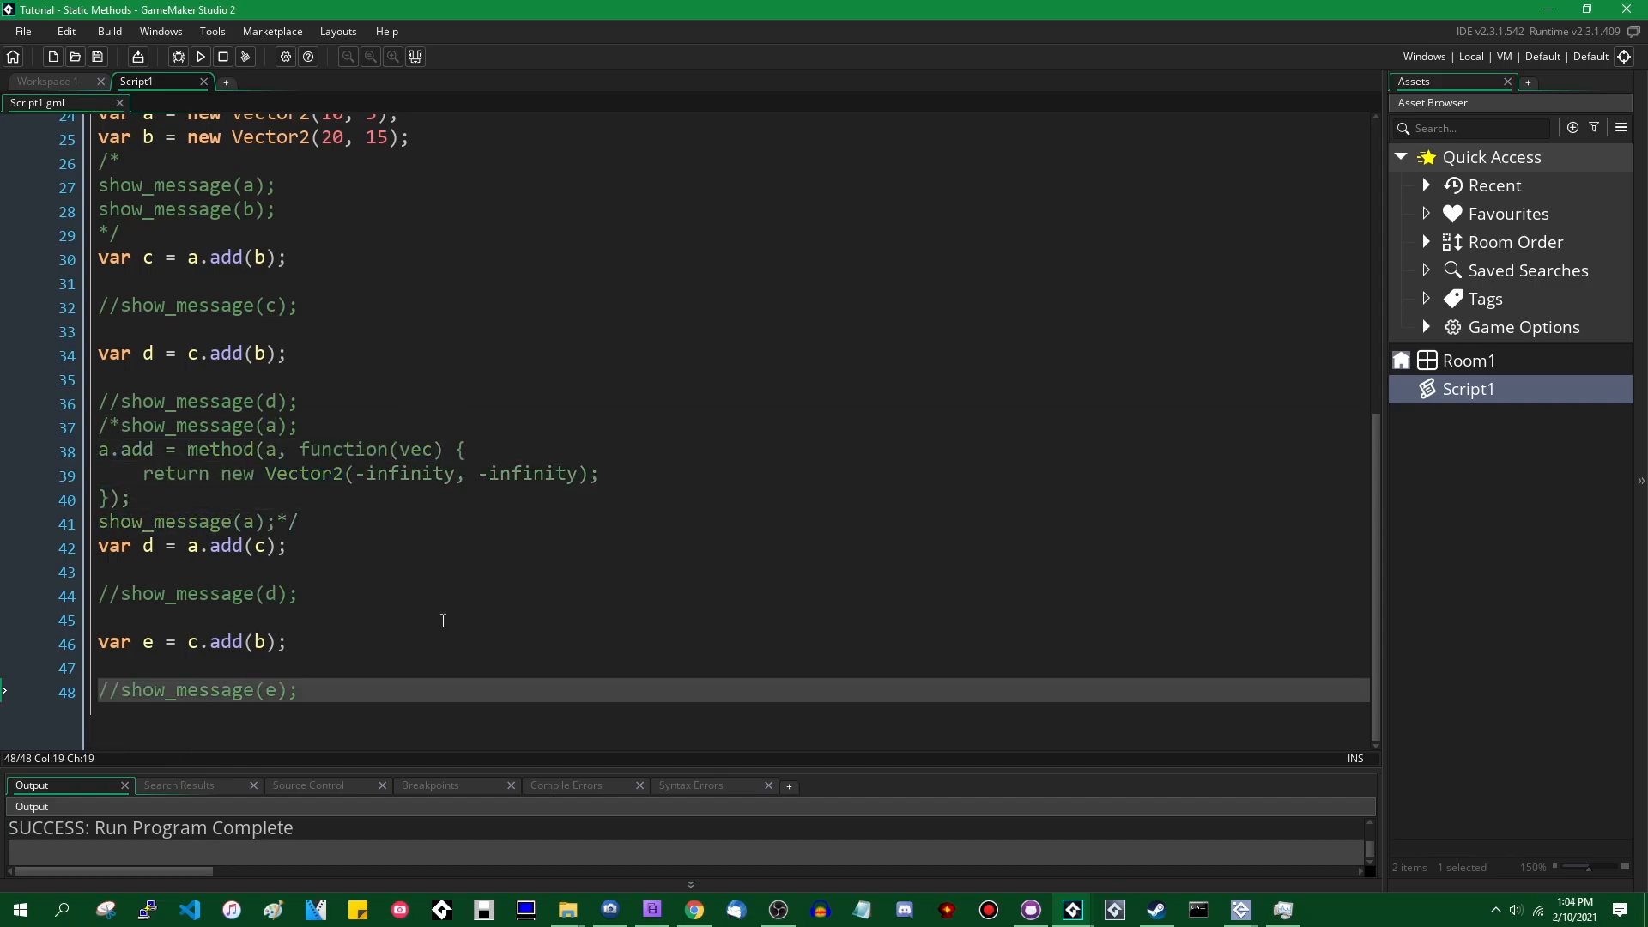
type("var f")
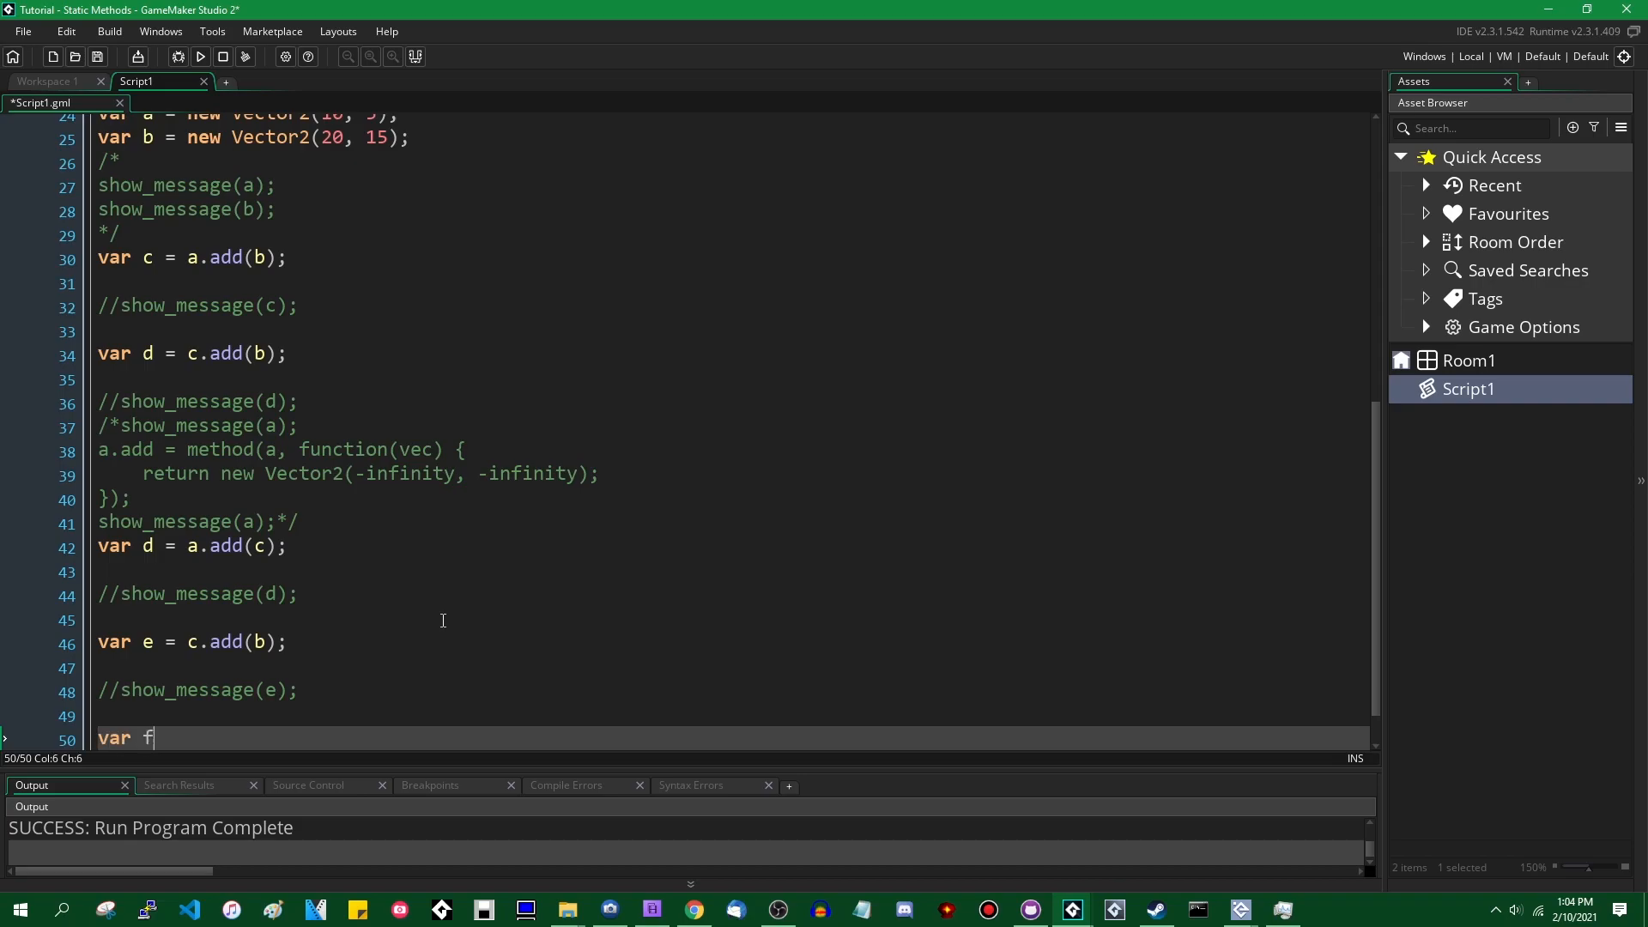
type("= new Vector")
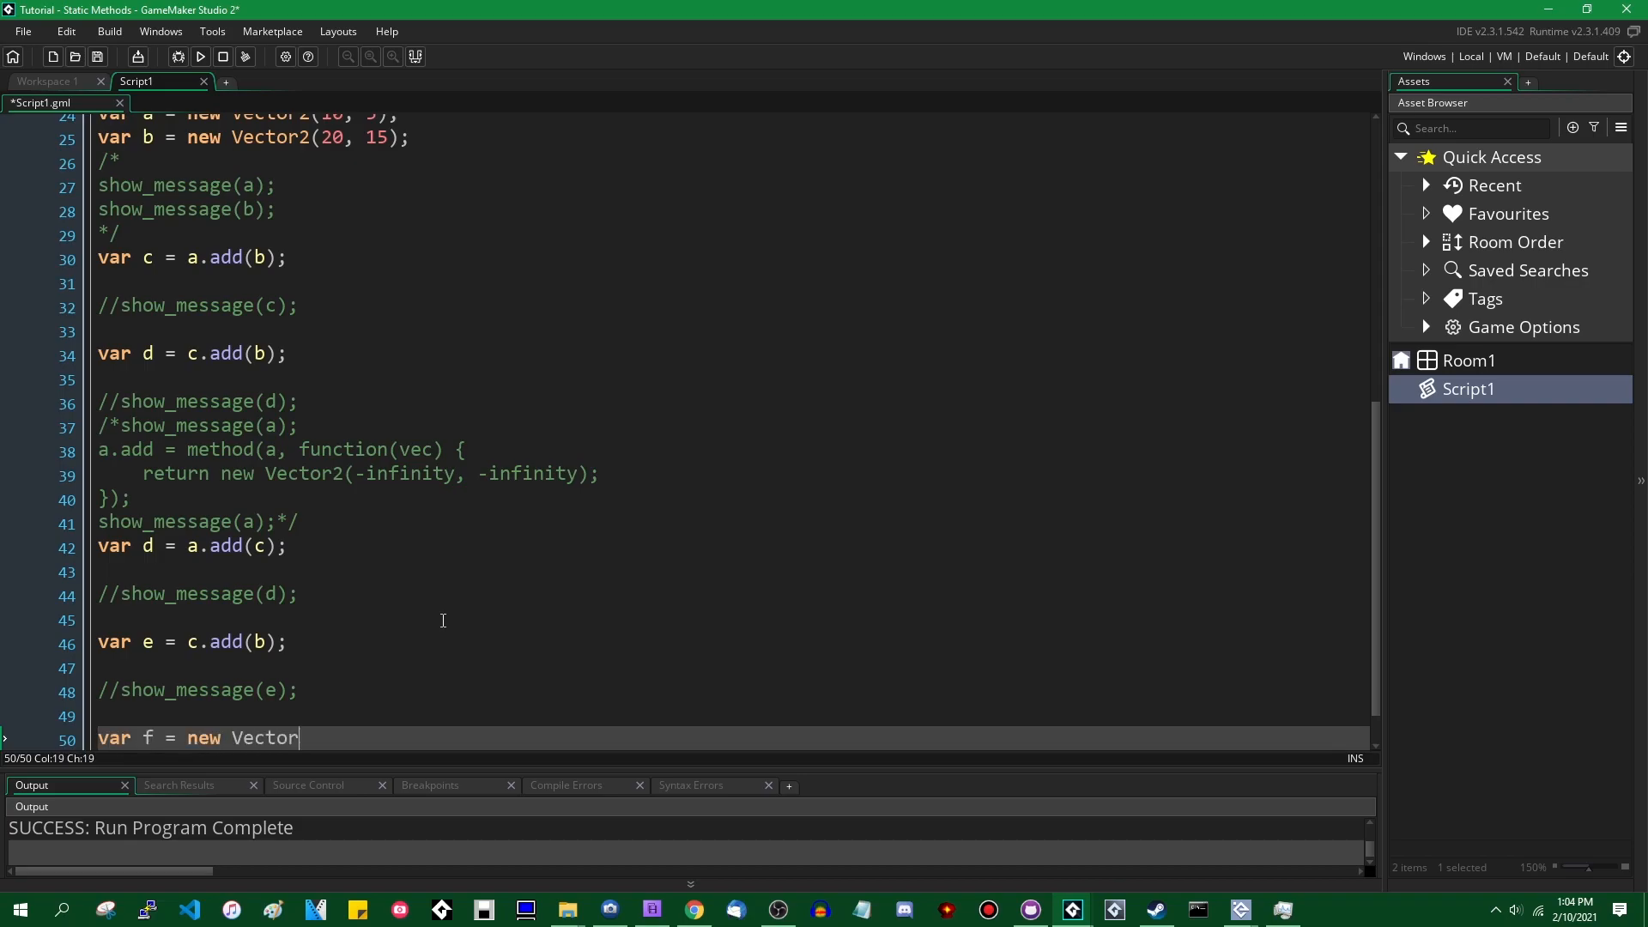
type("3(")
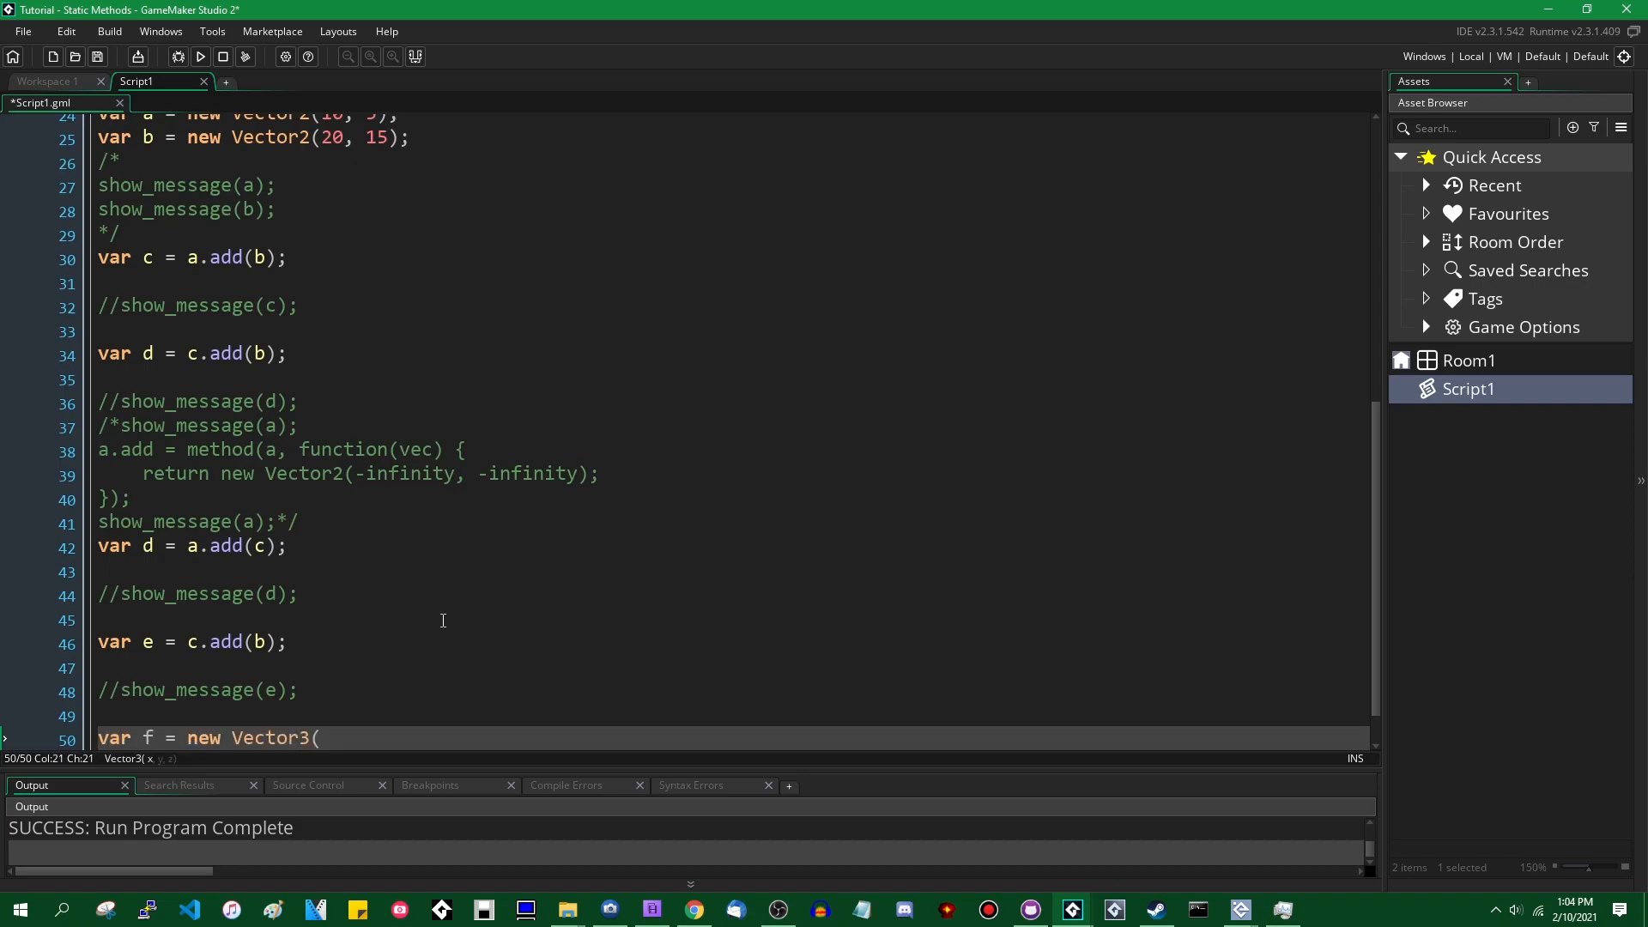
type("4, 4, 4);")
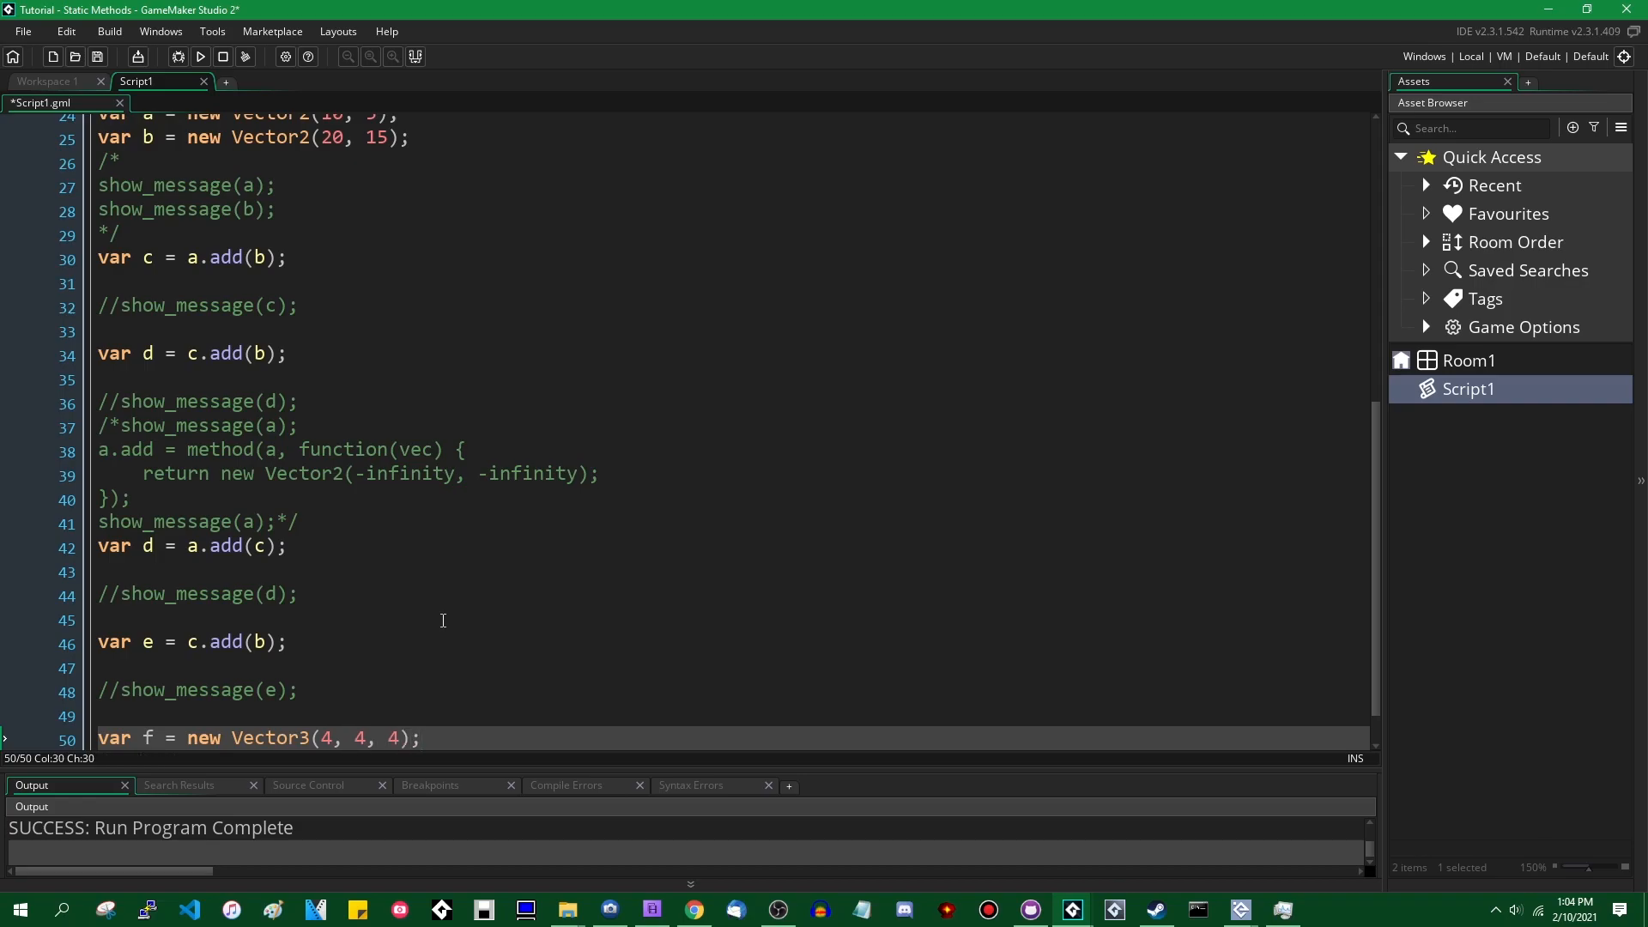
type("2")
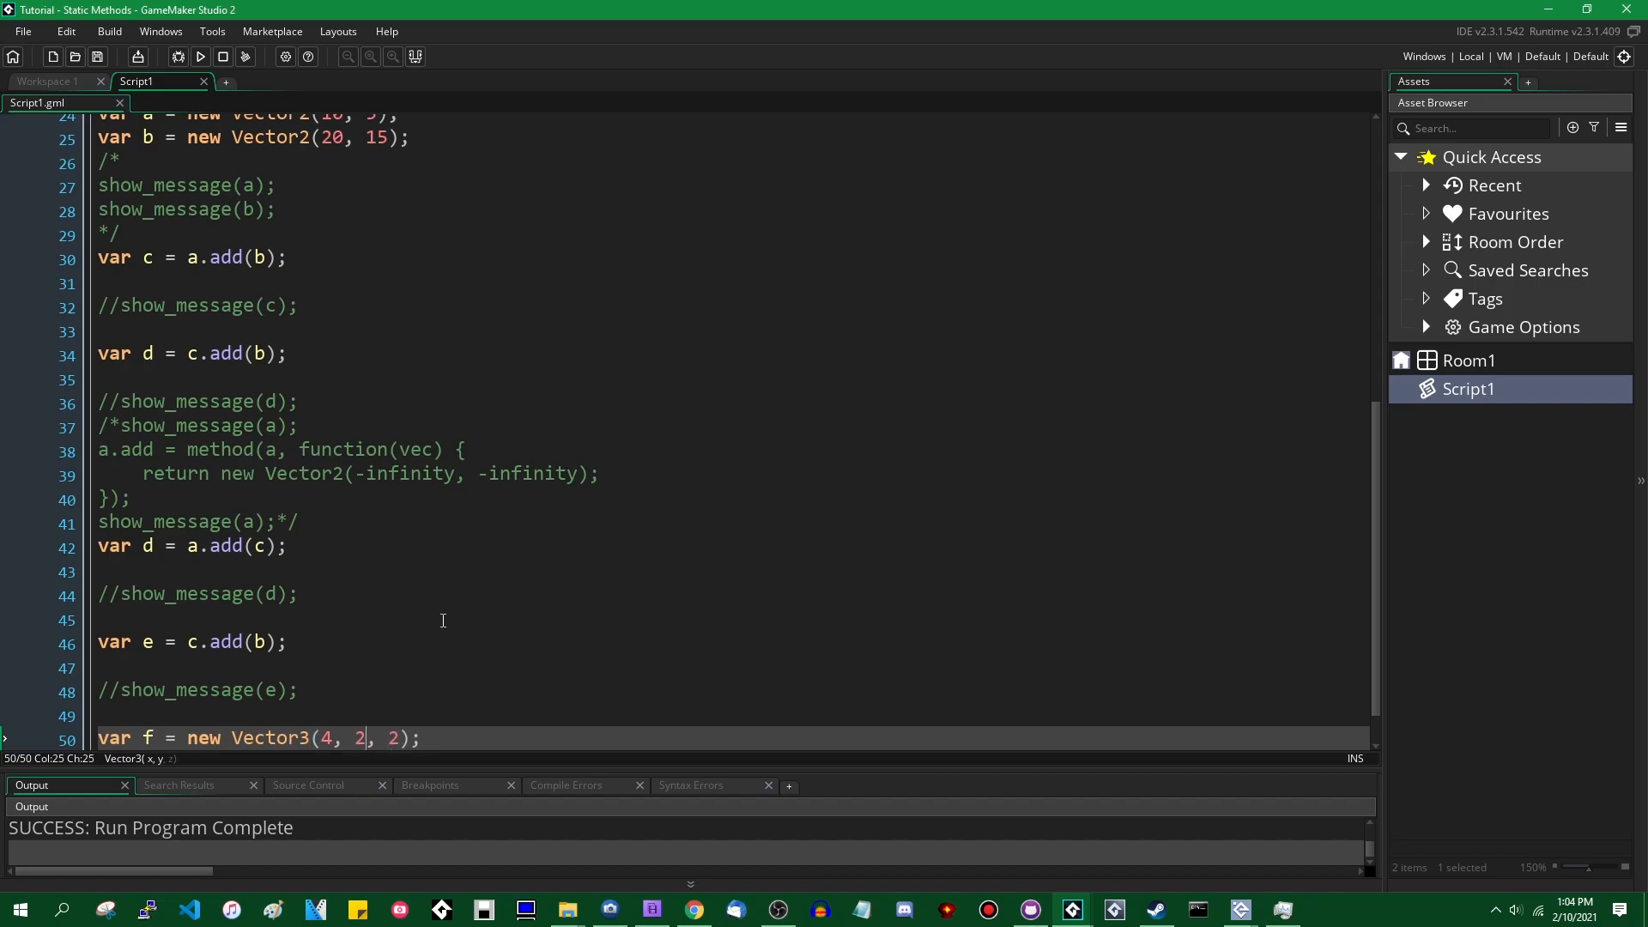
type("2")
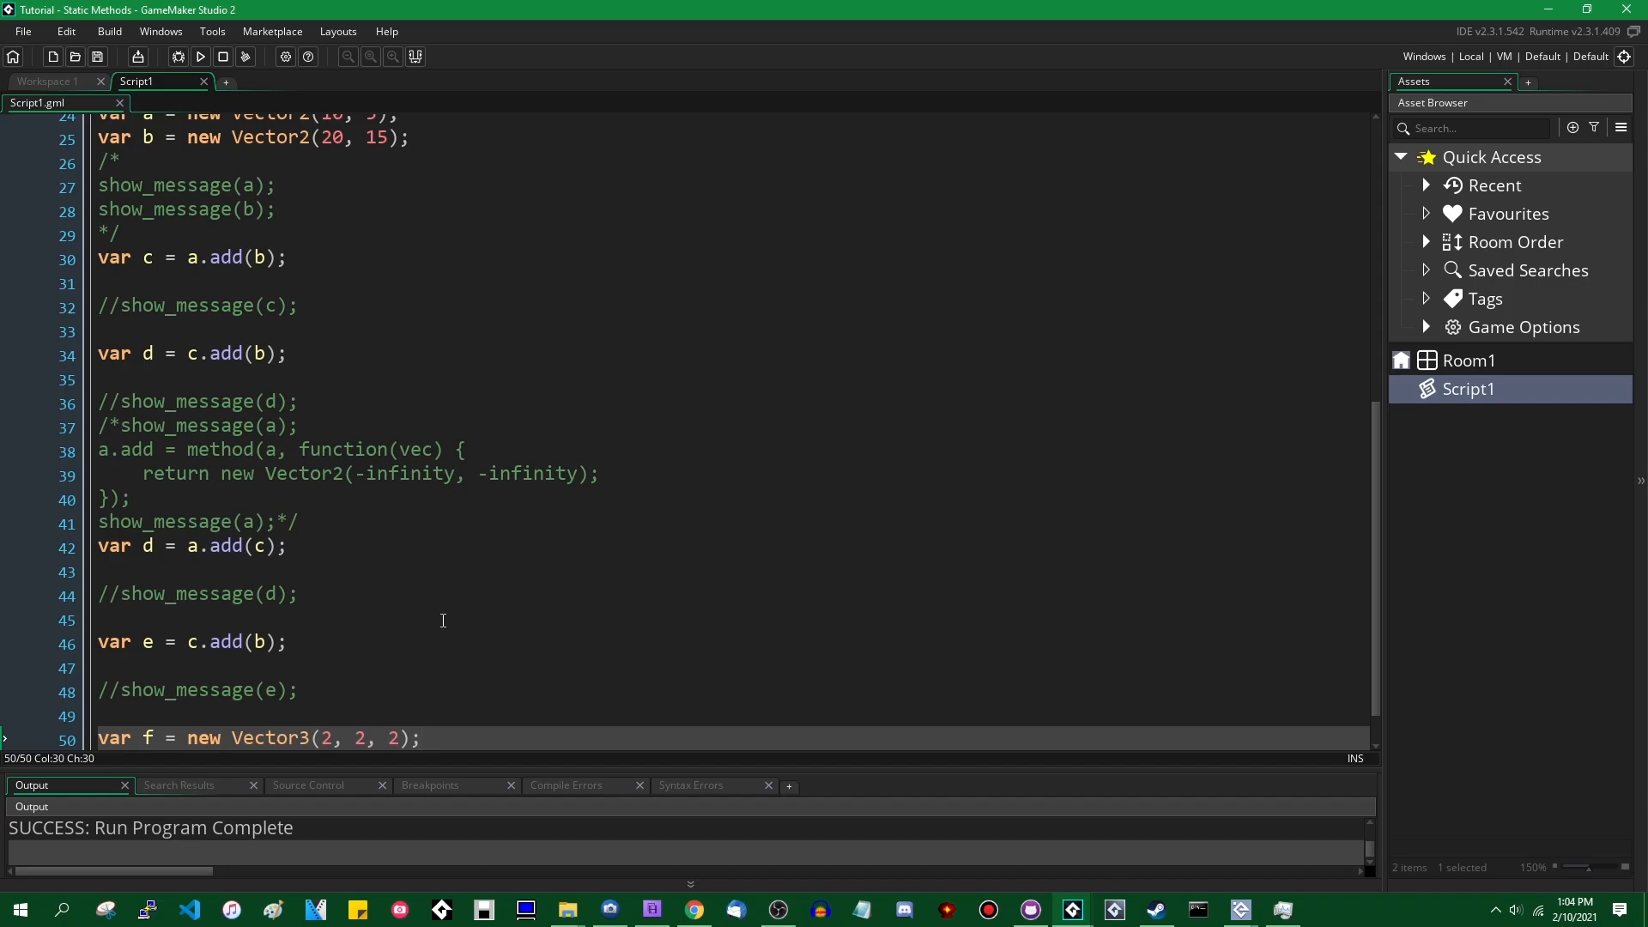
type("f.add")
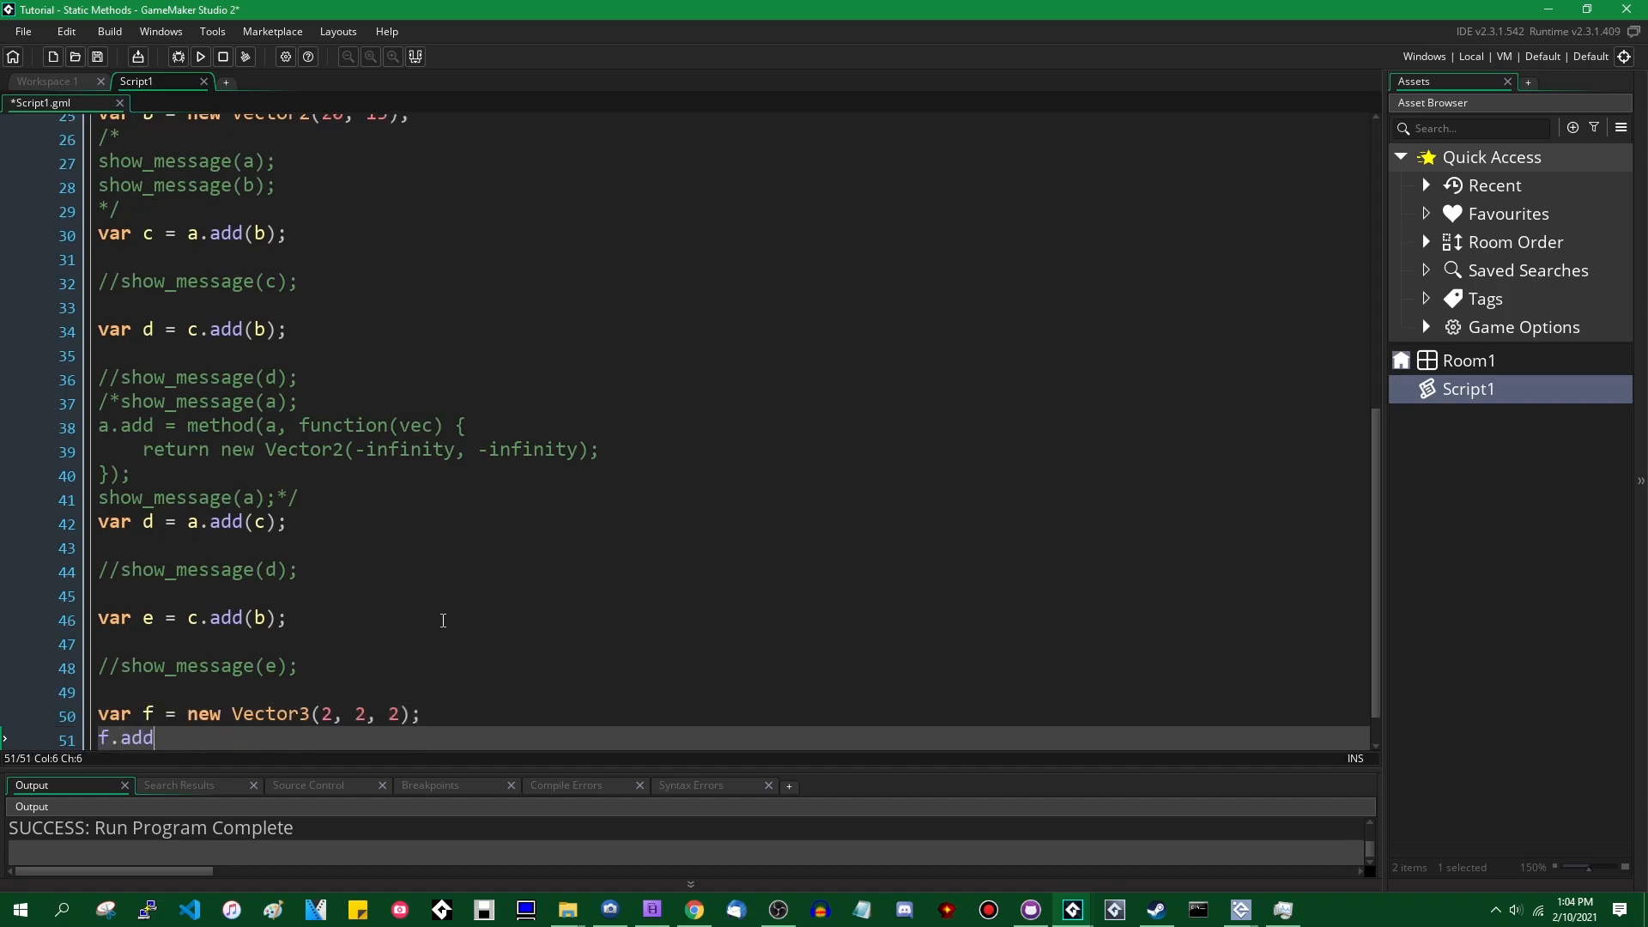
type("(a);")
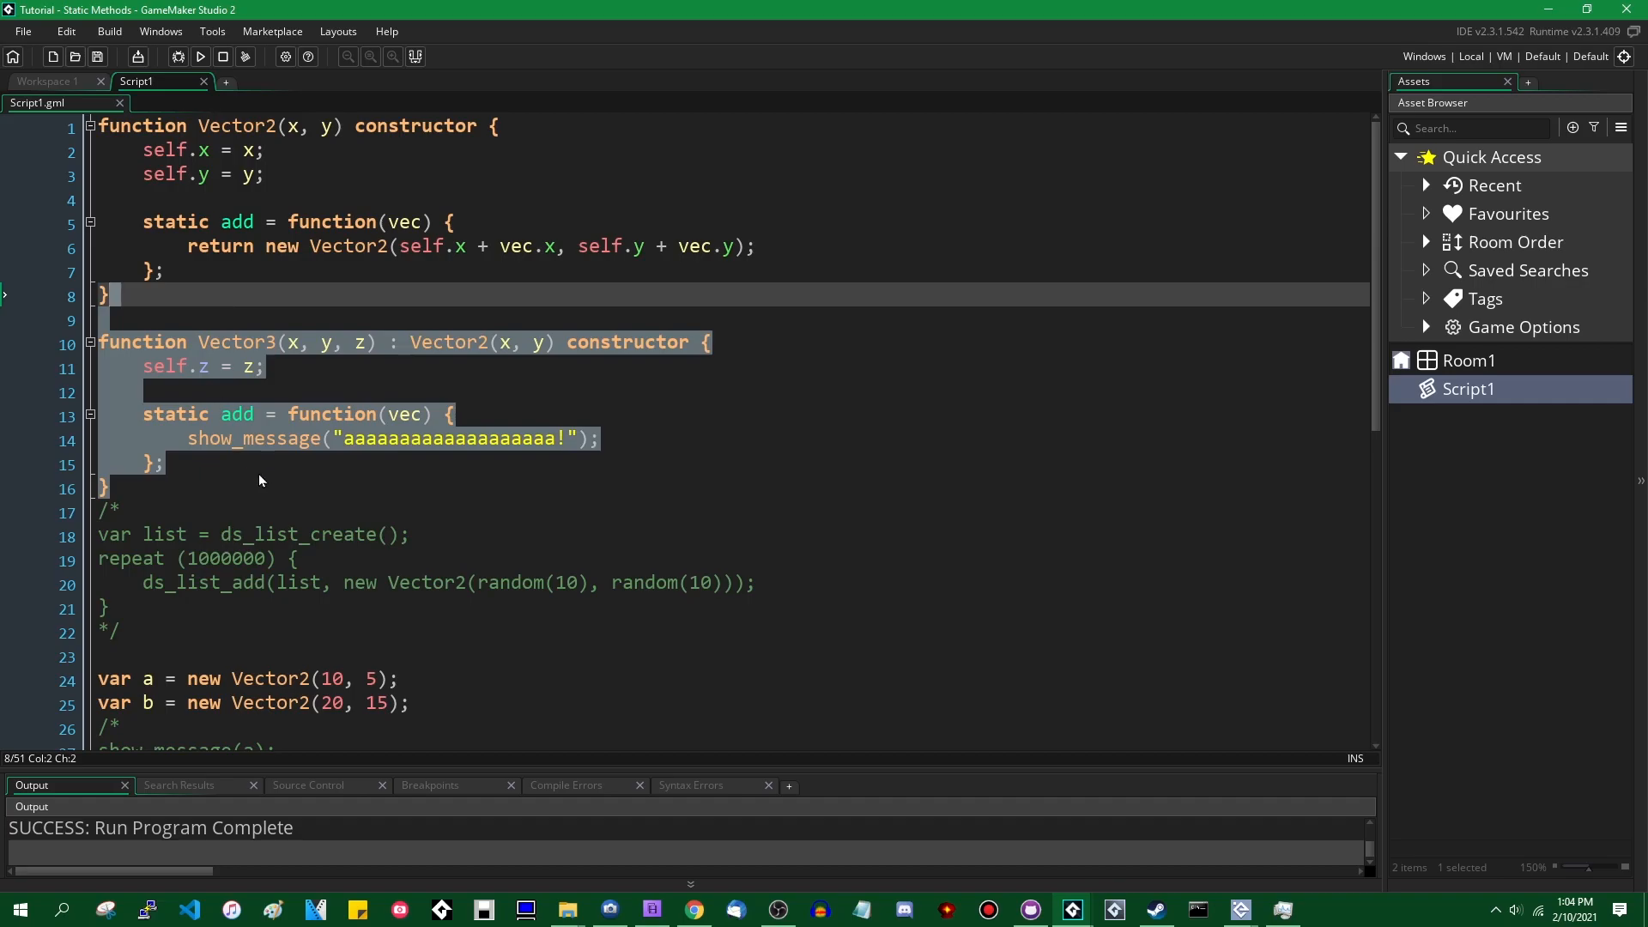
Step: Write var g = c.add(b); and show_message(g); then review the f.add(a) and g test lines
scroll("down", 3)
type("var")
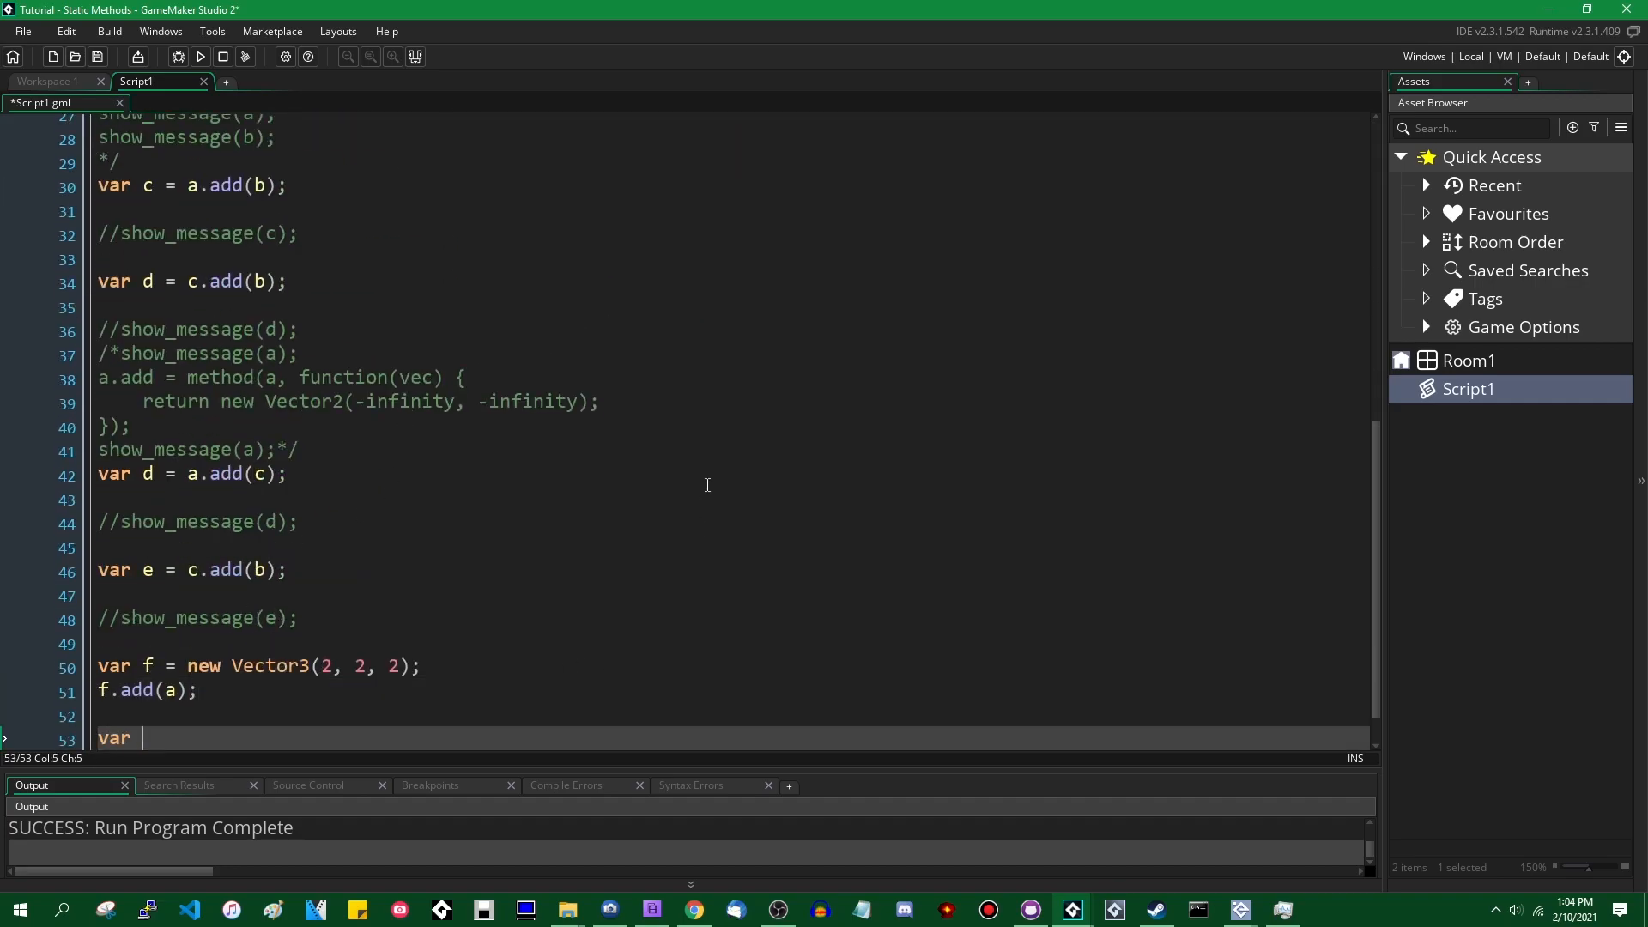
type("g =")
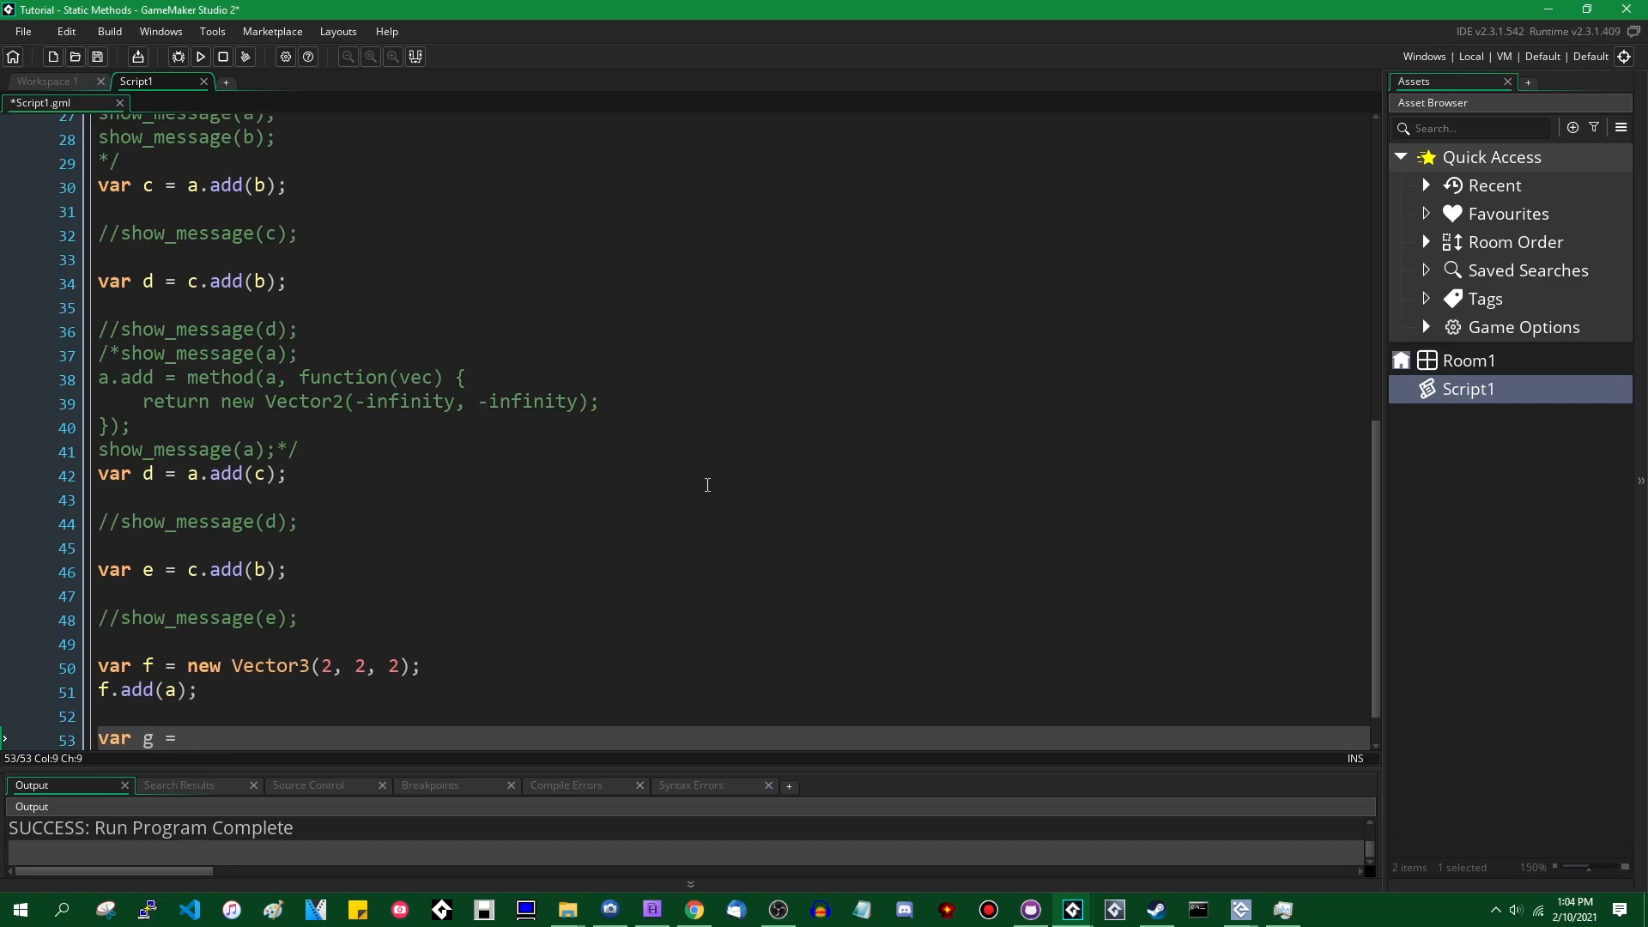
type("c.add(b);")
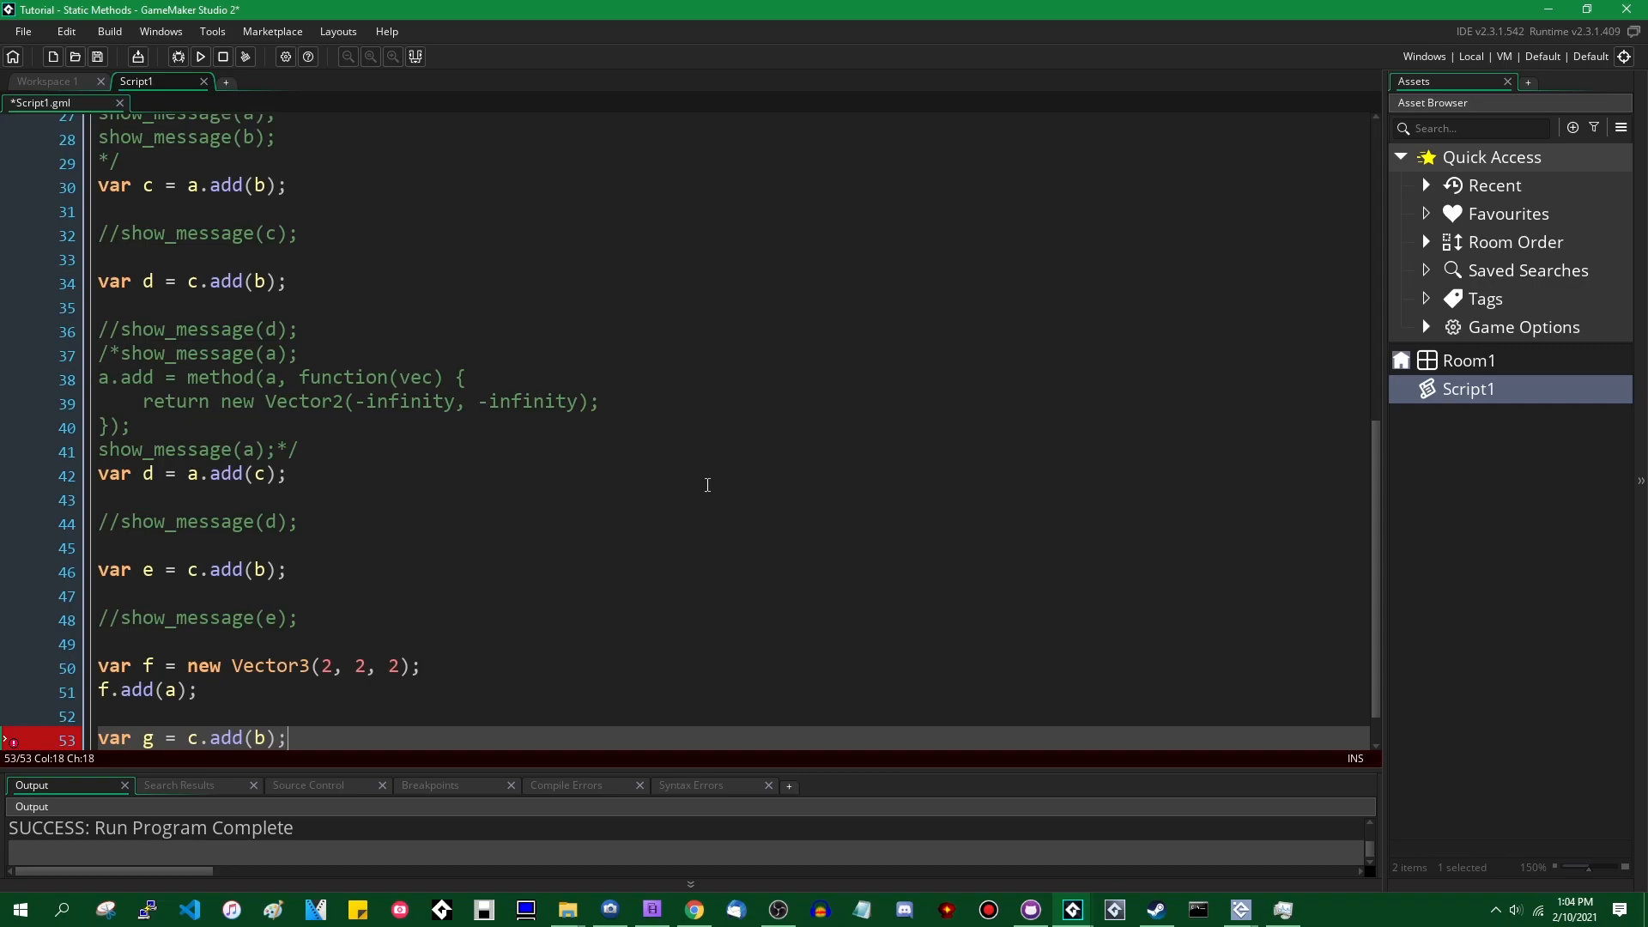
type("show_message")
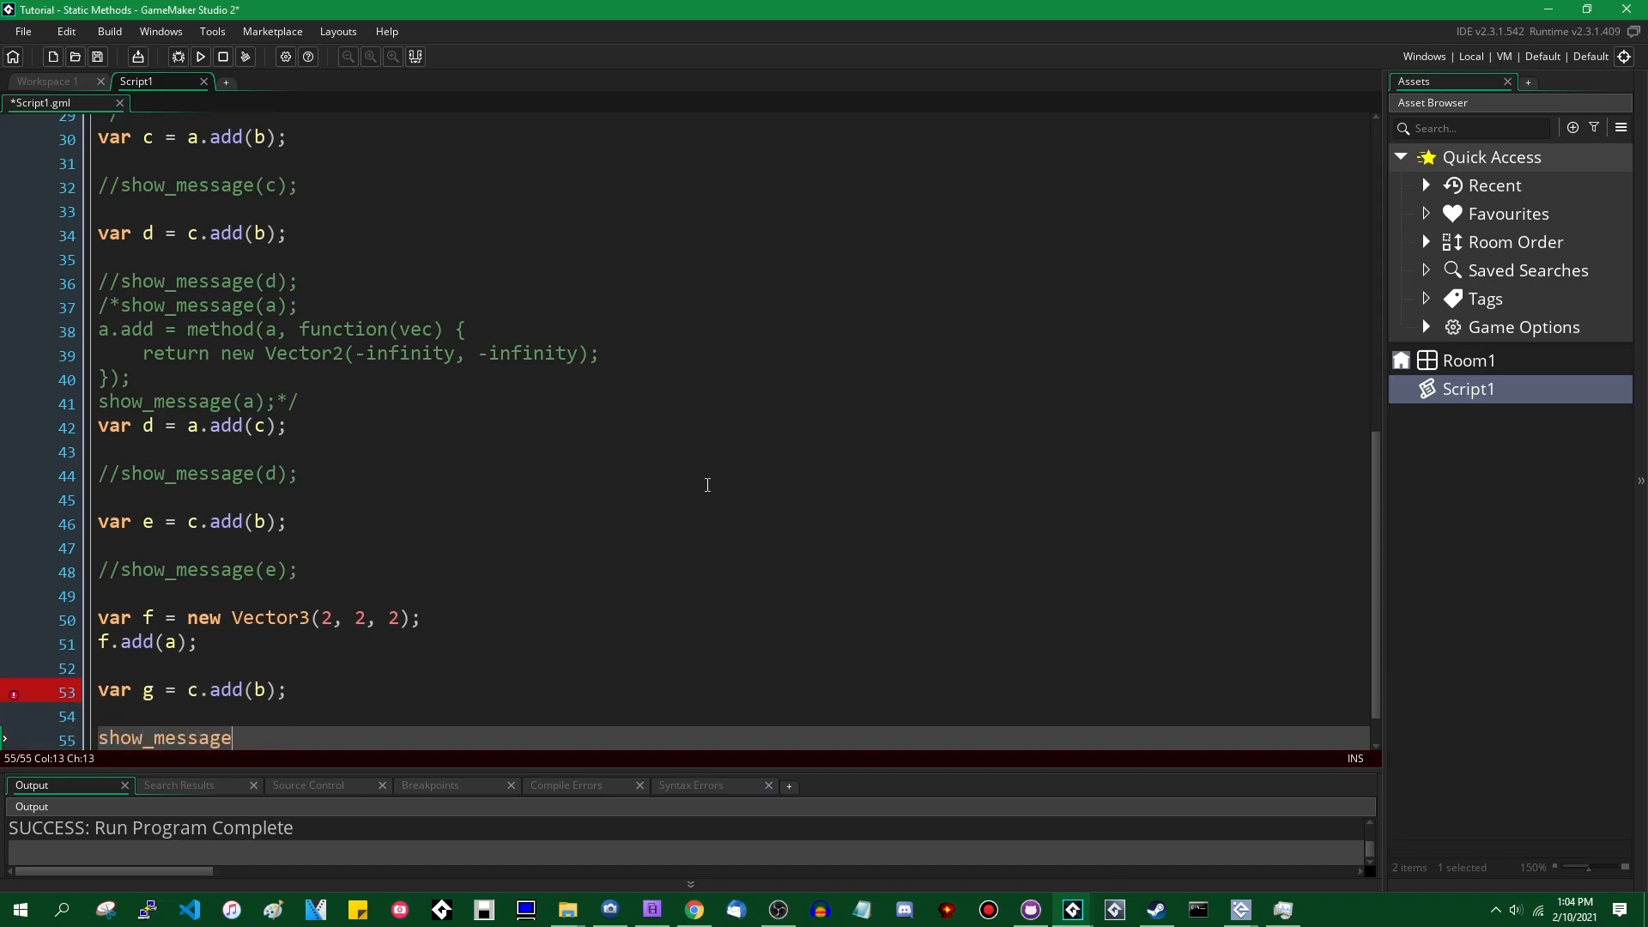
type("(g);")
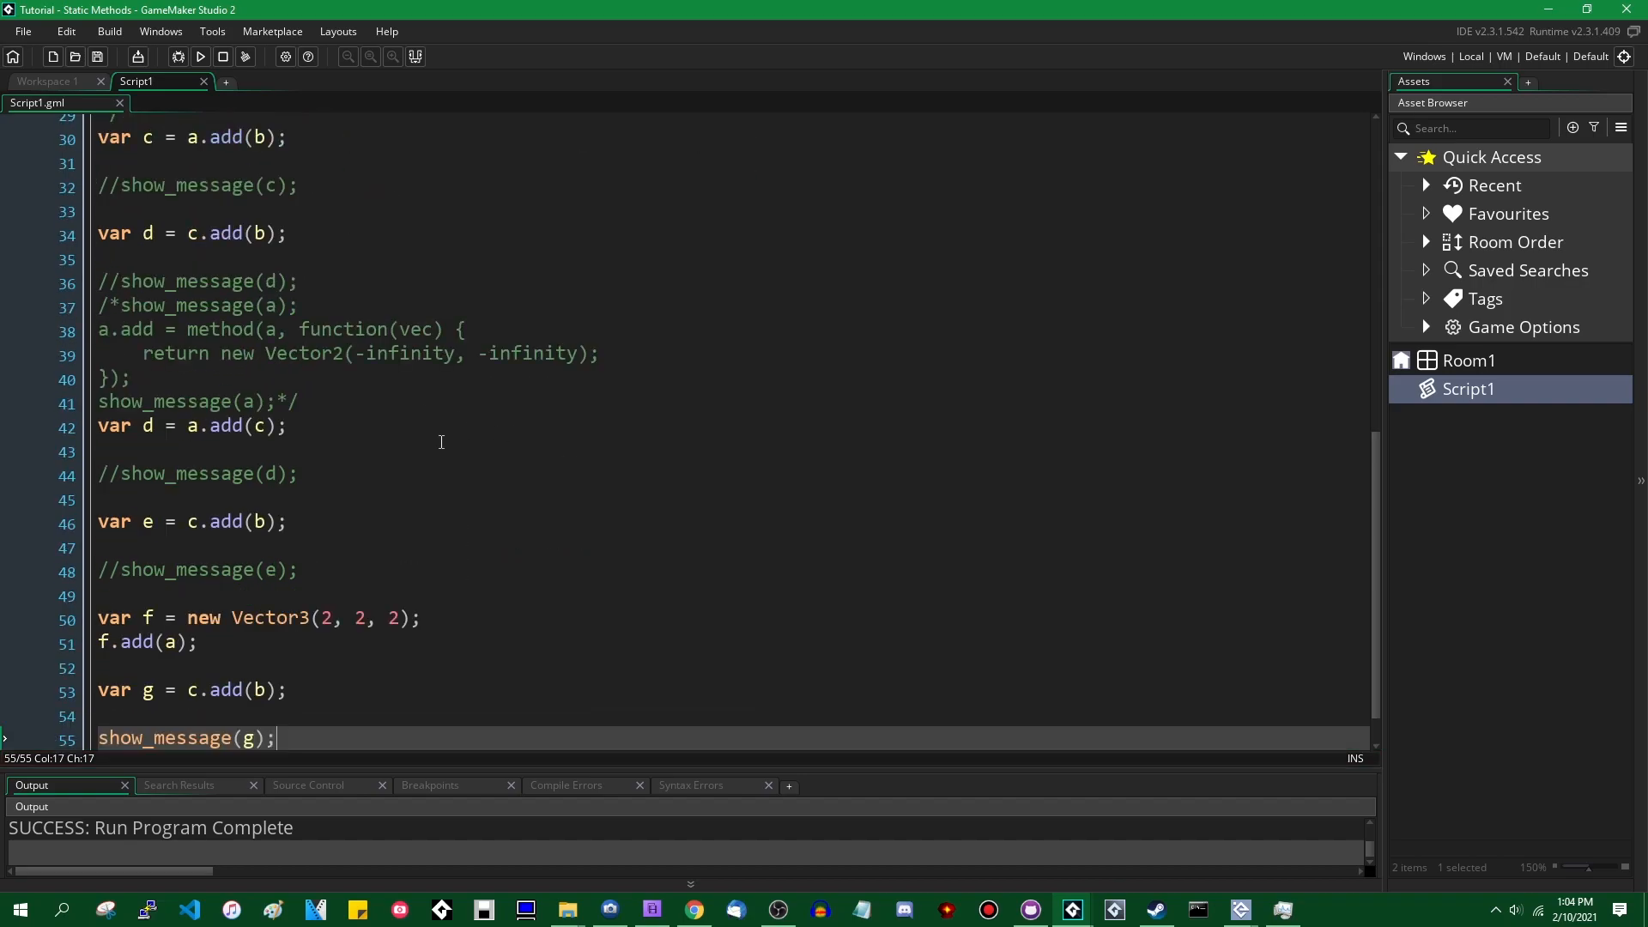
left_click(199, 594)
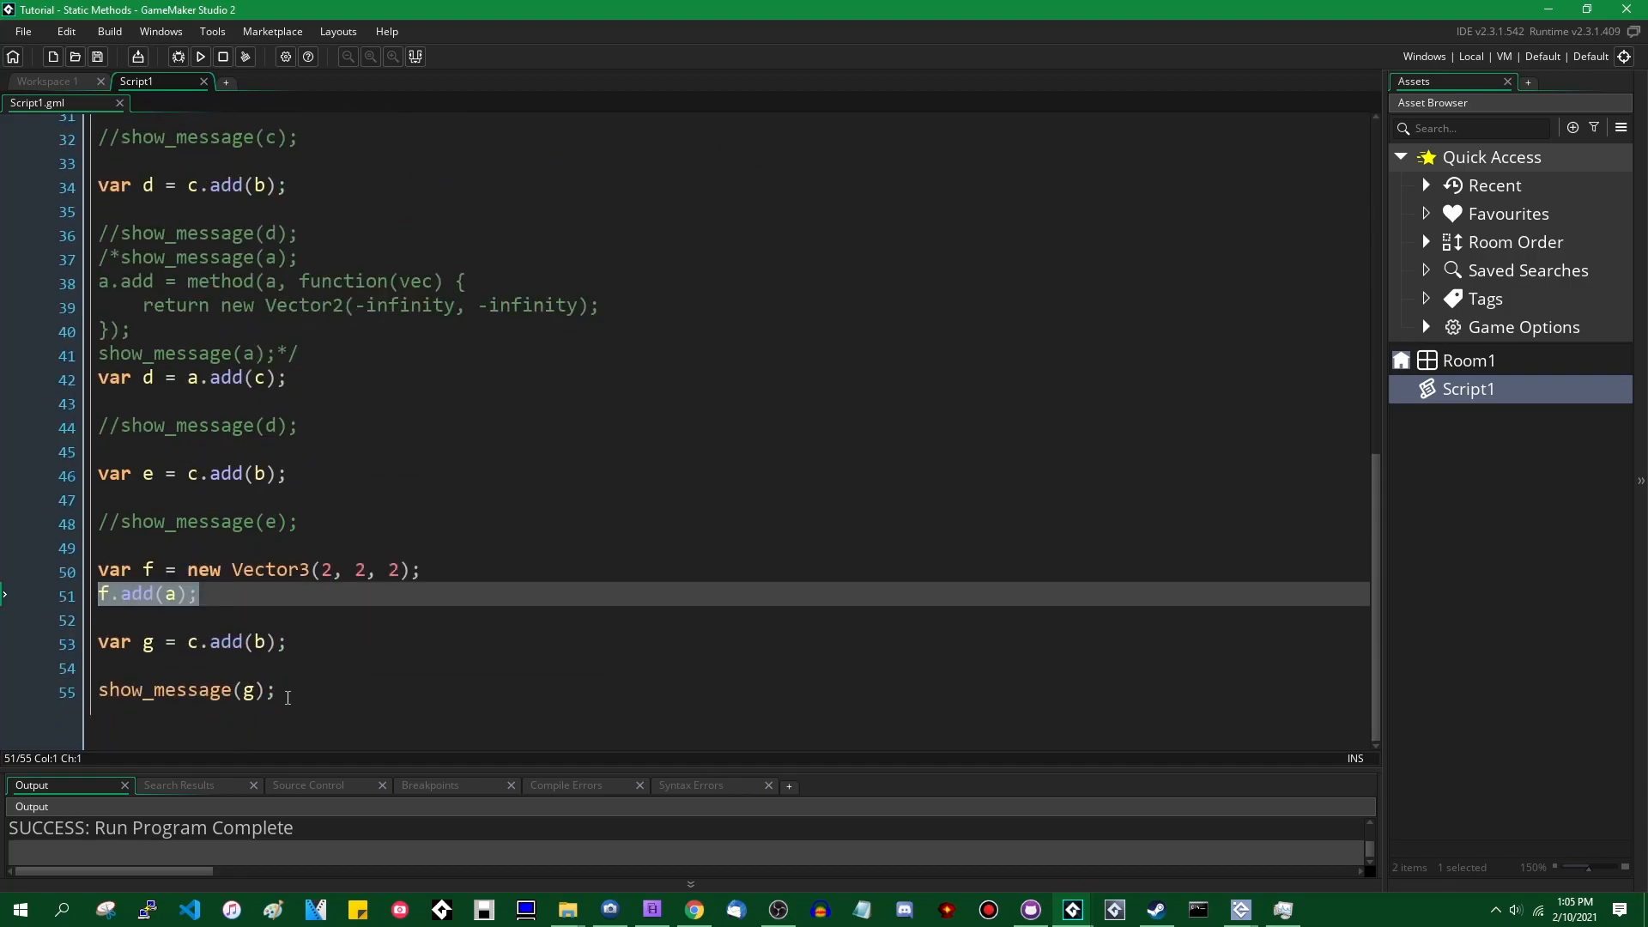
left_click(182, 642)
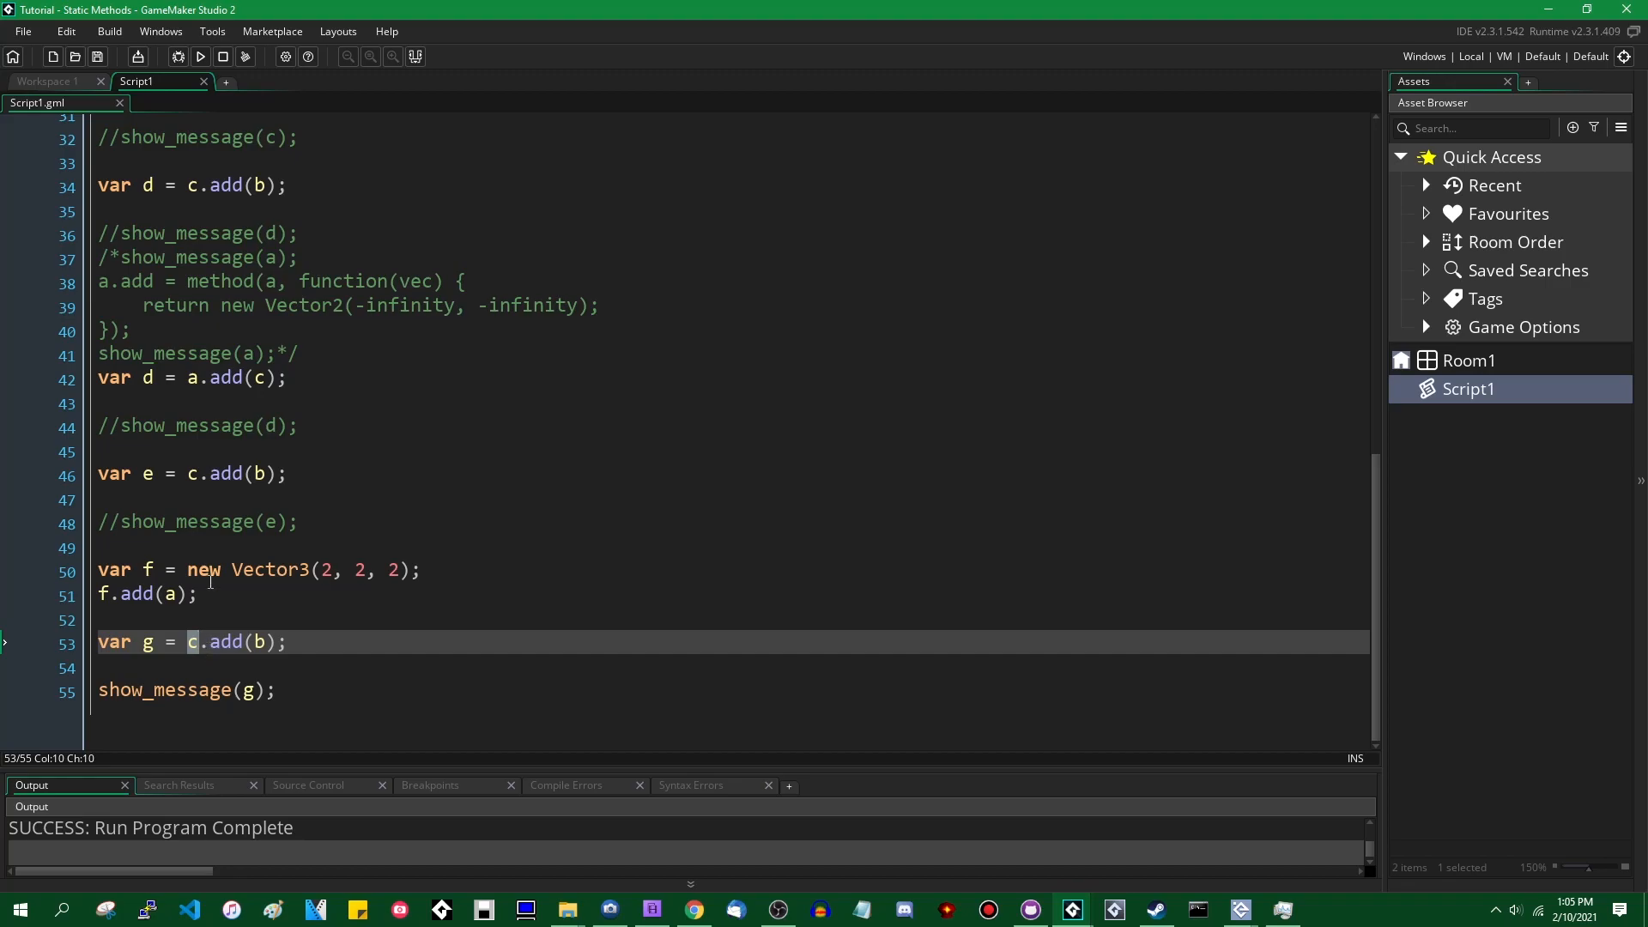
mouse_move(344, 680)
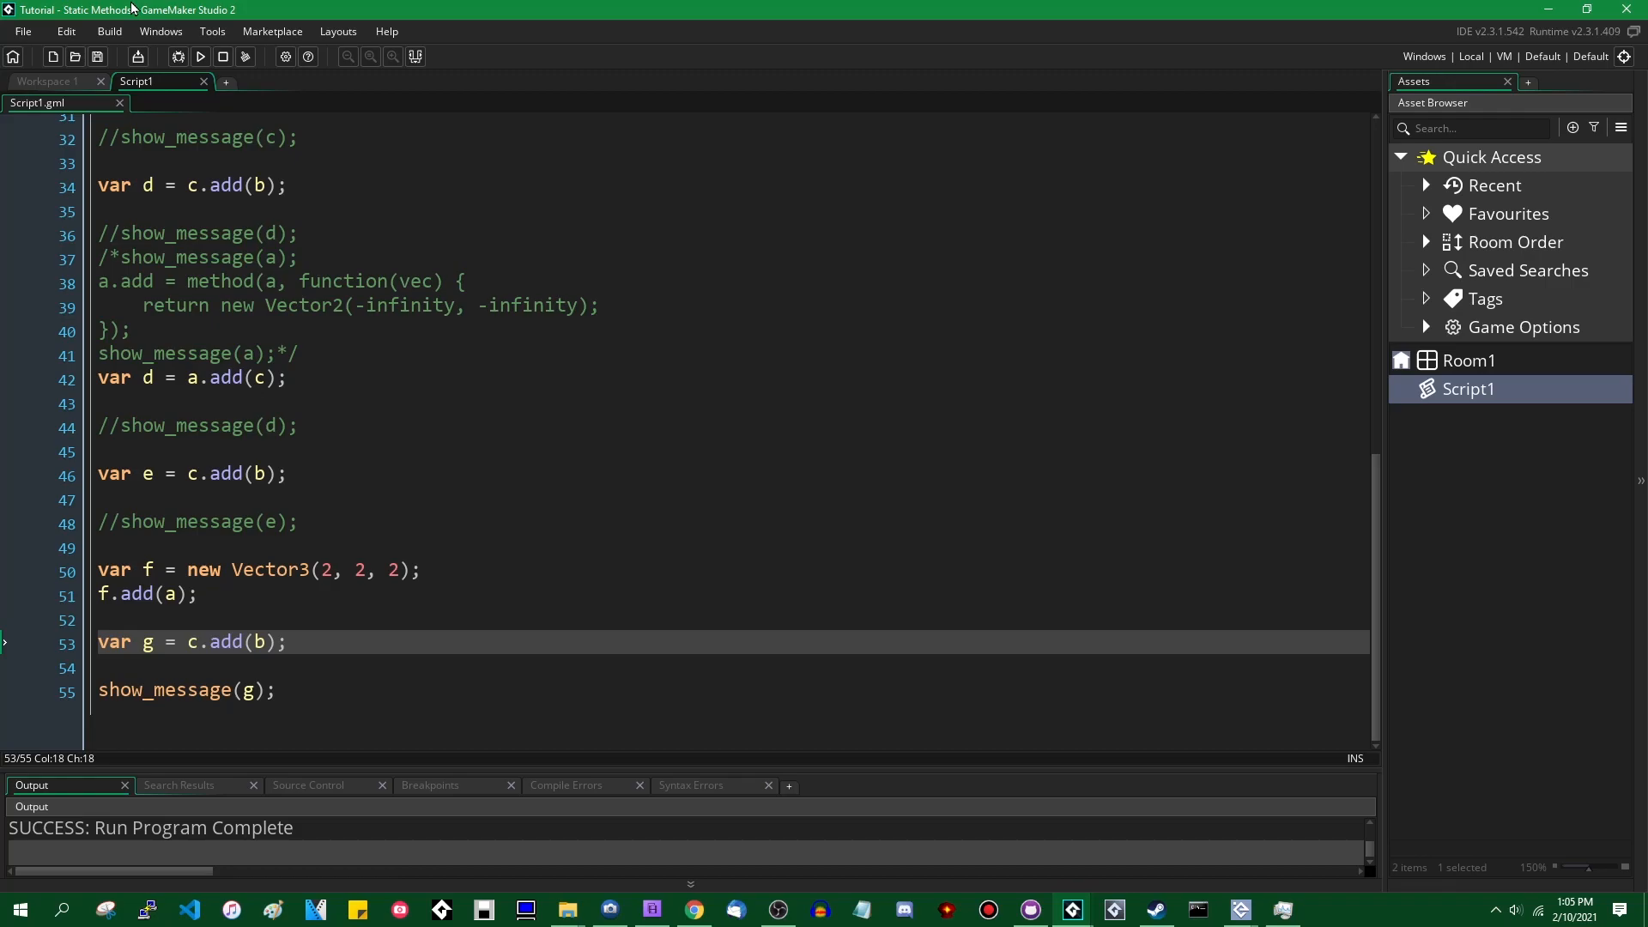
Step: Run the game and dismiss Vector3's add message and the x:30, y:35 result
left_click(199, 56)
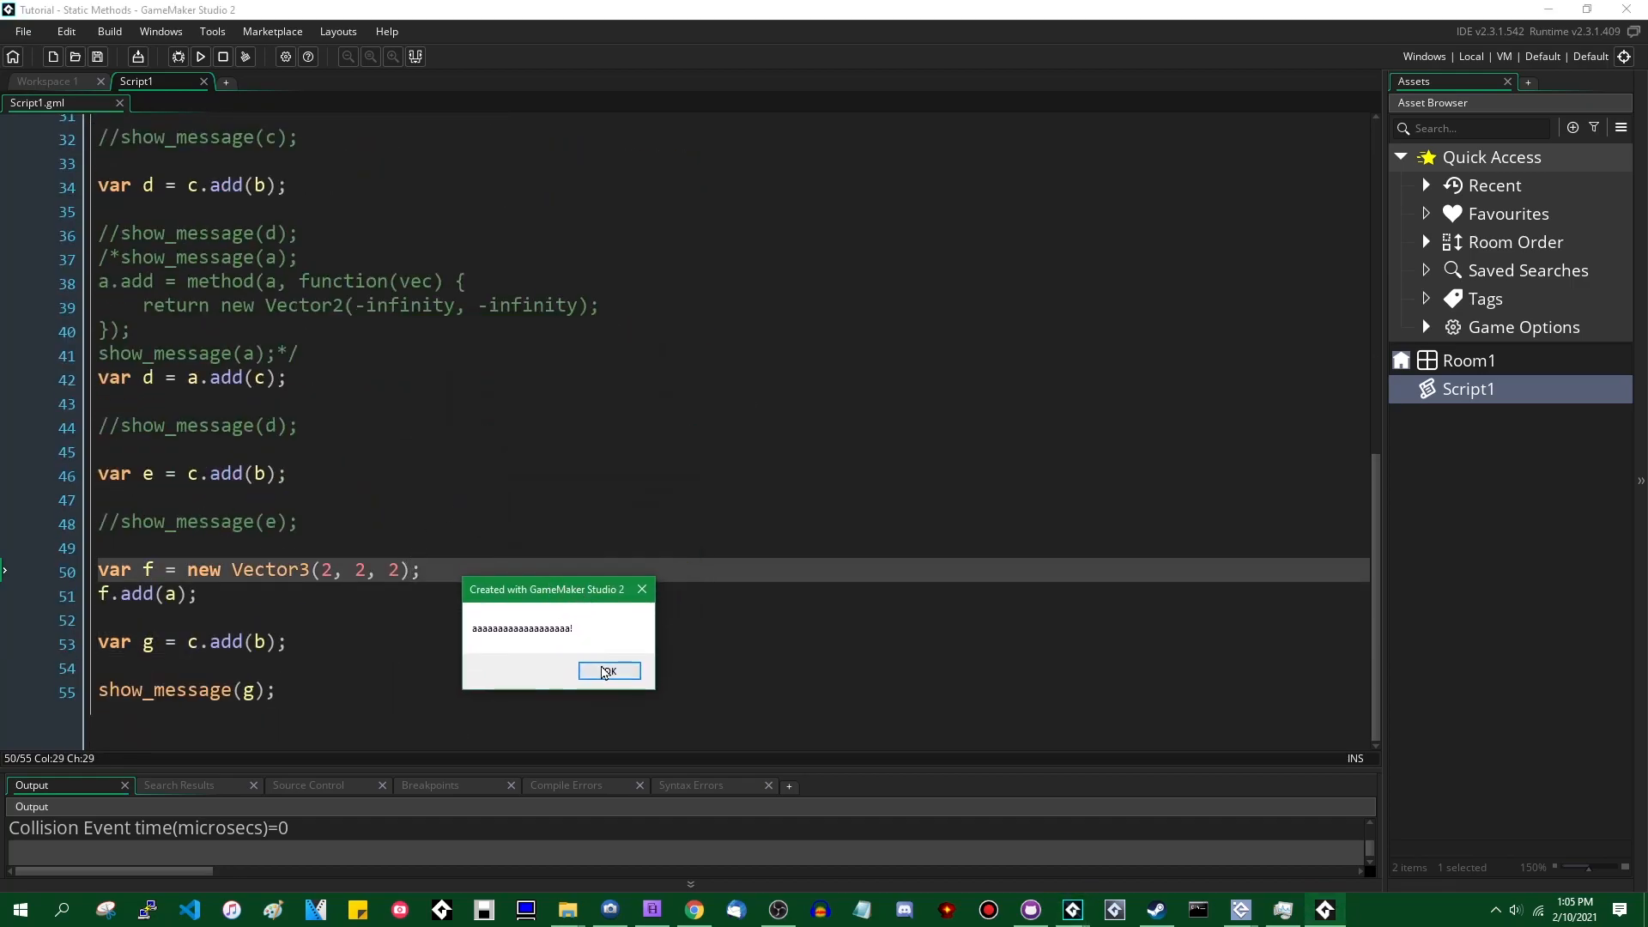
left_click(608, 672)
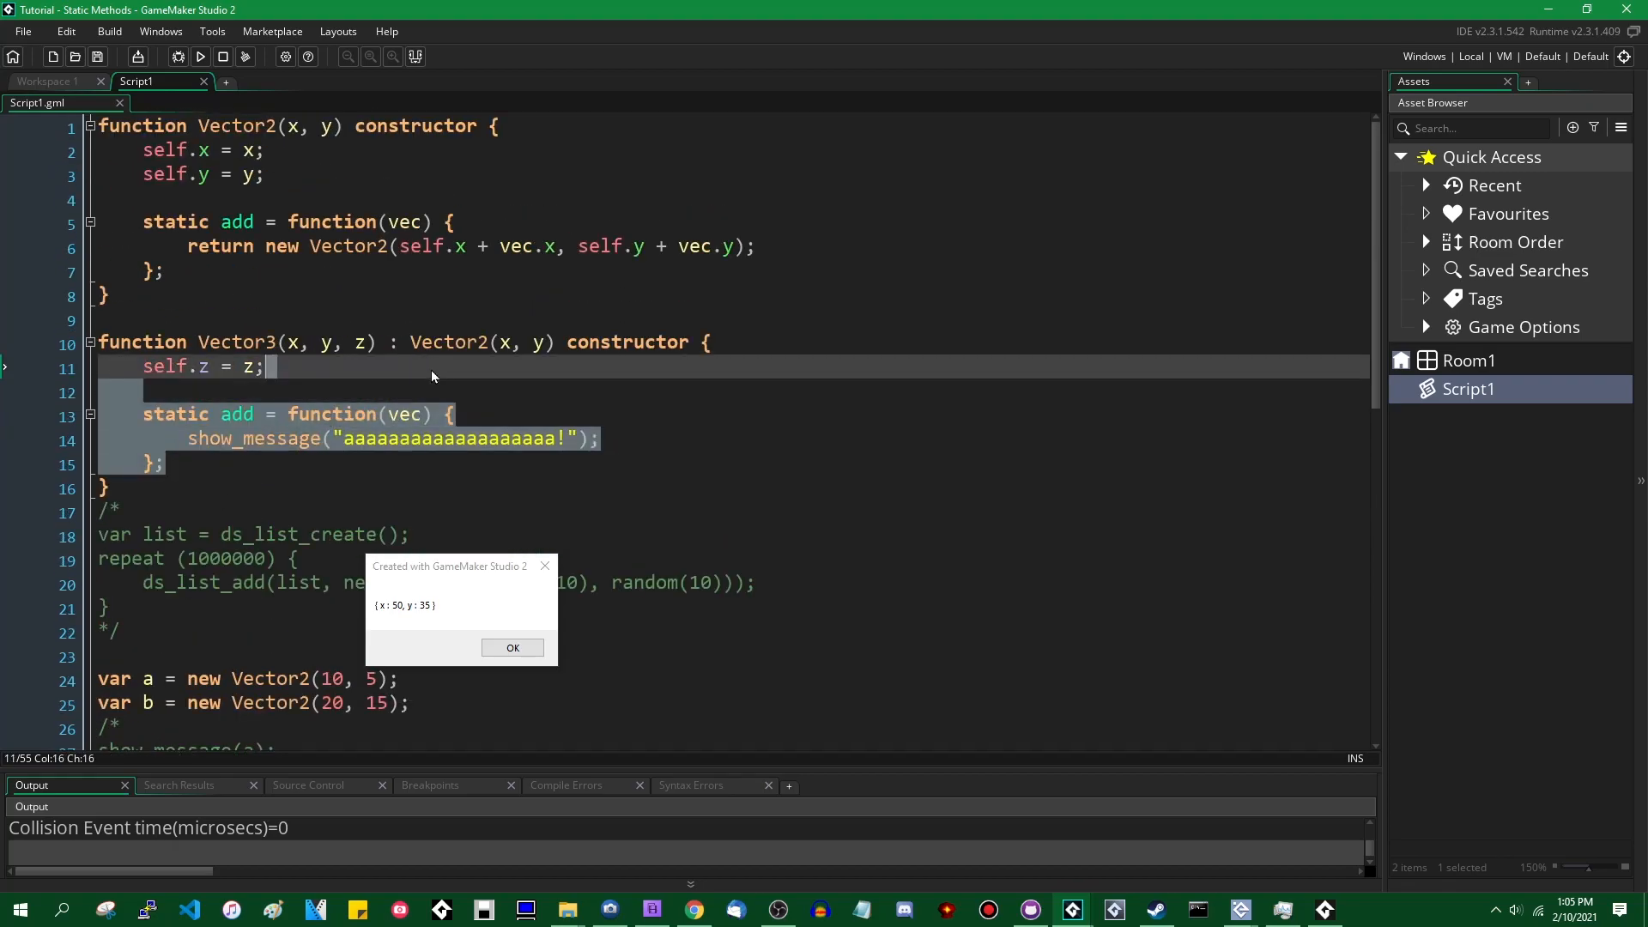
left_click(511, 647)
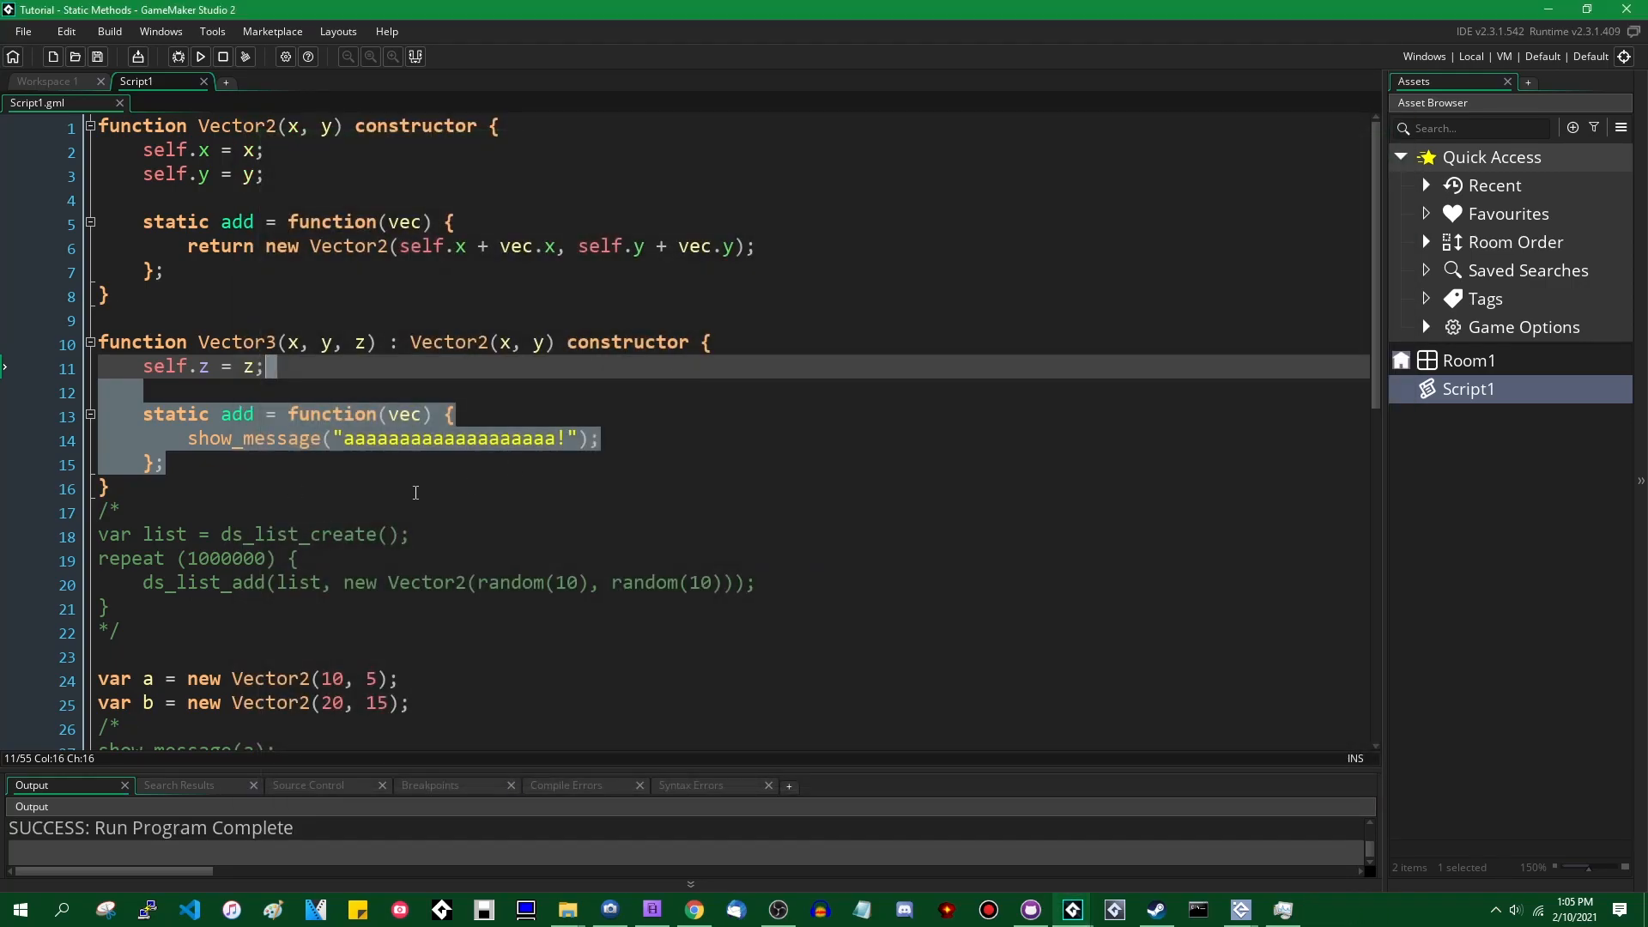
mouse_move(371, 472)
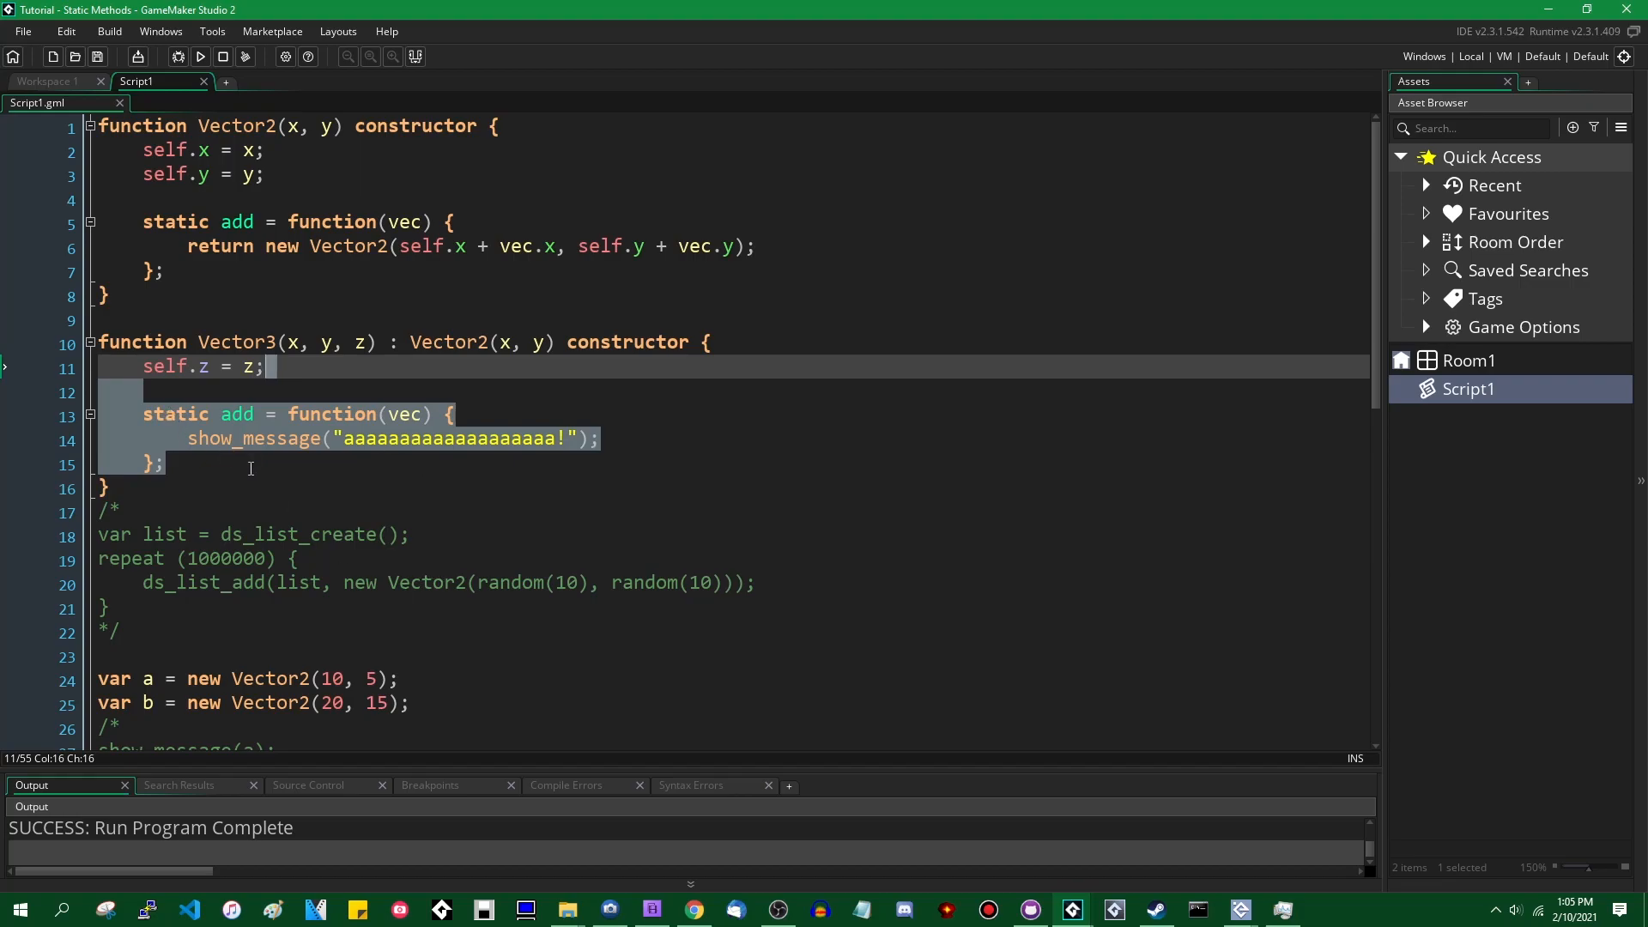
mouse_move(505, 417)
type("/")
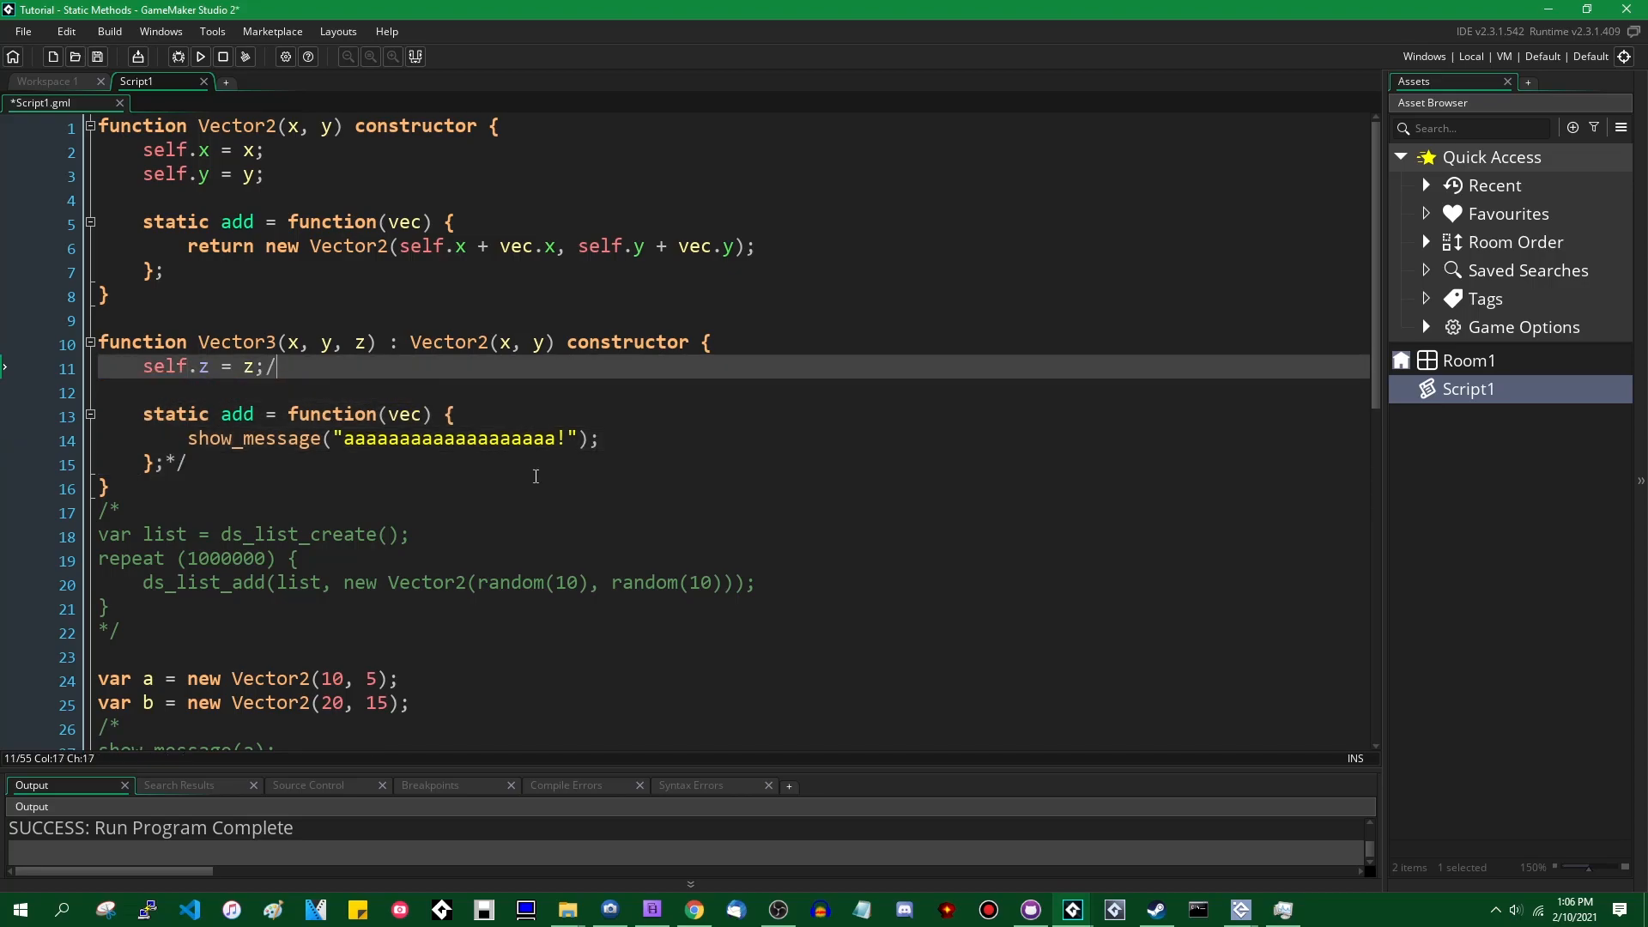
Step: Comment out Vector3's add override and wrap f.add(a) in show_message()
type("=/")
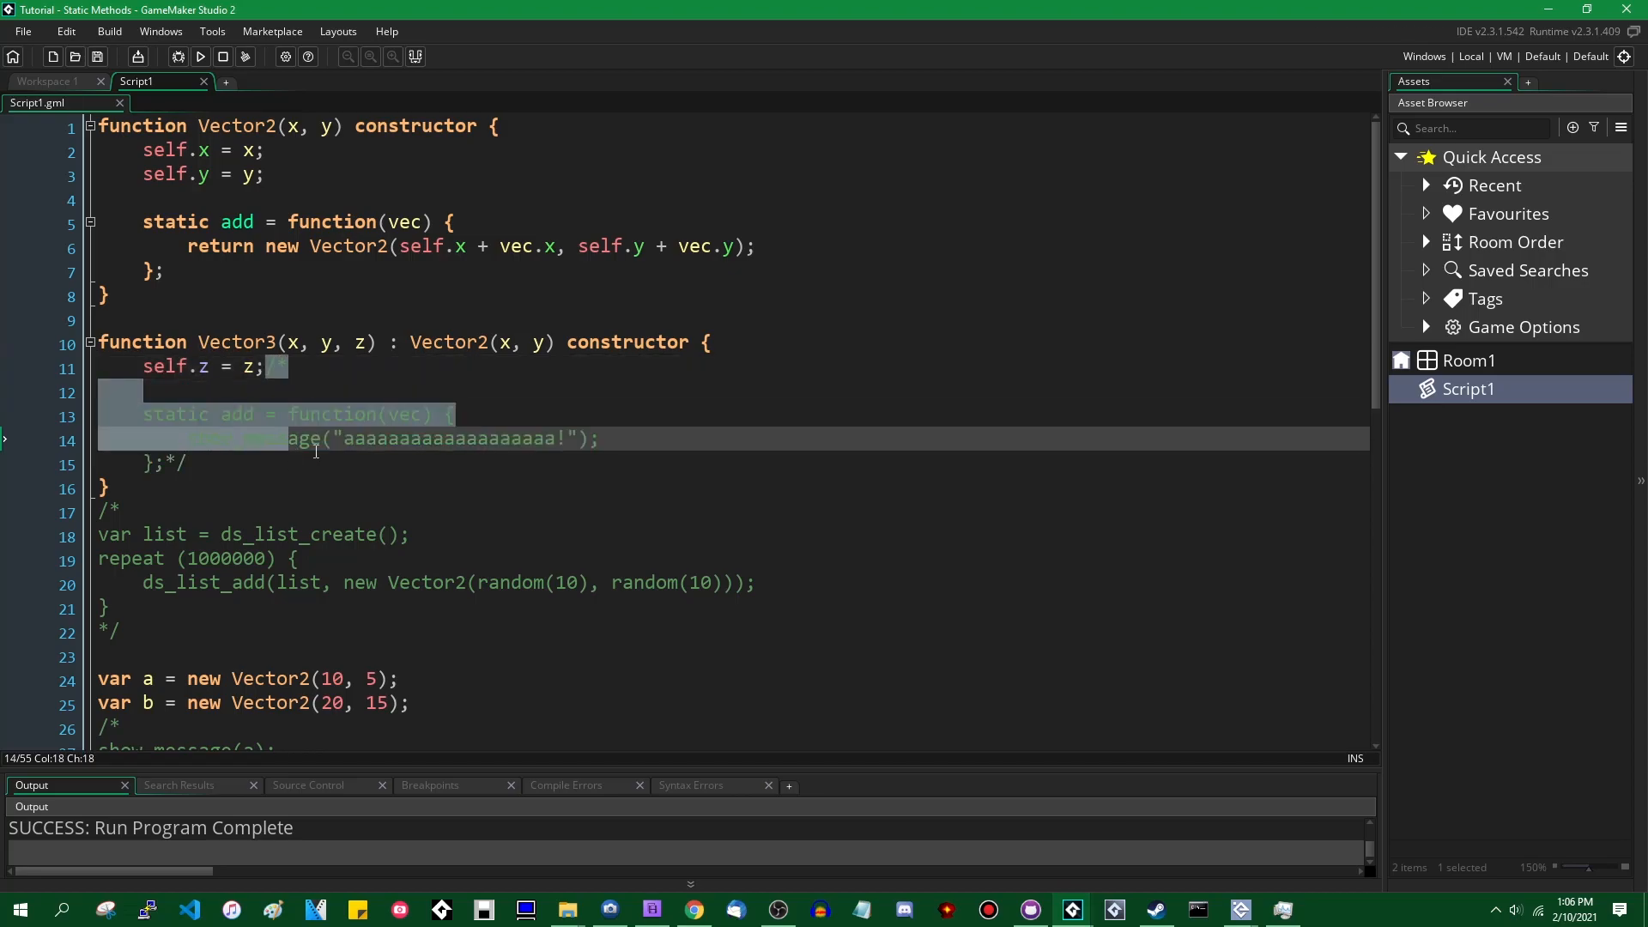
scroll("down", 3)
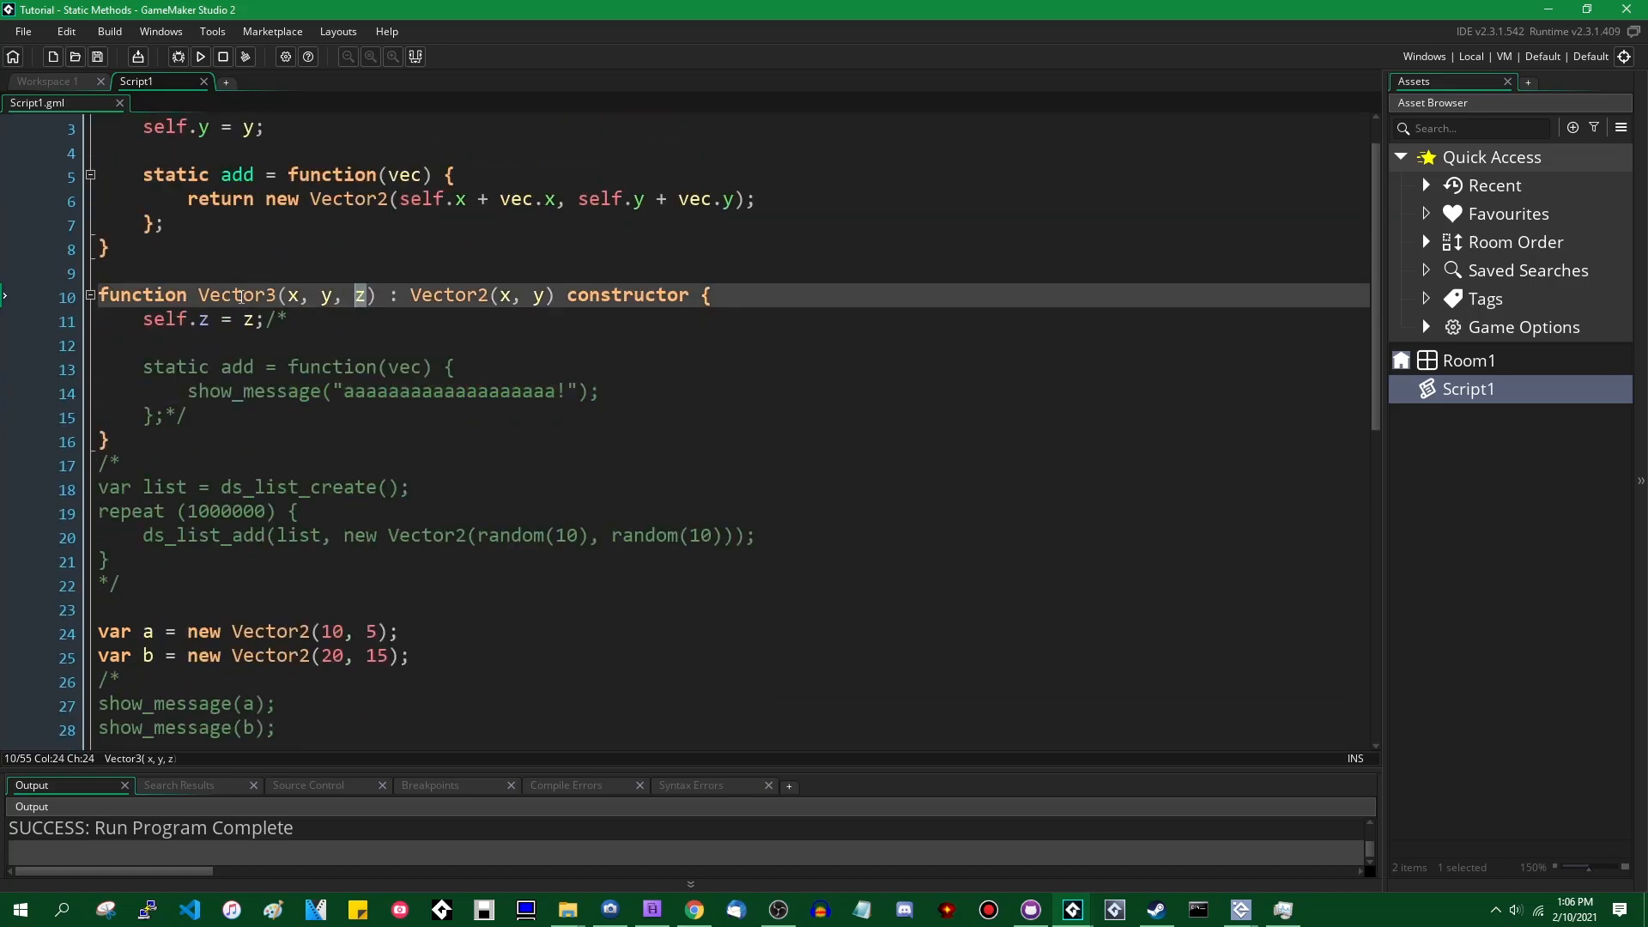
scroll("down", 3)
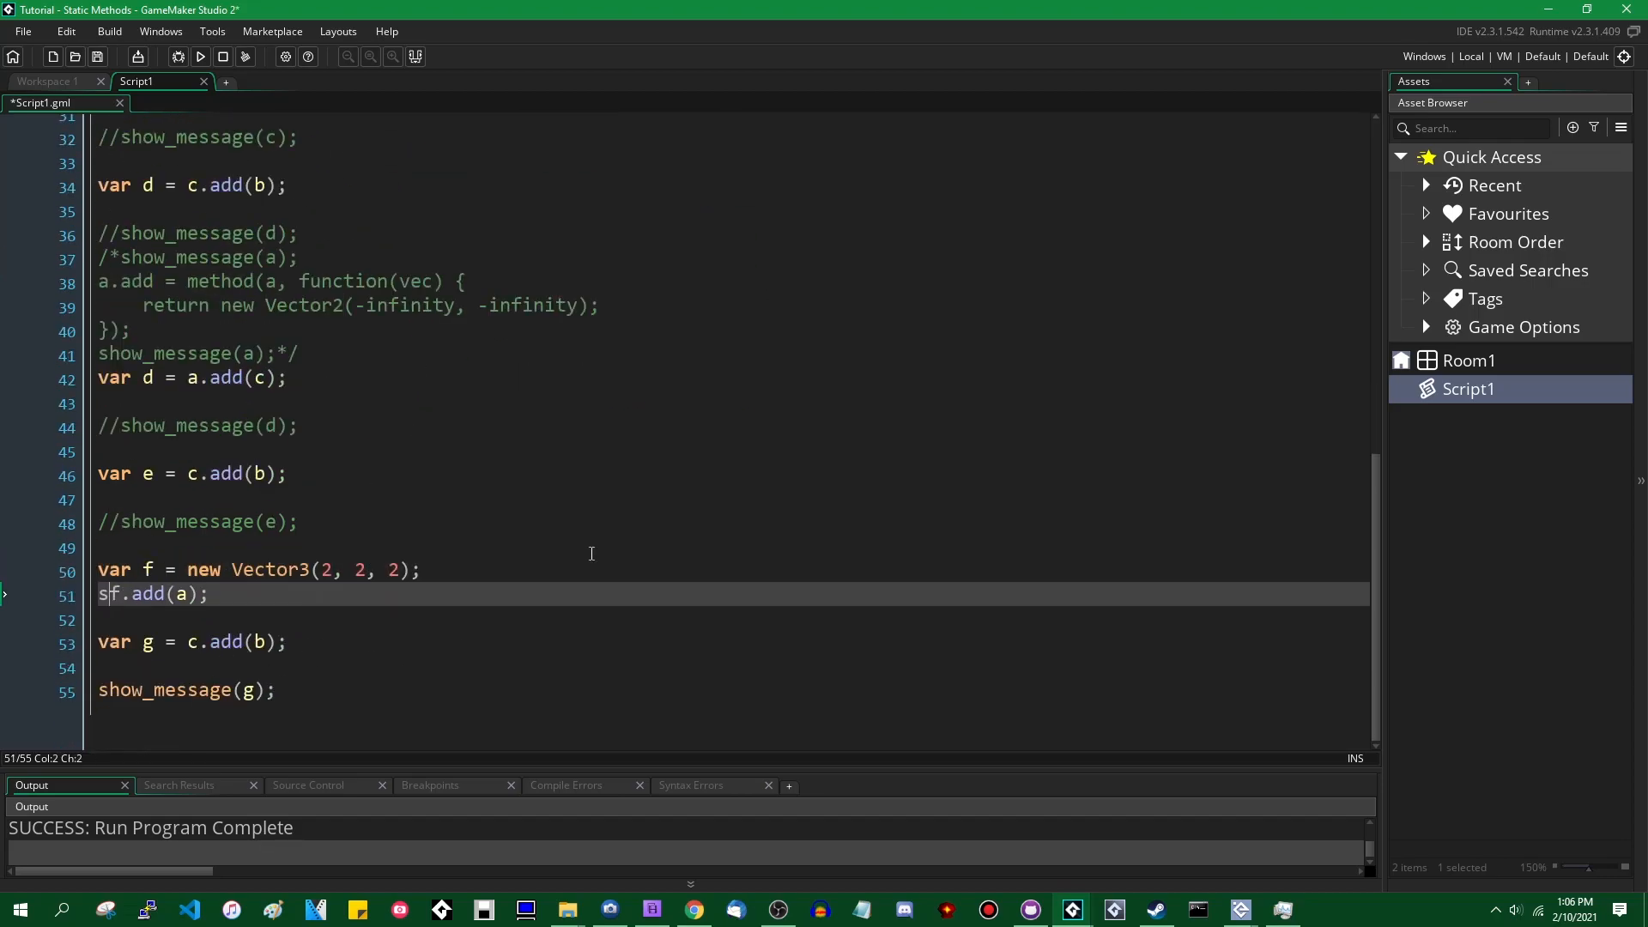
type("show_message(")
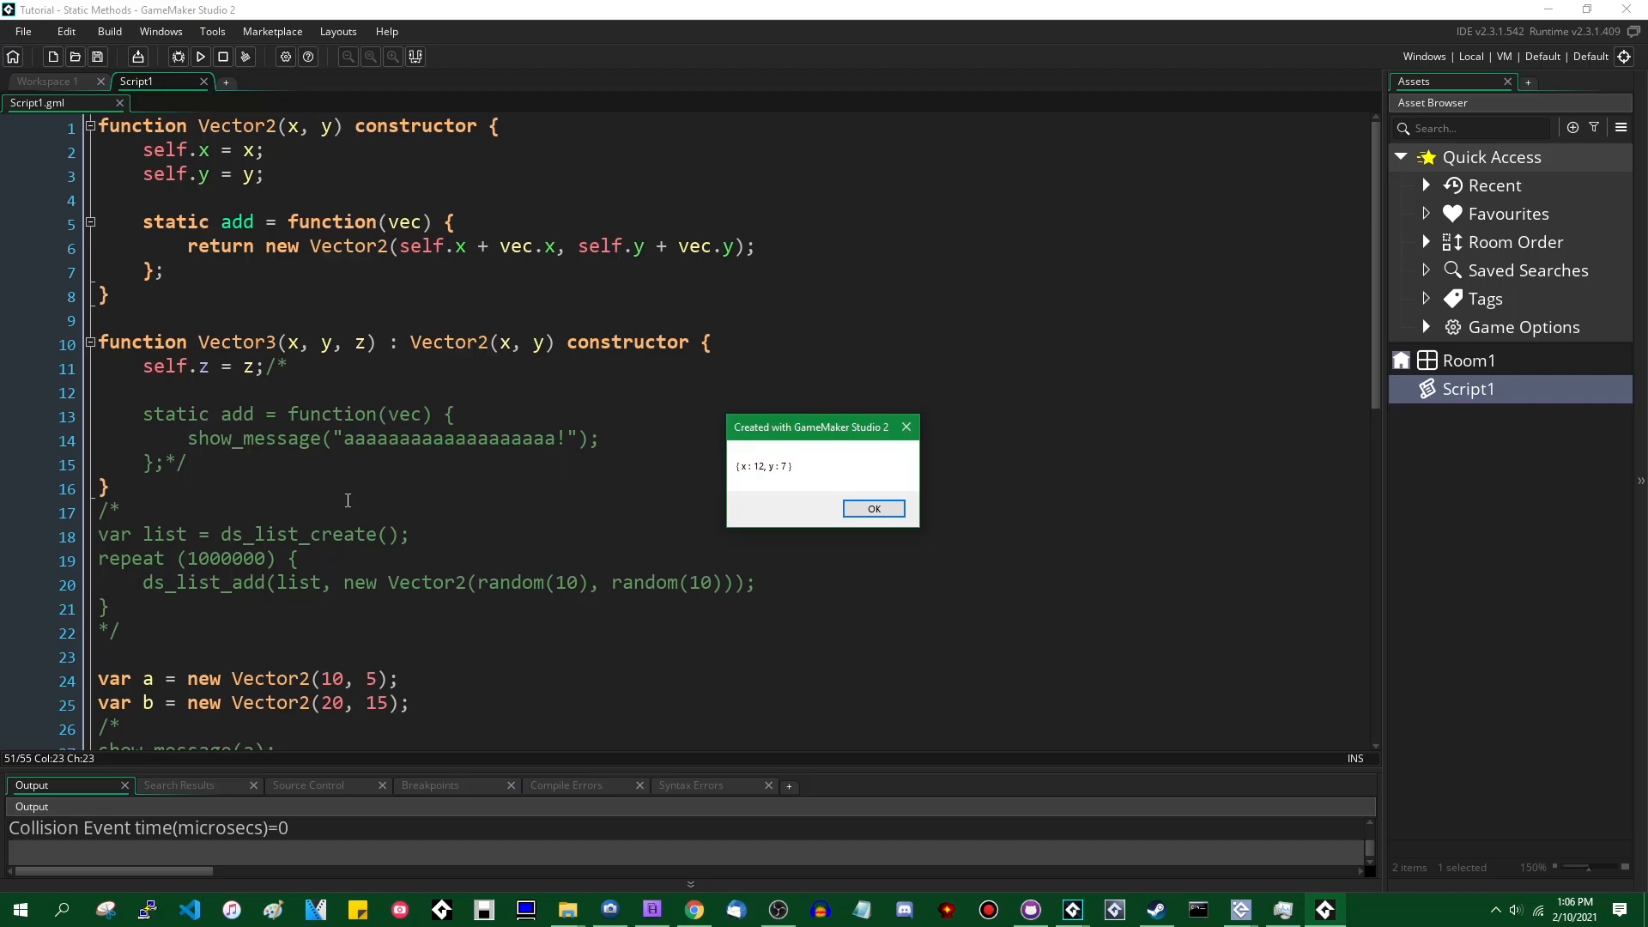
Step: Dismiss the inherited x:12, y:7 and x:30, y:35 results and close the game window
scroll("down", 3)
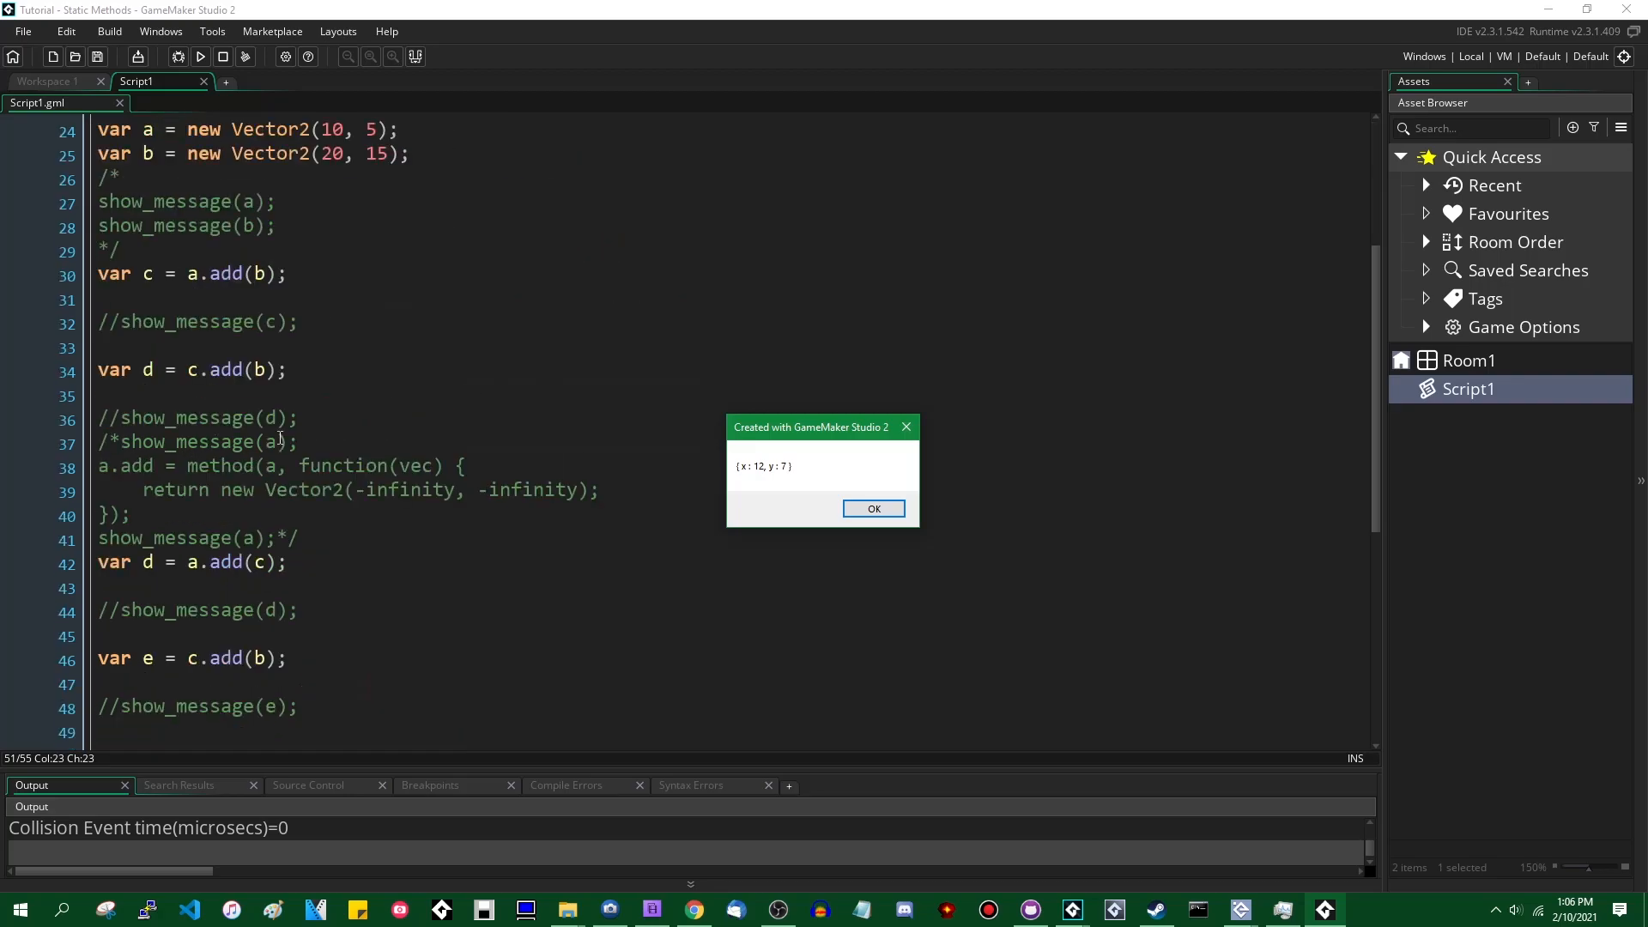
left_click(874, 508)
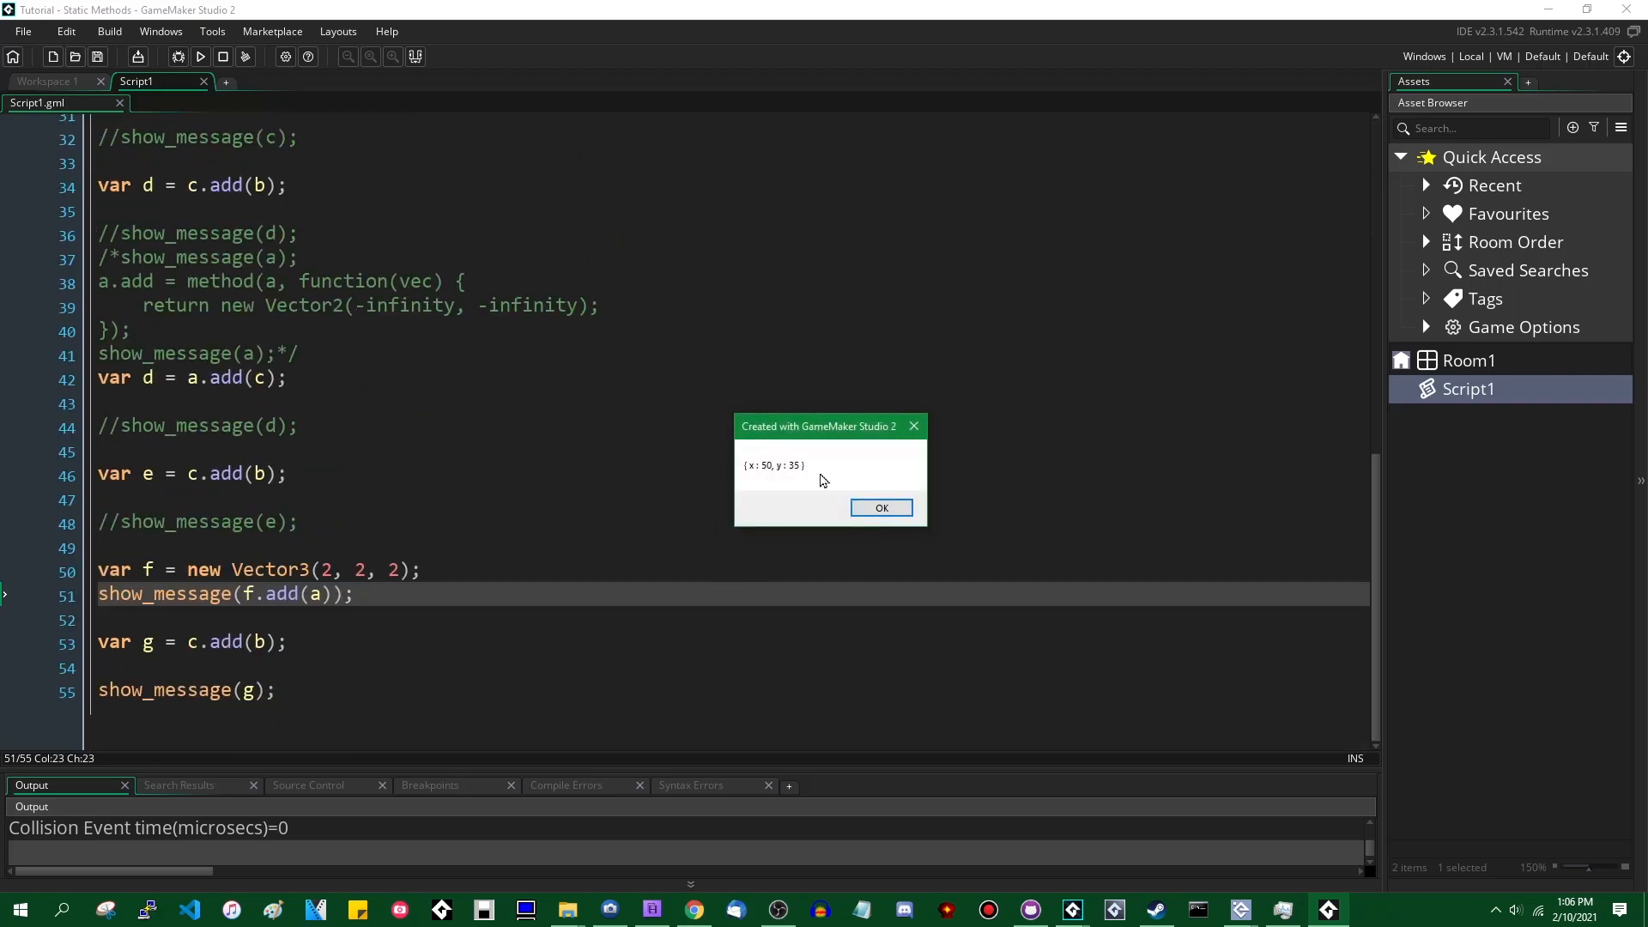
left_click(879, 509)
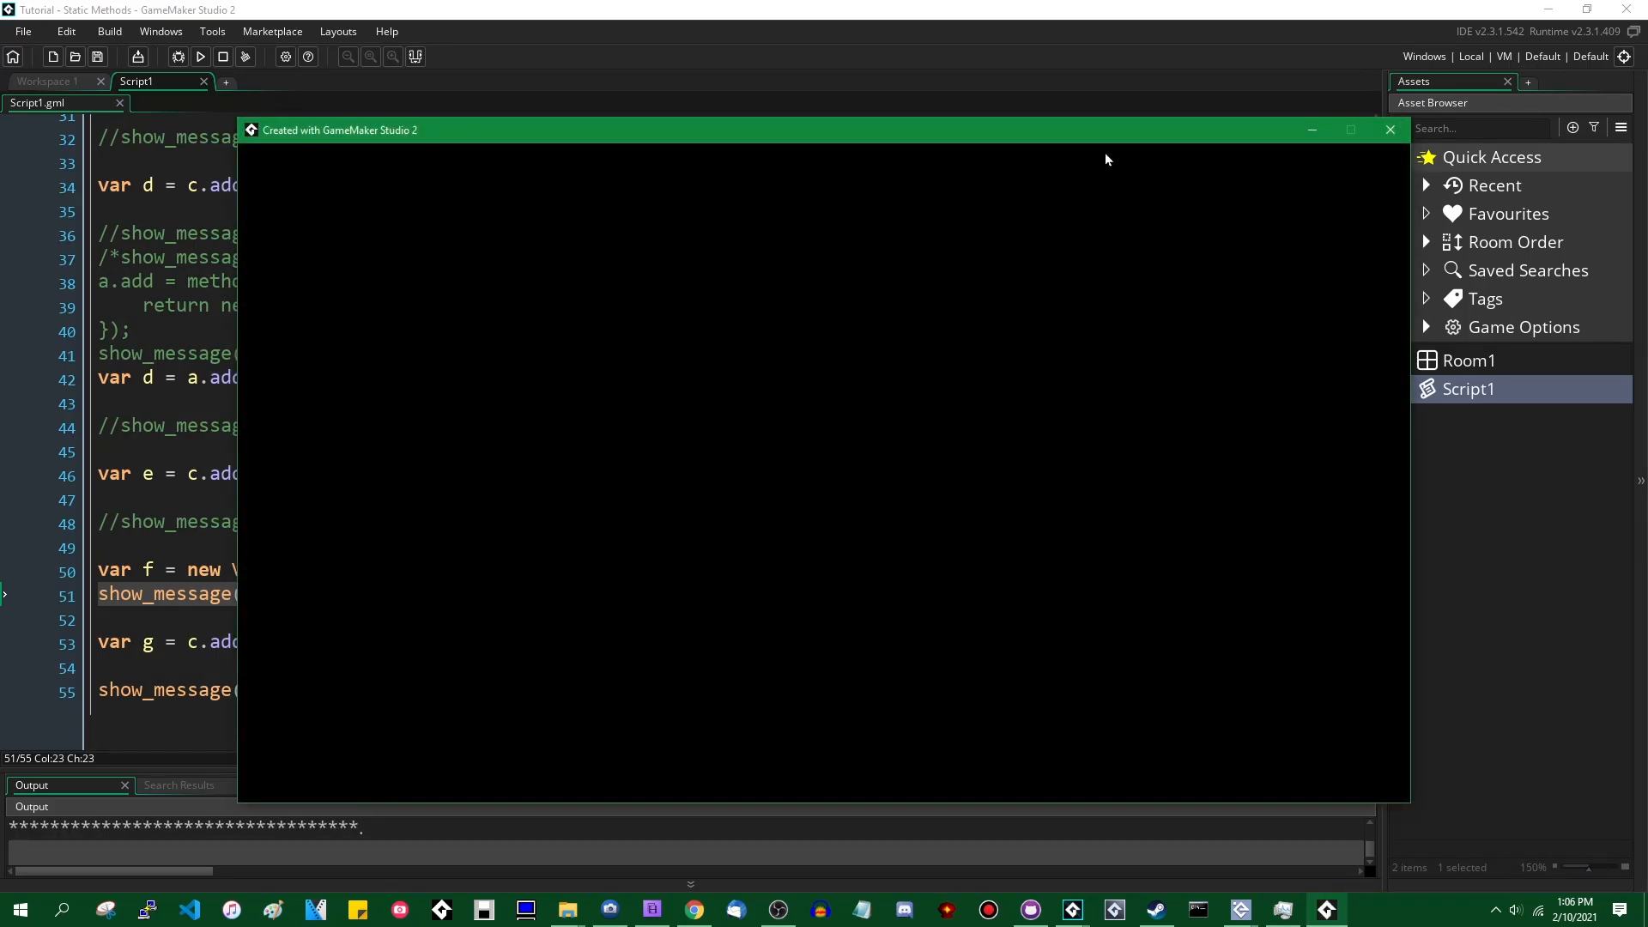
left_click(1388, 129)
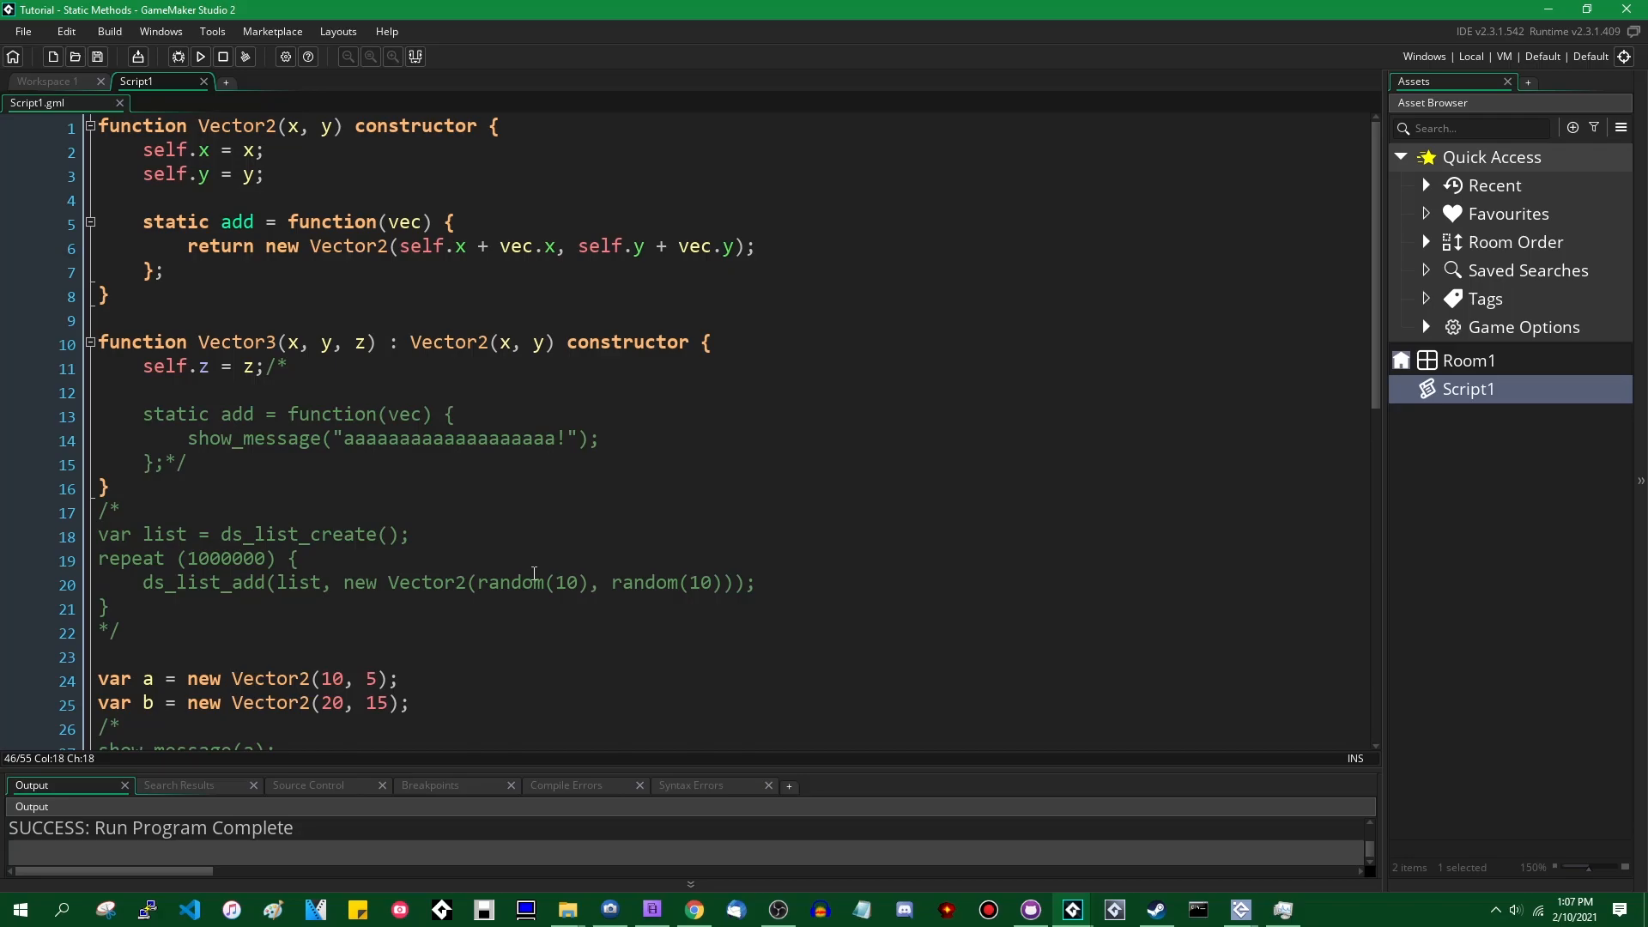
scroll("down", 3)
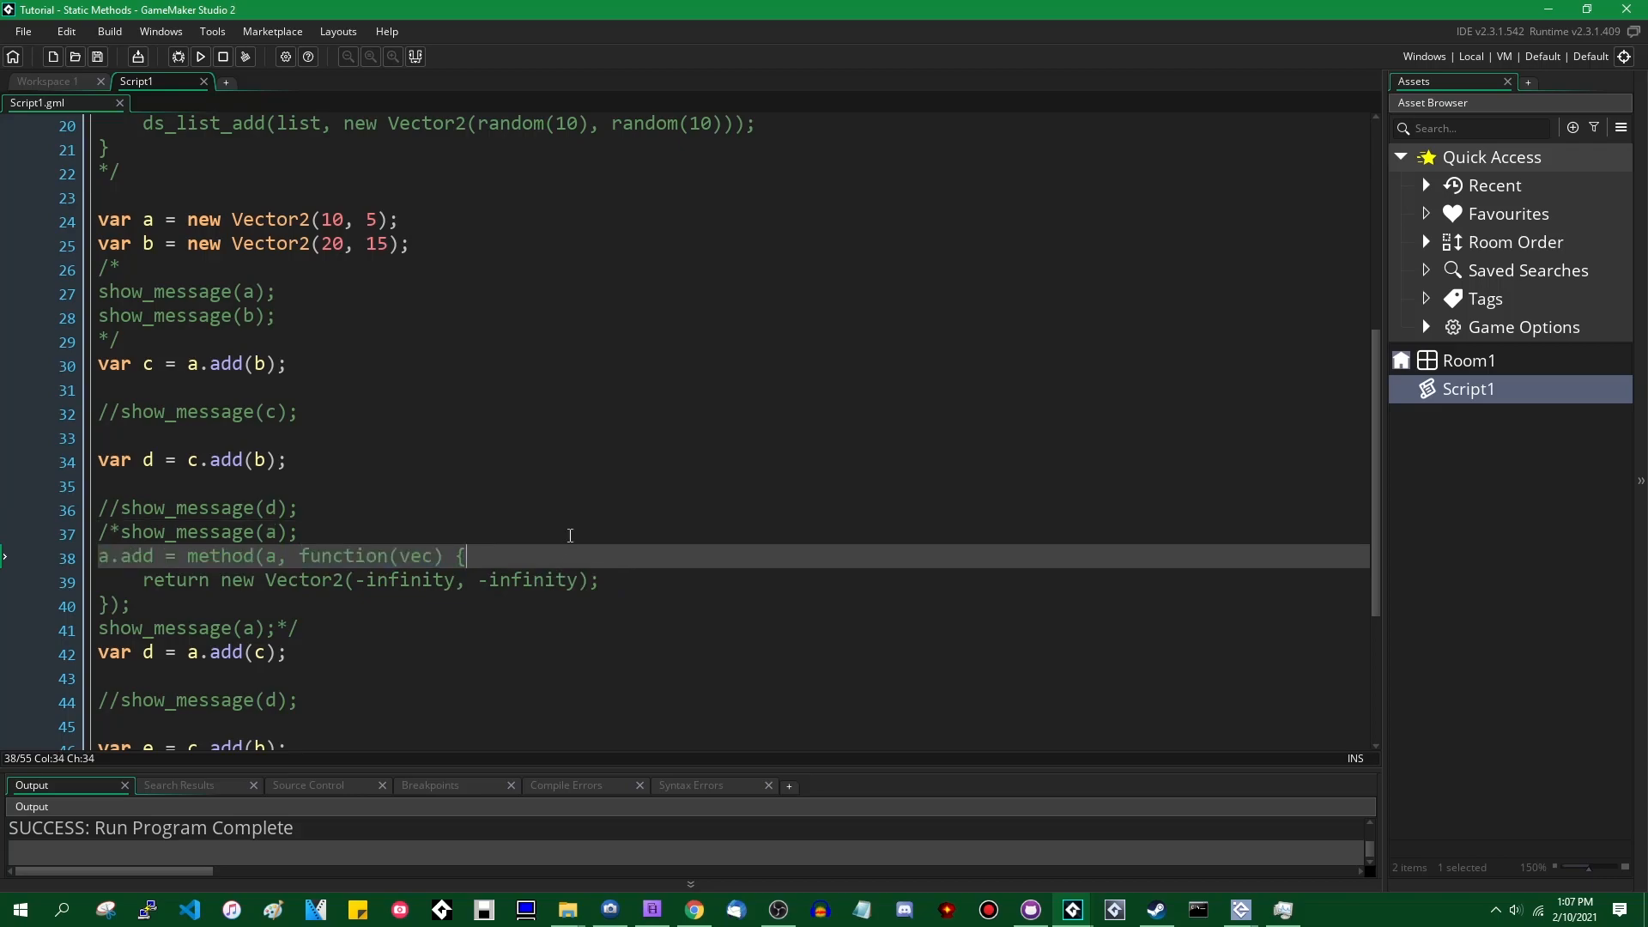
mouse_move(568, 510)
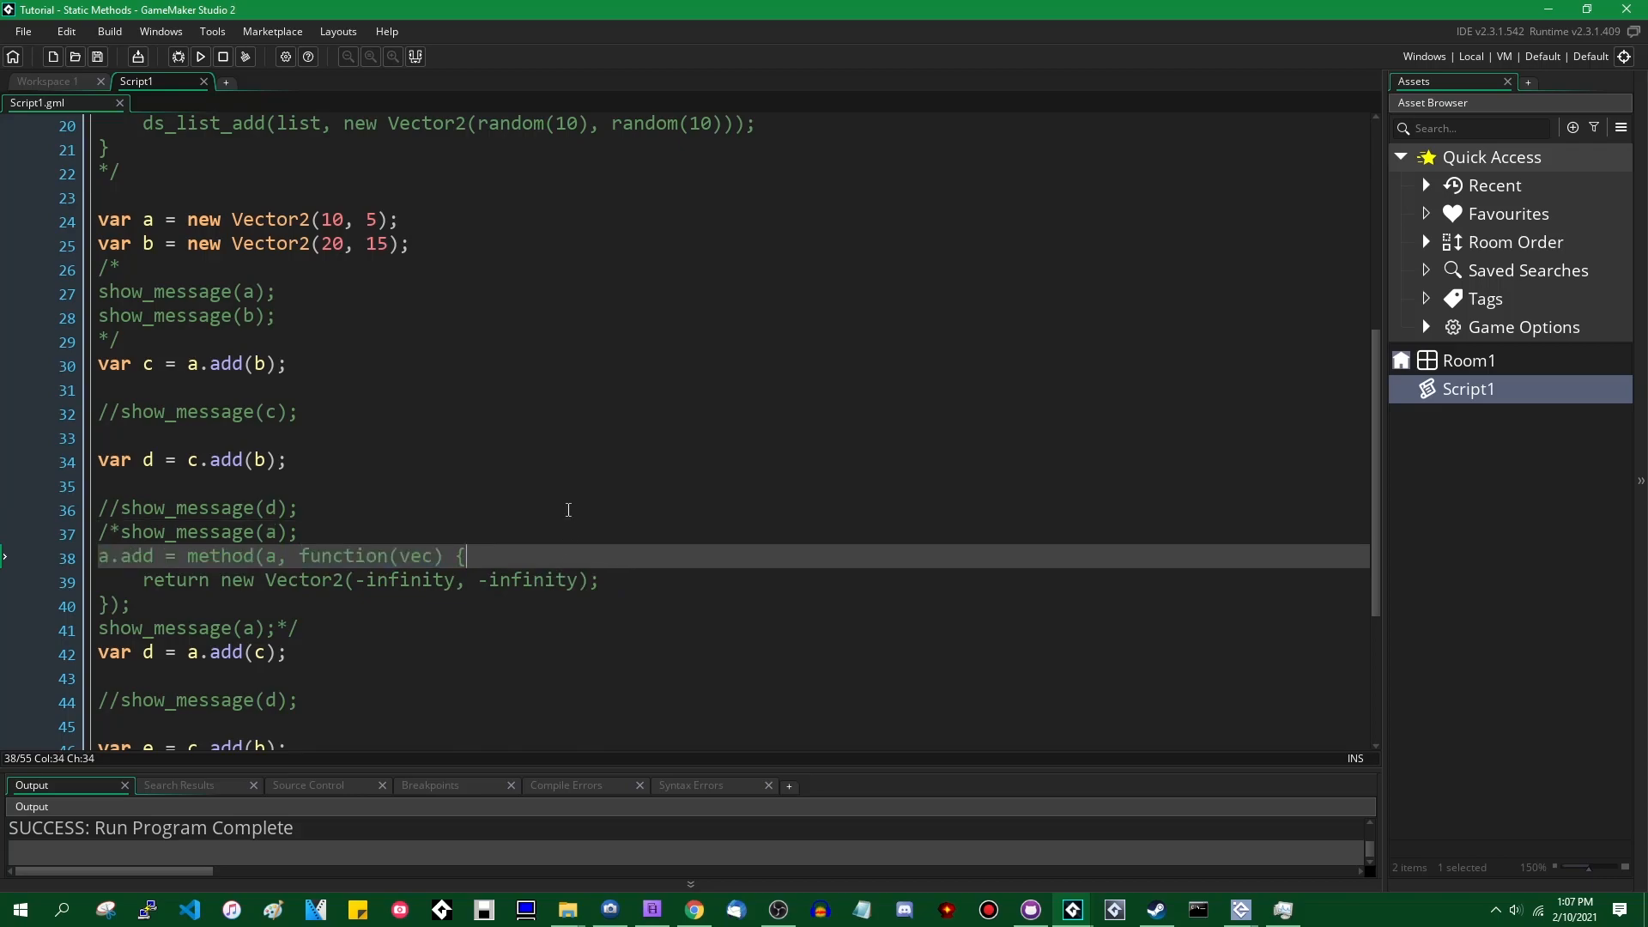
mouse_move(570, 514)
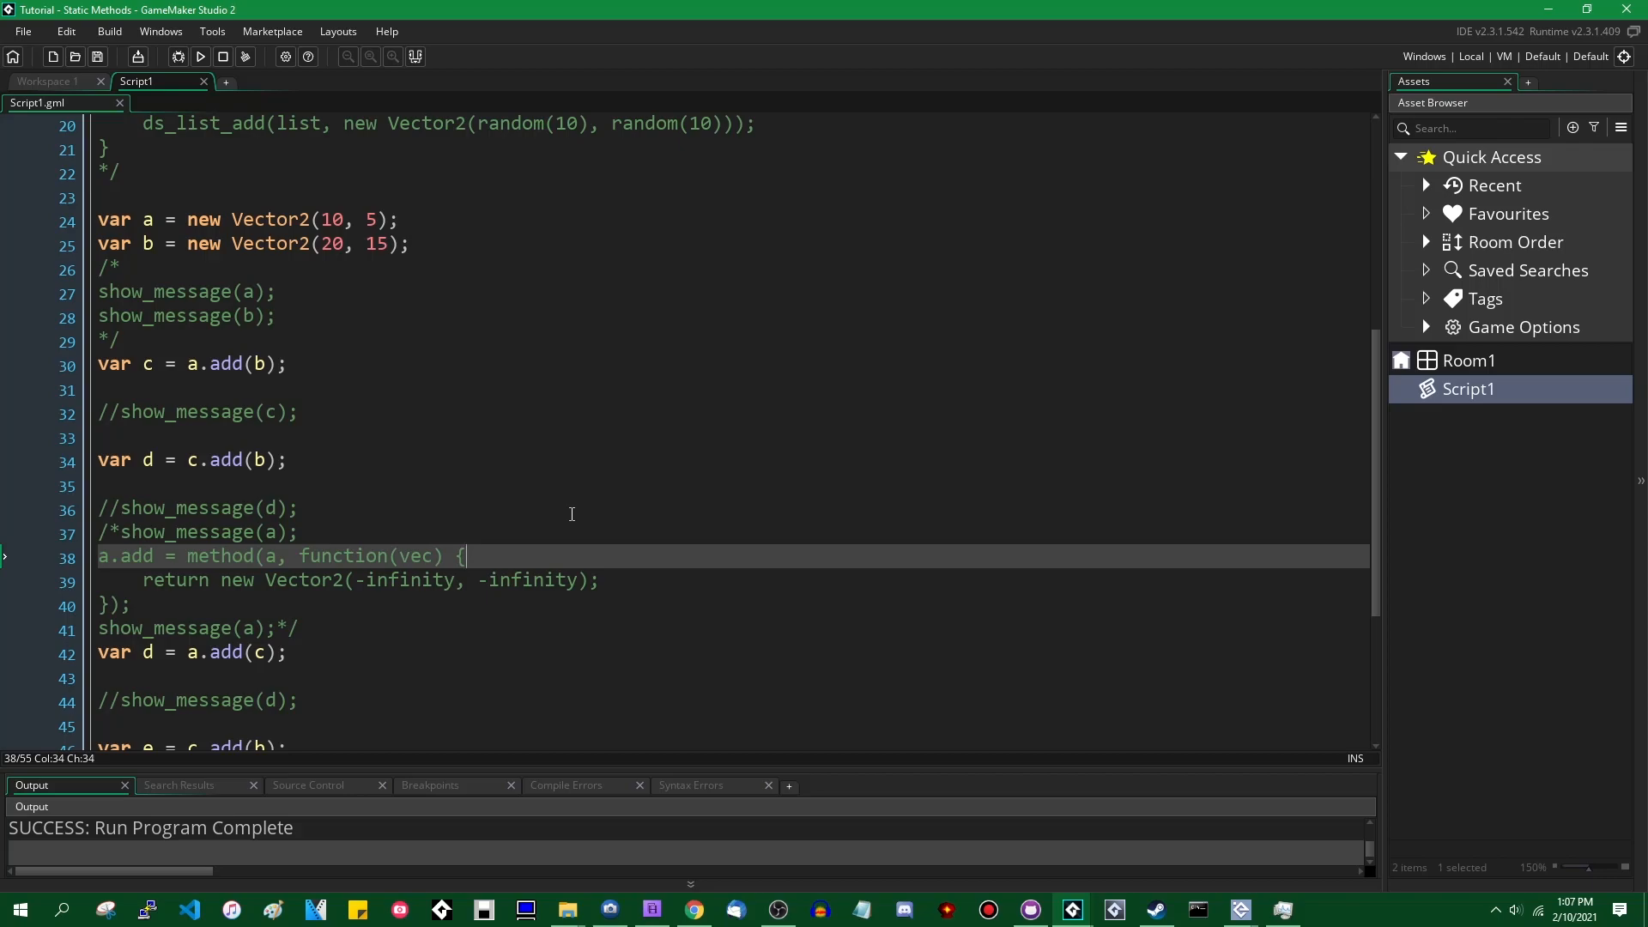
scroll("up", 3)
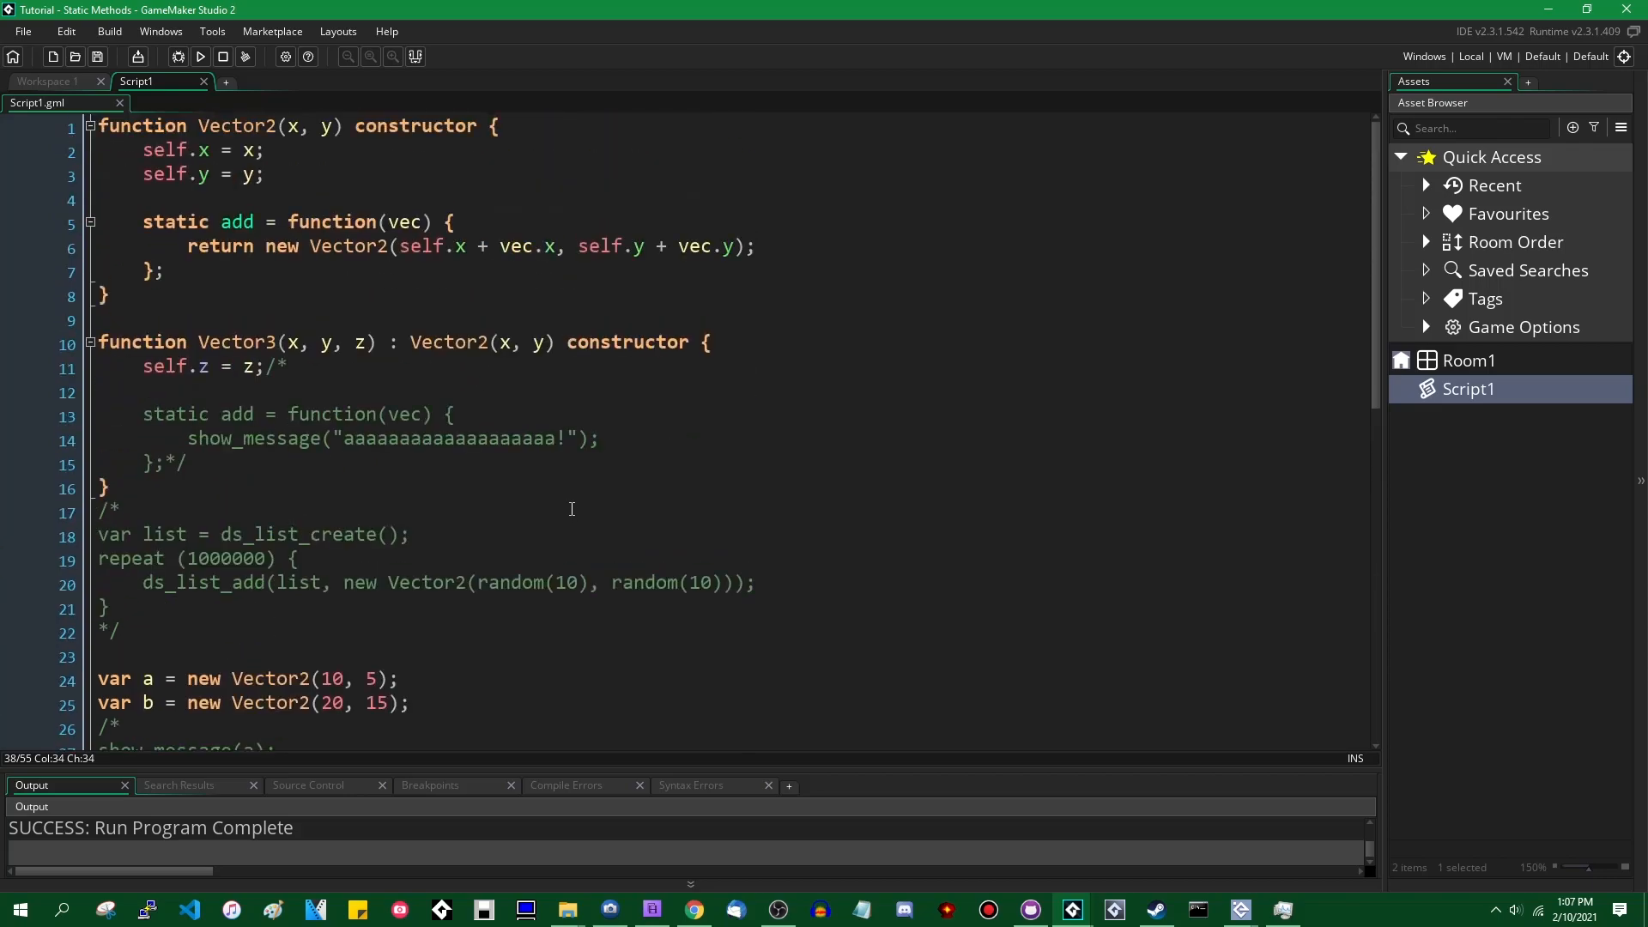